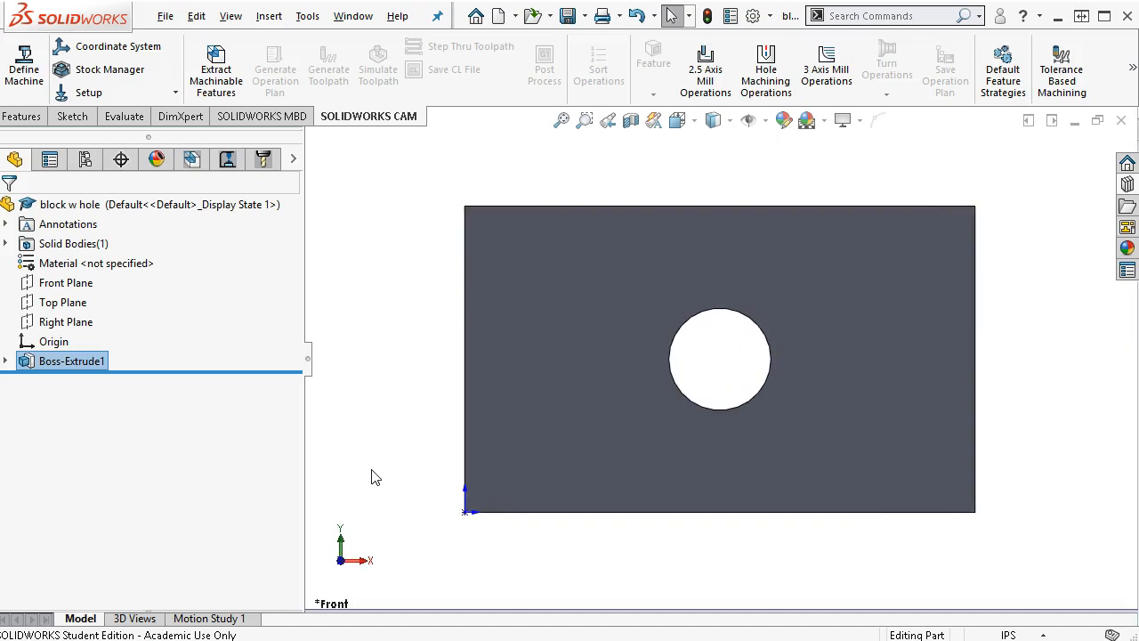
mouse_move(400, 477)
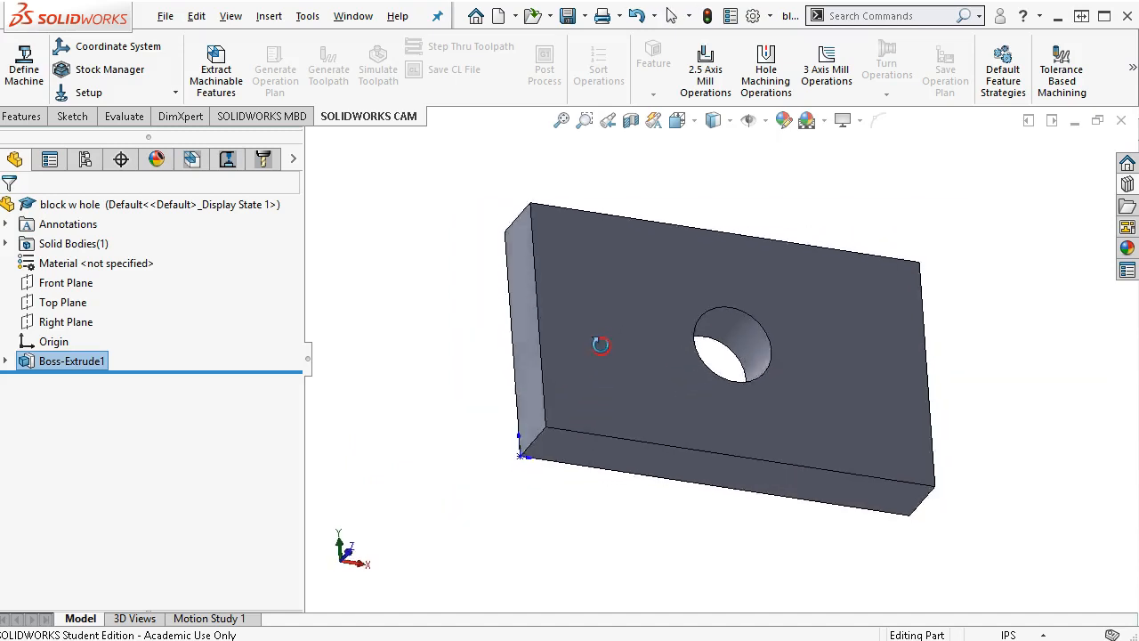
Orbit the block to an angled view and list the Reference Geometry types
left_click_drag(601, 345, 548, 267)
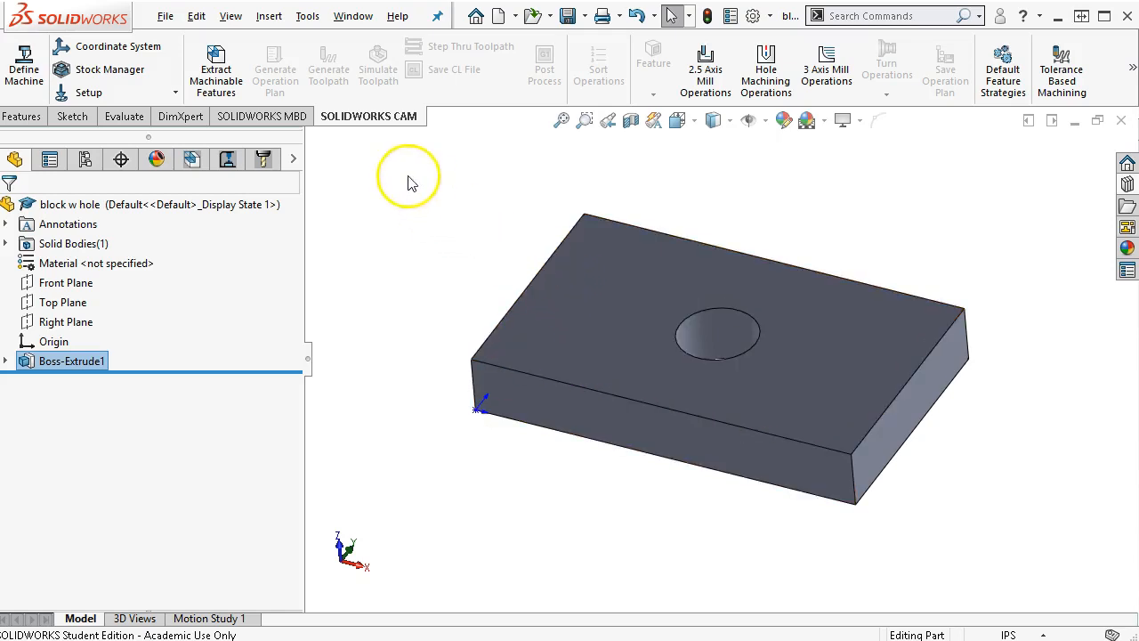
left_click(22, 116)
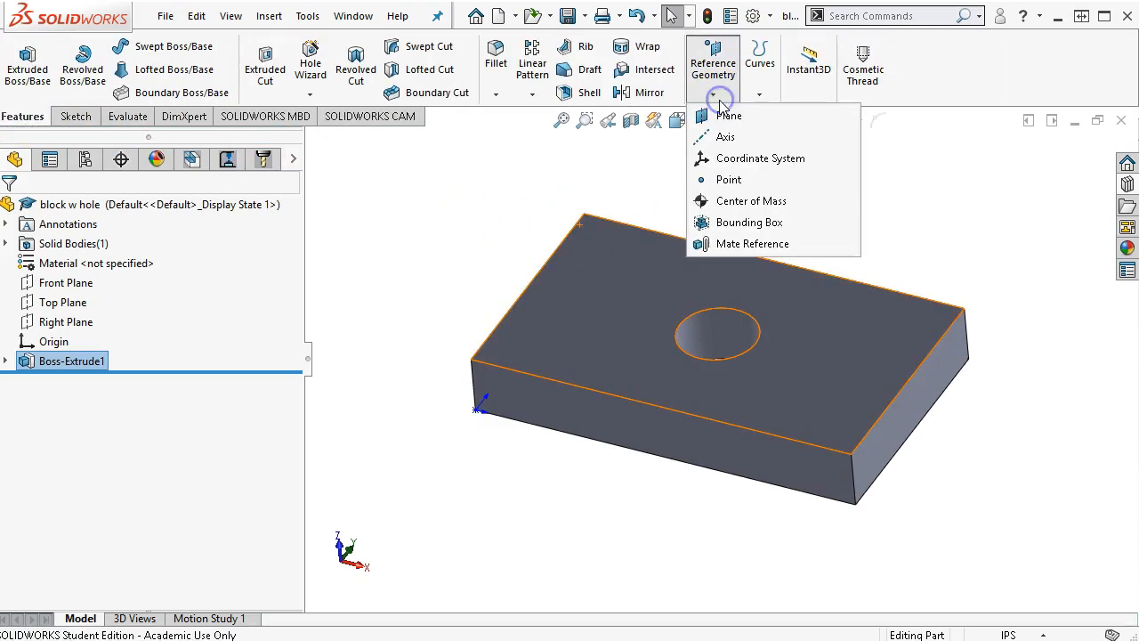
Create Coordinate System1 at the block's top corner with X and Y along its edges
left_click(758, 156)
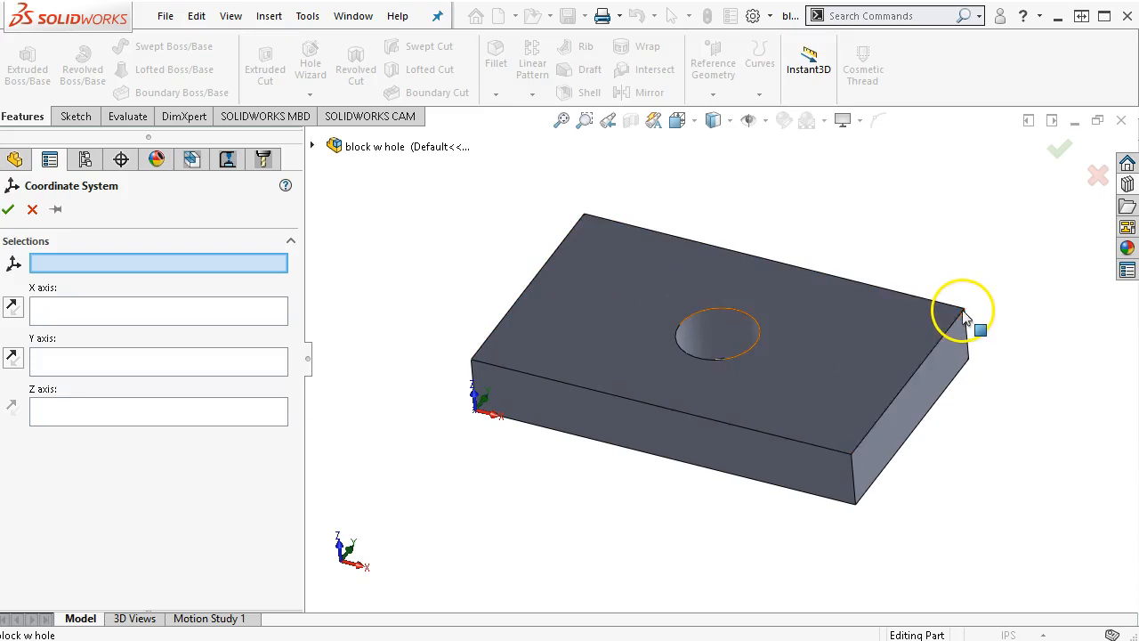
left_click(961, 306)
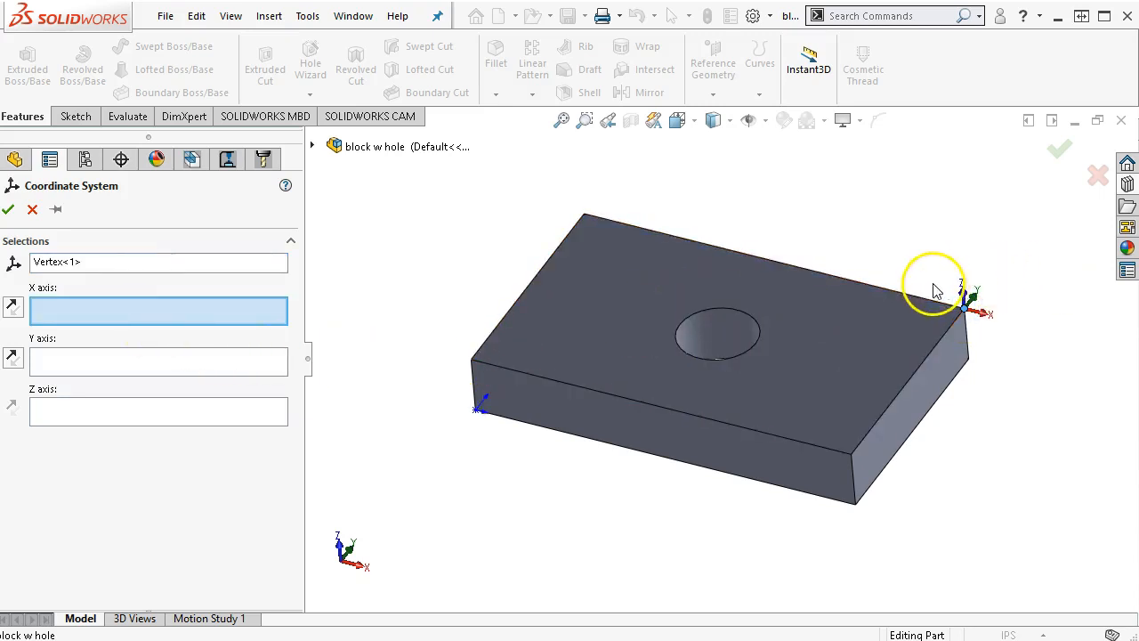
left_click(916, 294)
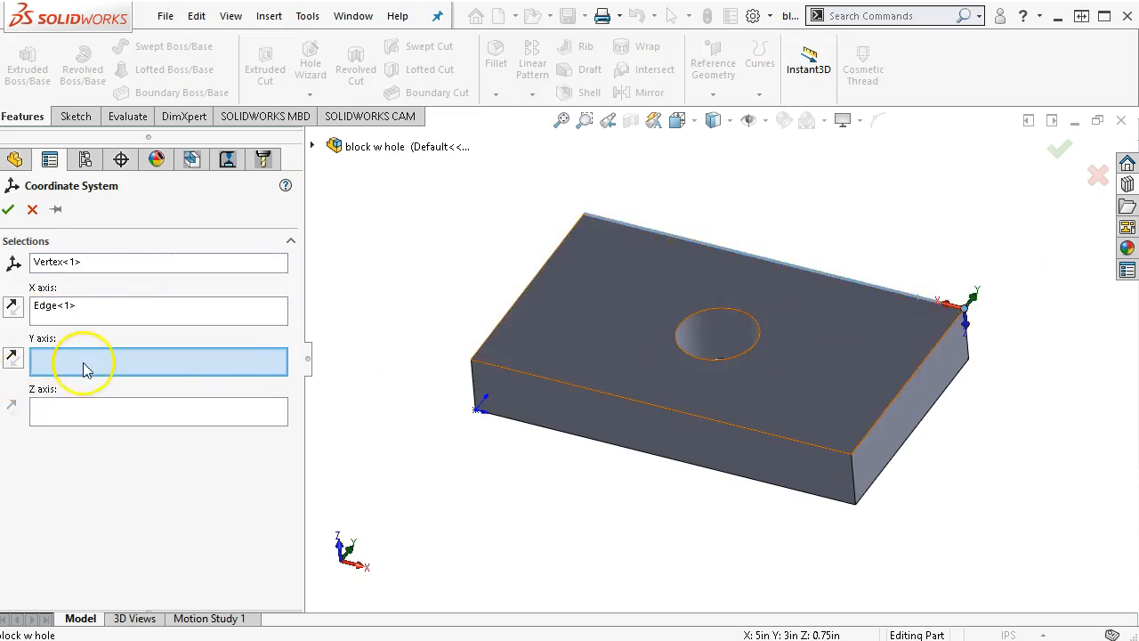
left_click(925, 363)
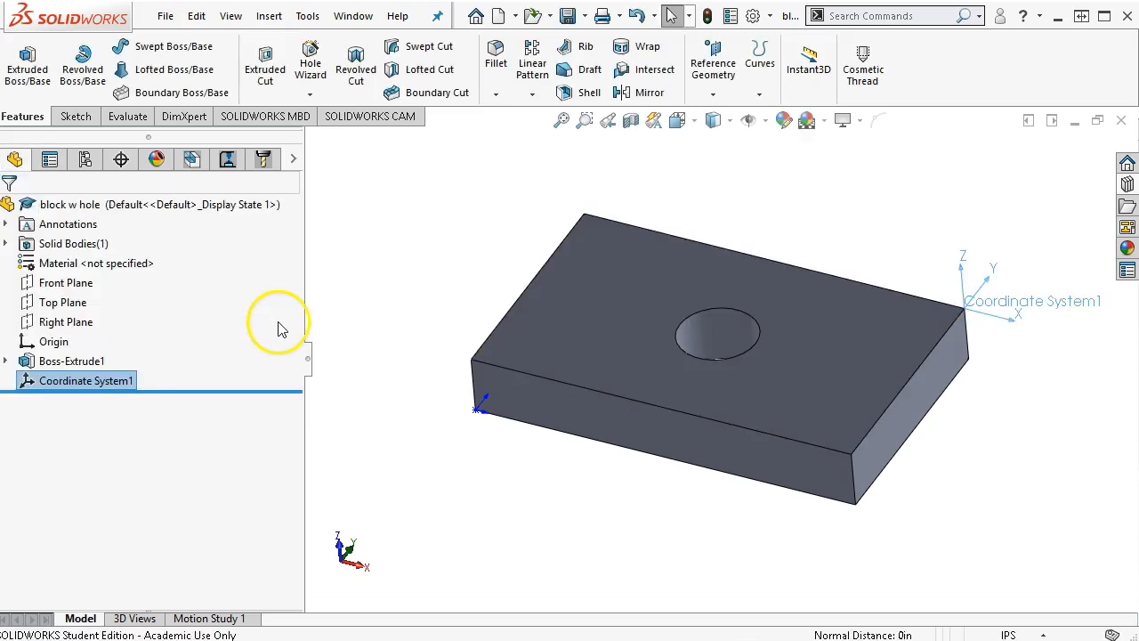
mouse_move(488, 322)
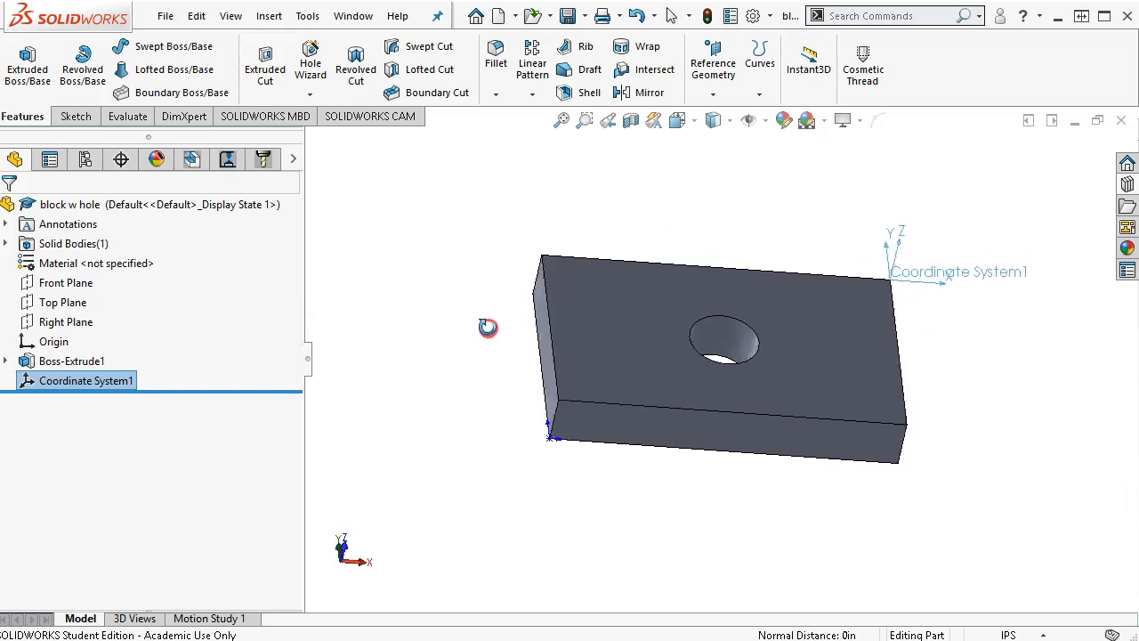
Begin a new sketch on the block face with the hole
left_click_drag(488, 327, 436, 365)
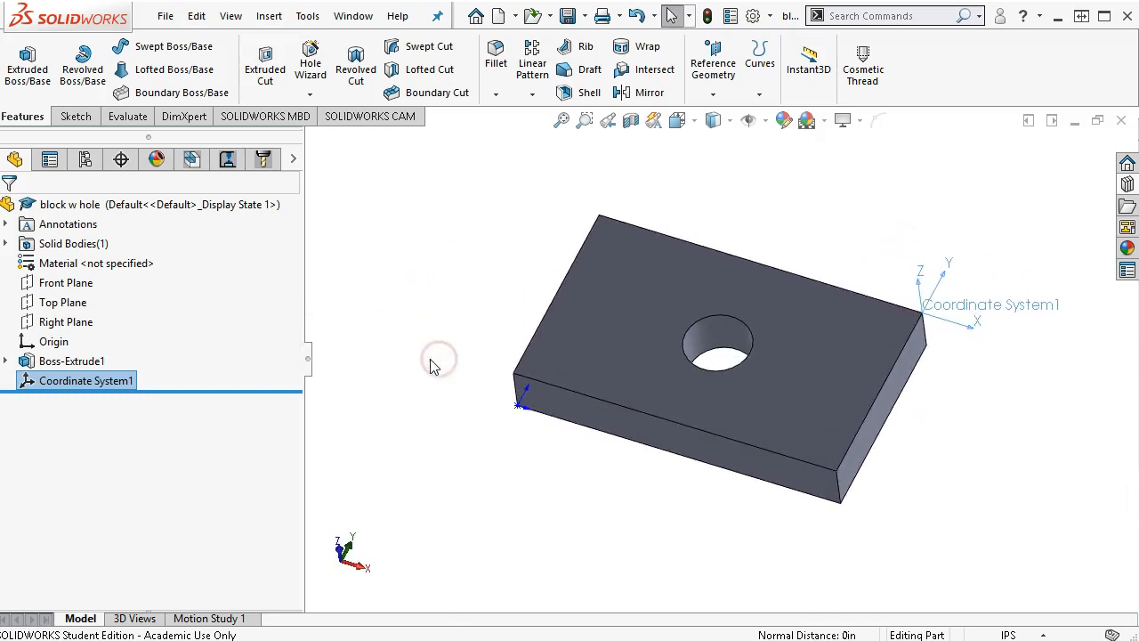
left_click(754, 303)
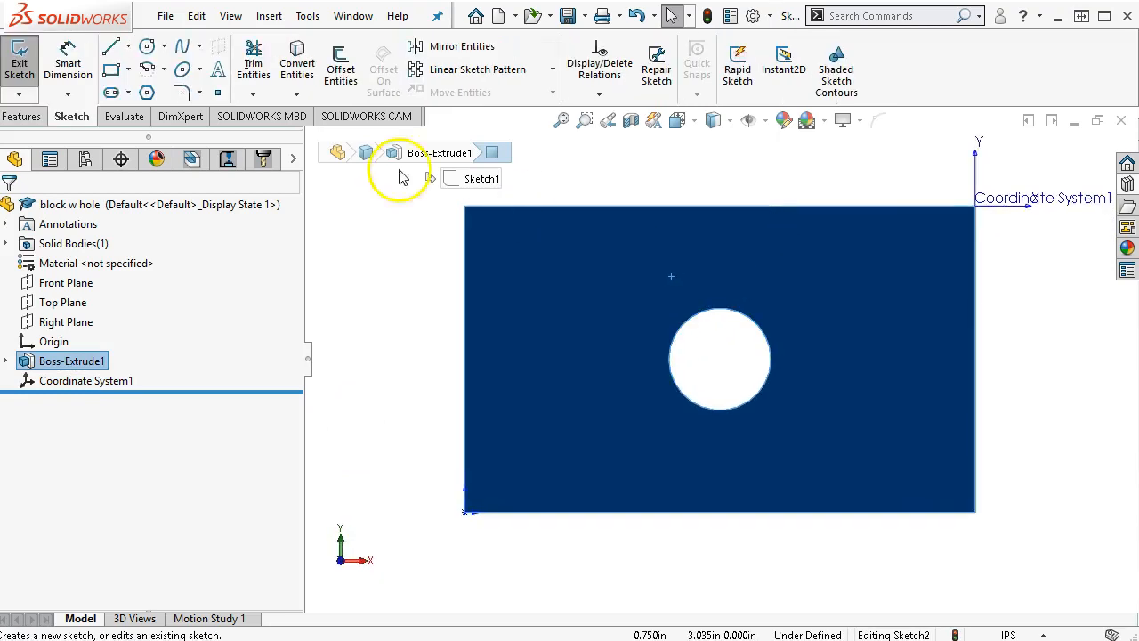
Finish the hole-centre sketch and rename Sketch2 to 'cs hole center'
left_click(110, 46)
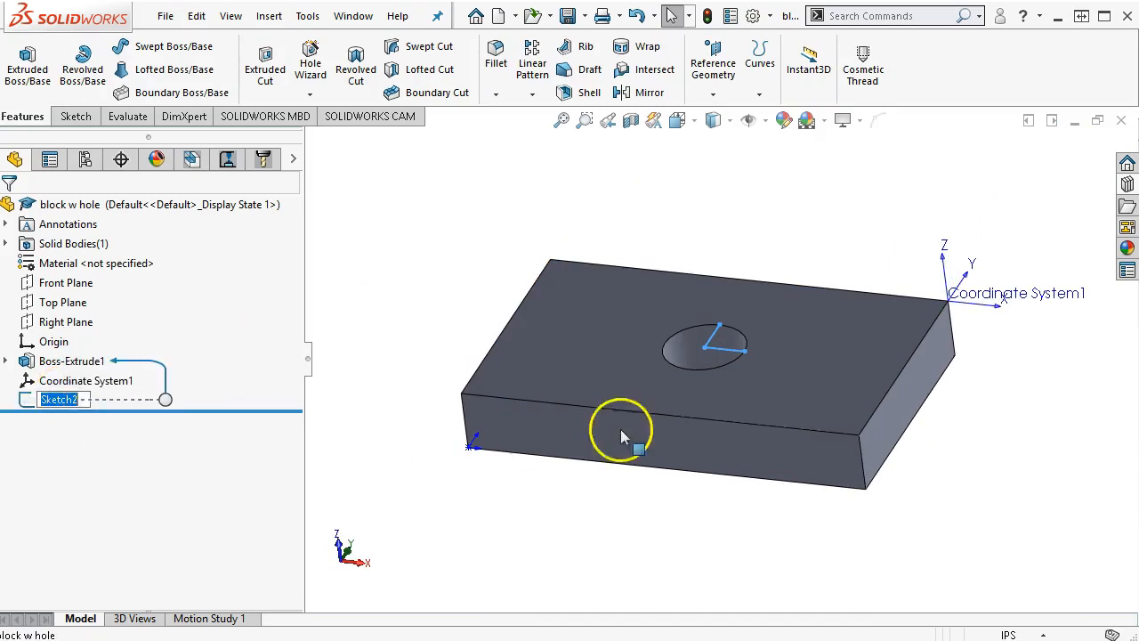
mouse_move(822, 434)
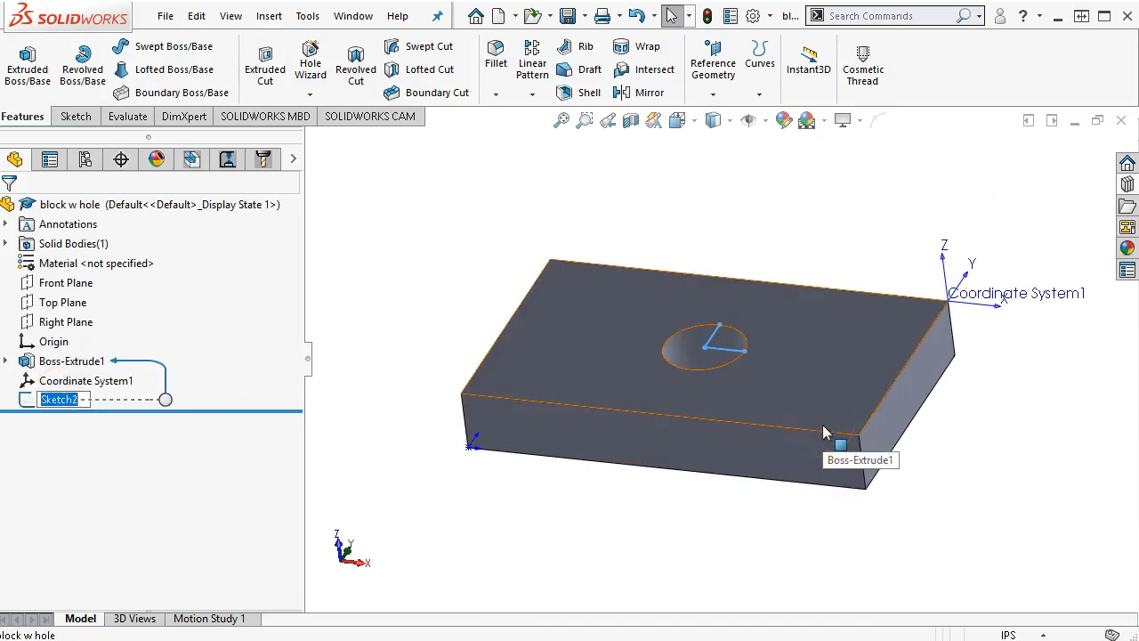
type("cs")
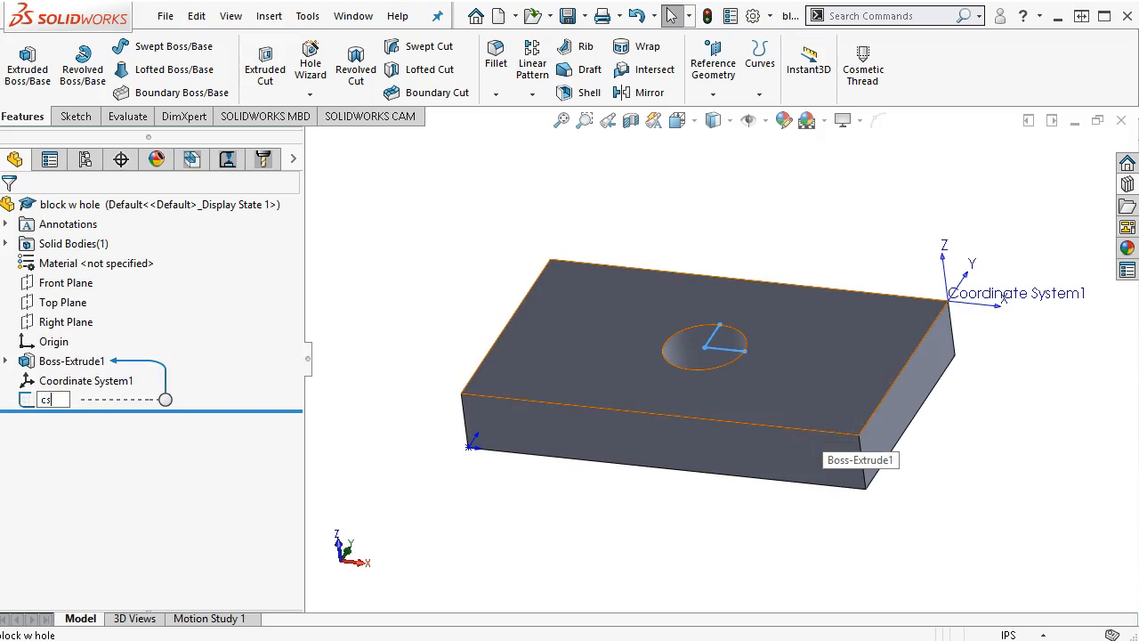
type("hole")
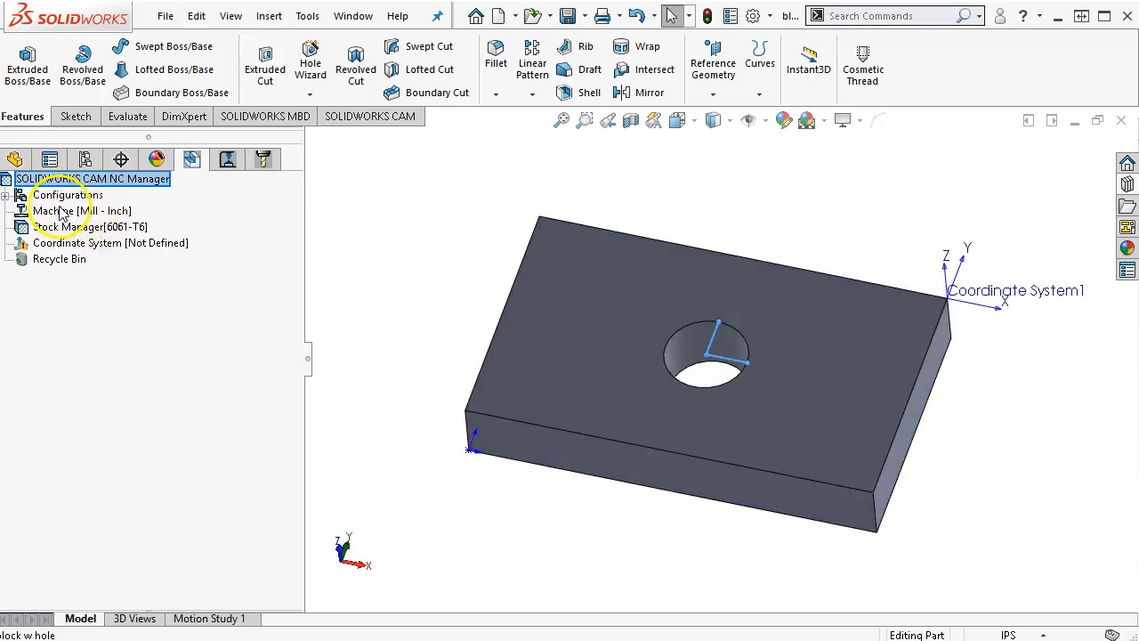
Edit the machine definition and select the Haas VF-3 mill as the active machine
right_click(57, 210)
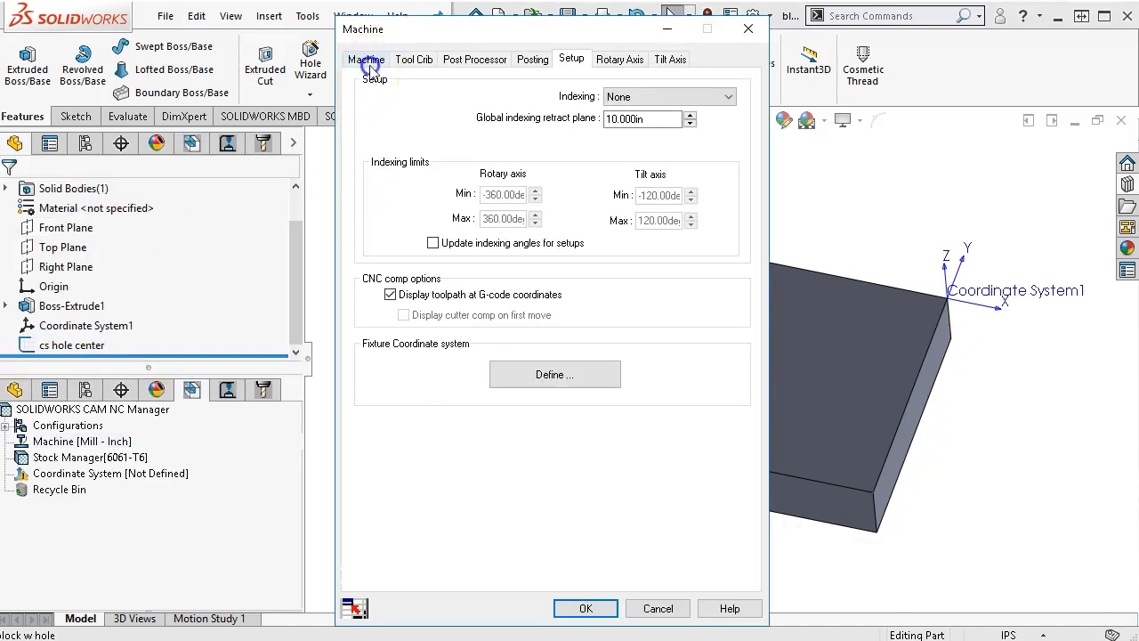
left_click(365, 57)
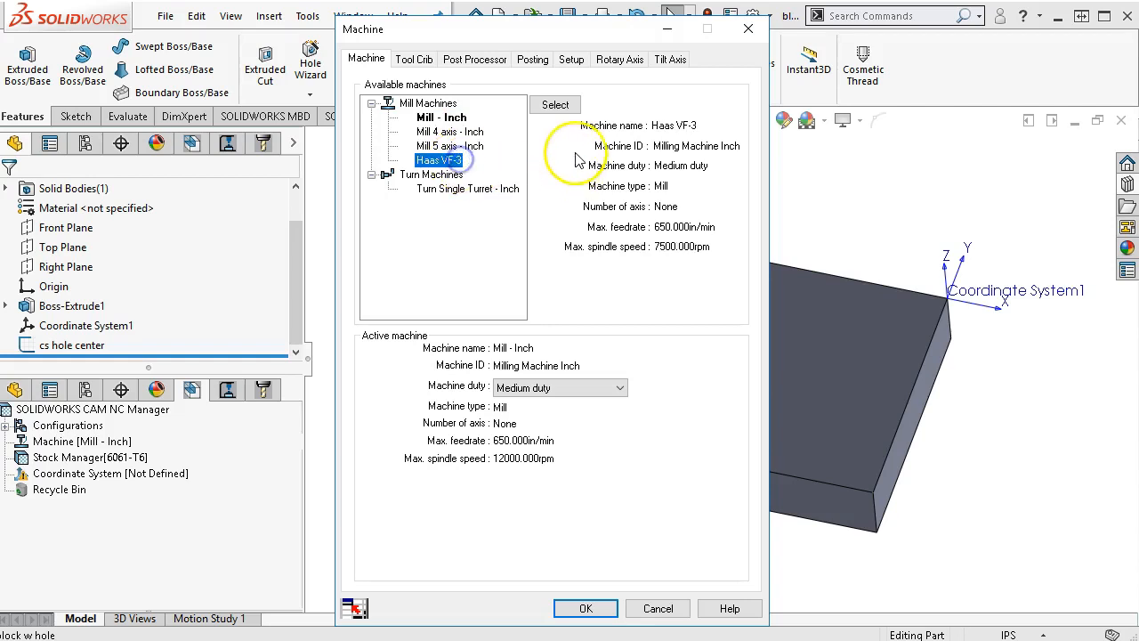
left_click(555, 104)
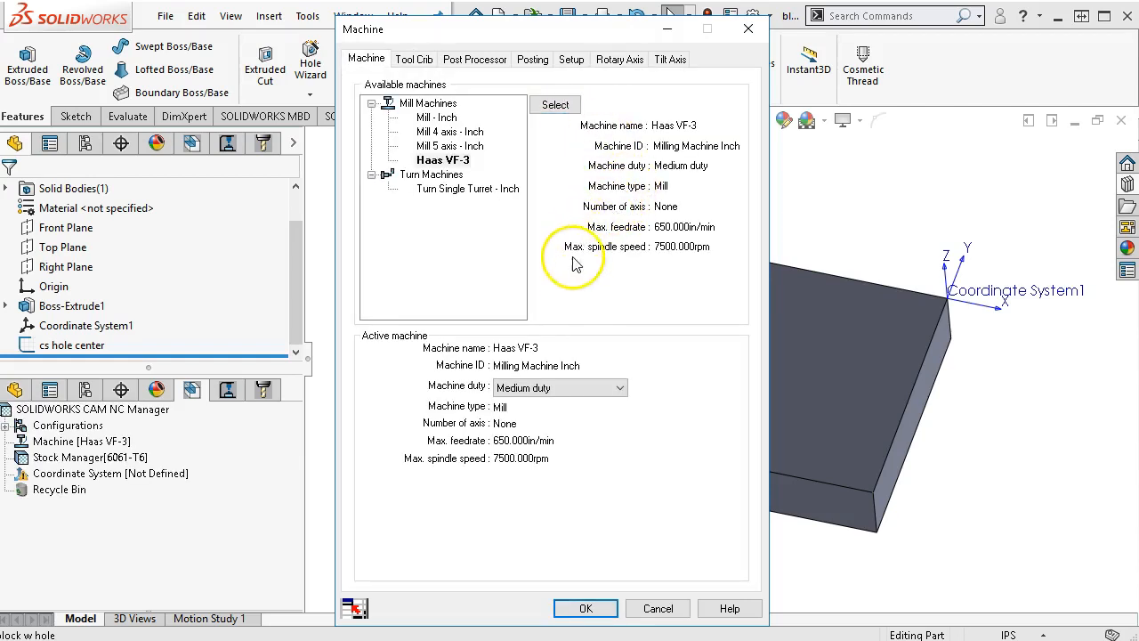
left_click(414, 58)
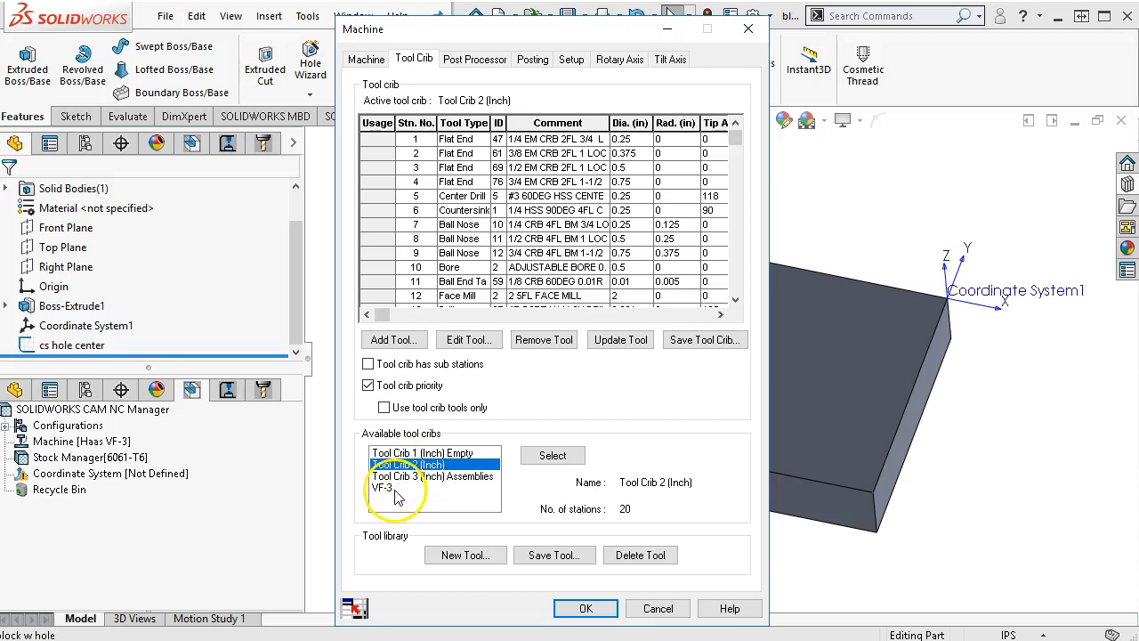
Select VF-3 as the active tool crib, with the HAAS-CT1150A post processor loaded
left_click(385, 487)
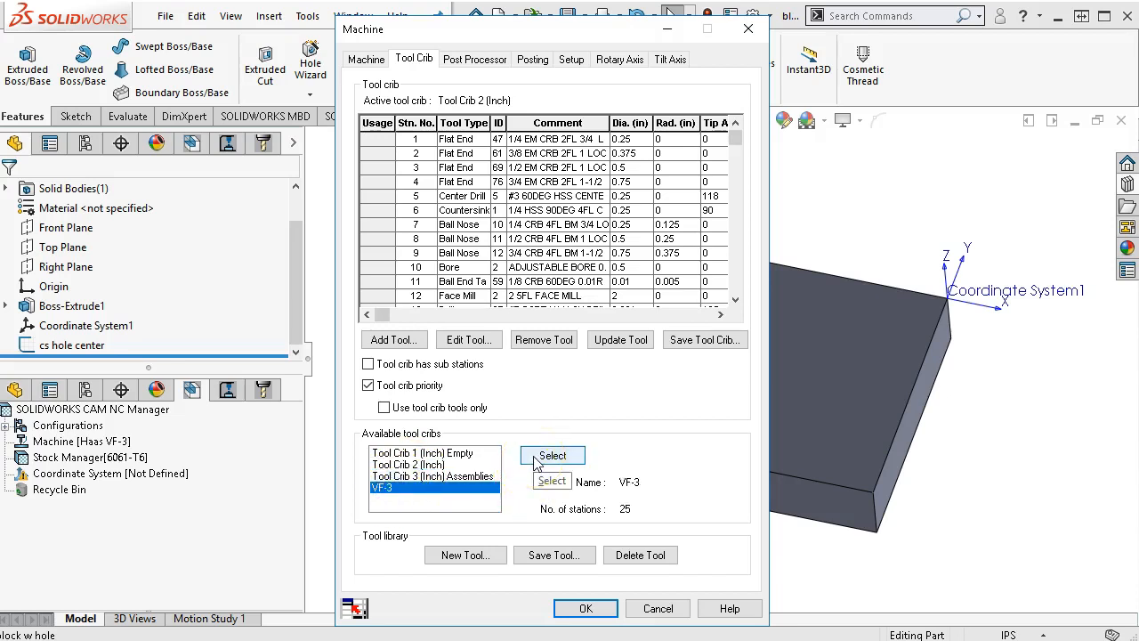
left_click(551, 456)
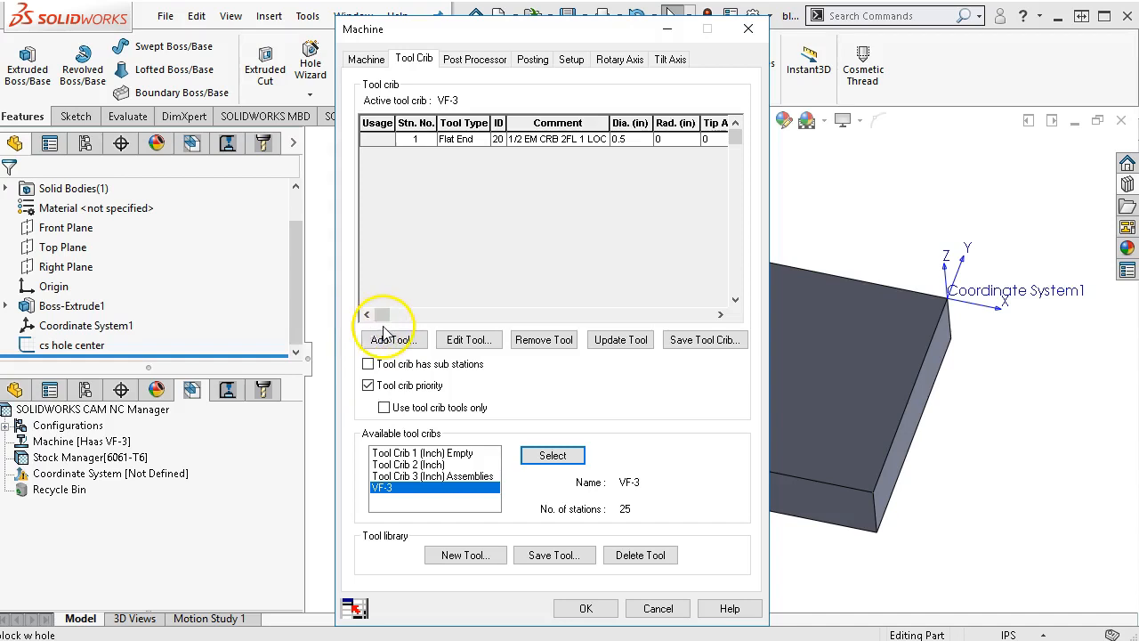
mouse_move(411, 313)
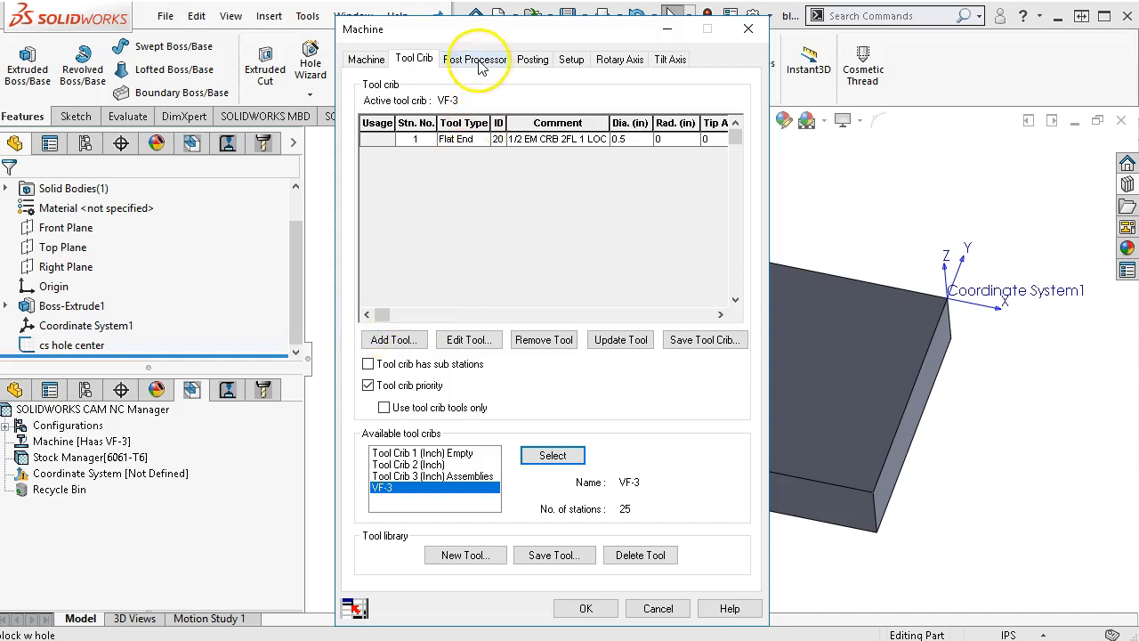
left_click(473, 59)
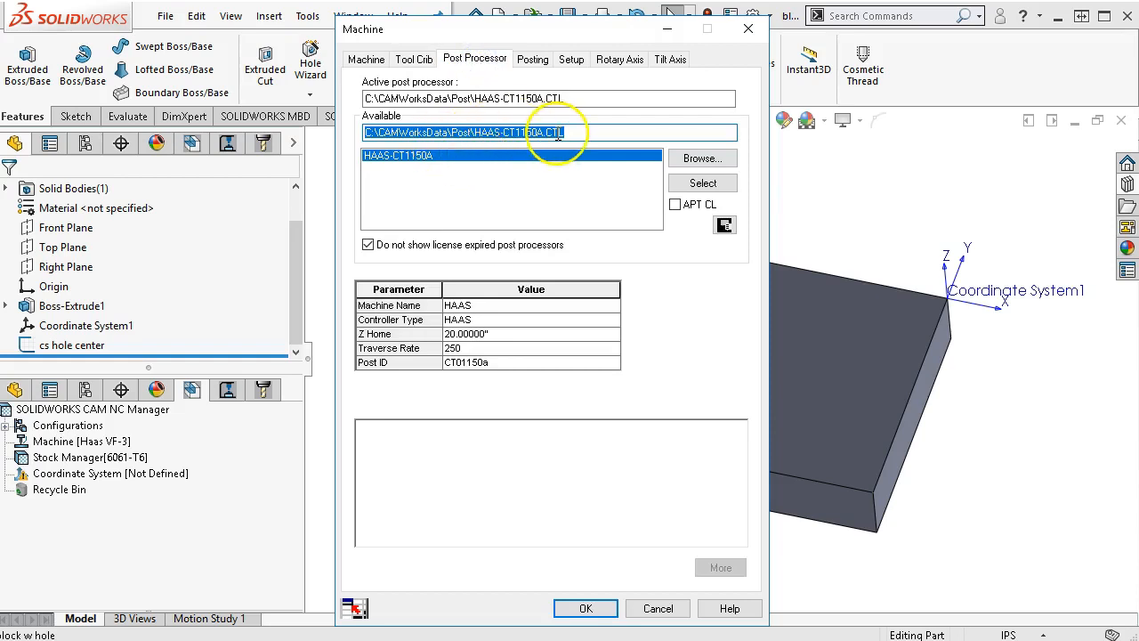
Enter posting parameters: program ID 'block w hole' and material 6061
left_click(532, 58)
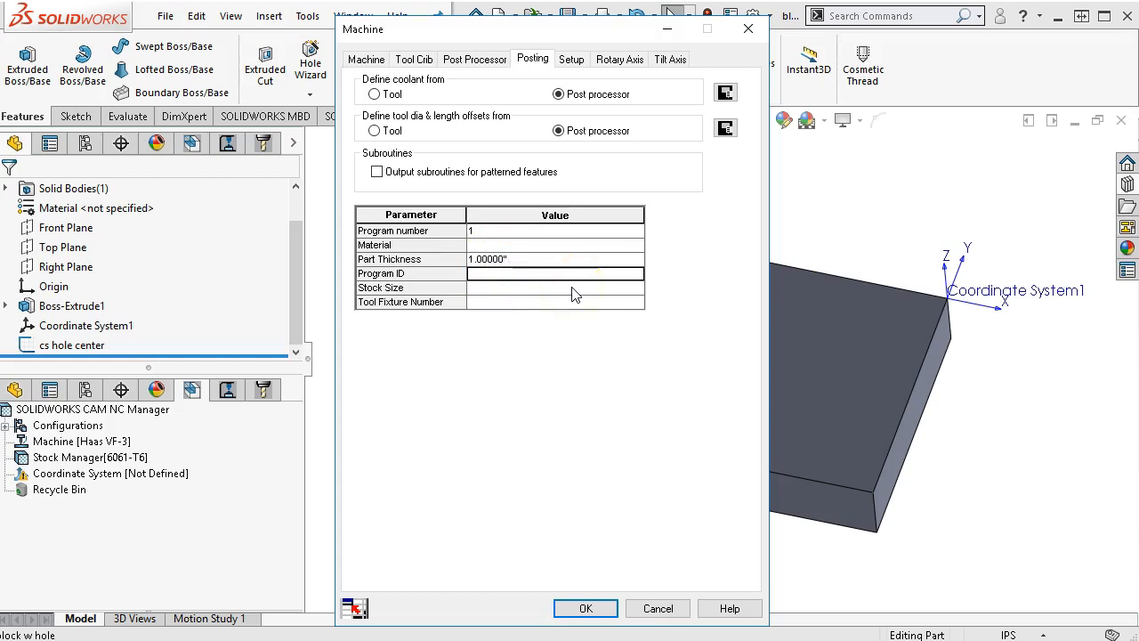
type("block w hole")
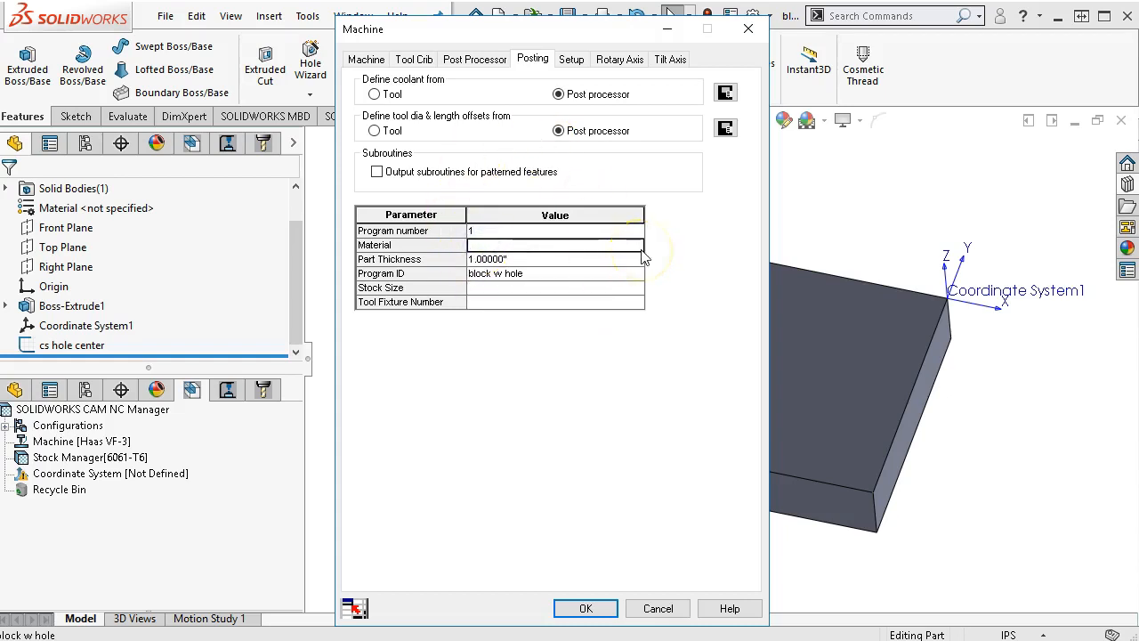
type("^061")
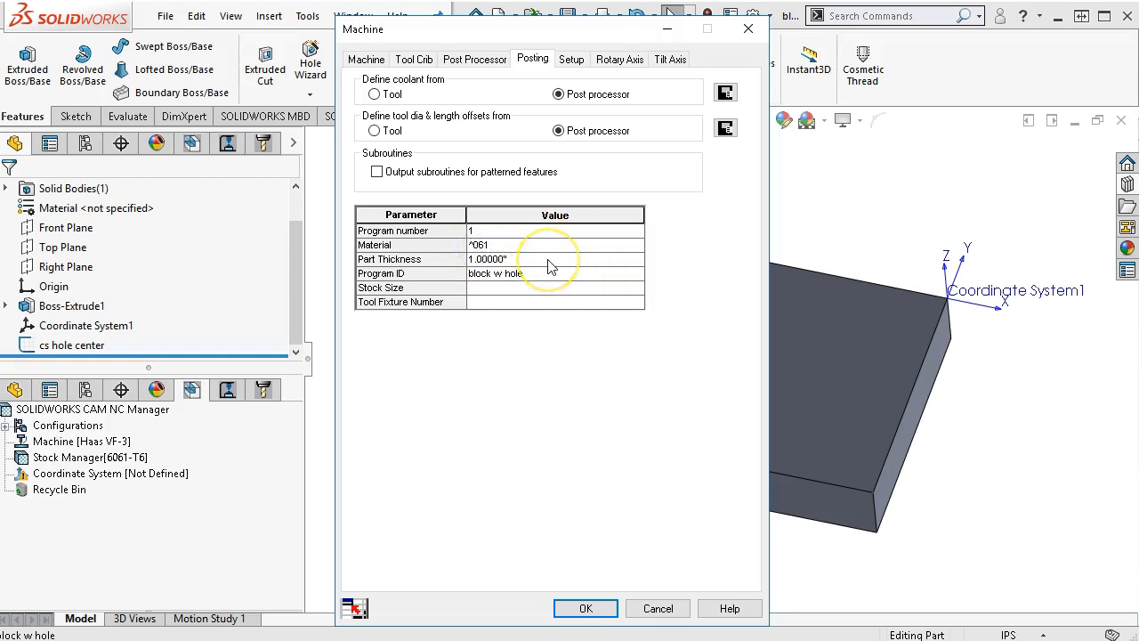
type("6061")
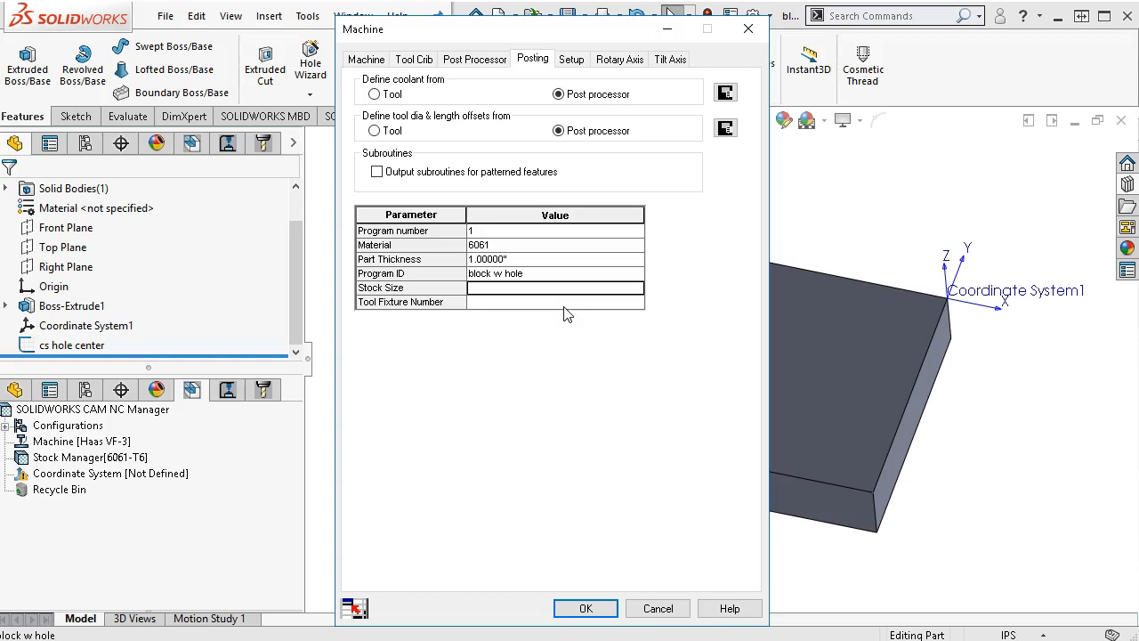
Enter stock size 1.00 x 5.00 x 3.00 and tool fixture number VISE
type("1.00")
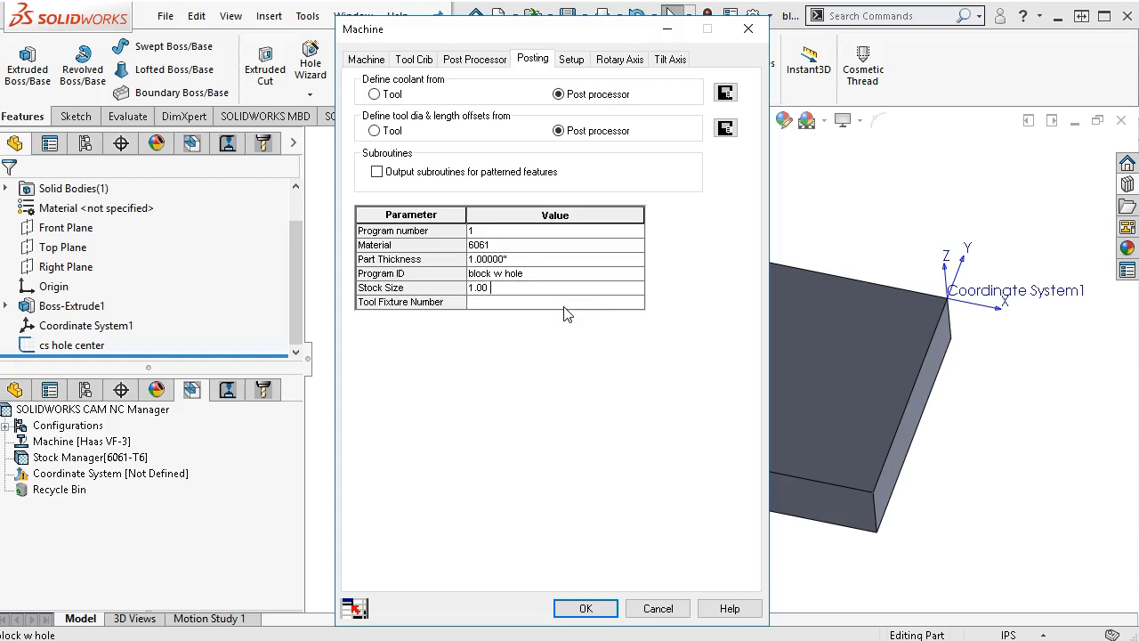
type("x")
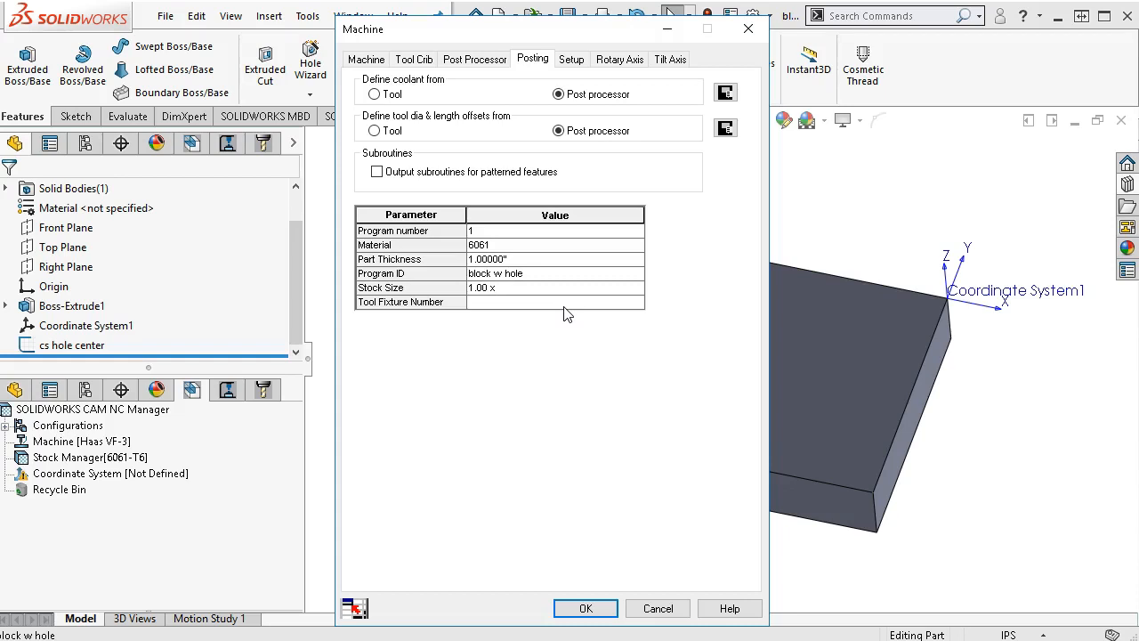
type("5.00 x")
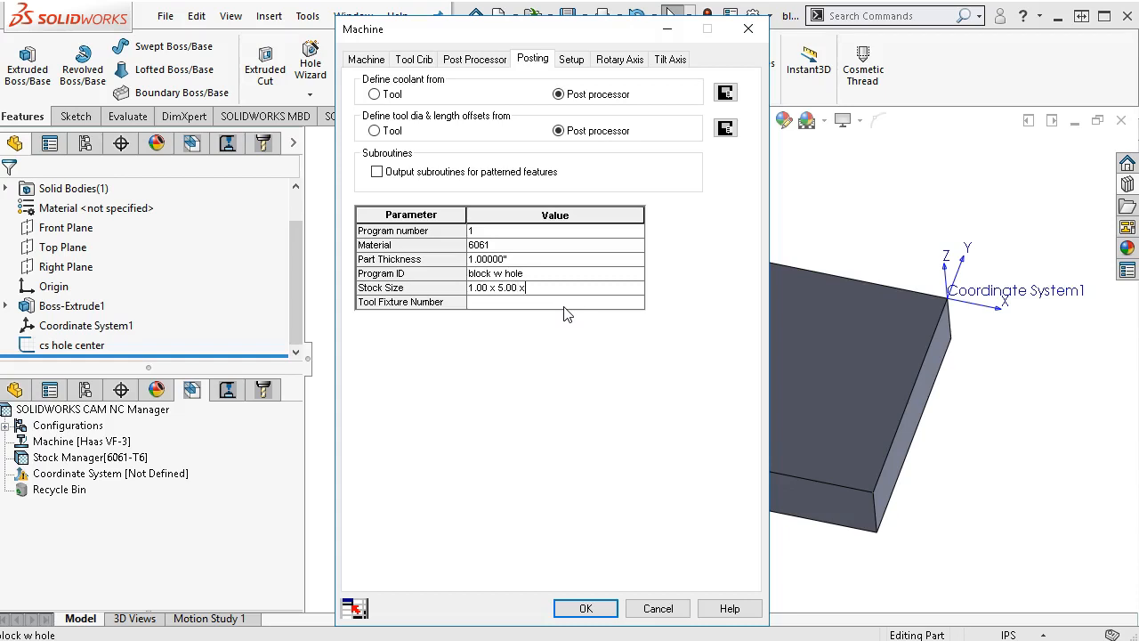
type("3.00")
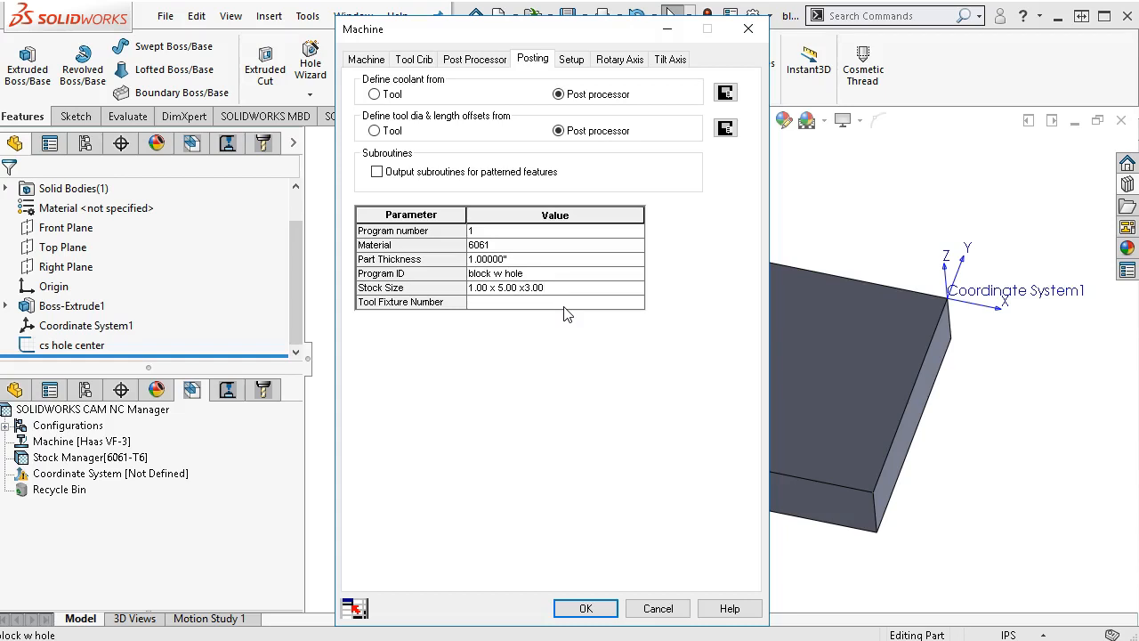
left_click(525, 288)
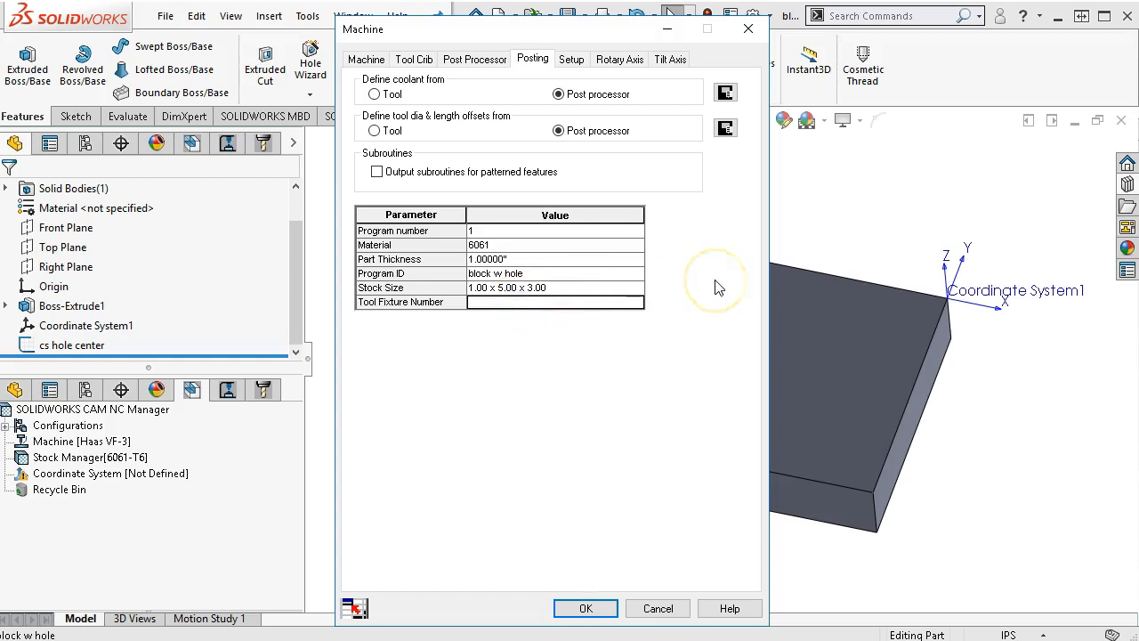
type("VISE")
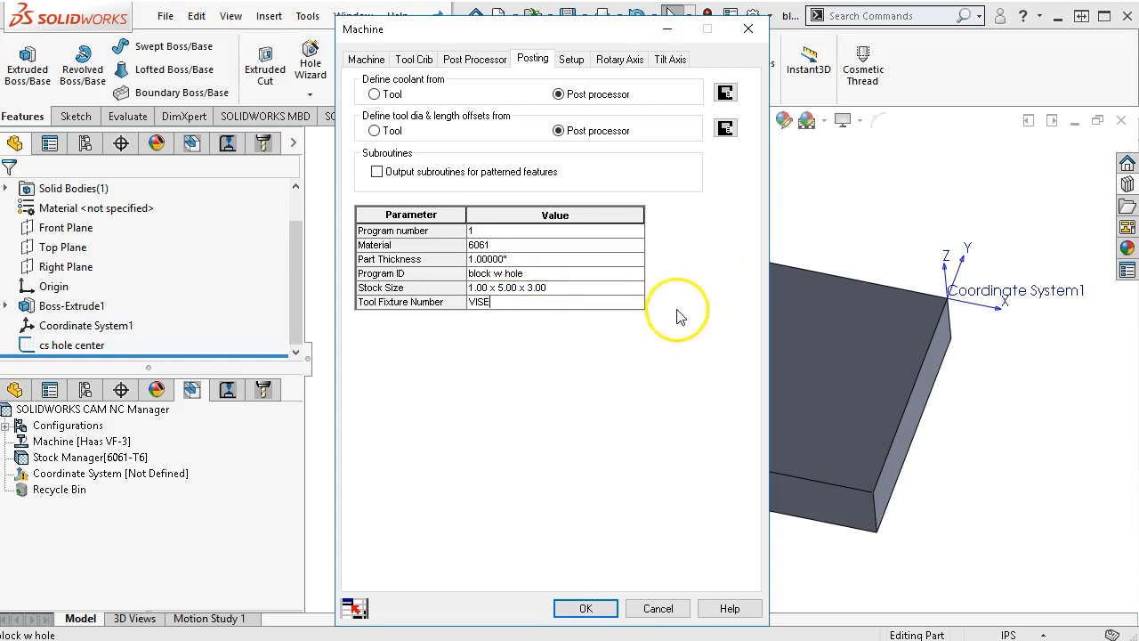
mouse_move(540, 324)
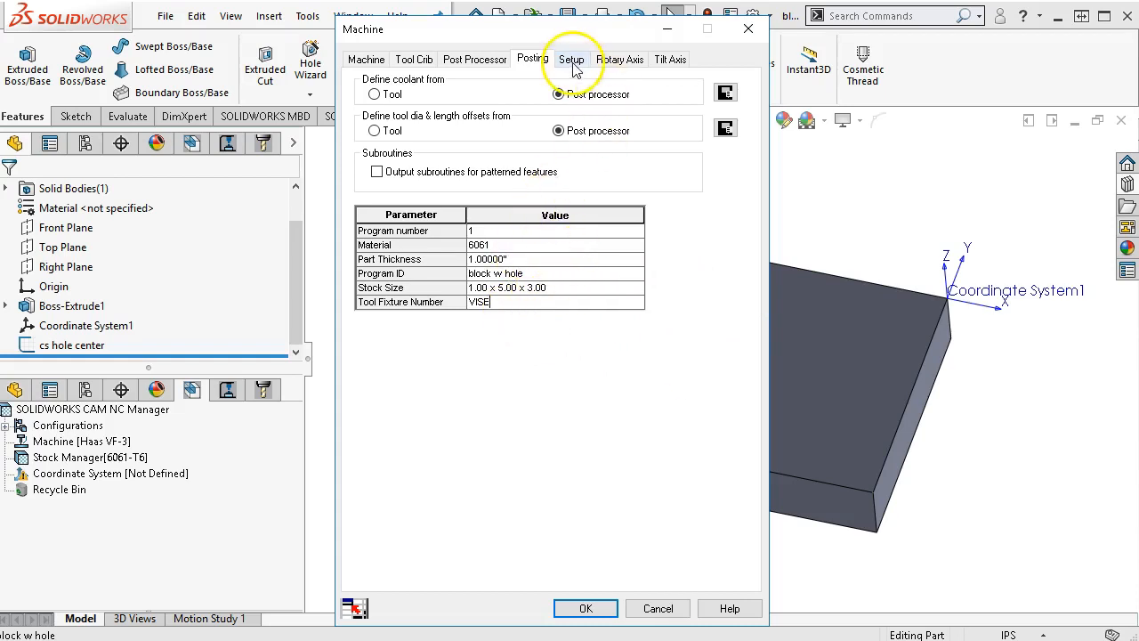
Define the fixture coordinate system from SOLIDWORKS Coordinate System1
left_click(571, 59)
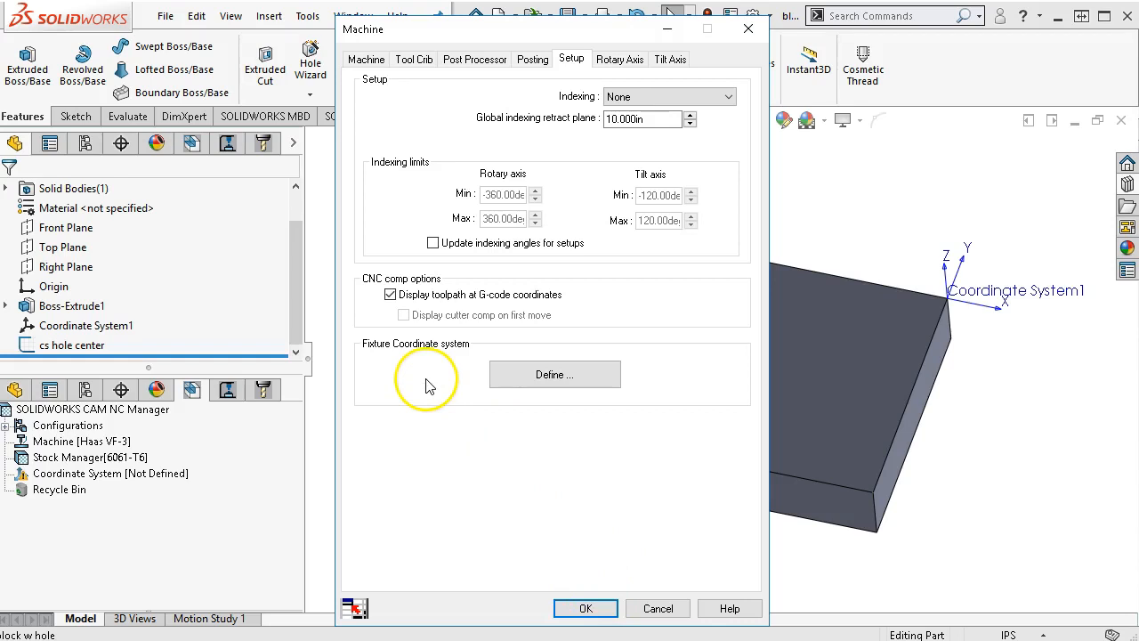
left_click(556, 374)
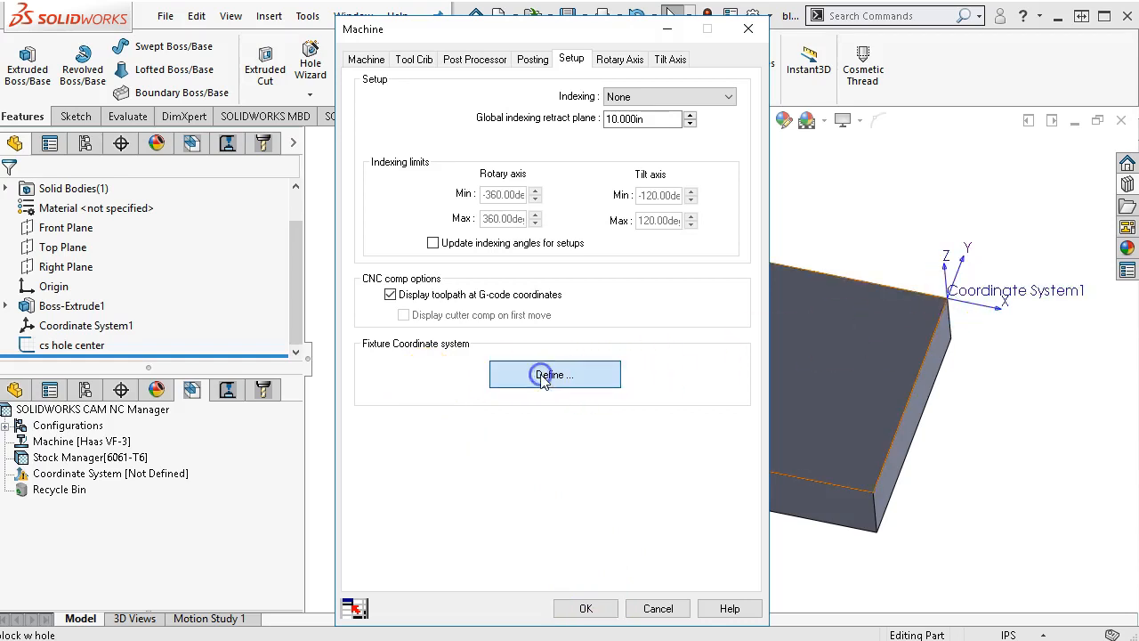
left_click(555, 374)
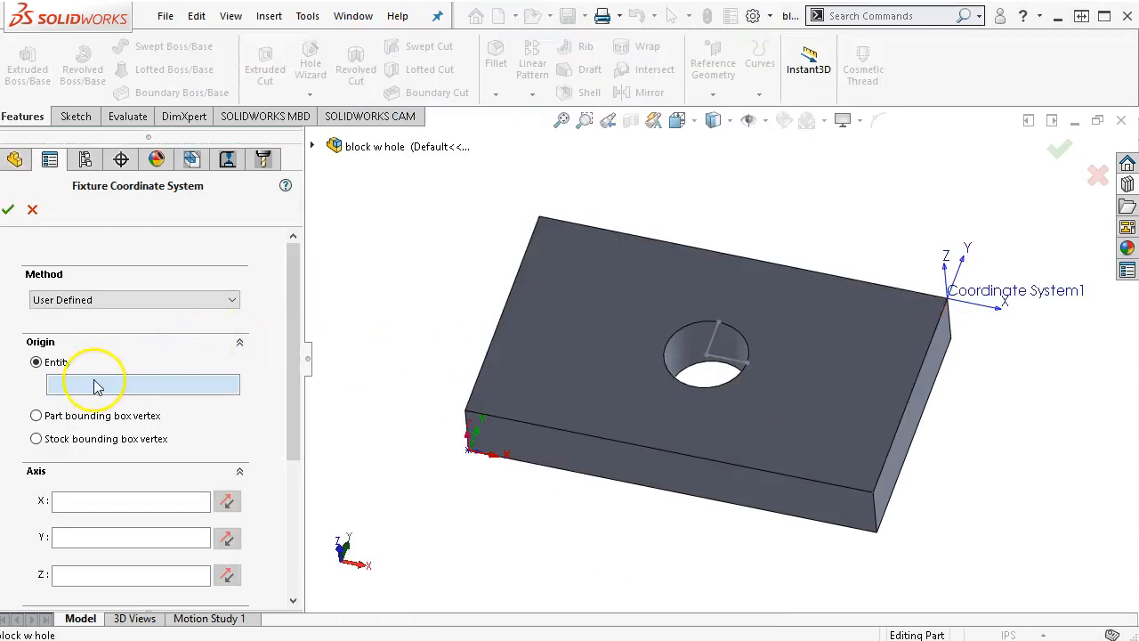
mouse_move(313, 399)
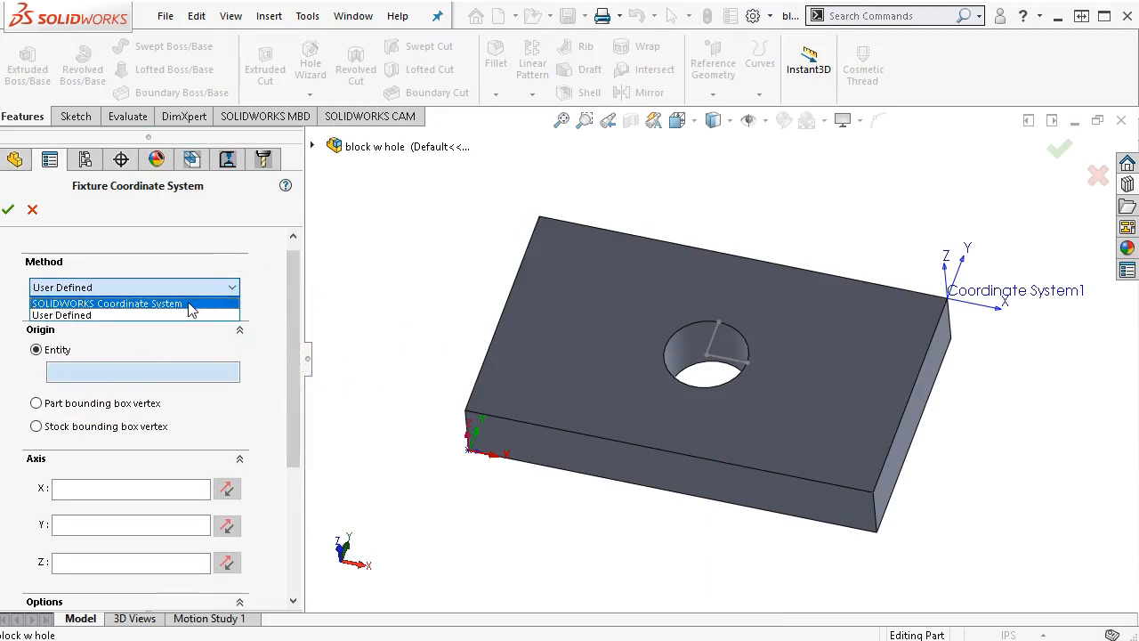
left_click(107, 302)
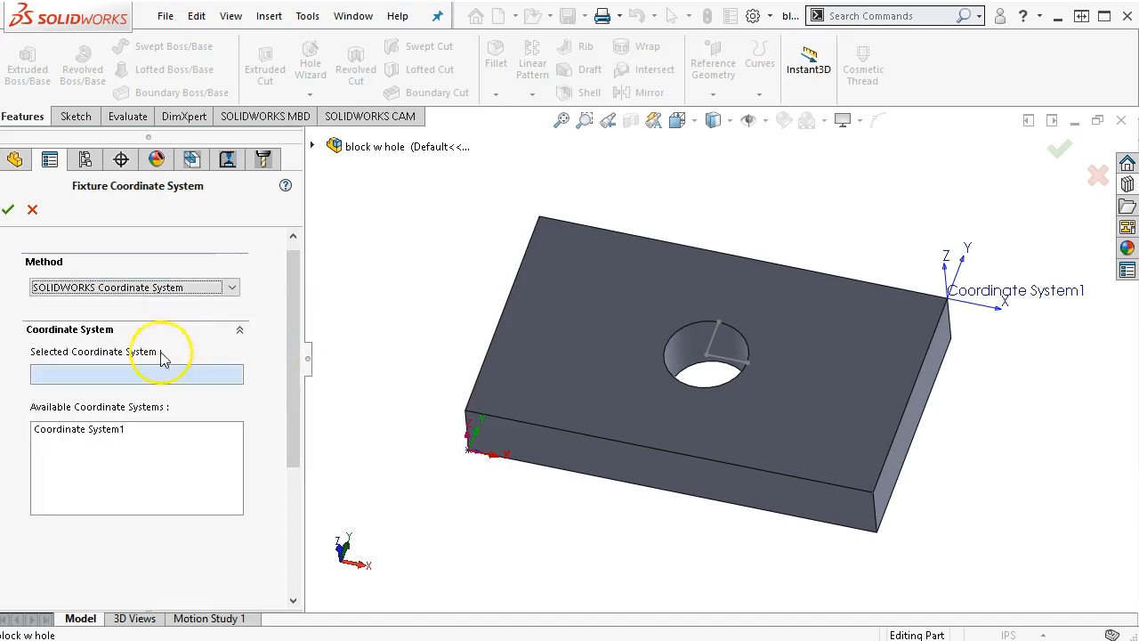
left_click(79, 428)
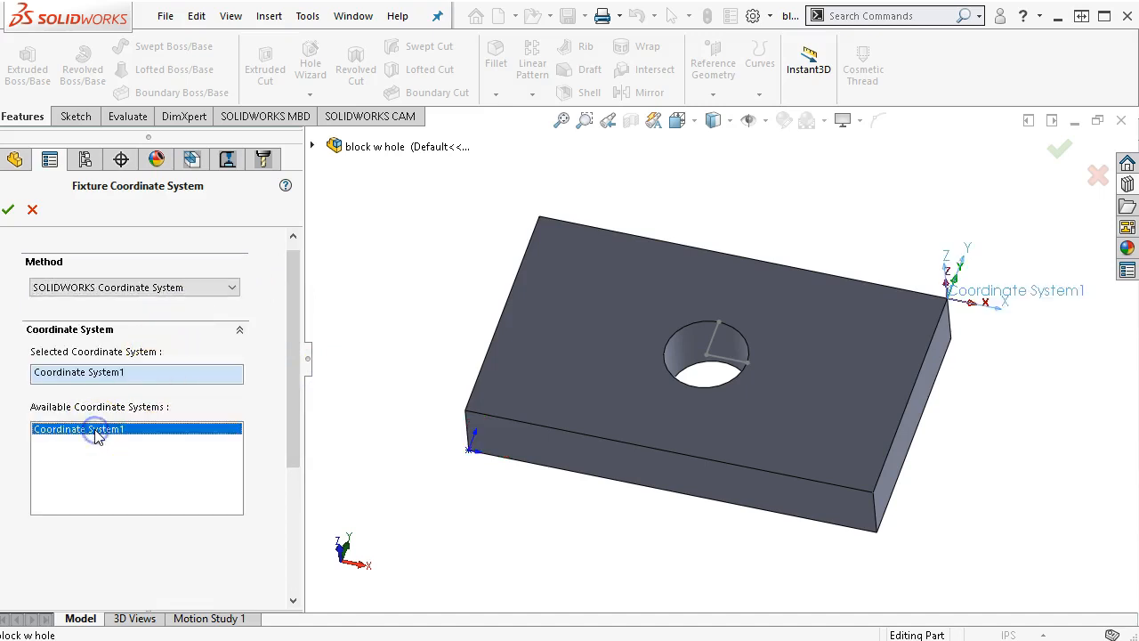
mouse_move(996, 324)
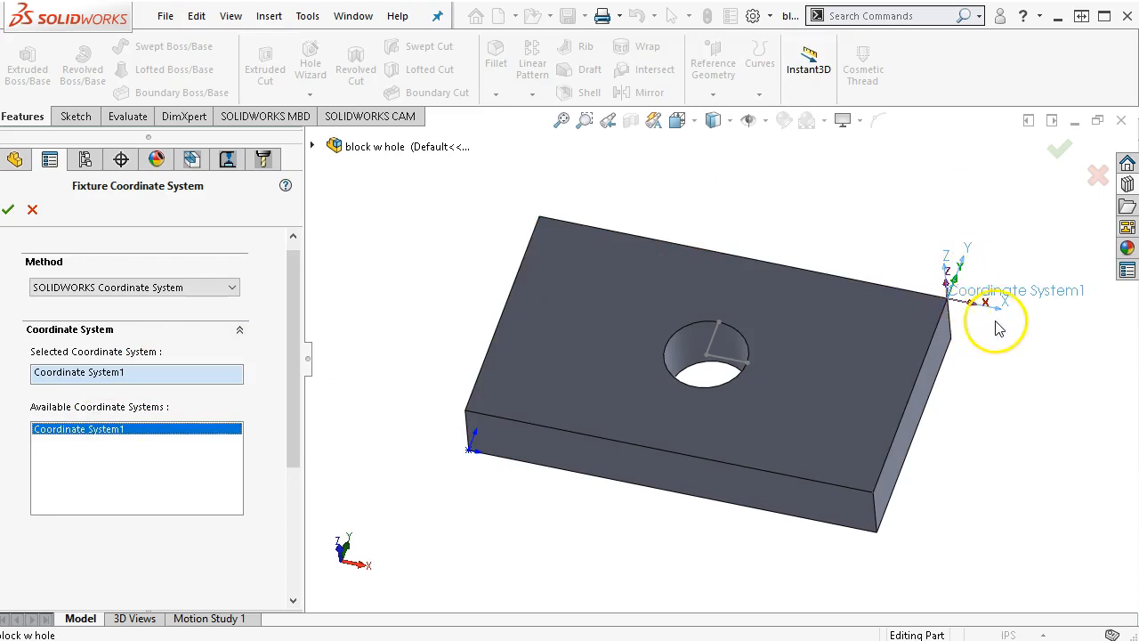
mouse_move(993, 317)
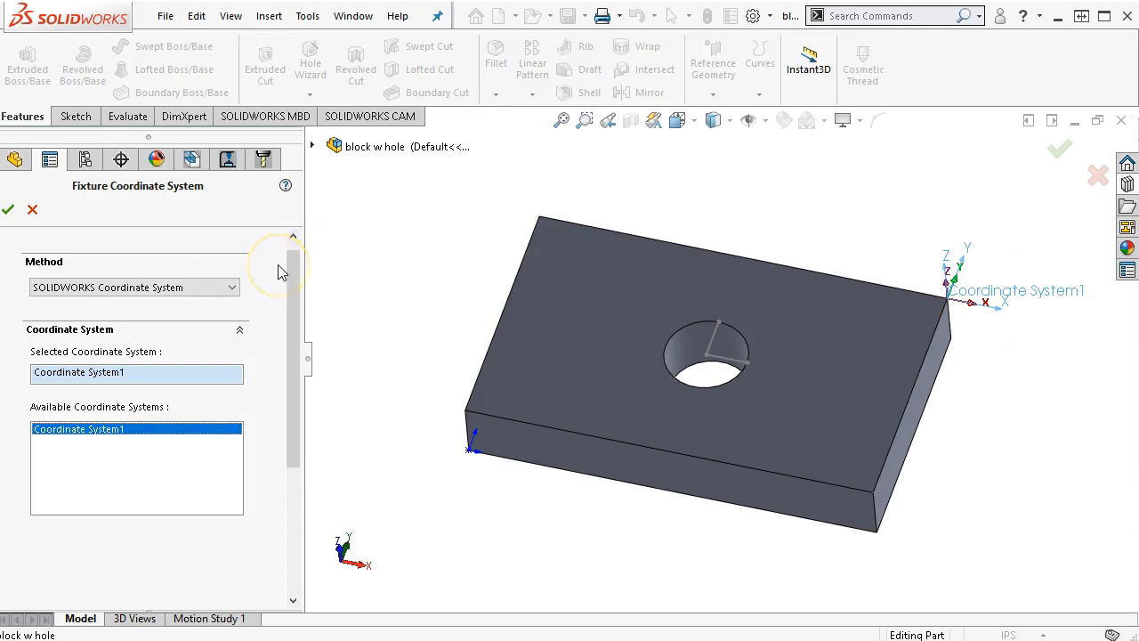
mouse_move(32, 210)
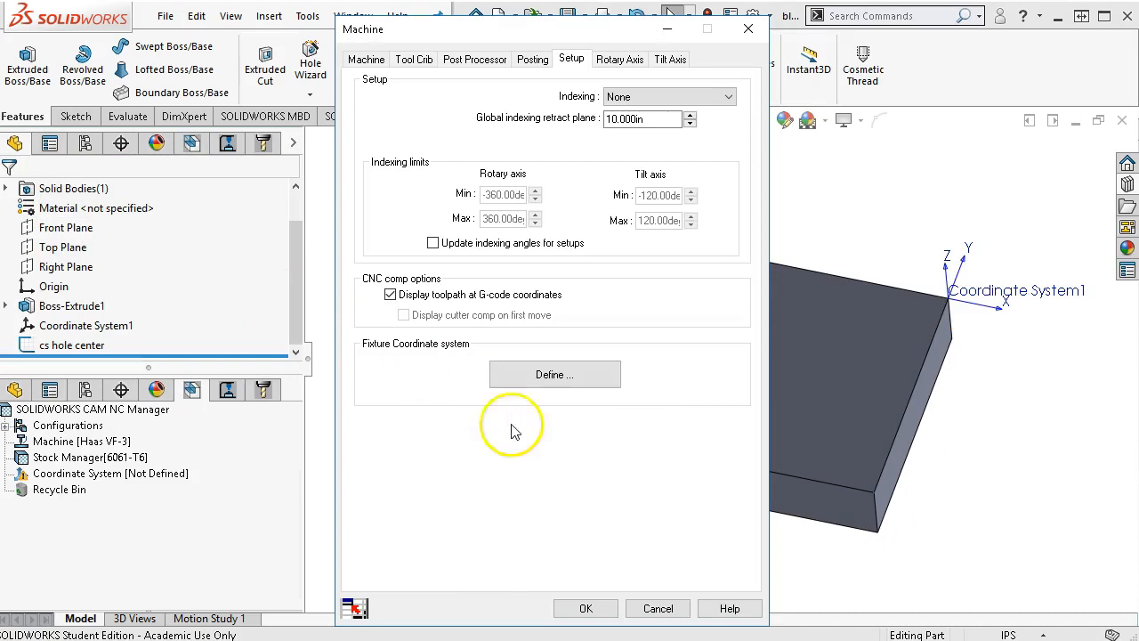
Apply the machine settings and close the Machine definition
left_click(584, 608)
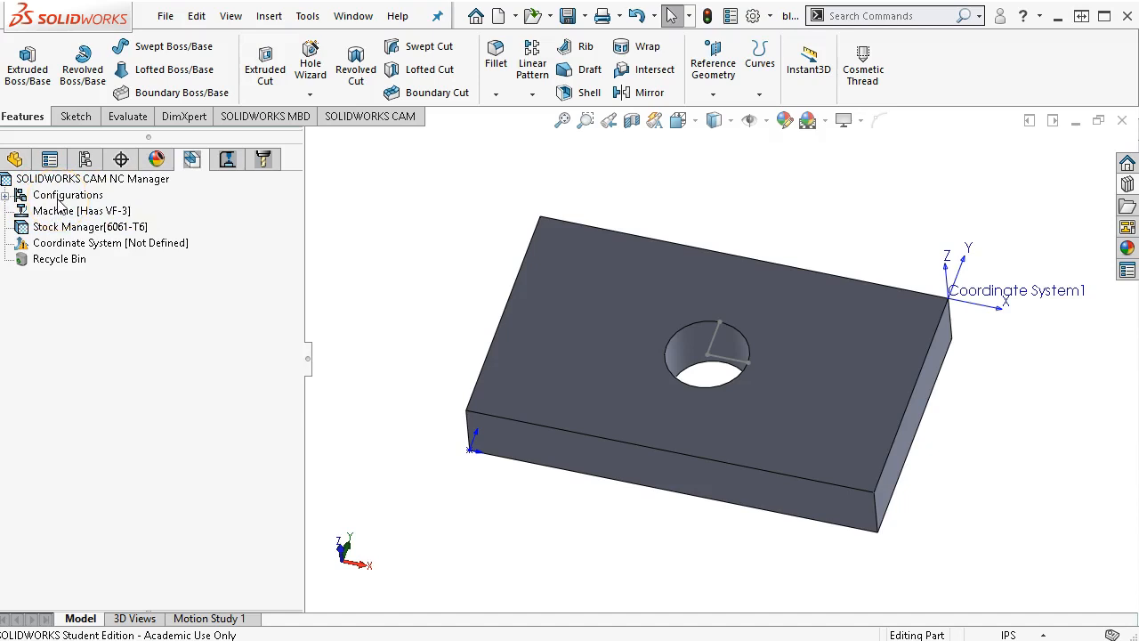
mouse_move(507, 441)
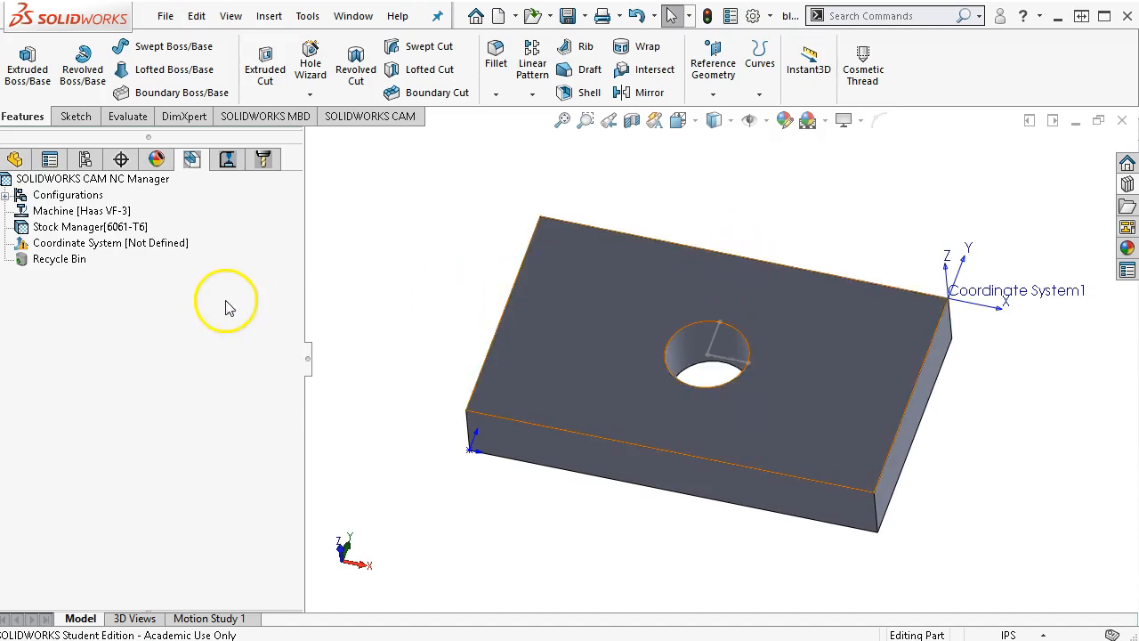
Open the Stock Manager definition for the 6061-T6 stock, a 5 x 3 x 0.75 in box
right_click(89, 228)
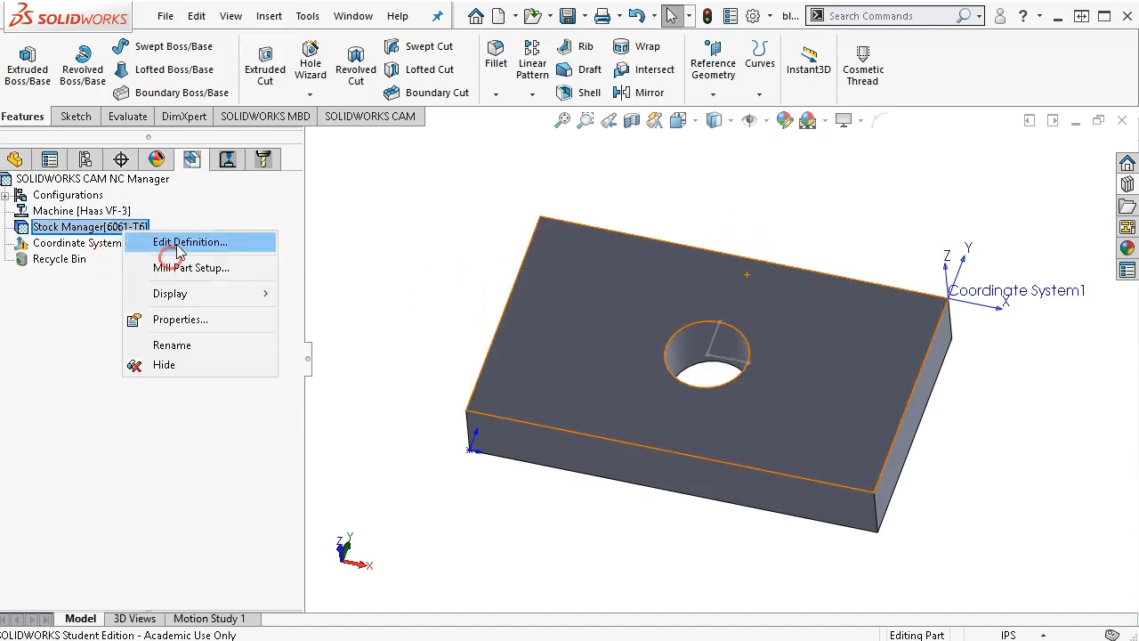
left_click(188, 242)
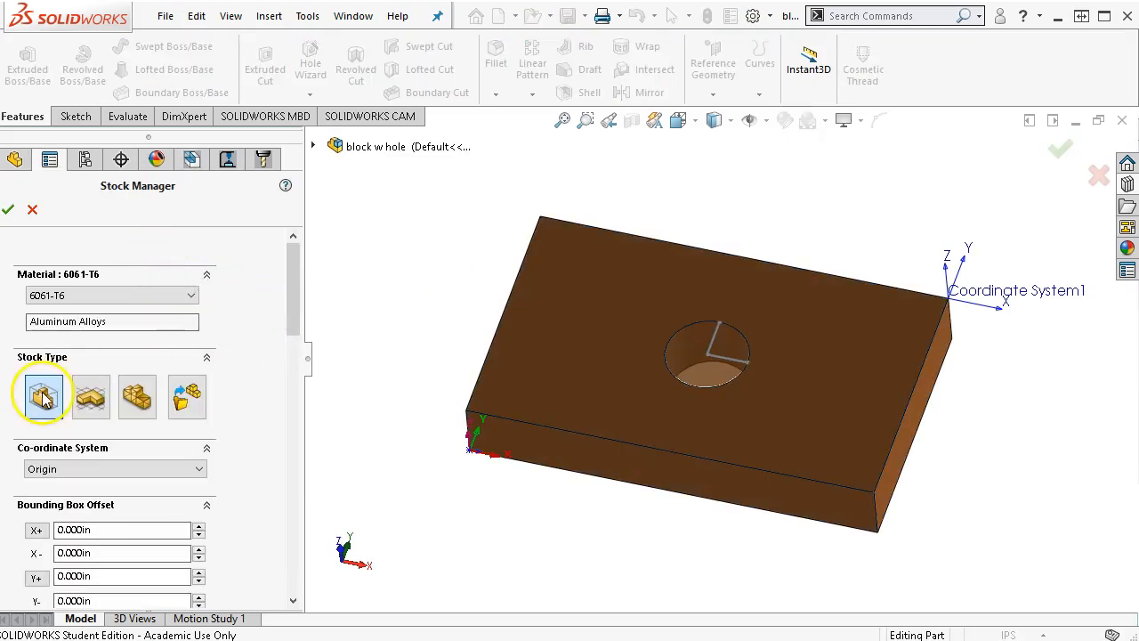
mouse_move(89, 399)
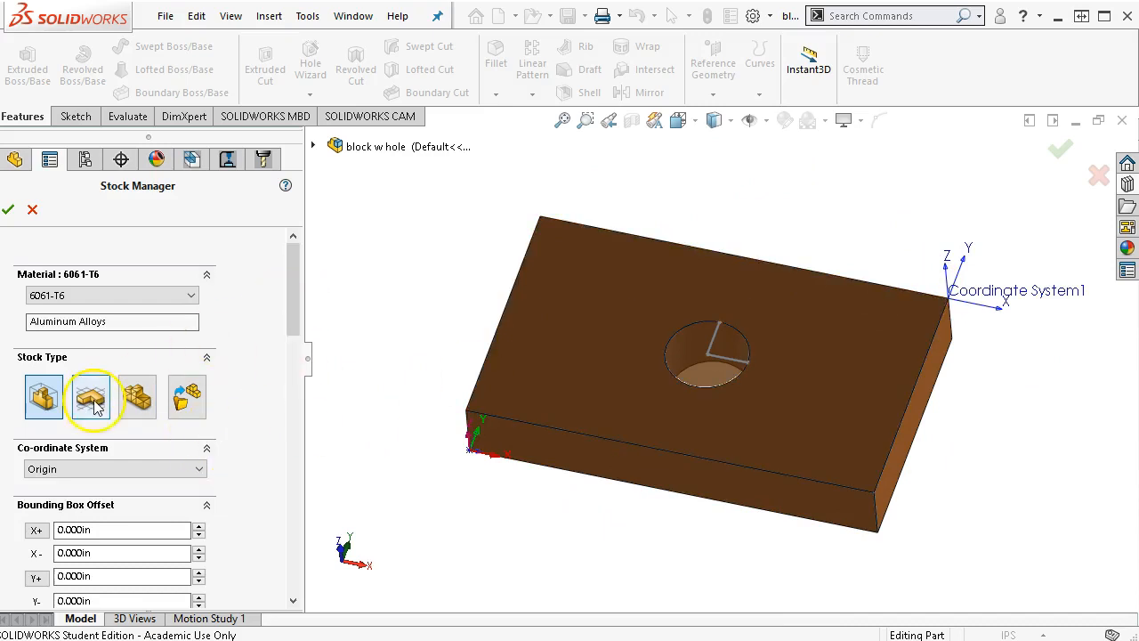
mouse_move(135, 399)
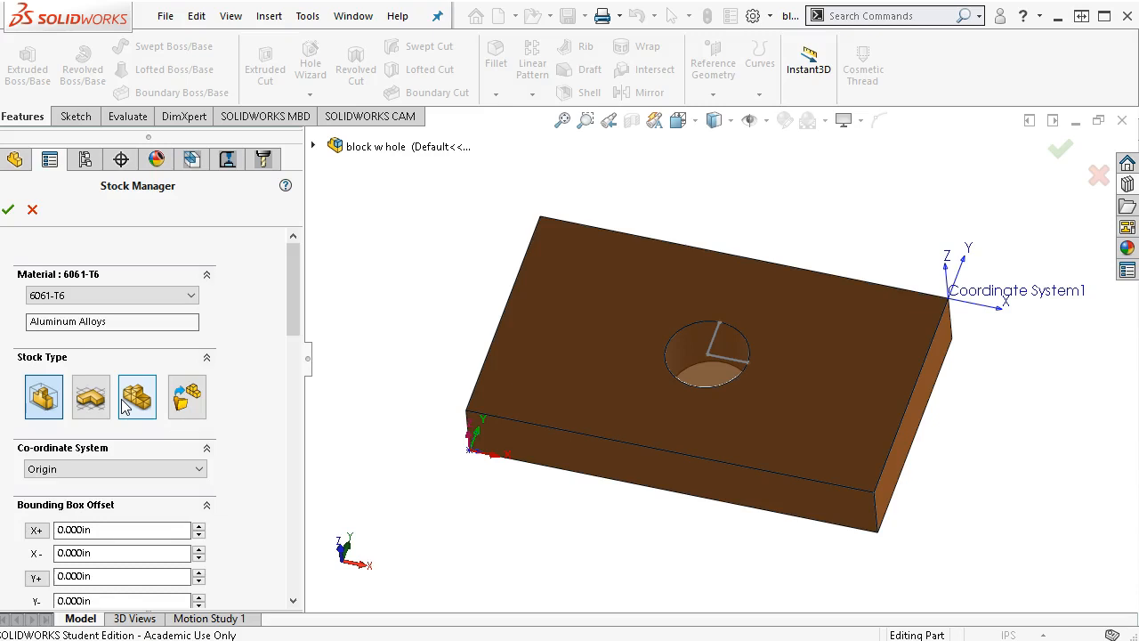
left_click(187, 397)
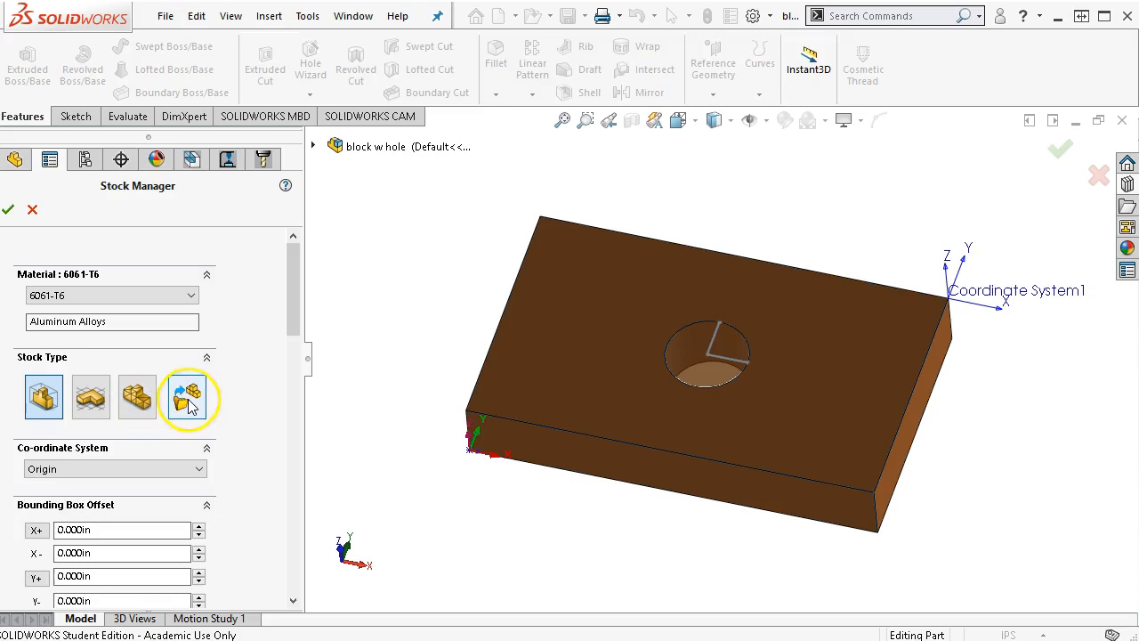
mouse_move(187, 395)
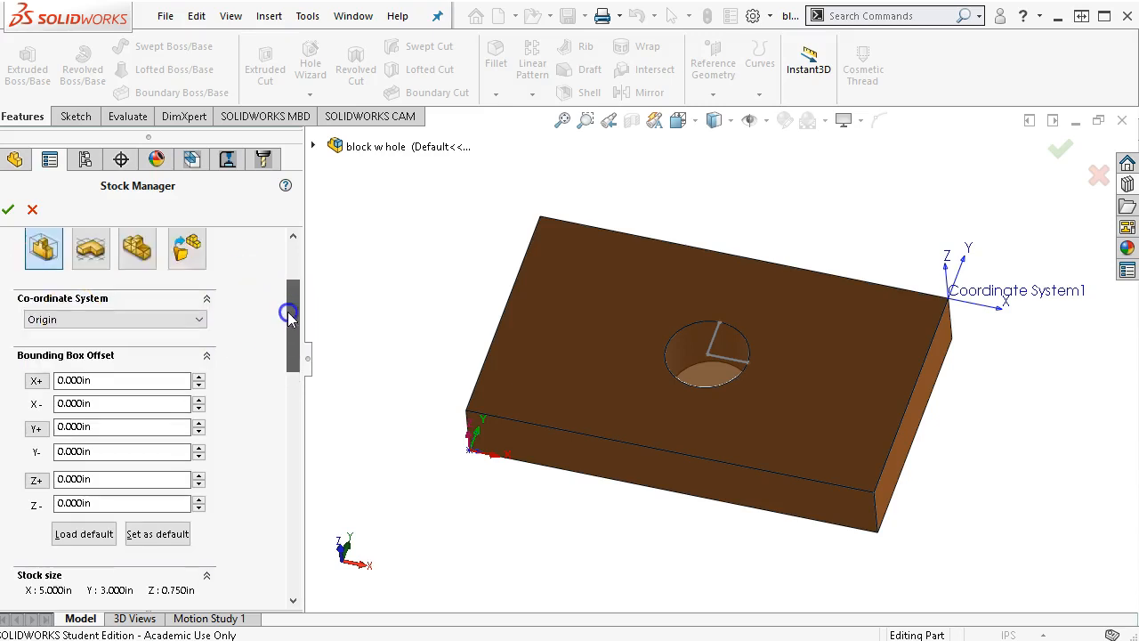
scroll("down", 3)
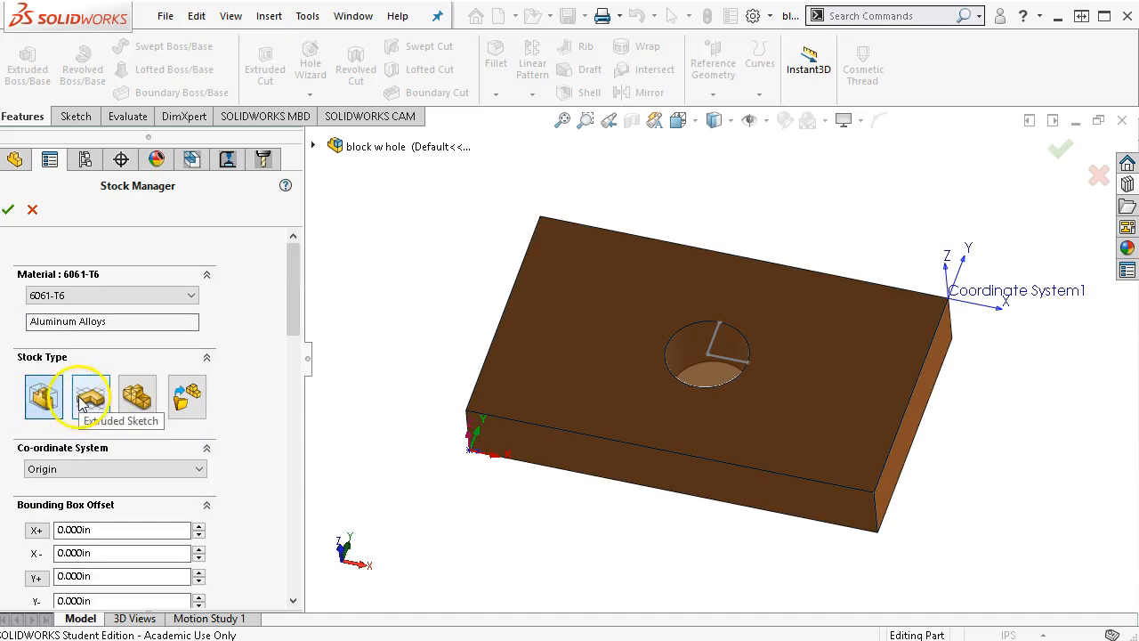
scroll("down", 3)
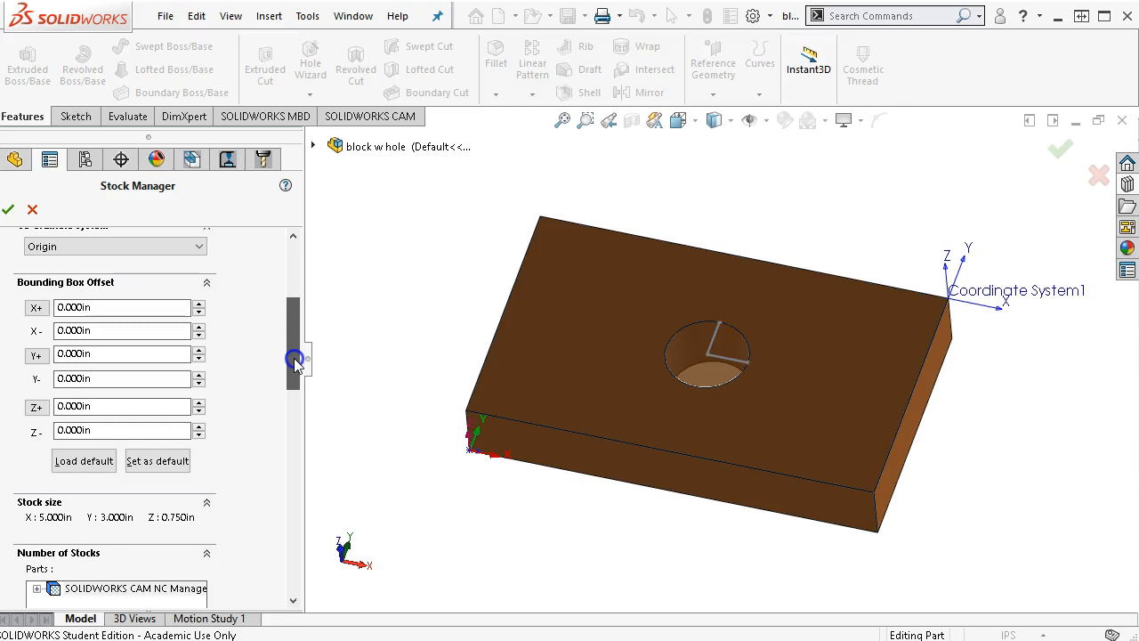
Set bounding-box offsets: X and Y 0.100in, Z+ 0, Z- 0.250in, giving 5.2 x 3.2 x 1.0 in stock
left_click(121, 306)
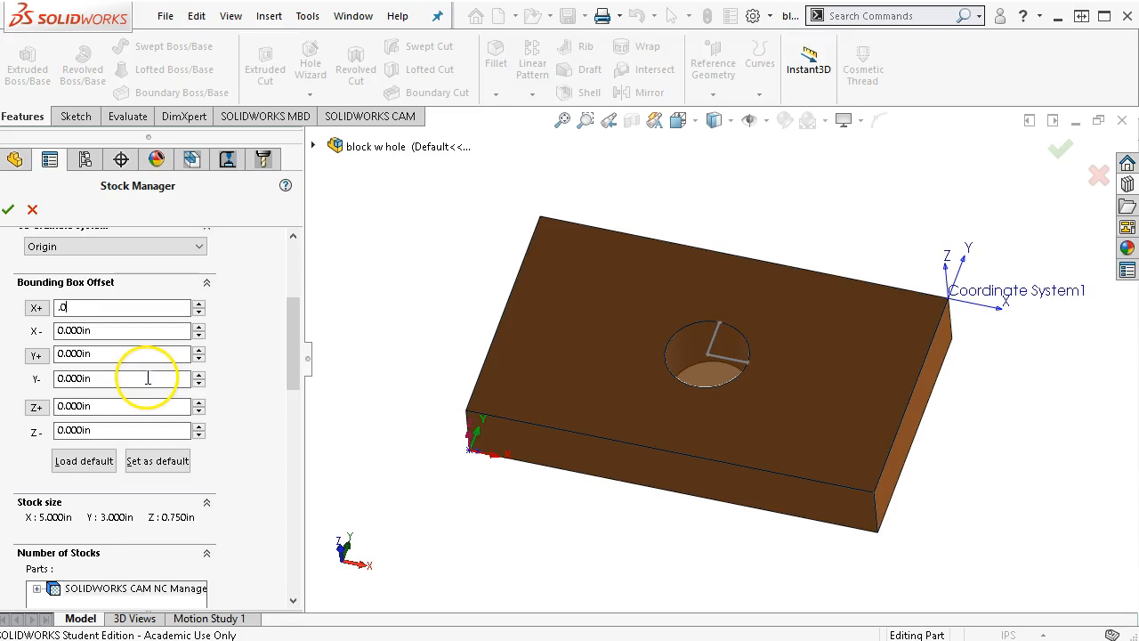
left_click(121, 330)
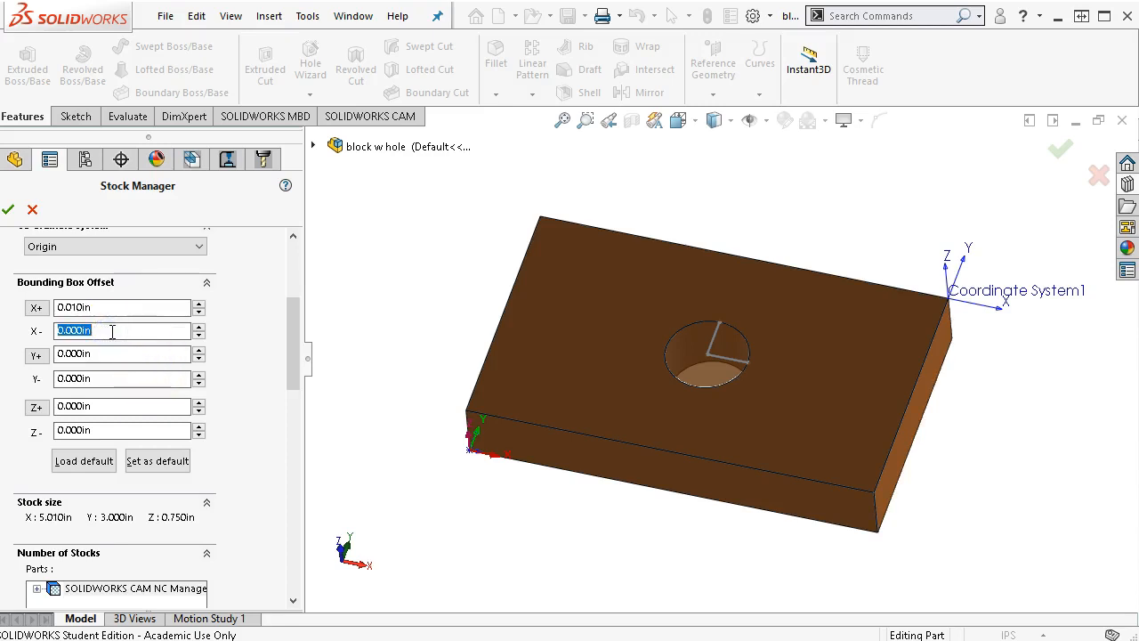
left_click(86, 354)
type("0.010")
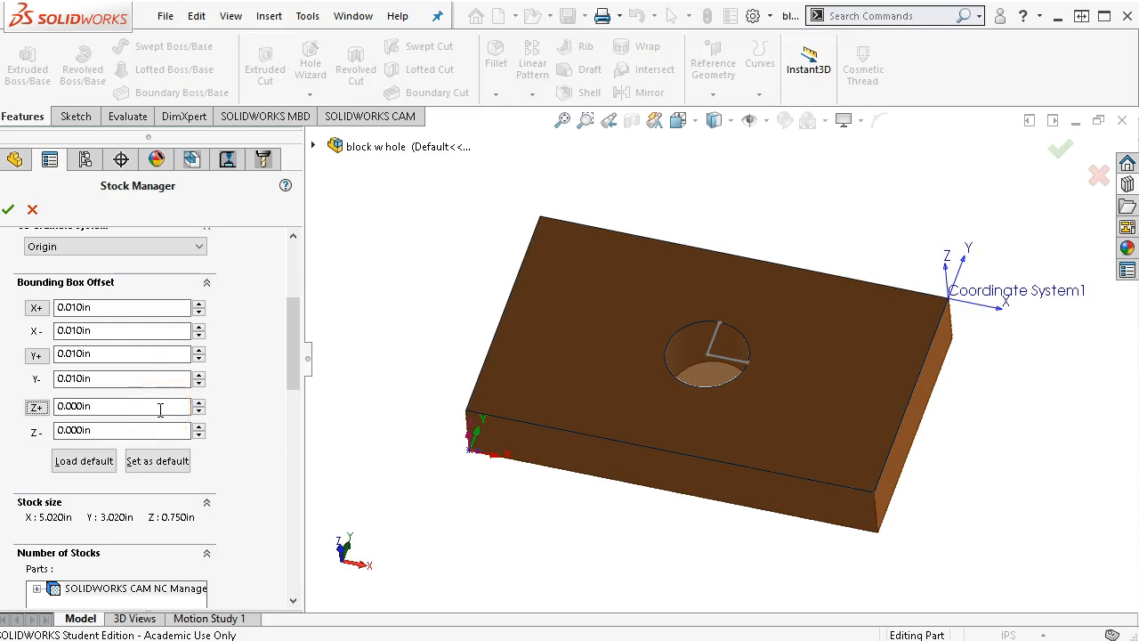
mouse_move(341, 363)
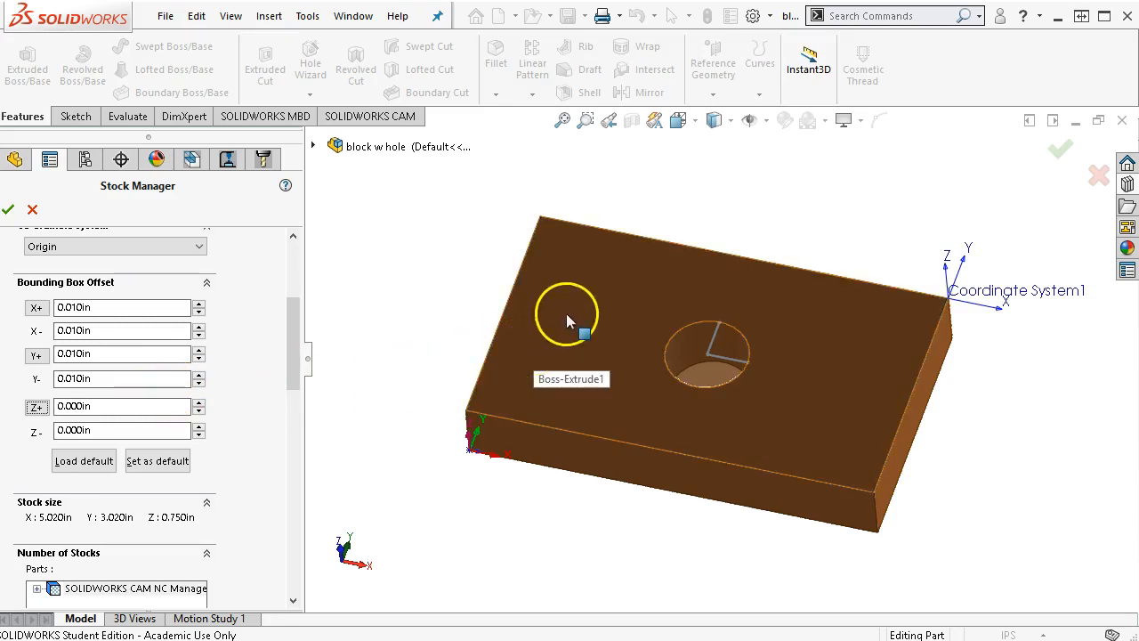
mouse_move(573, 393)
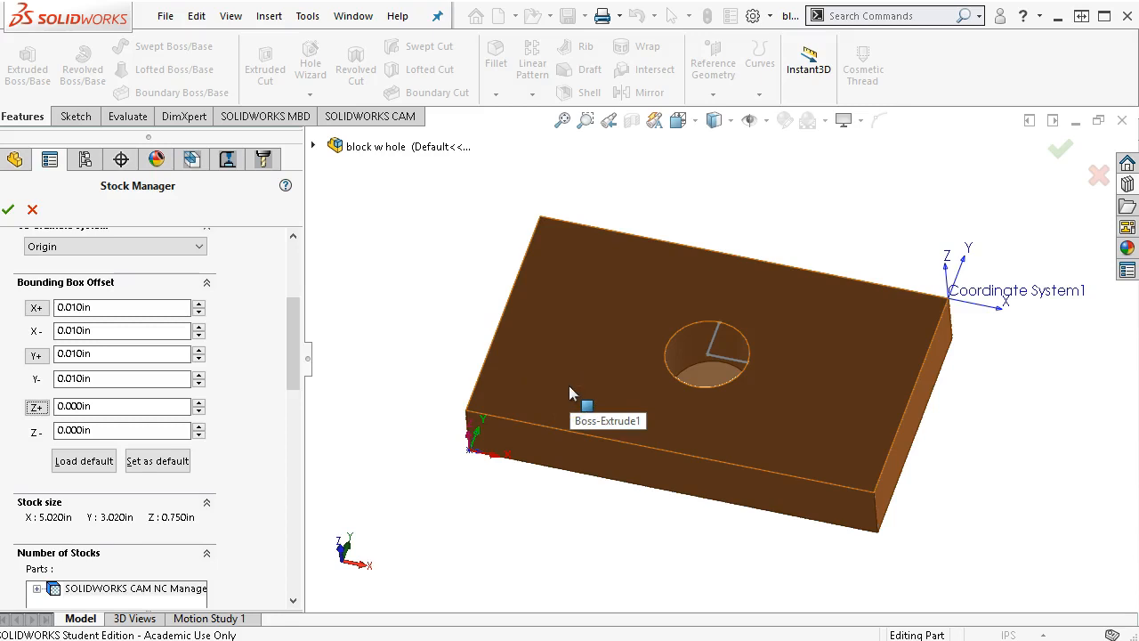
mouse_move(573, 393)
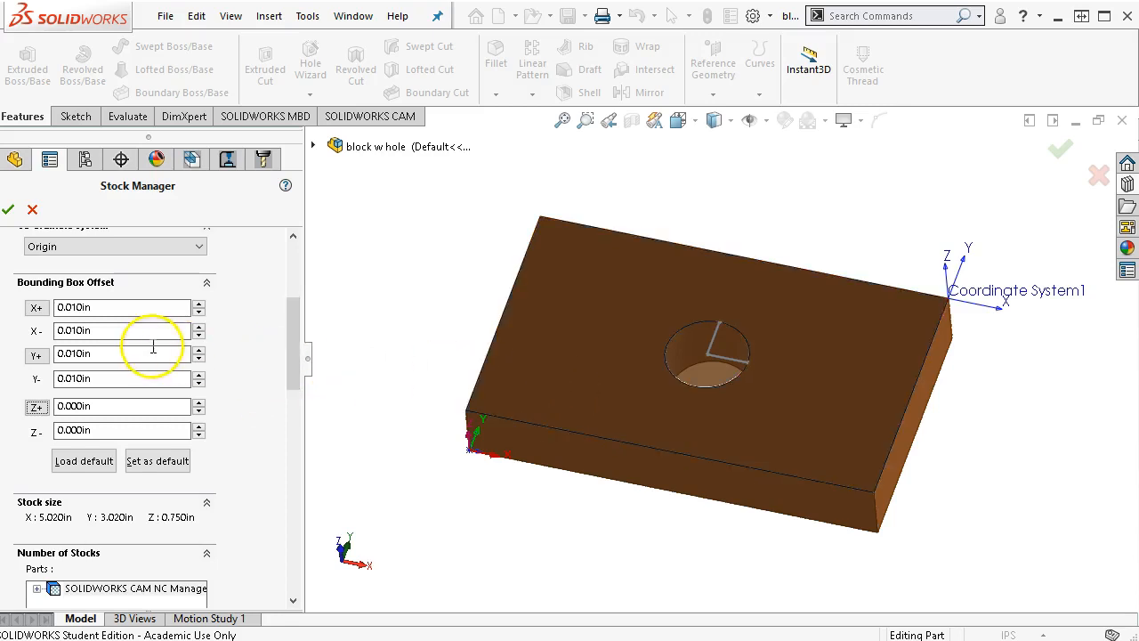
mouse_move(164, 351)
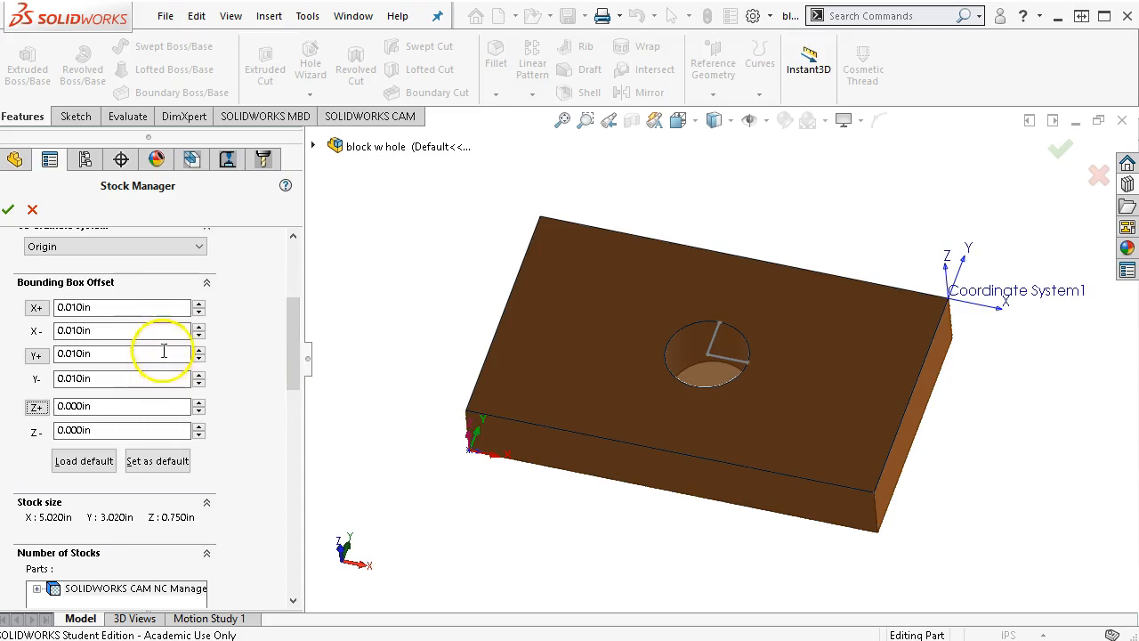
mouse_move(283, 339)
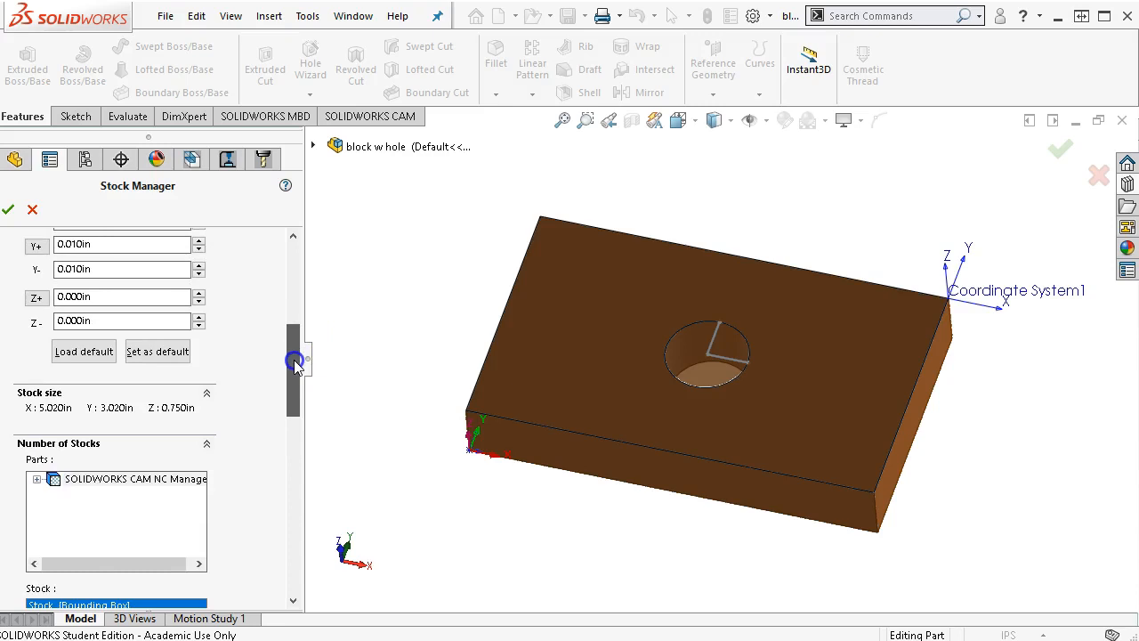
left_click_drag(296, 365, 295, 374)
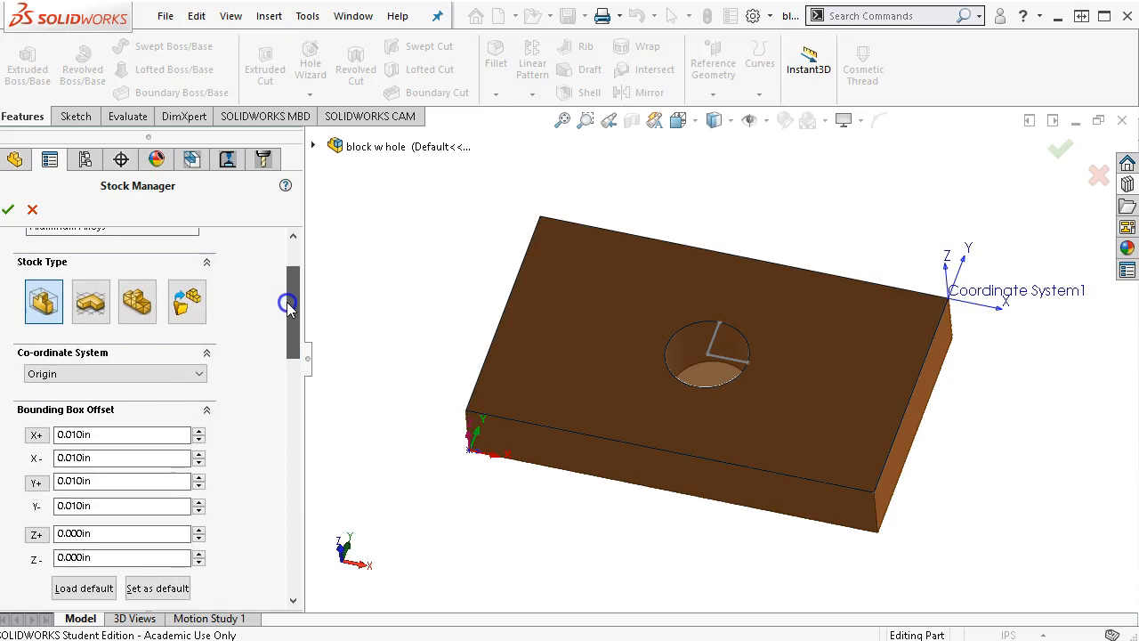
scroll("down", 3)
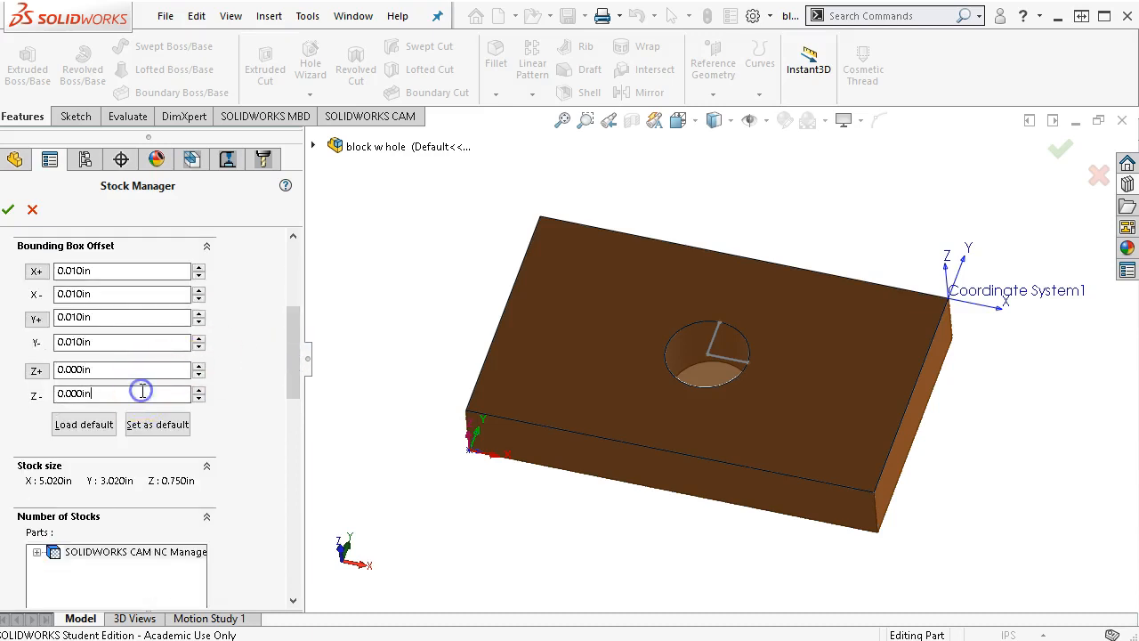
triple_click(121, 394)
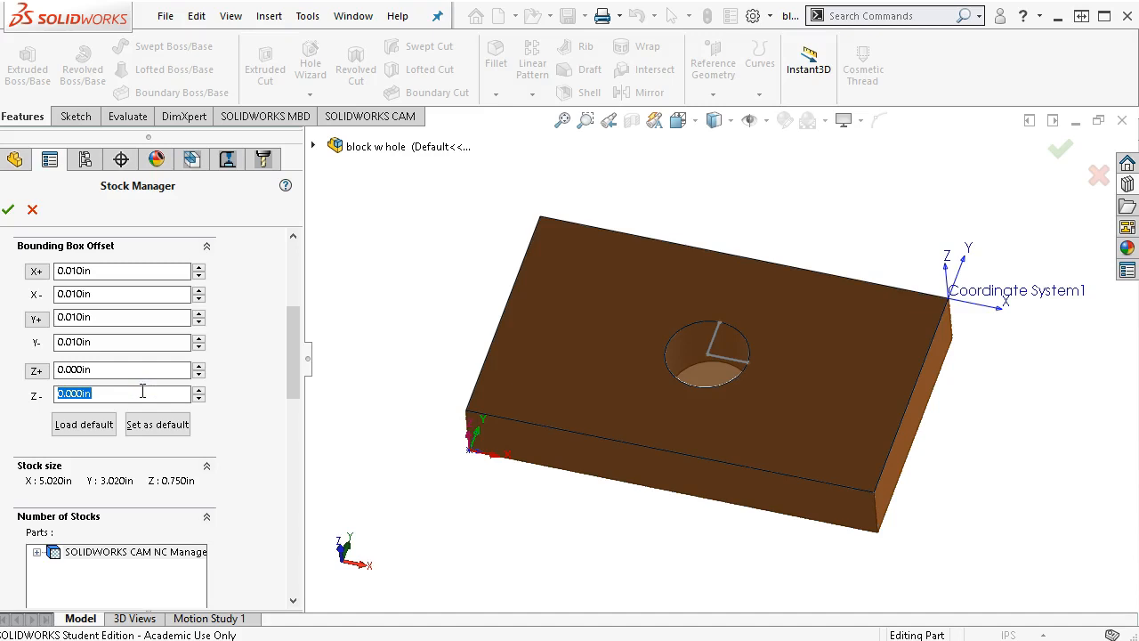
type("0.250in")
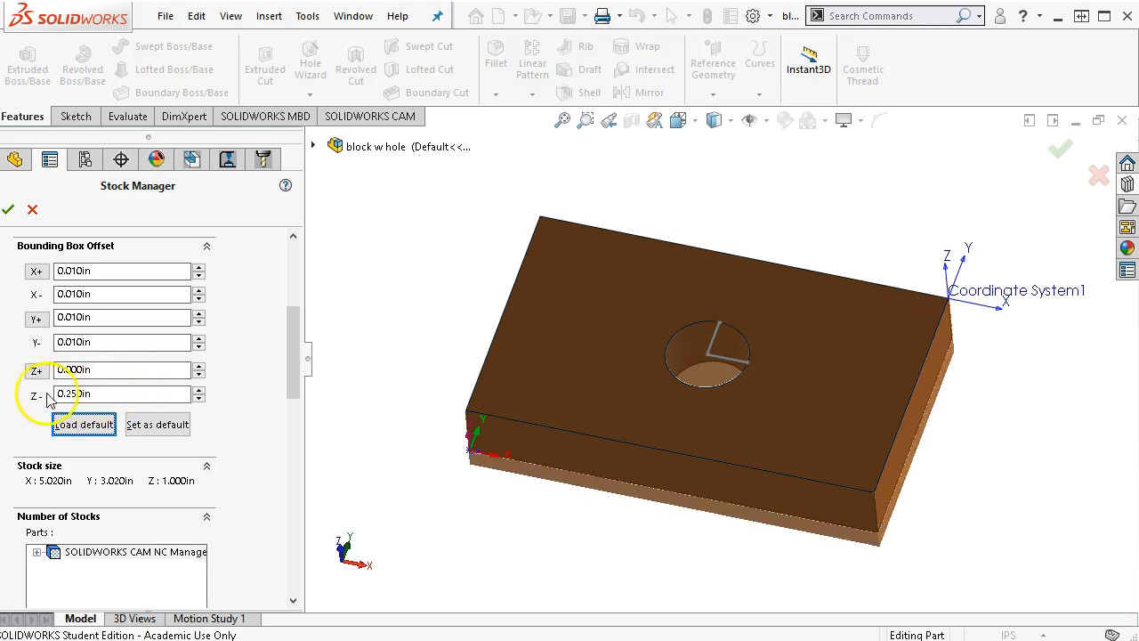
Expand the Parts list to show the block part in Stock Manager
scroll("down", 3)
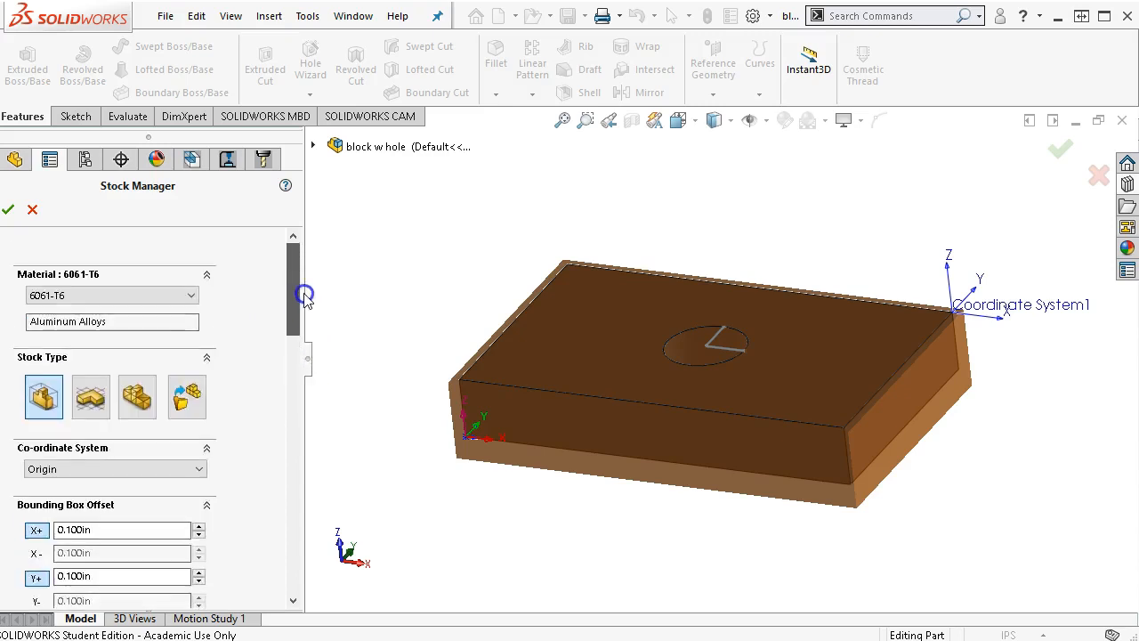
scroll("down", 3)
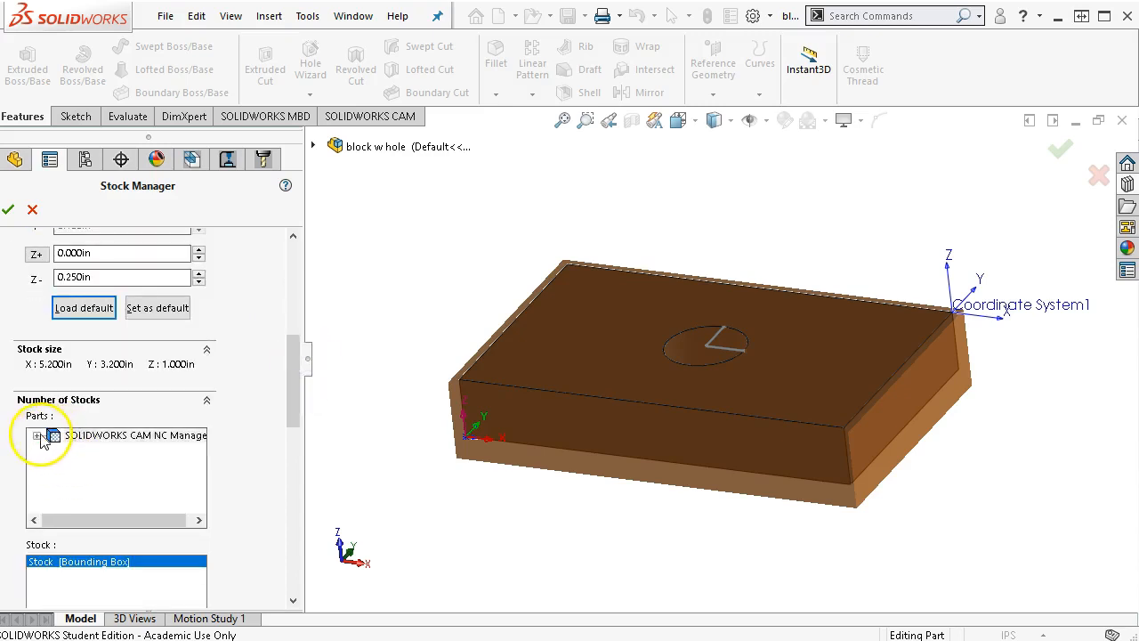
left_click(36, 436)
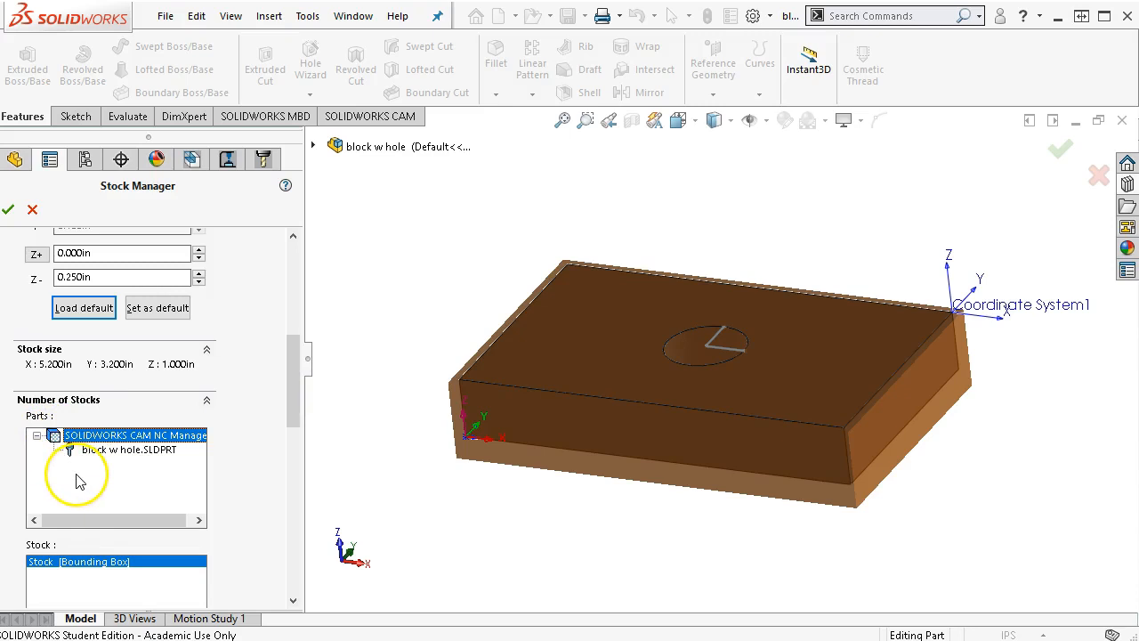
mouse_move(299, 388)
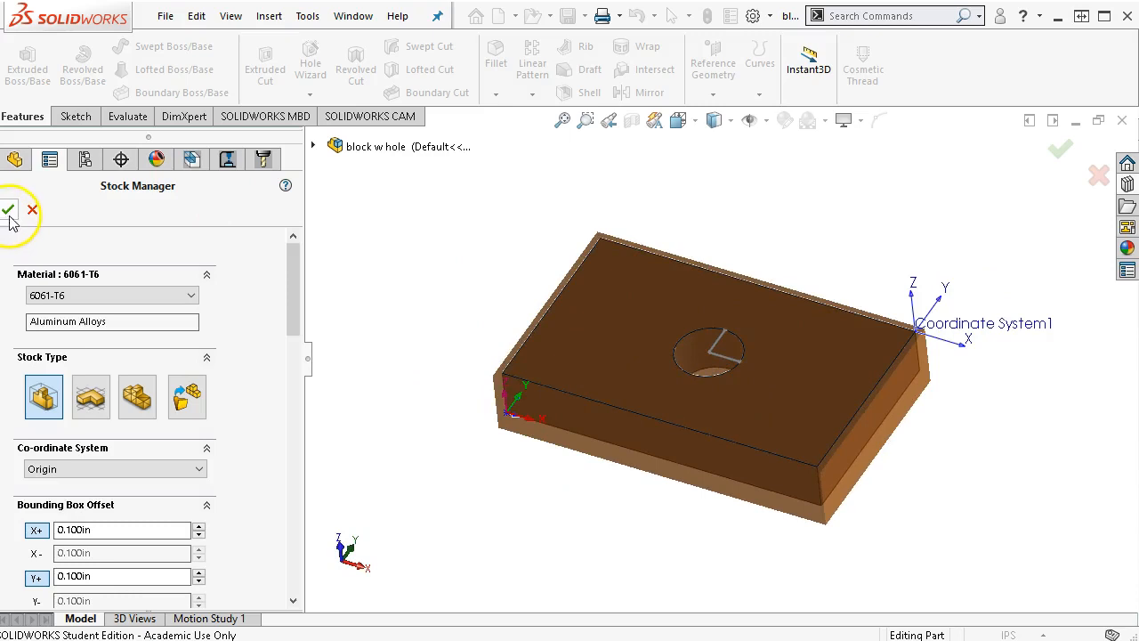
Accept the stock and start editing the undefined coordinate system's definition
left_click(9, 210)
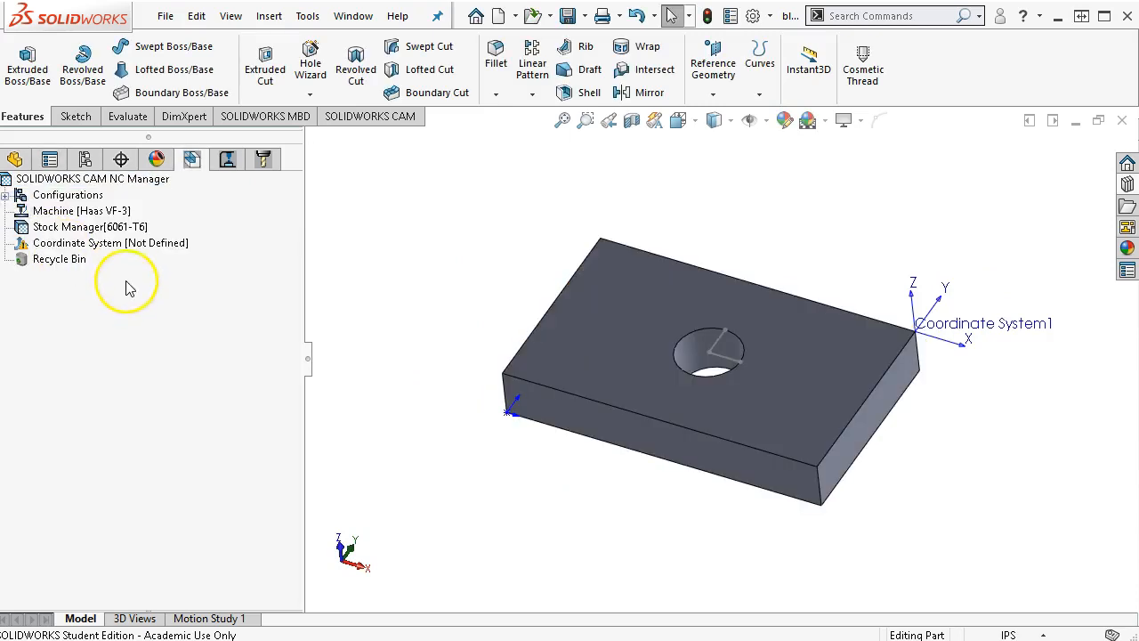
right_click(111, 242)
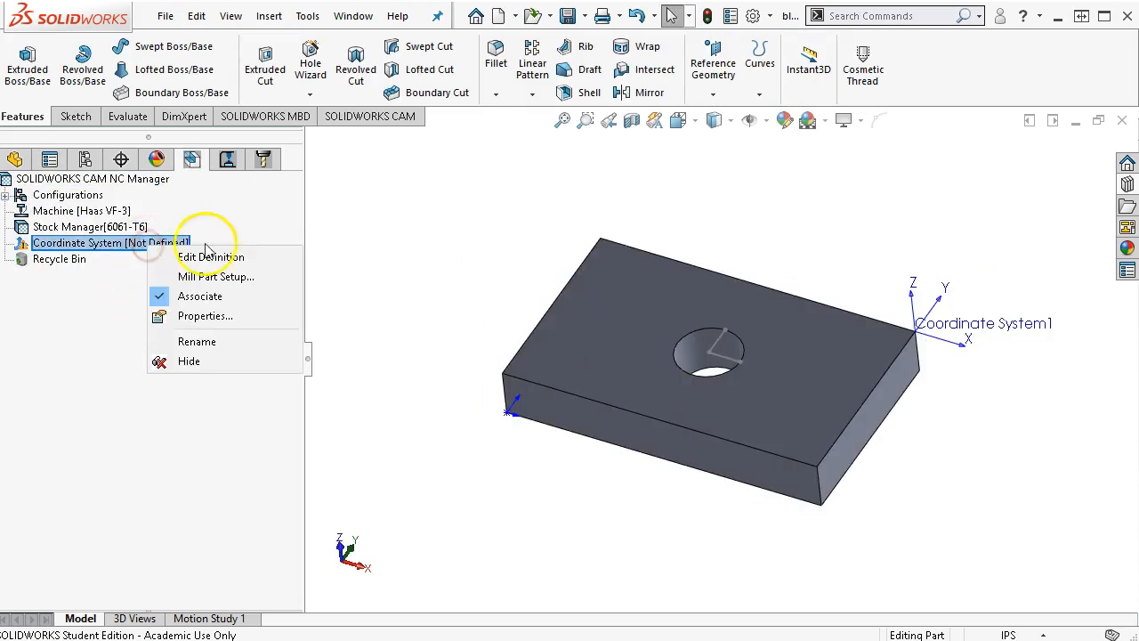
mouse_move(221, 260)
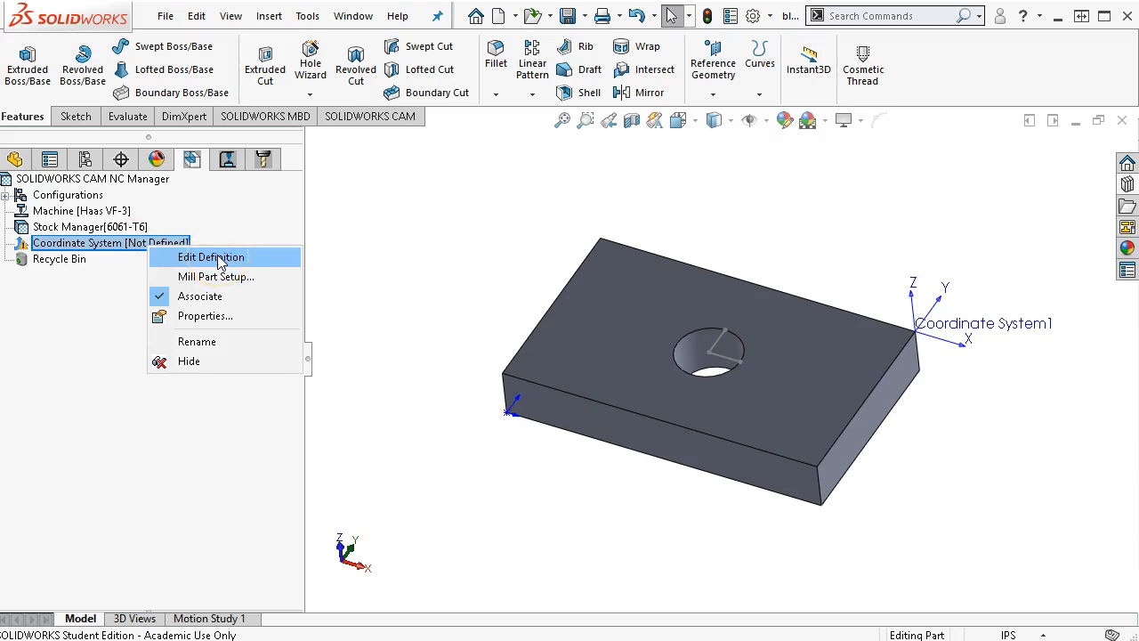
left_click(210, 256)
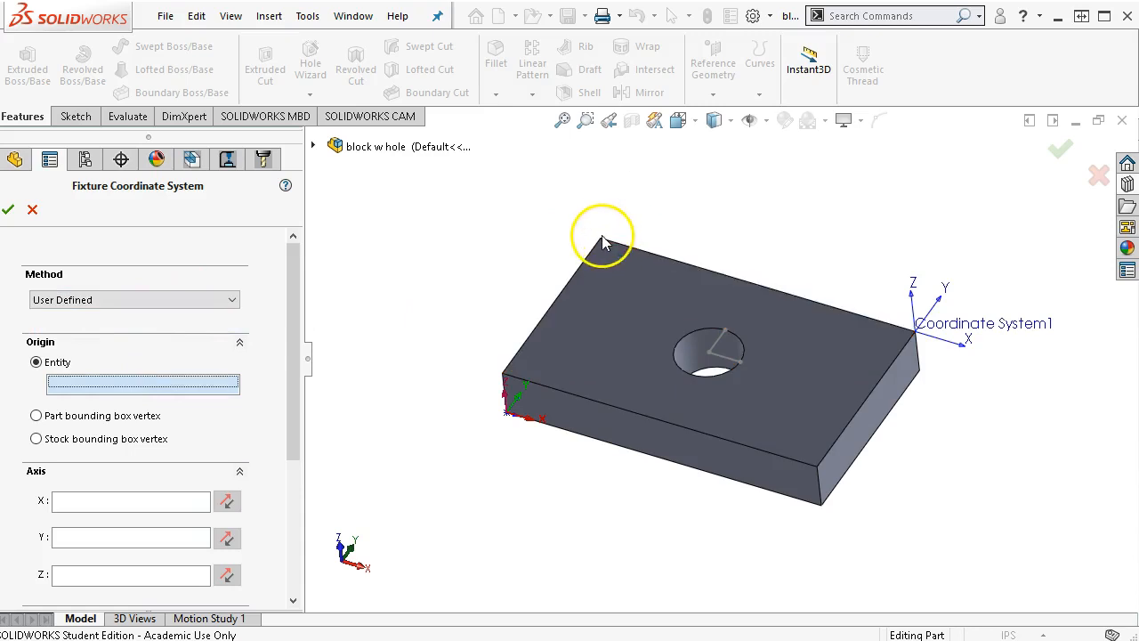
mouse_move(603, 242)
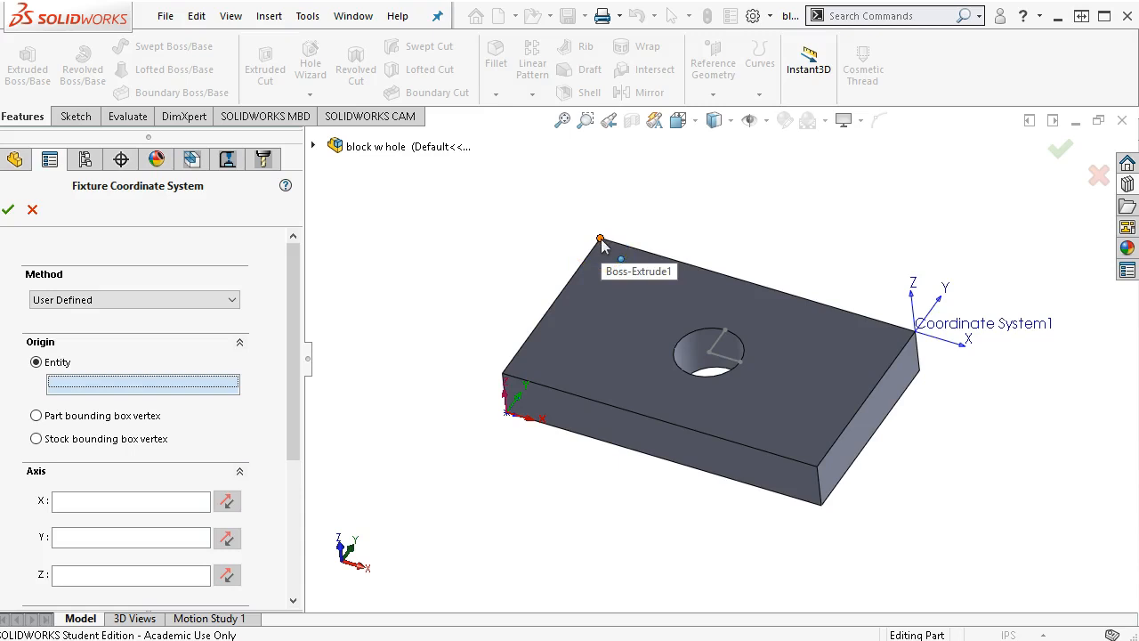
mouse_move(363, 424)
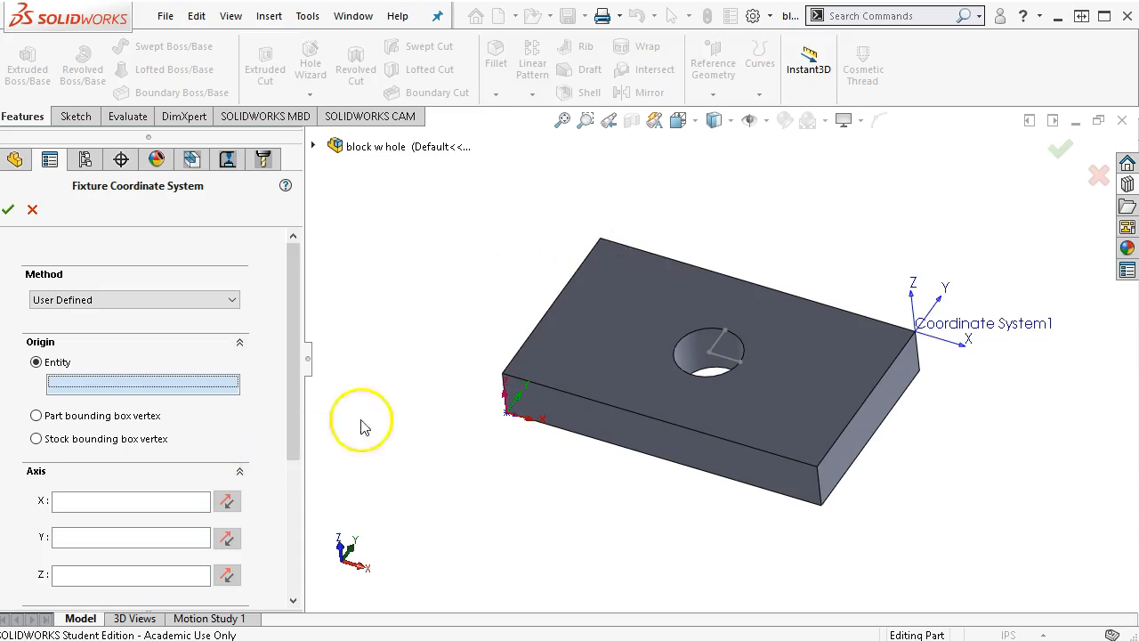
Place the origin at the top corner vertex with X and Y axes along two block edges
left_click(601, 242)
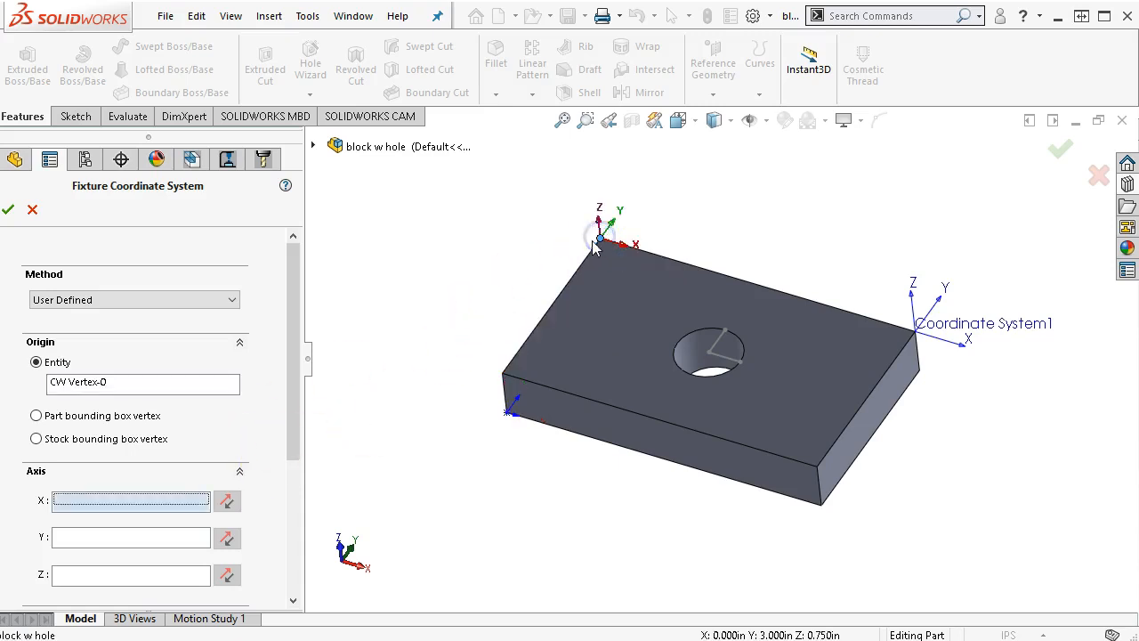
mouse_move(679, 265)
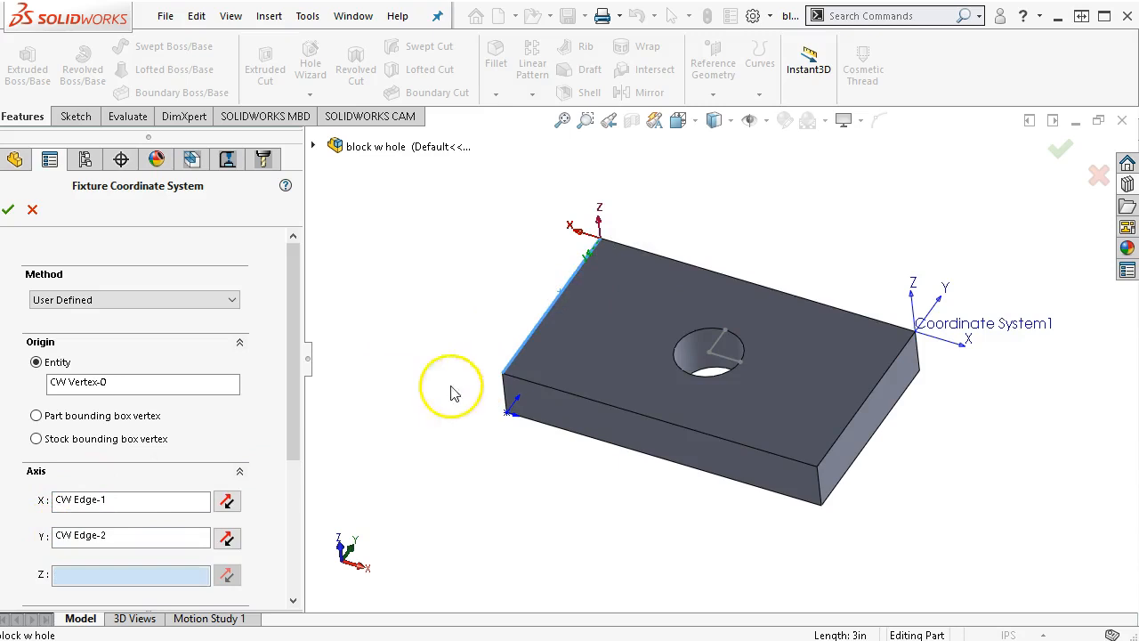
left_click(228, 502)
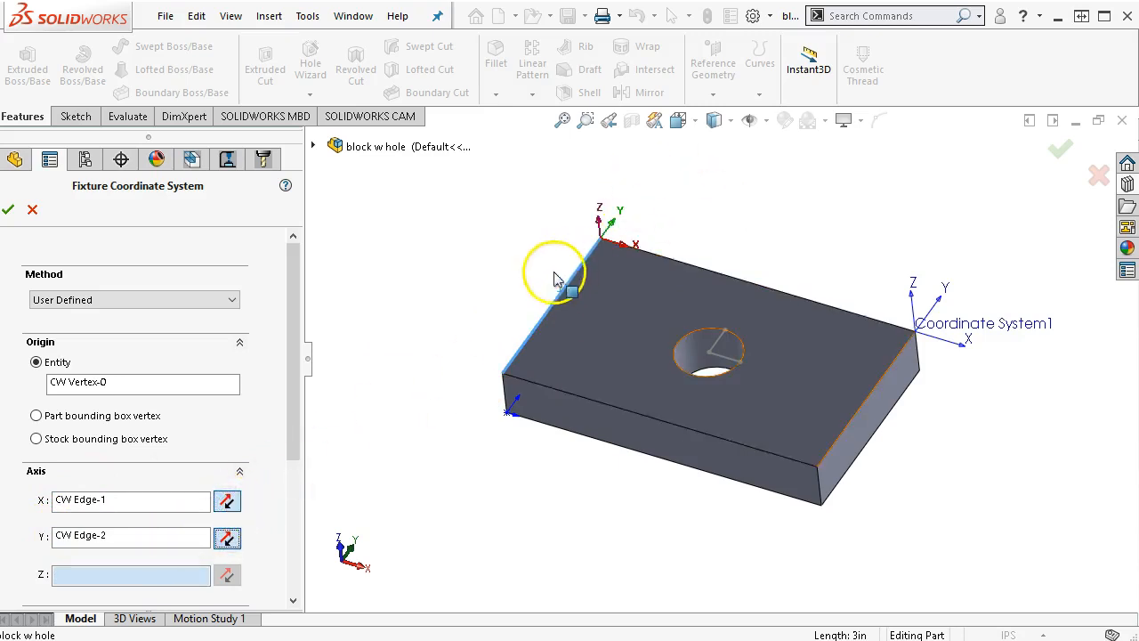
mouse_move(509, 277)
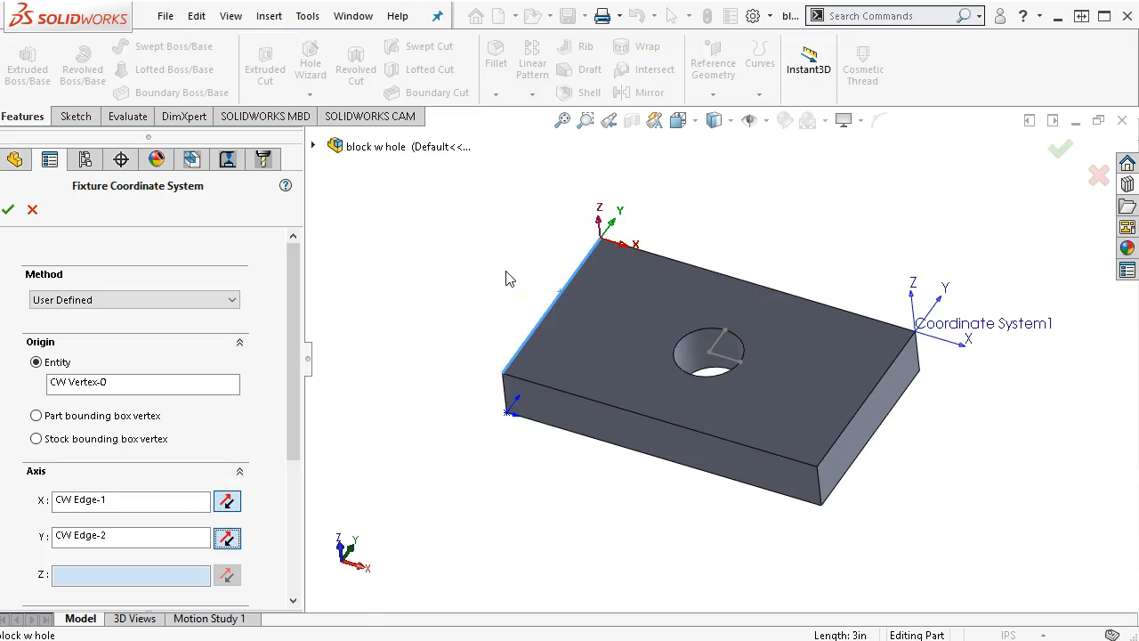
scroll("down", 3)
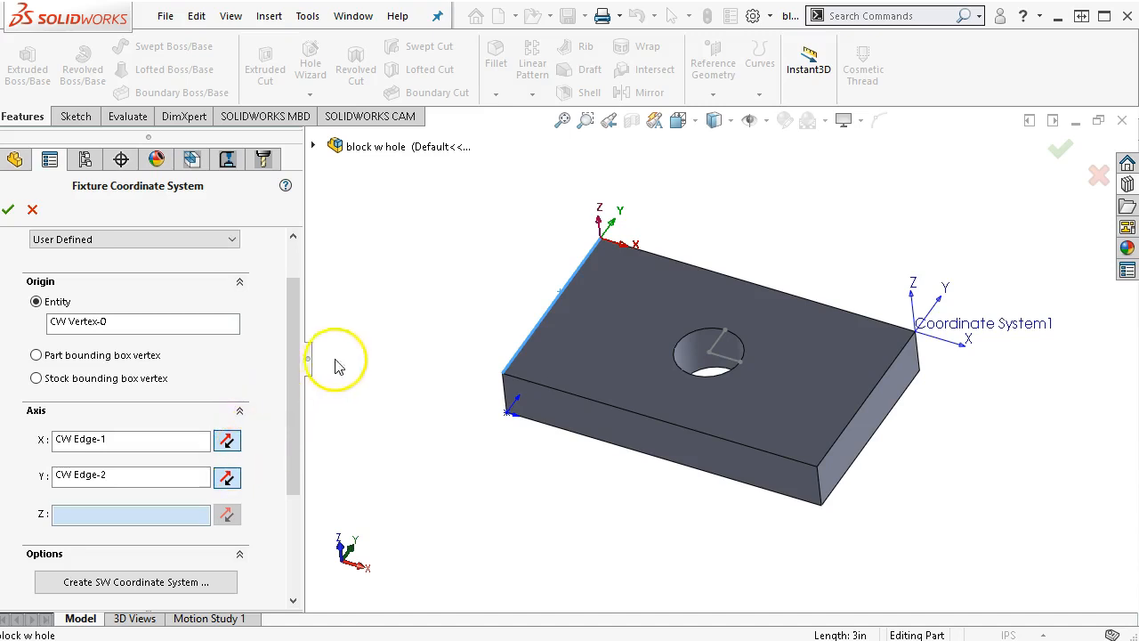
mouse_move(98, 360)
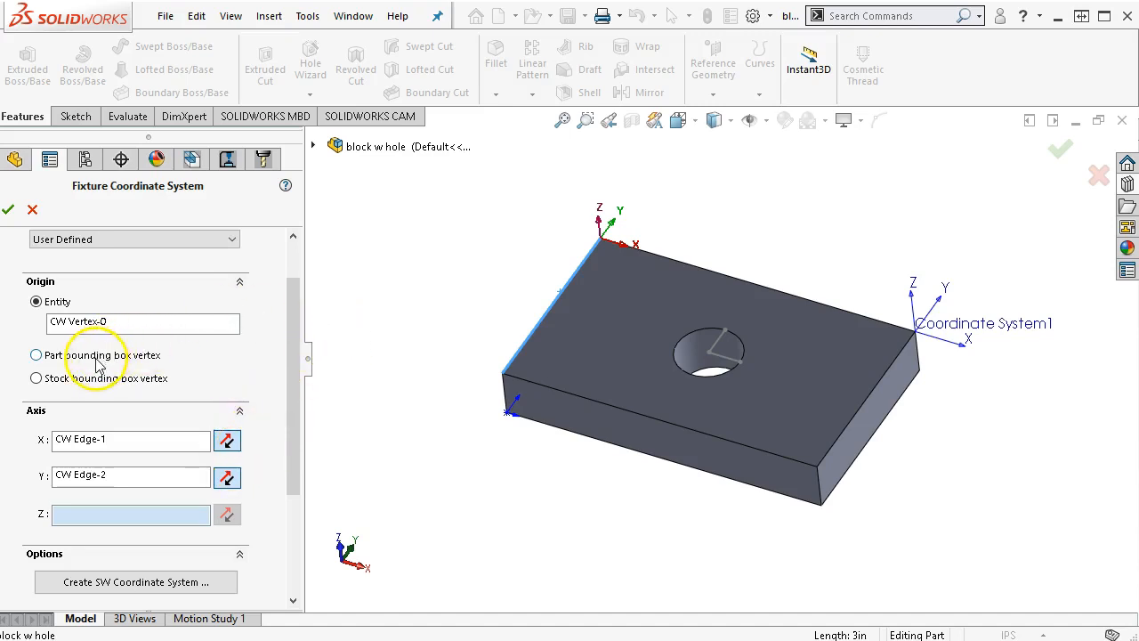
Switch the origin from the part bounding box vertex to the stock bounding box top corner
left_click(36, 356)
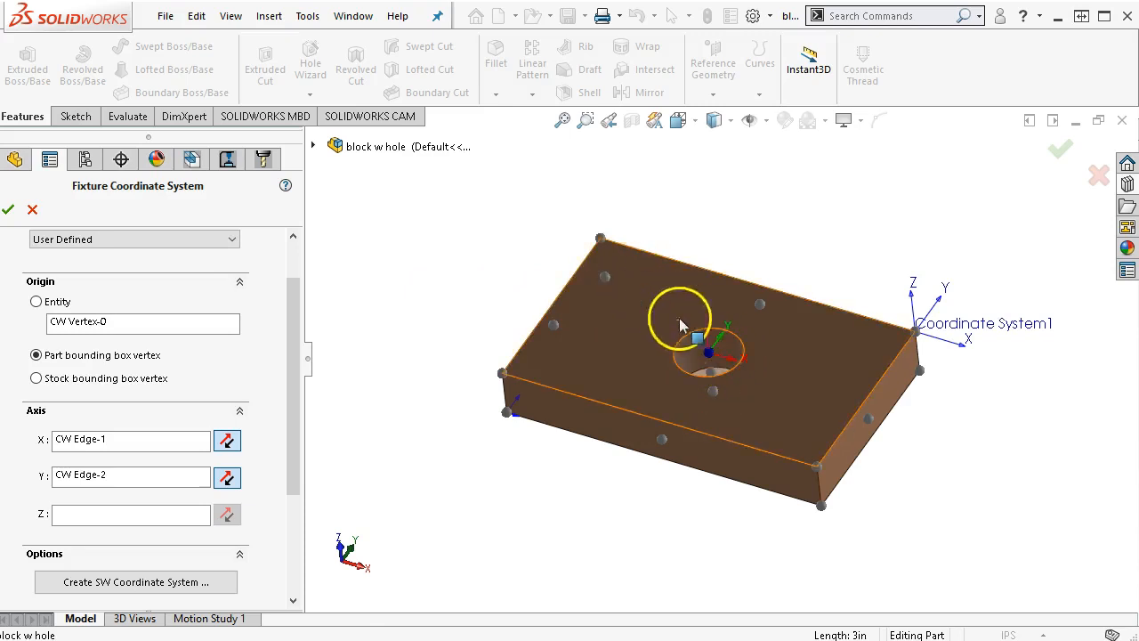
mouse_move(817, 274)
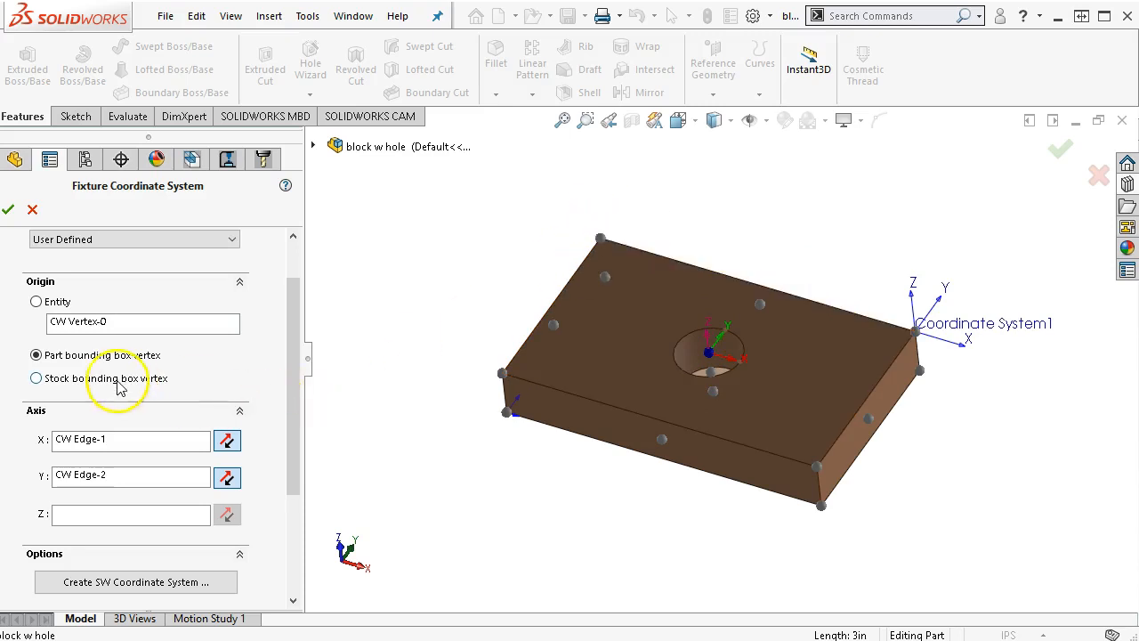
left_click(36, 378)
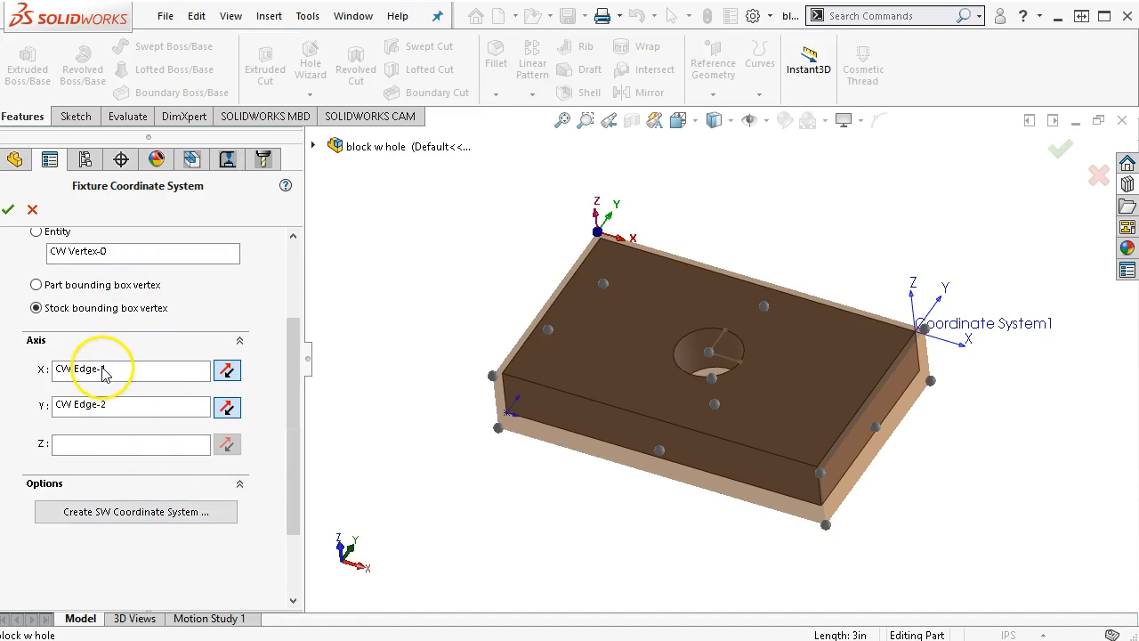
Create a SOLIDWORKS coordinate system named Fixture Coordinate System2 from the setup
left_click(136, 512)
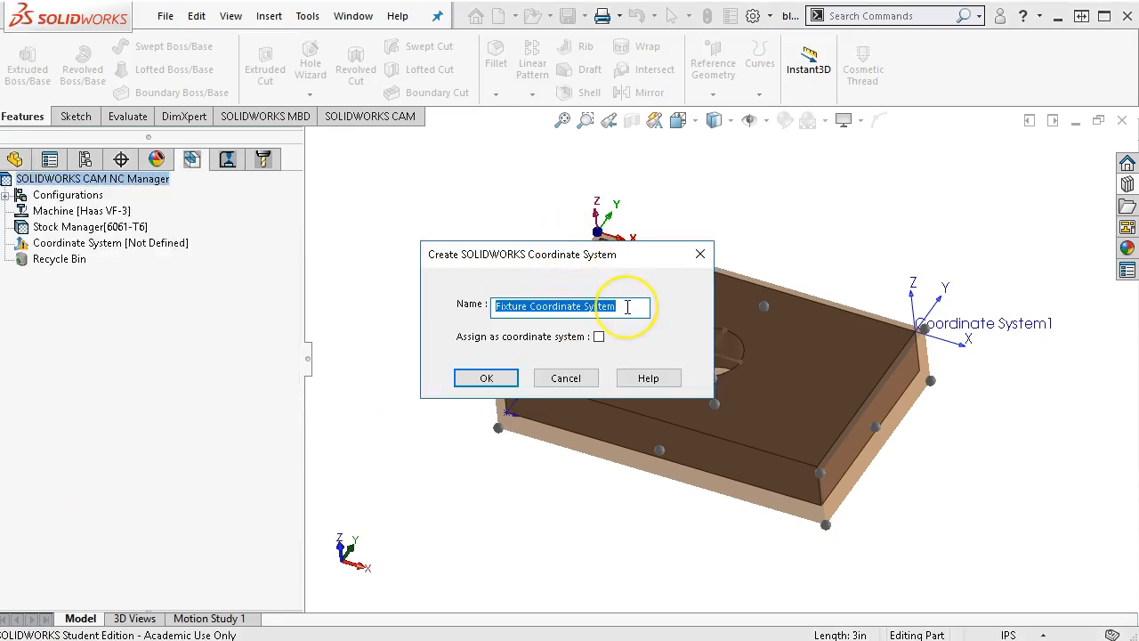
left_click(626, 306)
type("2")
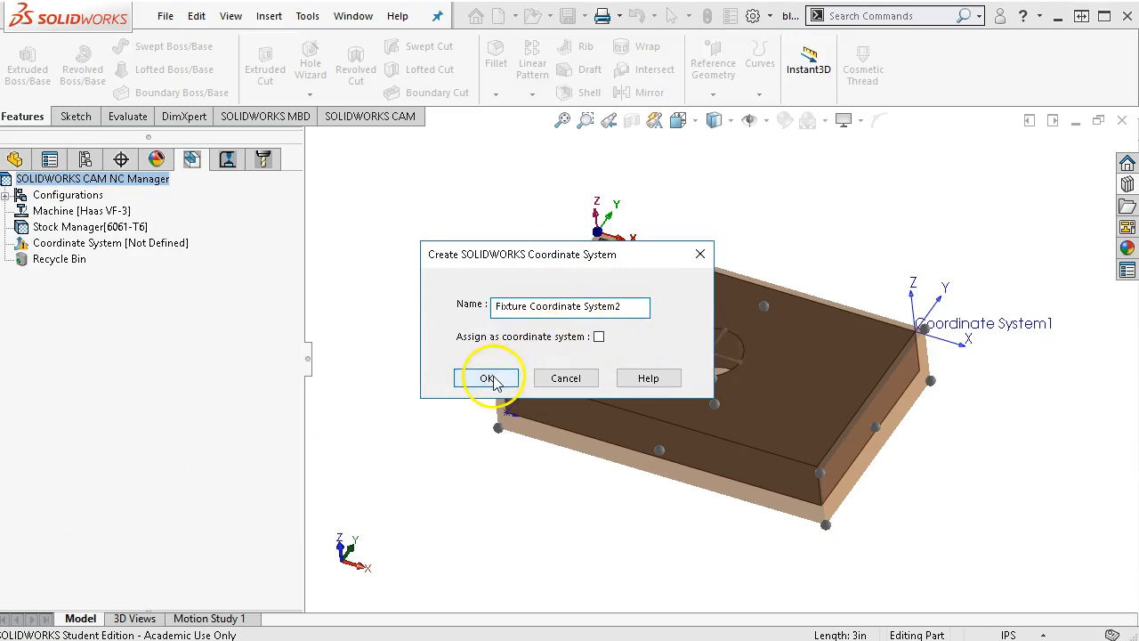
left_click(487, 377)
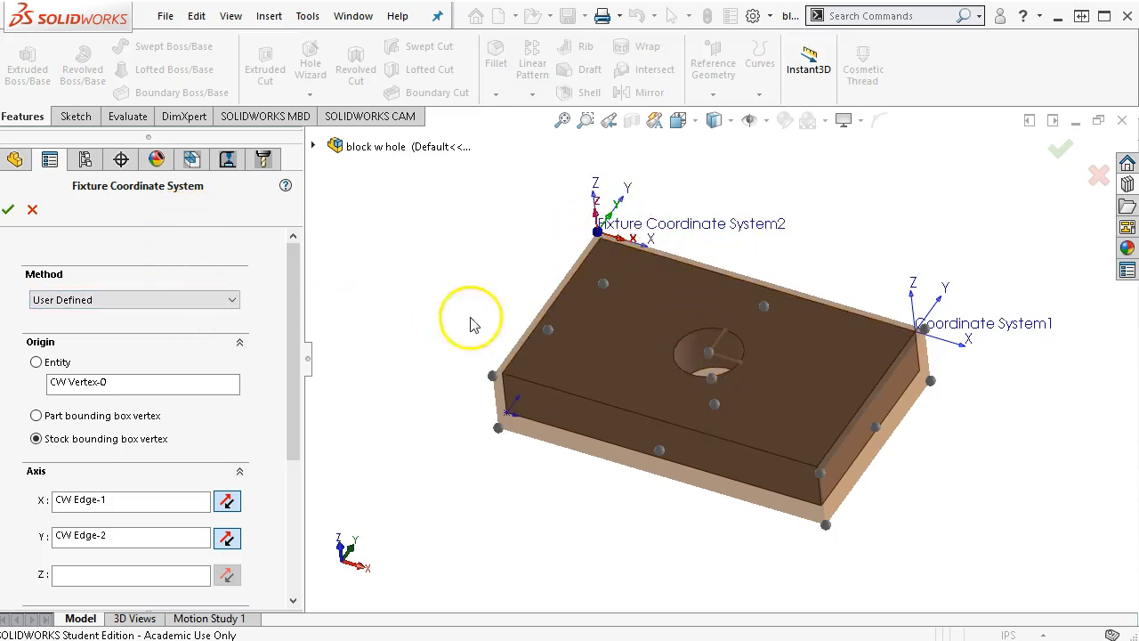
mouse_move(714, 352)
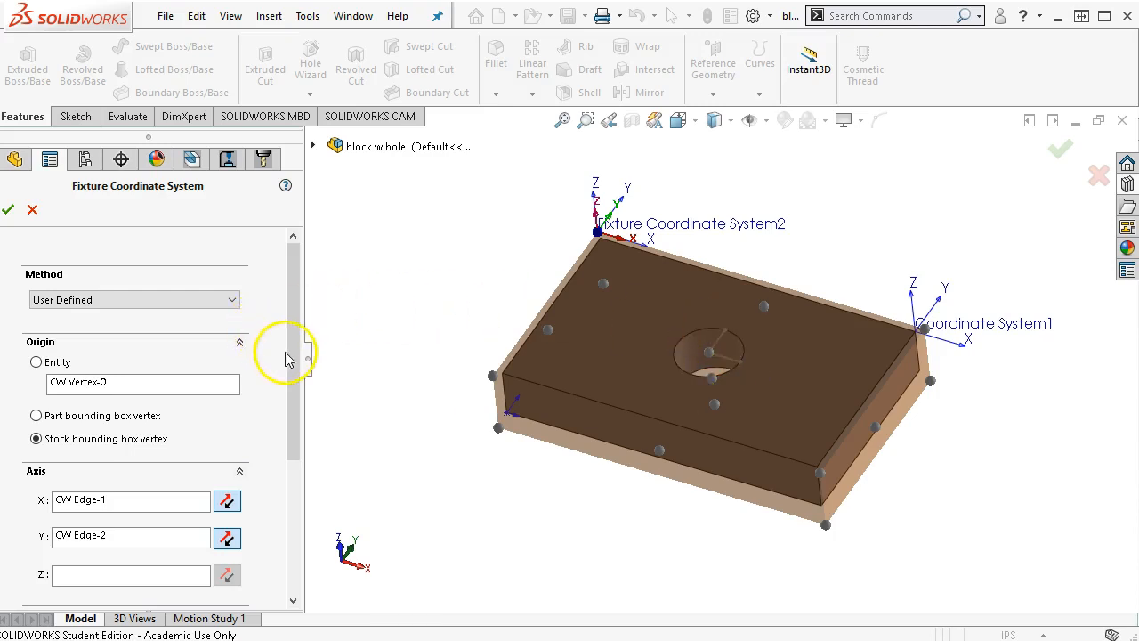
mouse_move(296, 356)
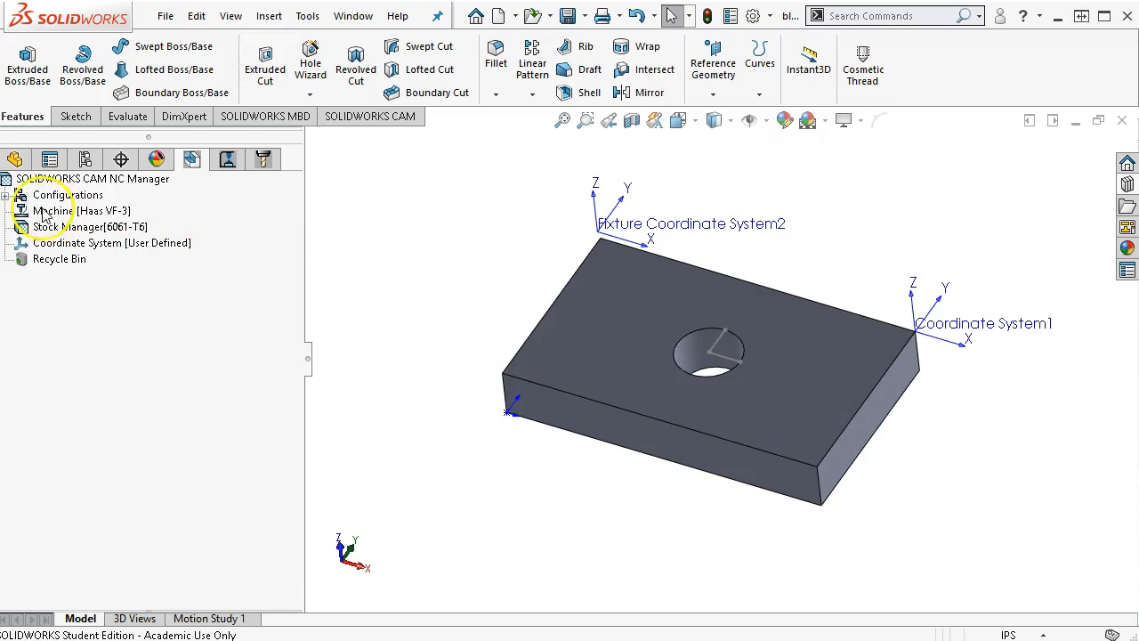
Delete 3DSketch1 from the feature tree along with its dependent Fixture Coordinate System2
left_click(18, 158)
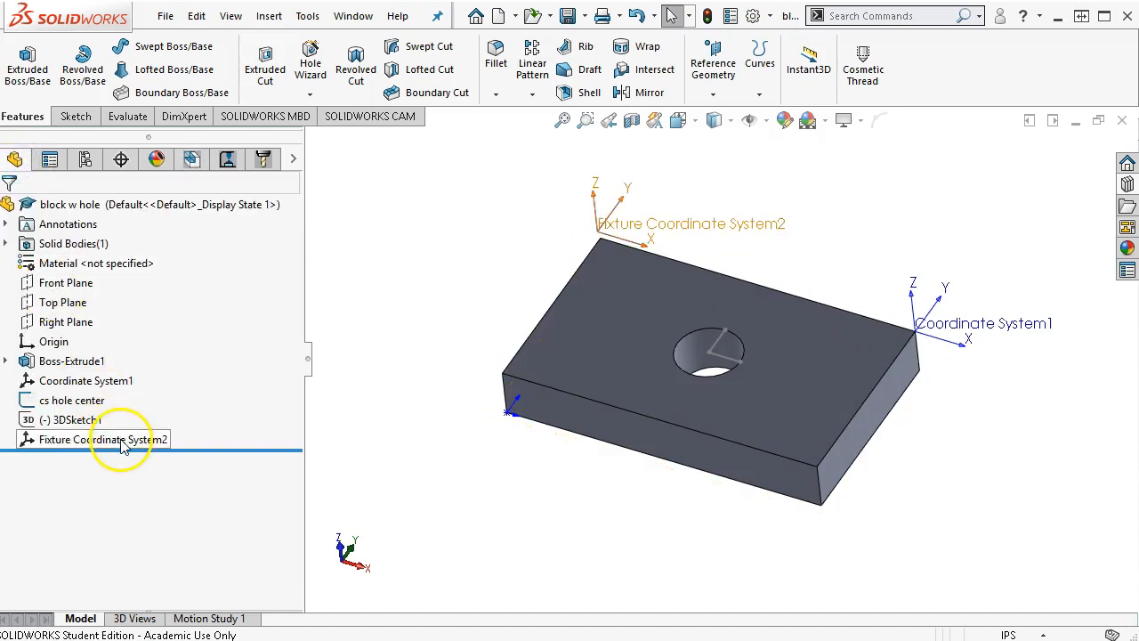
left_click(74, 420)
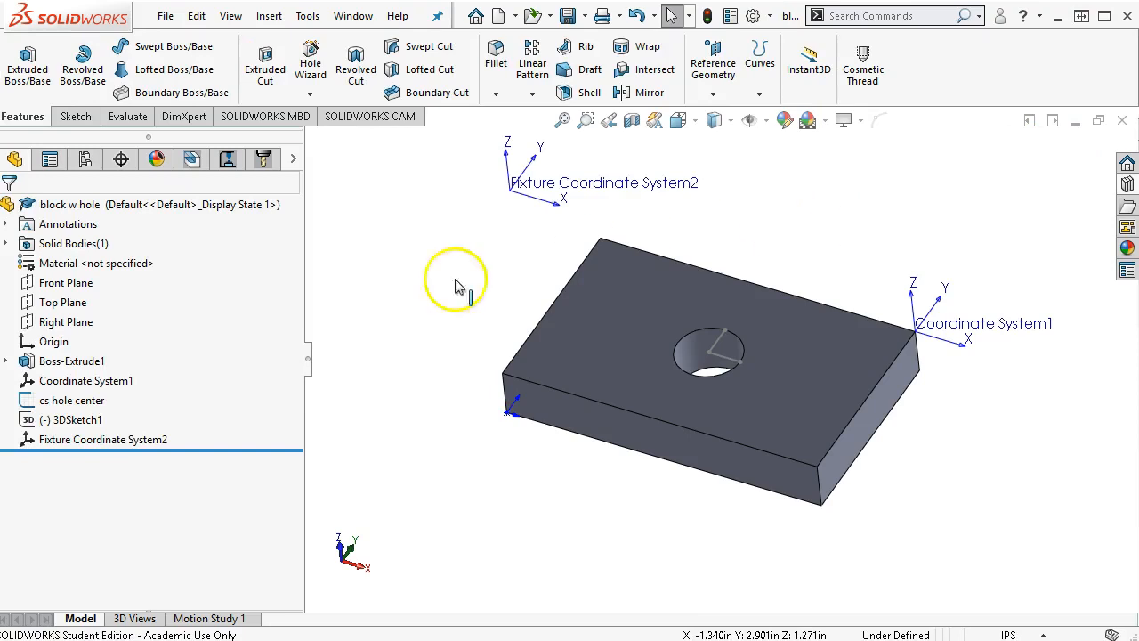
left_click(103, 438)
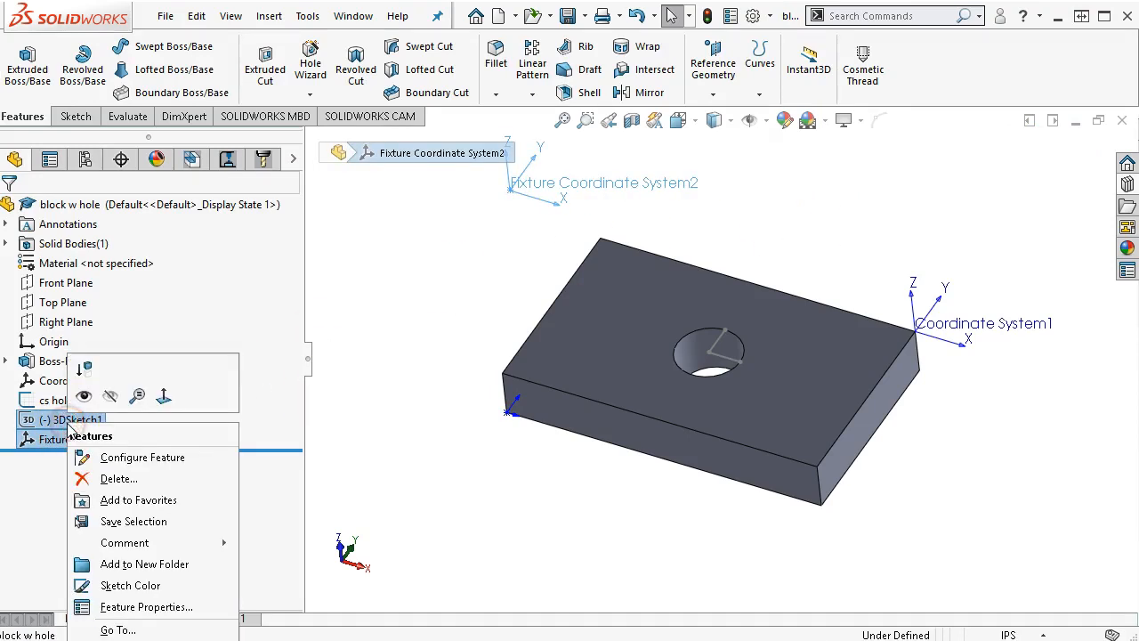
left_click(117, 479)
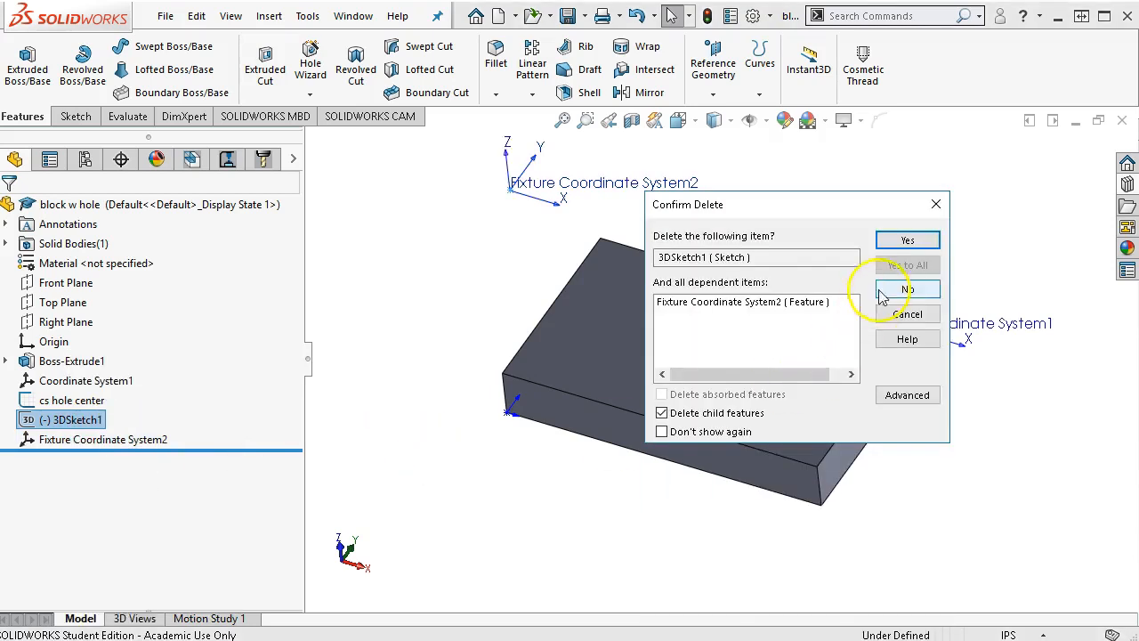
left_click(908, 240)
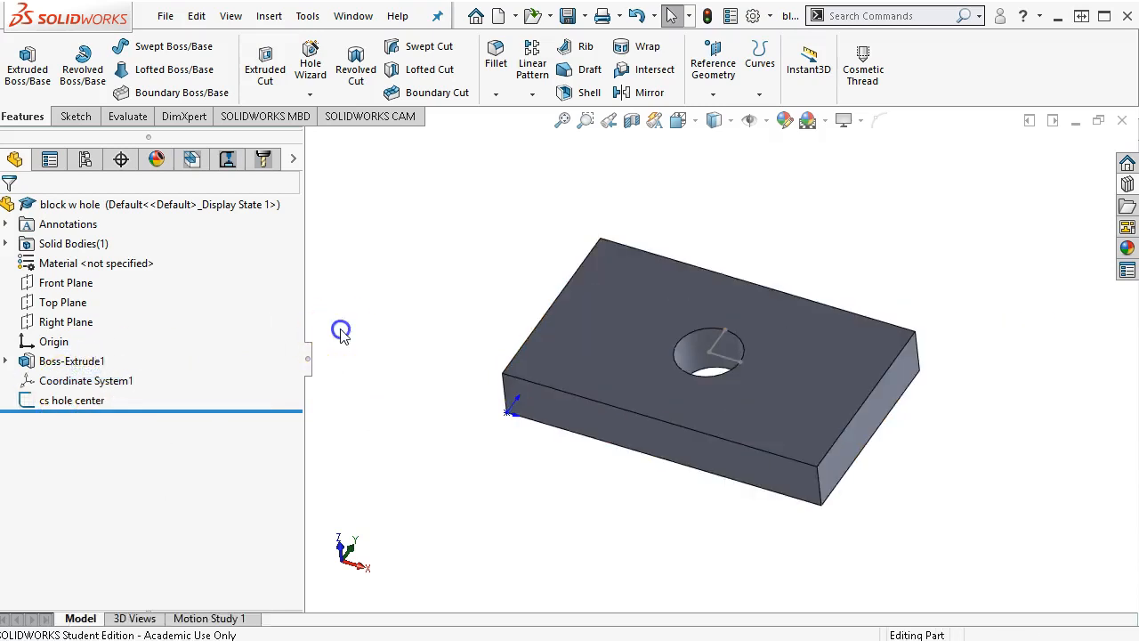
right_click(71, 399)
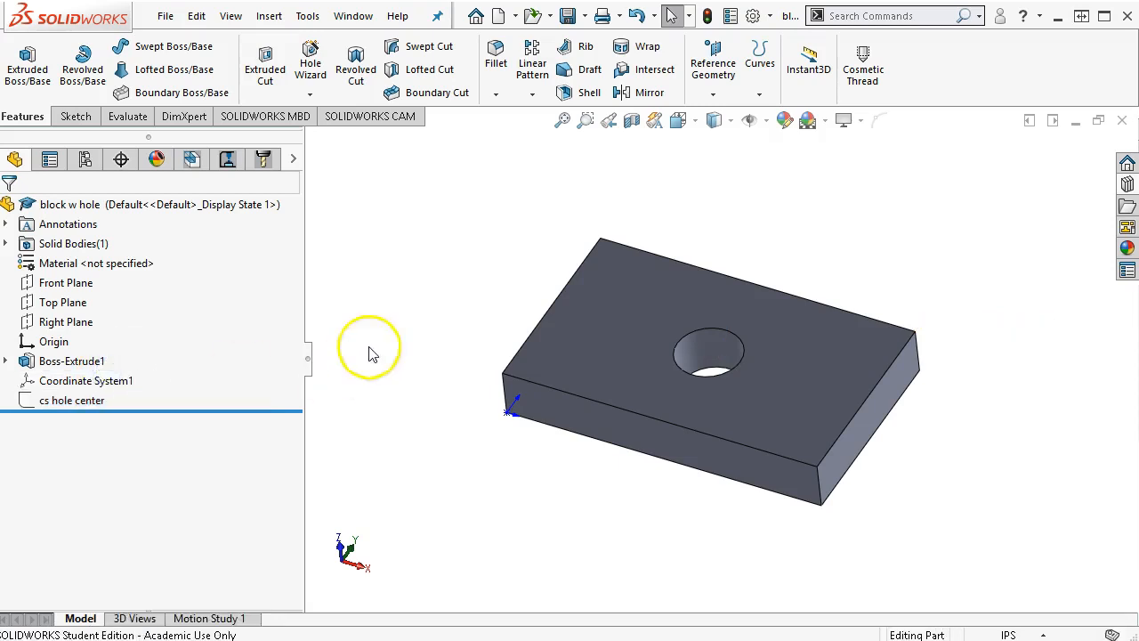
Return to the CAM tree and confirm the VF-3 machine and tool crib settings
left_click(190, 160)
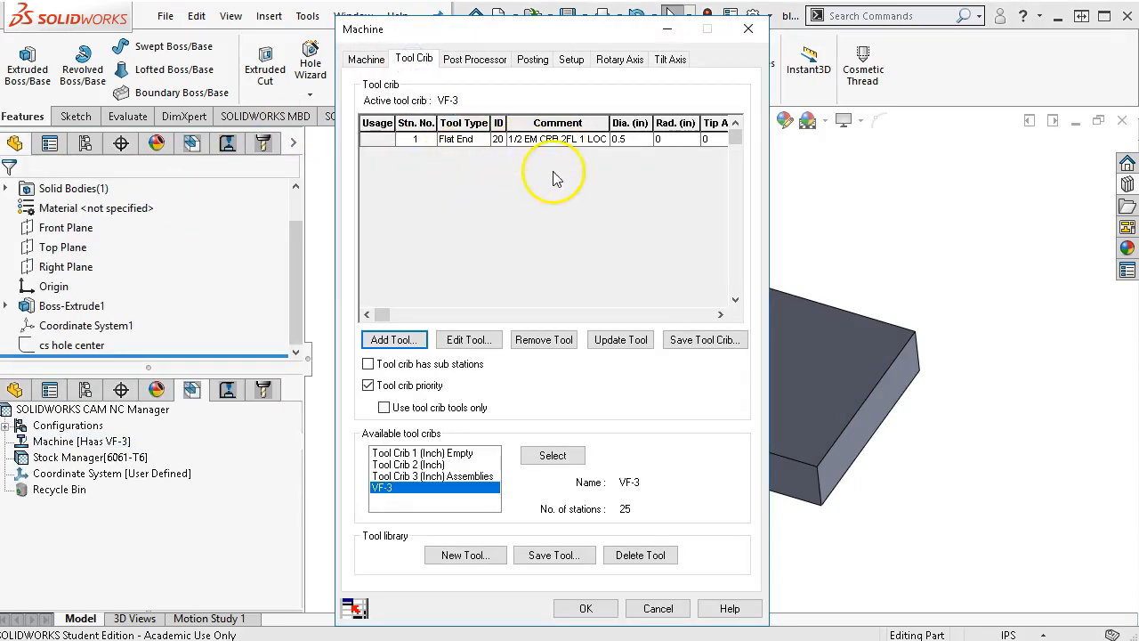
mouse_move(587, 609)
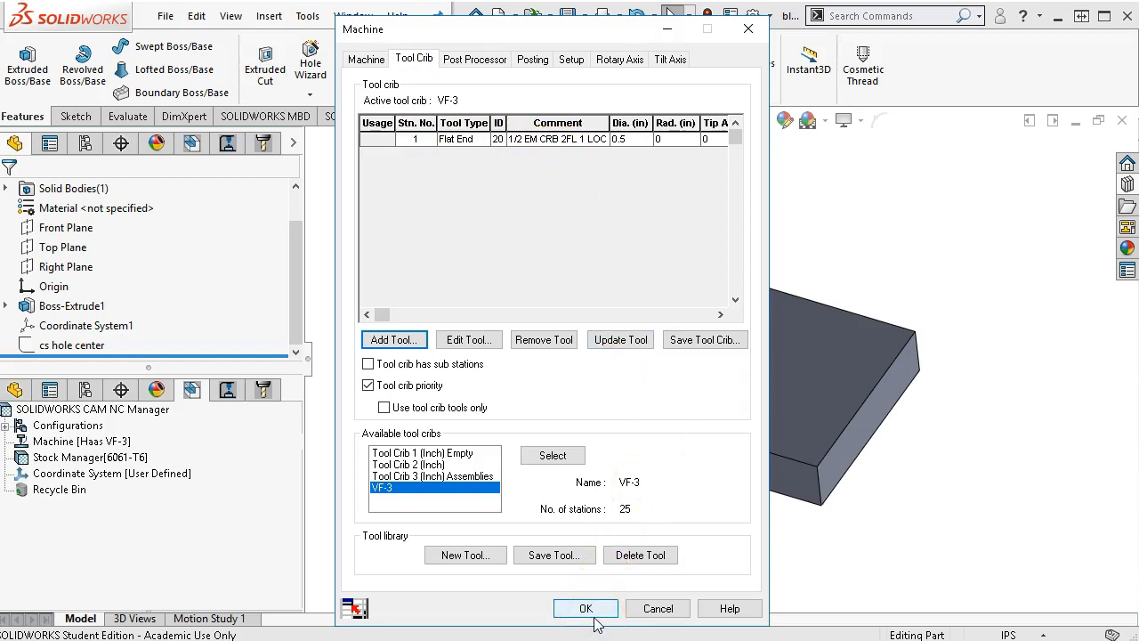
left_click(585, 609)
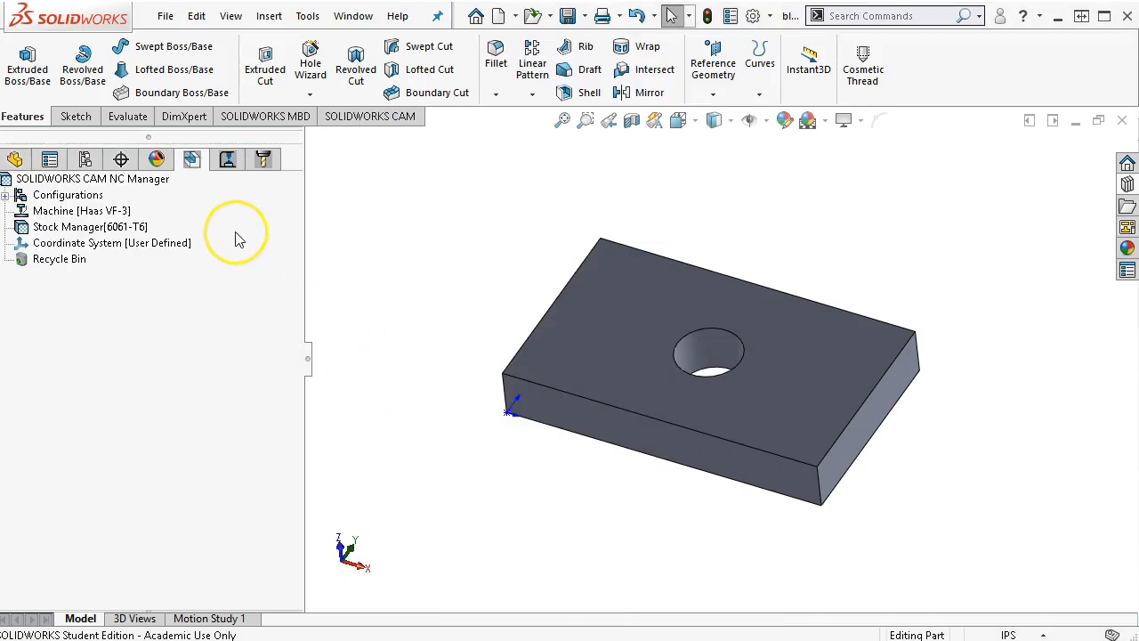
mouse_move(194, 288)
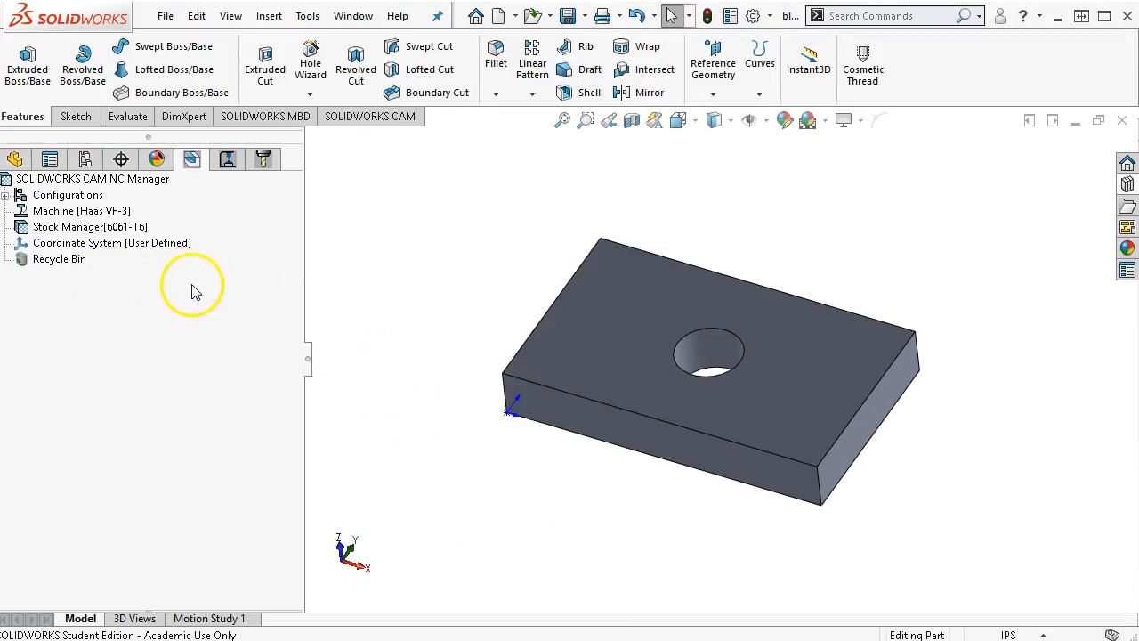
Launch Mill Part Setup from the Stock Manager in the CAM tree
left_click(370, 116)
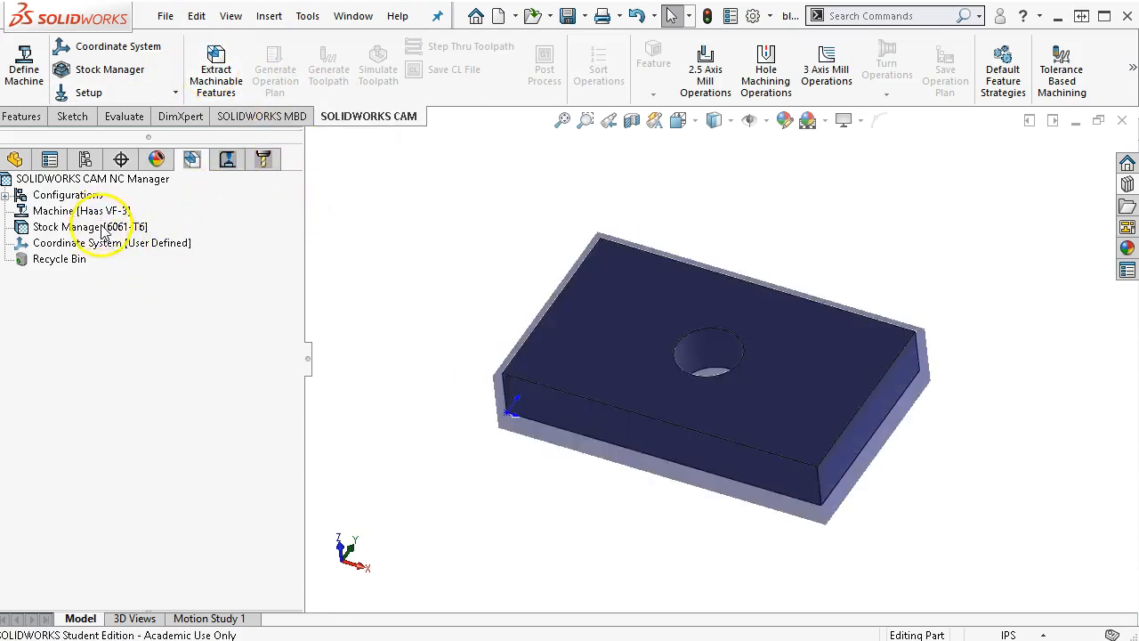
right_click(74, 228)
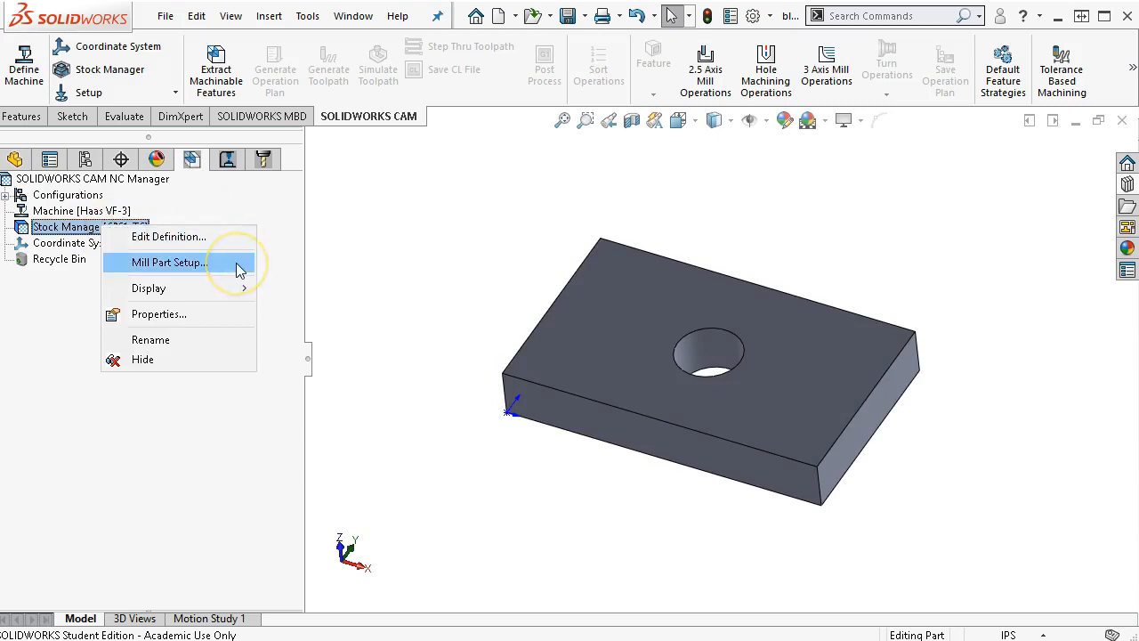
mouse_move(238, 271)
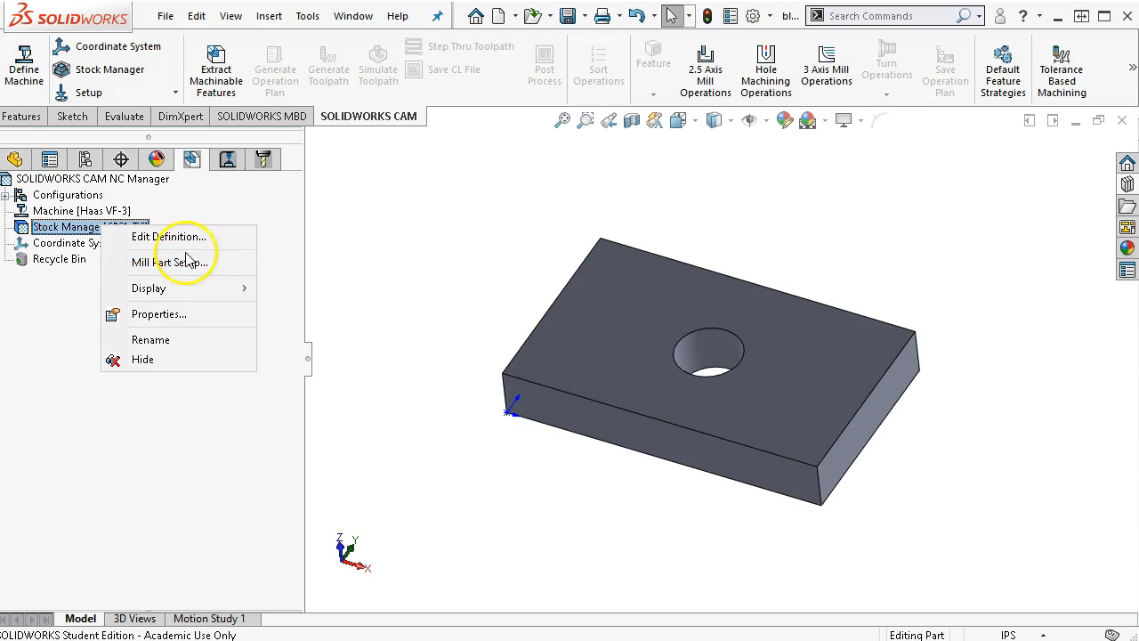
mouse_move(212, 276)
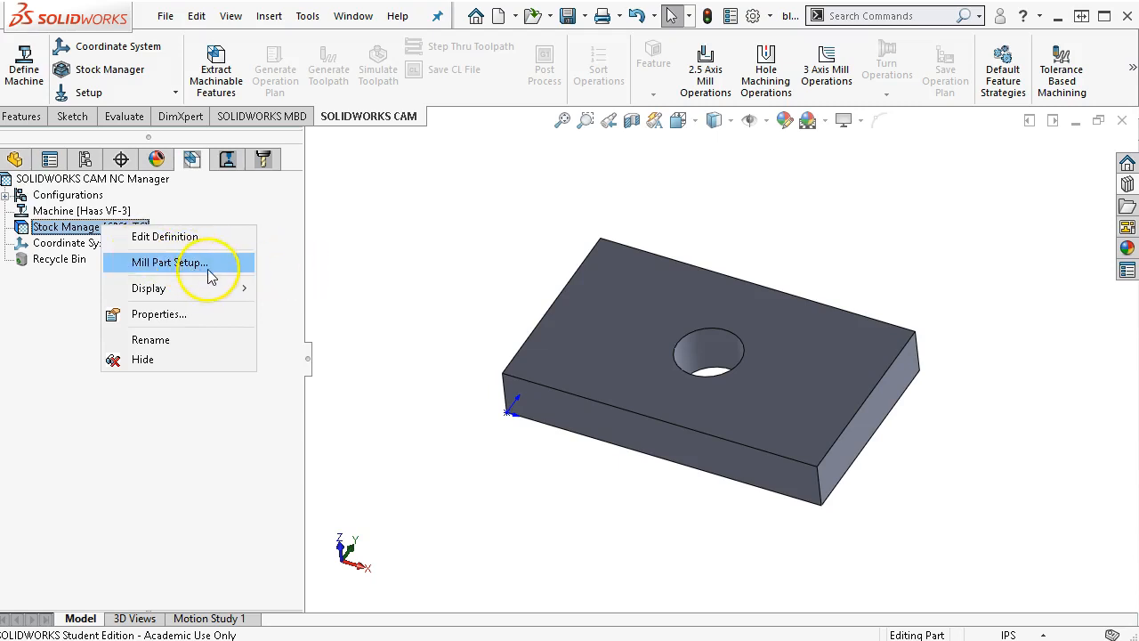
mouse_move(195, 275)
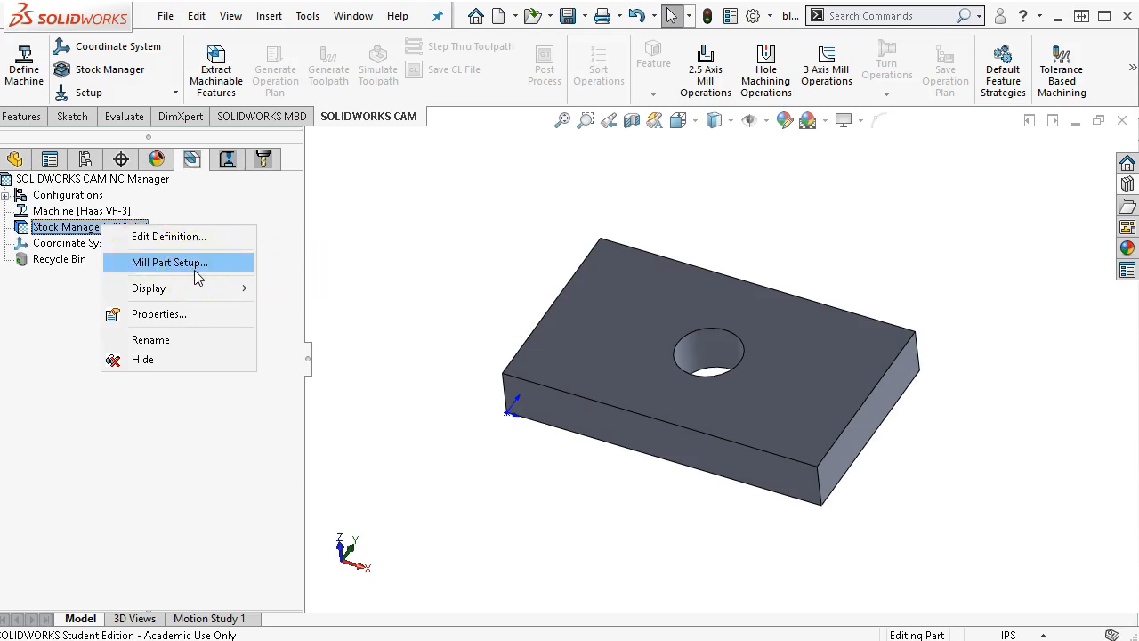
left_click(169, 262)
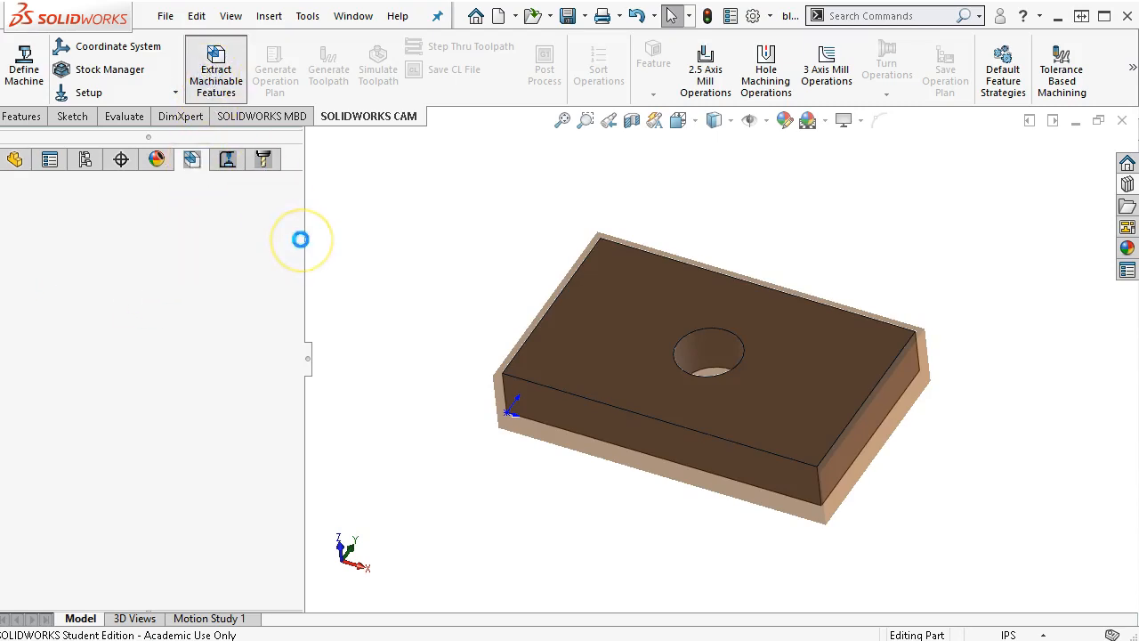
Let Mill Part Setup1 generate with the block's hole extracted as the Hole1 drill feature
left_click(213, 67)
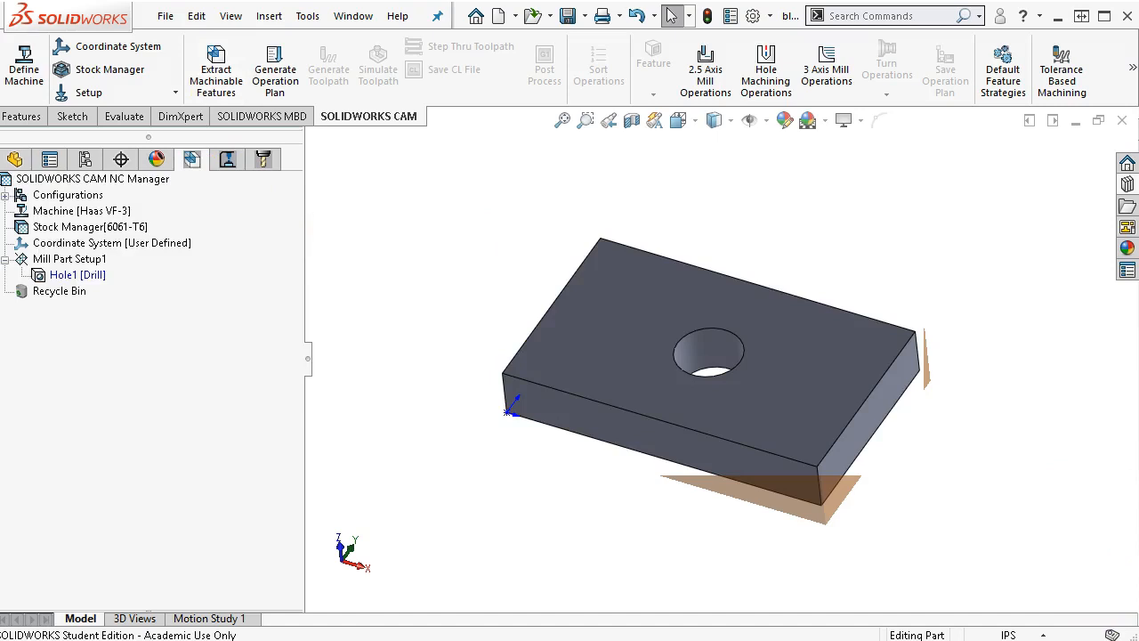
mouse_move(830, 495)
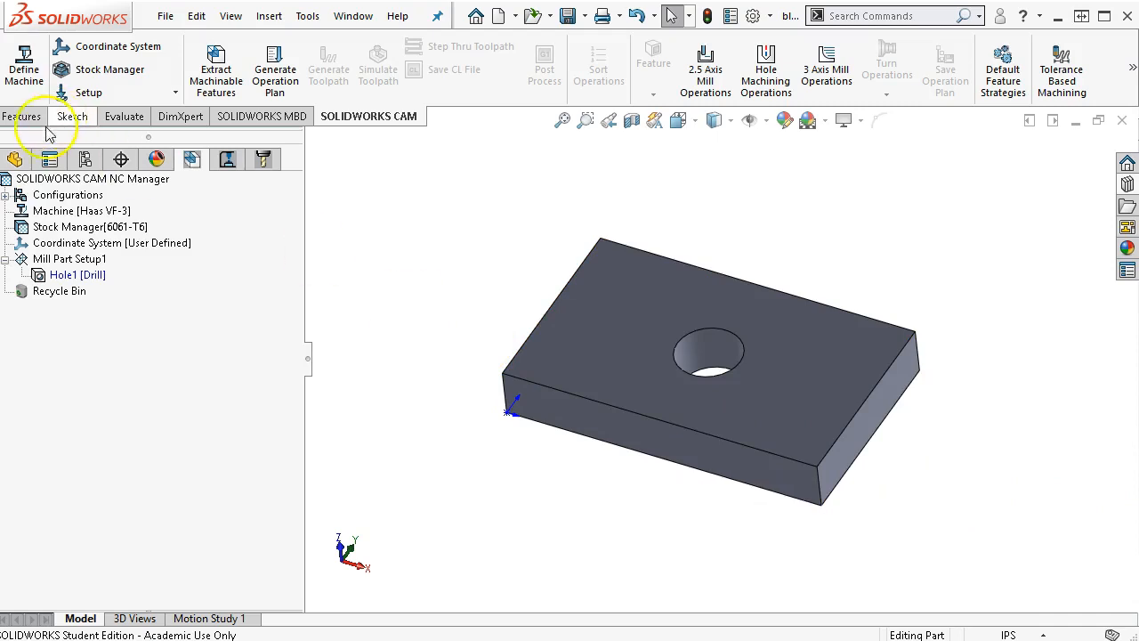
left_click(75, 274)
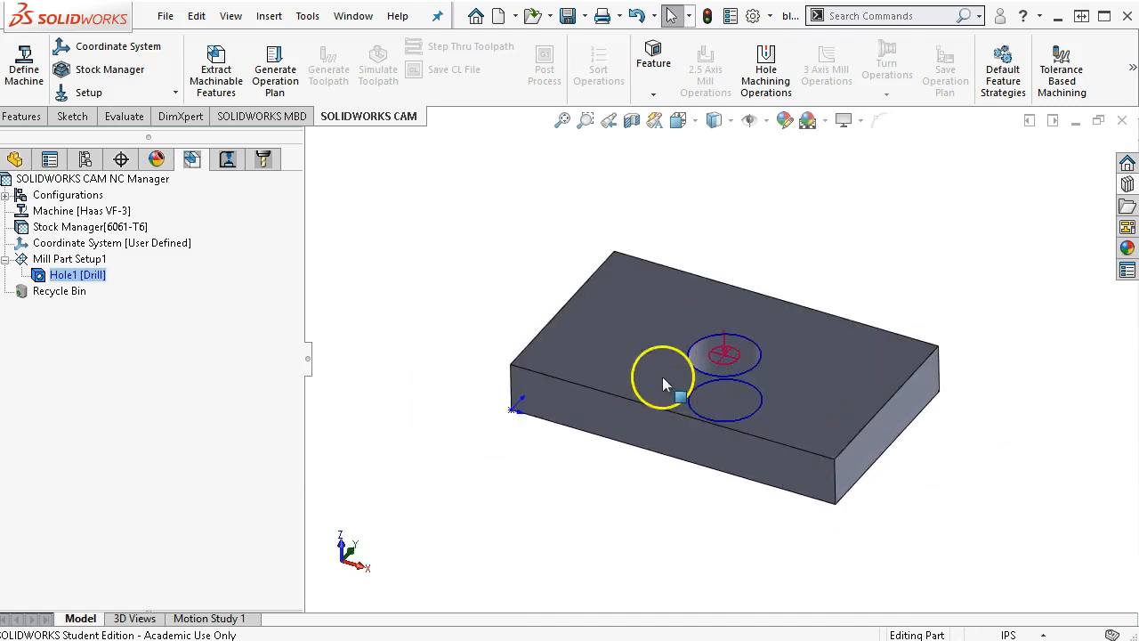
right_click(69, 258)
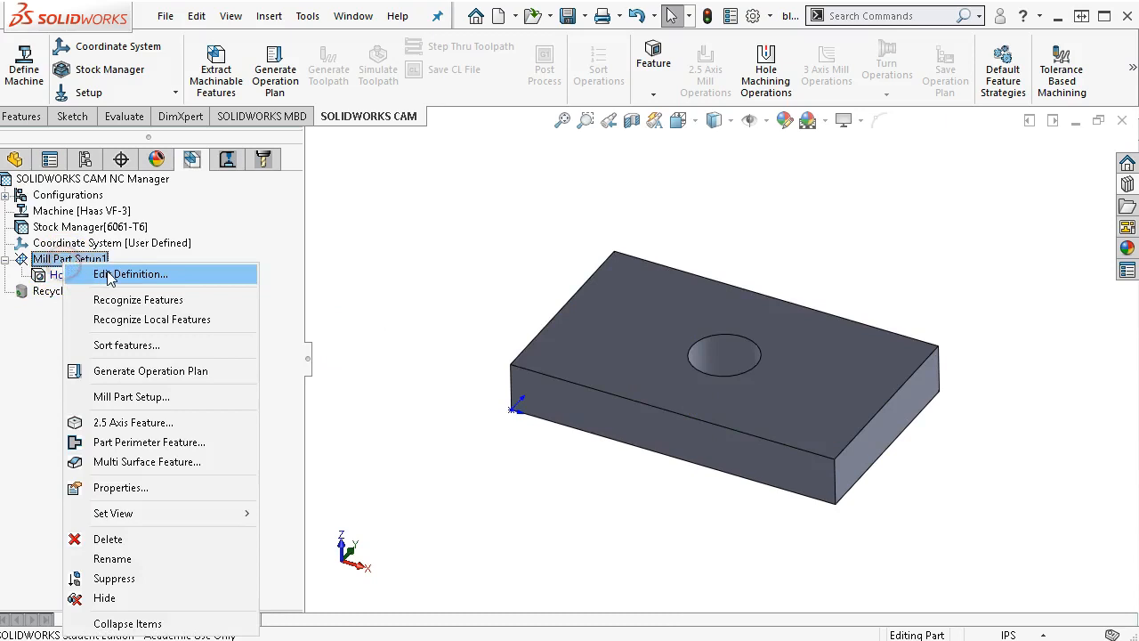
left_click(131, 274)
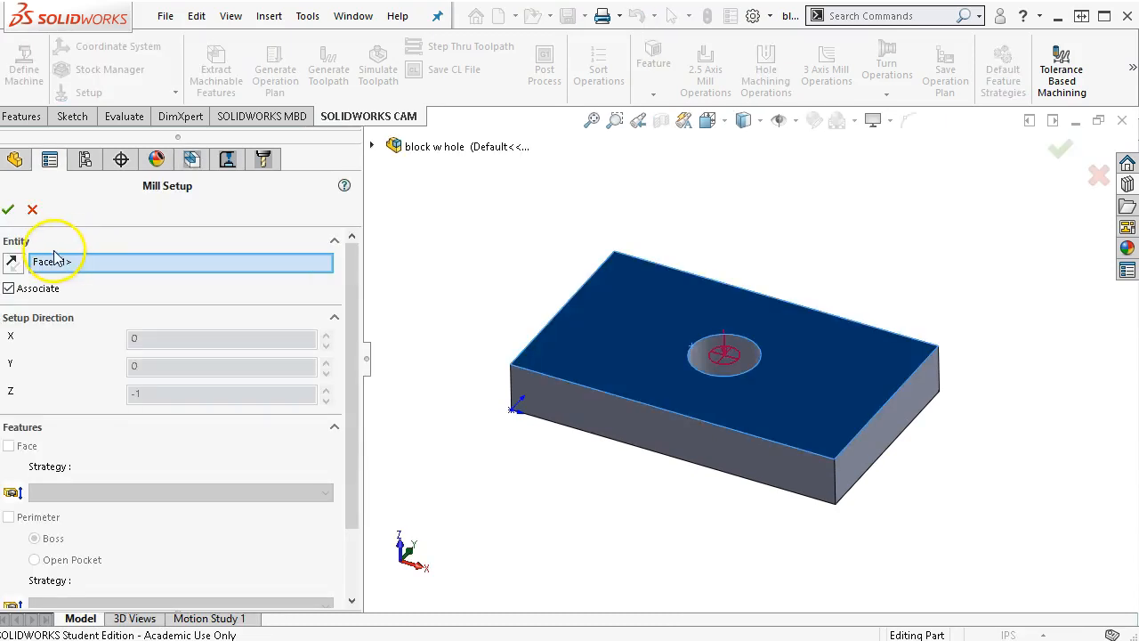
scroll("down", 3)
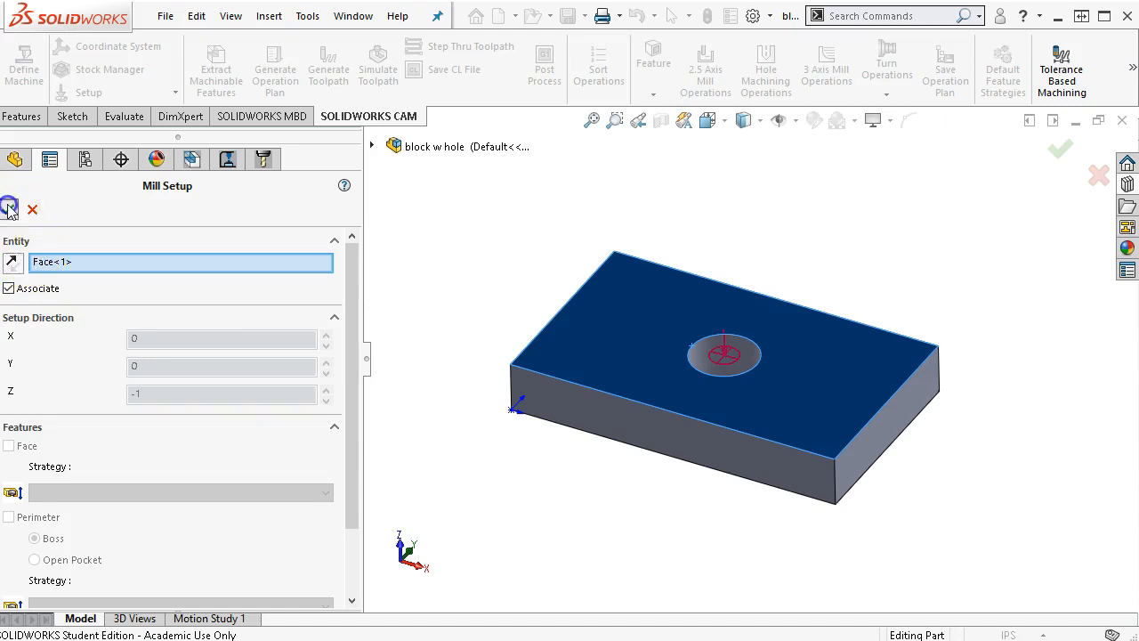
left_click(10, 210)
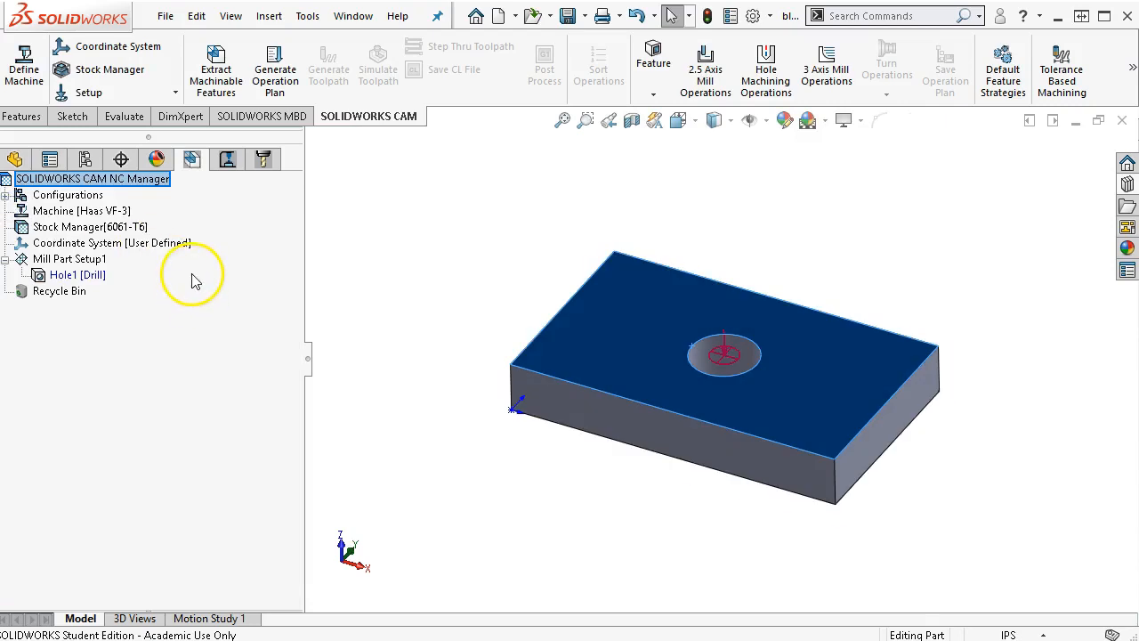
mouse_move(178, 281)
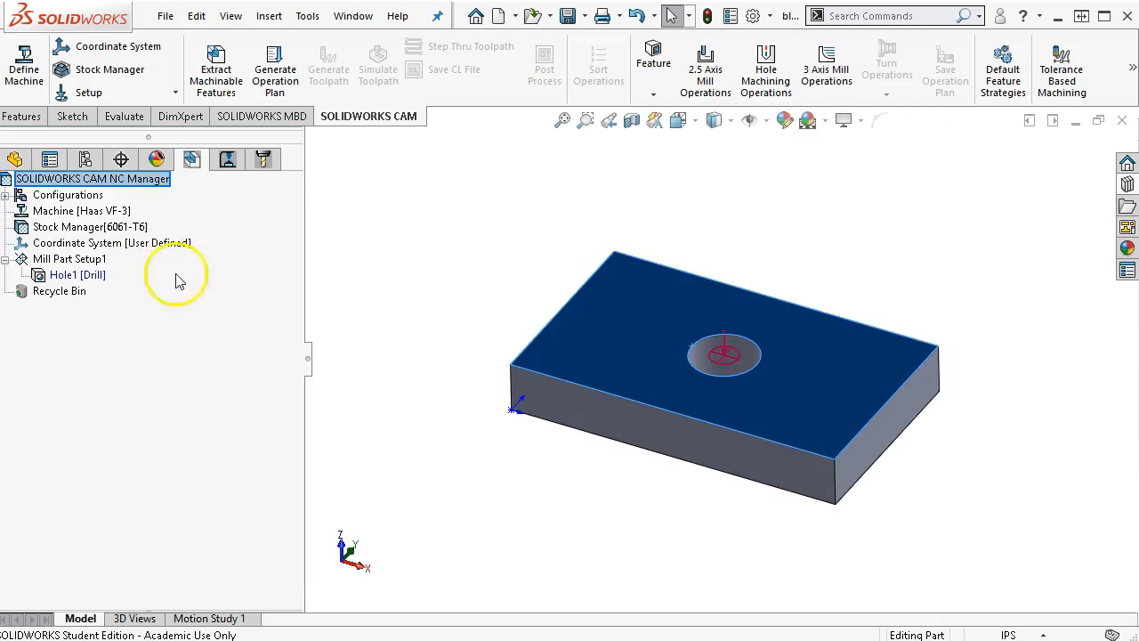
left_click(64, 274)
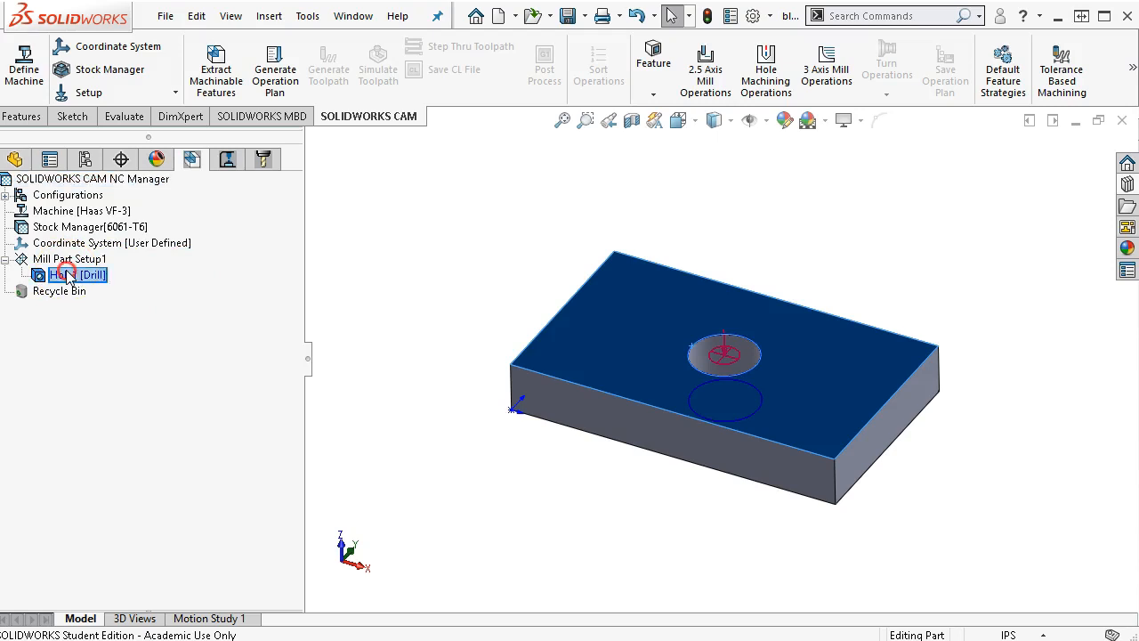
double_click(67, 274)
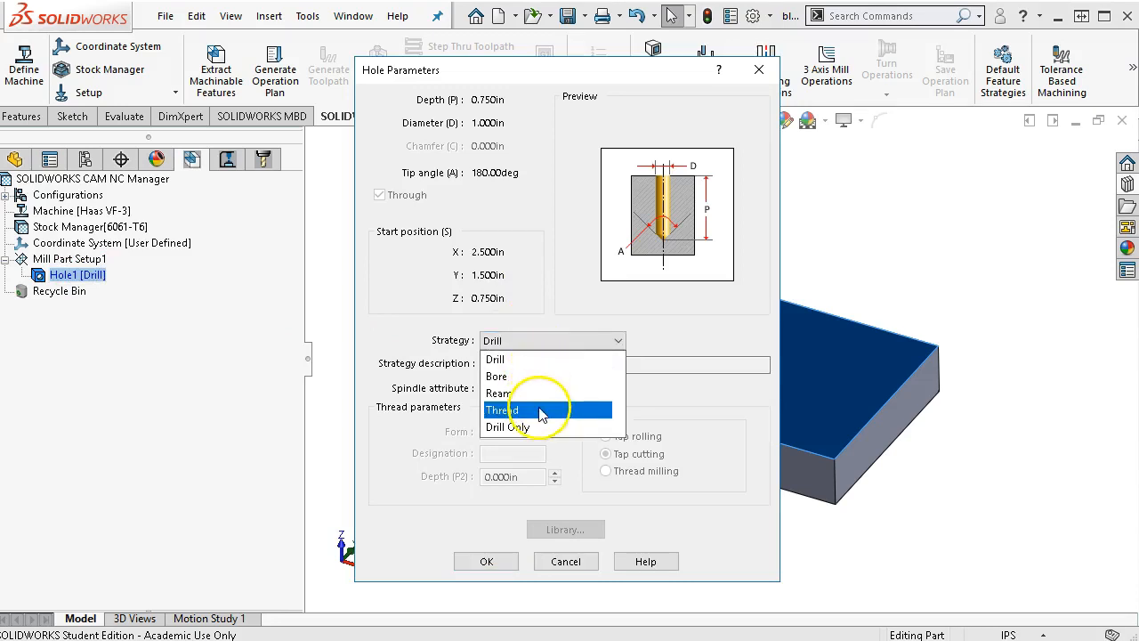
mouse_move(537, 427)
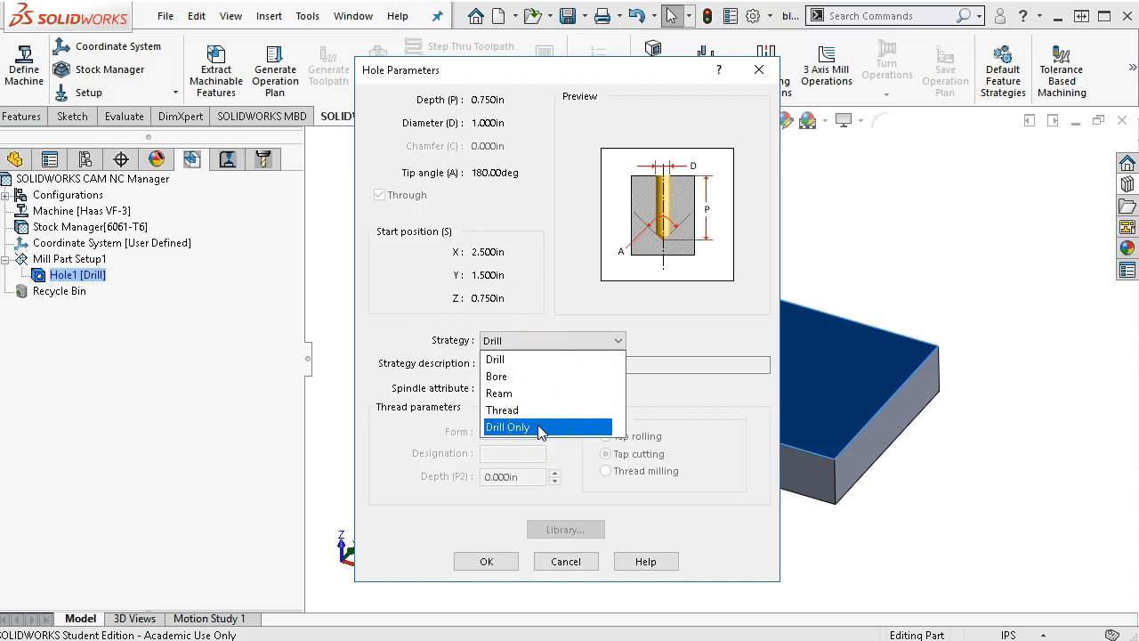
left_click(494, 359)
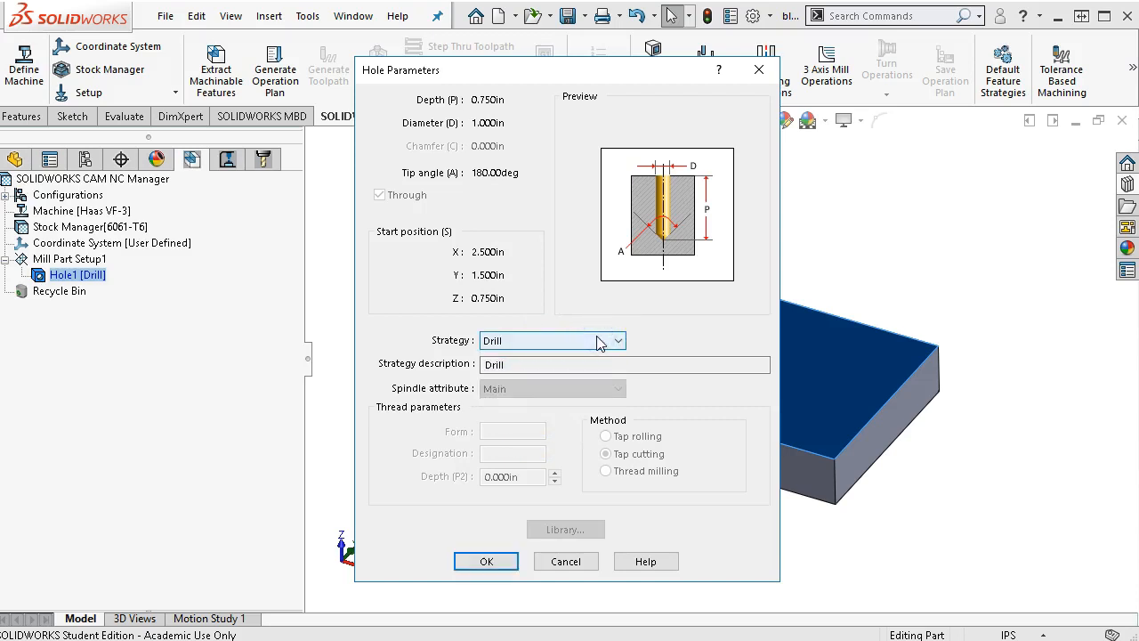
mouse_move(578, 289)
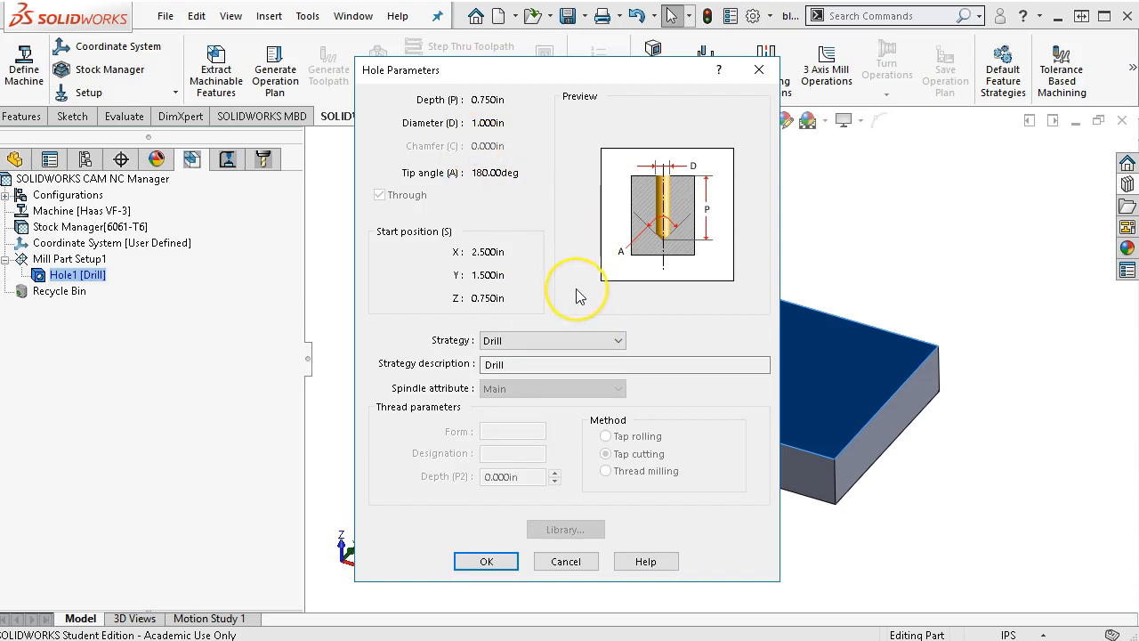
mouse_move(580, 301)
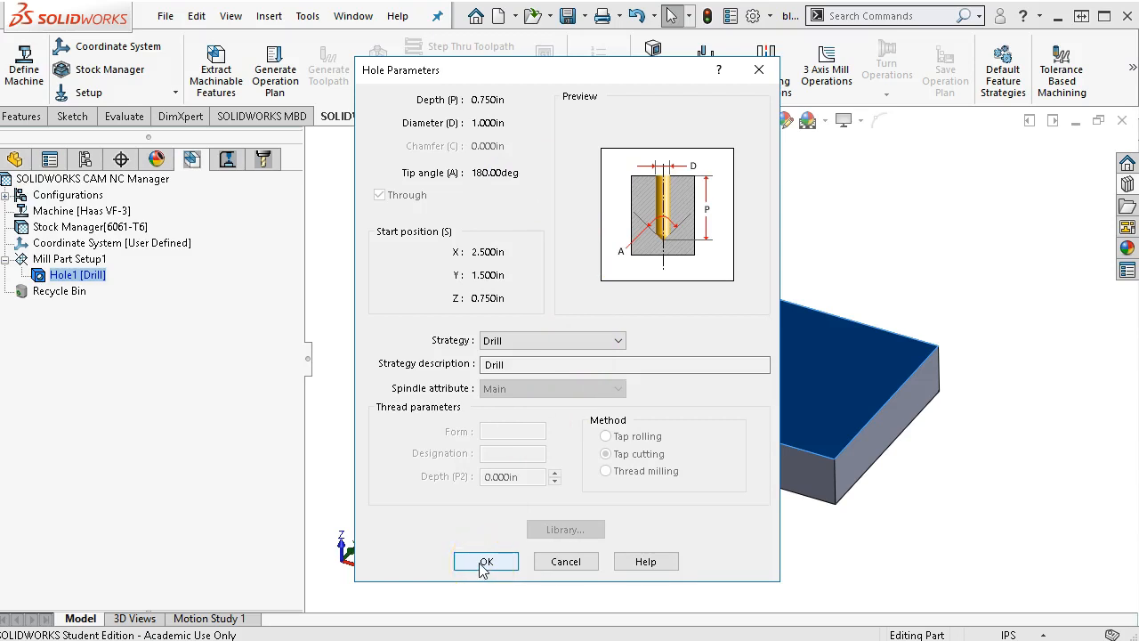
left_click(487, 561)
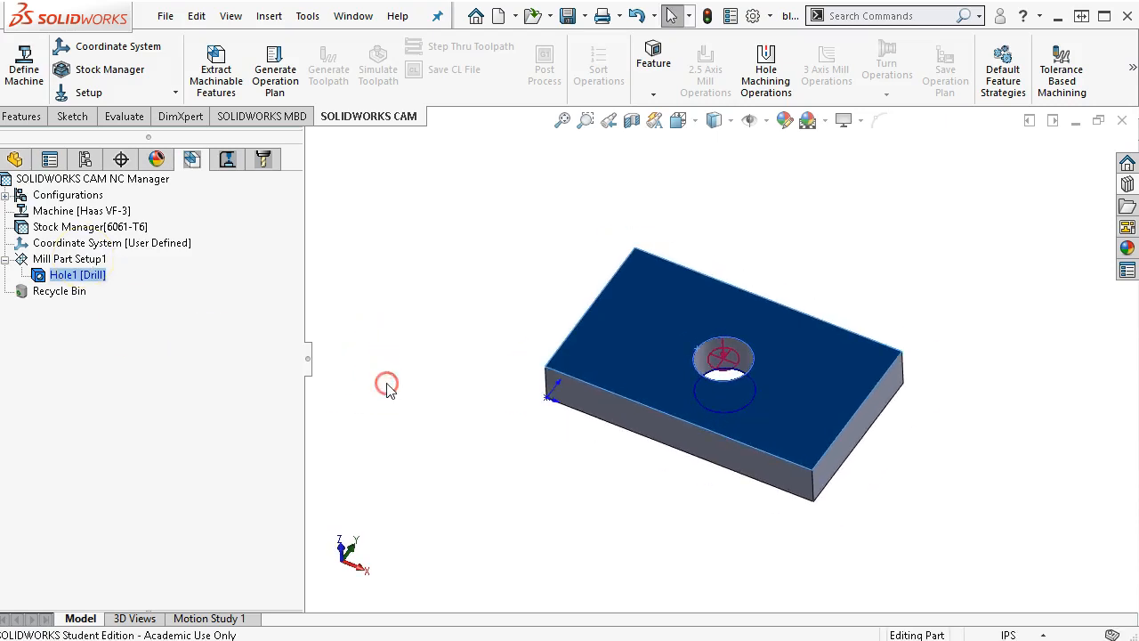
Bring up the Mill Part Setup1 actions to add a 2.5 axis feature
right_click(69, 258)
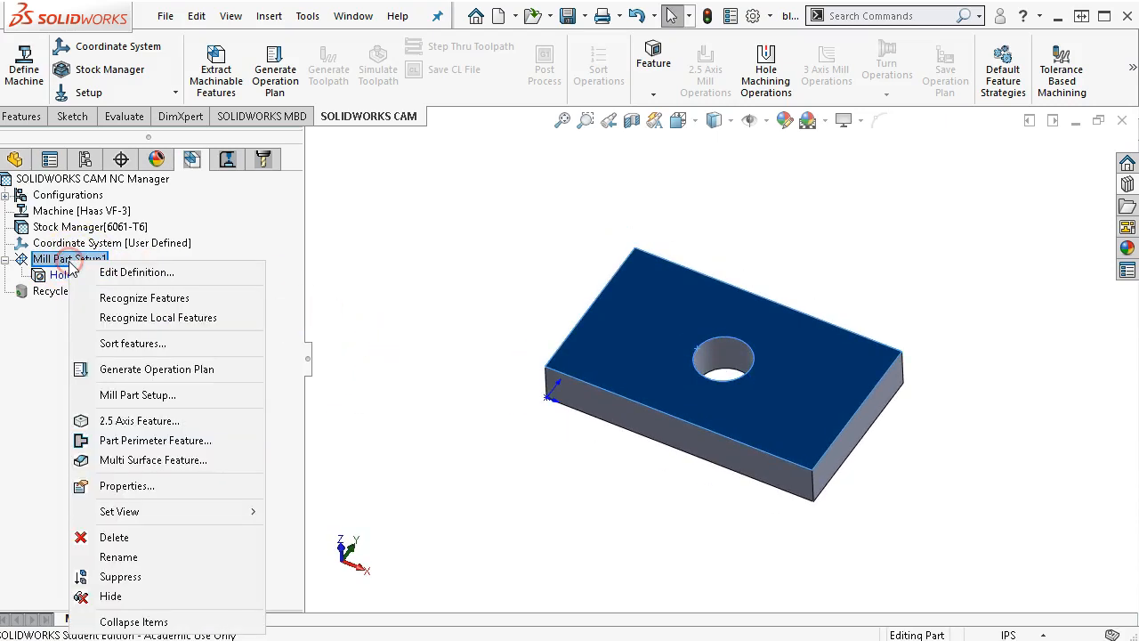
mouse_move(137, 272)
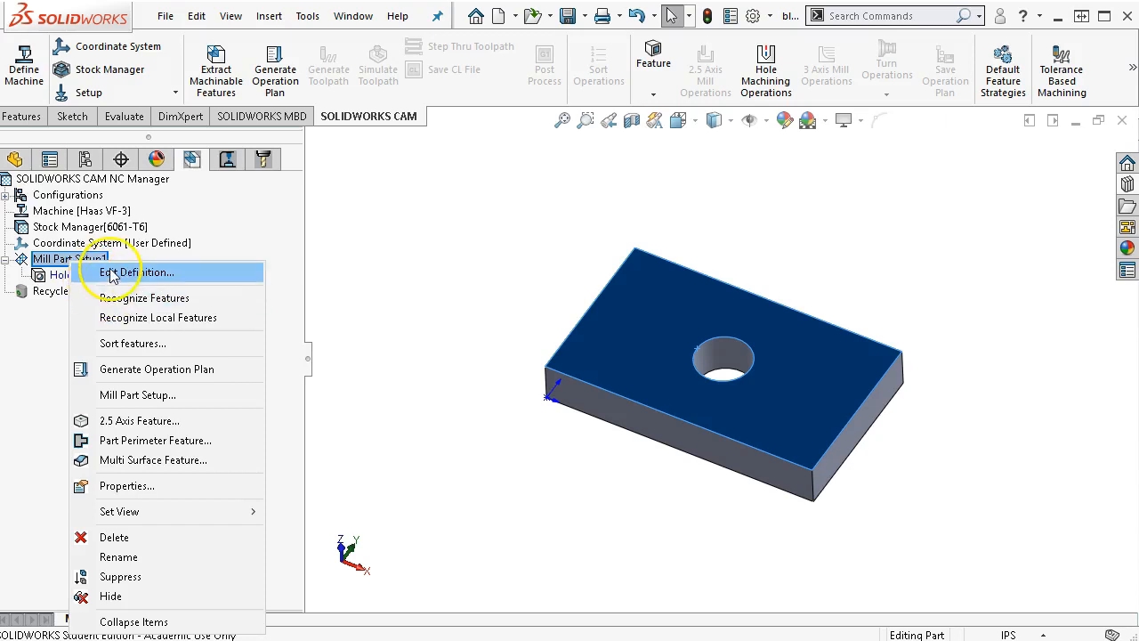
mouse_move(167, 292)
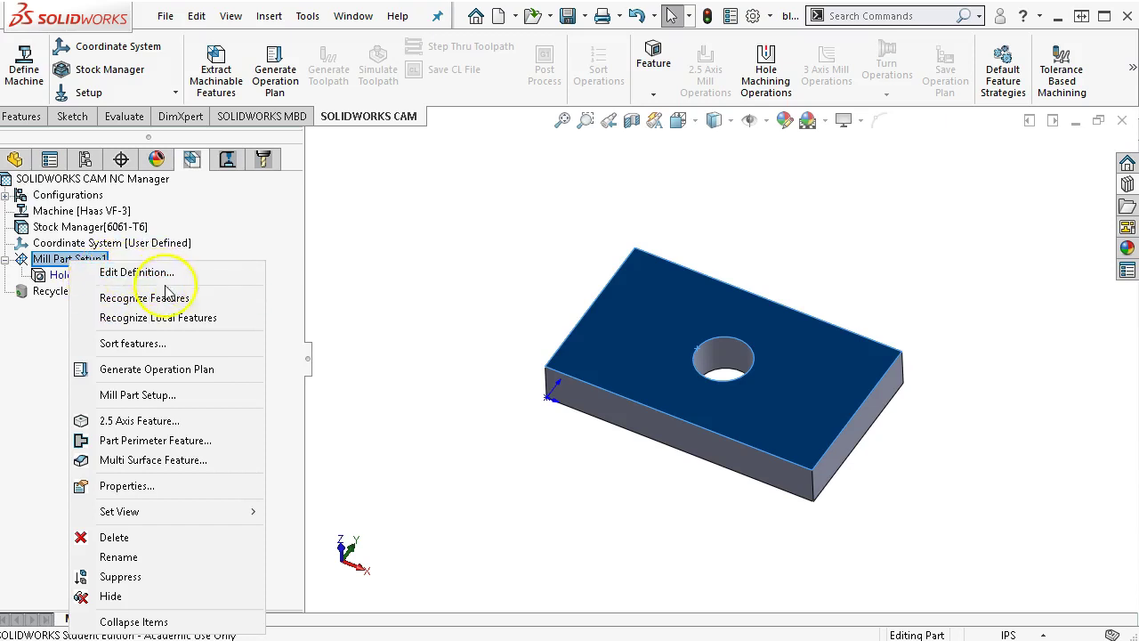
mouse_move(181, 369)
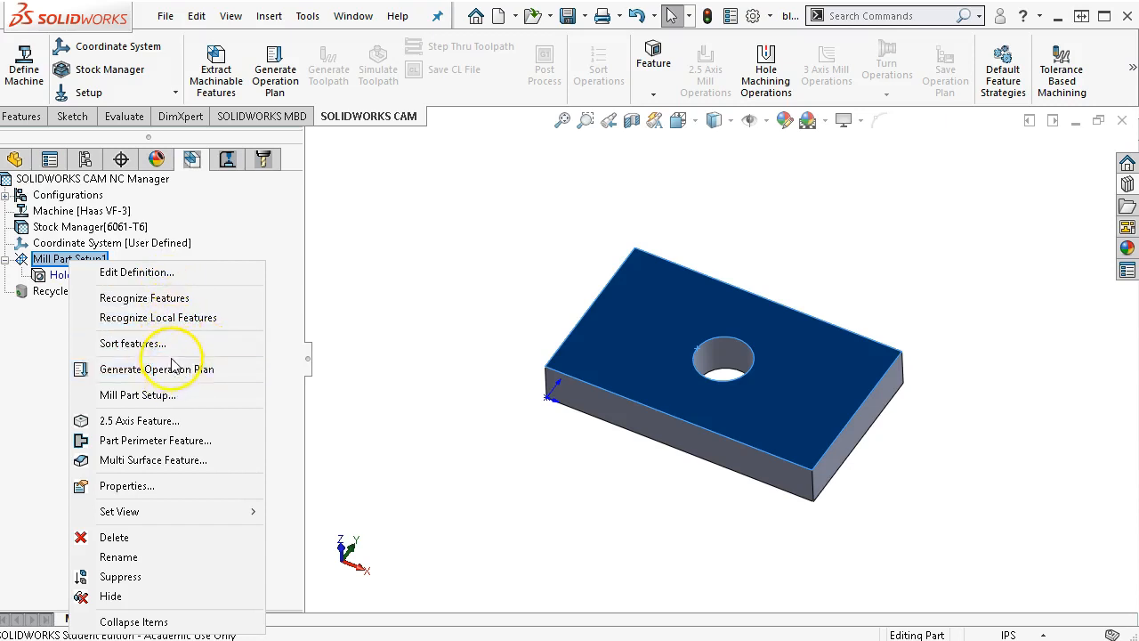
mouse_move(182, 369)
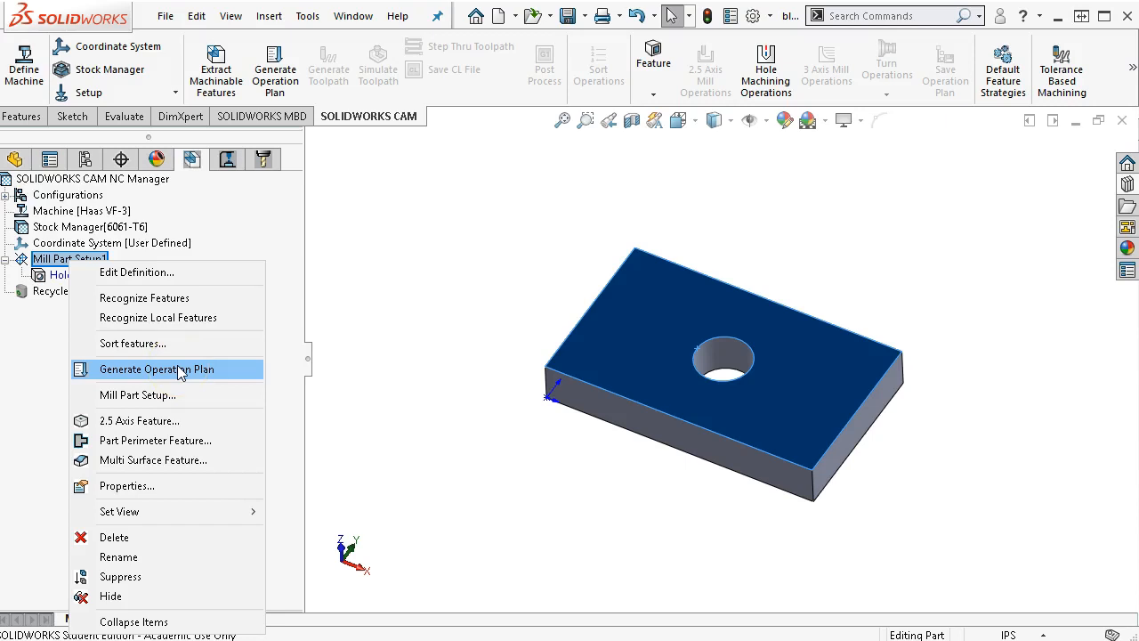
mouse_move(135, 420)
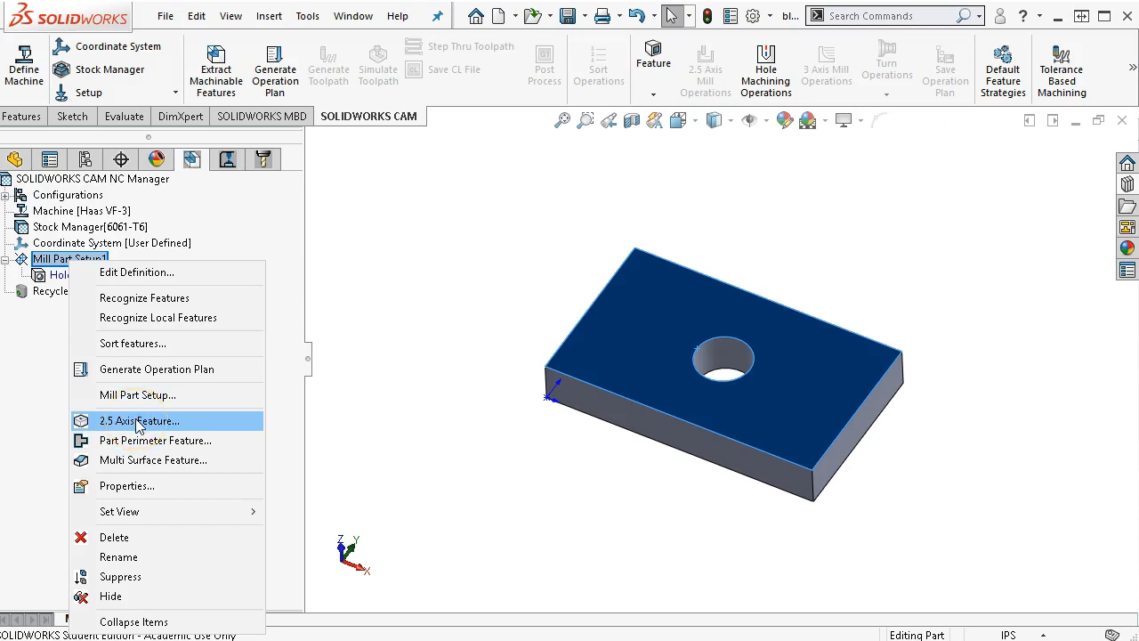
mouse_move(162, 427)
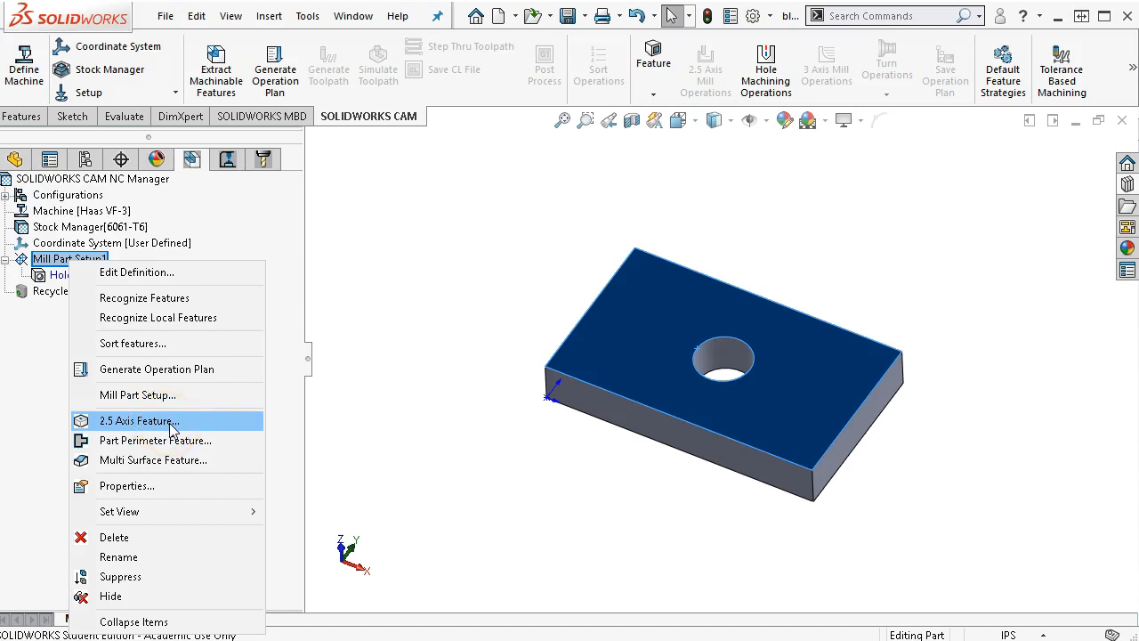
mouse_move(146, 441)
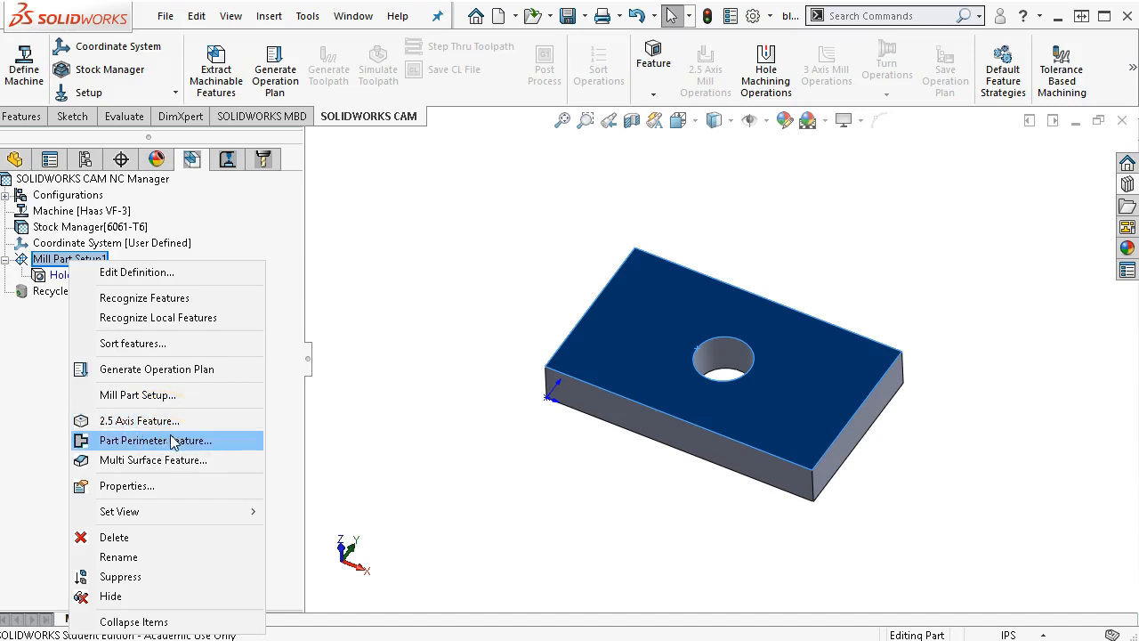
mouse_move(191, 459)
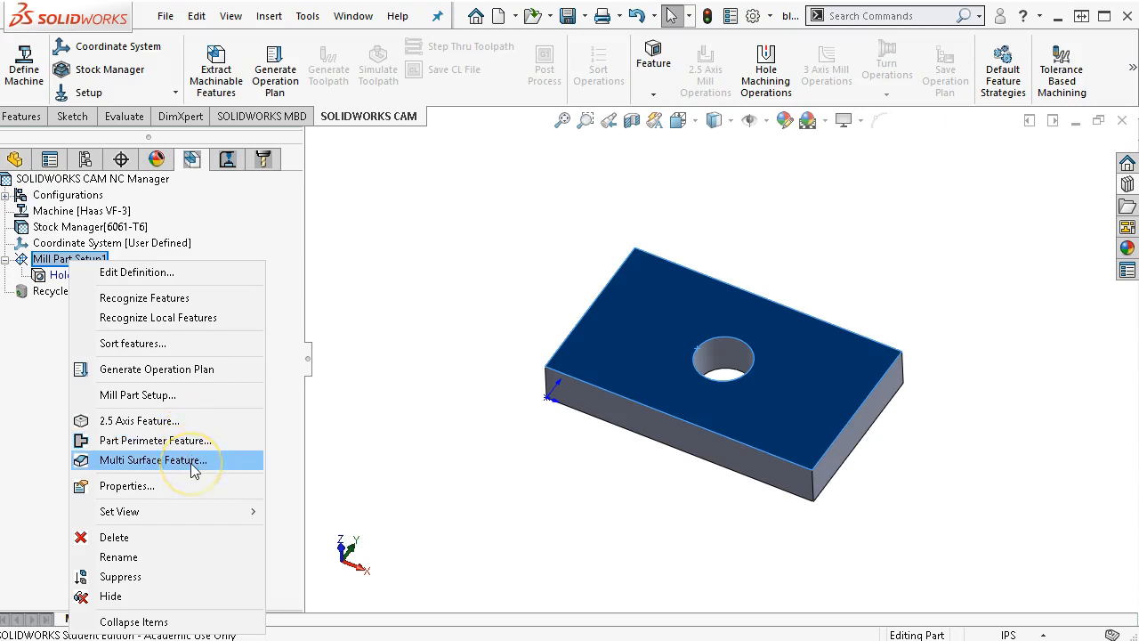
mouse_move(164, 420)
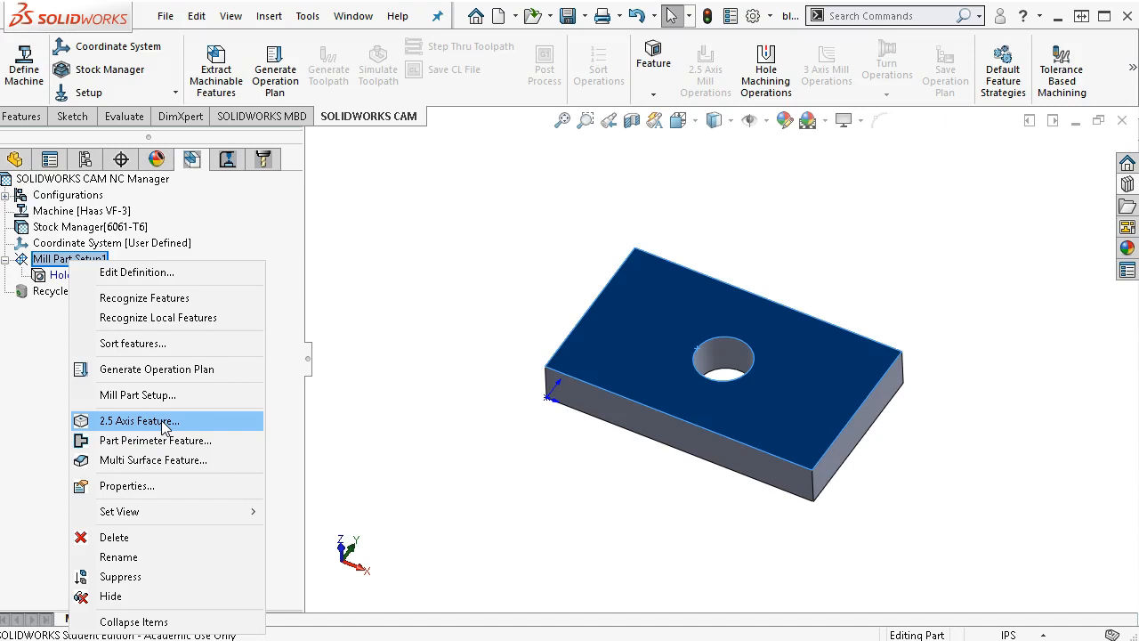
mouse_move(160, 484)
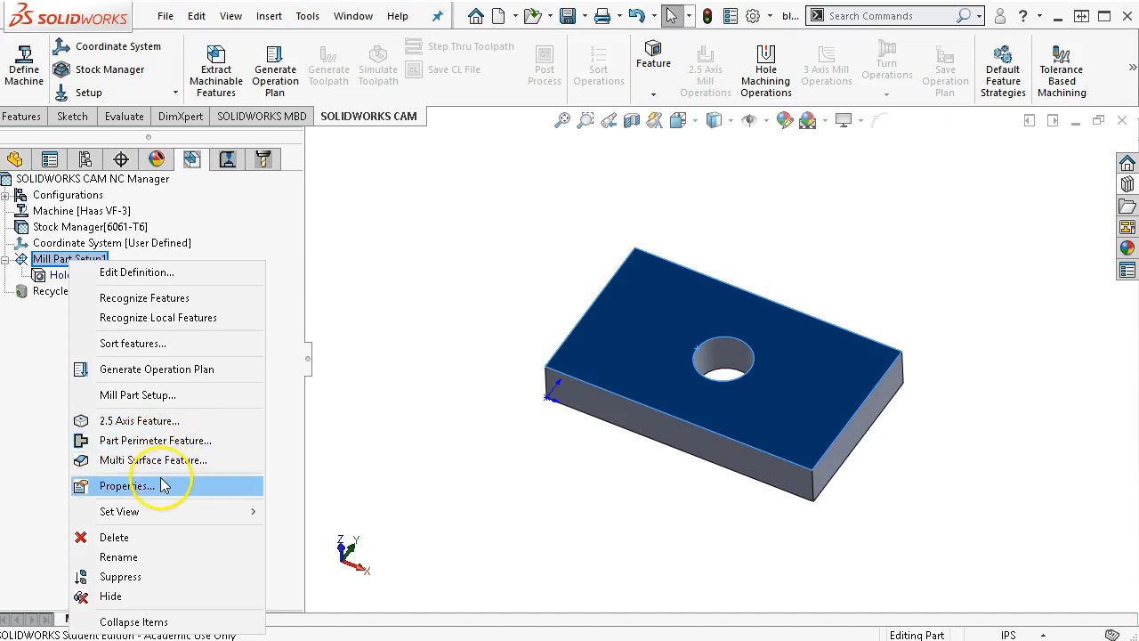
mouse_move(120, 511)
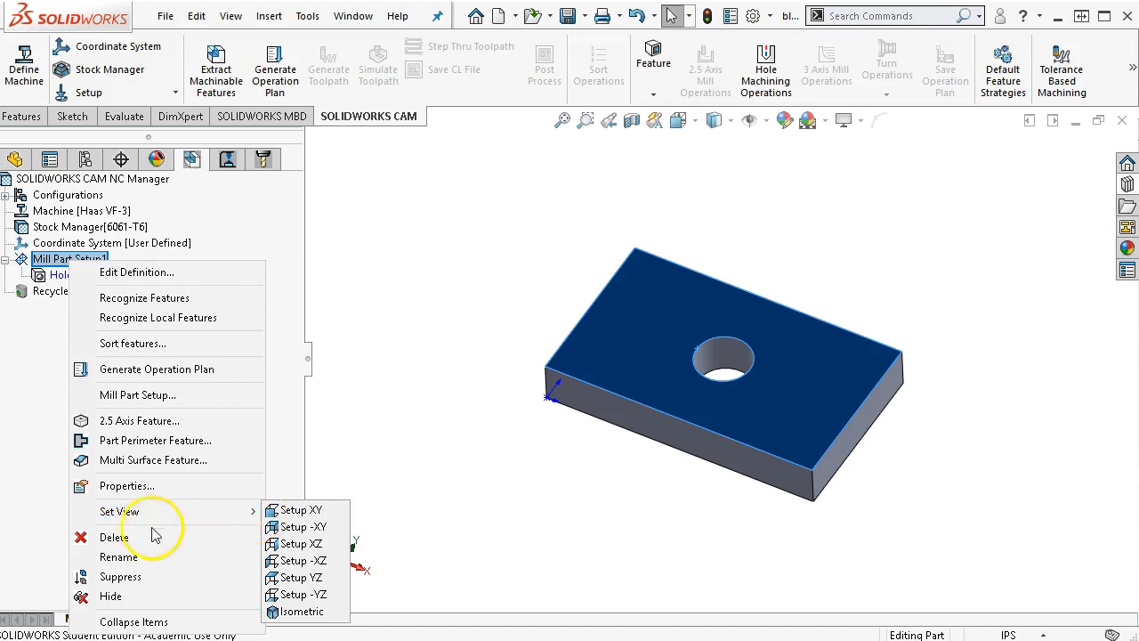
mouse_move(139, 537)
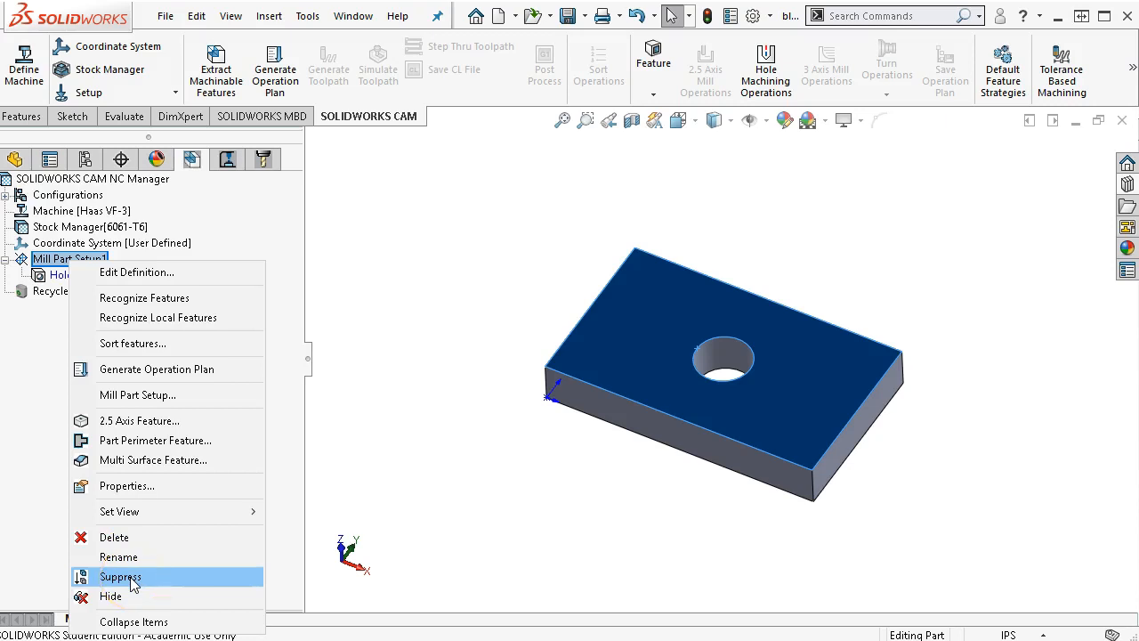
mouse_move(175, 459)
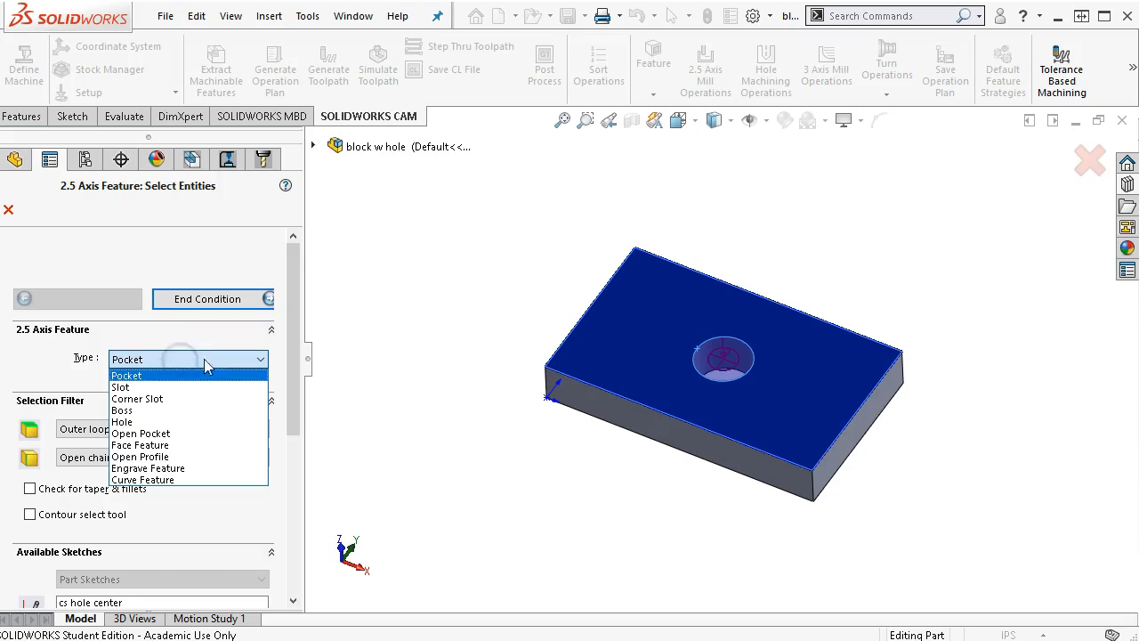
mouse_move(121, 420)
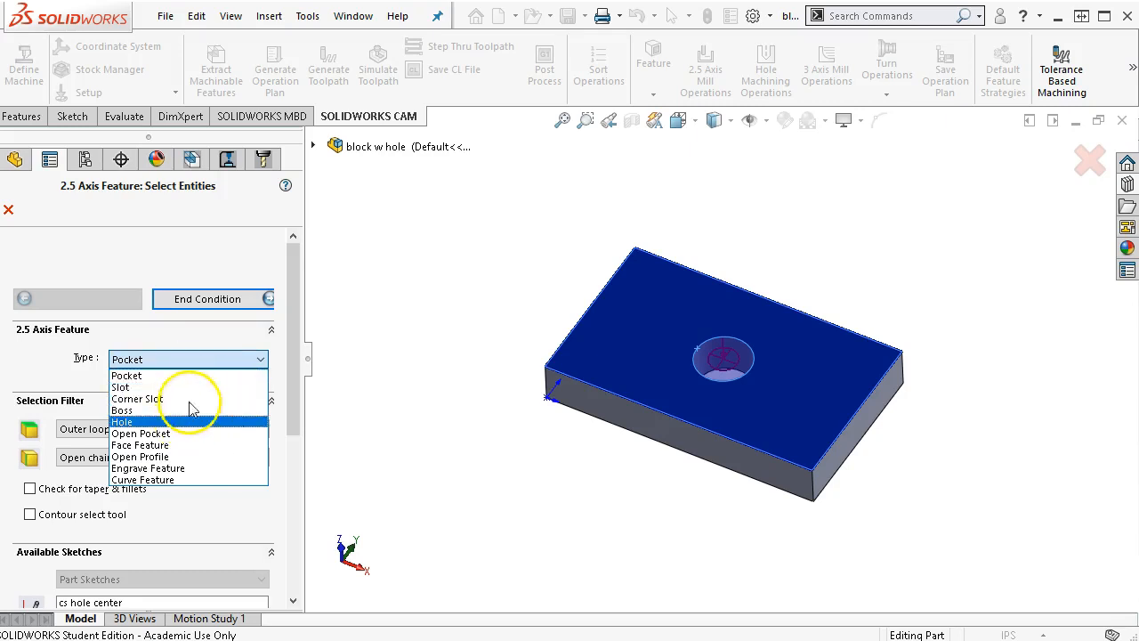
mouse_move(157, 388)
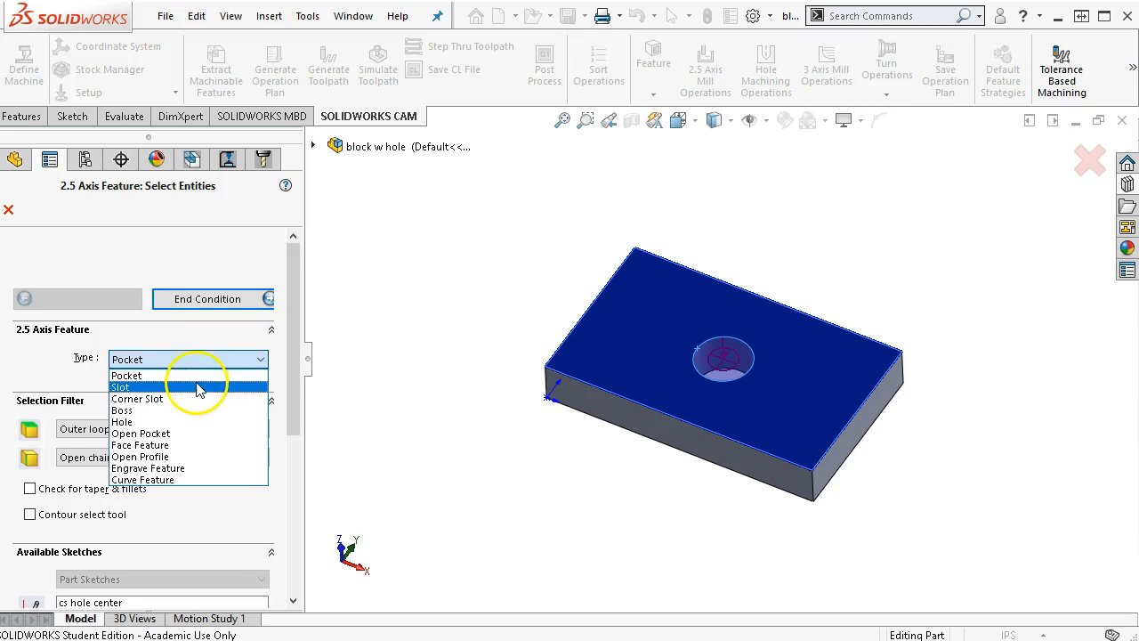
mouse_move(203, 395)
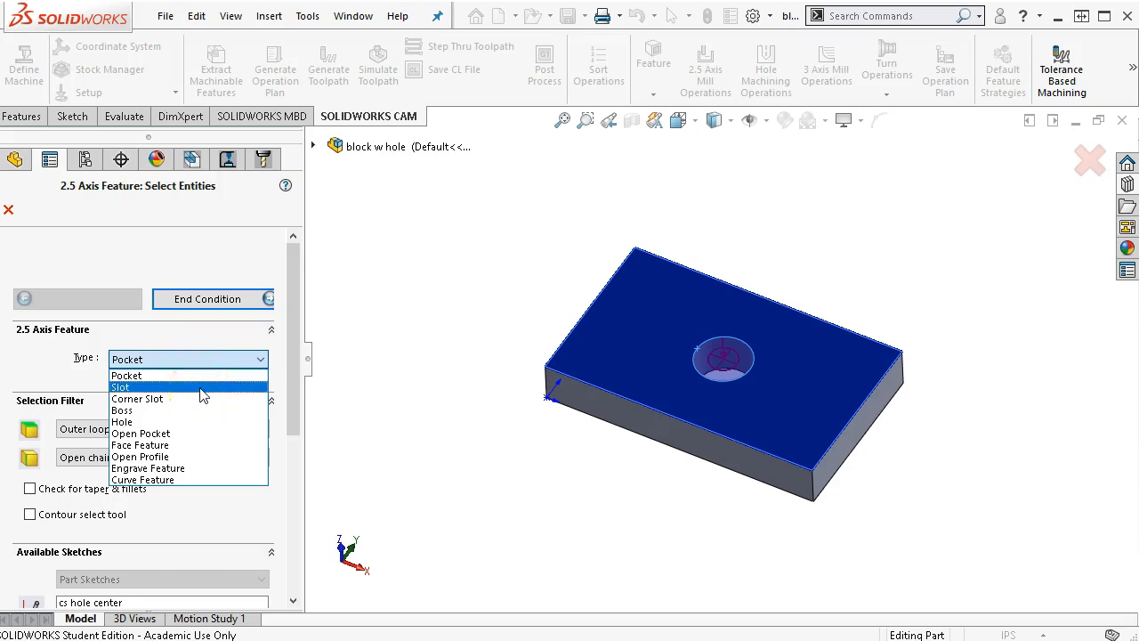
mouse_move(203, 398)
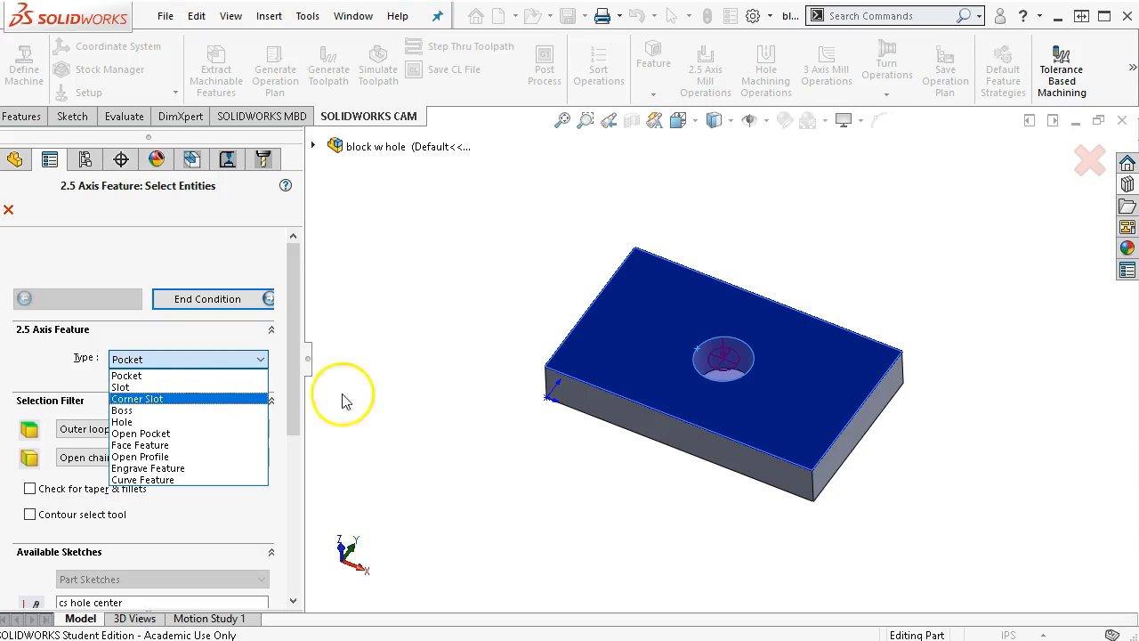
mouse_move(615, 313)
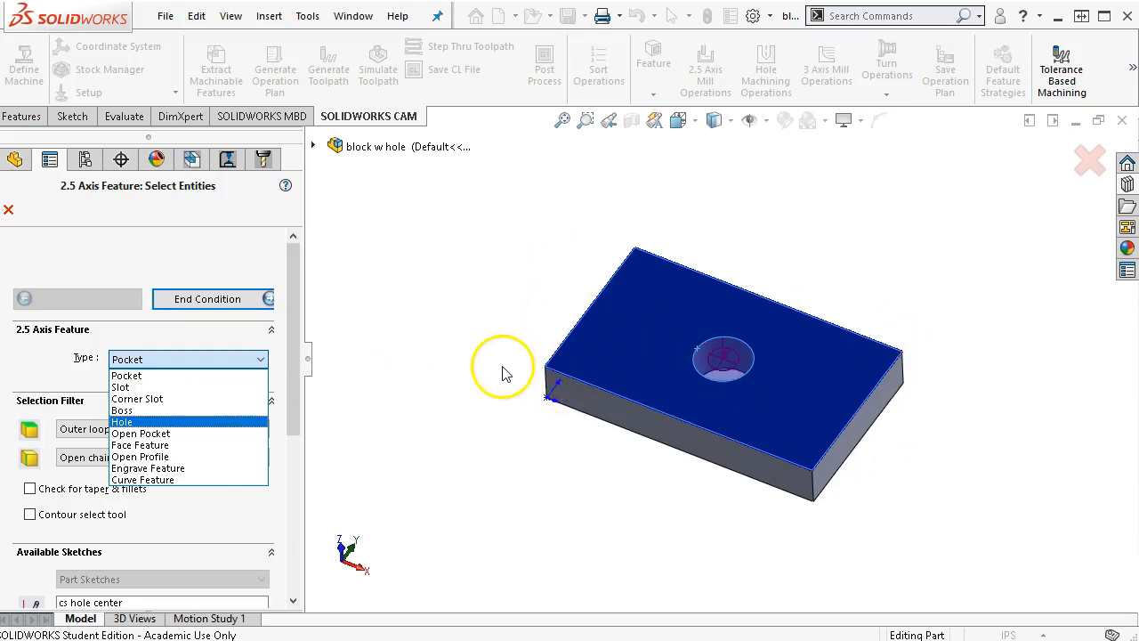
mouse_move(760, 354)
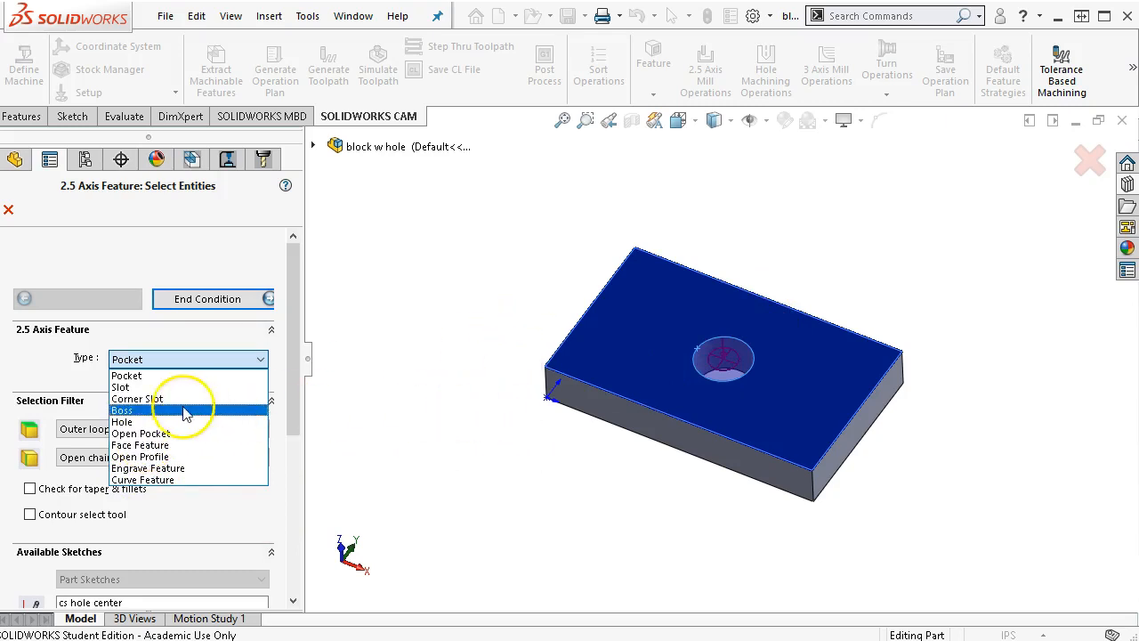
mouse_move(182, 445)
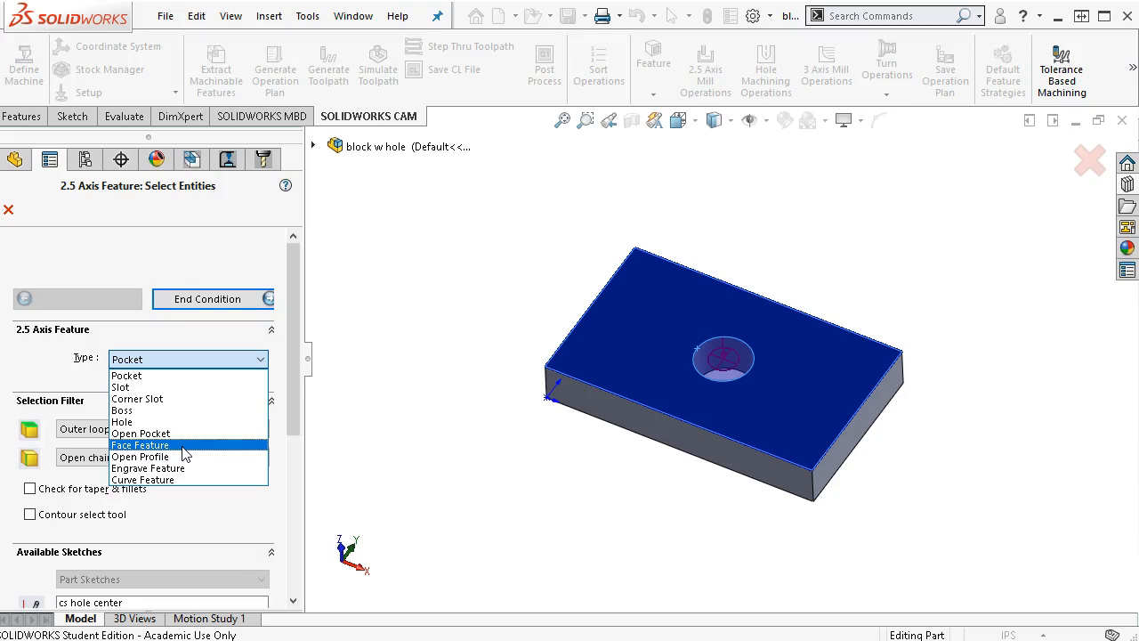
mouse_move(139, 455)
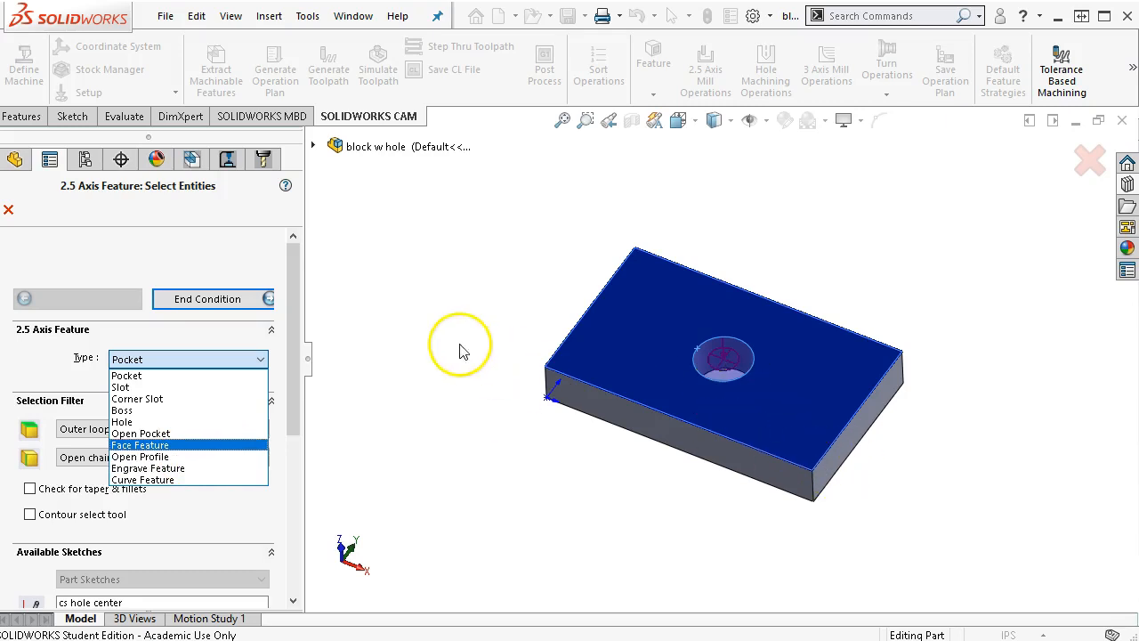
mouse_move(954, 352)
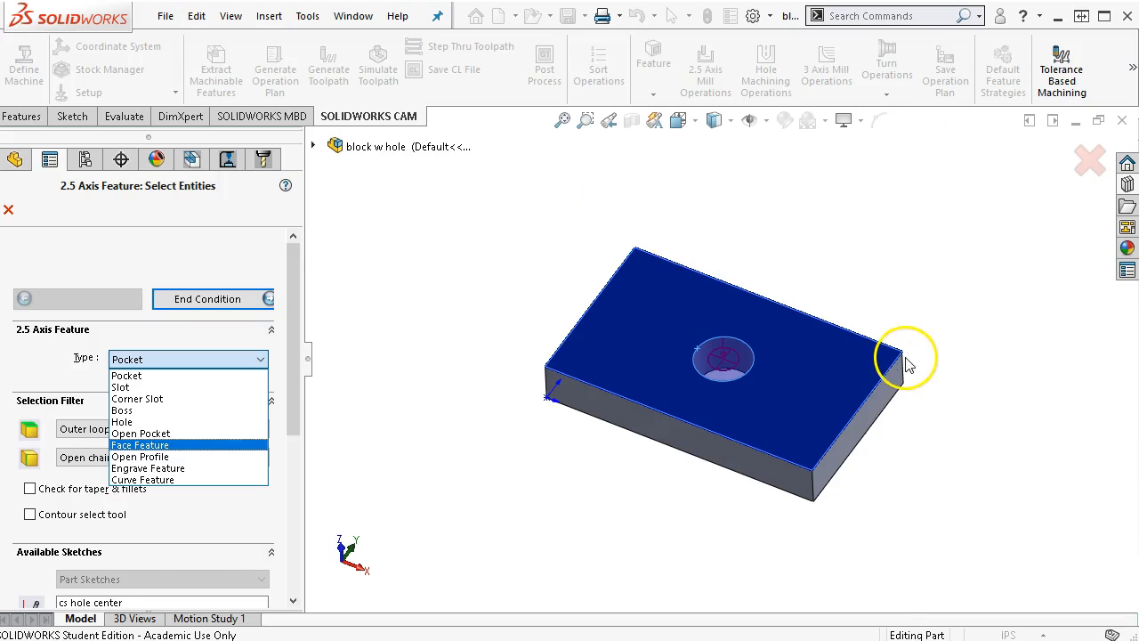
mouse_move(910, 363)
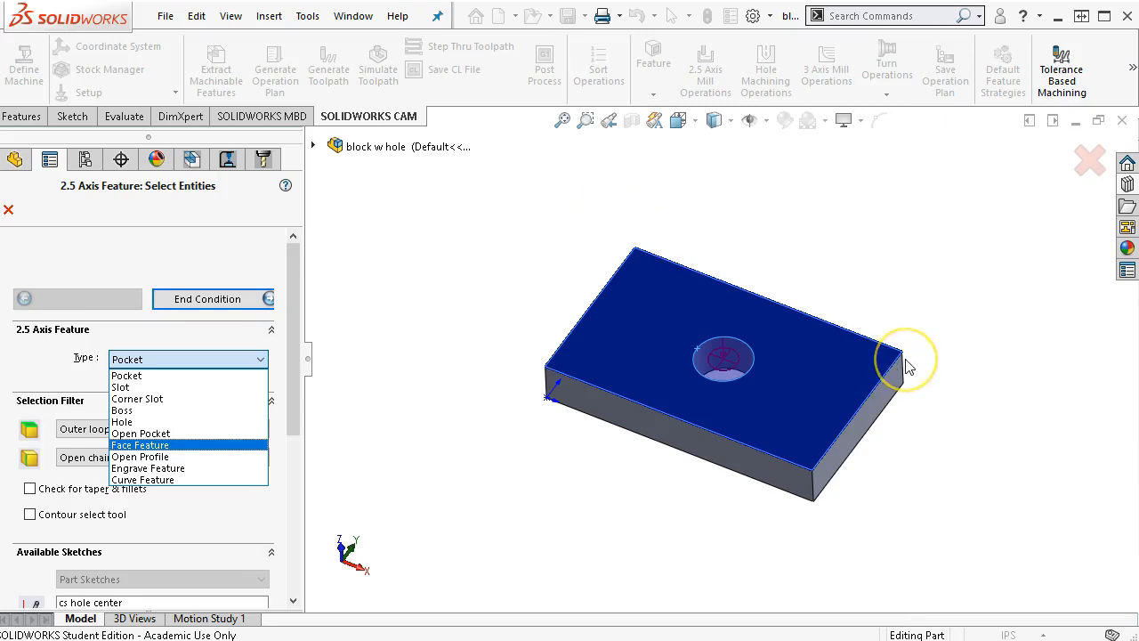
mouse_move(667, 373)
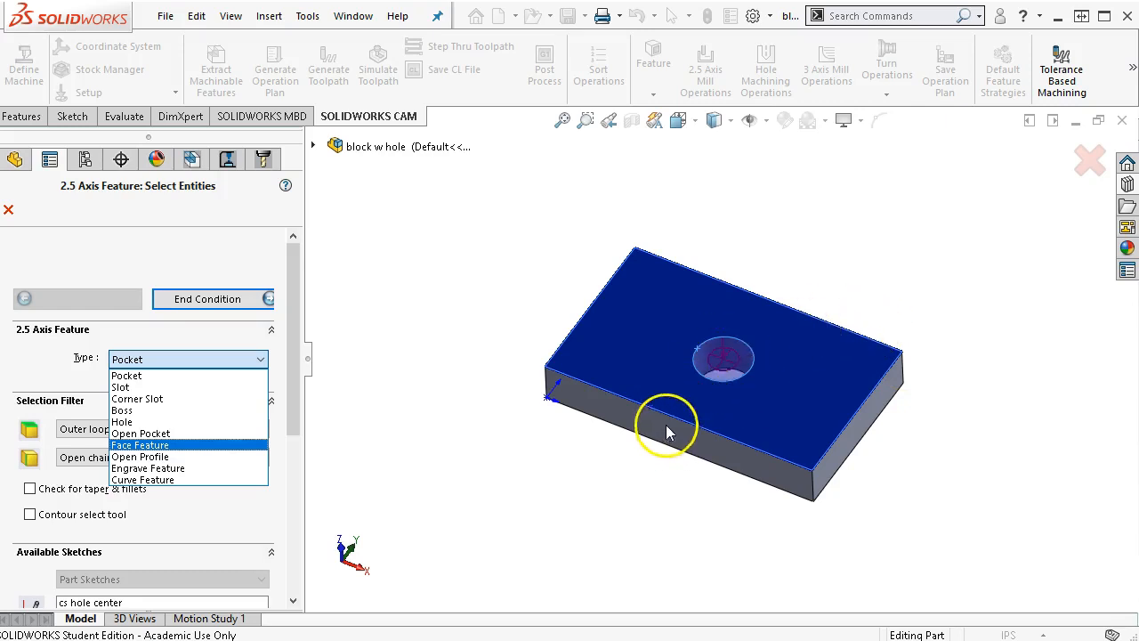
mouse_move(548, 445)
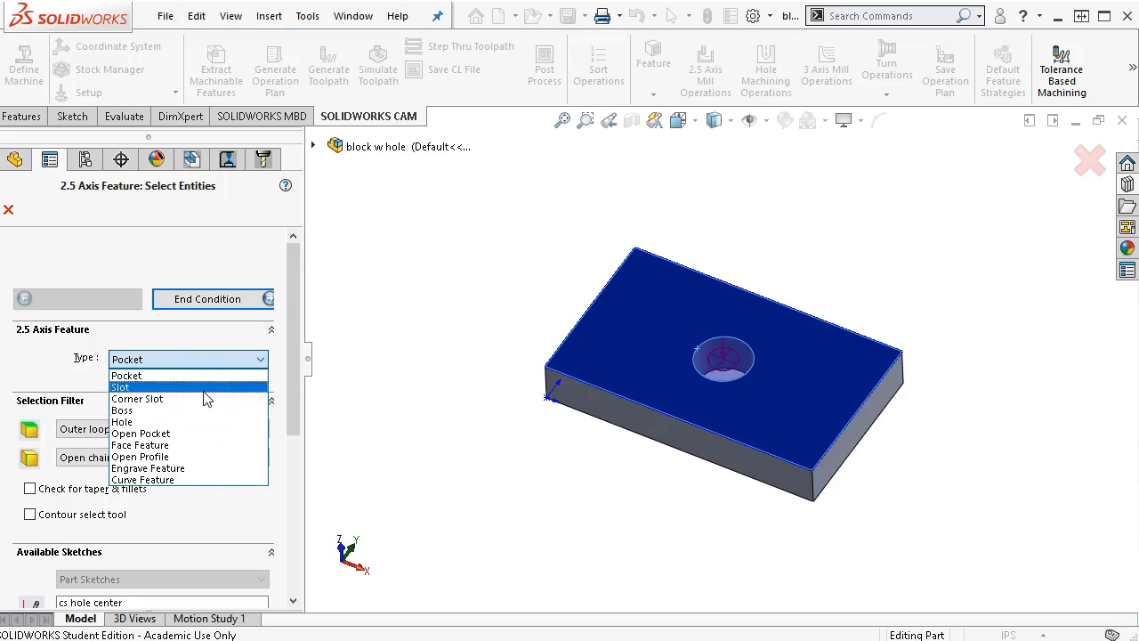
mouse_move(139, 456)
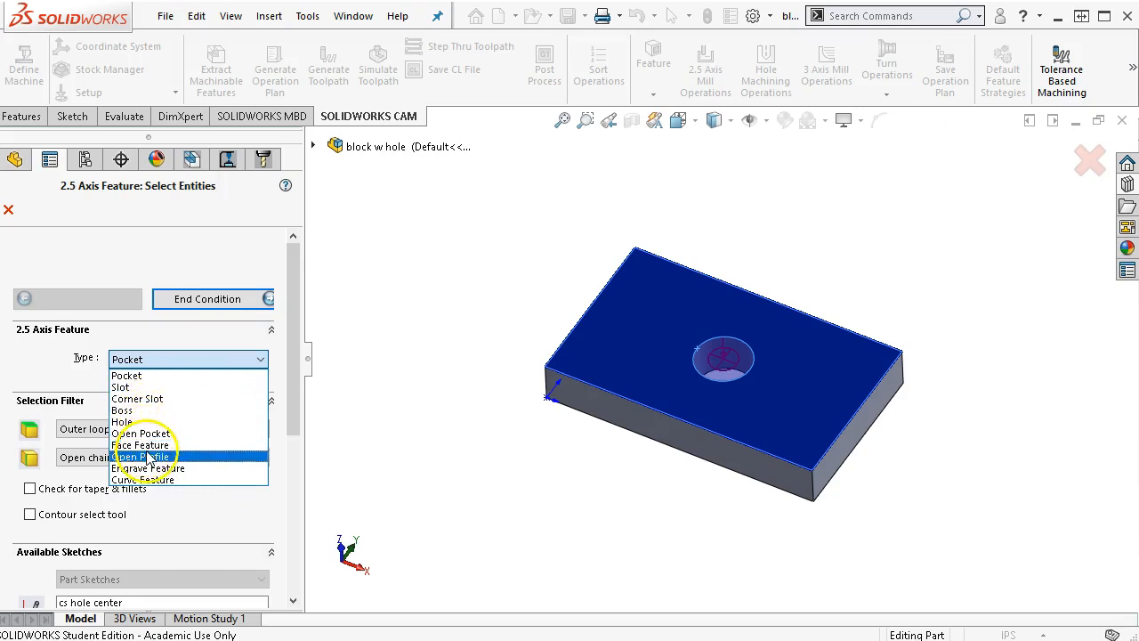
mouse_move(141, 445)
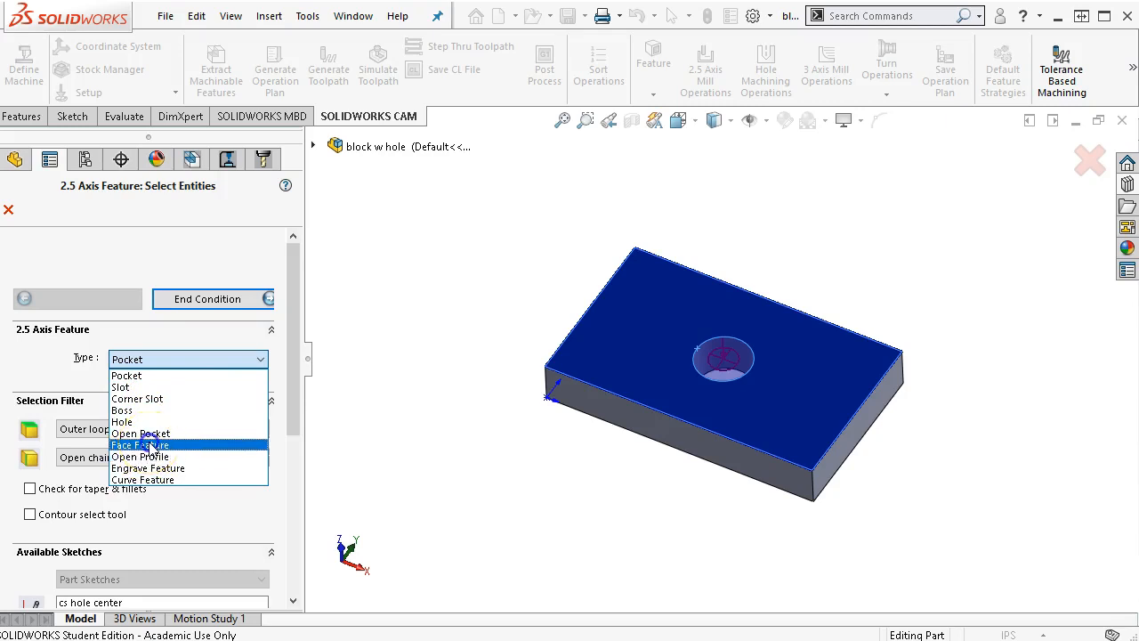
Set the type to Face Feature and pick the hole edge loop and top outer block edge
left_click(138, 445)
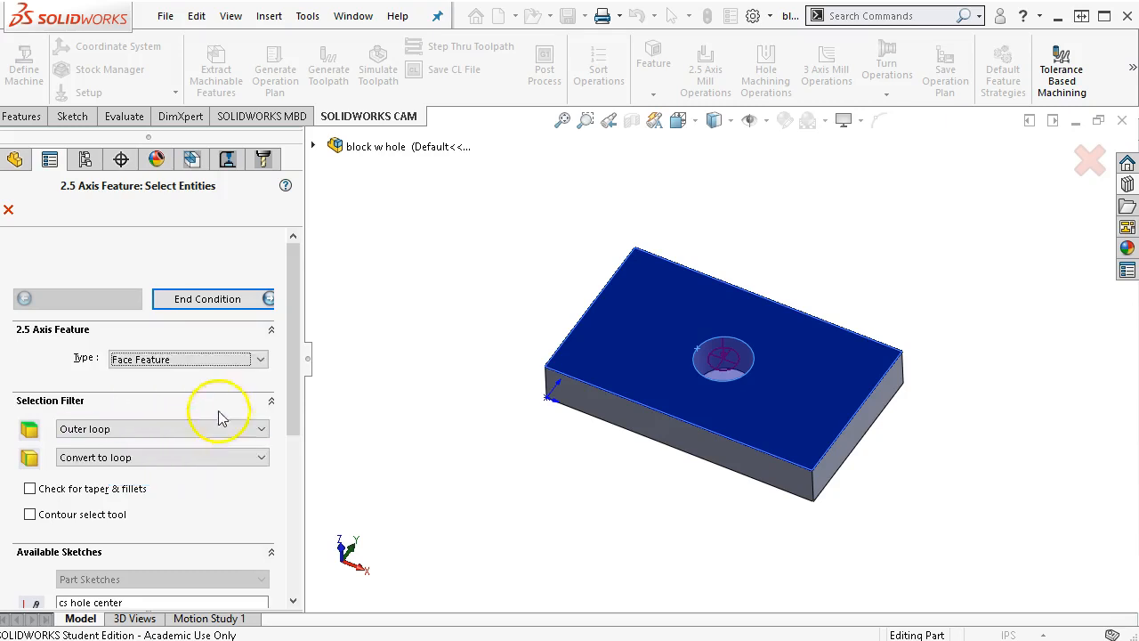
mouse_move(189, 433)
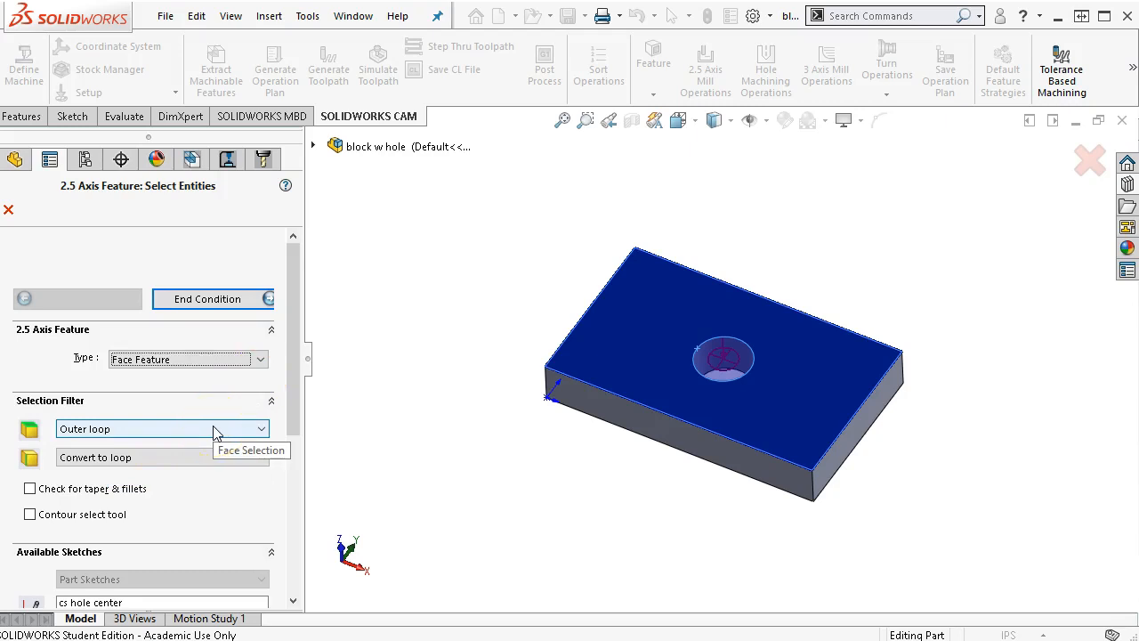
mouse_move(612, 401)
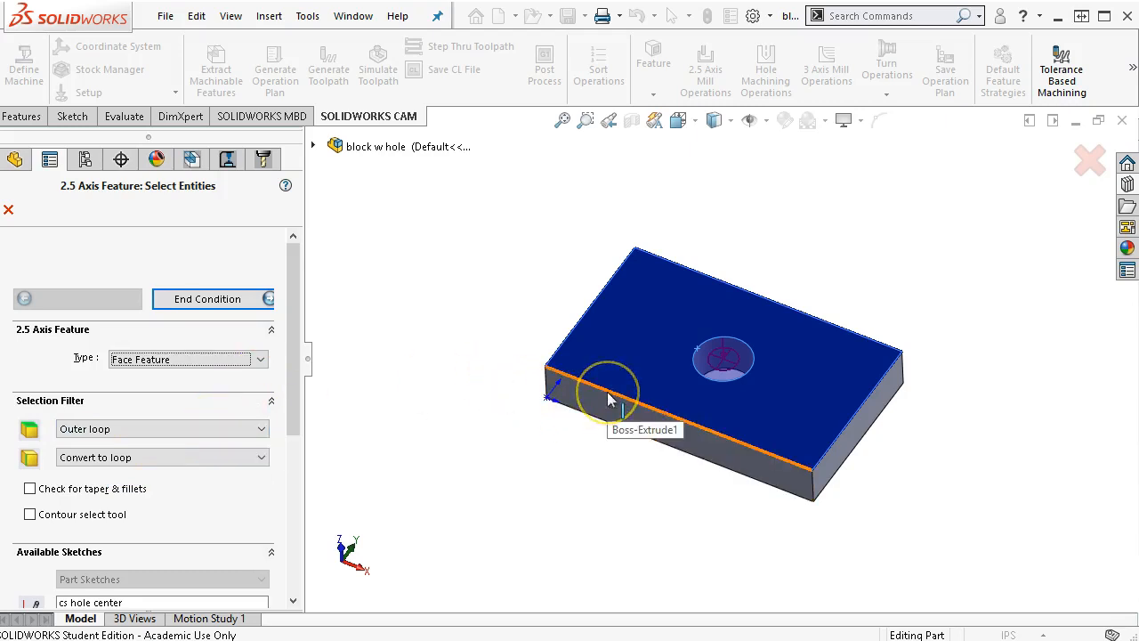
left_click(721, 359)
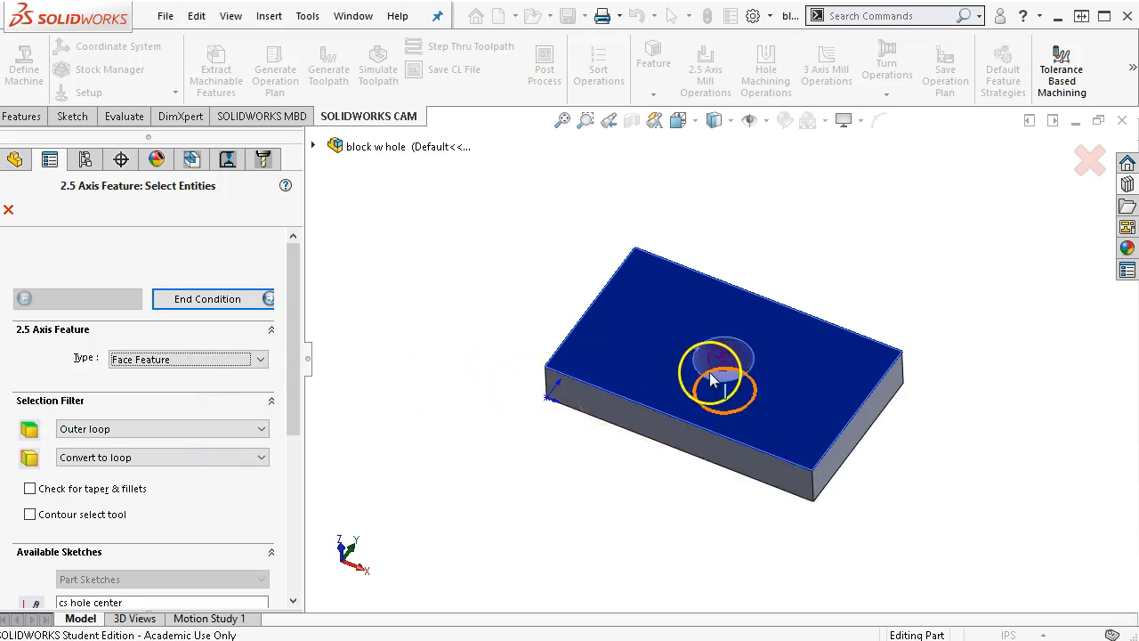
mouse_move(754, 368)
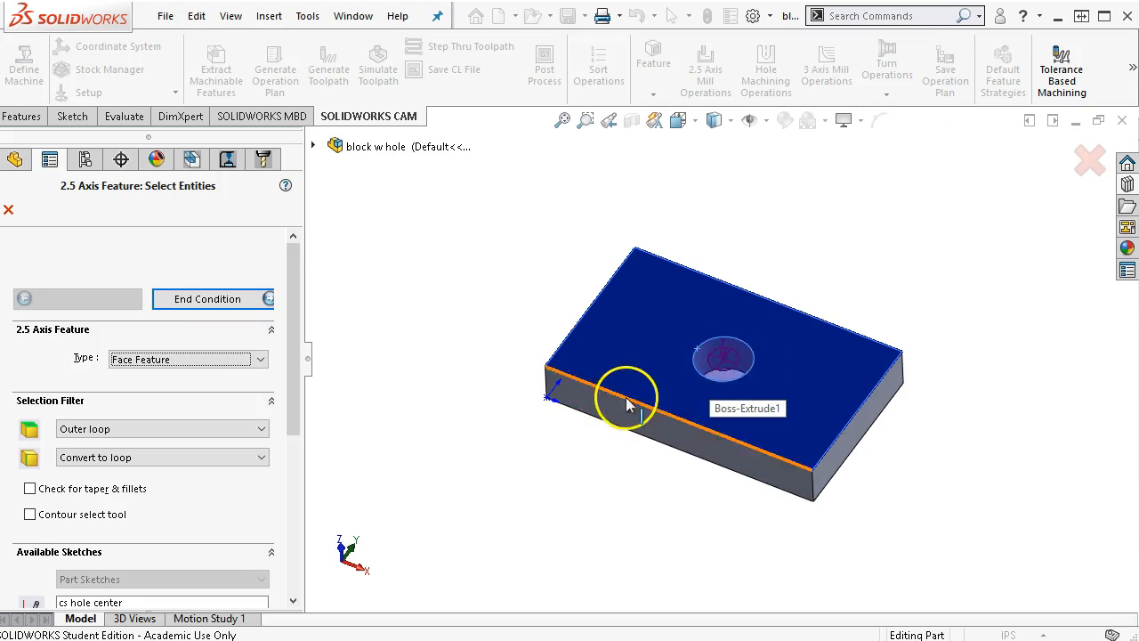
left_click(626, 406)
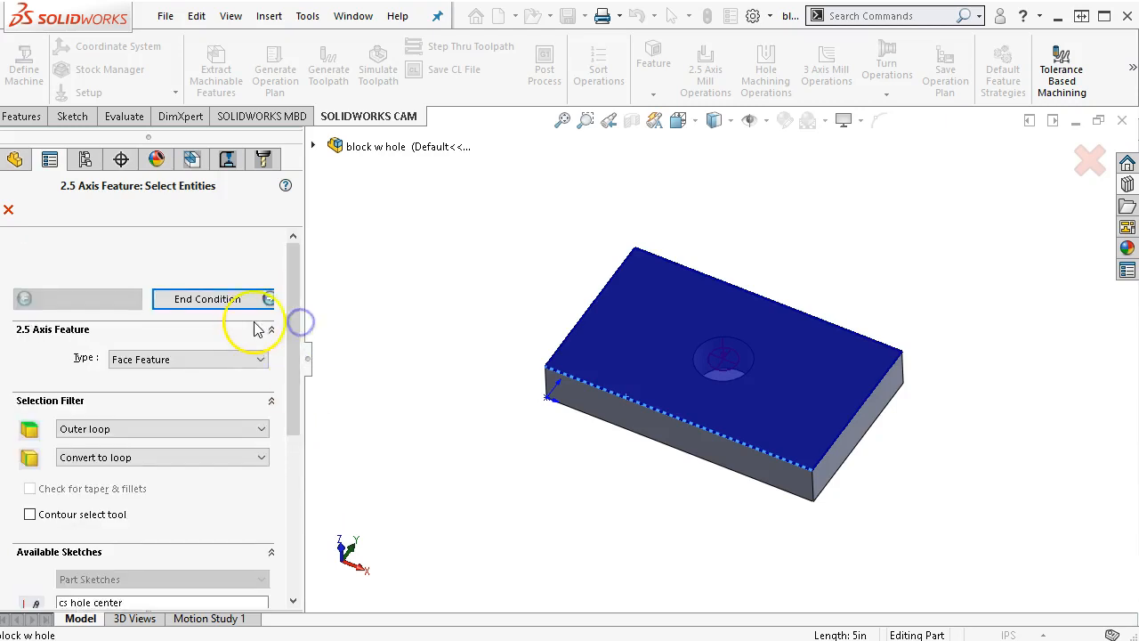
mouse_move(206, 299)
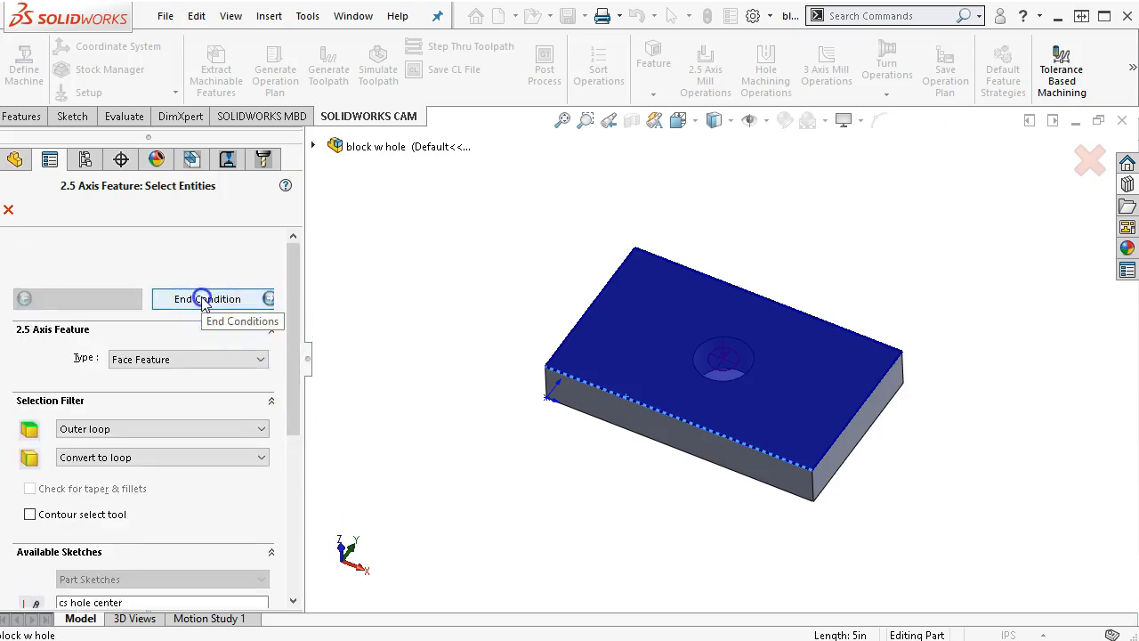
Attempt the end condition twice, dismissing the disjoint selections warning and enabling contour selection
left_click(213, 299)
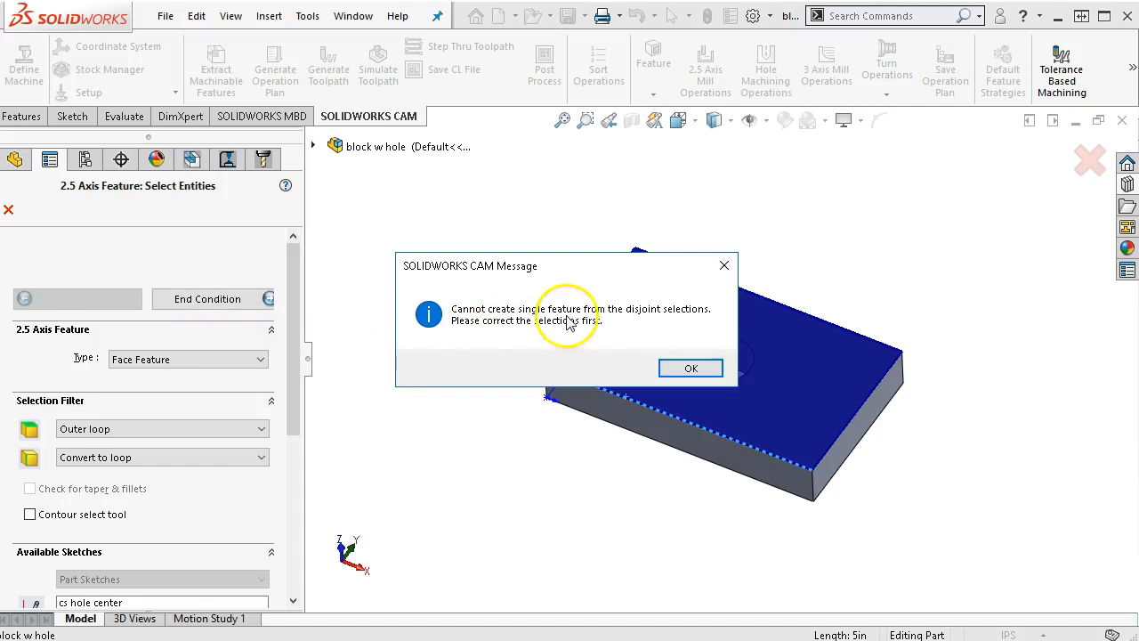
left_click(690, 368)
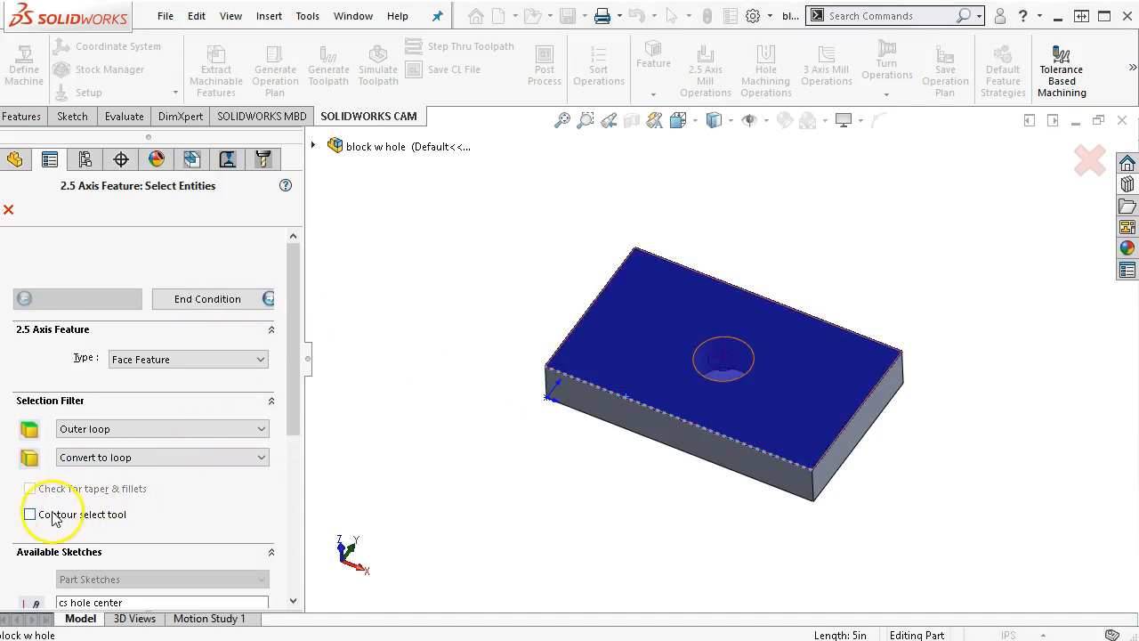
left_click(32, 514)
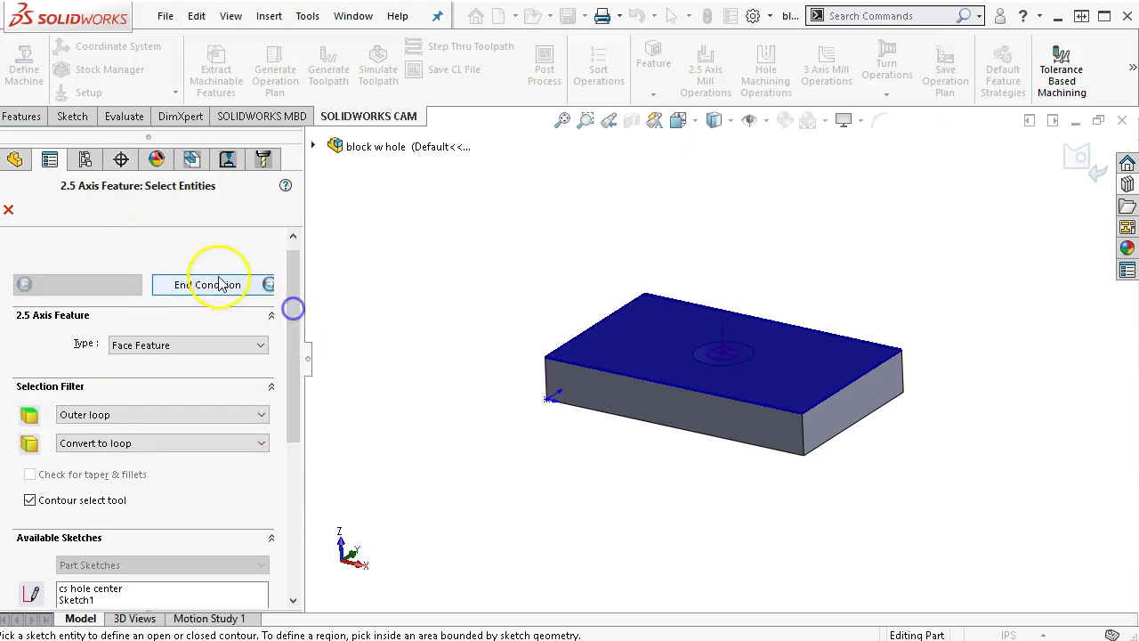
left_click(214, 285)
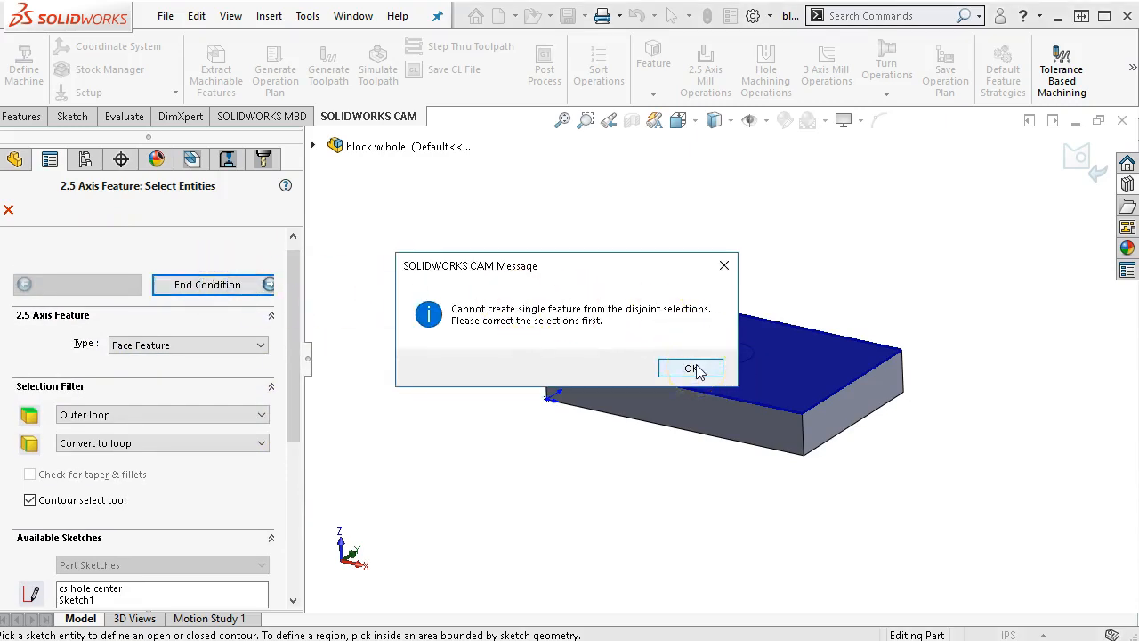
left_click(690, 369)
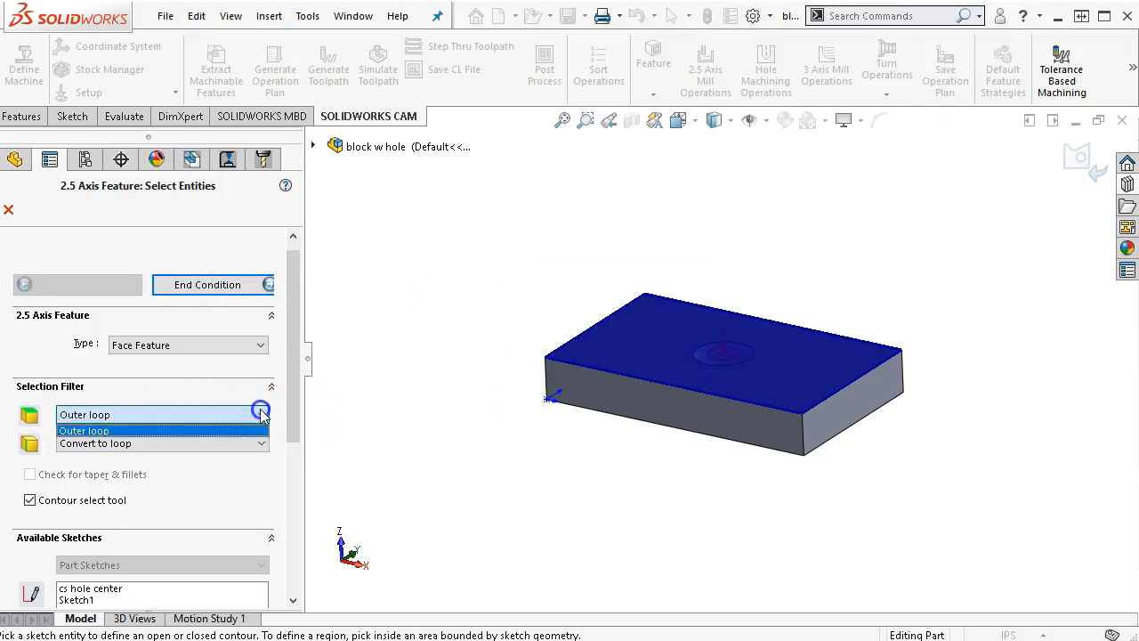
Review the face and loop profiles in the selection filter, then hit the disjoint error again
left_click(260, 443)
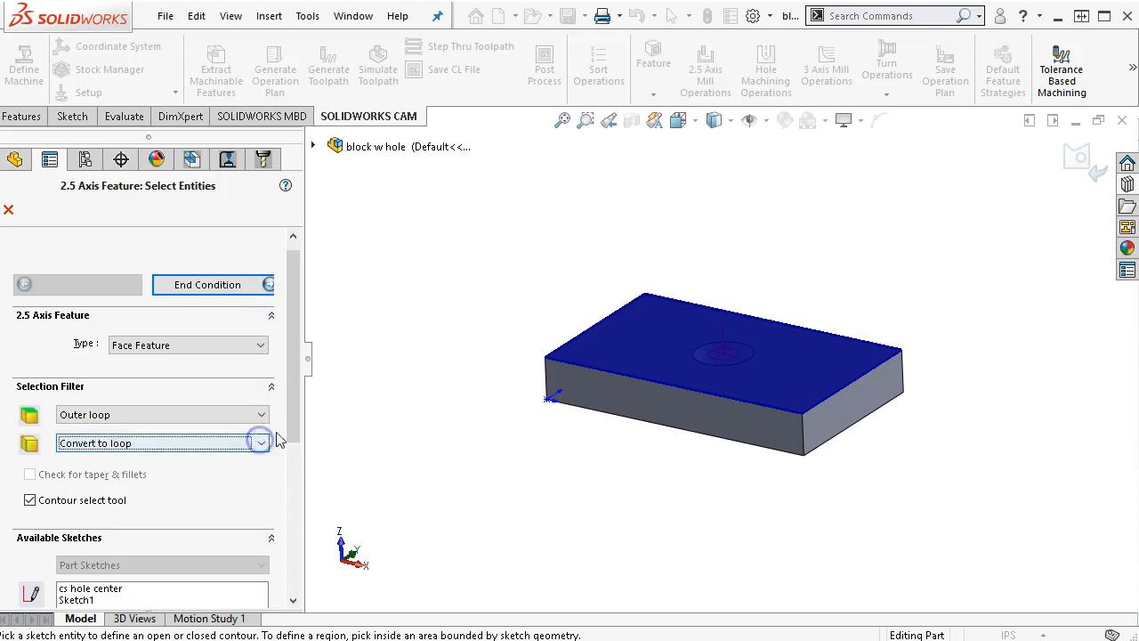
scroll("down", 3)
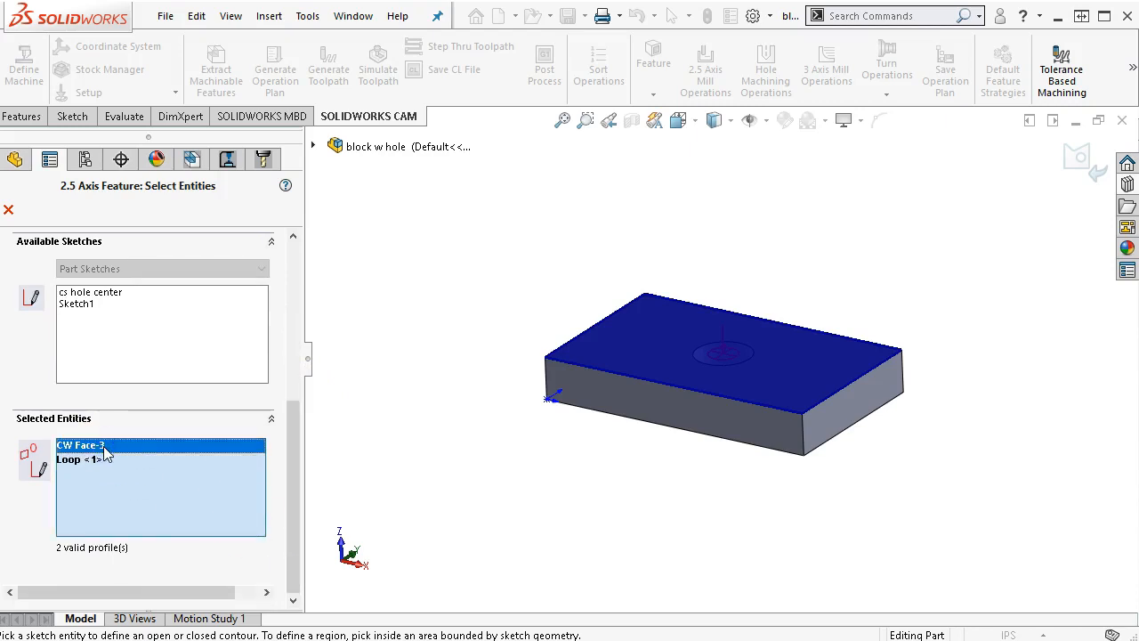
left_click(160, 459)
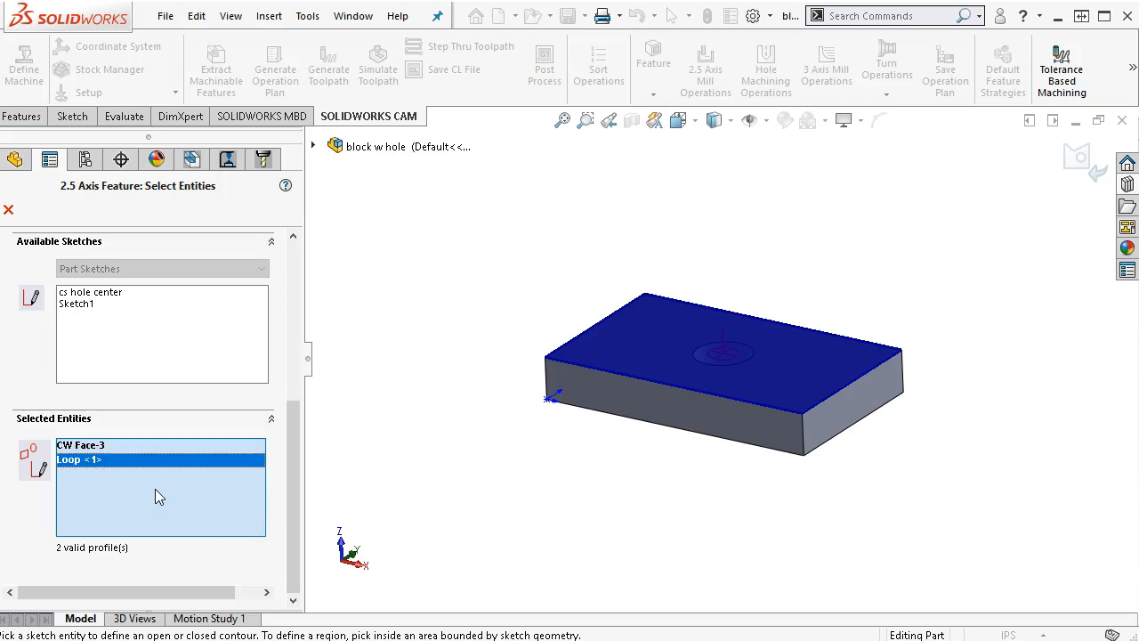
left_click(74, 459)
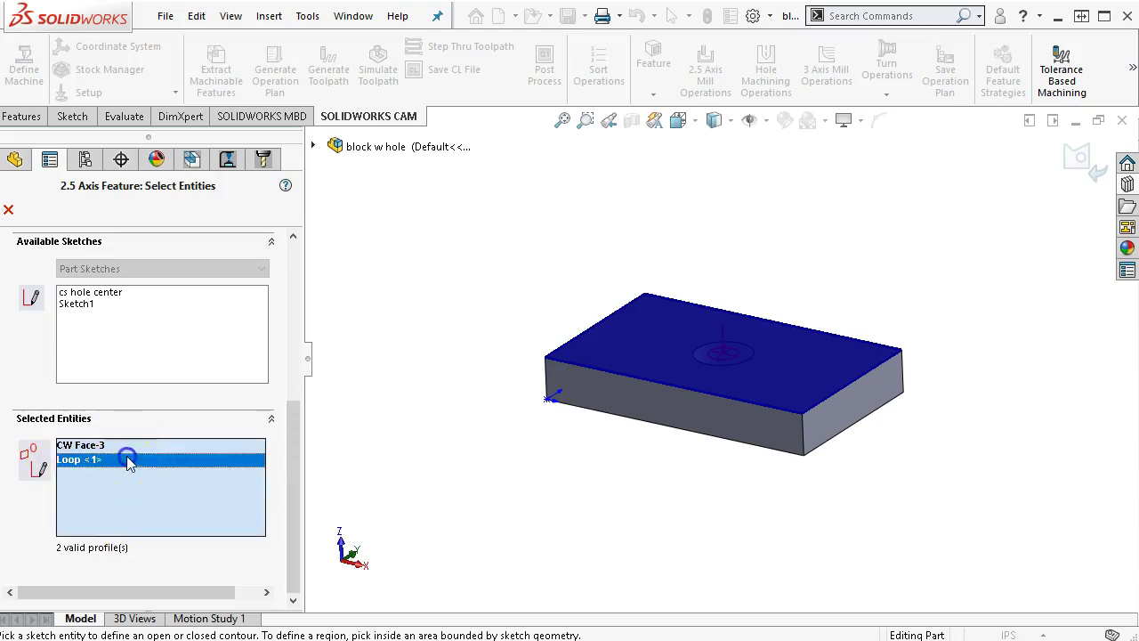
mouse_move(299, 474)
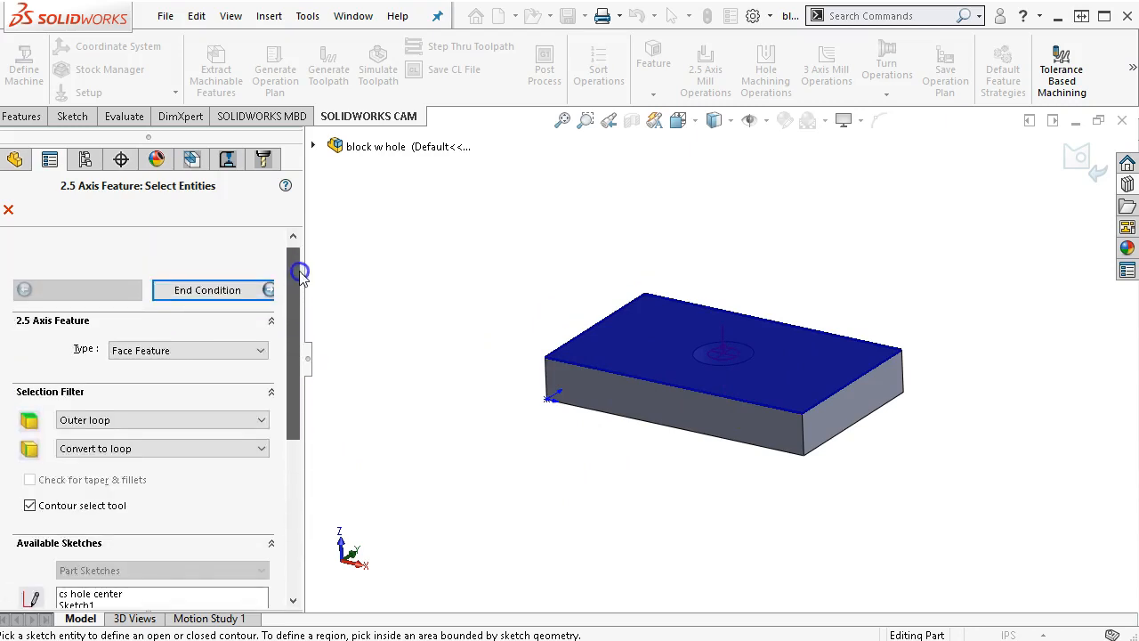
left_click(208, 288)
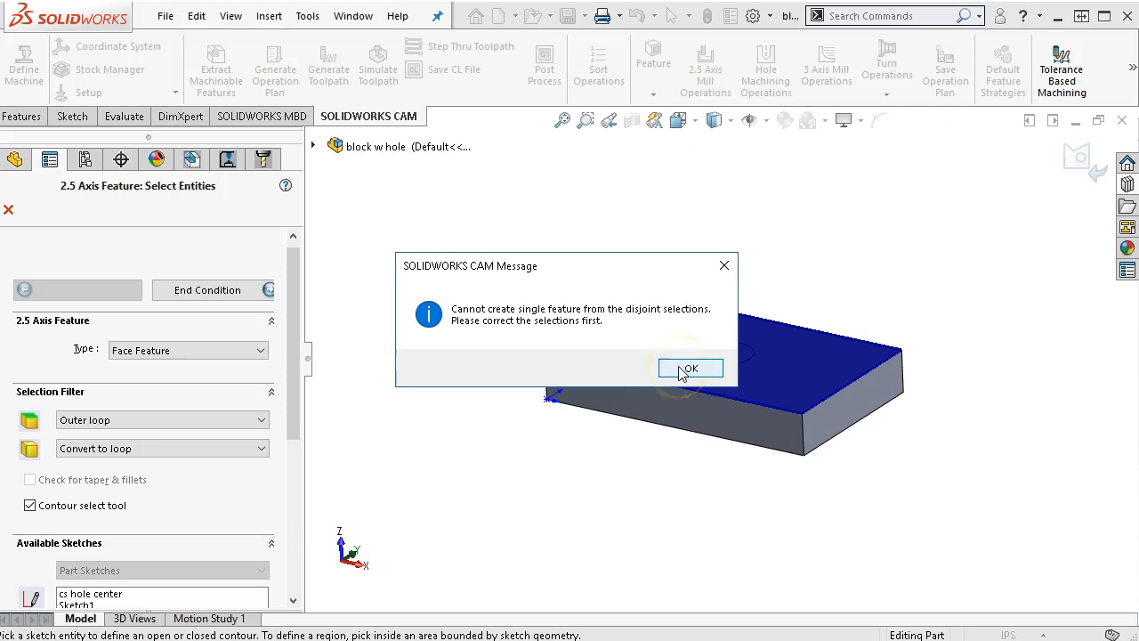
left_click(690, 367)
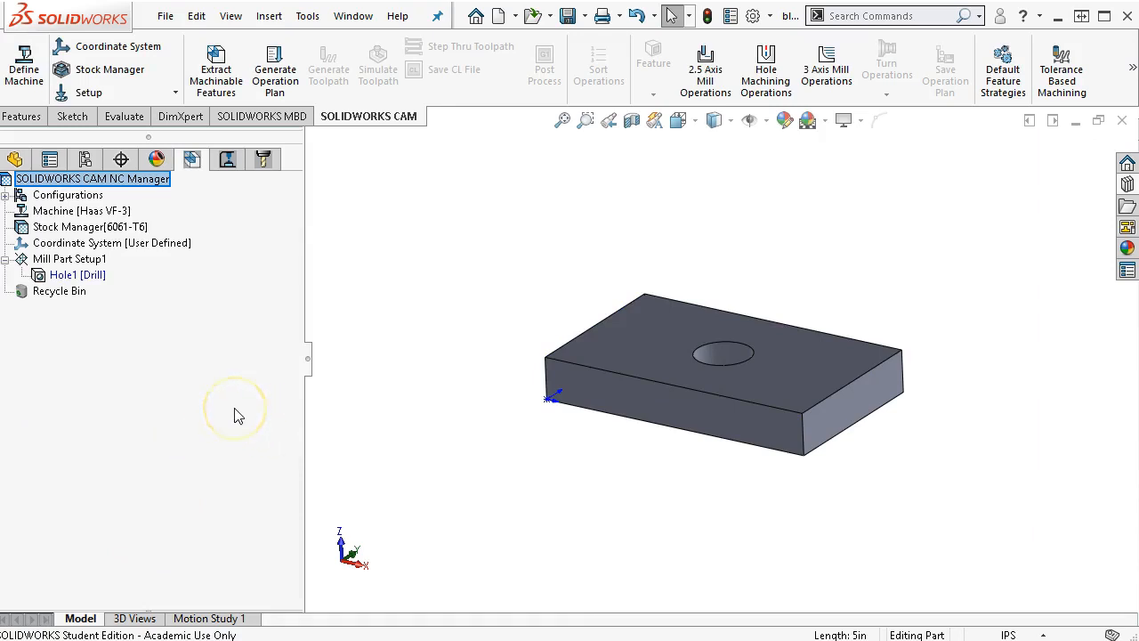
Start a new 2.5 Axis Feature under Mill Part Setup1 using the block's top outer loop
left_click(78, 274)
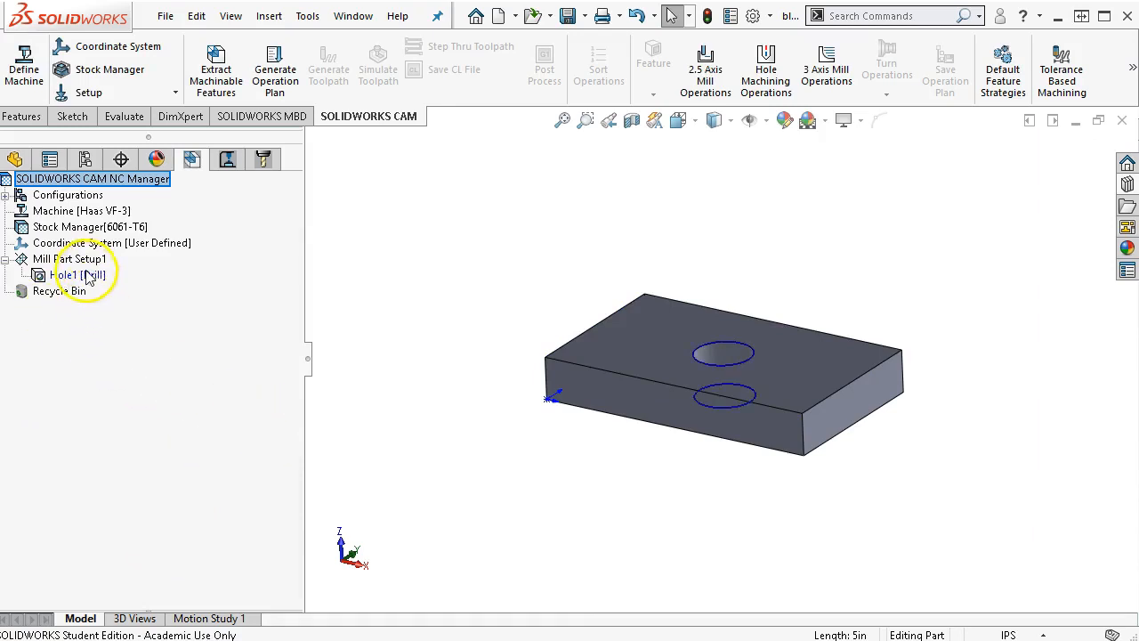
right_click(69, 258)
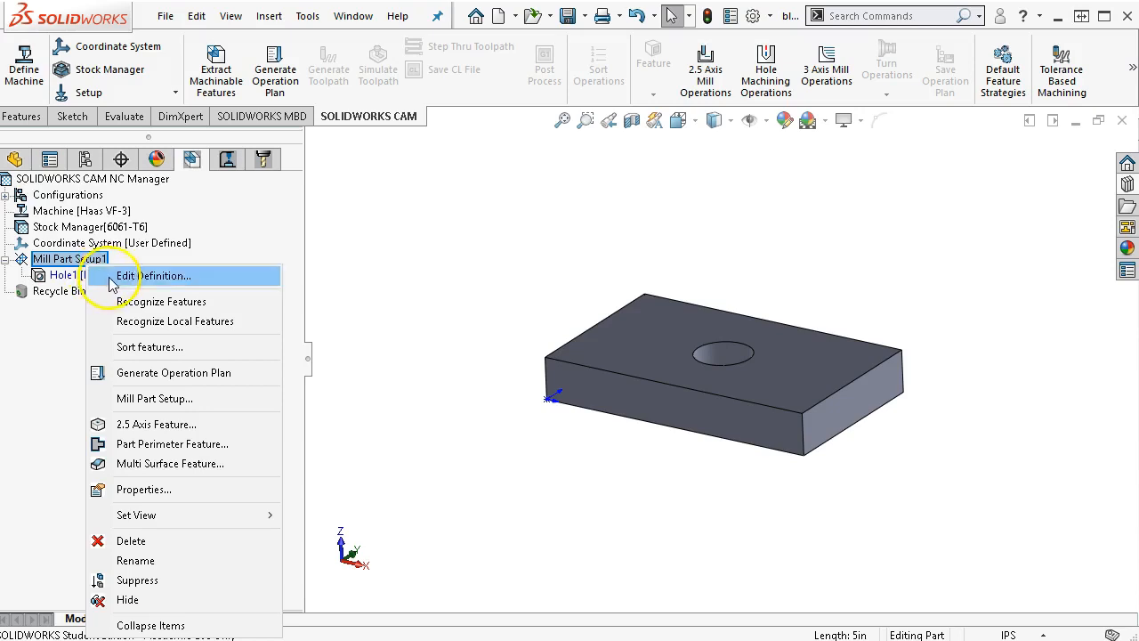
mouse_move(156, 424)
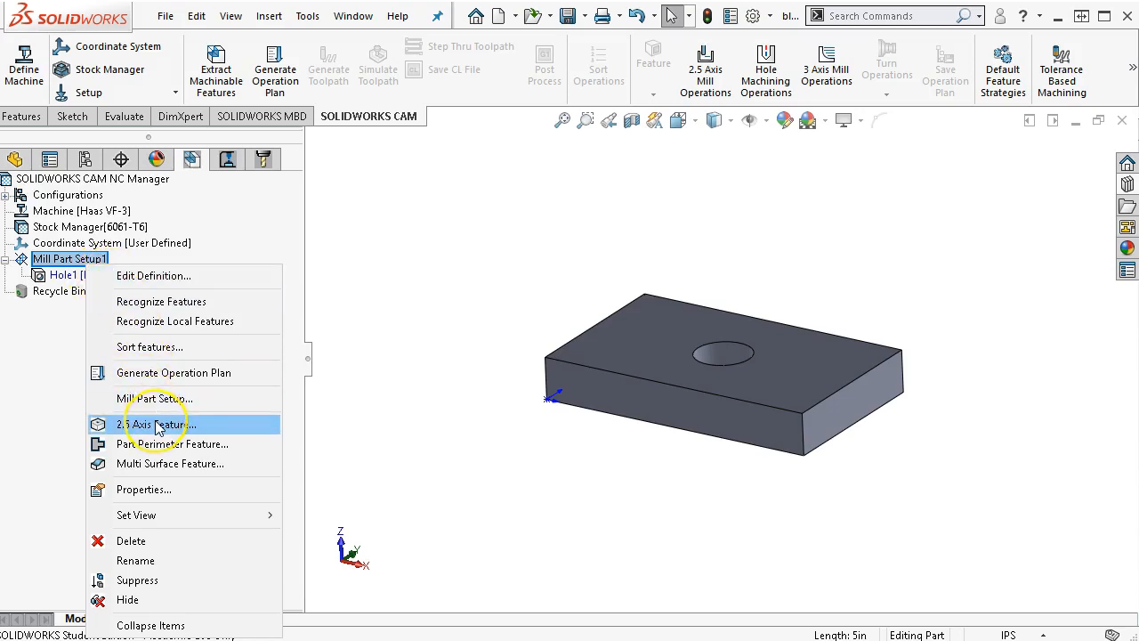
left_click(157, 423)
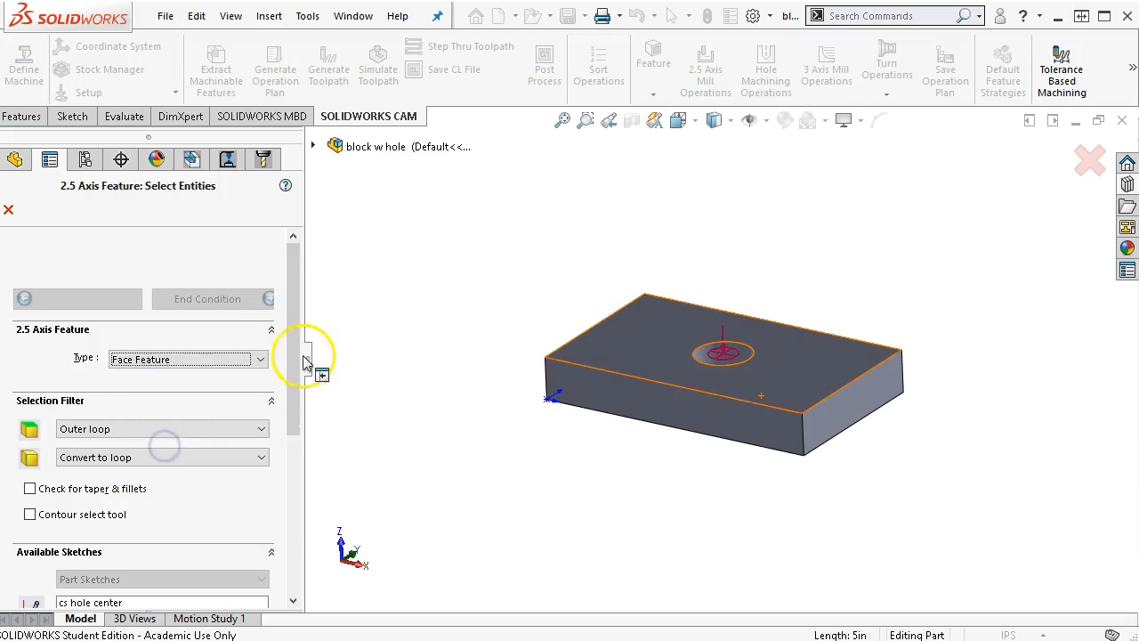
scroll("down", 3)
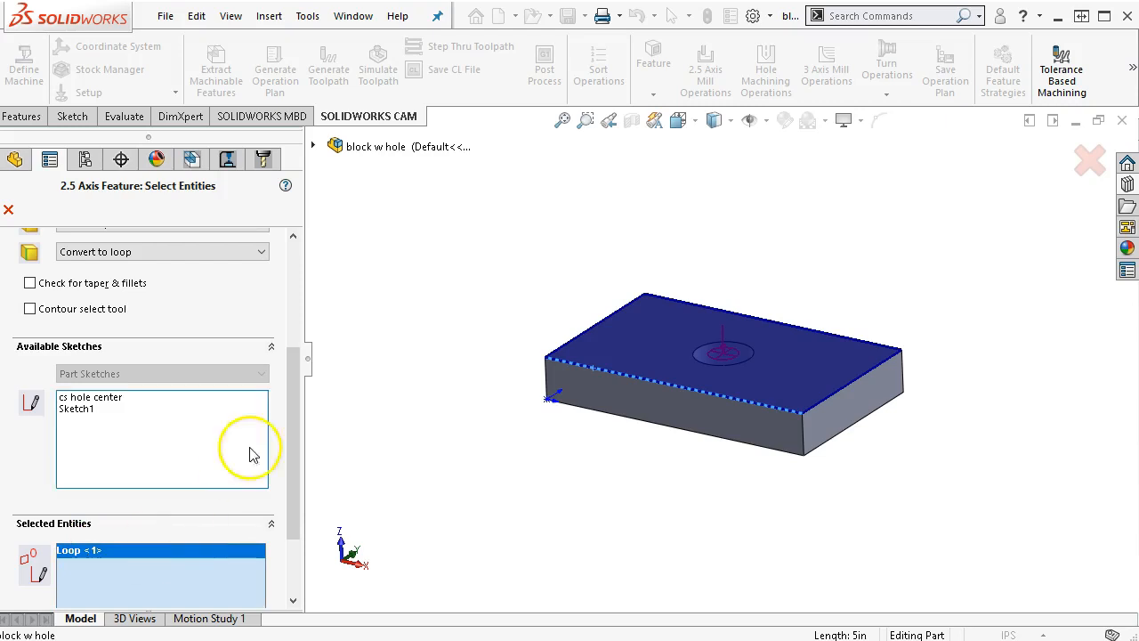
scroll("down", 3)
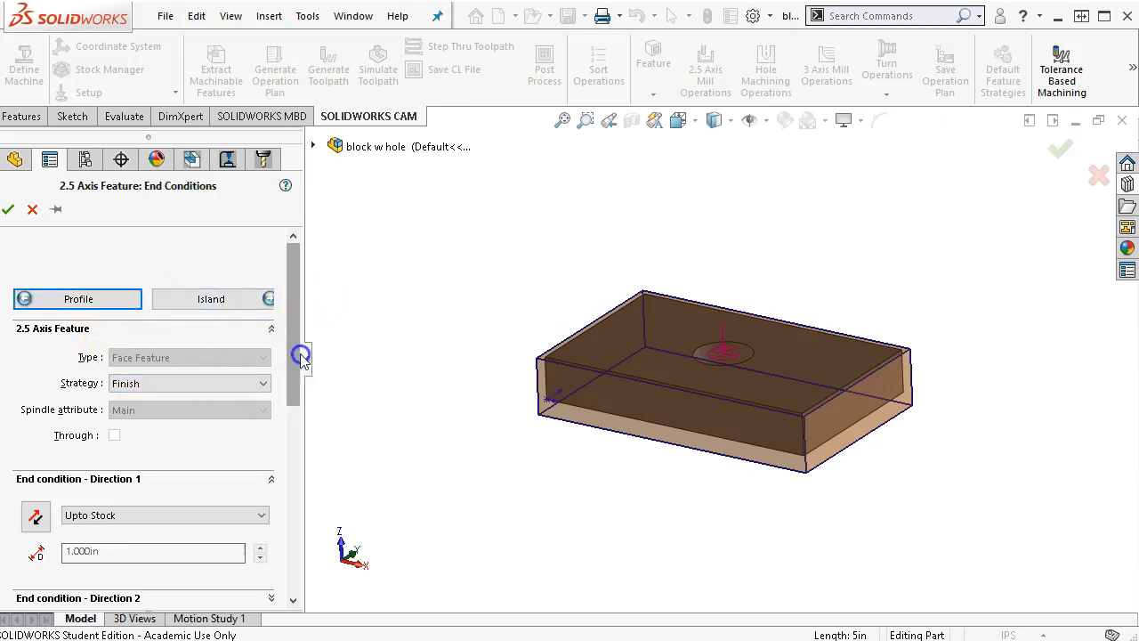
Set Direction 1 end condition to Blind, reversed, with a 0.010 in depth
left_click(691, 356)
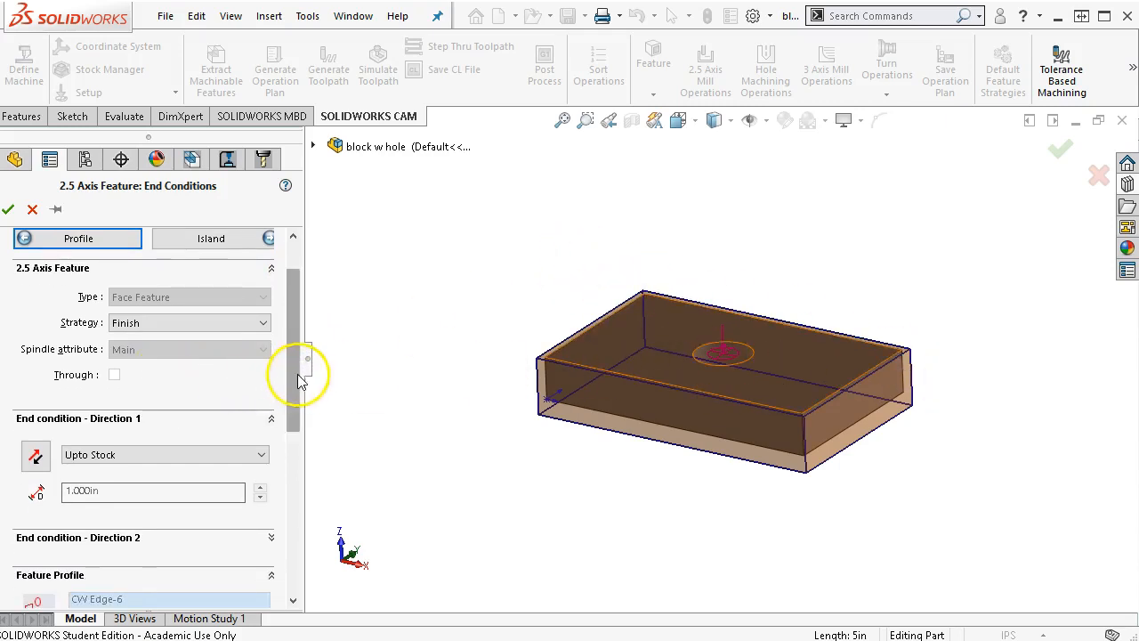
scroll("down", 3)
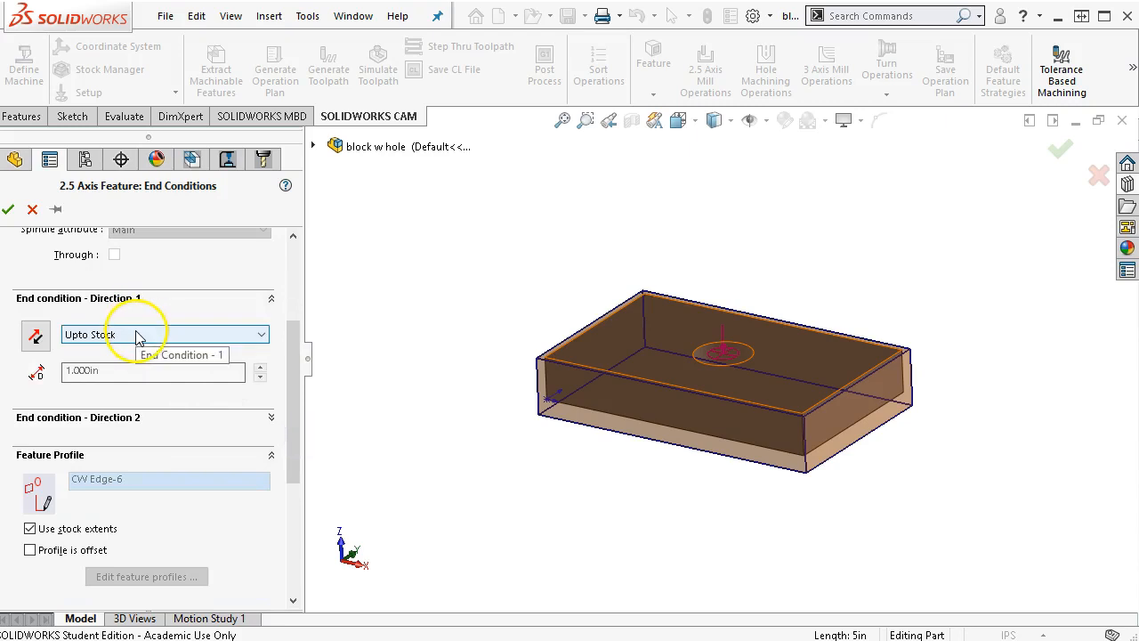
mouse_move(623, 335)
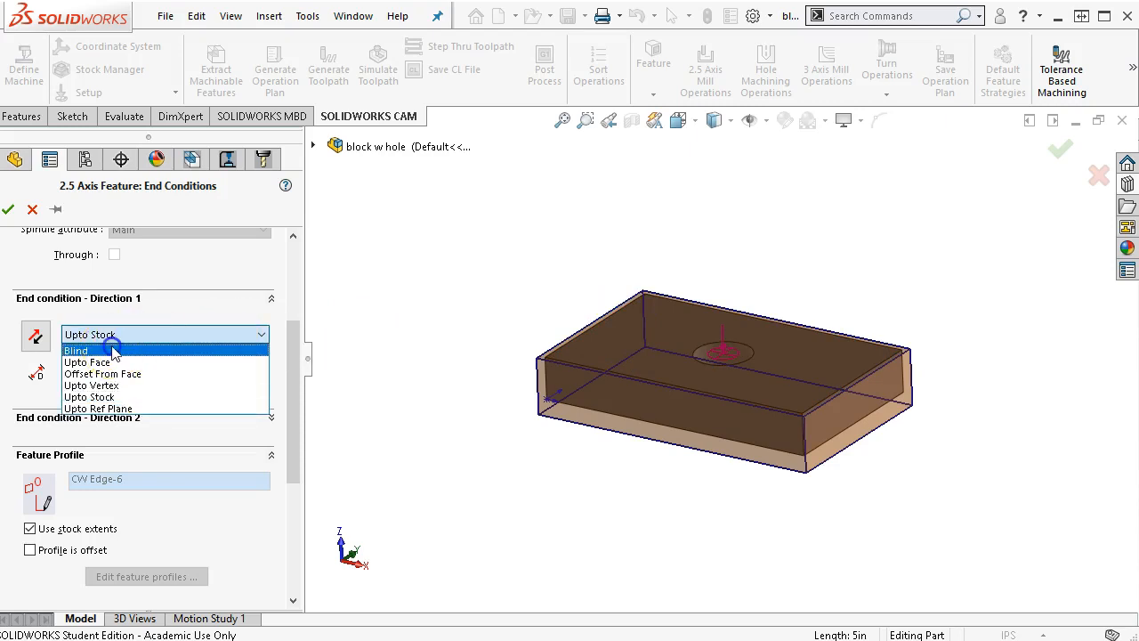
left_click(77, 350)
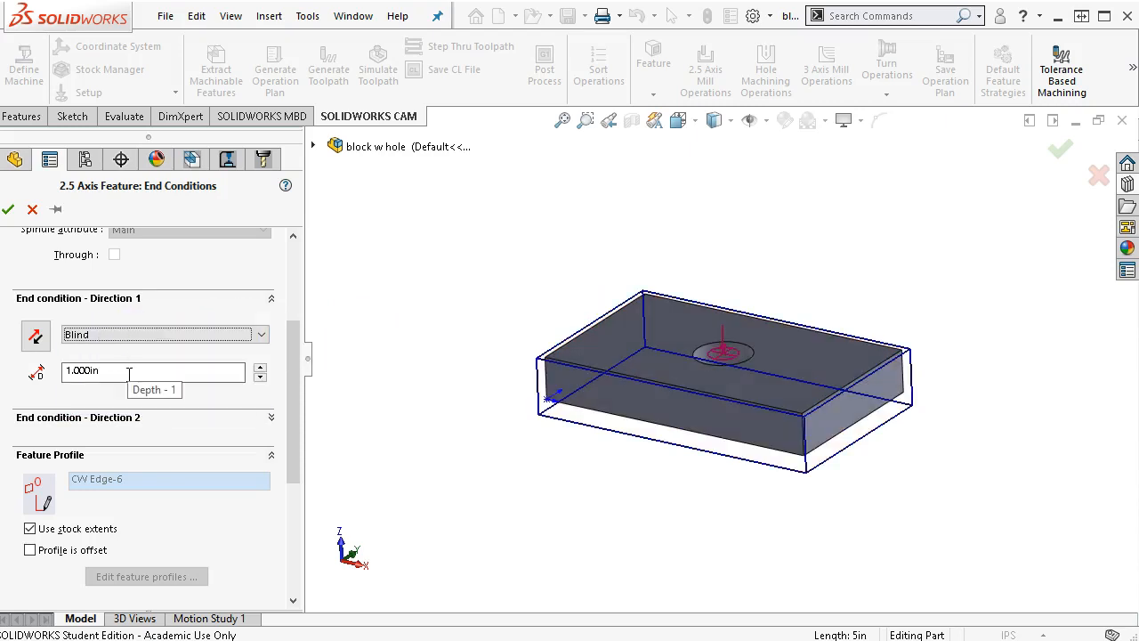
left_click(36, 334)
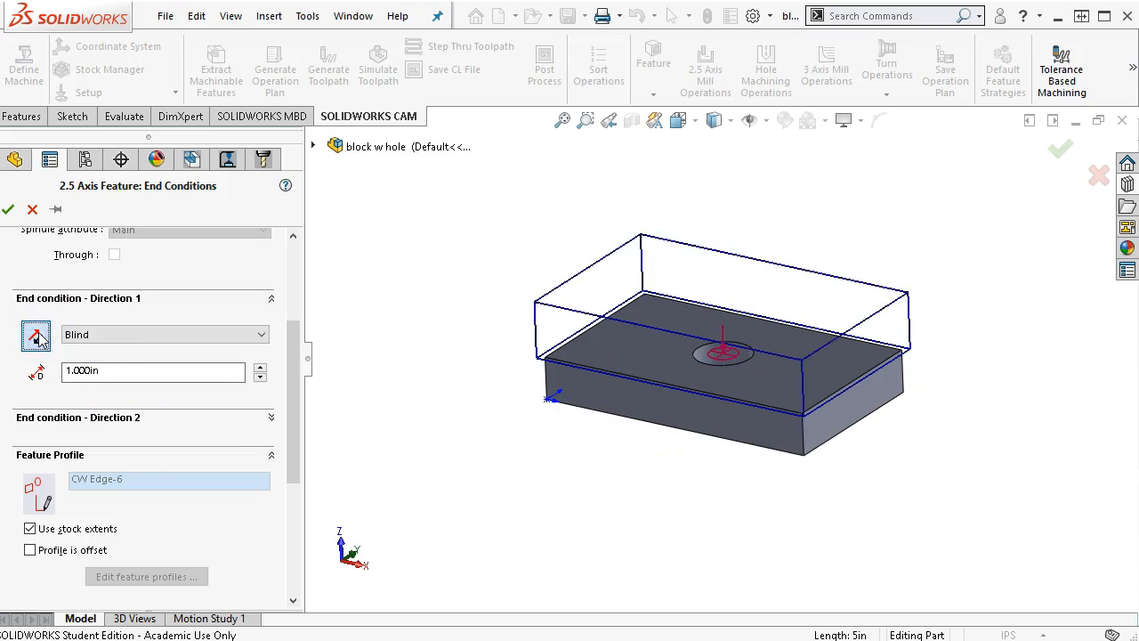
left_click(117, 374)
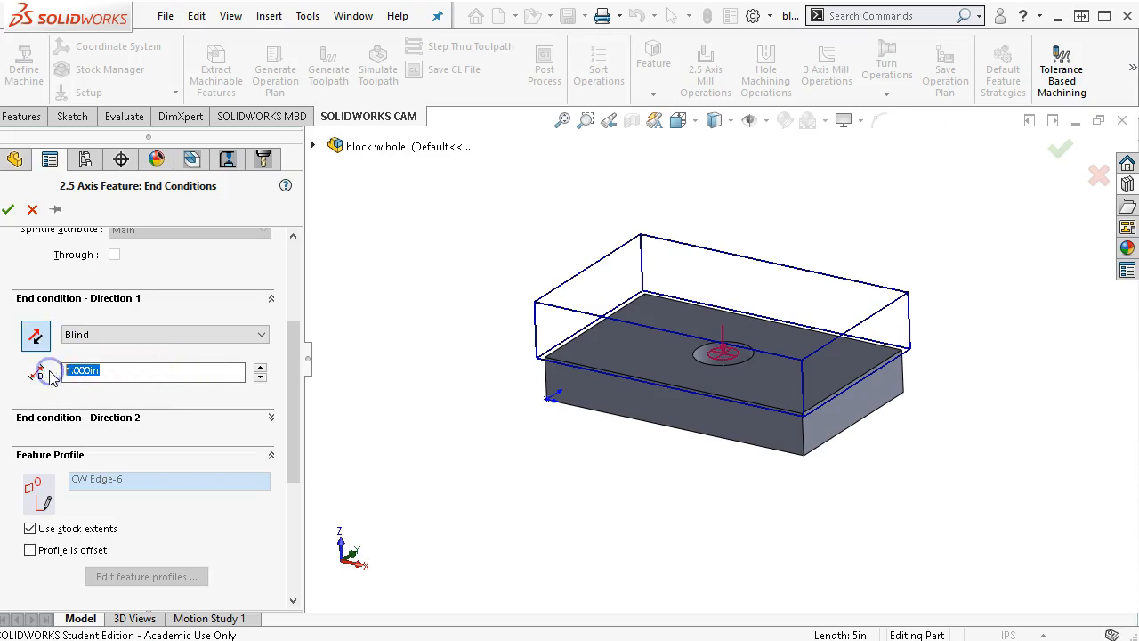
type(".01")
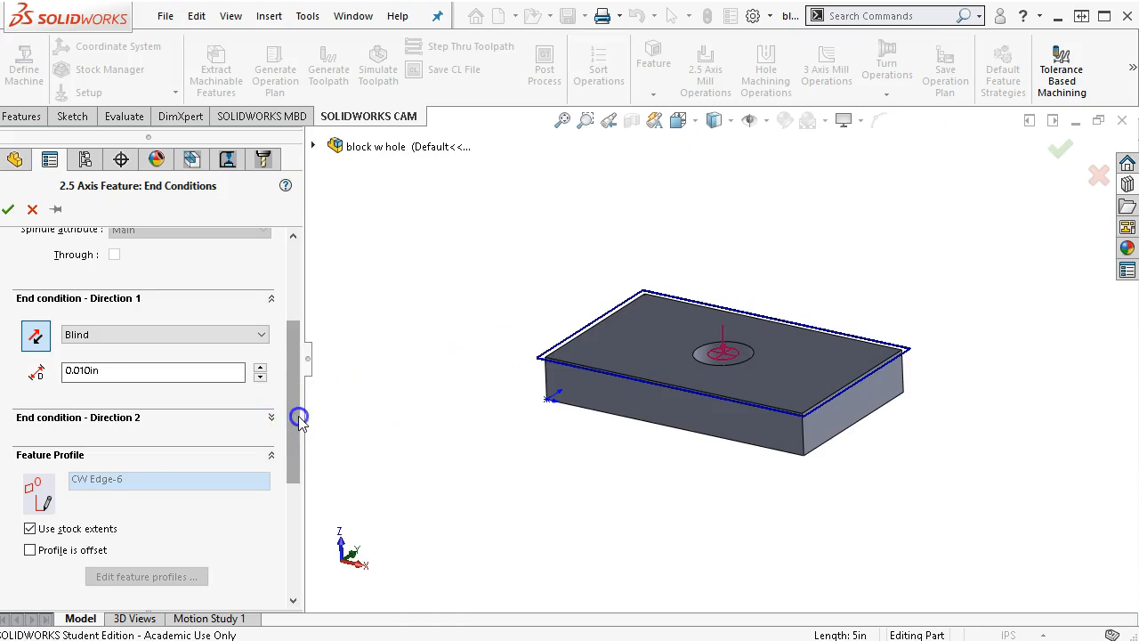
scroll("down", 3)
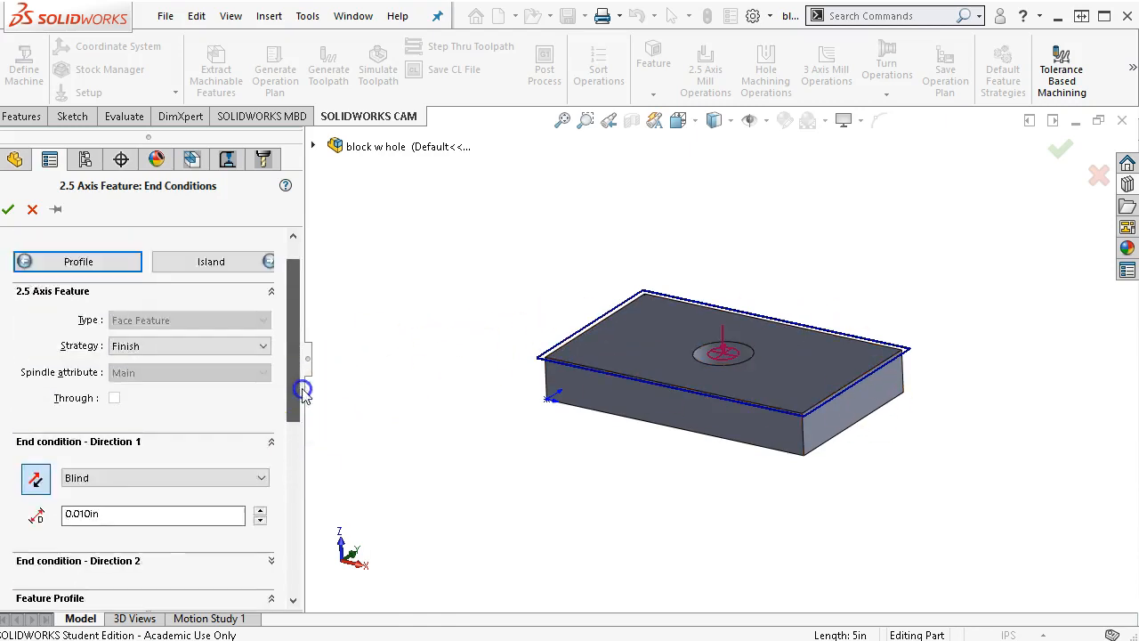
Skip island entities and confirm, creating Face Feature1 [Finish] under Mill Part Setup1
left_click(210, 260)
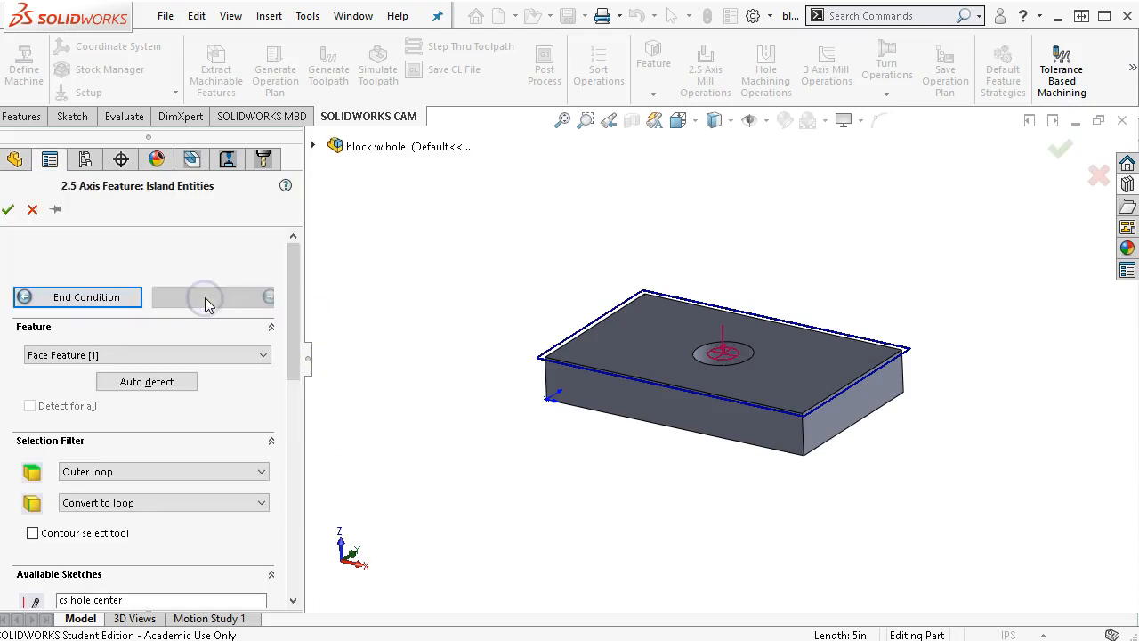
mouse_move(726, 356)
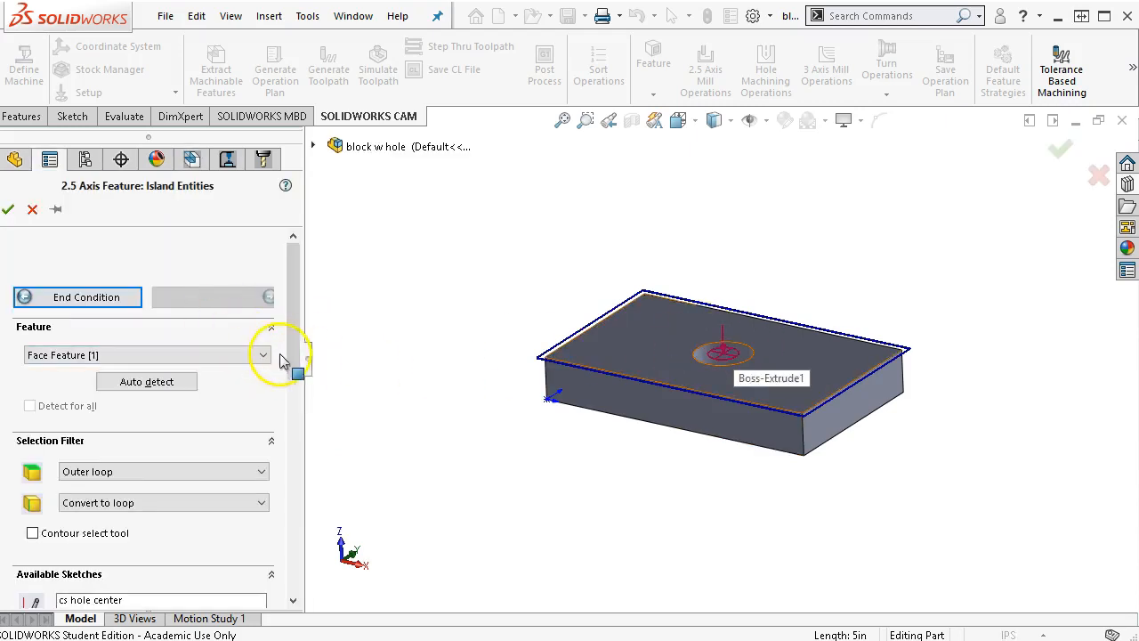
scroll("down", 3)
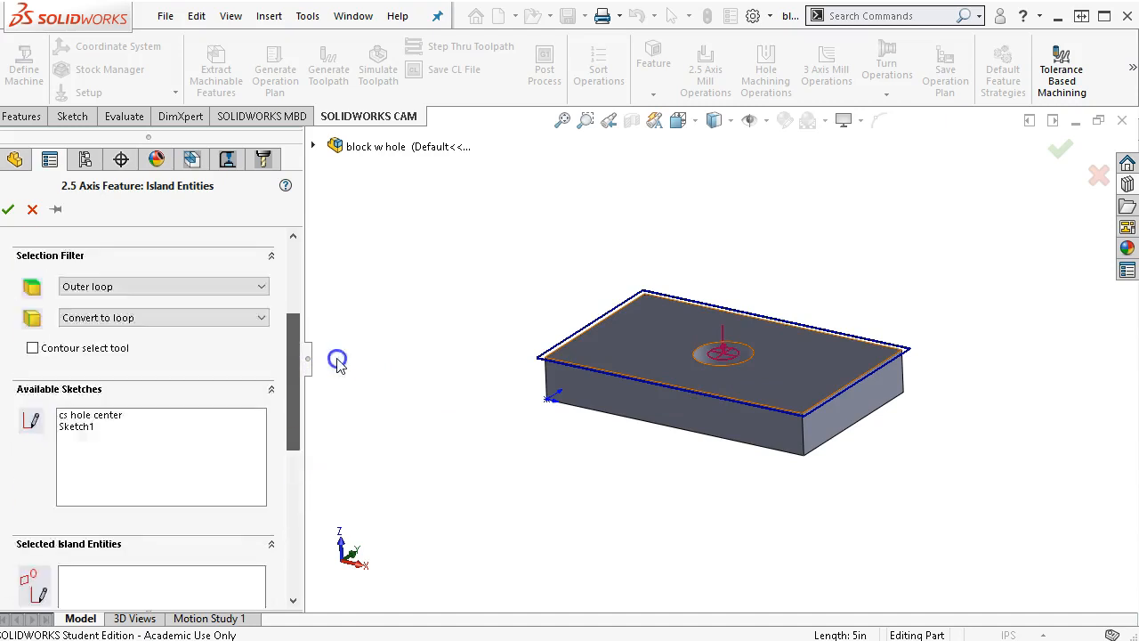
left_click(10, 210)
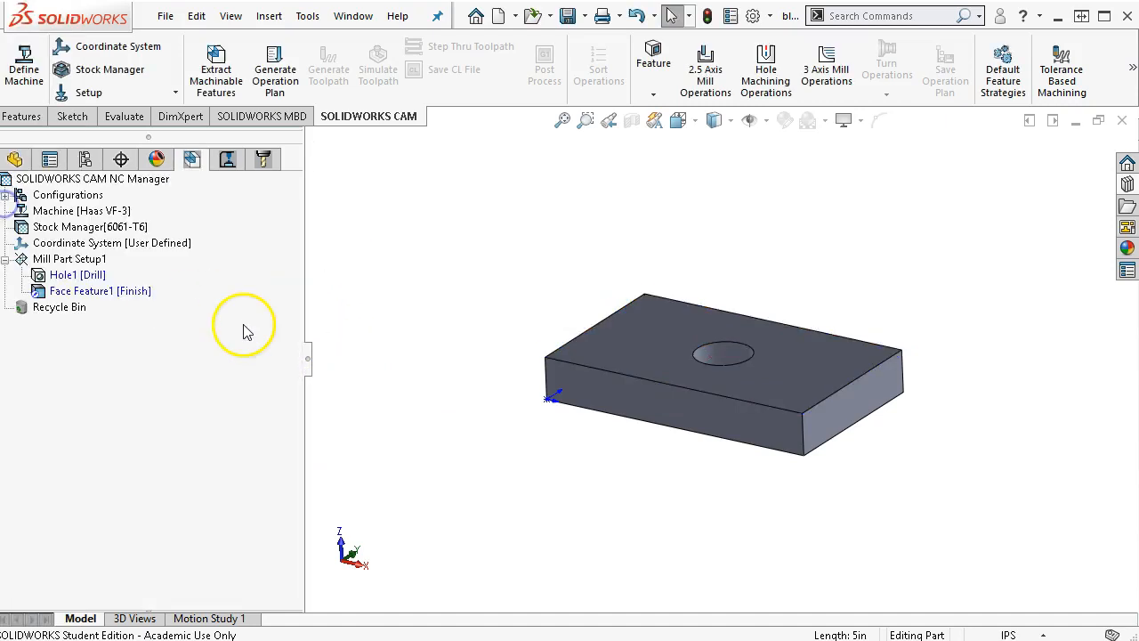
Reorder the CAM tree so Face Feature1 sits above Hole1 in Mill Part Setup1
left_click(75, 274)
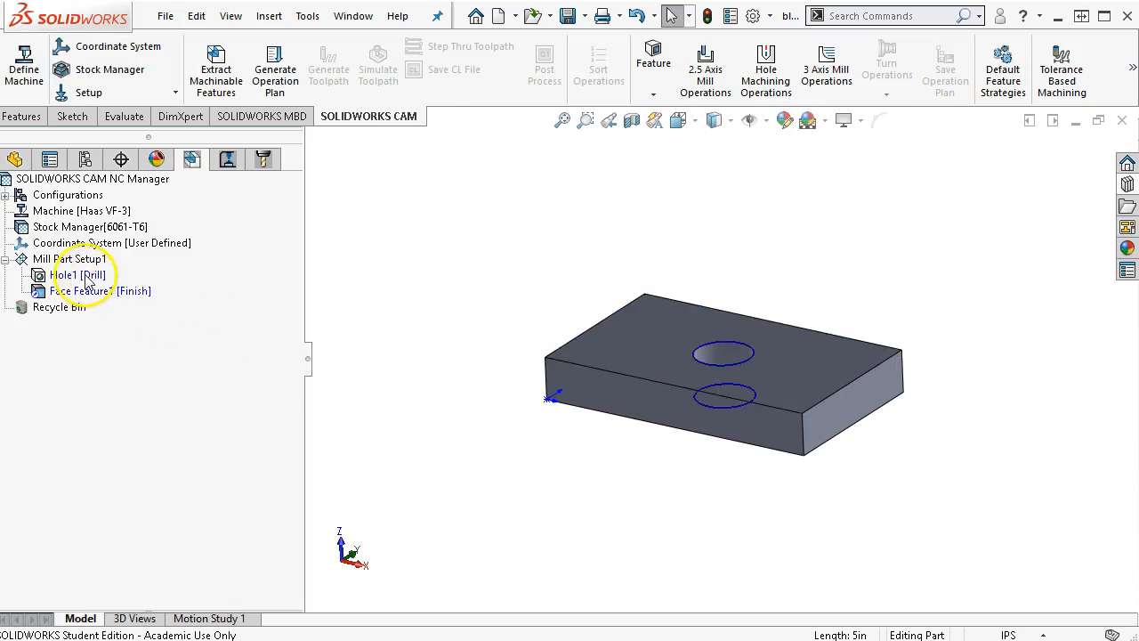
left_click(80, 274)
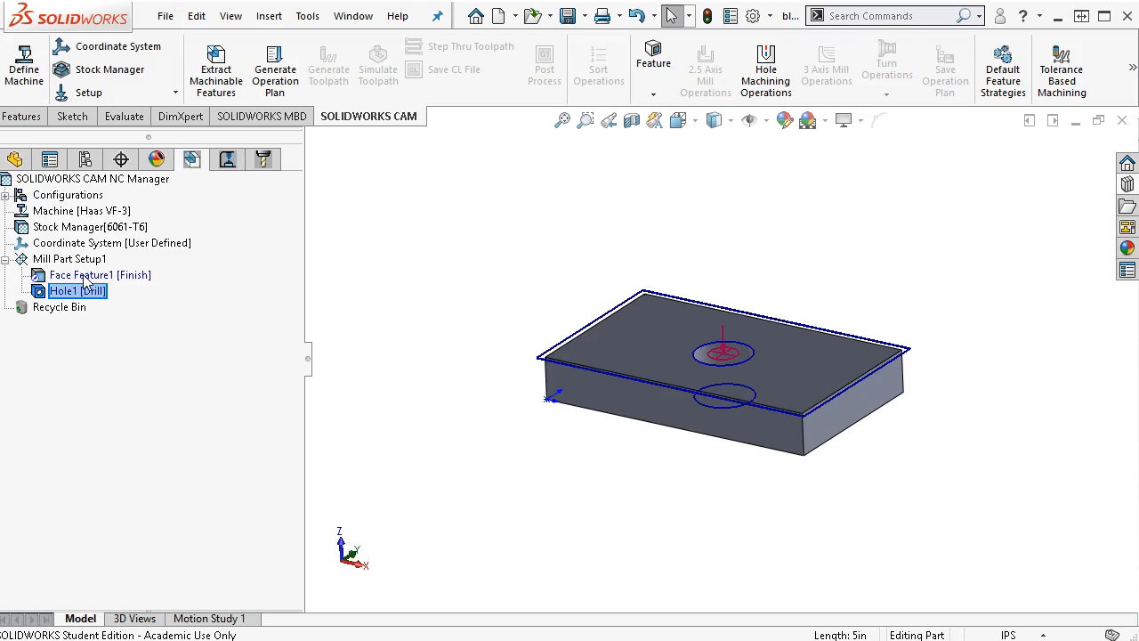
right_click(89, 274)
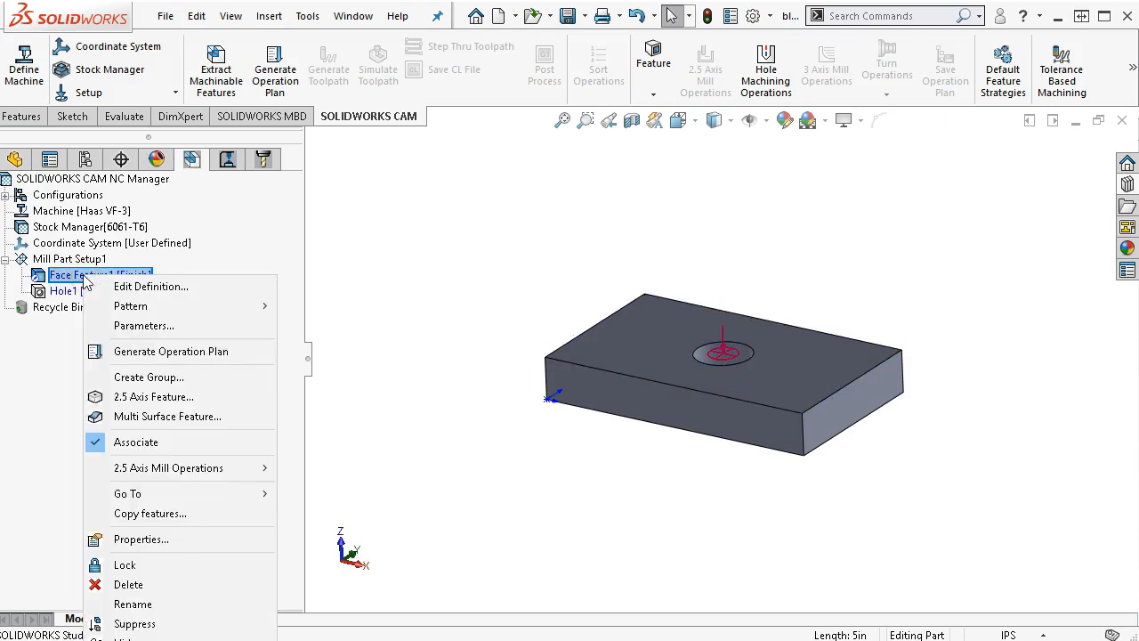
mouse_move(197, 435)
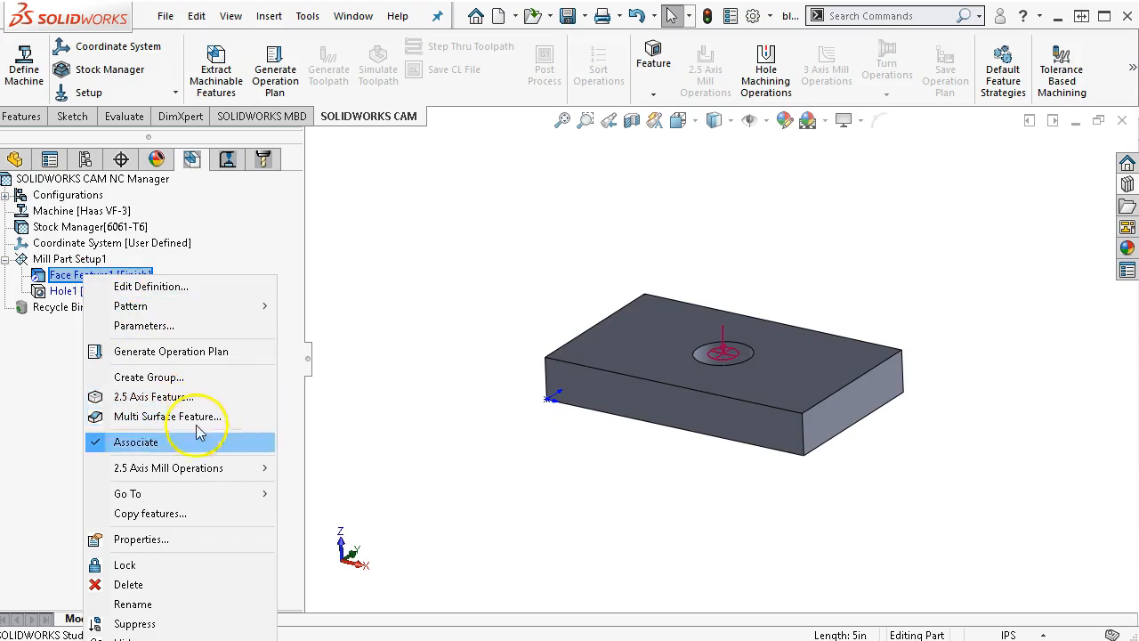
mouse_move(160, 397)
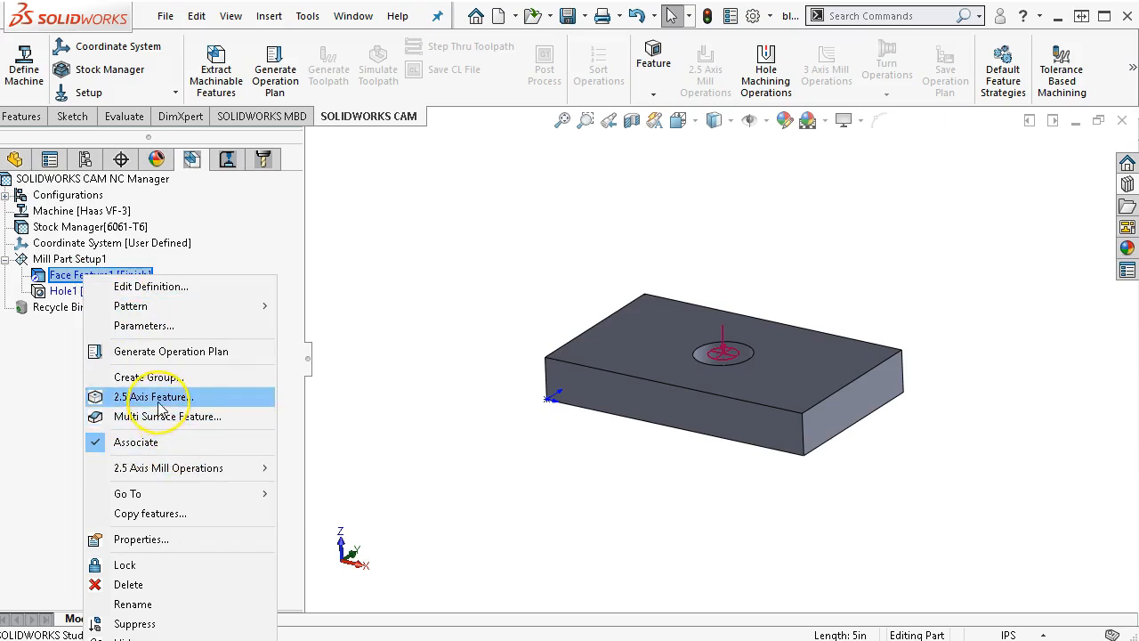
Start another 2.5 Axis Feature of type Boss, profiled on the block's bottom outer edge
left_click(156, 397)
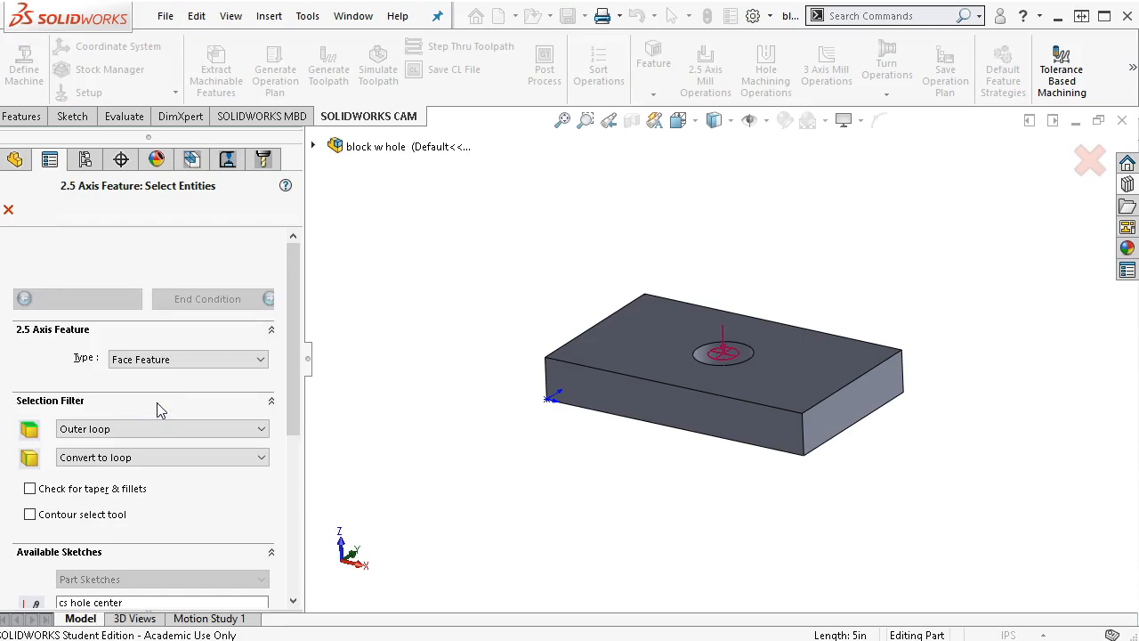
mouse_move(246, 371)
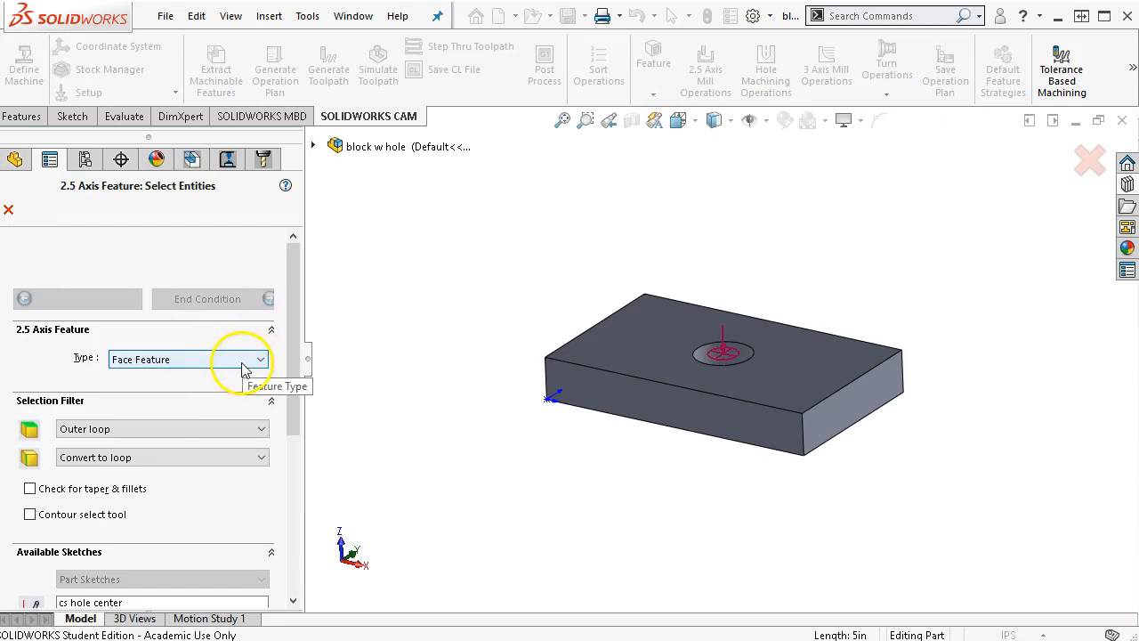
left_click(260, 360)
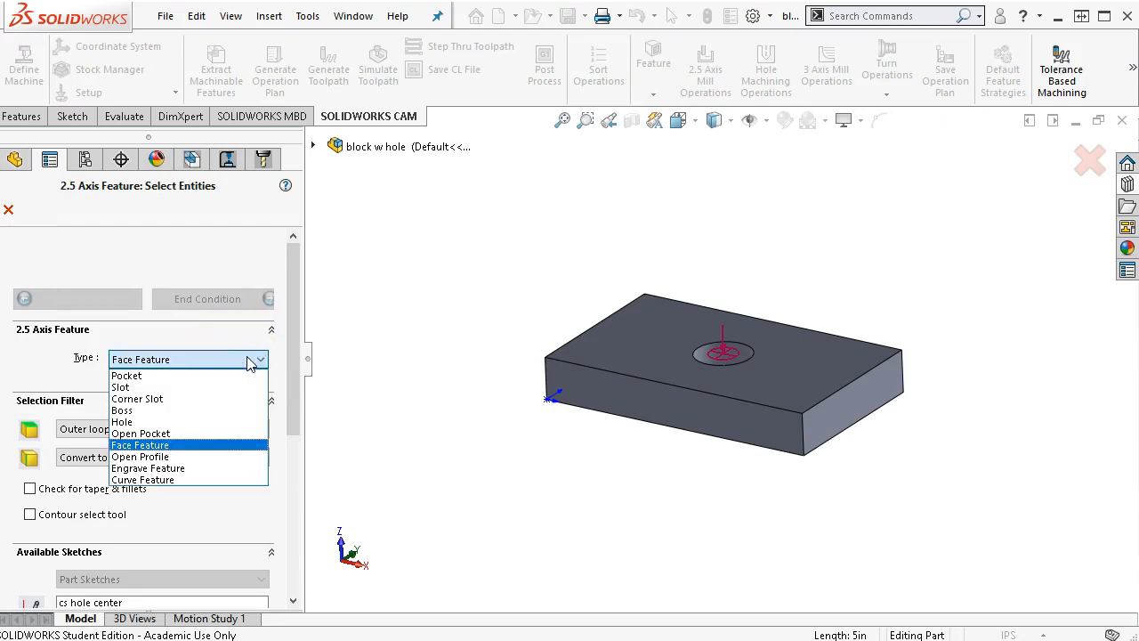
mouse_move(195, 388)
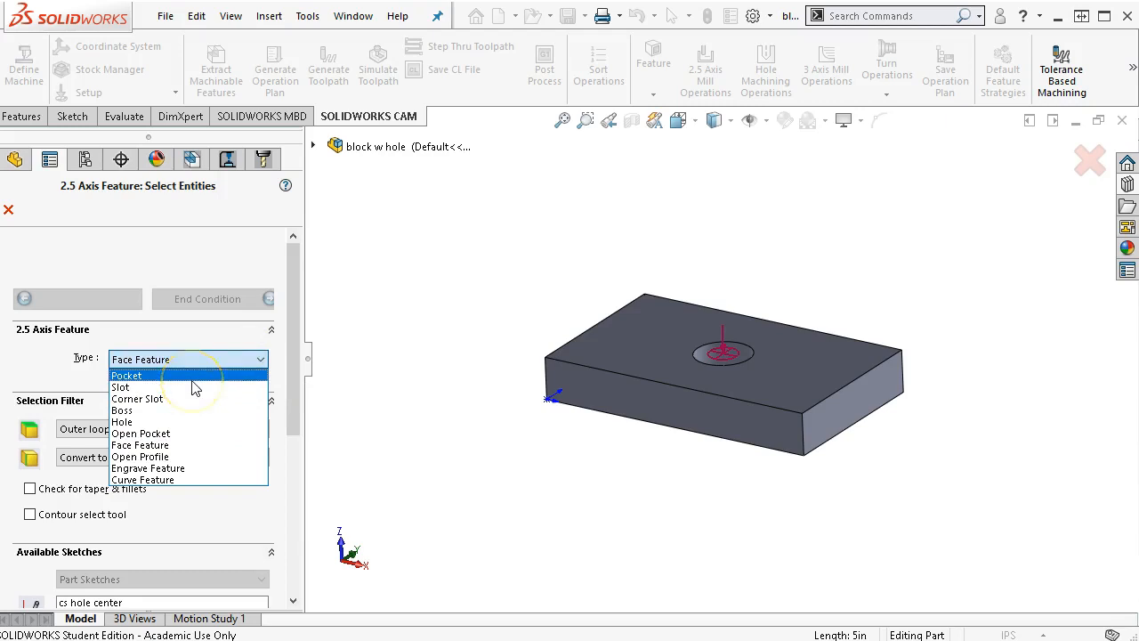
mouse_move(182, 411)
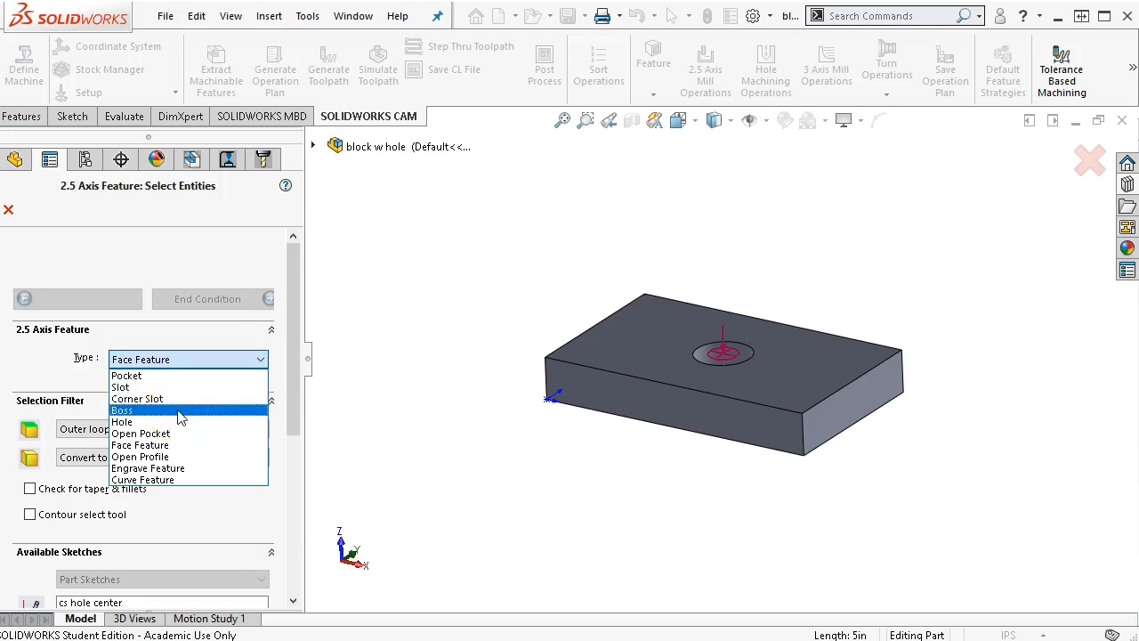
left_click(121, 410)
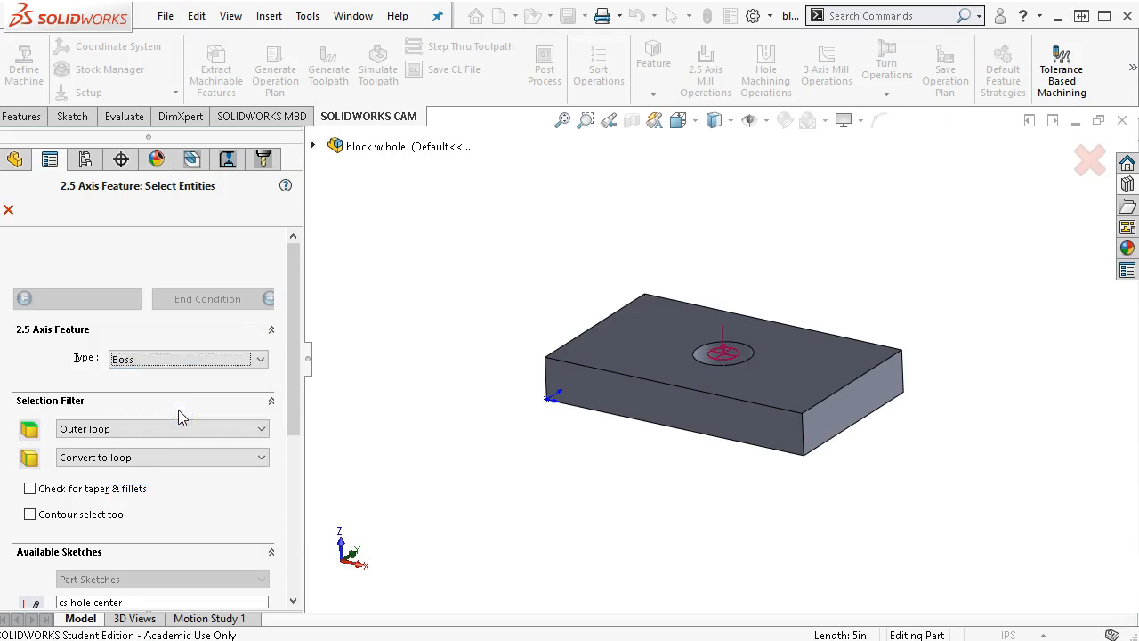
scroll("down", 3)
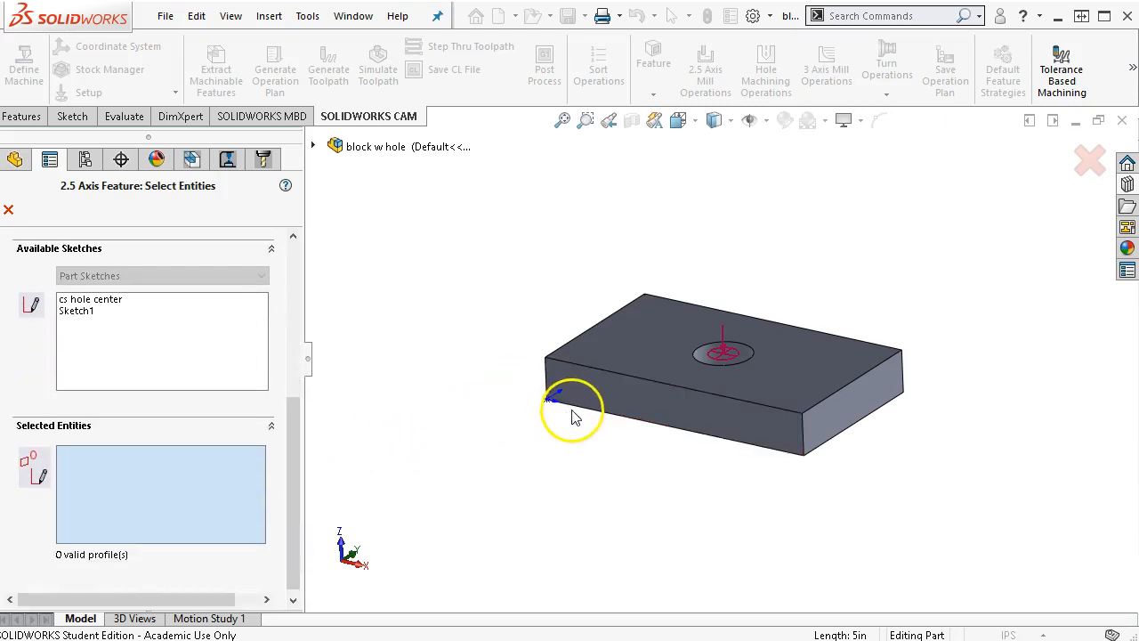
left_click(555, 406)
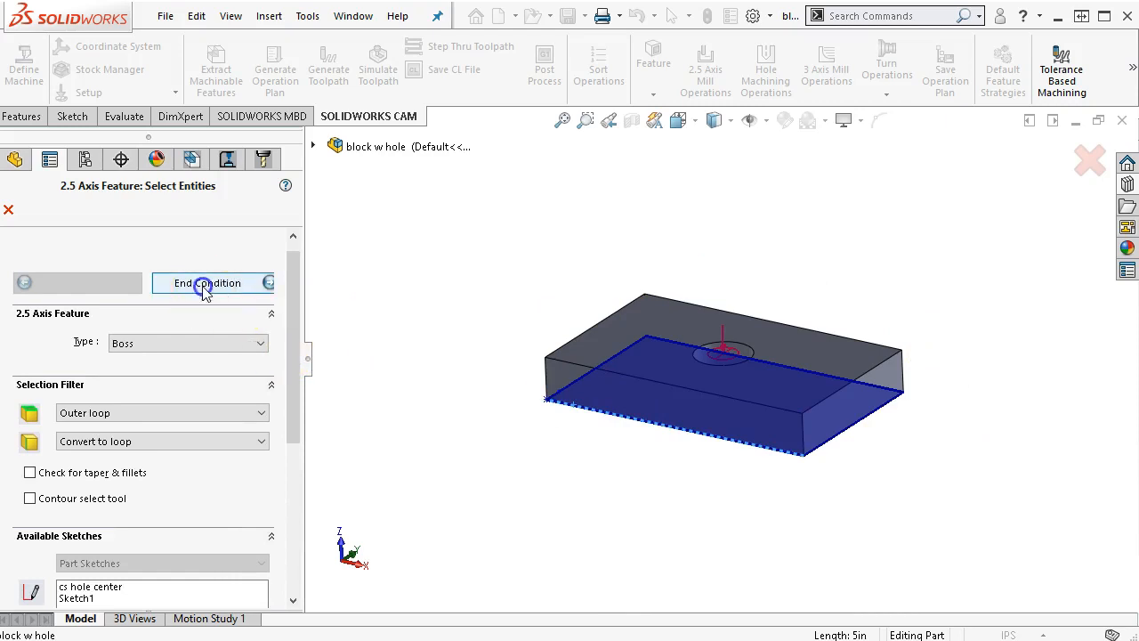
Set the boss's Direction 1 end condition to Upto Stock and confirm Rectangular Boss1 [Finish]
left_click(210, 283)
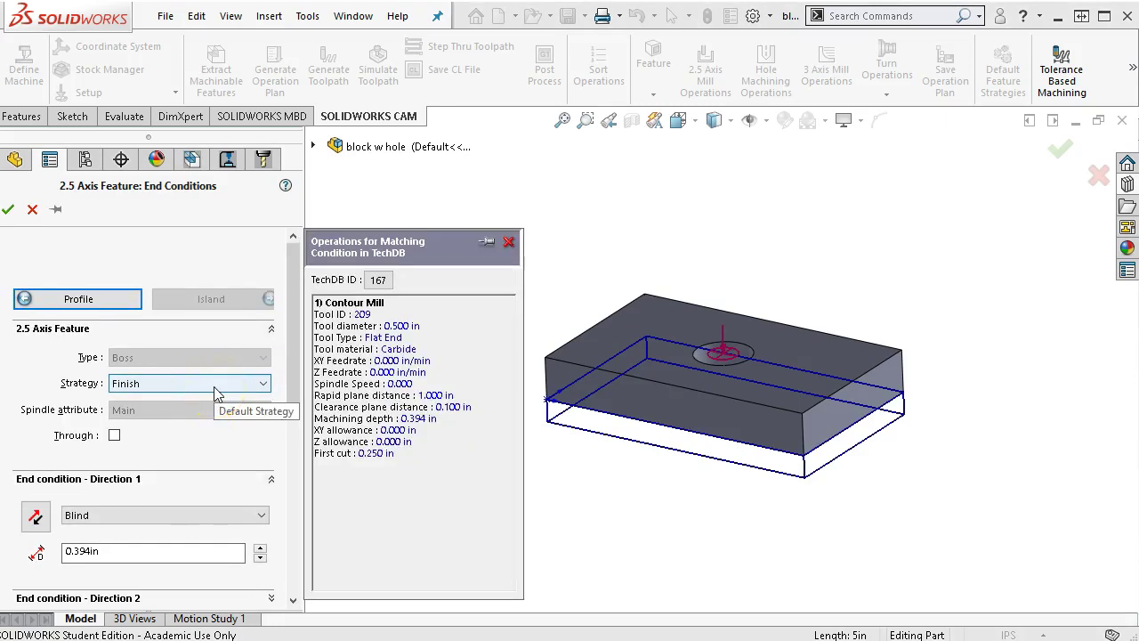
mouse_move(230, 384)
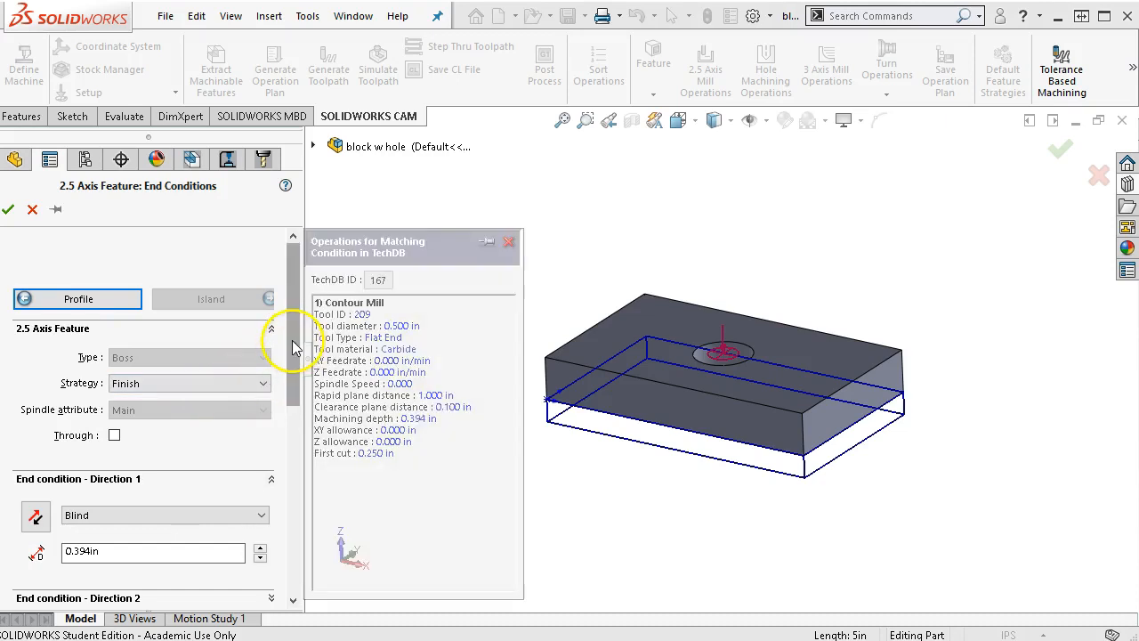
scroll("down", 3)
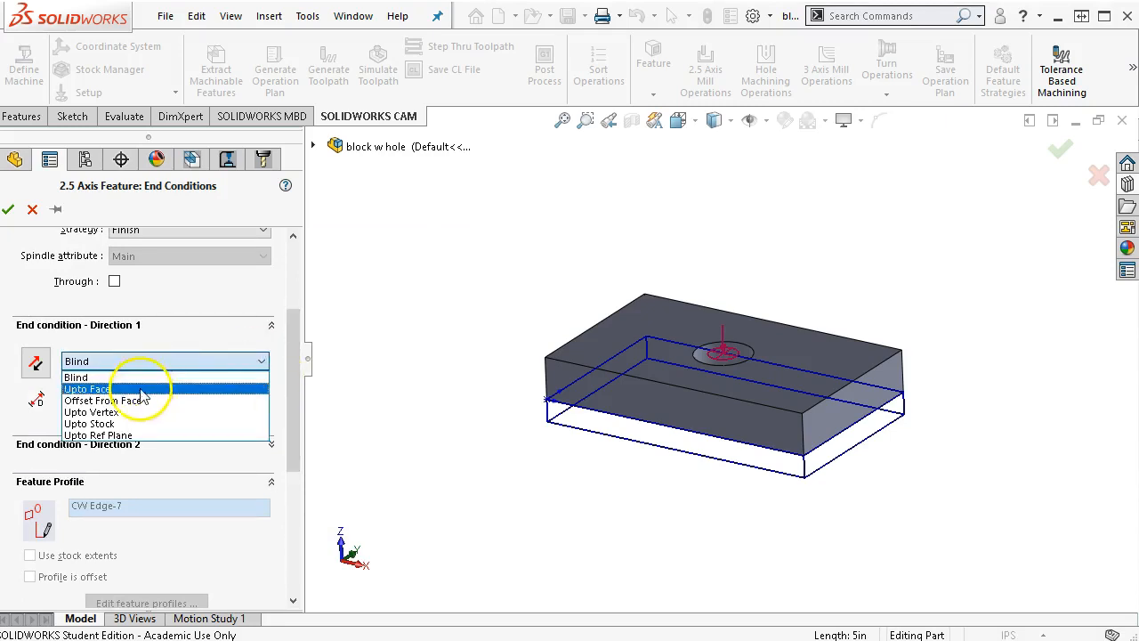
left_click(89, 424)
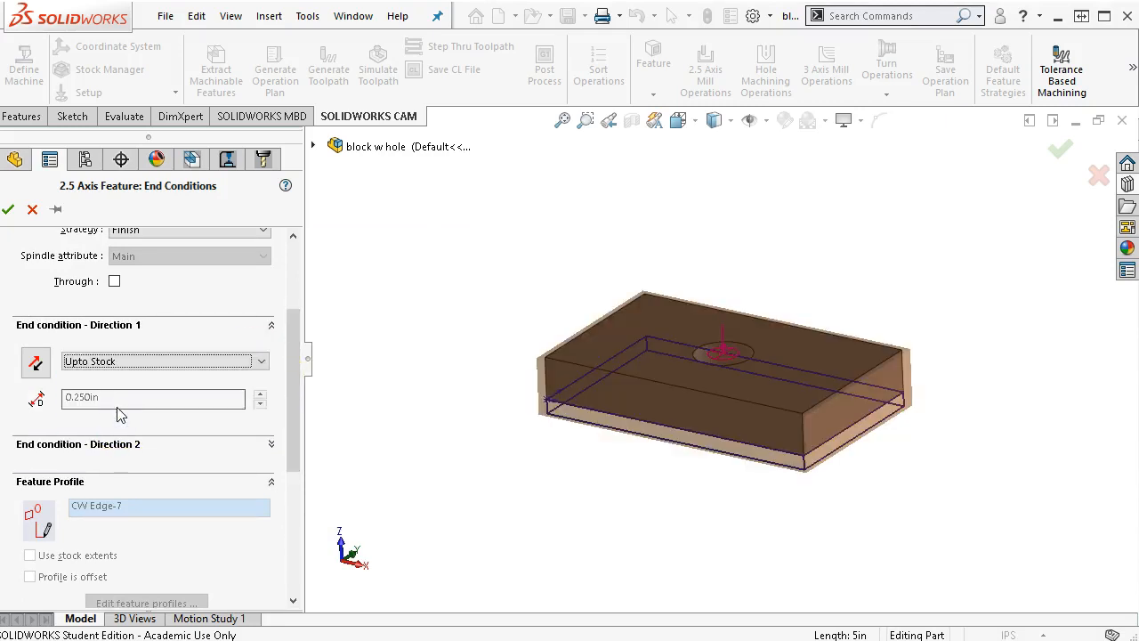
left_click(36, 361)
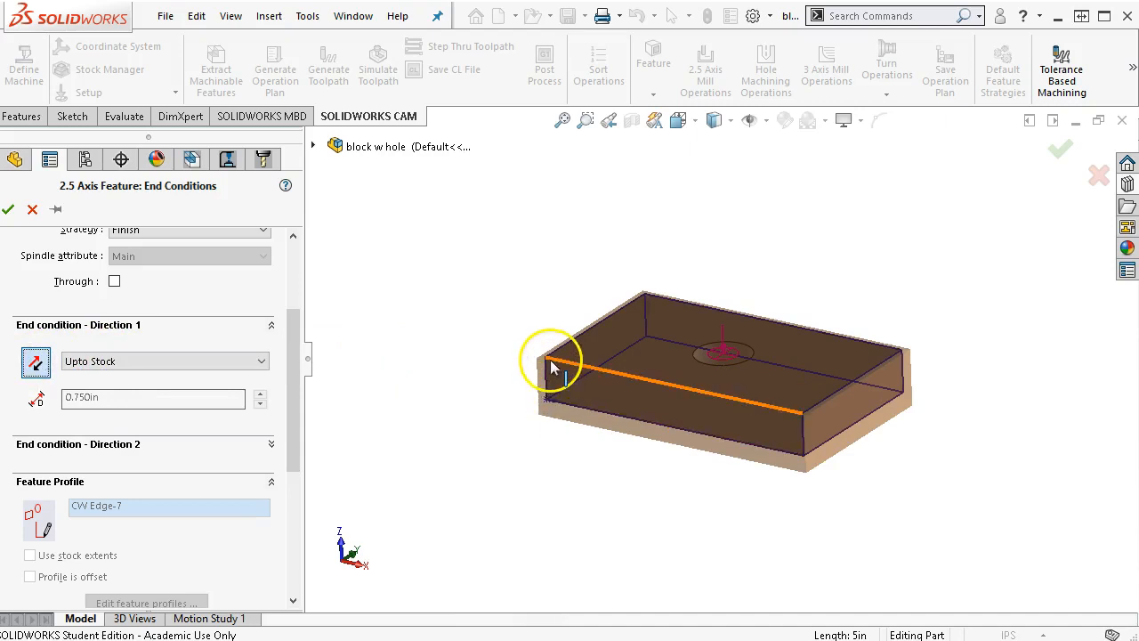
scroll("down", 3)
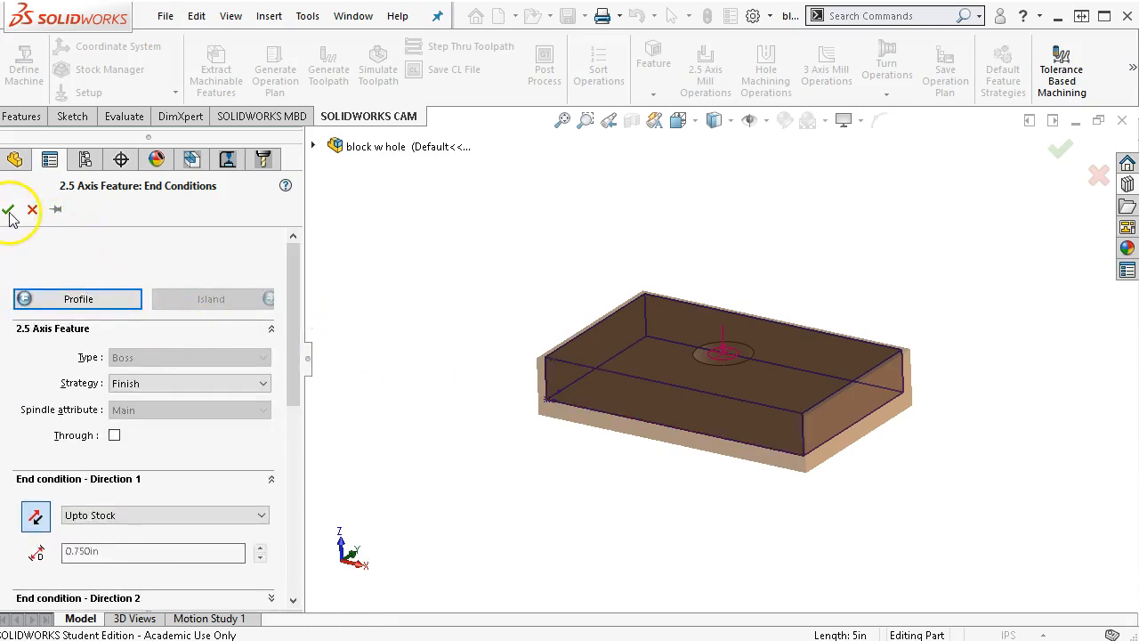
mouse_move(11, 212)
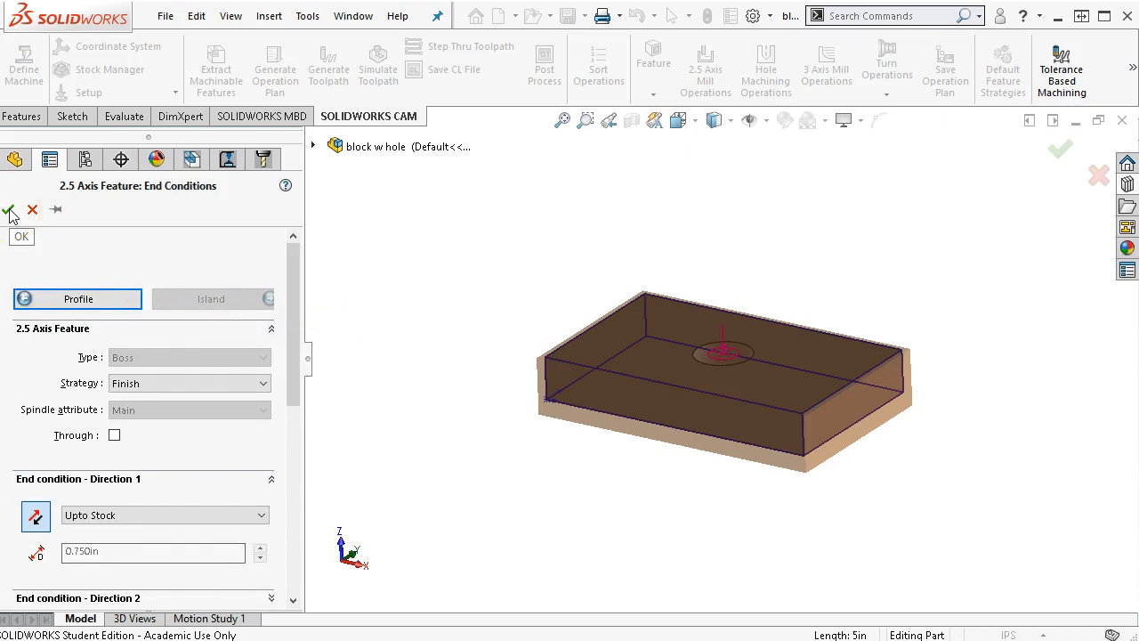
left_click(10, 210)
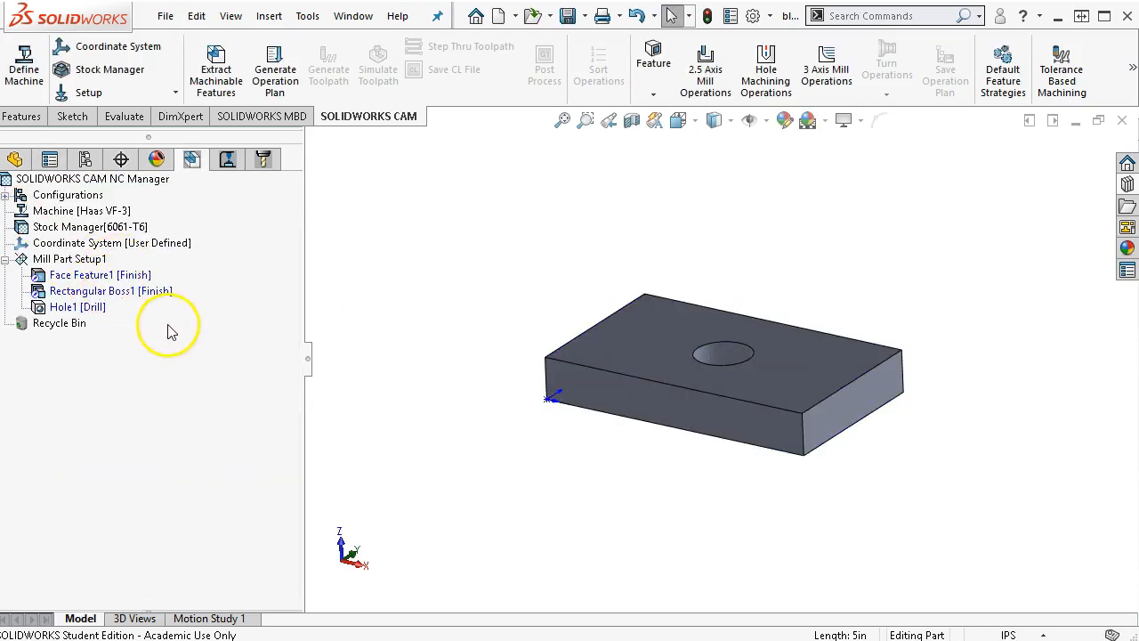
Generate the operation plan for Mill Part Setup1, creating Face Mill1, Contour Mill1, Center Drill1 and Drill1
left_click(76, 306)
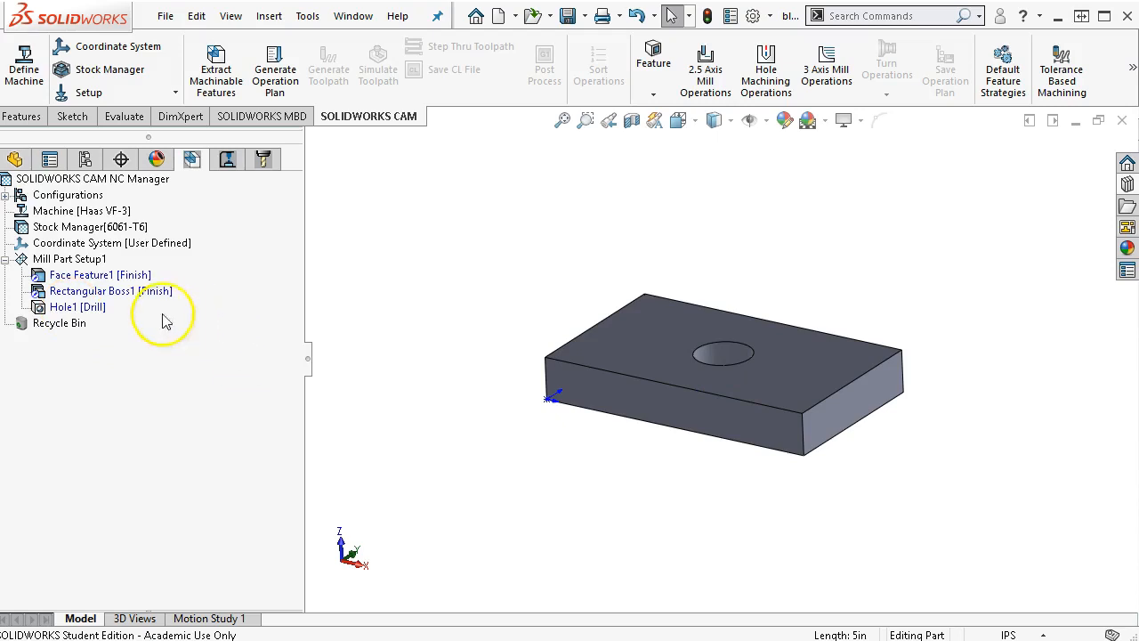
right_click(68, 258)
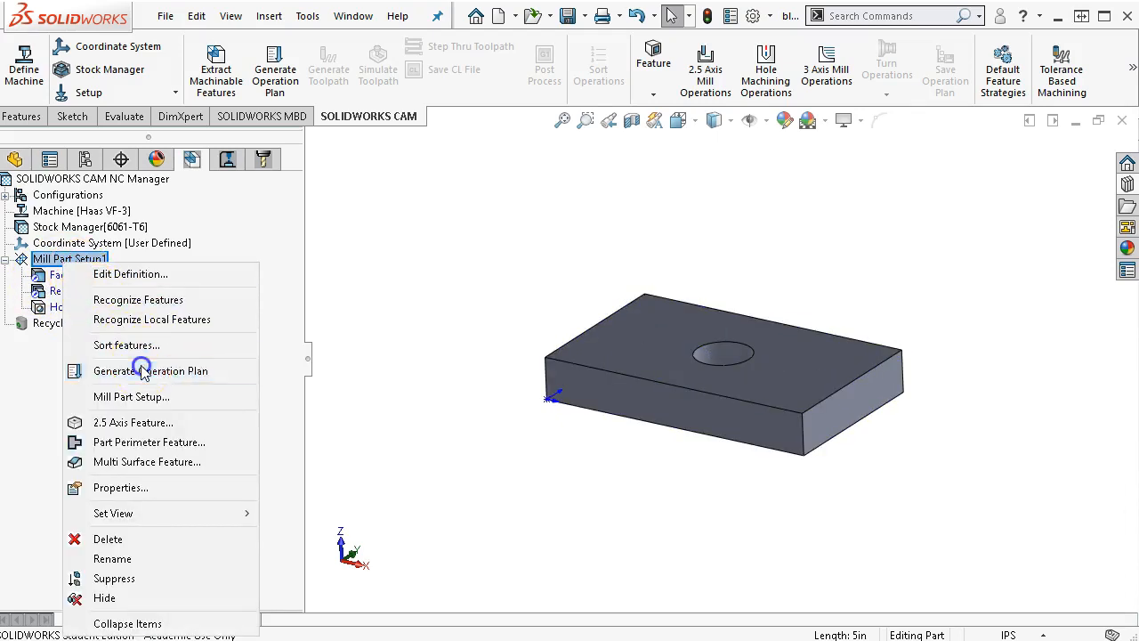
left_click(150, 370)
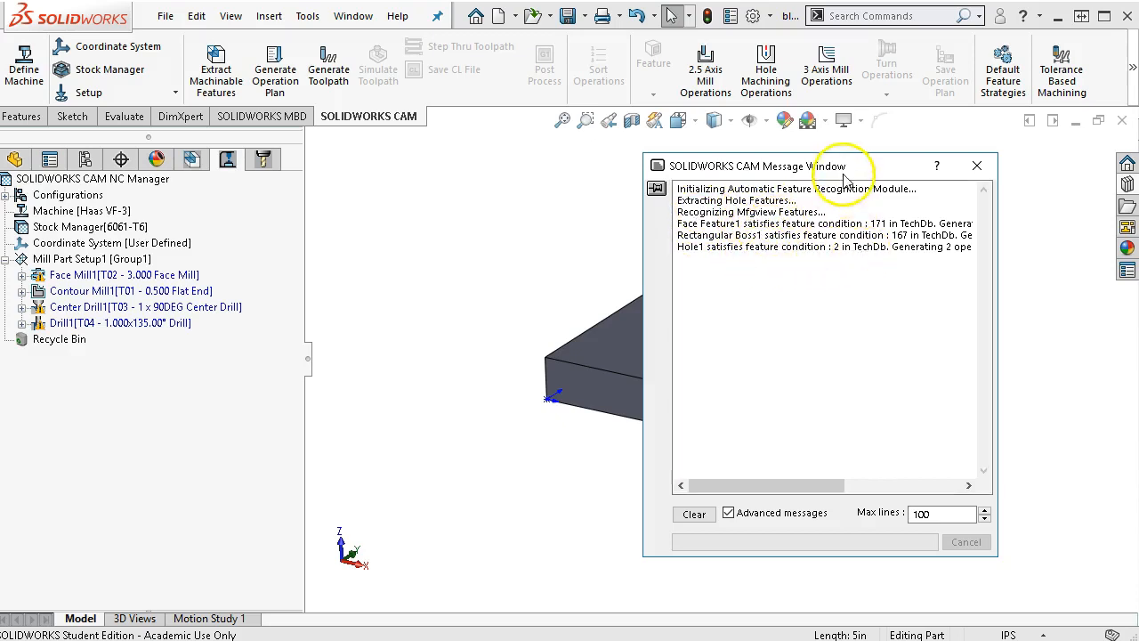
mouse_move(822, 169)
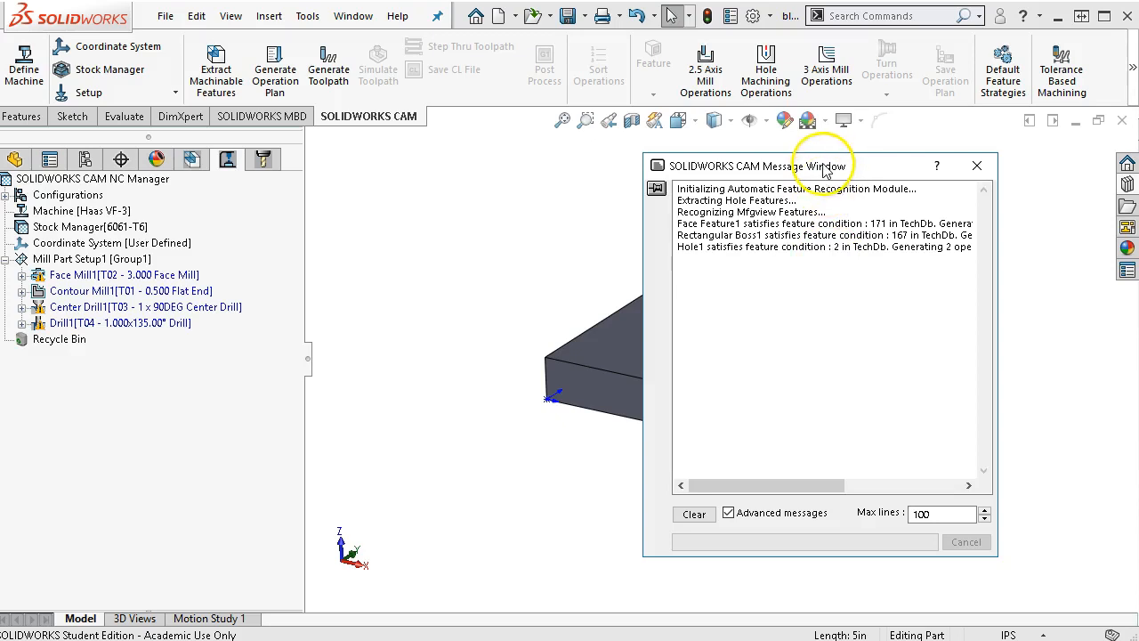
mouse_move(790, 260)
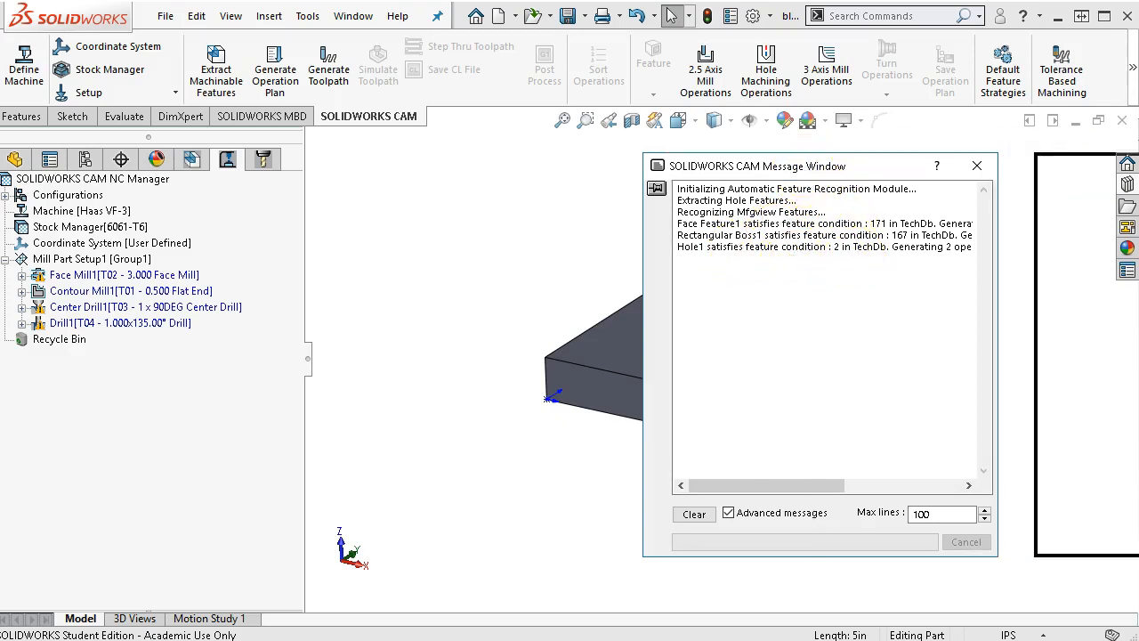
Dismiss the CAM message log and review Contour Mill1 and Center Drill1 details
left_click(975, 166)
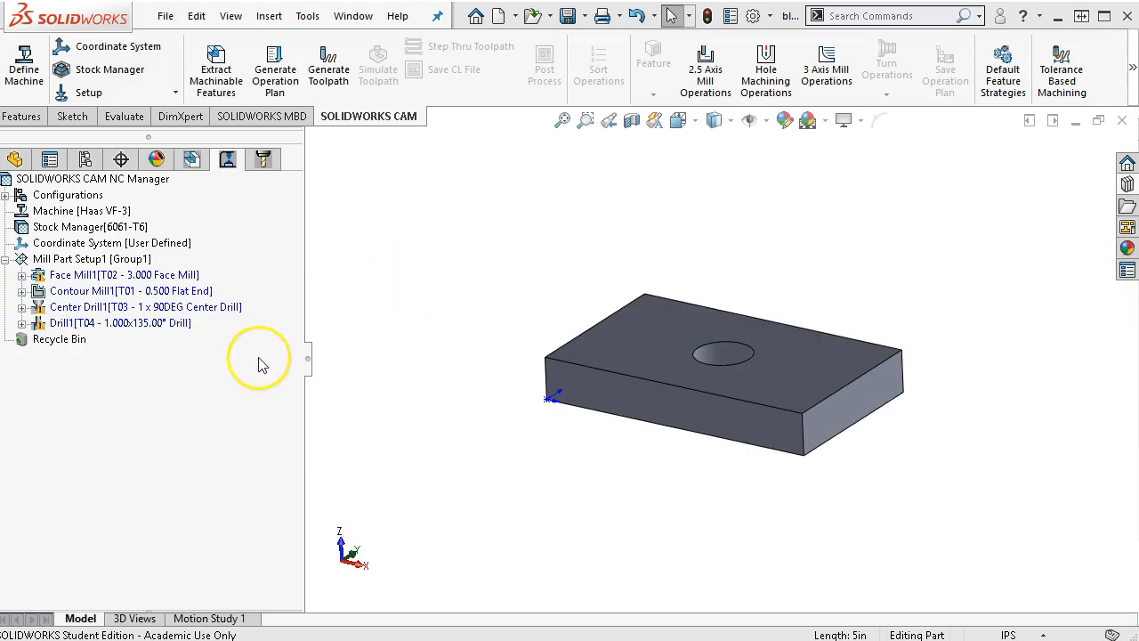
mouse_move(261, 395)
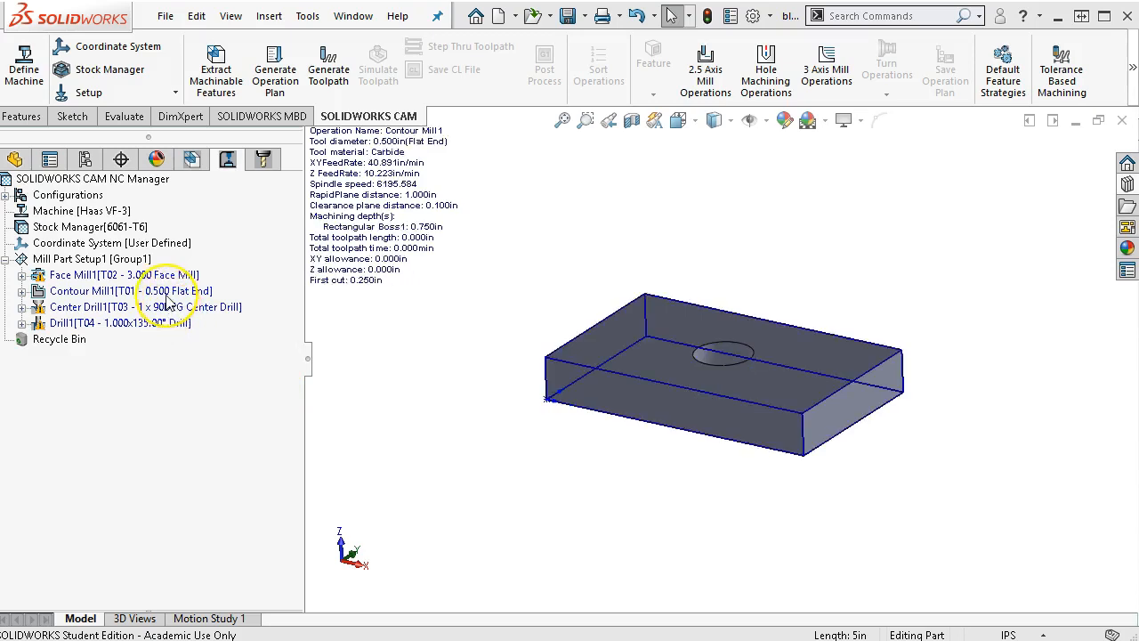
left_click(121, 324)
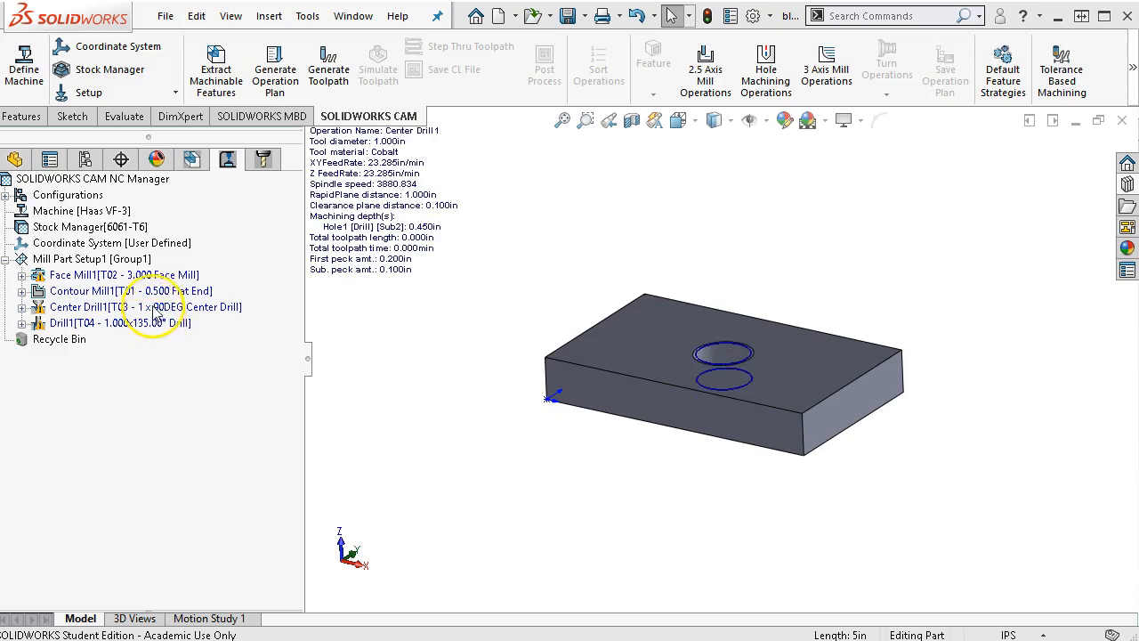
left_click(124, 274)
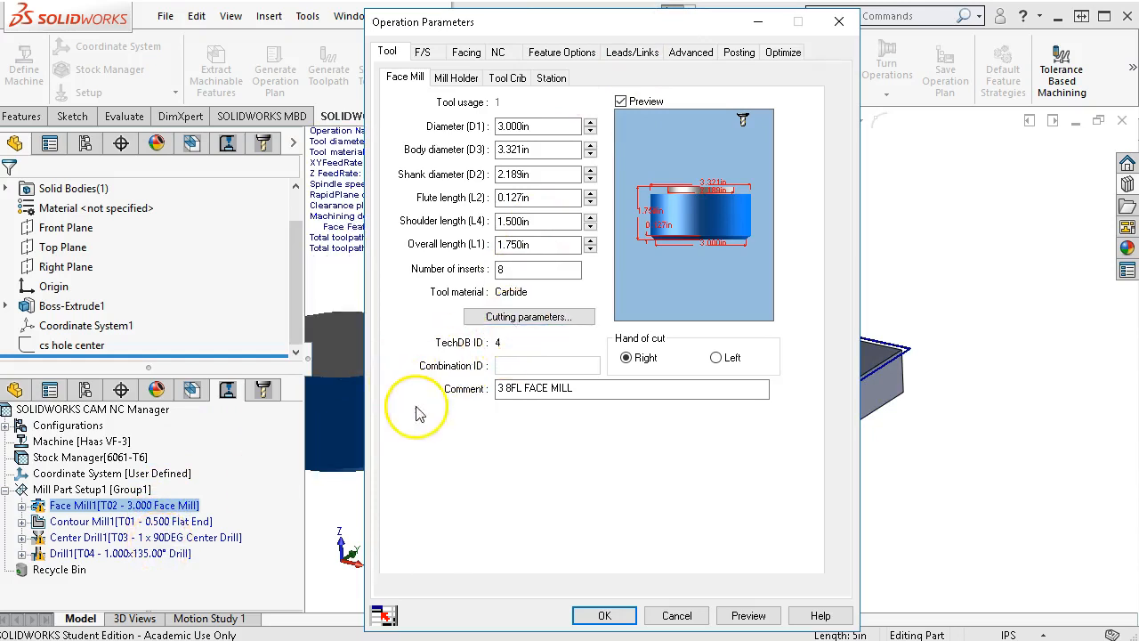
mouse_move(128, 577)
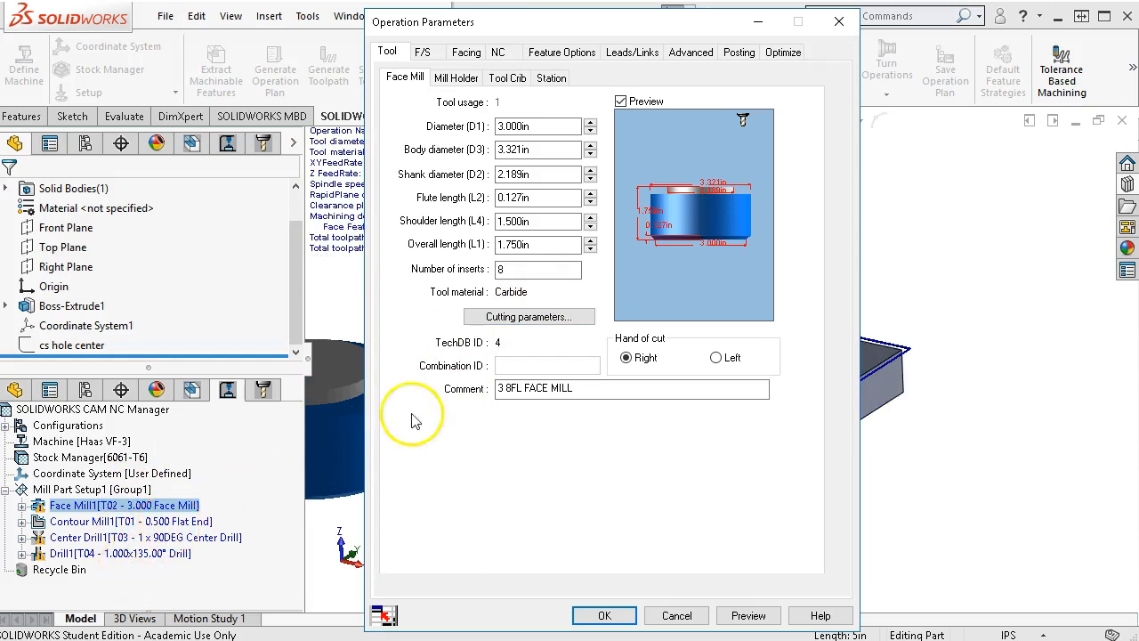
mouse_move(473, 187)
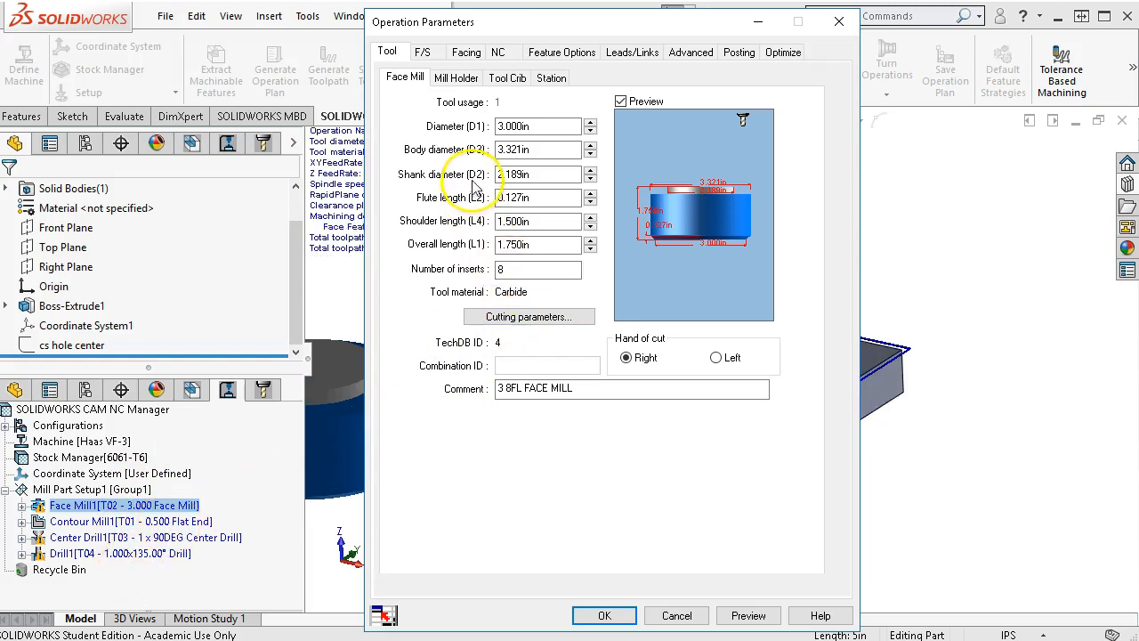
mouse_move(466, 78)
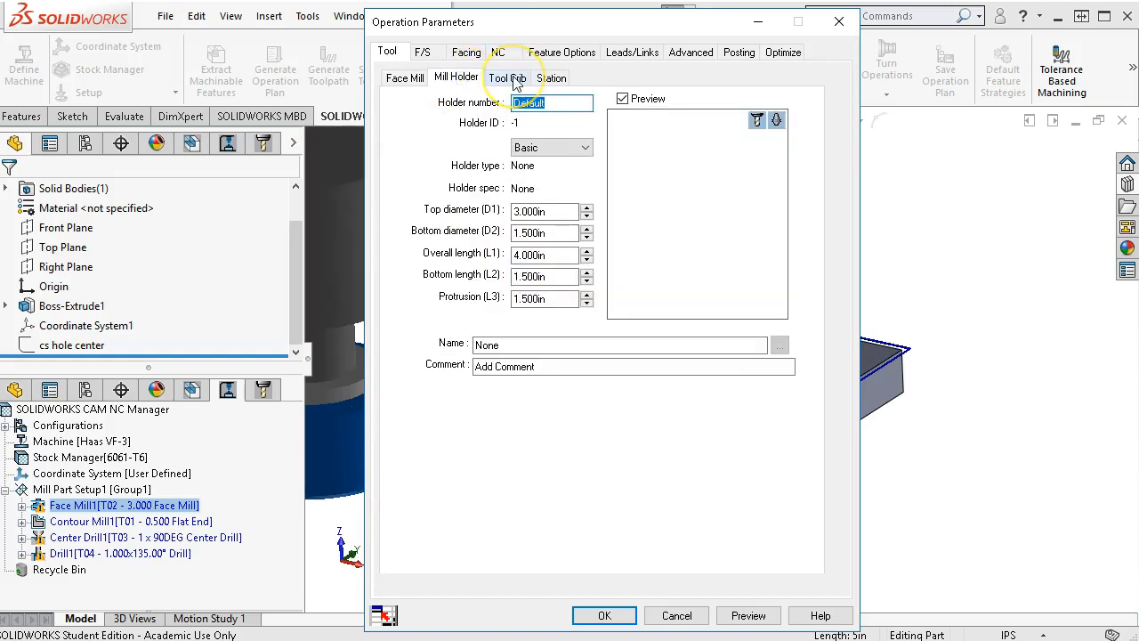
From the Tool Crib give Face Mill1 the 1/2 EM CRB 2FL end mill, replacing the holder too
left_click(514, 79)
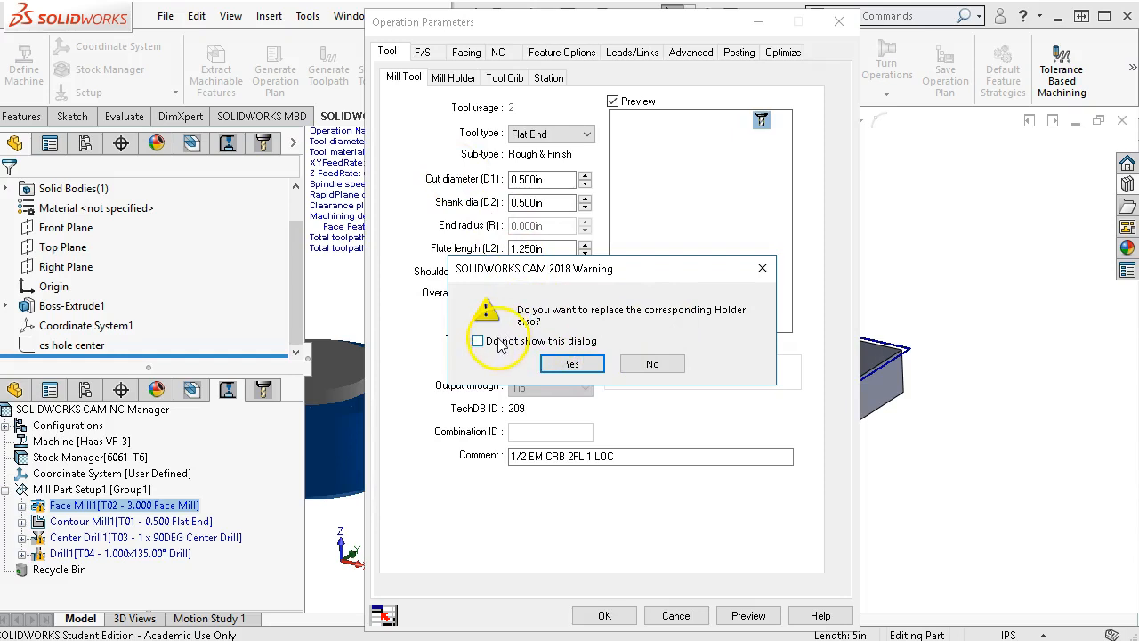
left_click(477, 342)
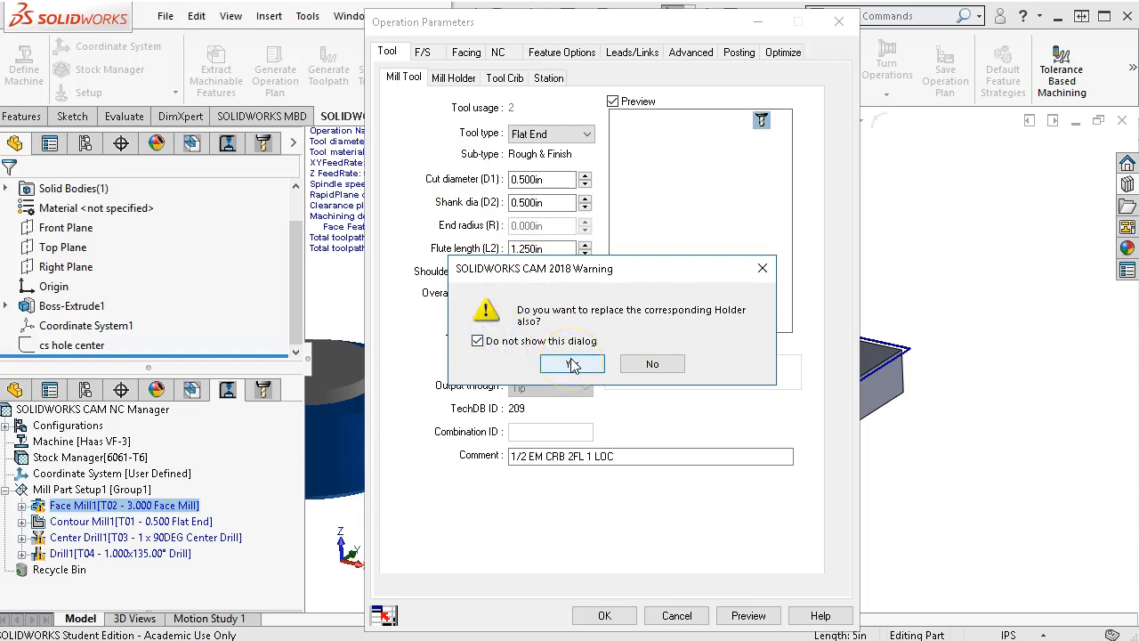
left_click(573, 363)
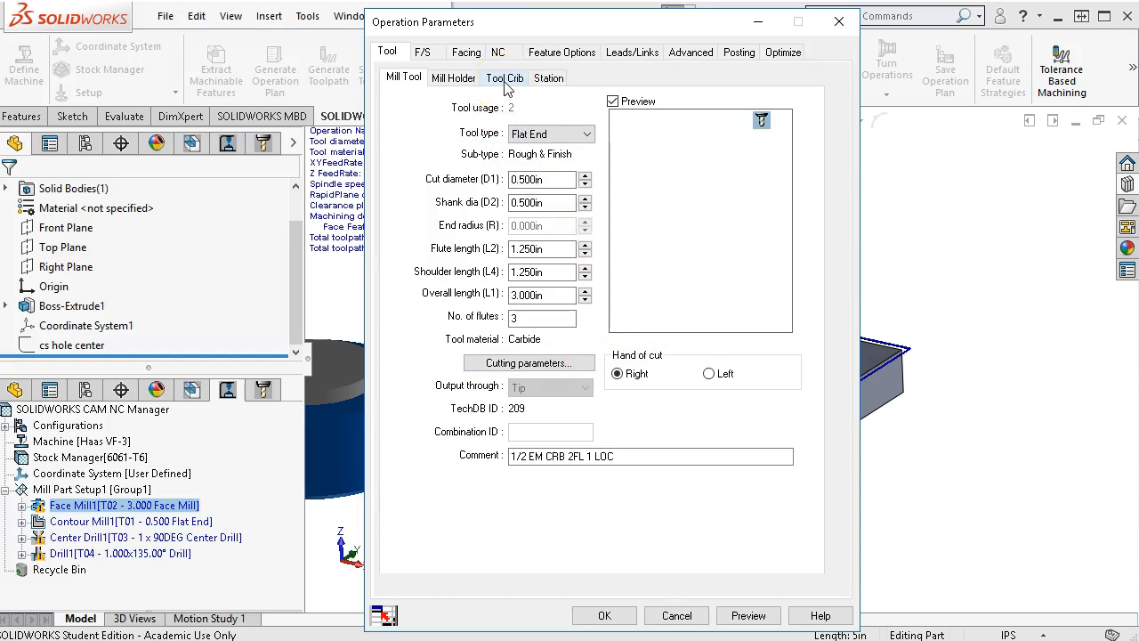
left_click(402, 79)
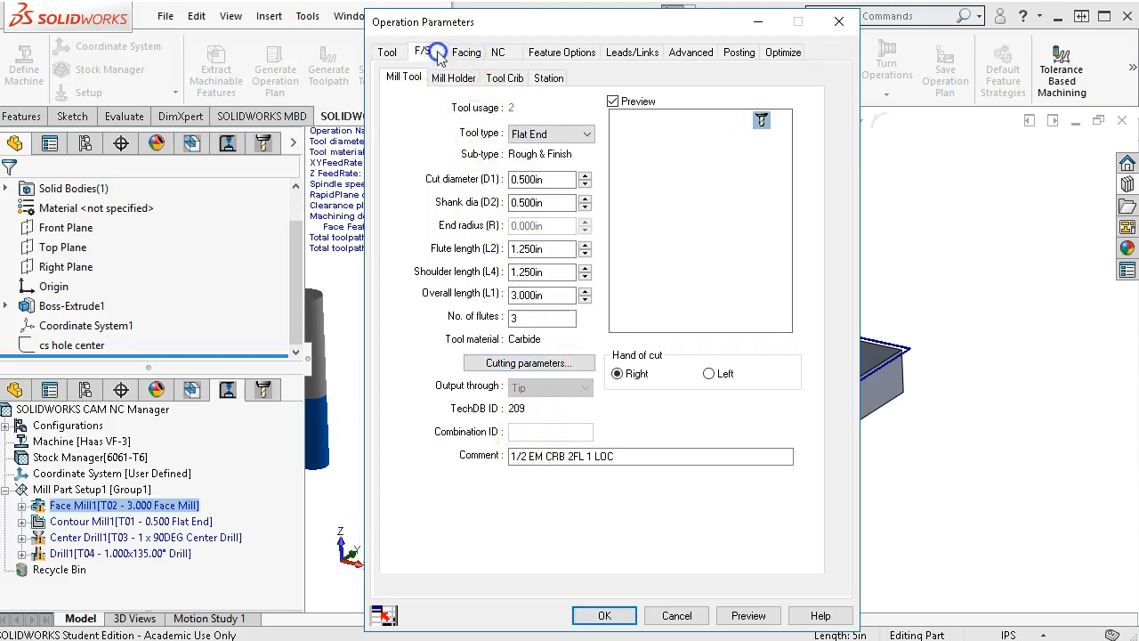
On F/S, define feeds and speeds by Operation and lock spindle speed at 7500 rpm
left_click(424, 52)
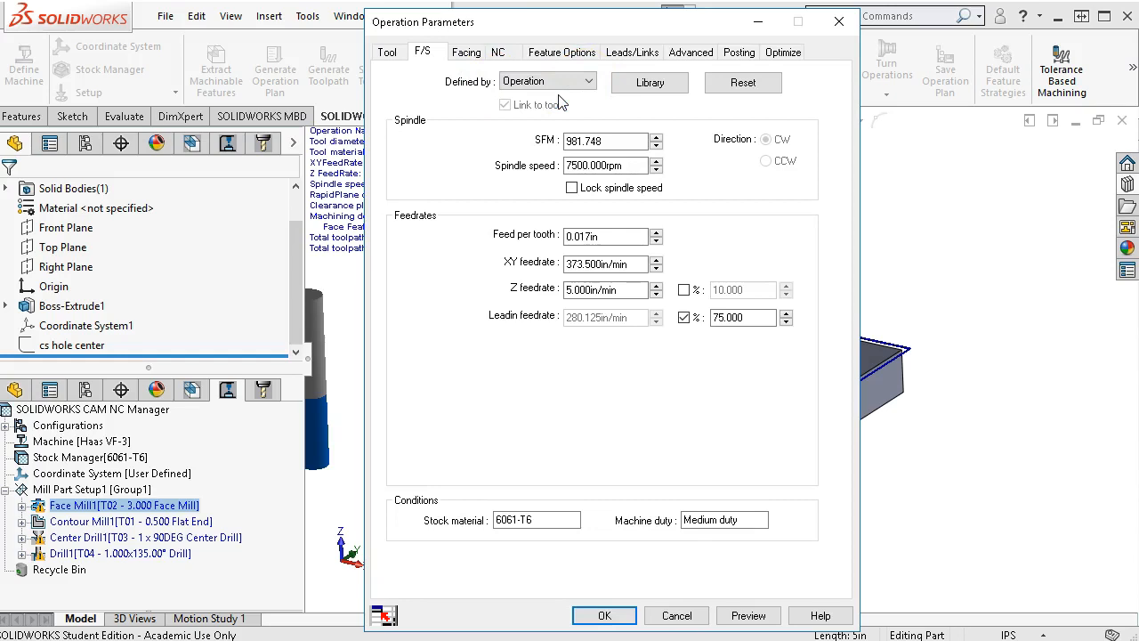
left_click(584, 81)
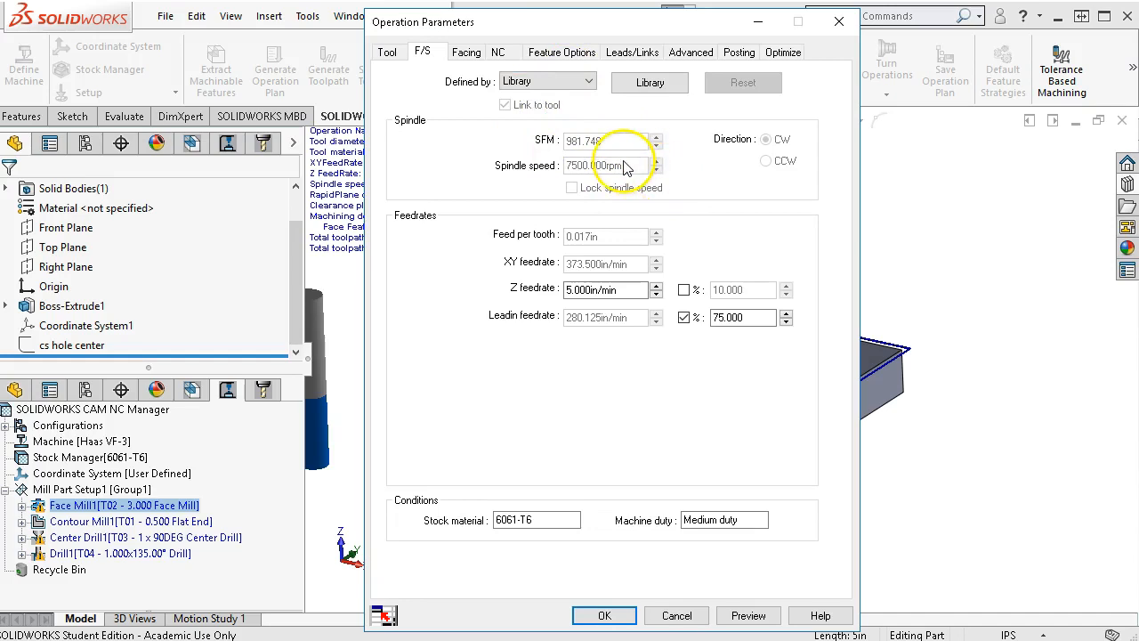
left_click(605, 288)
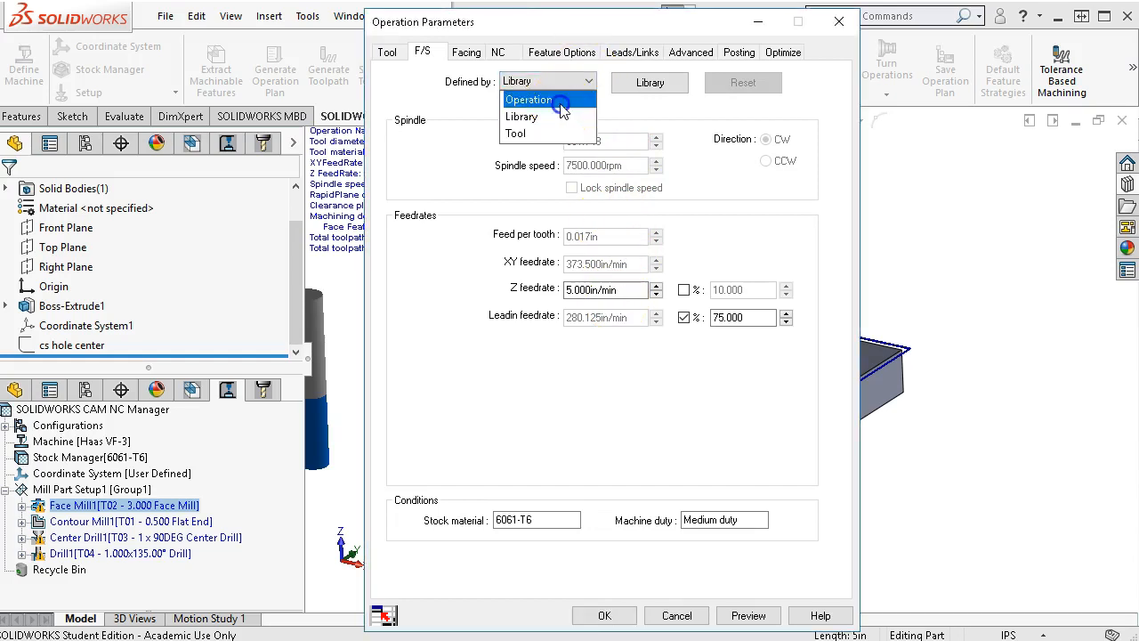
left_click(530, 99)
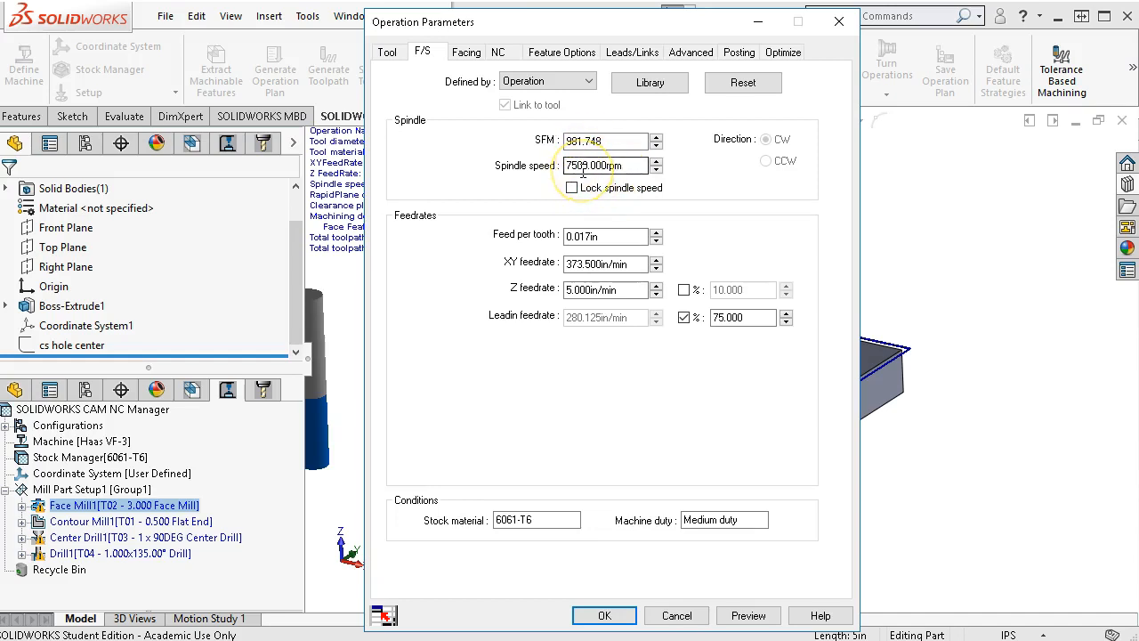
left_click(573, 188)
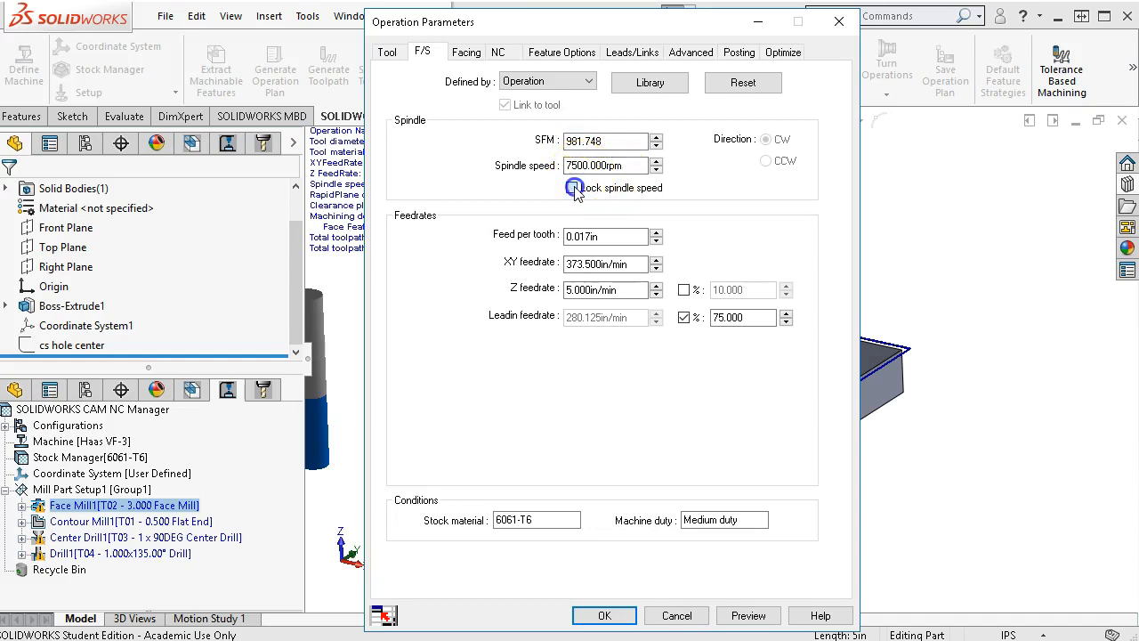
left_click(573, 187)
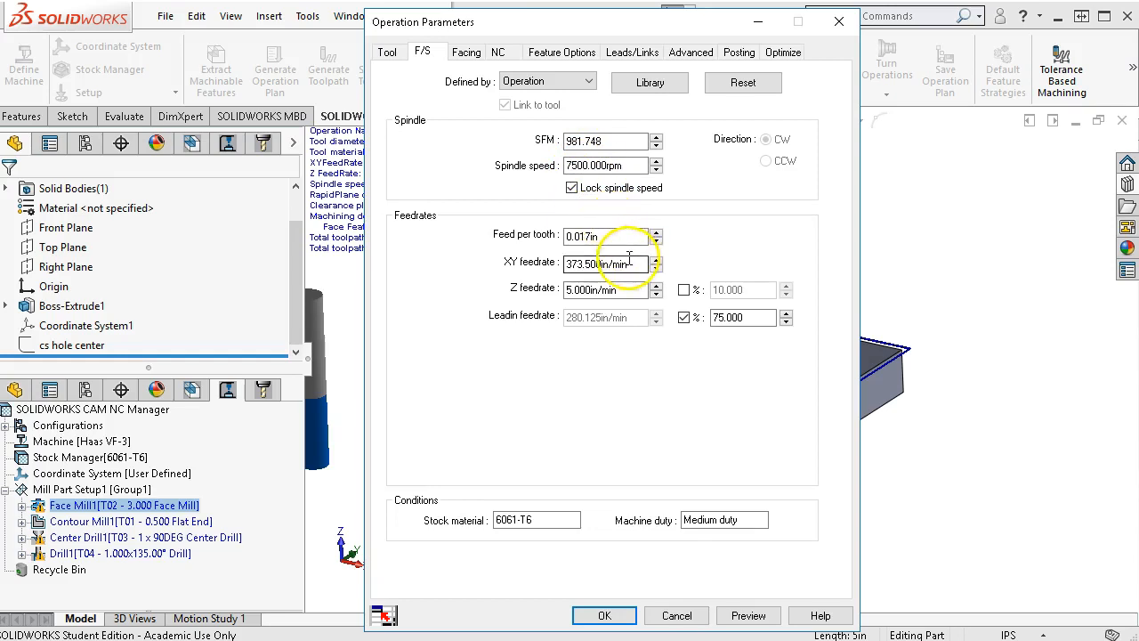
Set the XY, Z and lead-in feedrates to 27 in/min
left_click(609, 235)
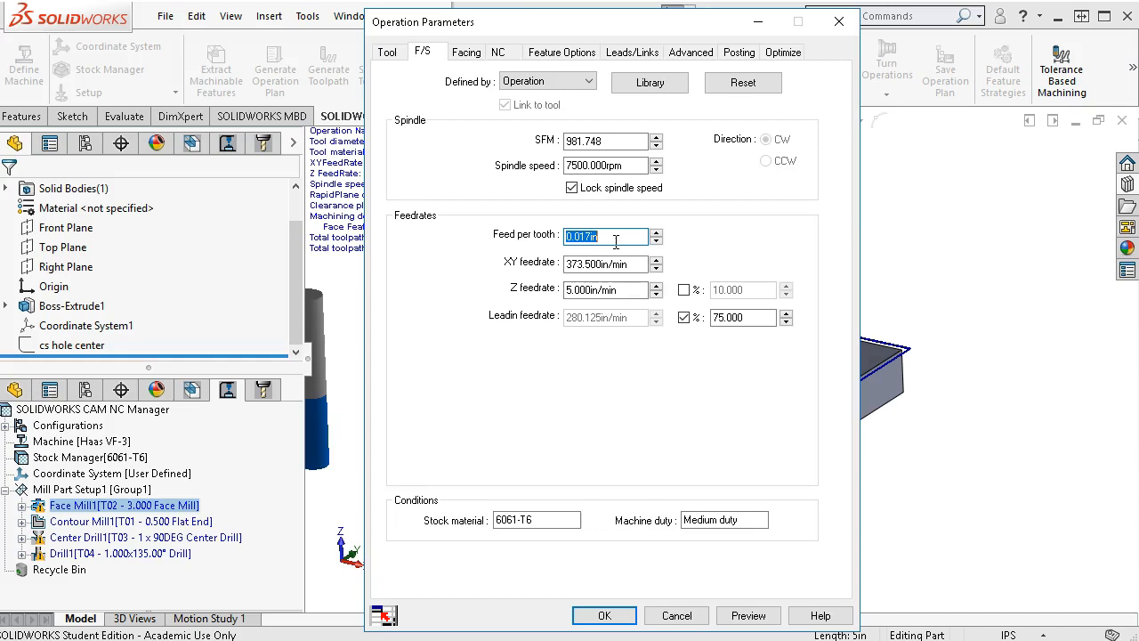
type("27")
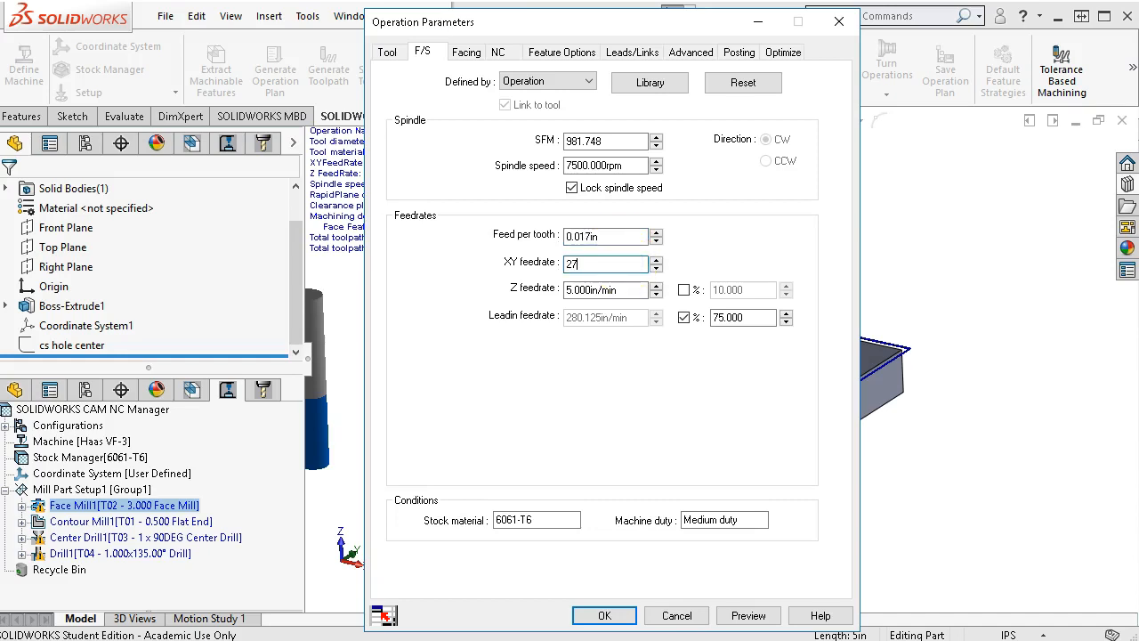
left_click(683, 317)
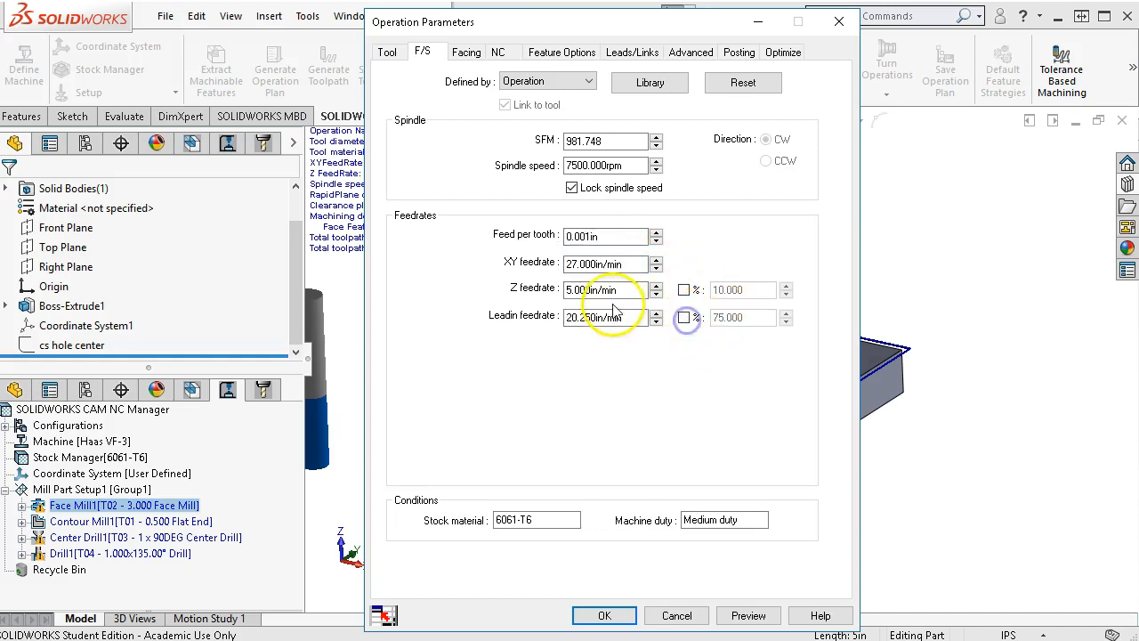
type("27")
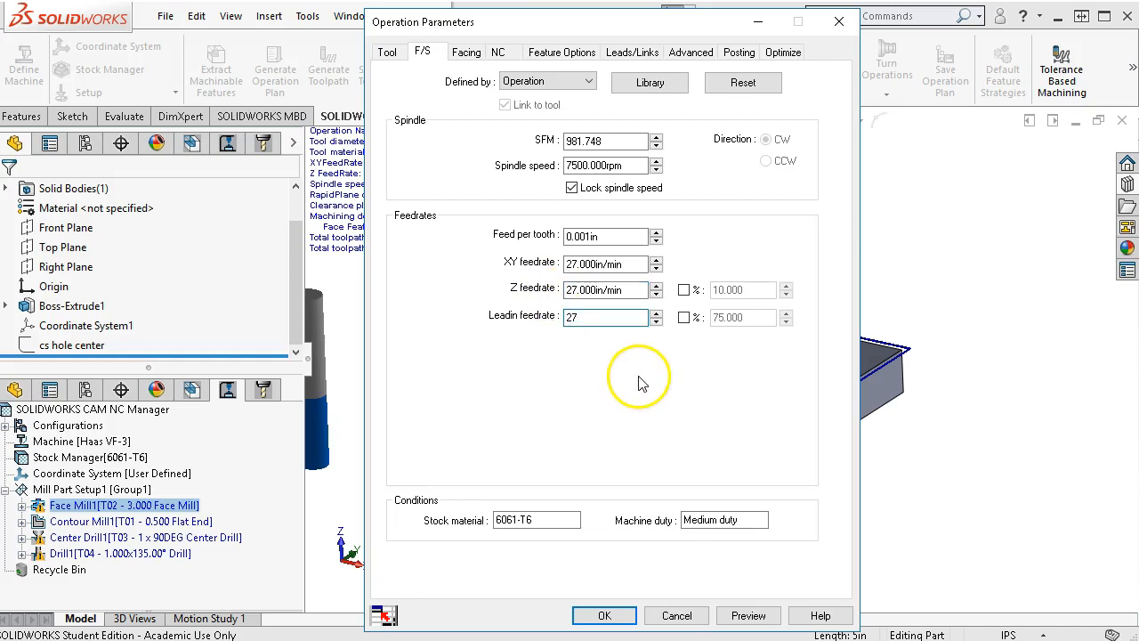
left_click(605, 317)
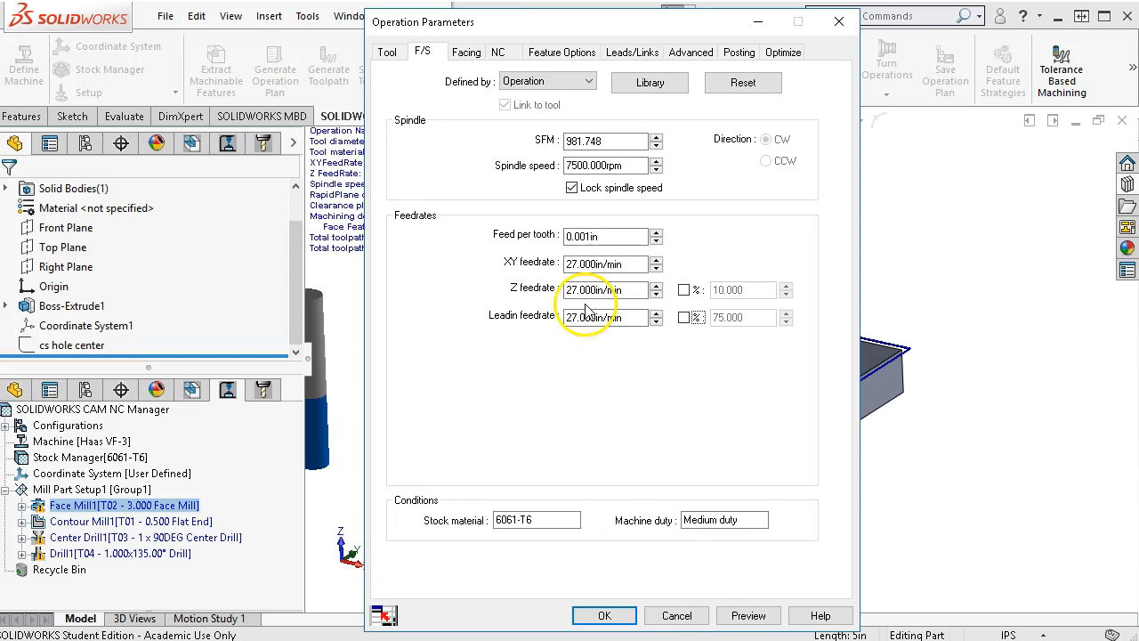
Review Face Mill1's facing stepover and side offsets, keeping 70% max stepover and a 0.050 in first cut amount
left_click(466, 51)
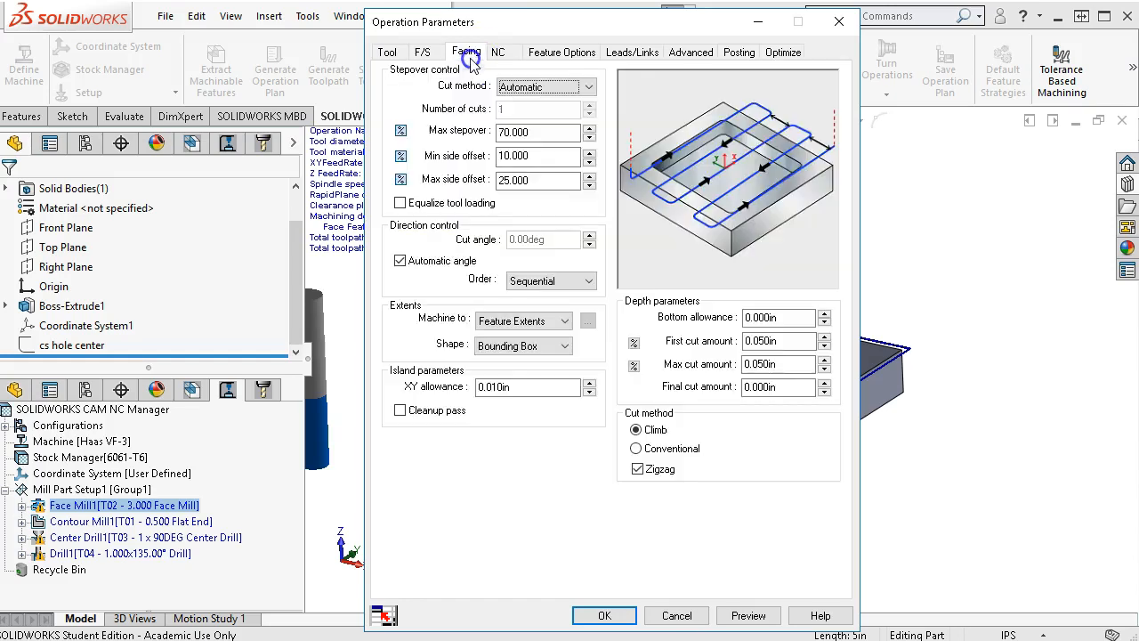
mouse_move(473, 62)
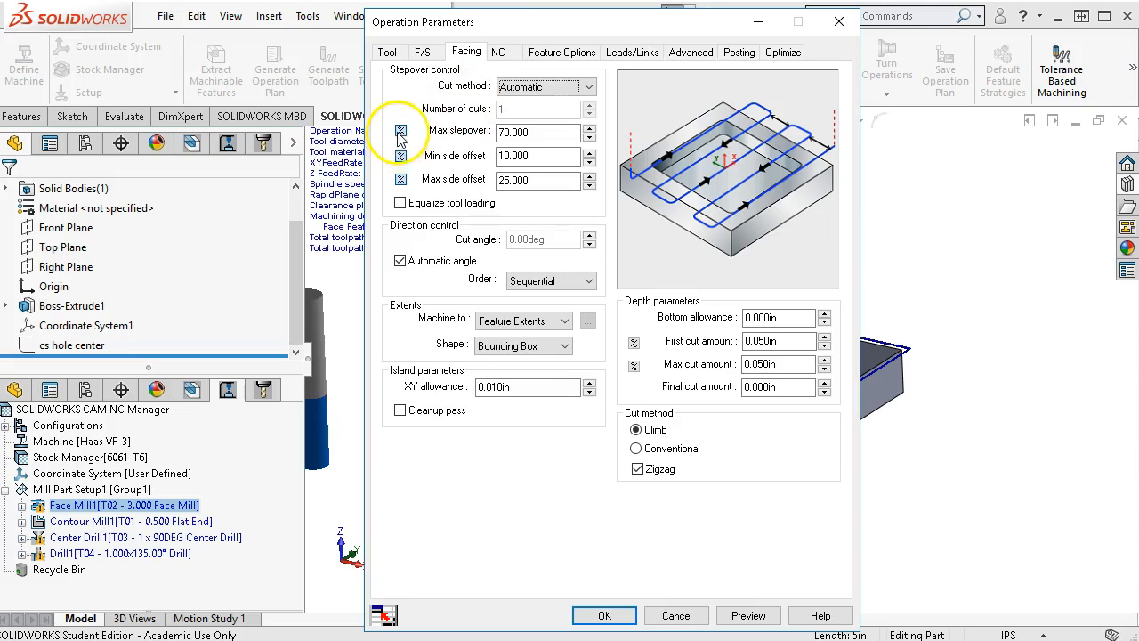
mouse_move(438, 139)
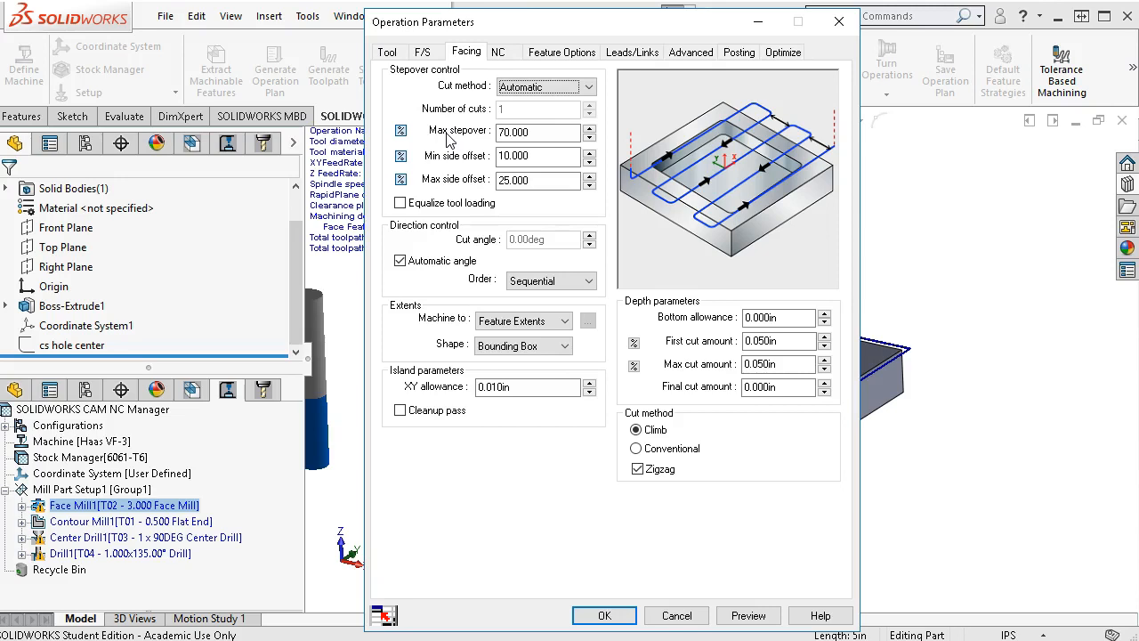
mouse_move(461, 132)
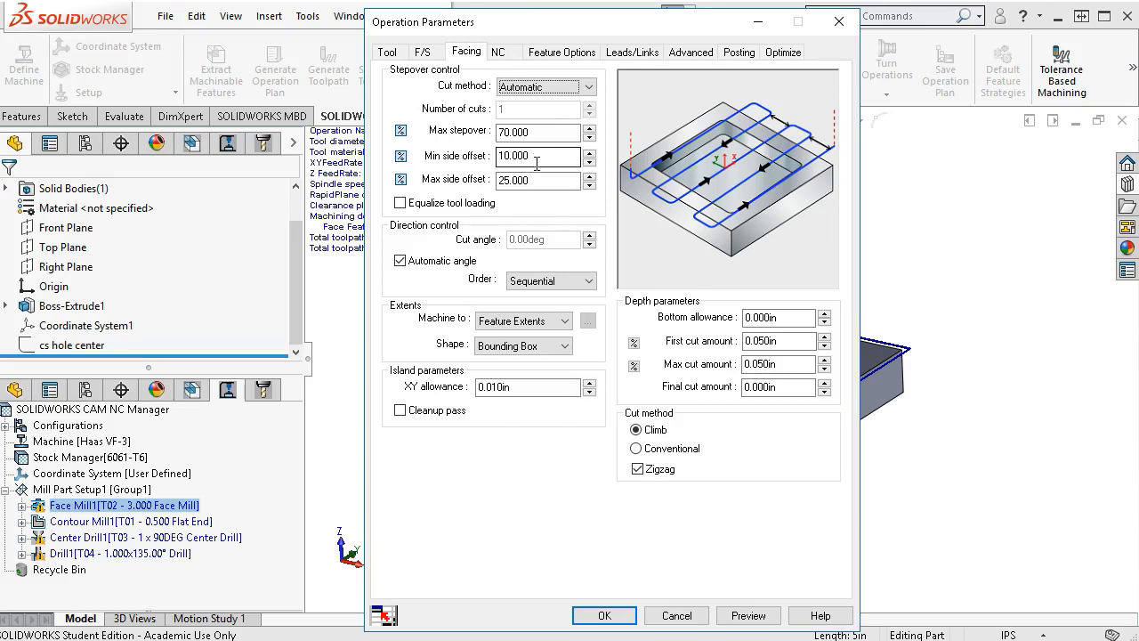
left_click(538, 180)
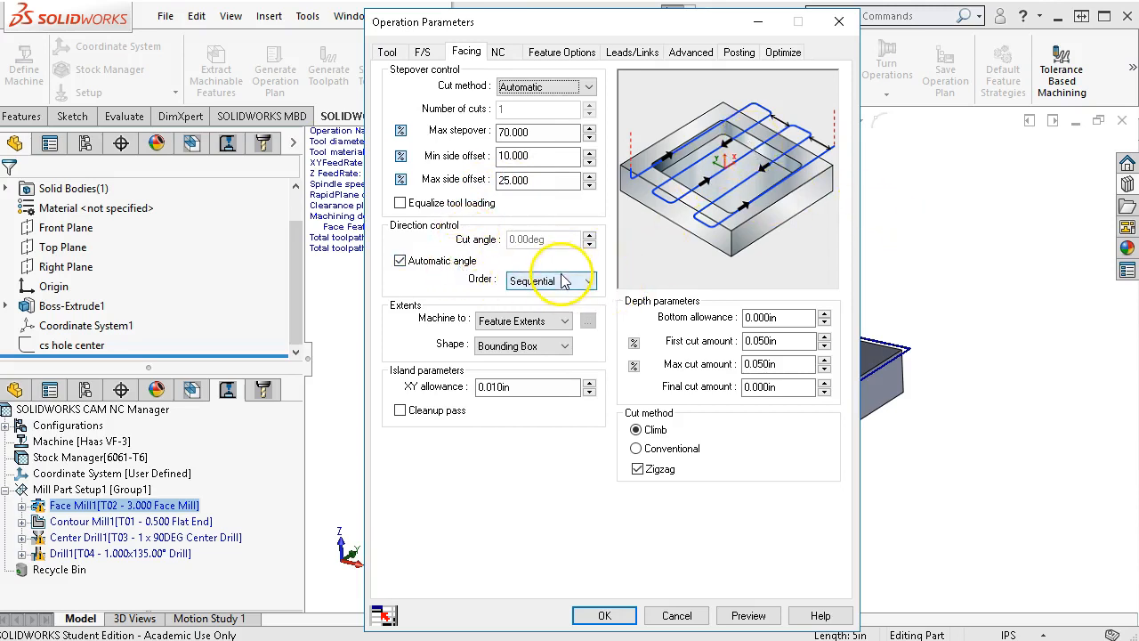
mouse_move(530, 345)
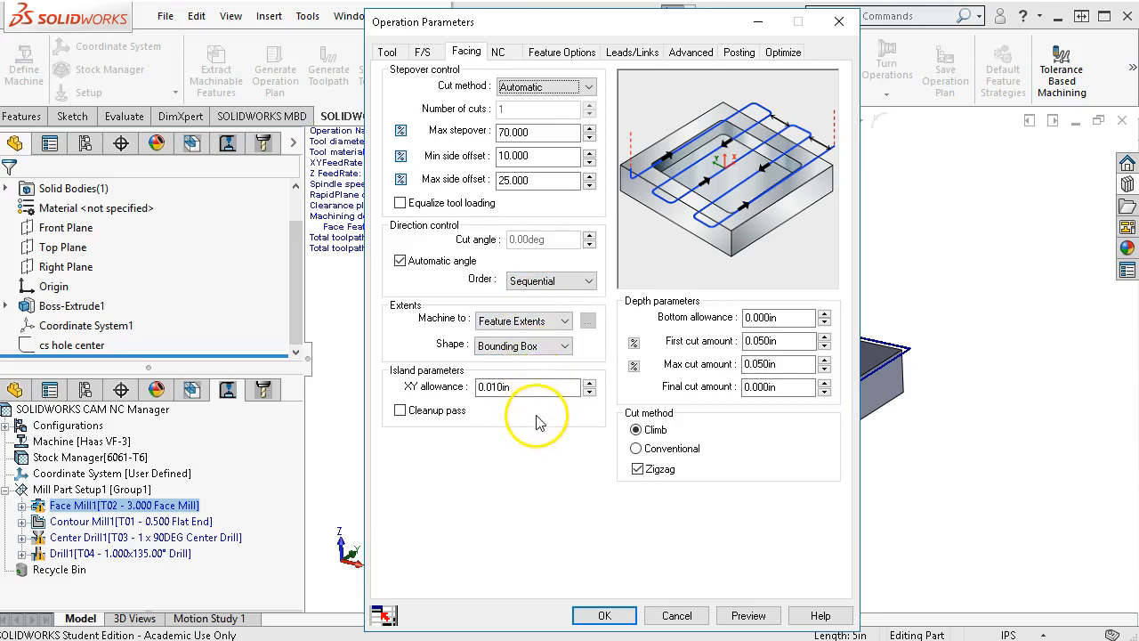
mouse_move(714, 312)
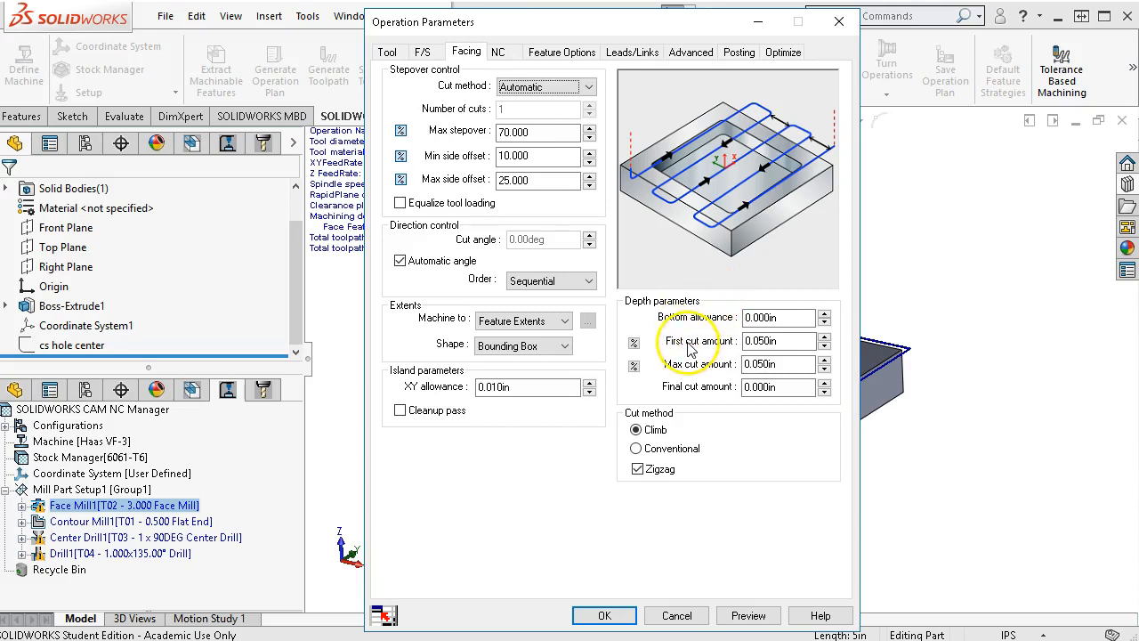
left_click(779, 342)
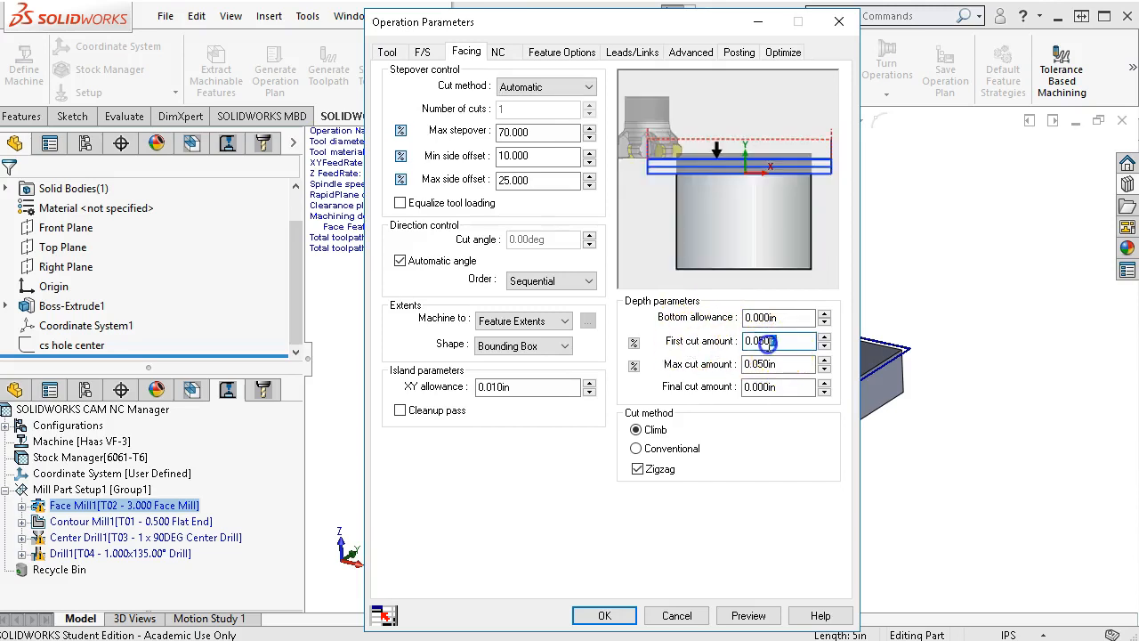
type("0.050in")
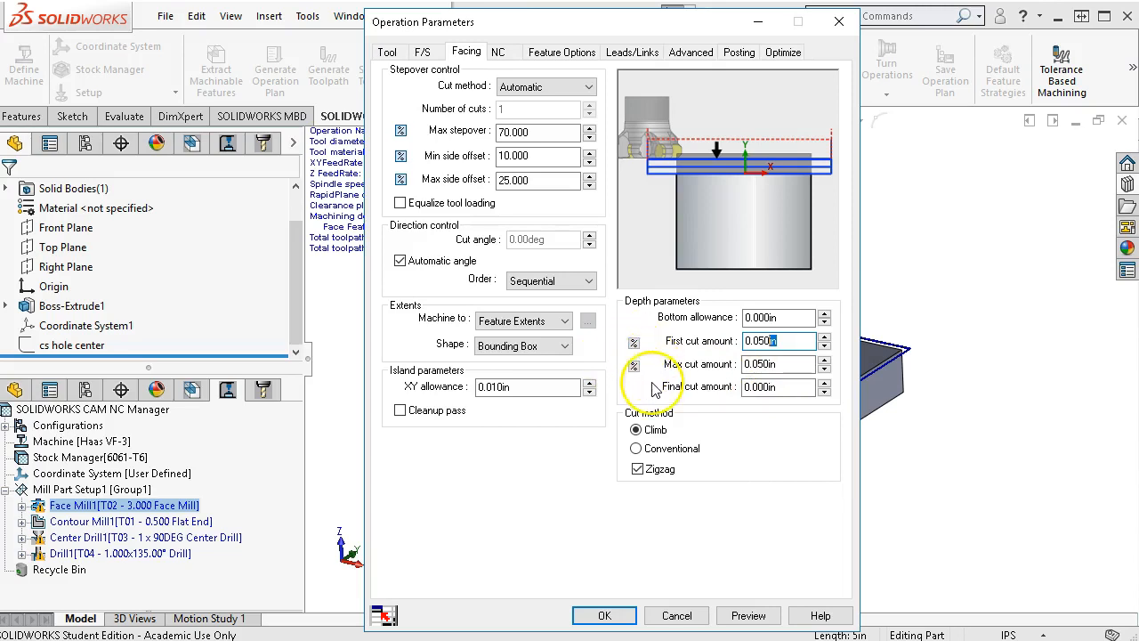
Make Face Mill1's rapid and clearance planes Use Setup Definition, then review Feature Options, Leadin, Advanced, Posting and Optimize settings
left_click(505, 51)
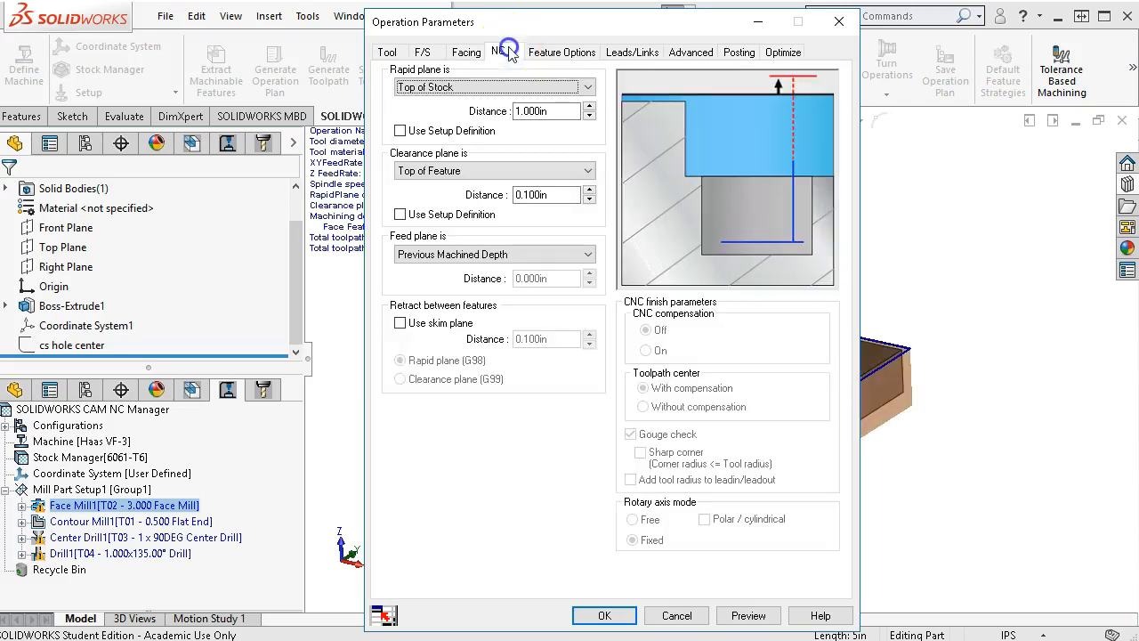
left_click(399, 131)
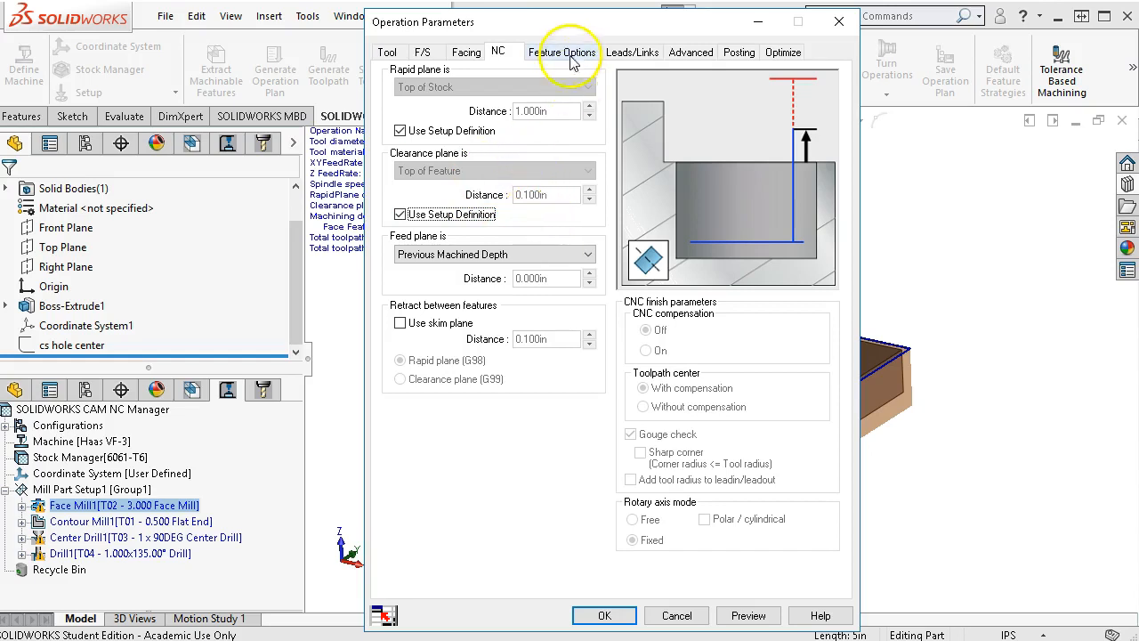
left_click(562, 51)
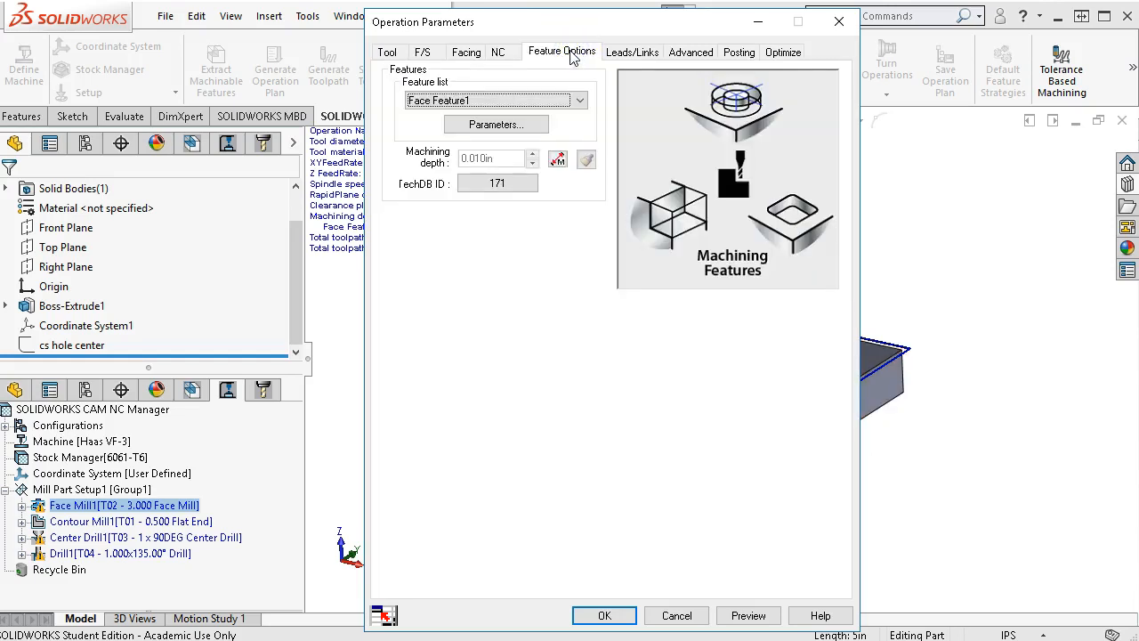
left_click(633, 51)
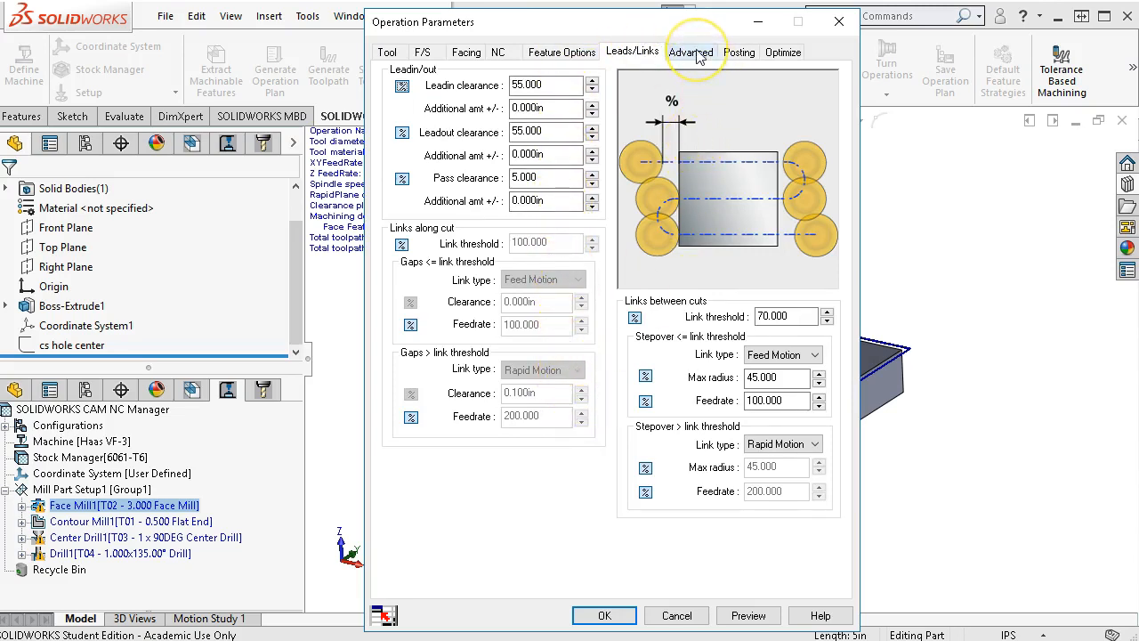
mouse_move(692, 52)
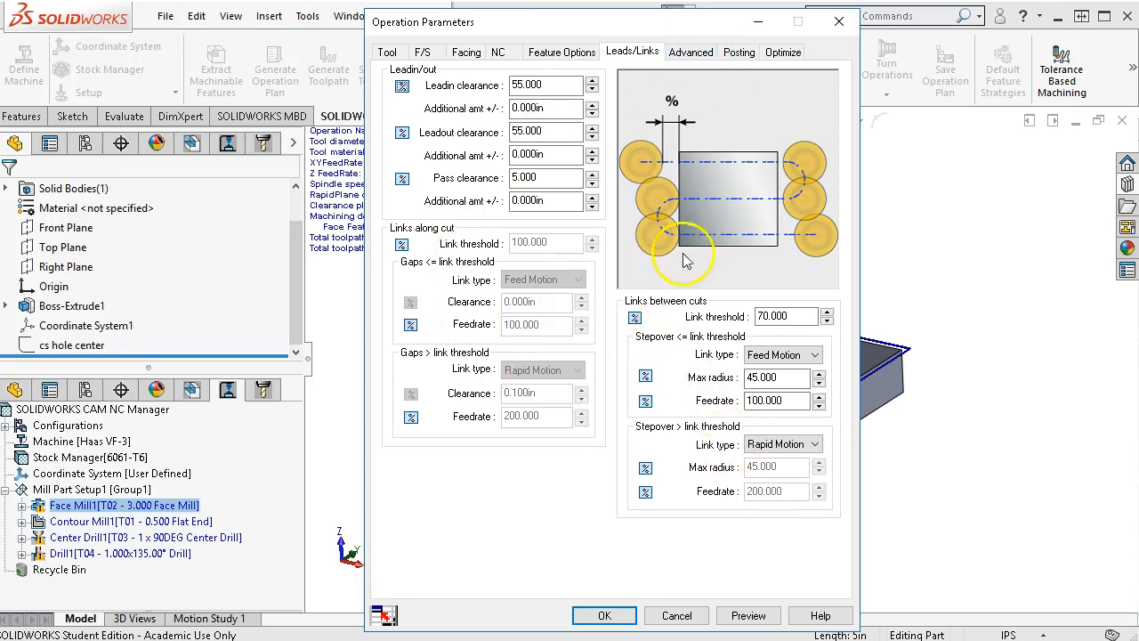
left_click(690, 51)
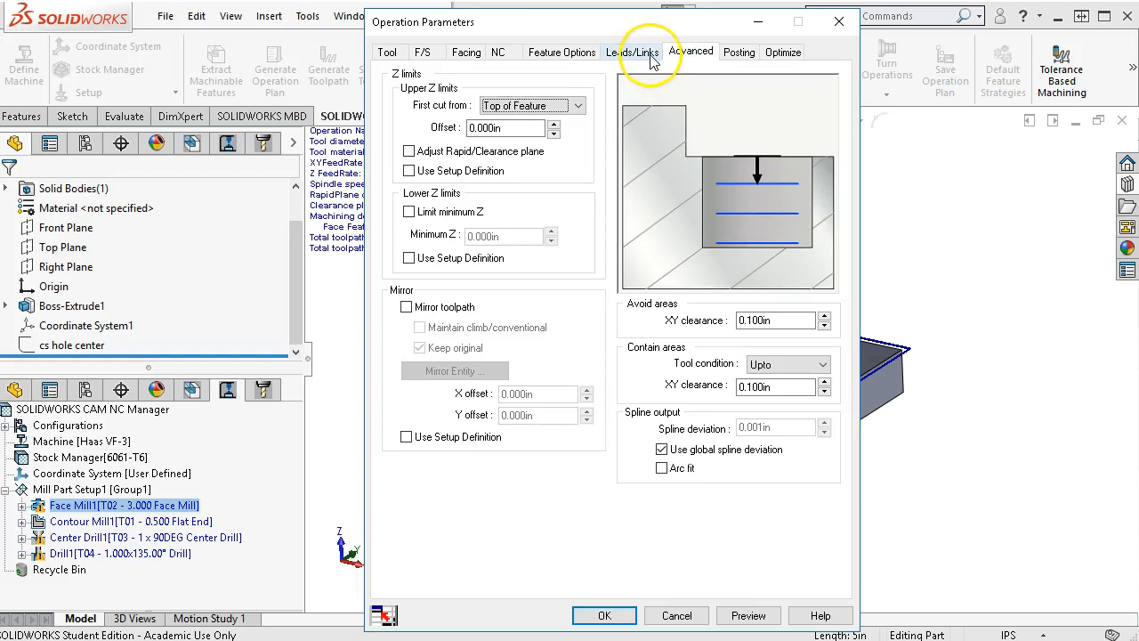
mouse_move(701, 52)
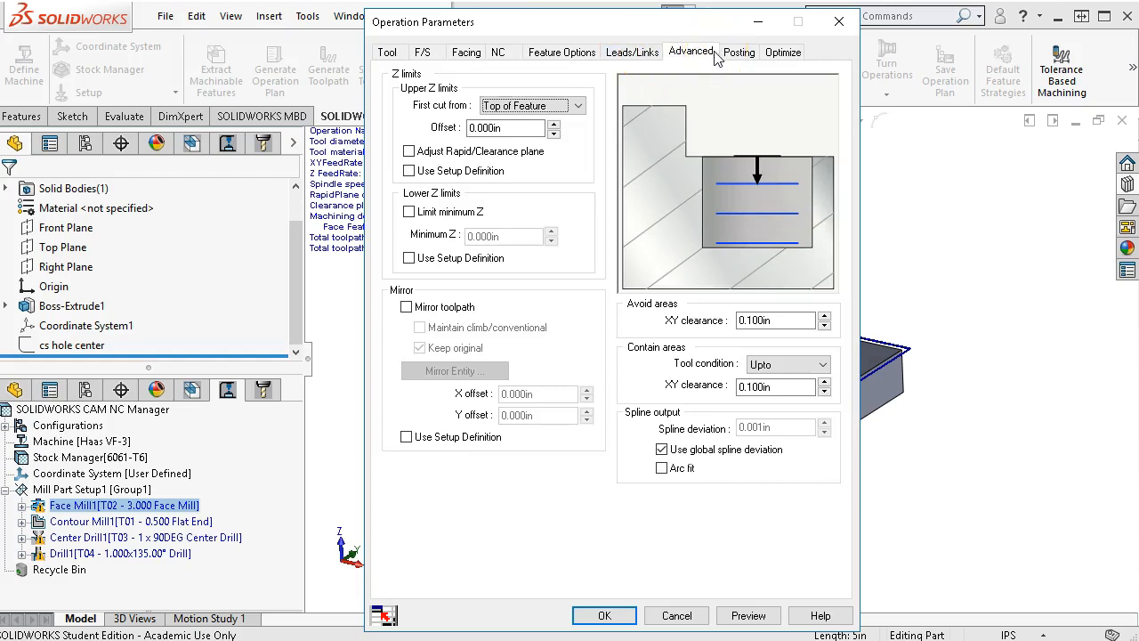
left_click(740, 52)
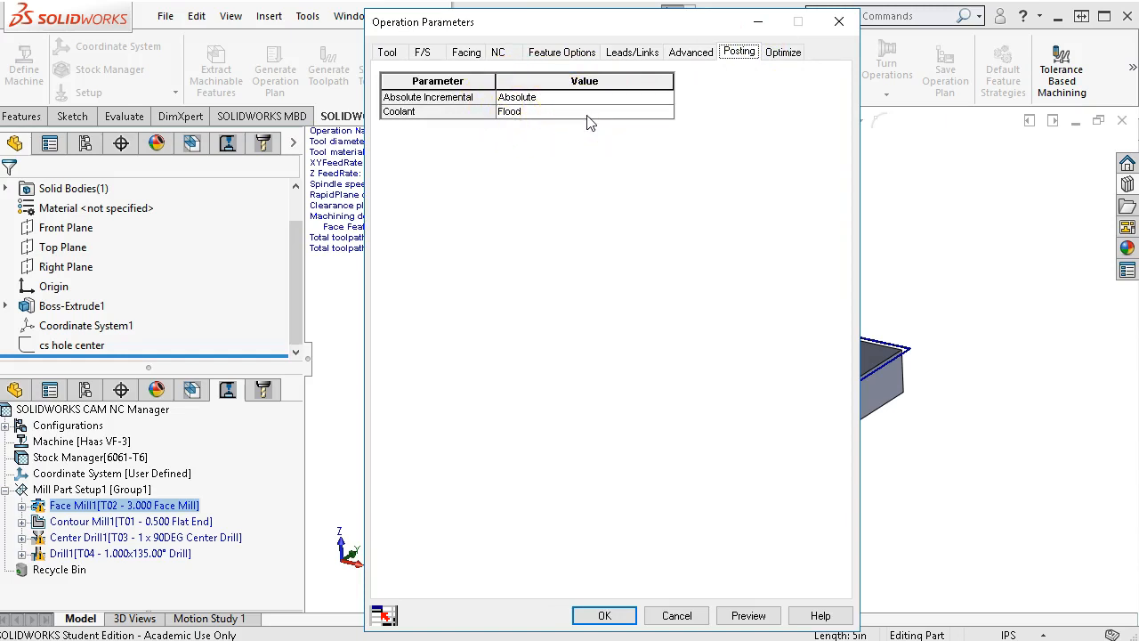
left_click(783, 52)
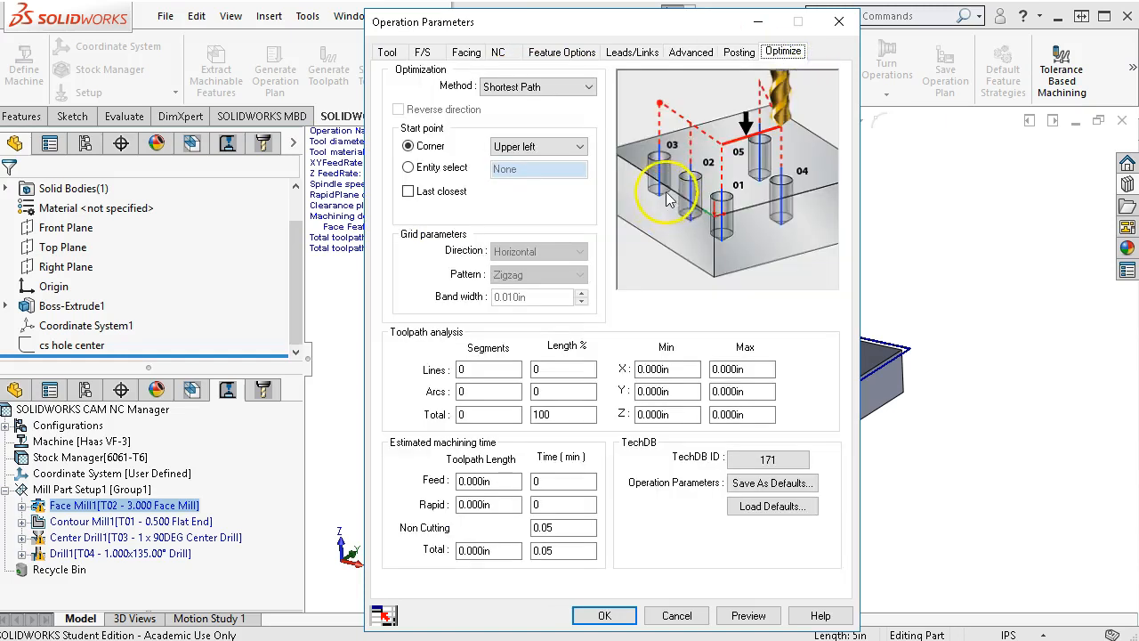
mouse_move(596, 358)
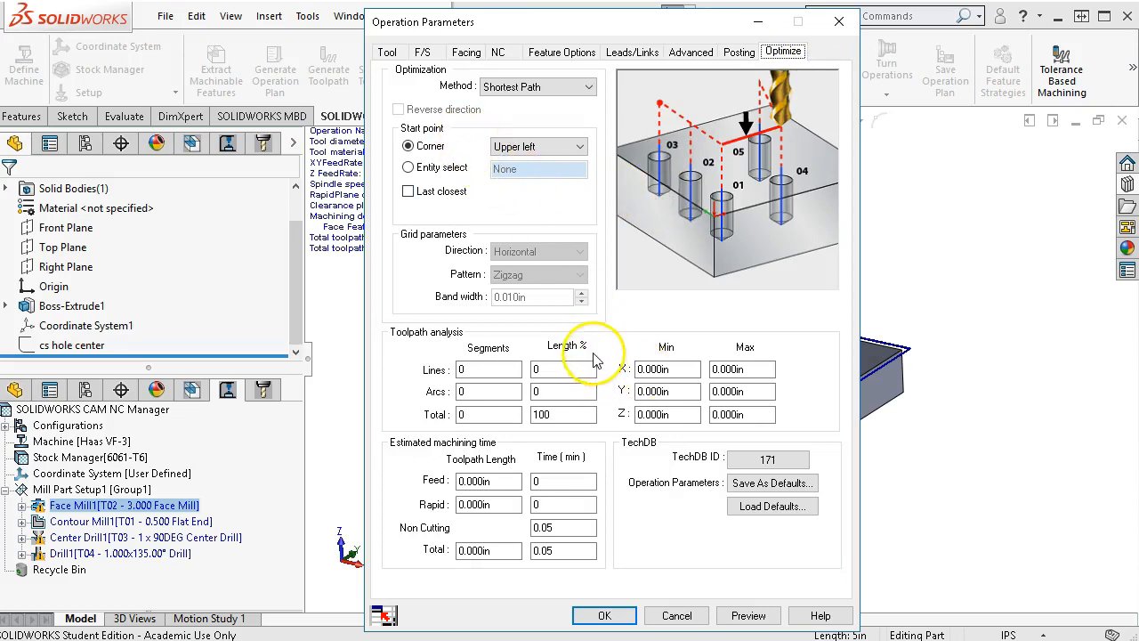
mouse_move(676, 363)
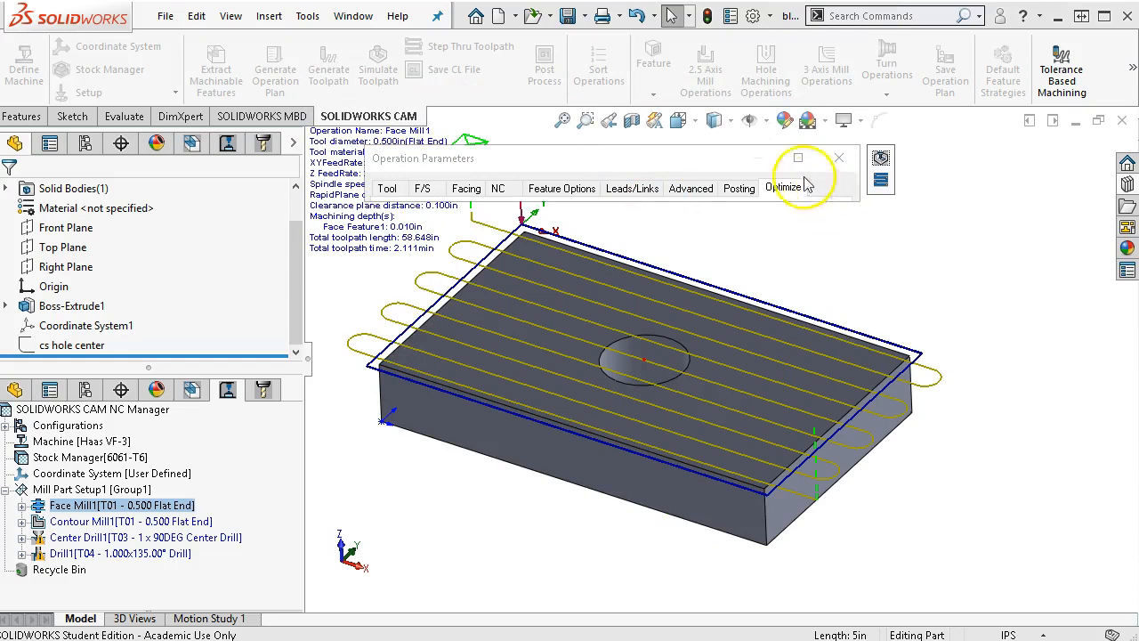
Accept Face Mill1's parameters and generate its zigzag facing toolpath
left_click(783, 188)
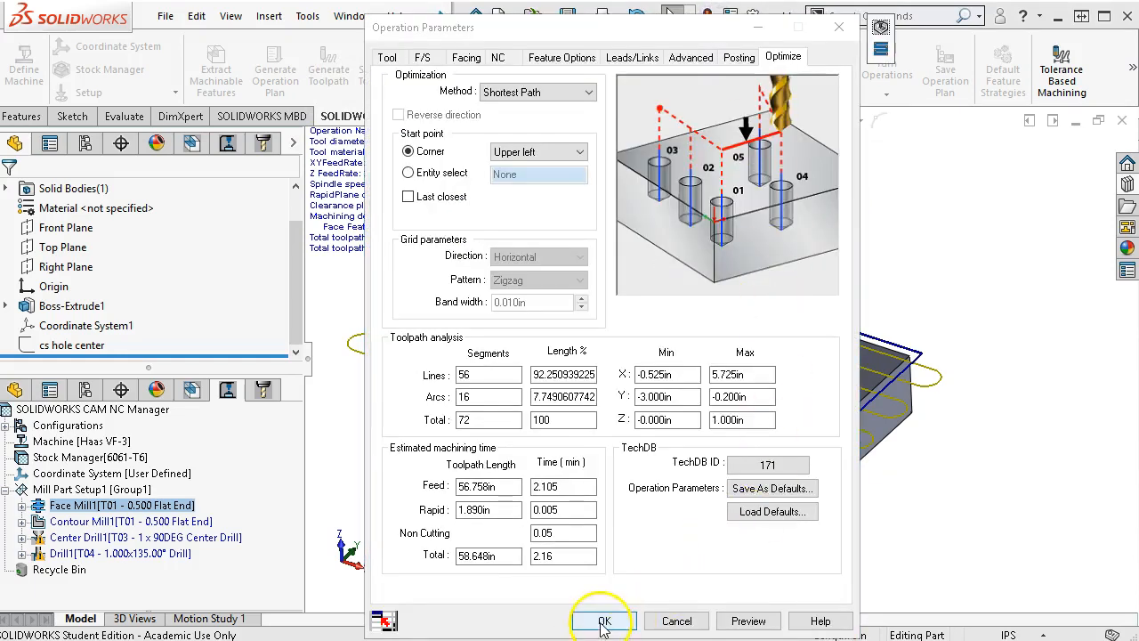
left_click(605, 619)
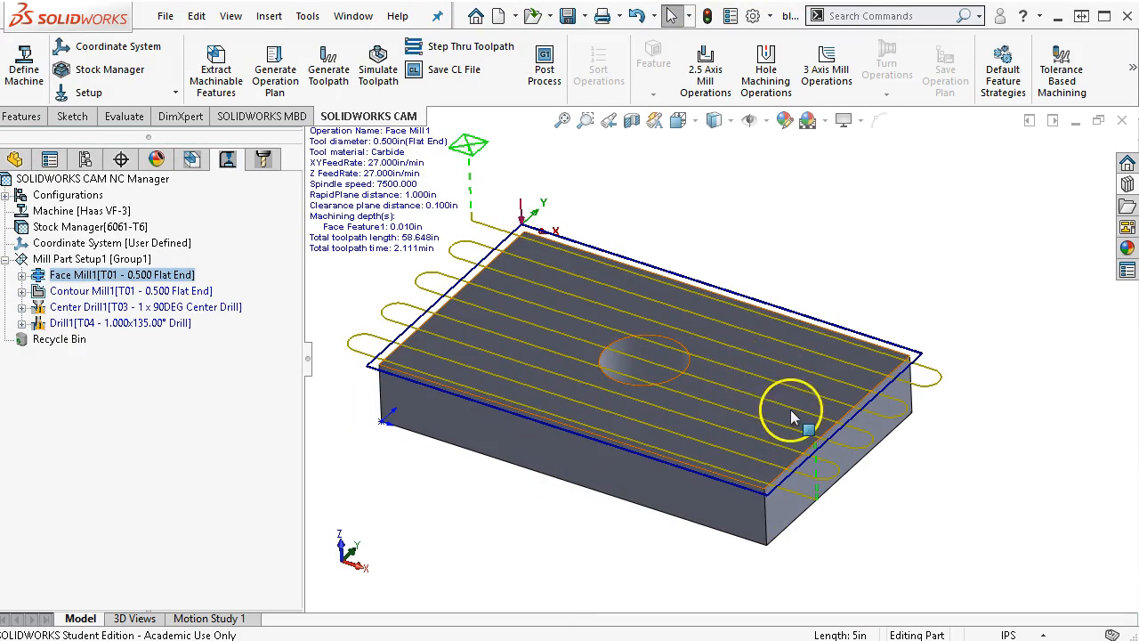
mouse_move(741, 374)
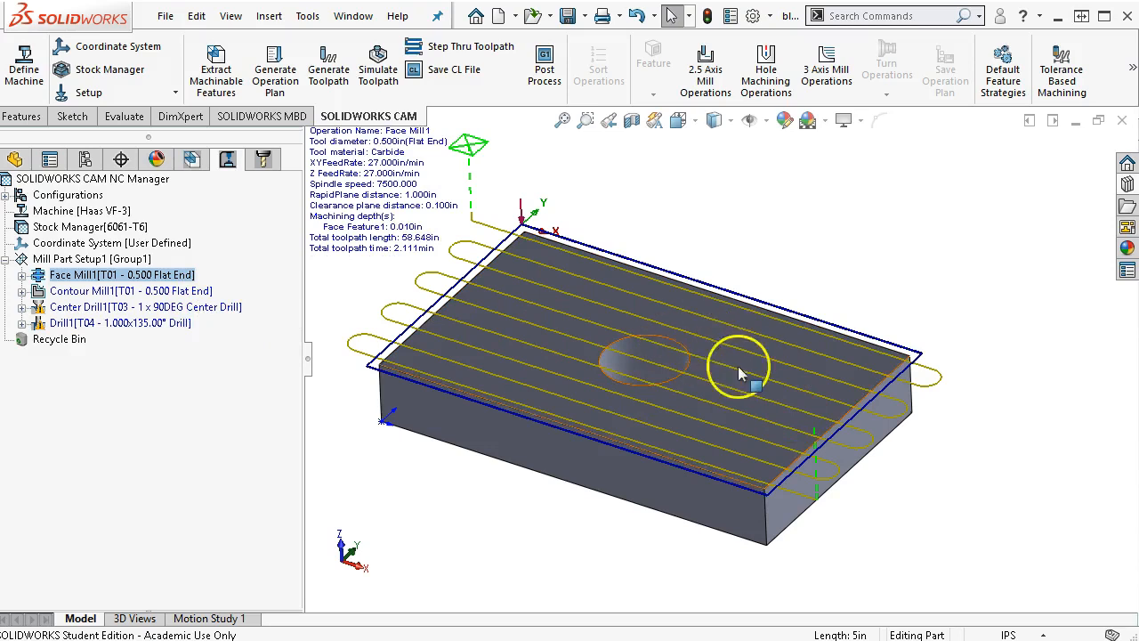
right_click(98, 274)
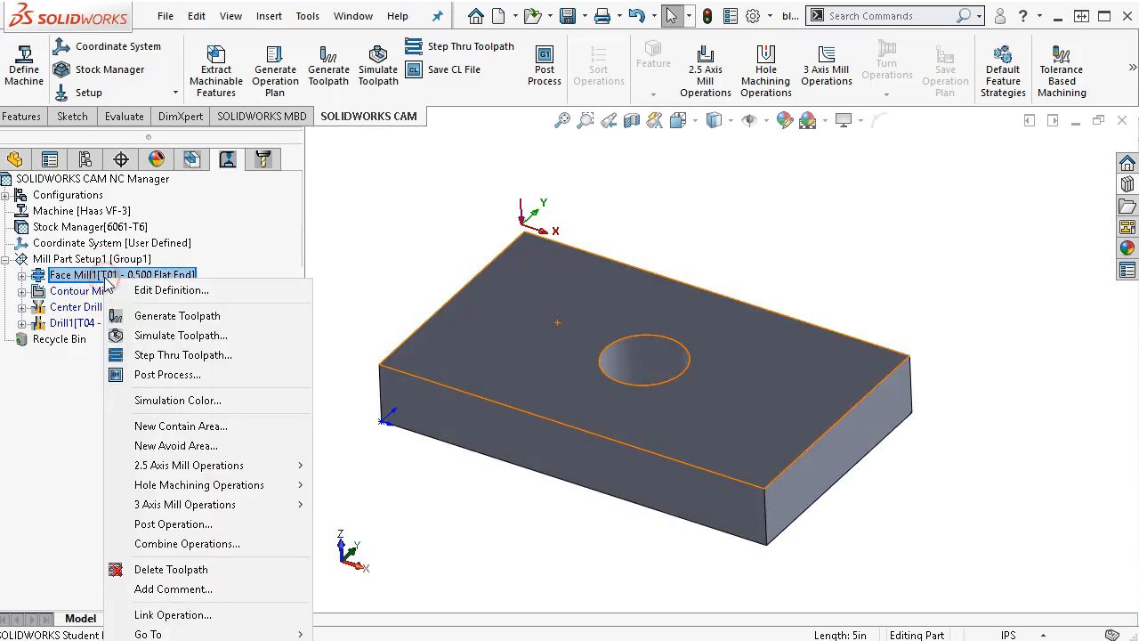
mouse_move(178, 317)
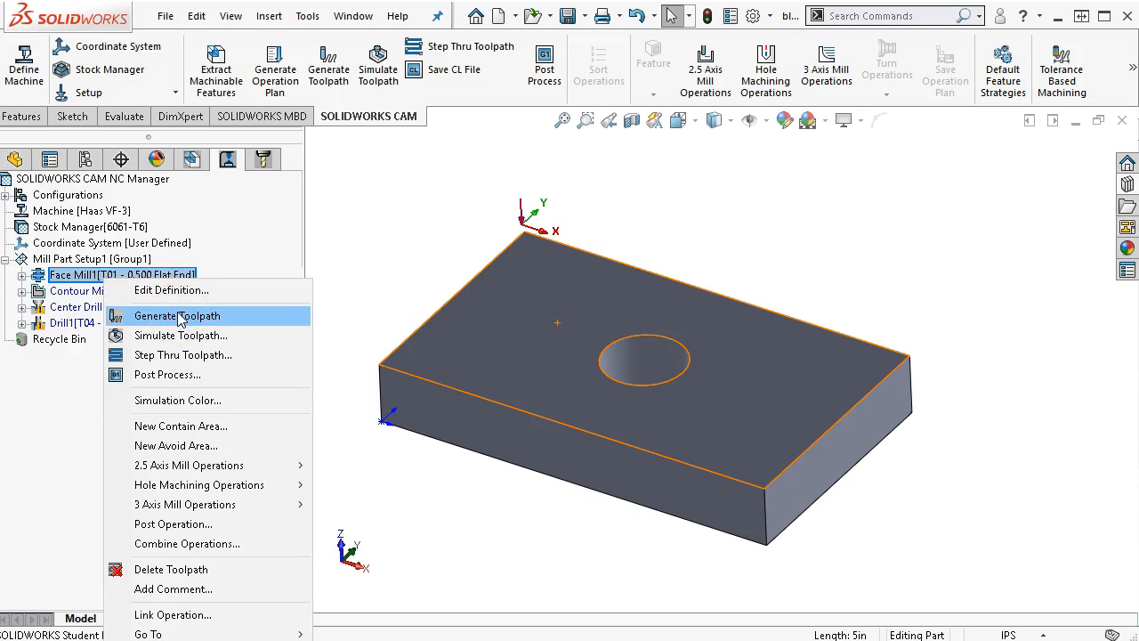
left_click(176, 317)
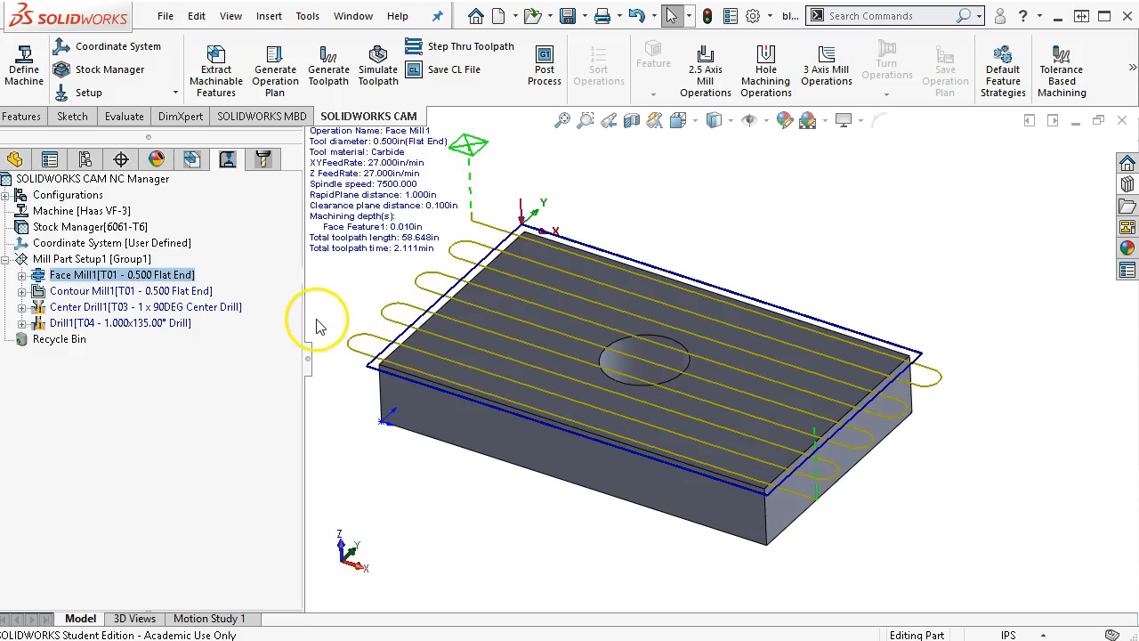
mouse_move(252, 291)
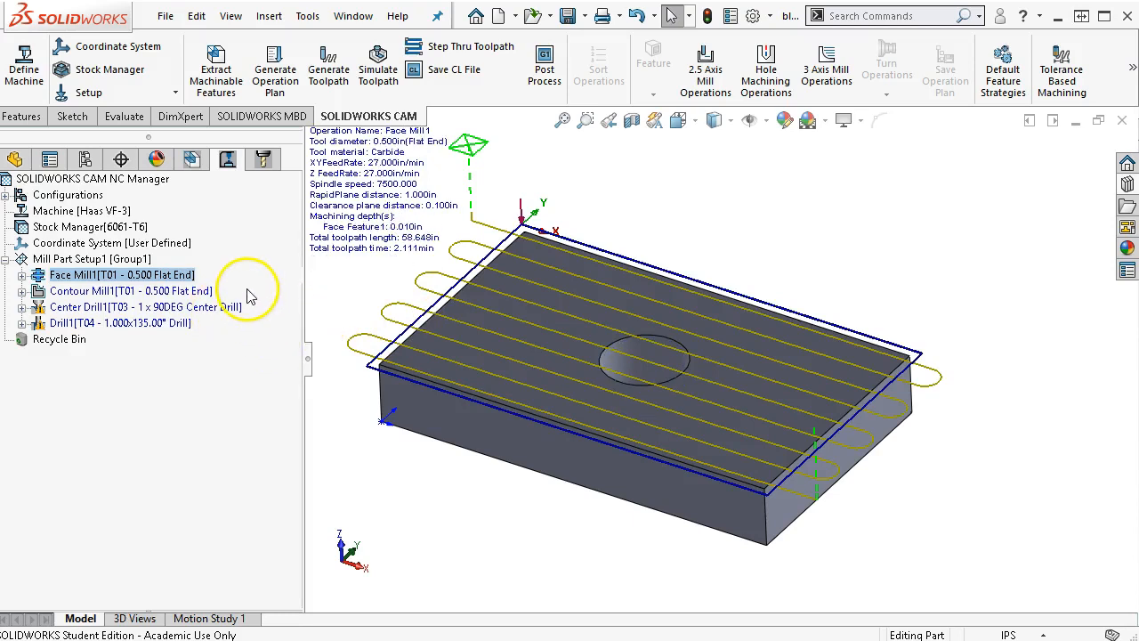
Preview the Contour Mill1, Face Mill1 and Drill1 operations in the CAM tree
left_click(132, 290)
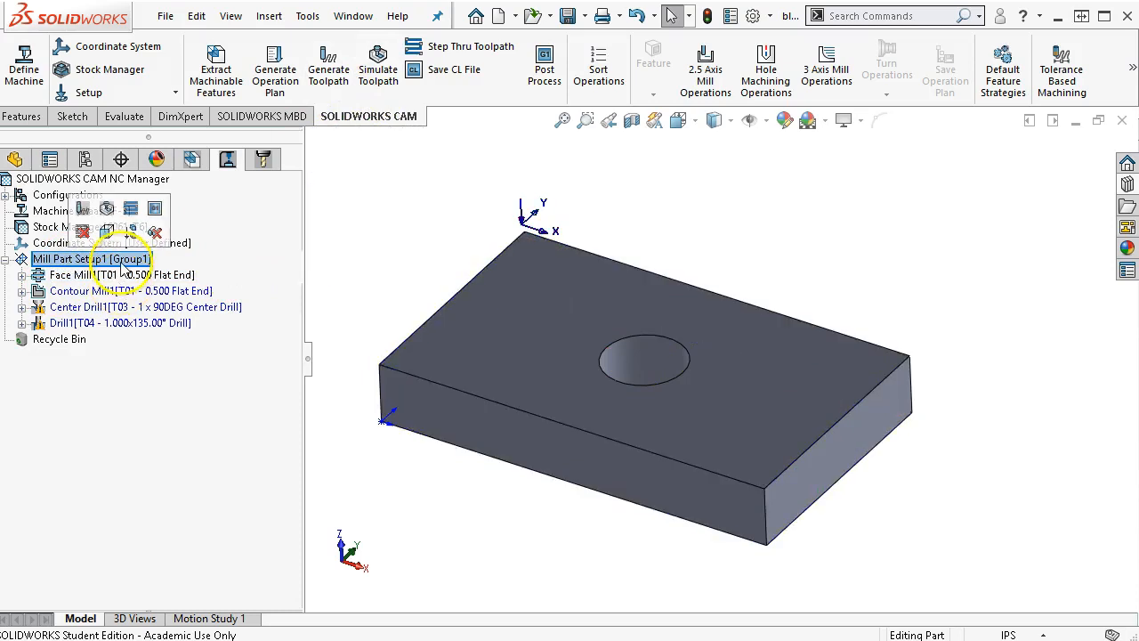
left_click(89, 178)
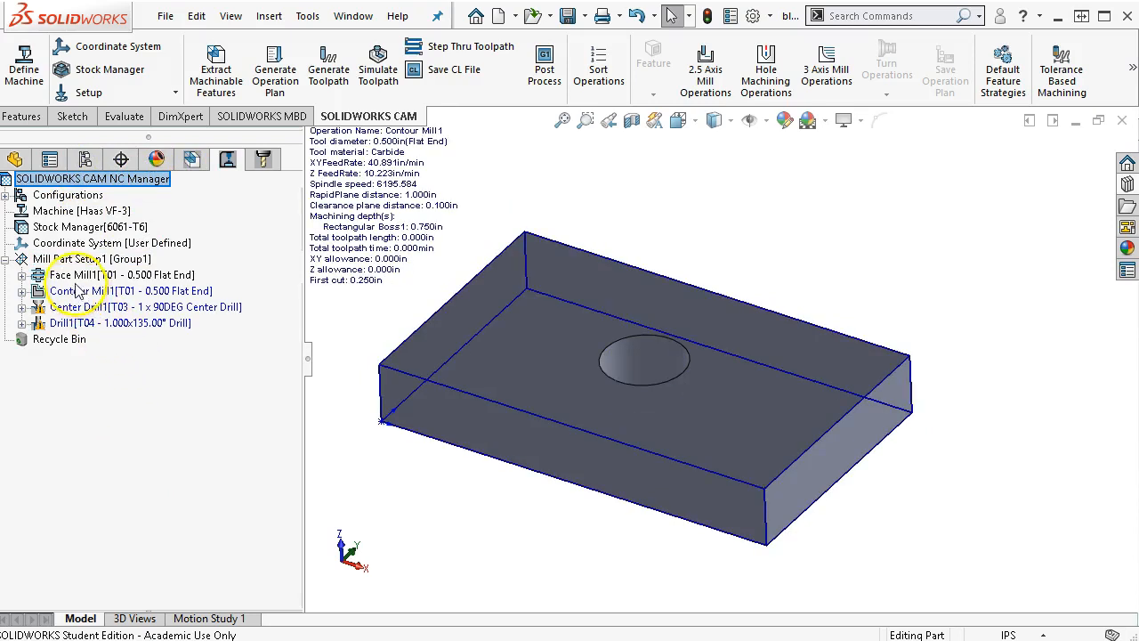
left_click(71, 274)
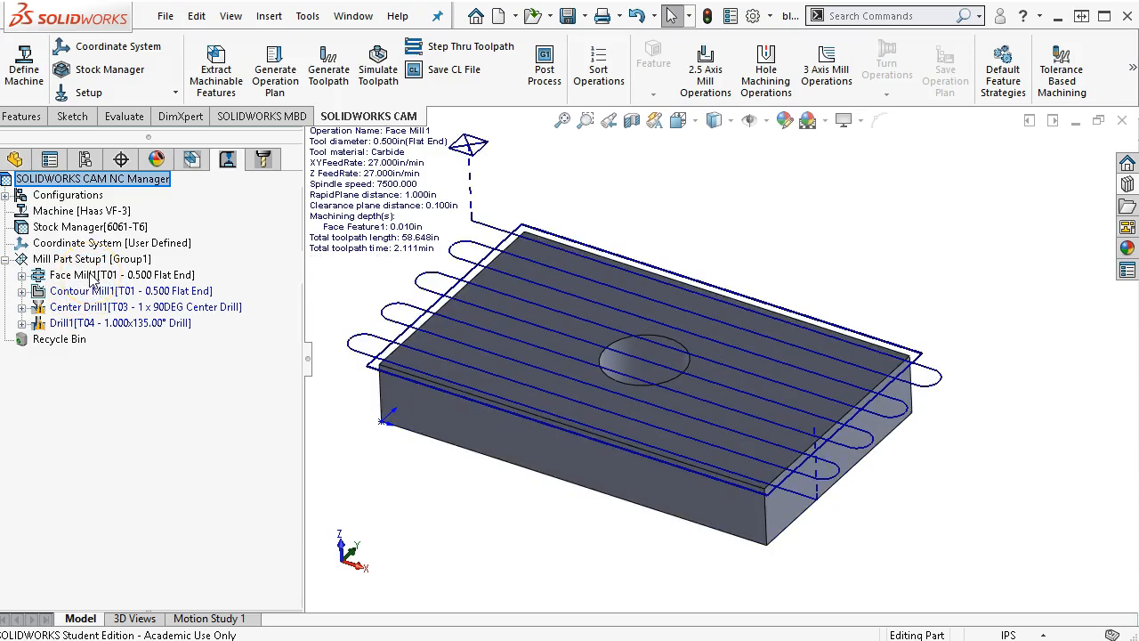
left_click(89, 324)
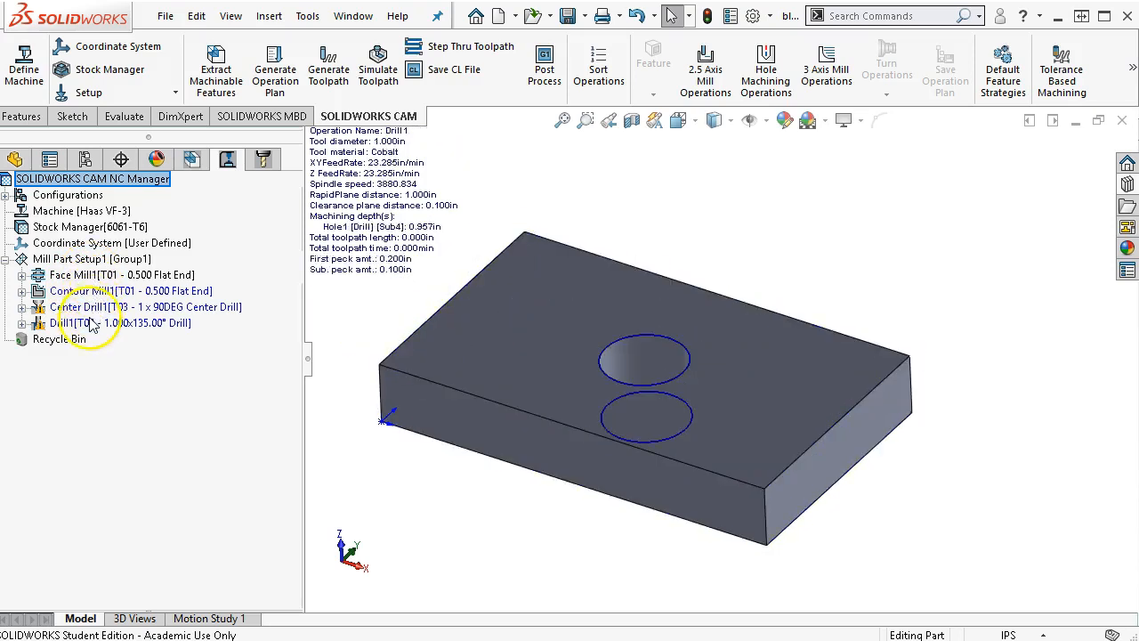
left_click(93, 292)
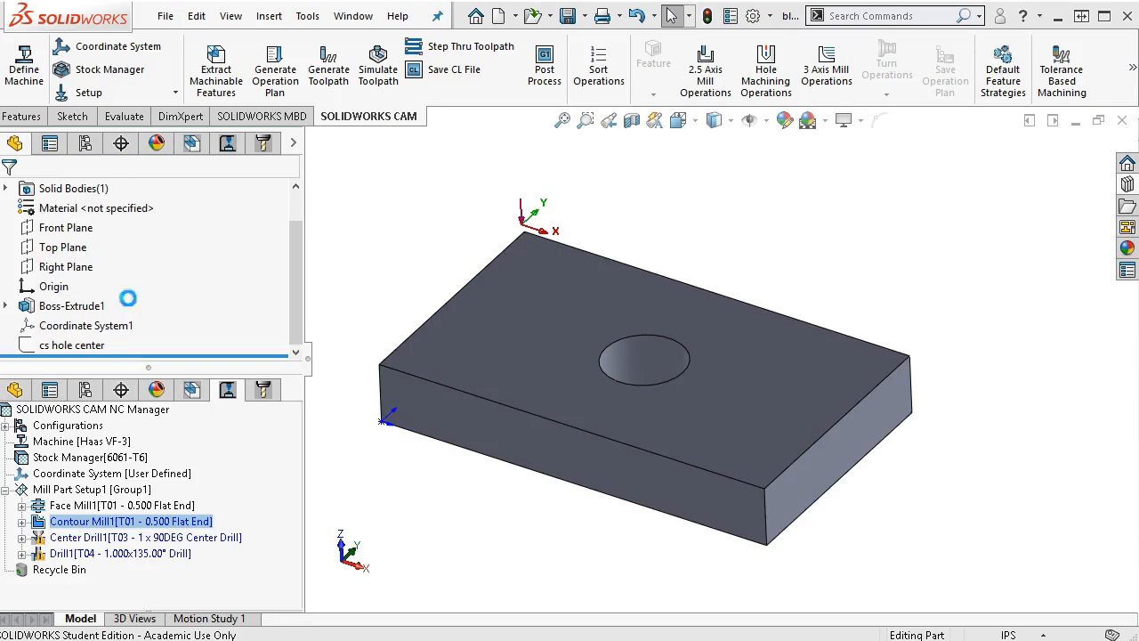
Set Contour Mill1's feeds by operation: locked 7500 rpm spindle and 27 in/min XY, Z and leadin feedrates
double_click(125, 520)
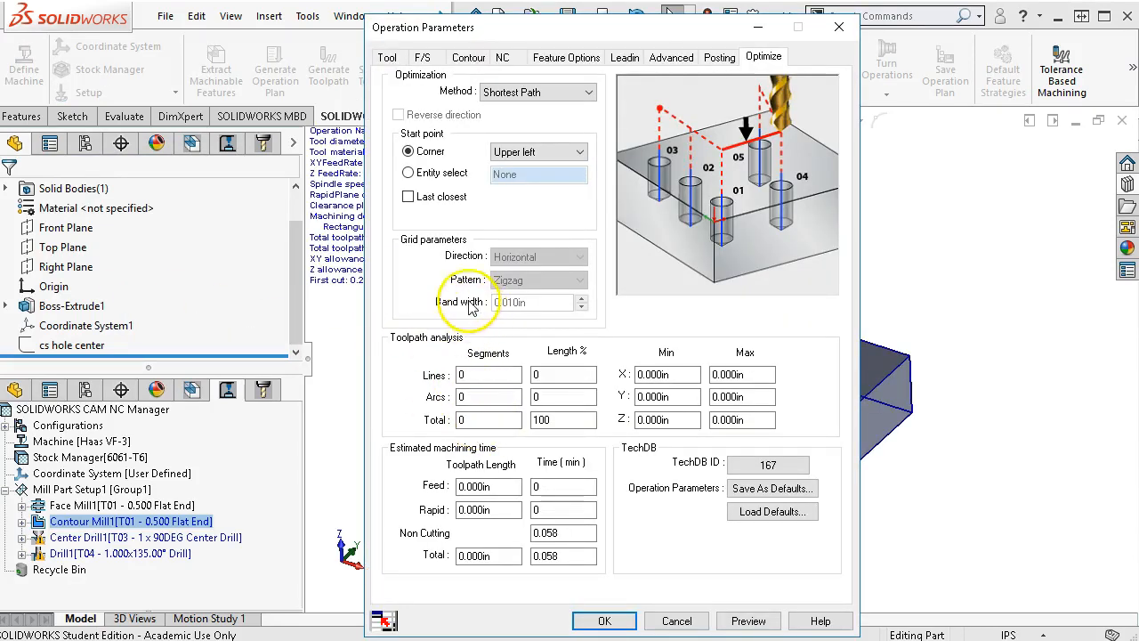
left_click(388, 56)
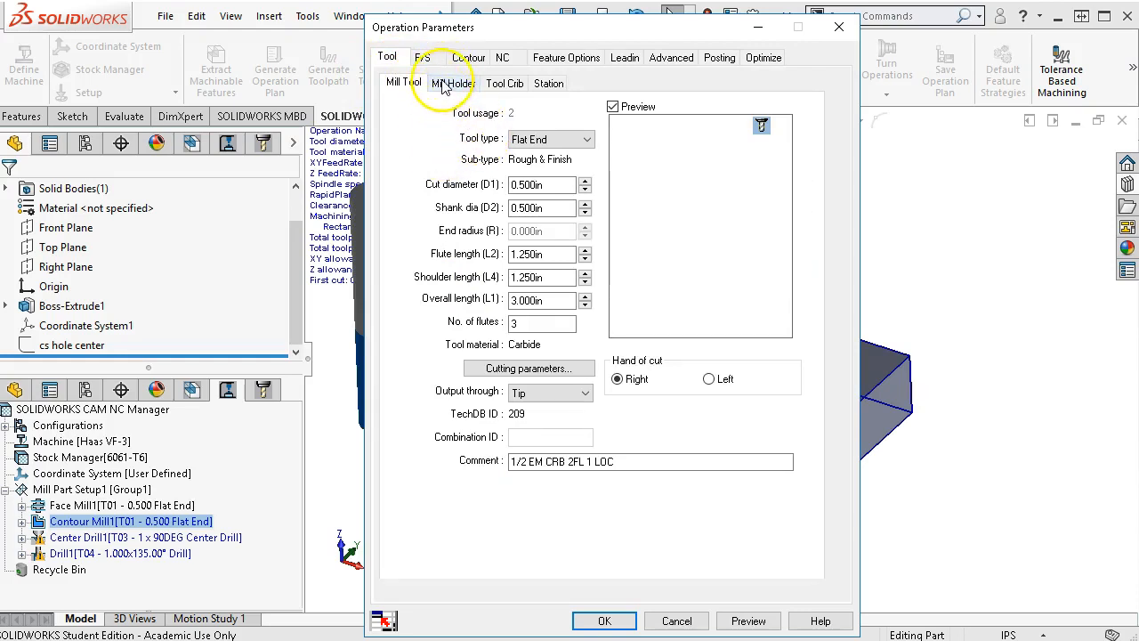
left_click(427, 57)
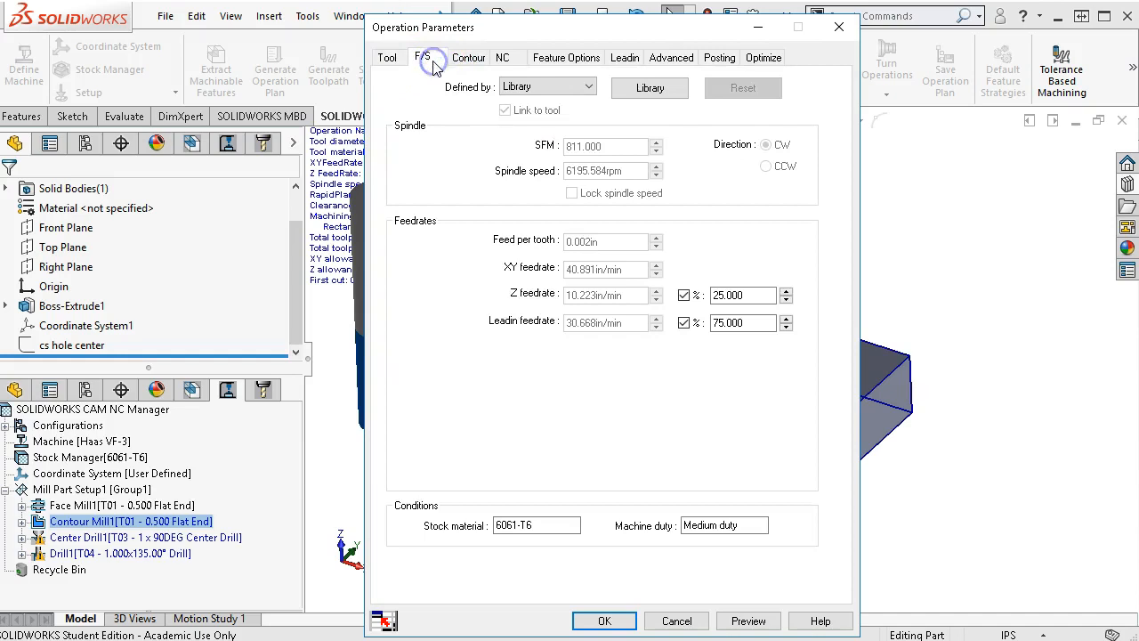
left_click(546, 85)
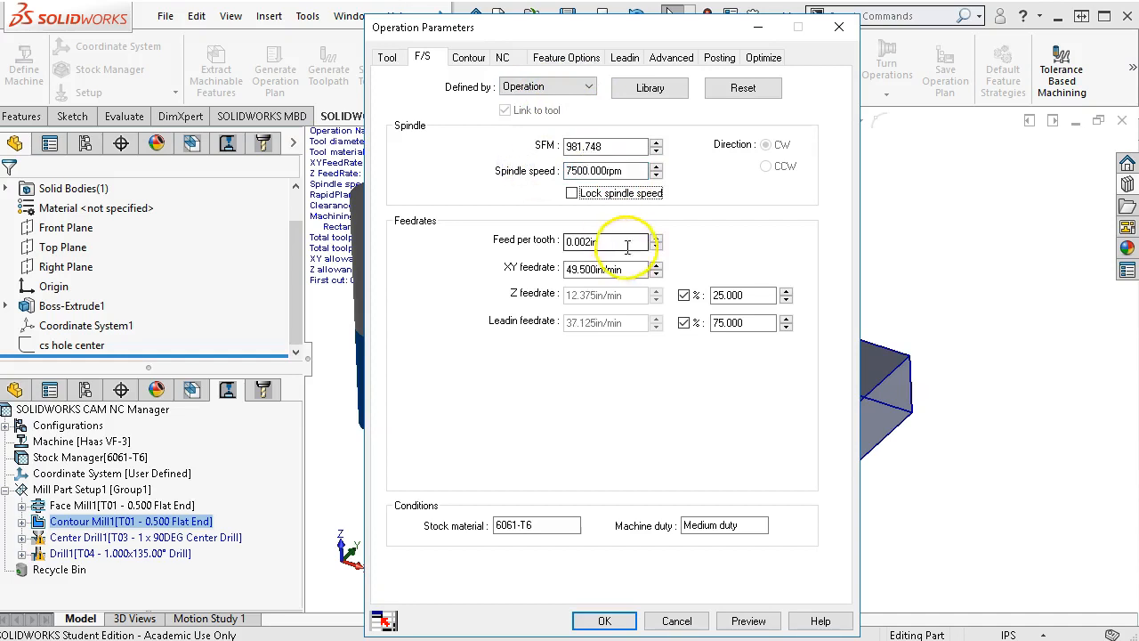
left_click(573, 192)
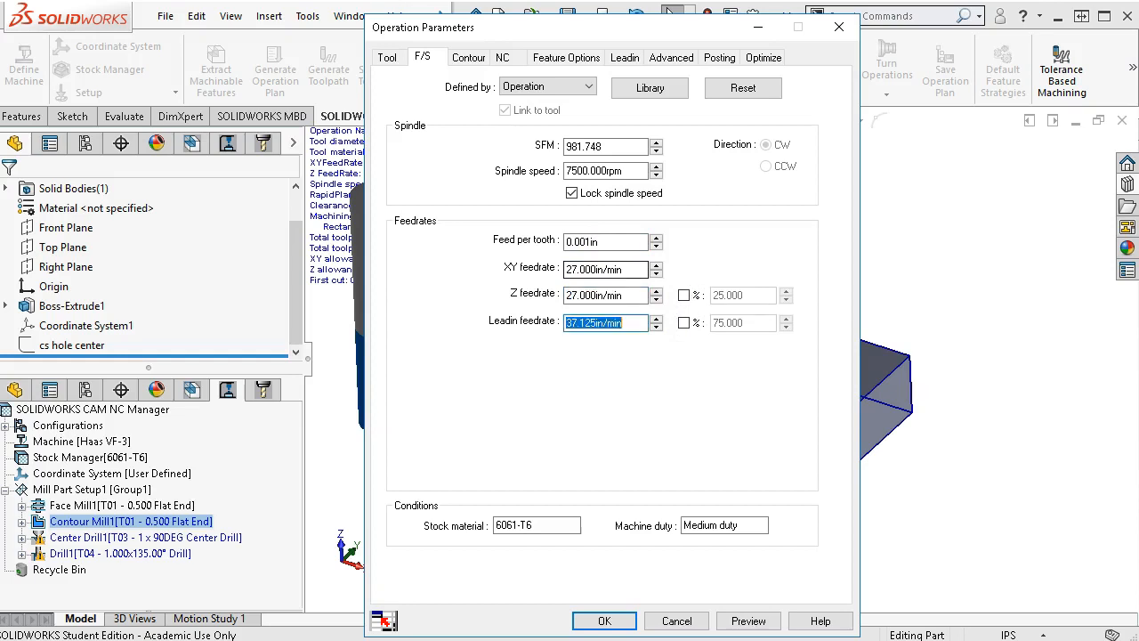
type("27.000in/min")
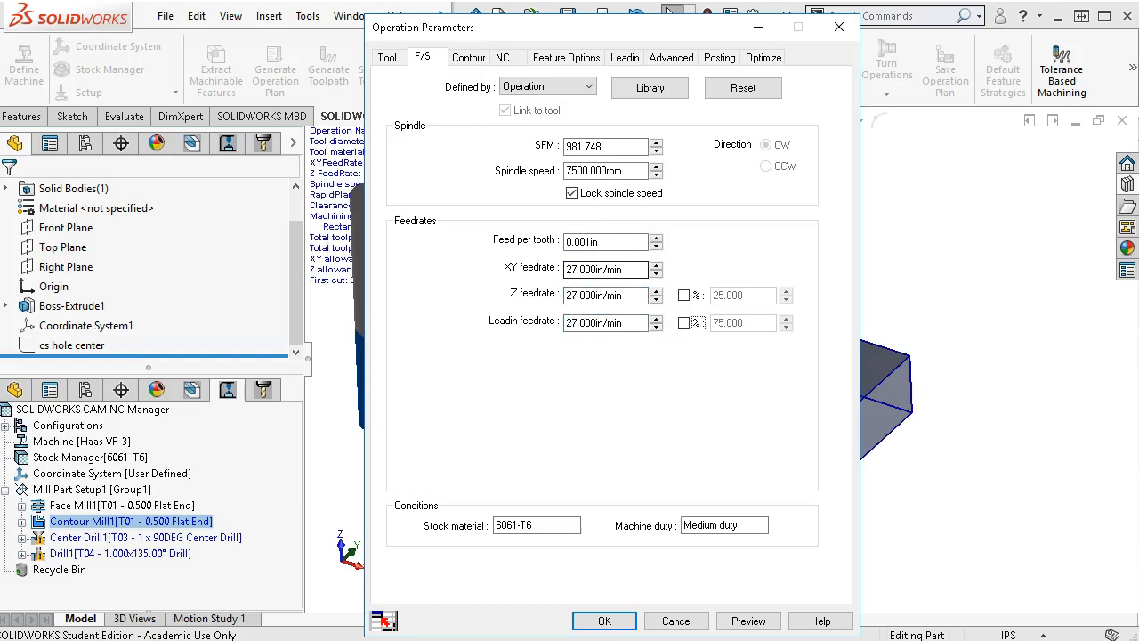
left_click(468, 57)
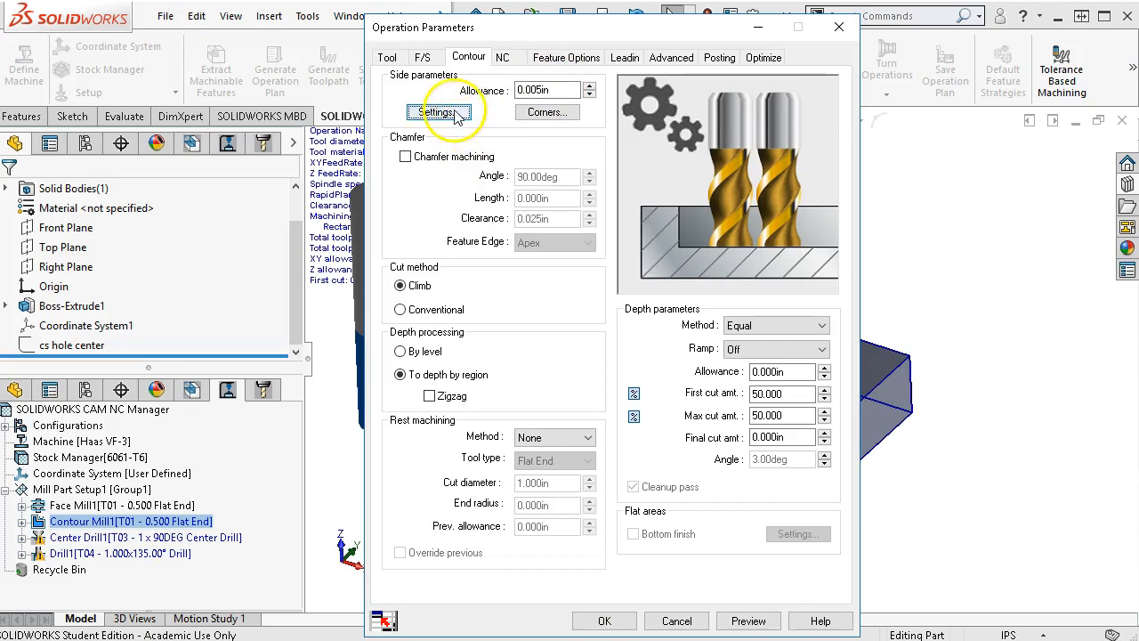
left_click(437, 110)
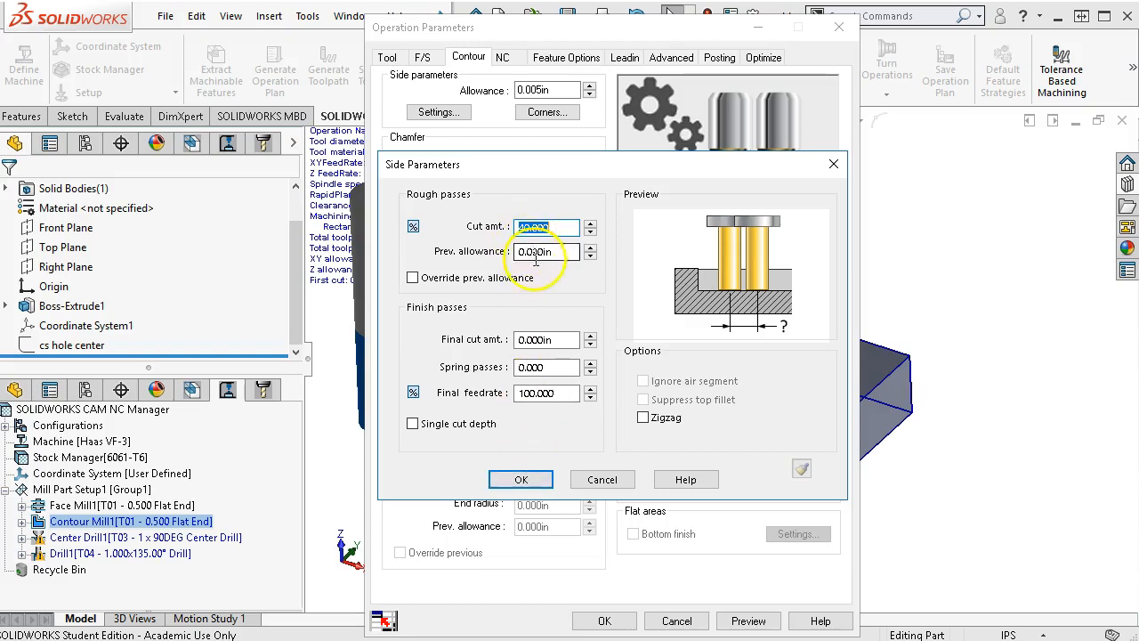
left_click(520, 479)
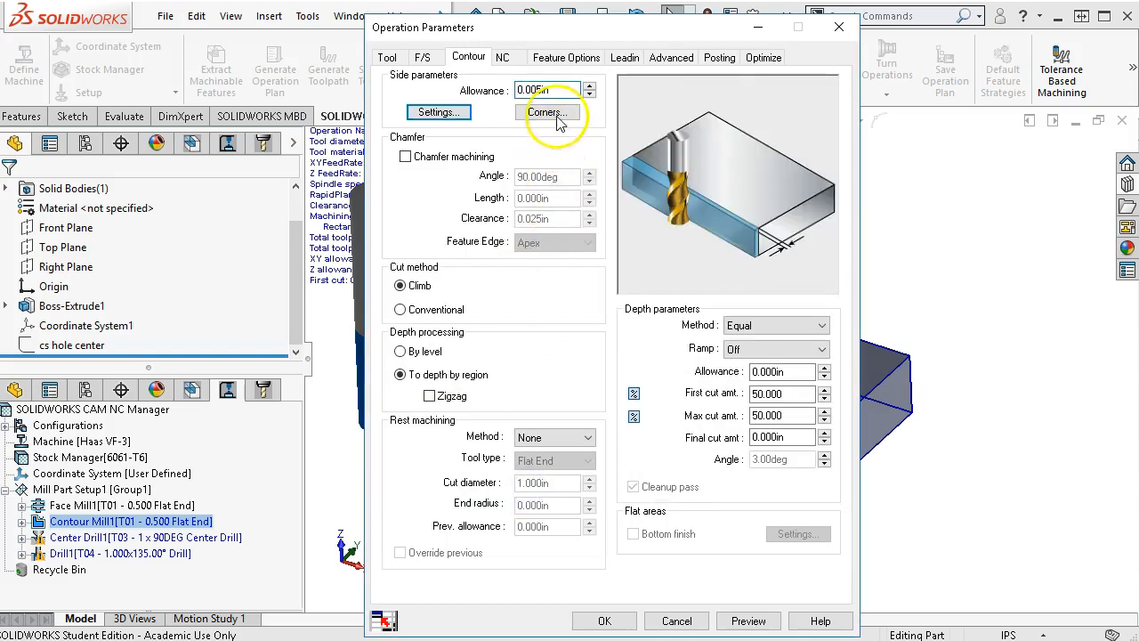
left_click(548, 112)
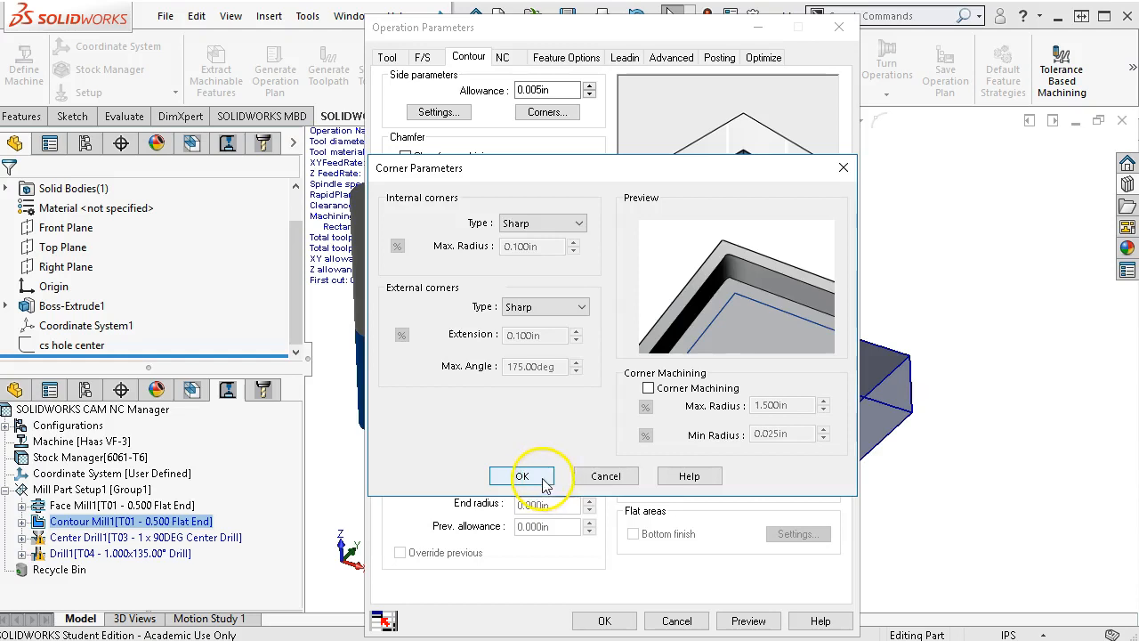
left_click(524, 475)
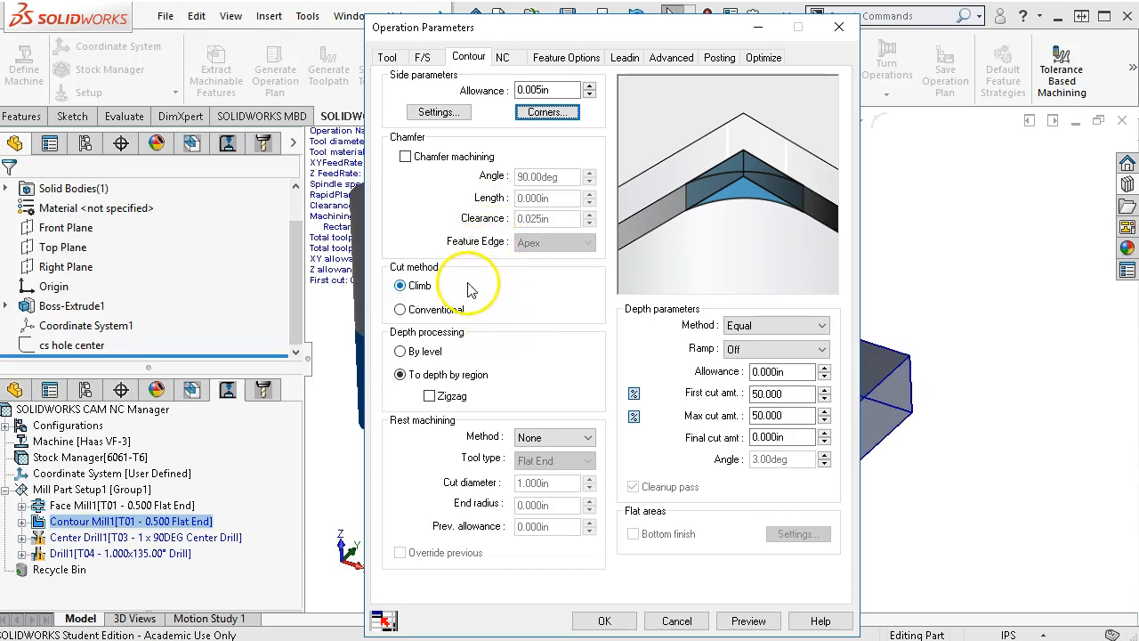
mouse_move(477, 317)
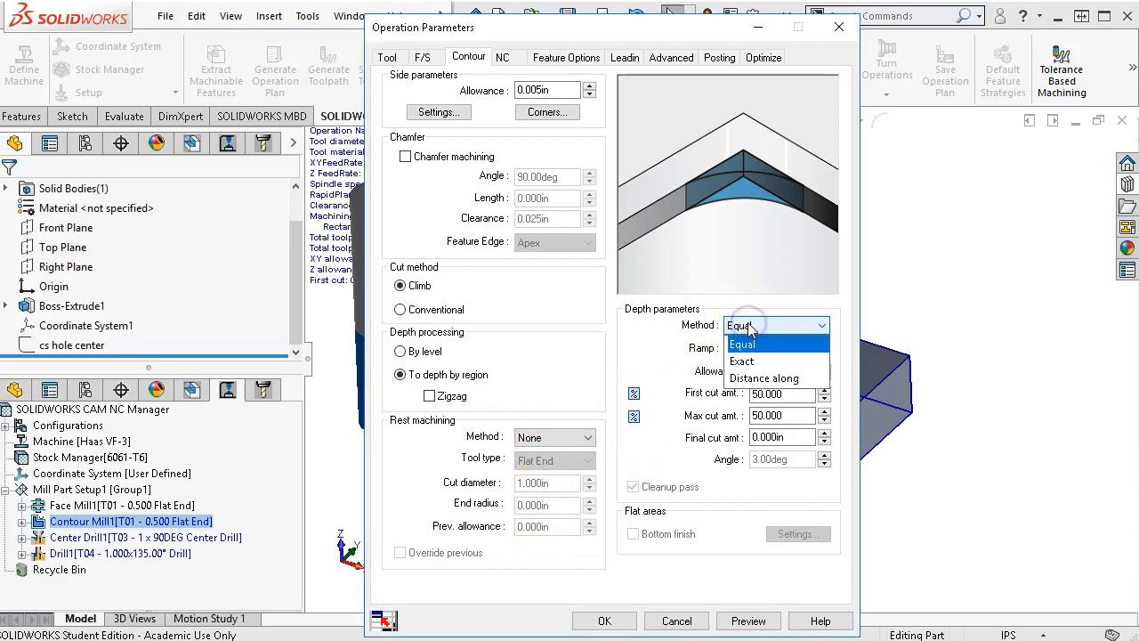
Keep the Equal depth method with 0.250 in first and maximum cut amounts
left_click(740, 343)
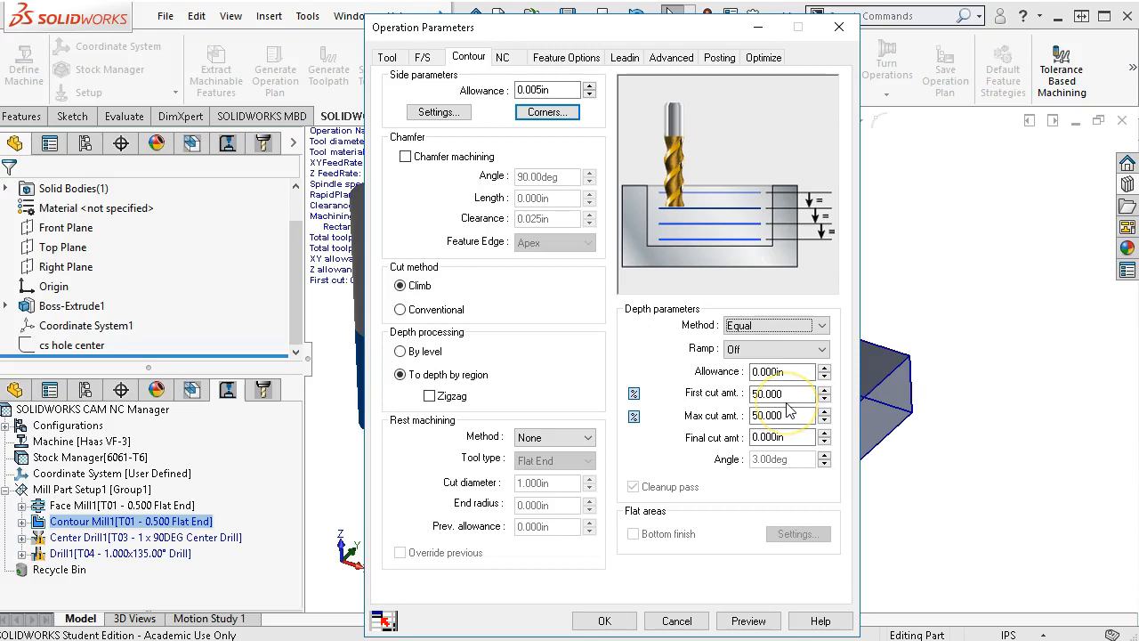
left_click(780, 393)
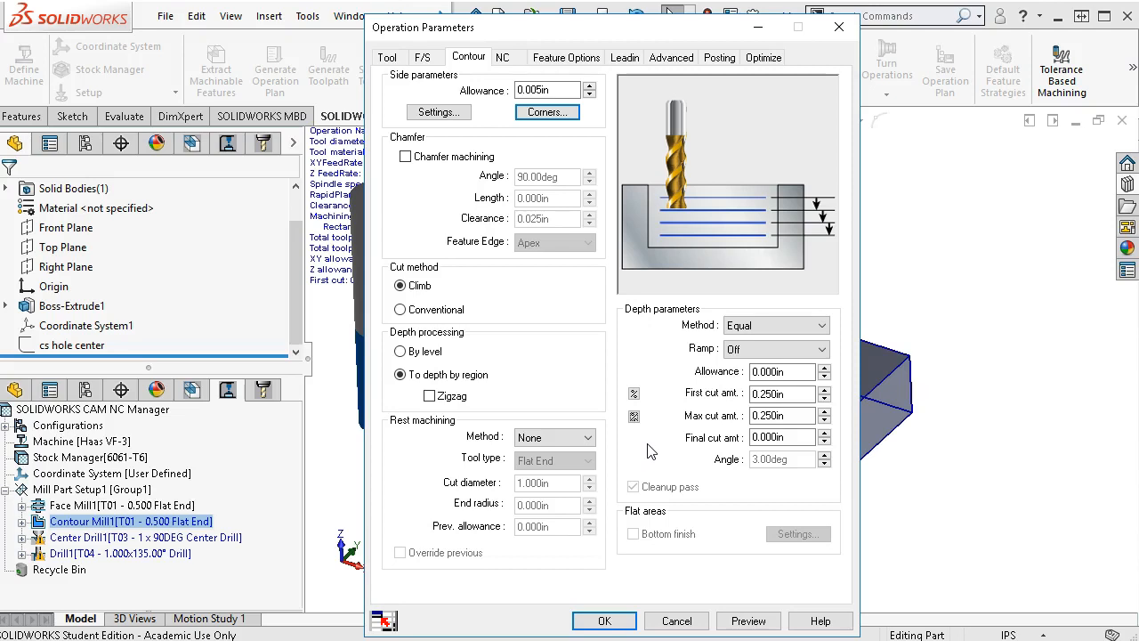
mouse_move(623, 442)
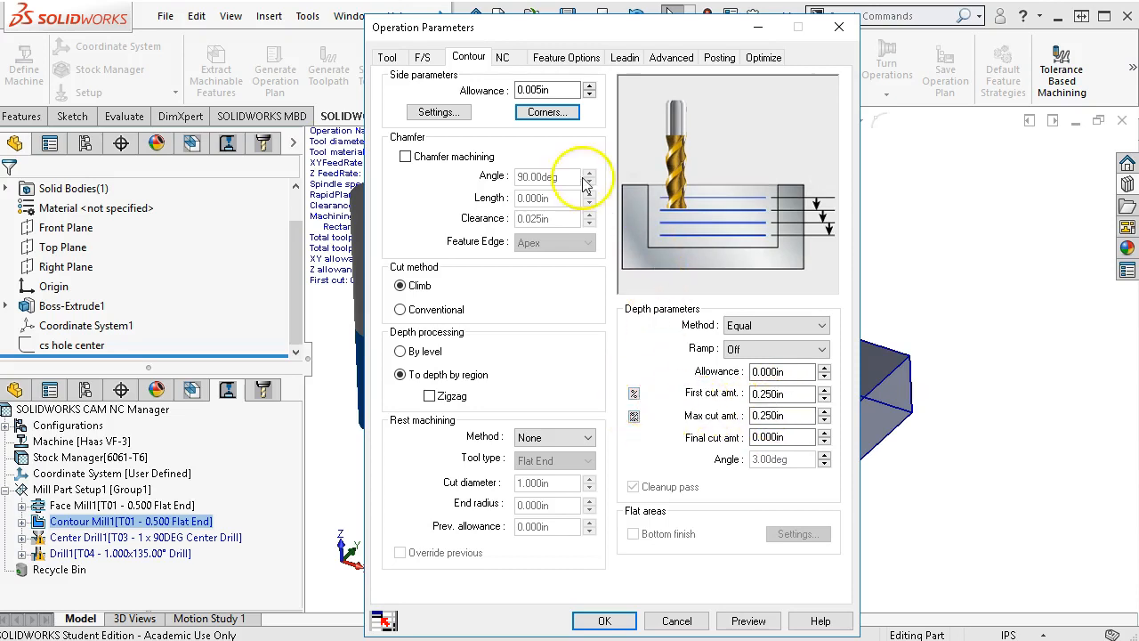
Use the setup's rapid and clearance planes, CNC compensation Off, toolpath centre With compensation
left_click(507, 57)
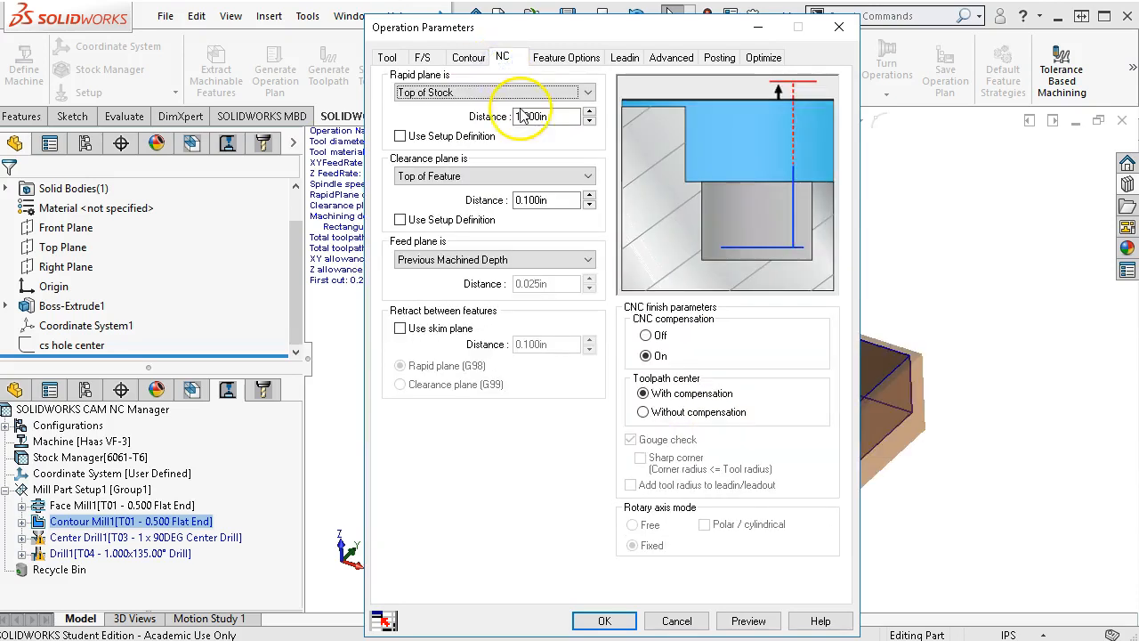
left_click(398, 136)
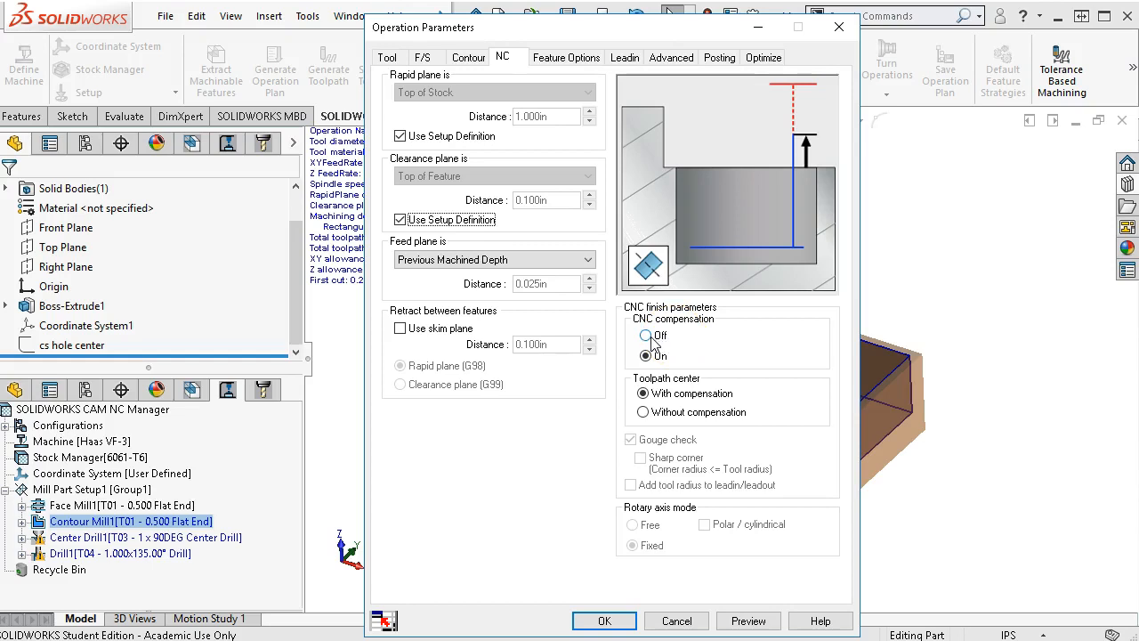
left_click(644, 334)
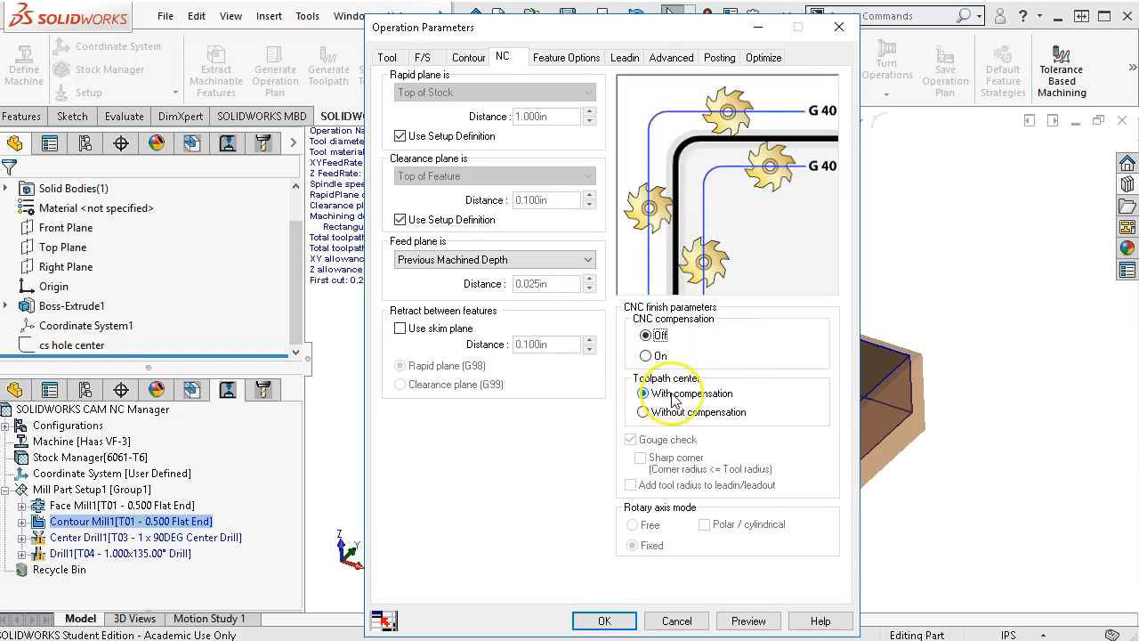
left_click(644, 394)
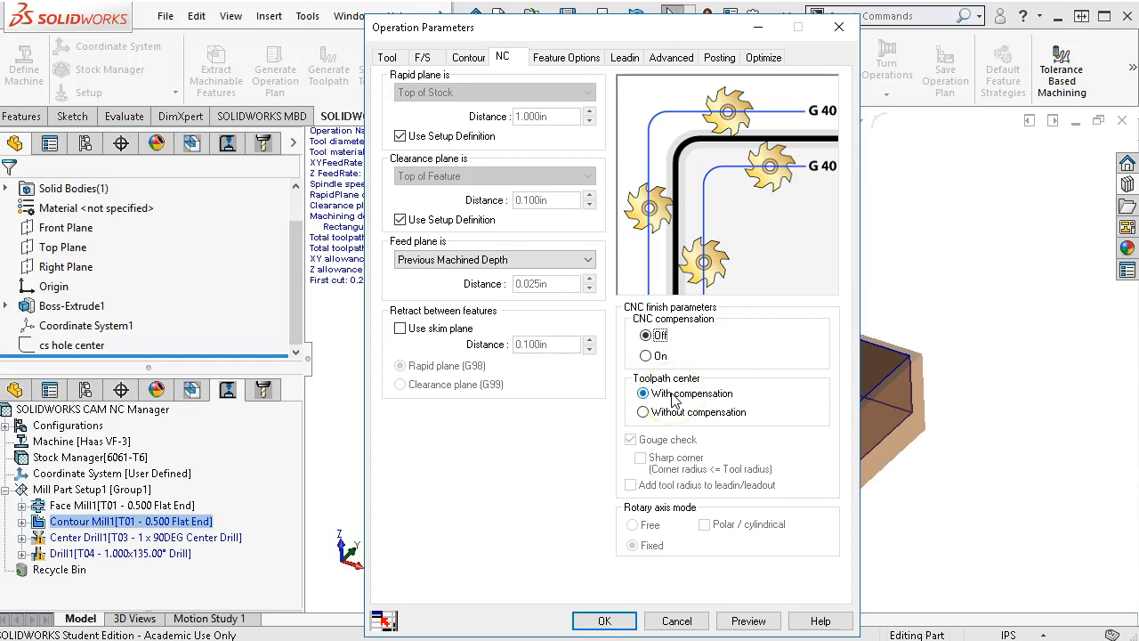
left_click(642, 413)
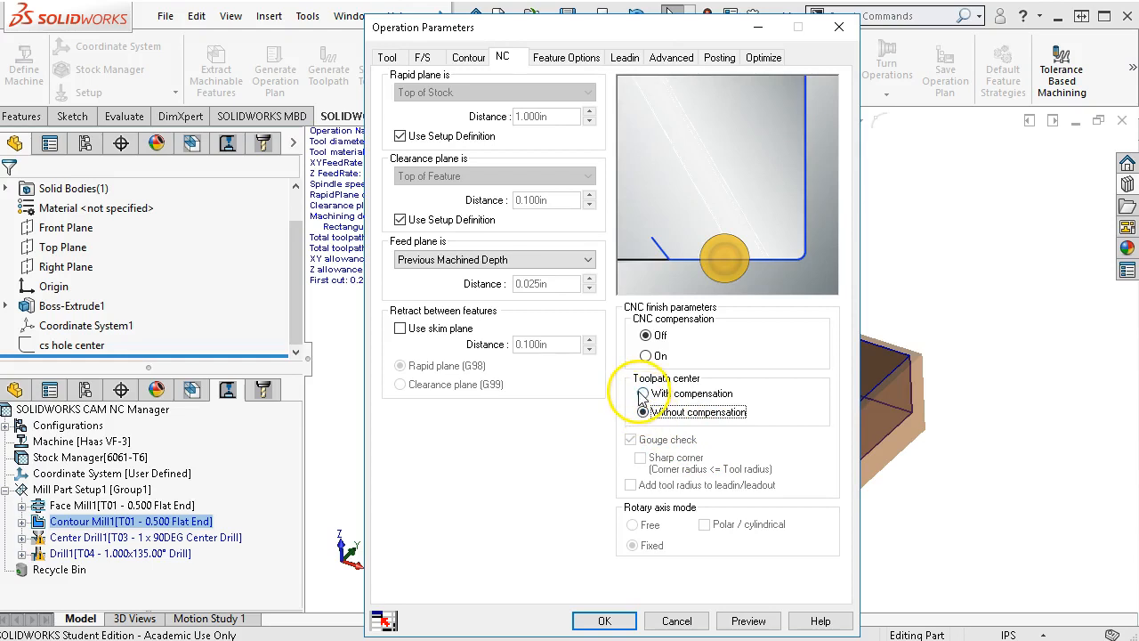
left_click(644, 393)
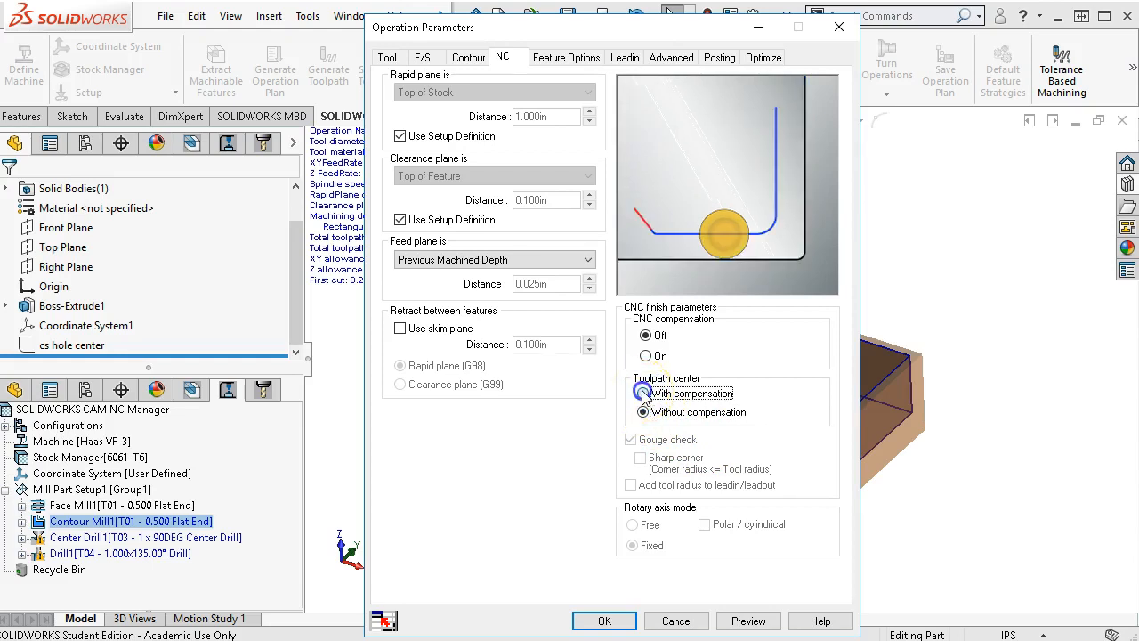
left_click(644, 393)
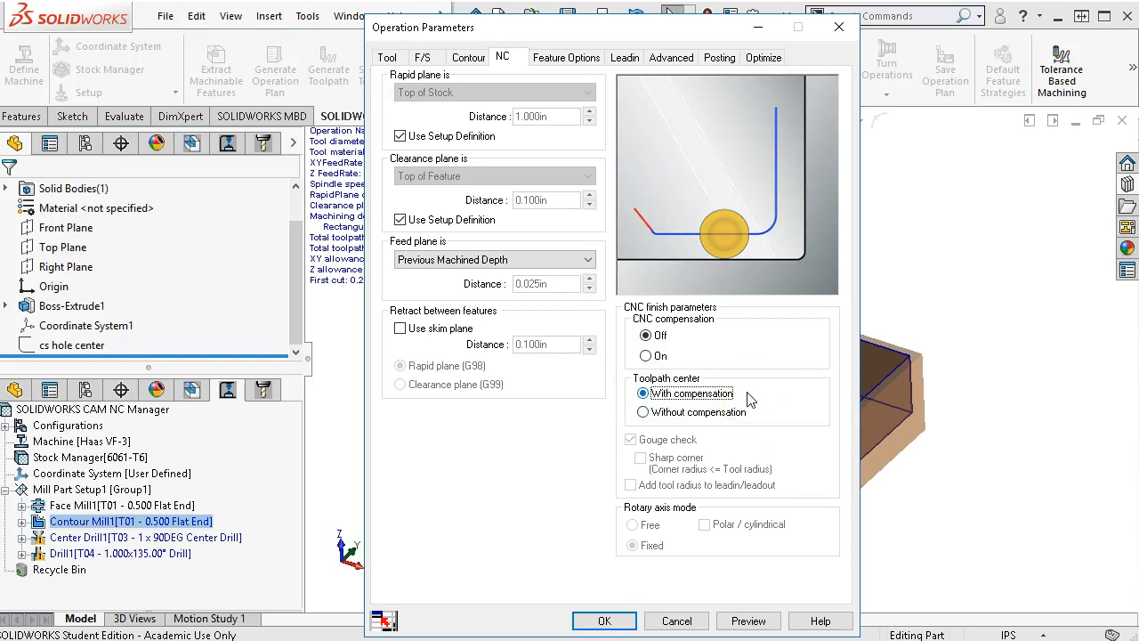
Override Contour Mill1's machining depth to 0.770 in with entry method None
left_click(566, 57)
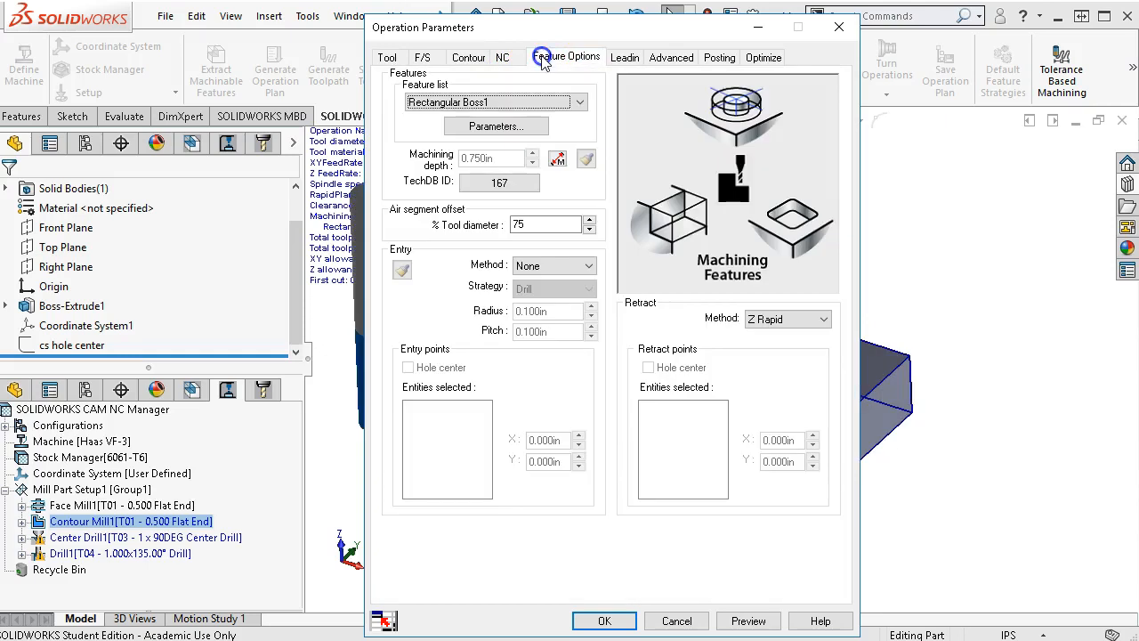
left_click(499, 181)
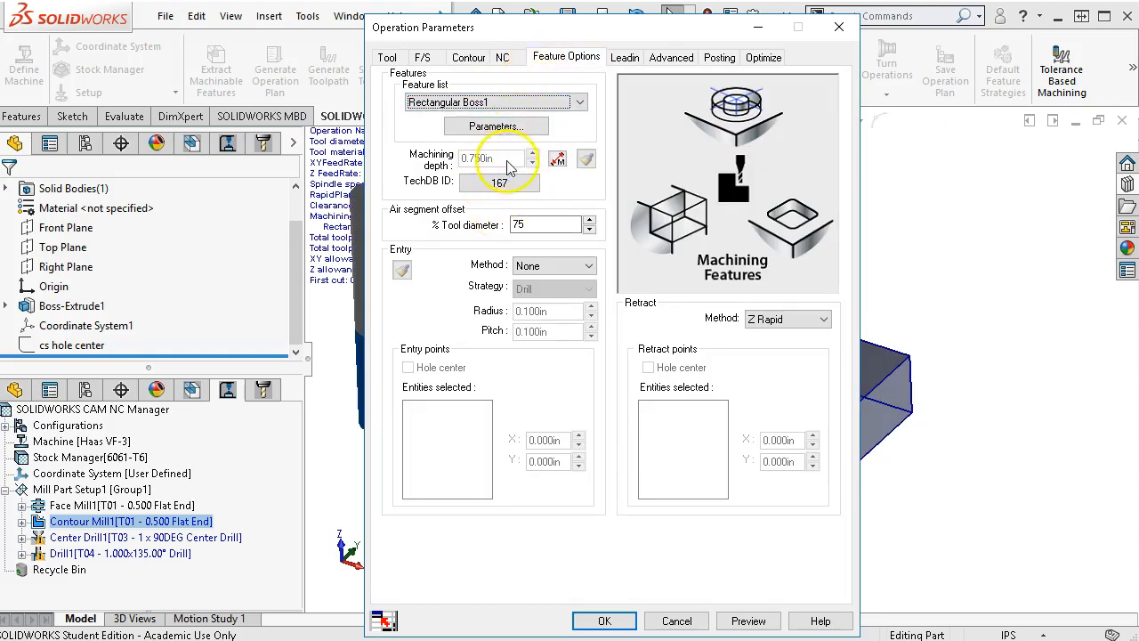
mouse_move(557, 158)
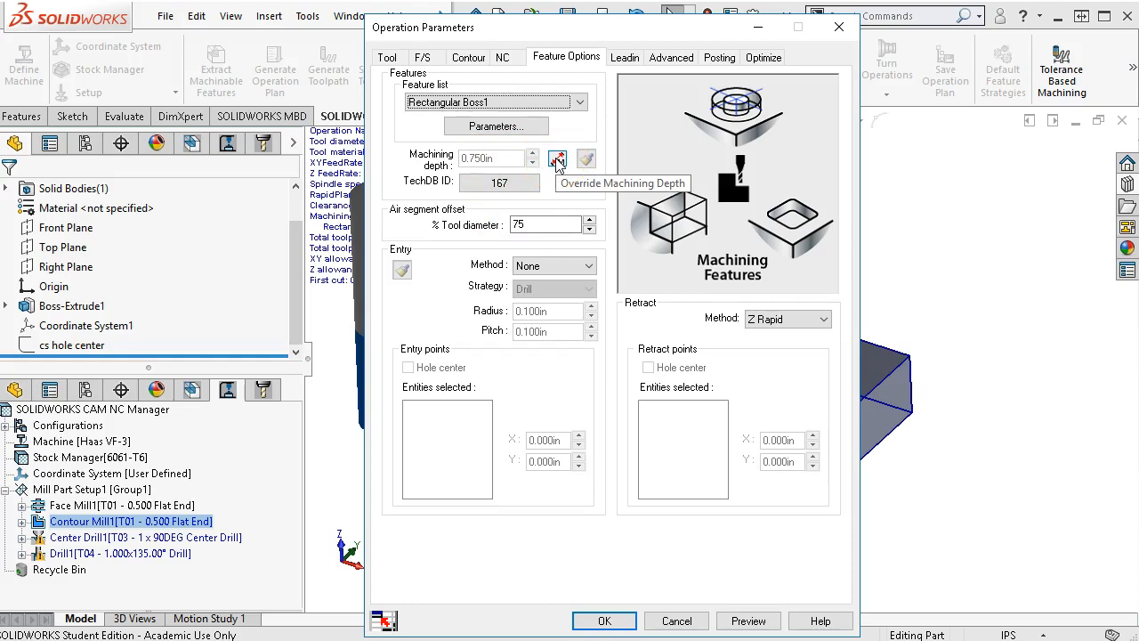
mouse_move(559, 160)
type("0.770")
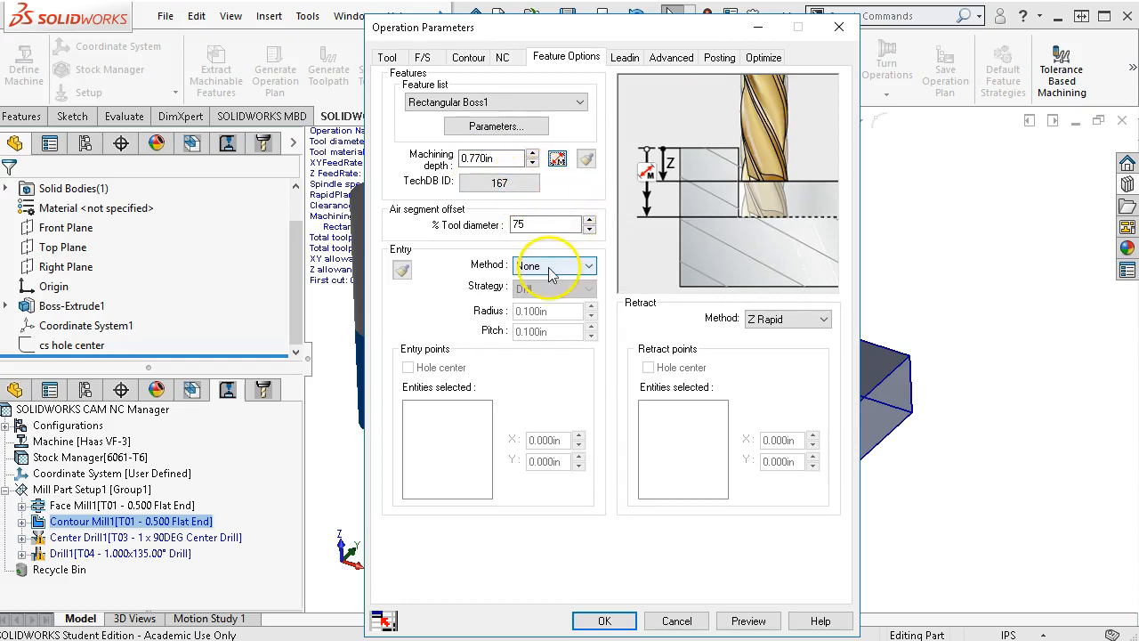
left_click(623, 57)
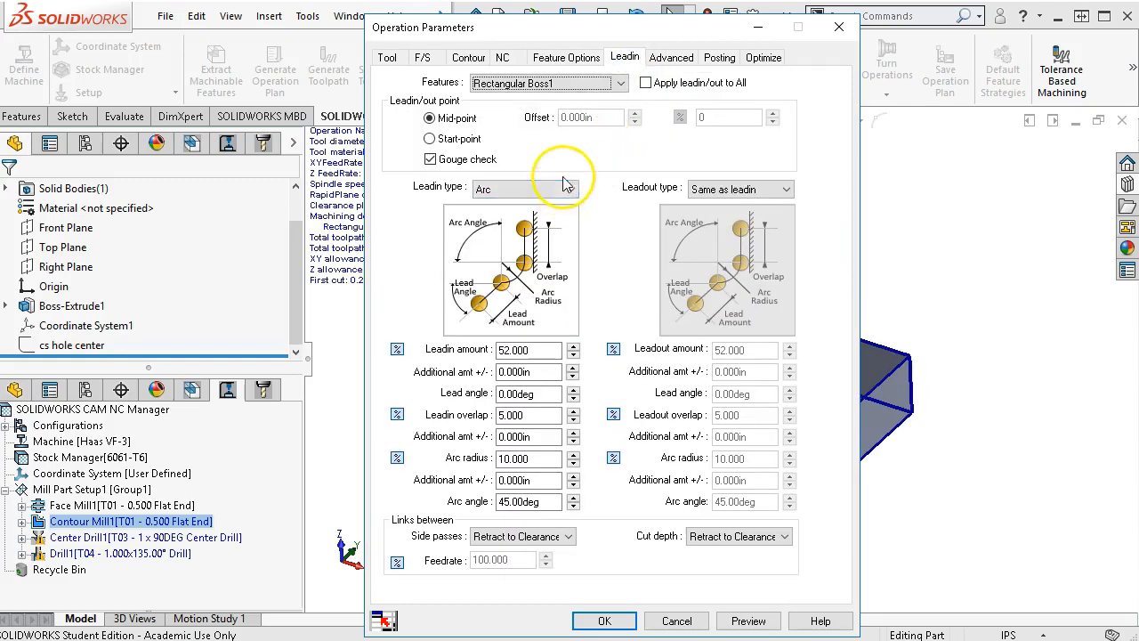
Give the contour a Parallel start-point lead-in, 0.260 in amount, 0.025 in overlap, with Direct side passes
left_click(429, 139)
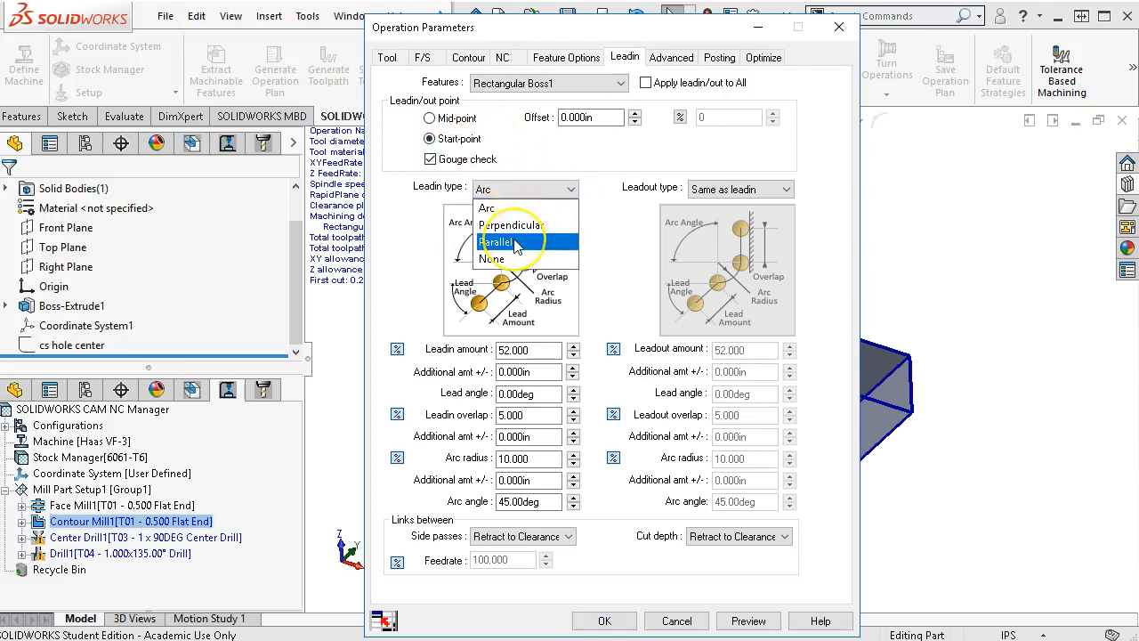
left_click(498, 242)
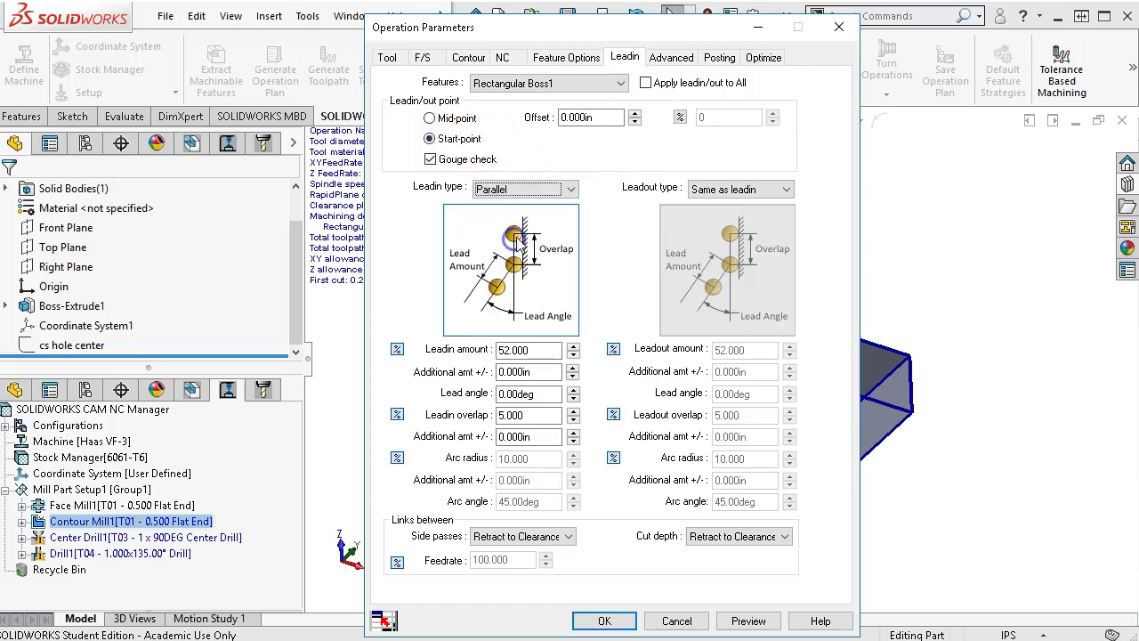
mouse_move(934, 358)
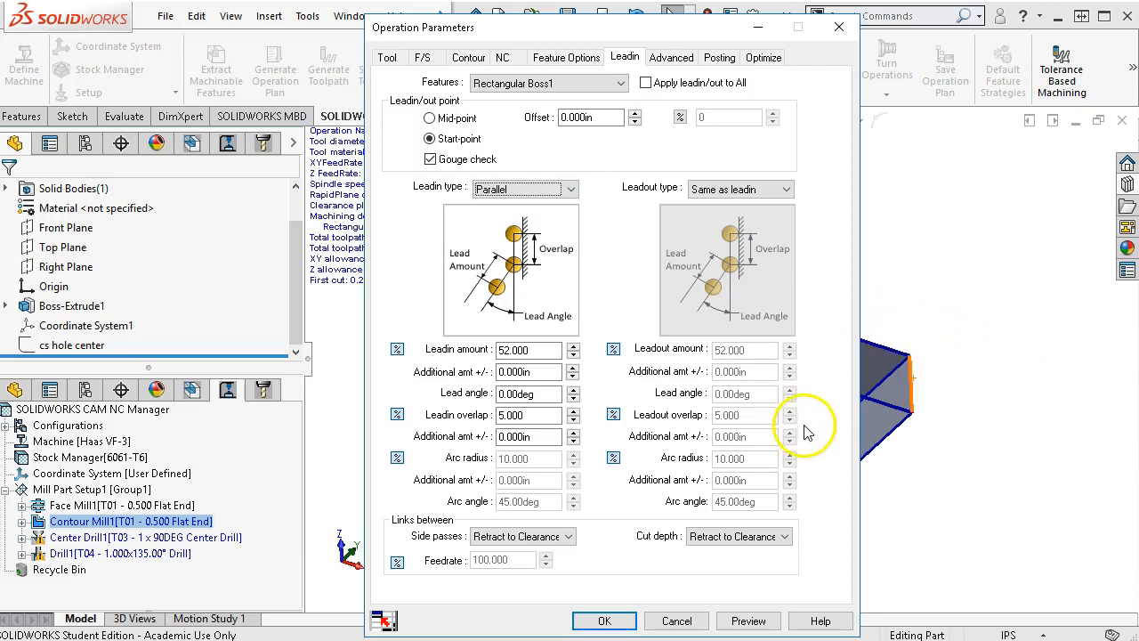
mouse_move(395, 349)
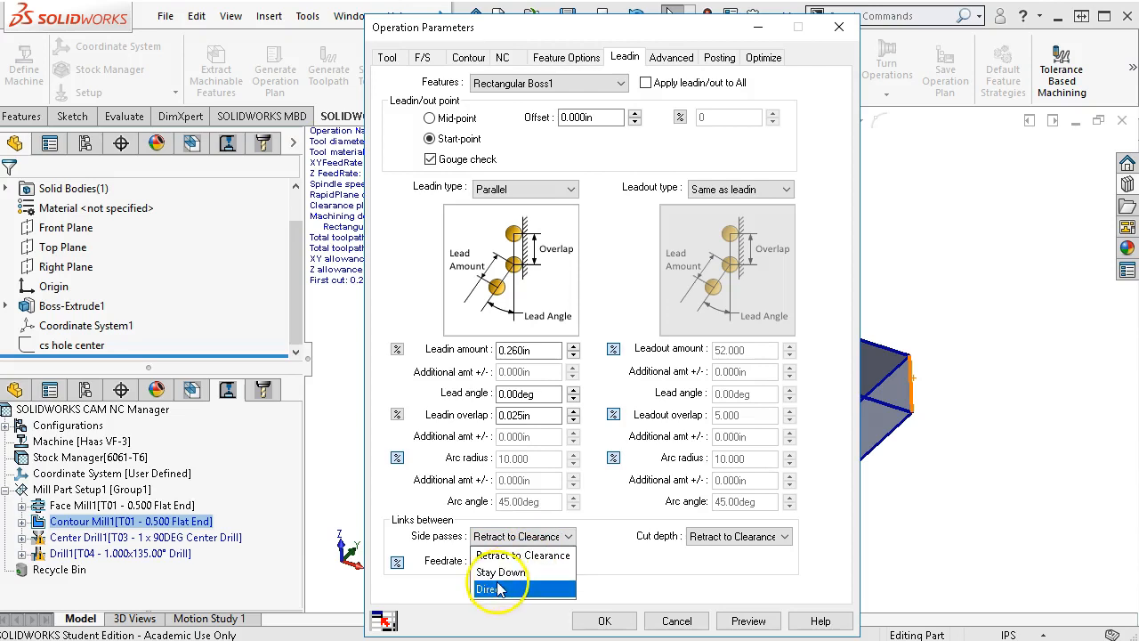
left_click(497, 587)
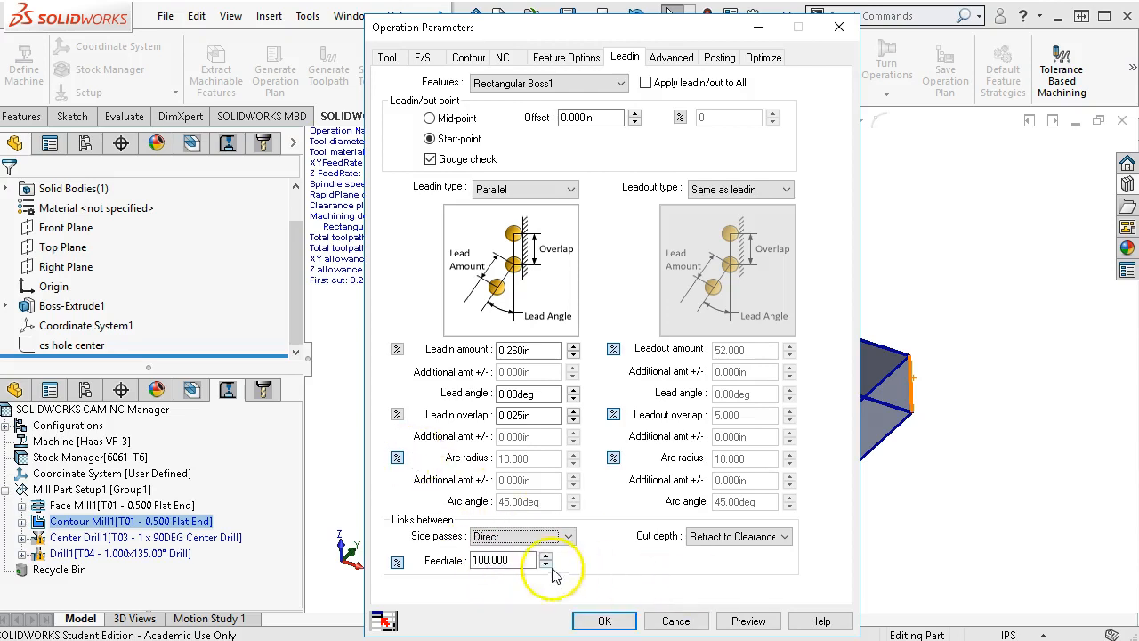
mouse_move(585, 516)
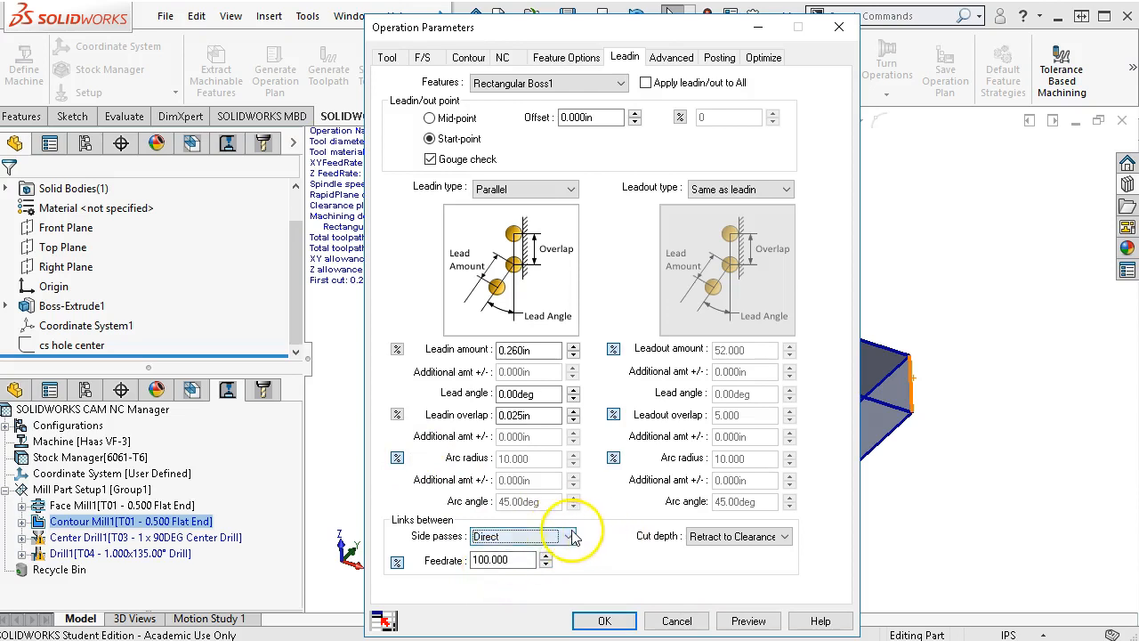
mouse_move(583, 537)
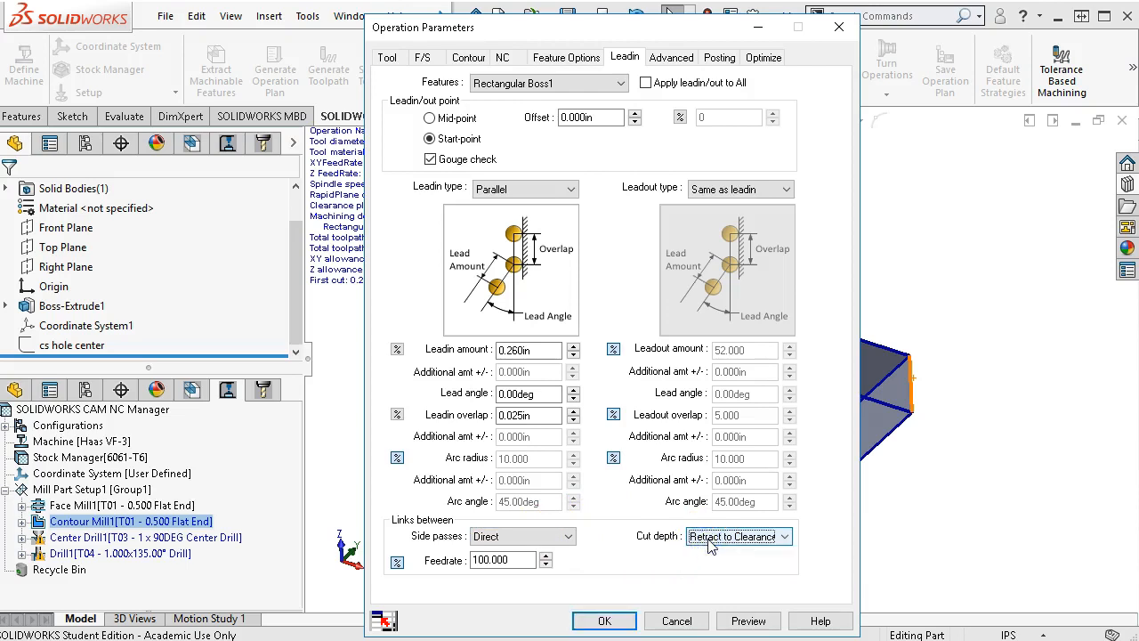
left_click(673, 57)
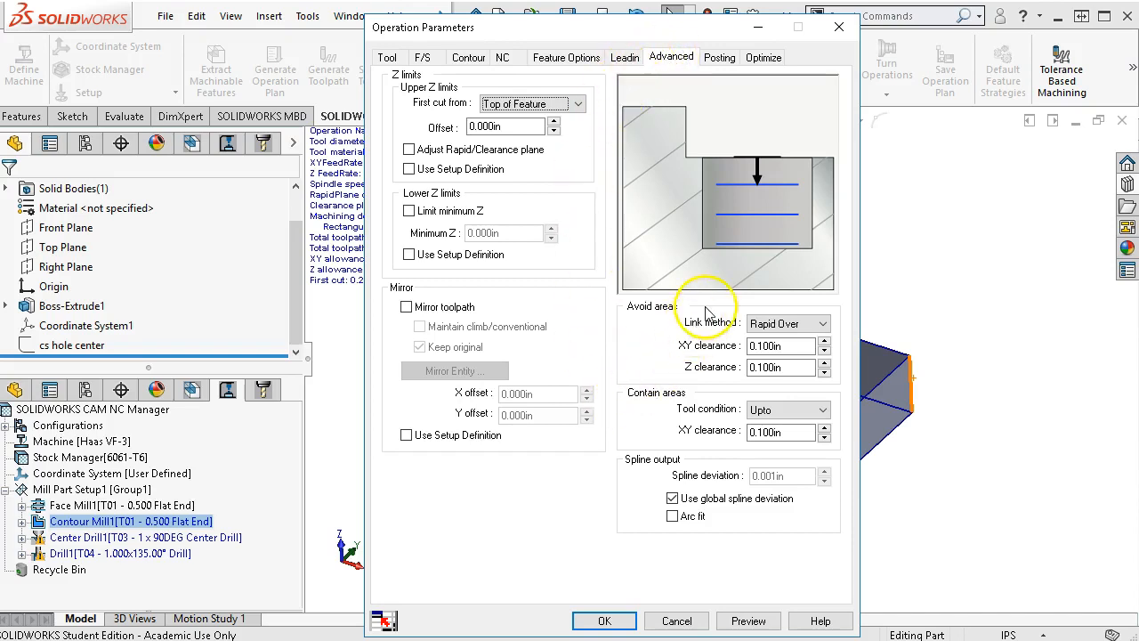
Check Flood coolant in Posting, then preview the contour toolpath: 82.329 in, about 2.87 minutes
left_click(719, 57)
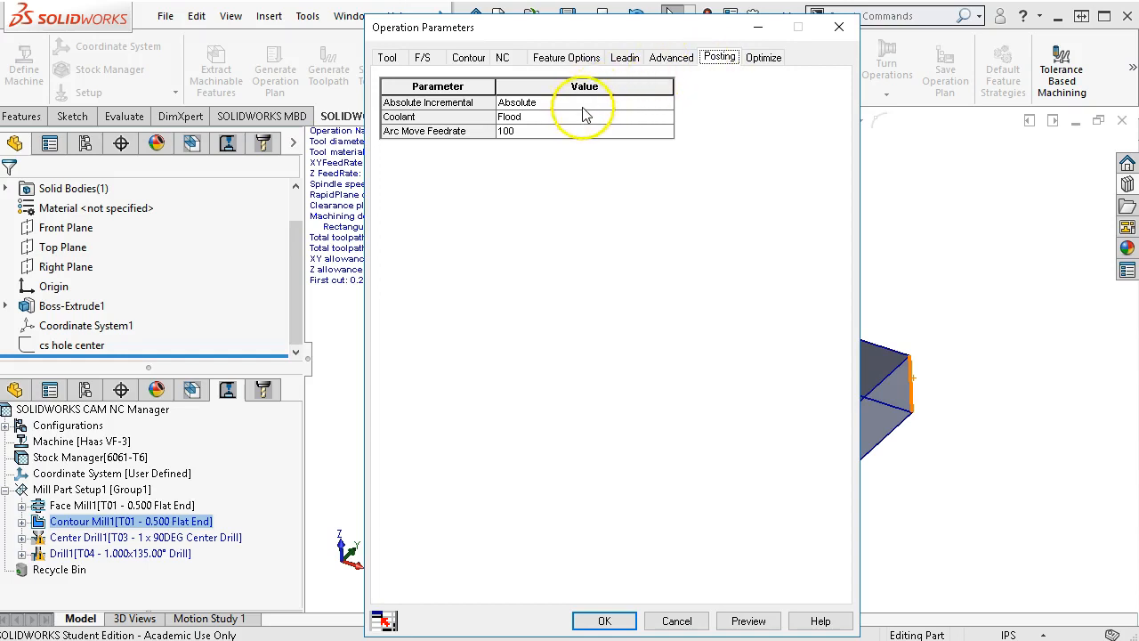
mouse_move(571, 137)
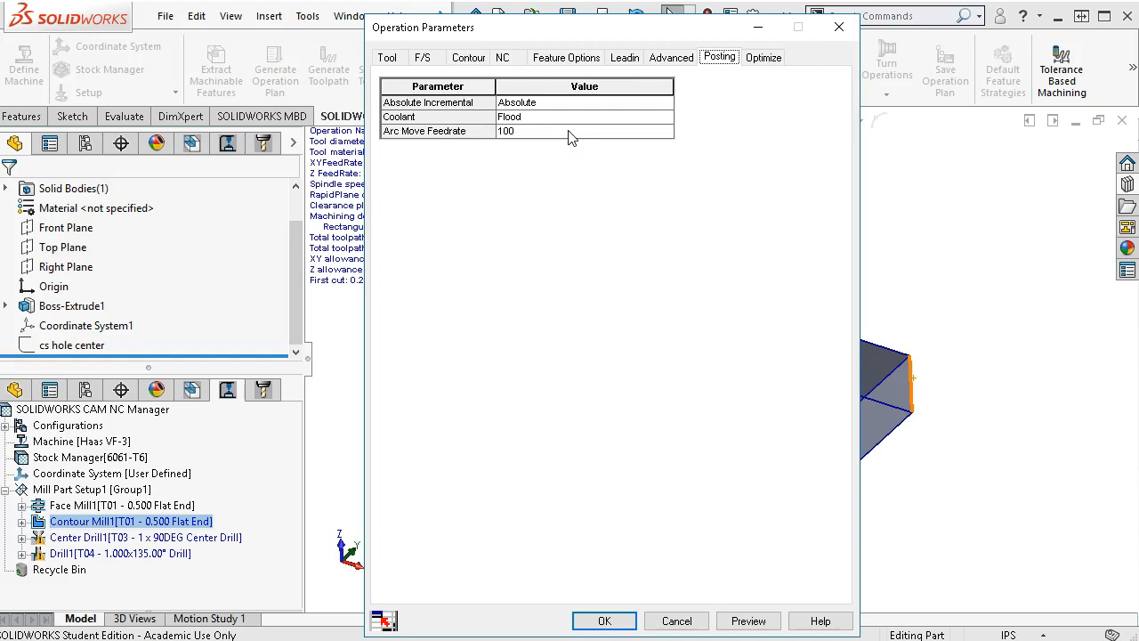
mouse_move(604, 195)
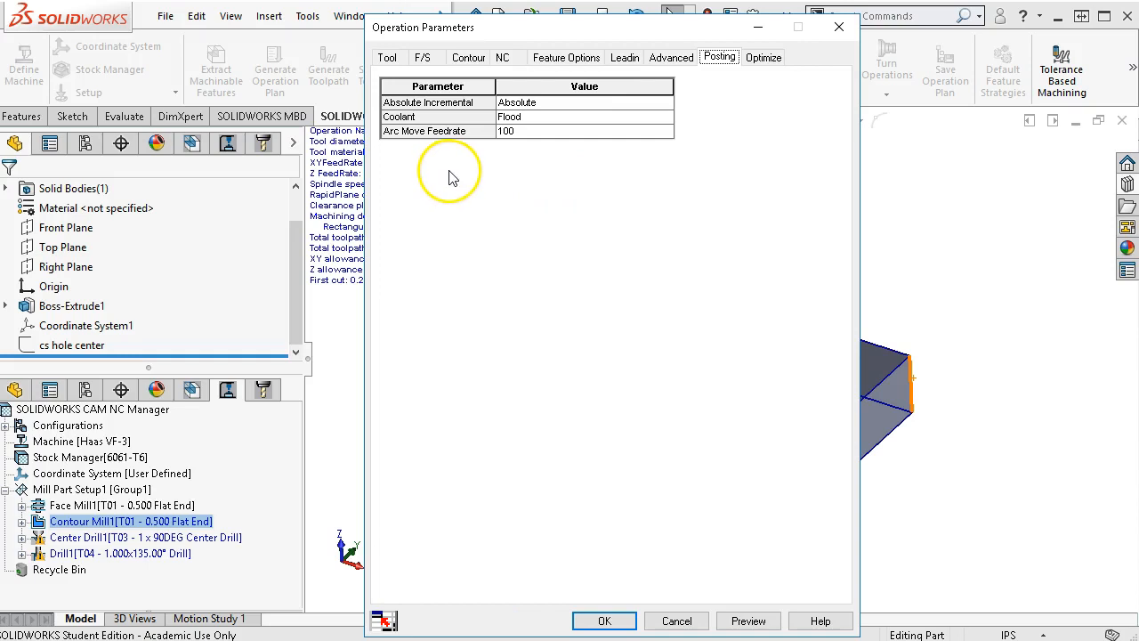
mouse_move(463, 174)
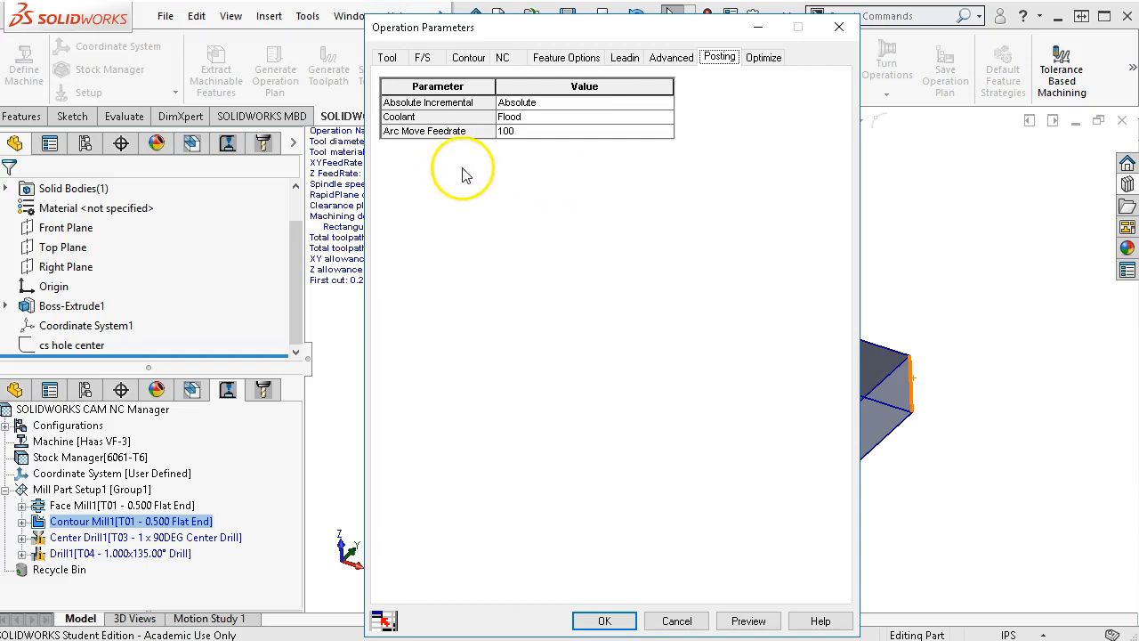
mouse_move(736, 107)
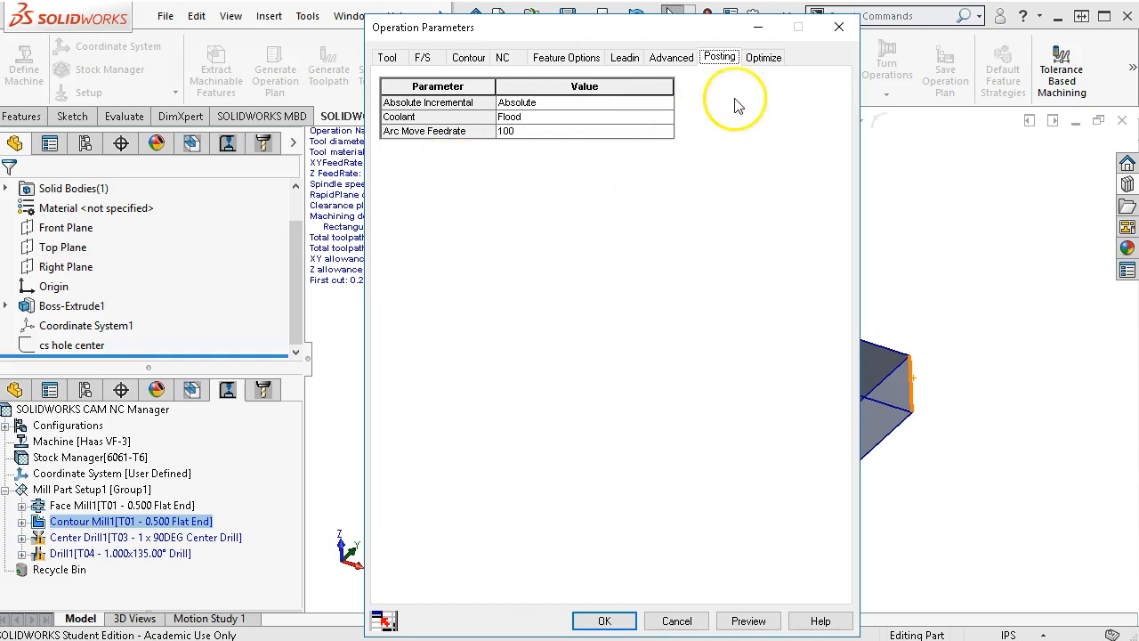
left_click(762, 57)
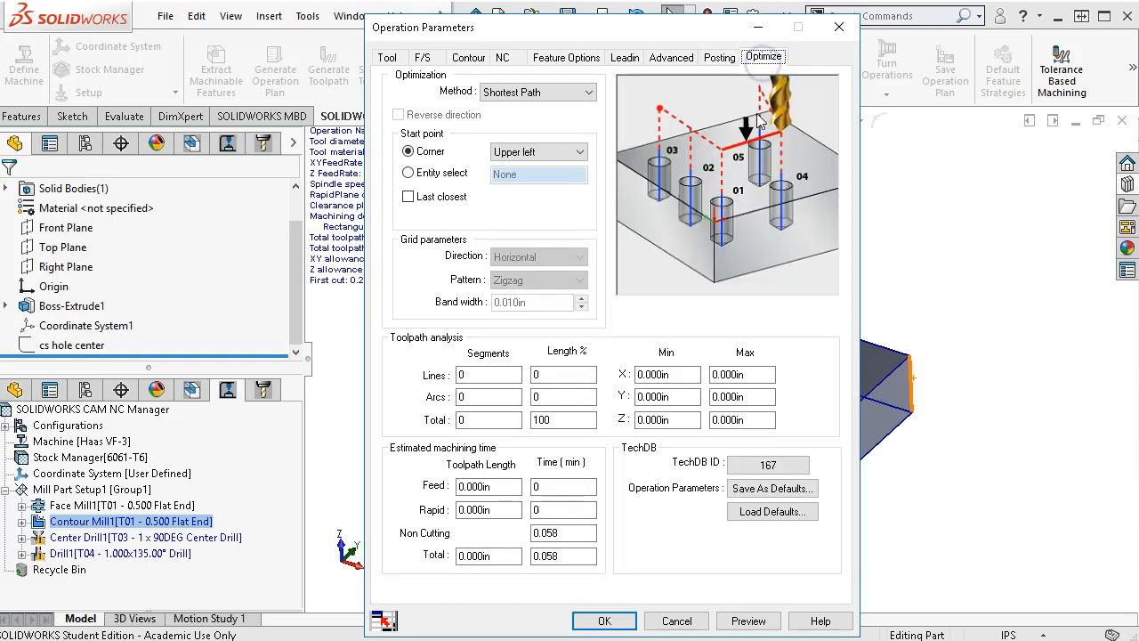
mouse_move(571, 110)
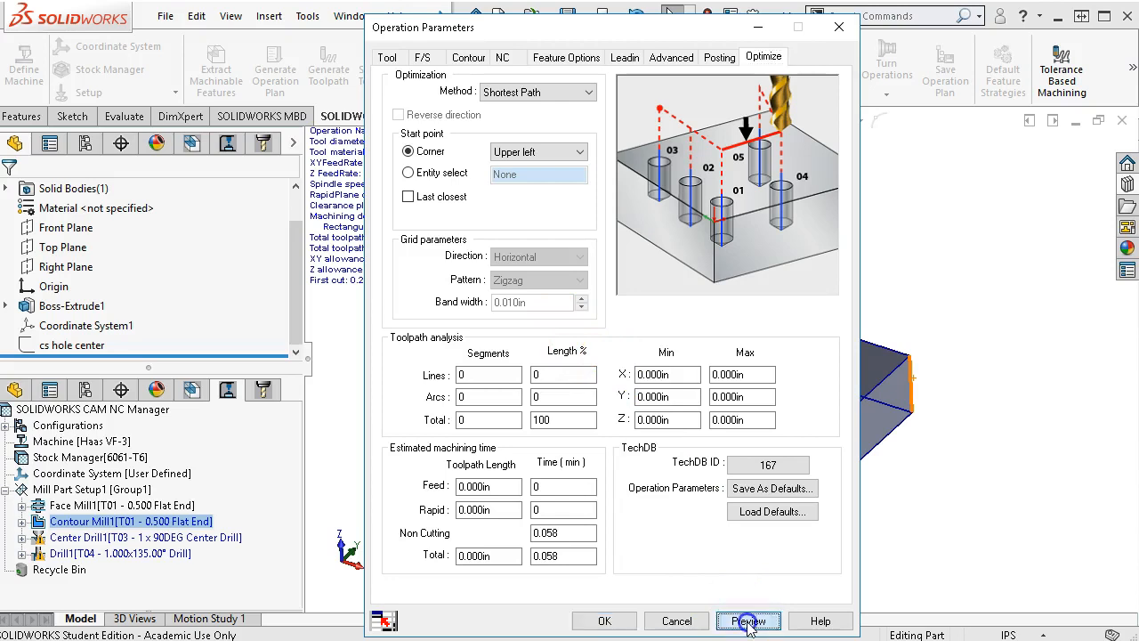
left_click(751, 619)
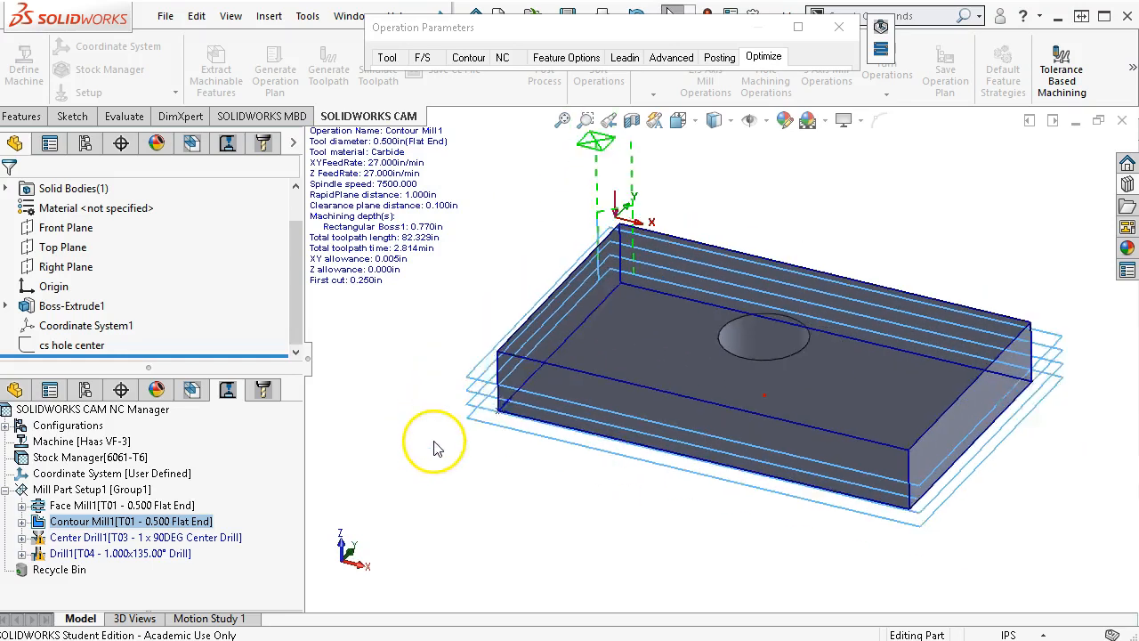
left_click(763, 55)
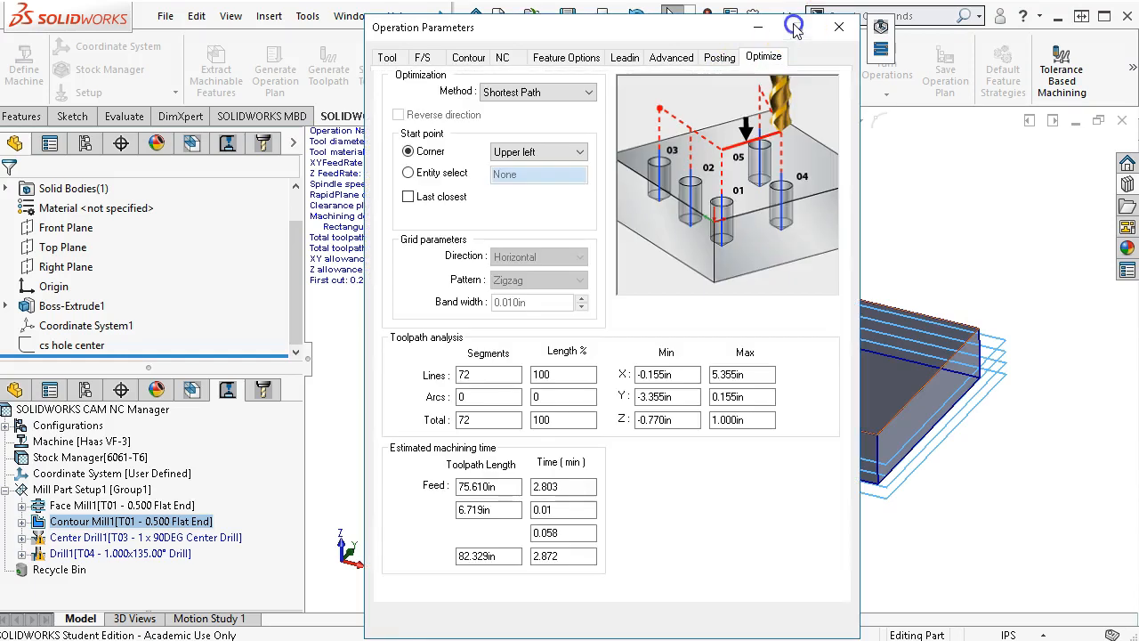
Accept Contour Mill1 and insert a second Contour Mill operation copied from it on Rectangular Boss1
left_click(792, 27)
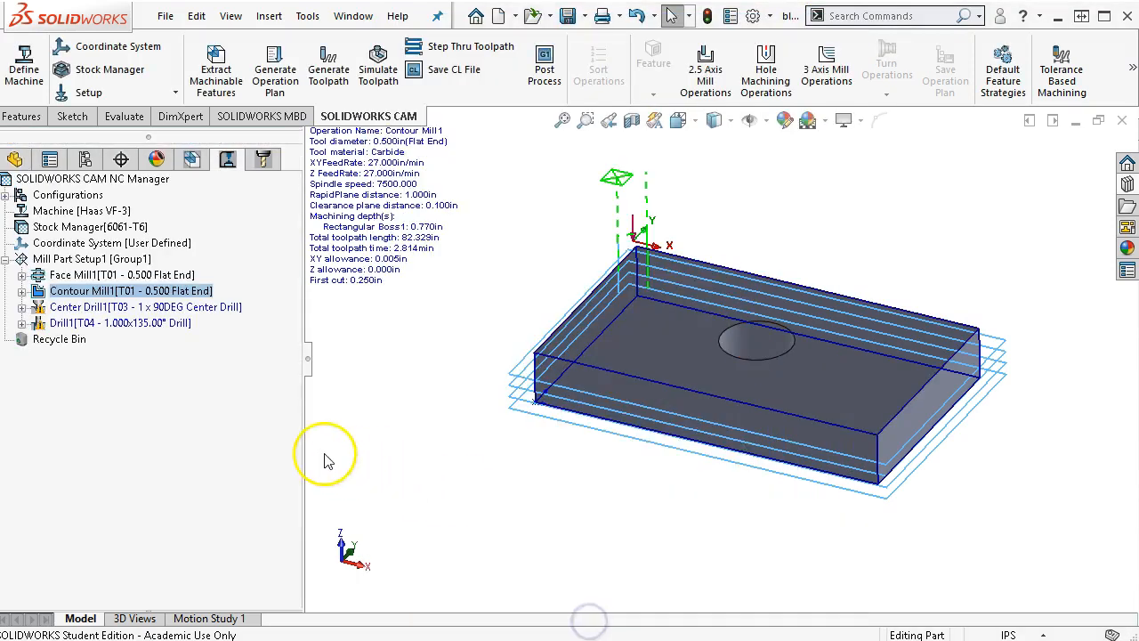
right_click(132, 290)
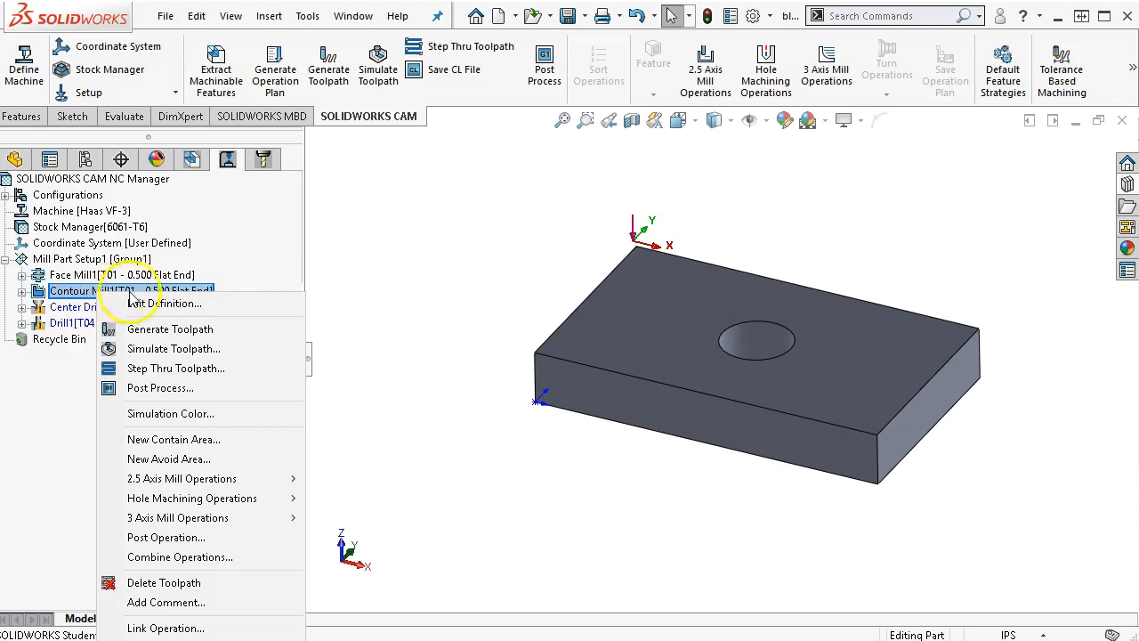
mouse_move(164, 302)
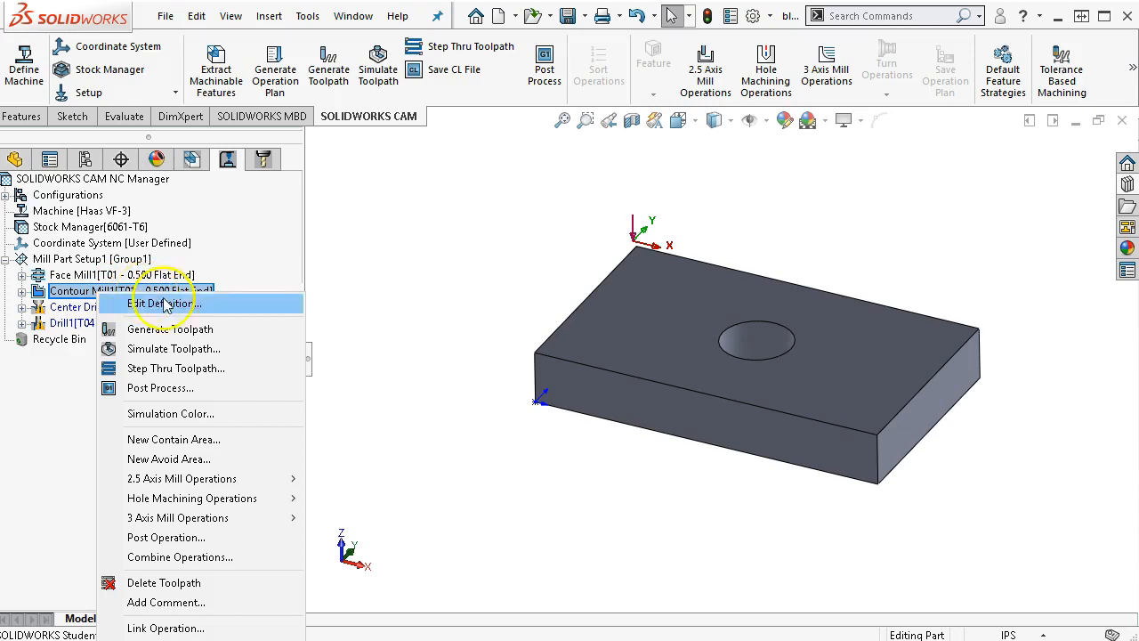
mouse_move(197, 505)
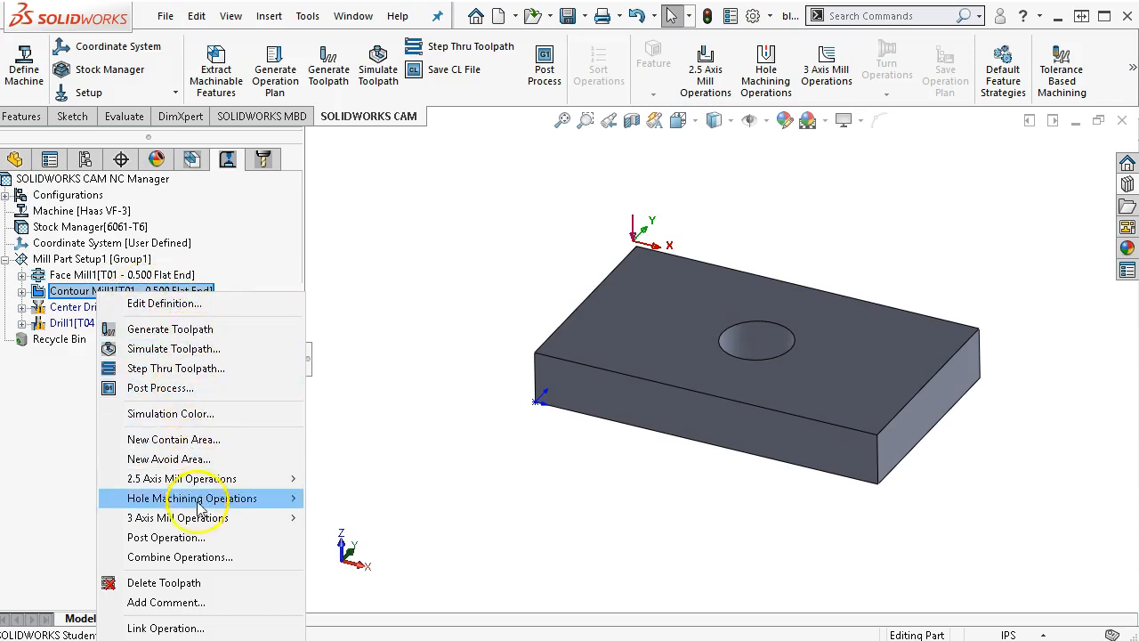
mouse_move(164, 626)
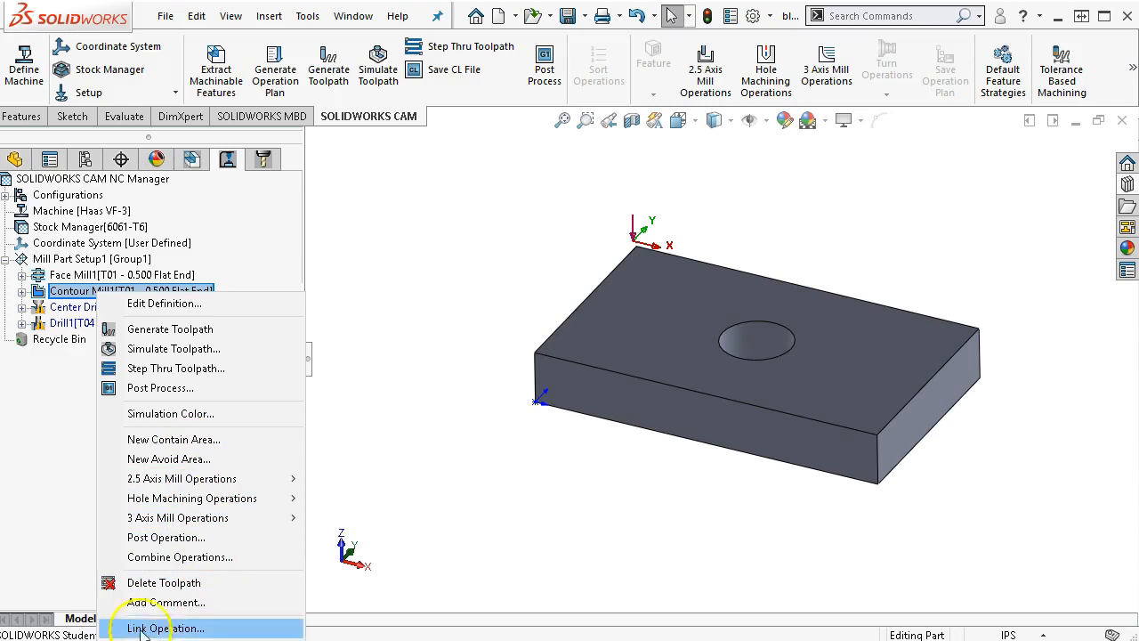
mouse_move(70, 292)
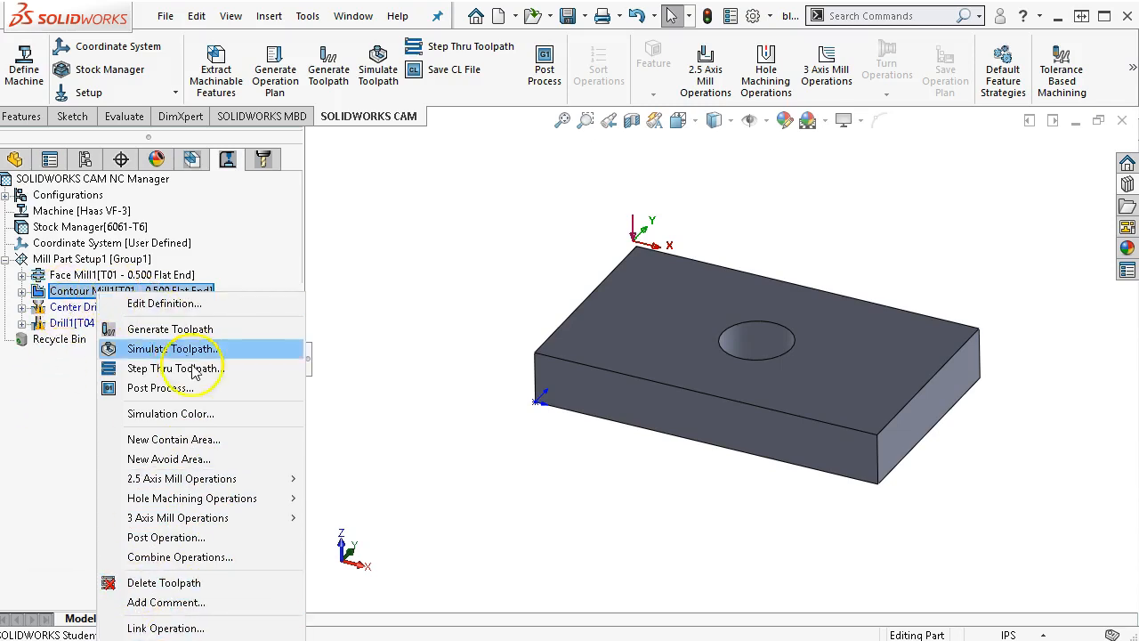
mouse_move(181, 479)
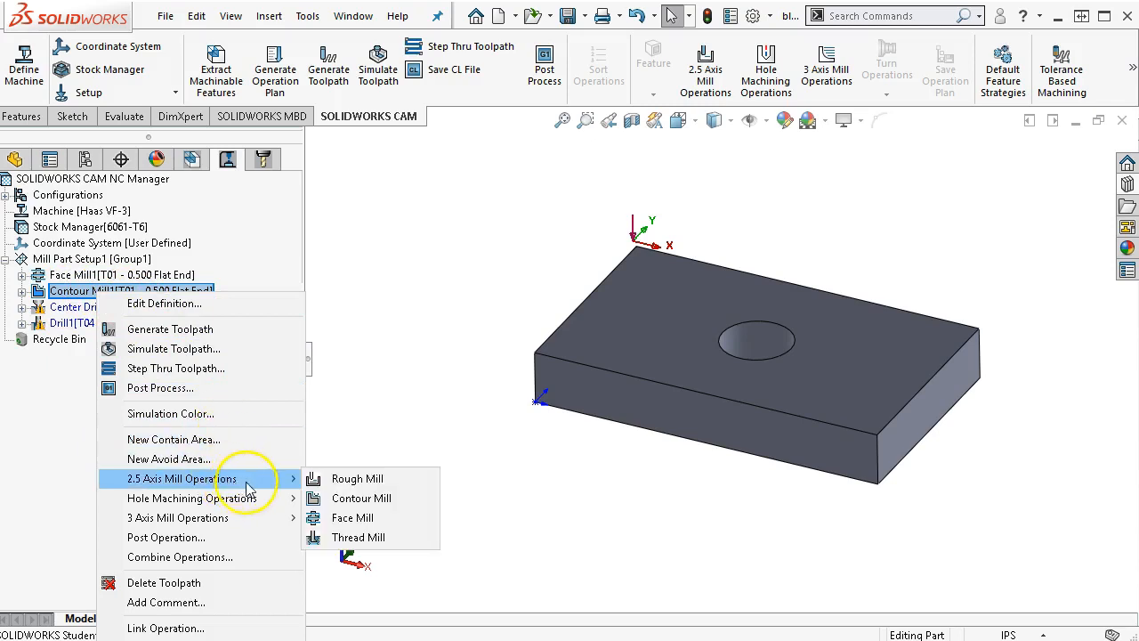
mouse_move(359, 498)
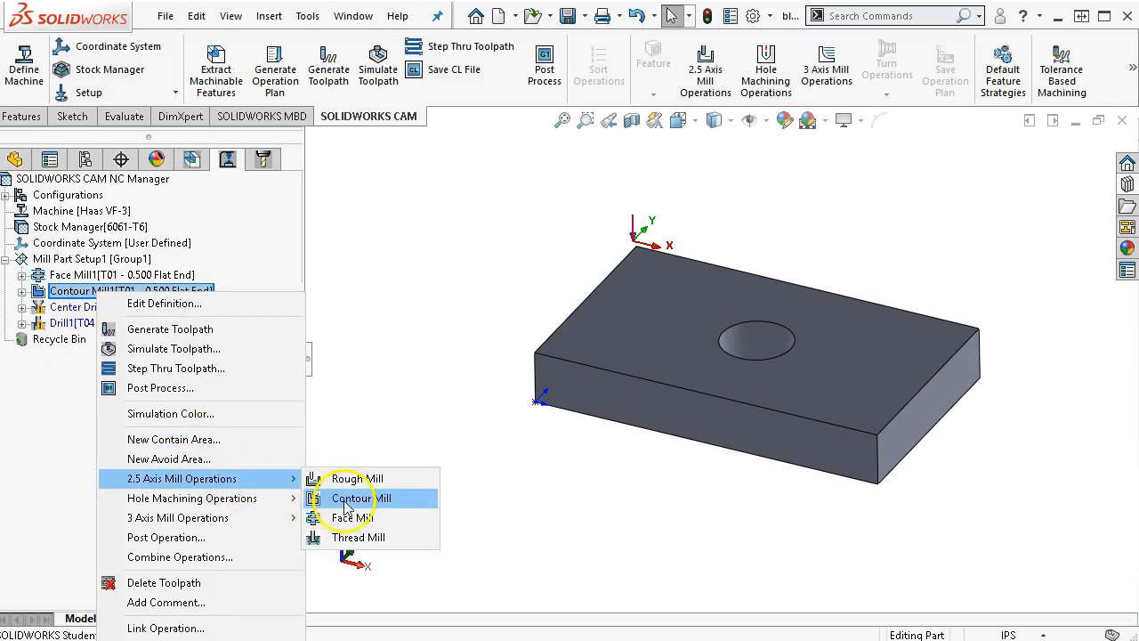
left_click(352, 498)
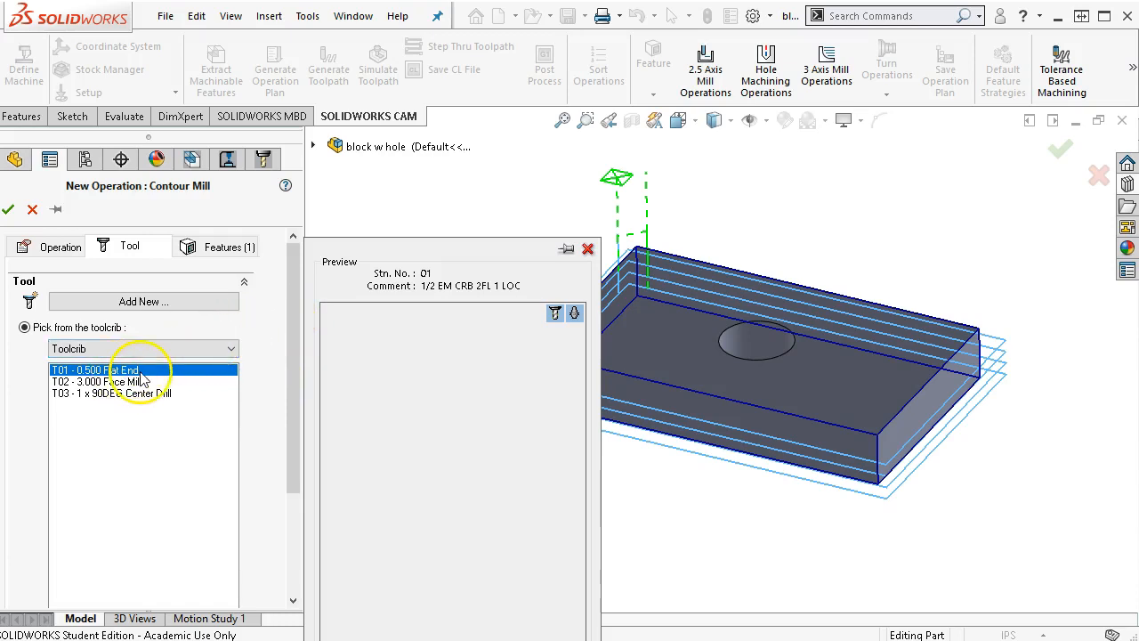
mouse_move(289, 338)
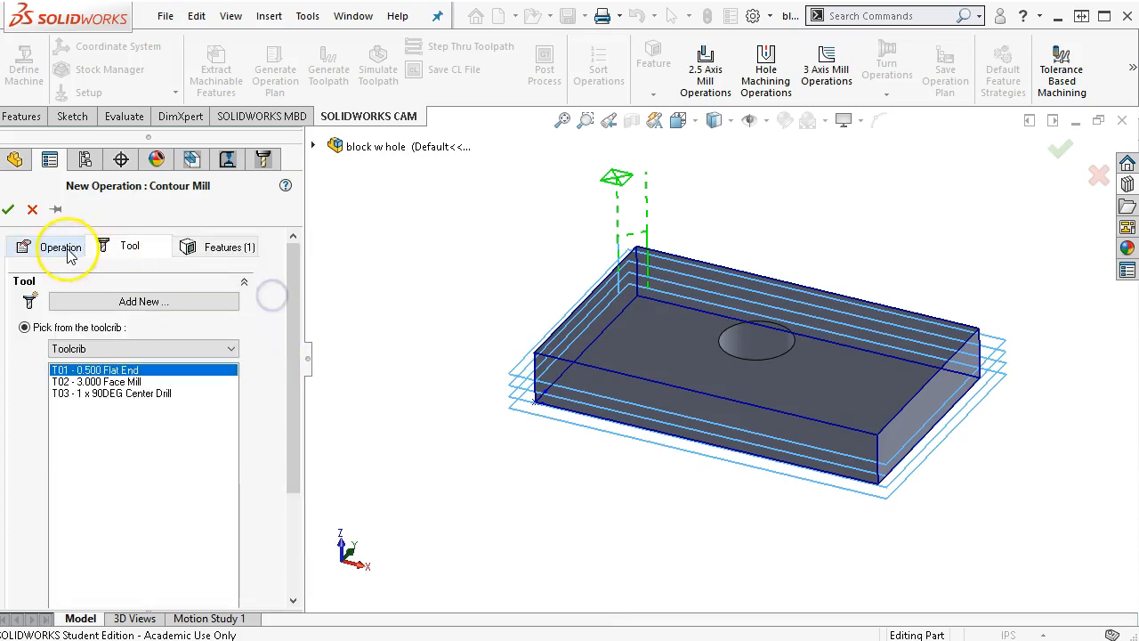
Review the new contour operation's general settings, T01 tool and selected features
left_click(60, 246)
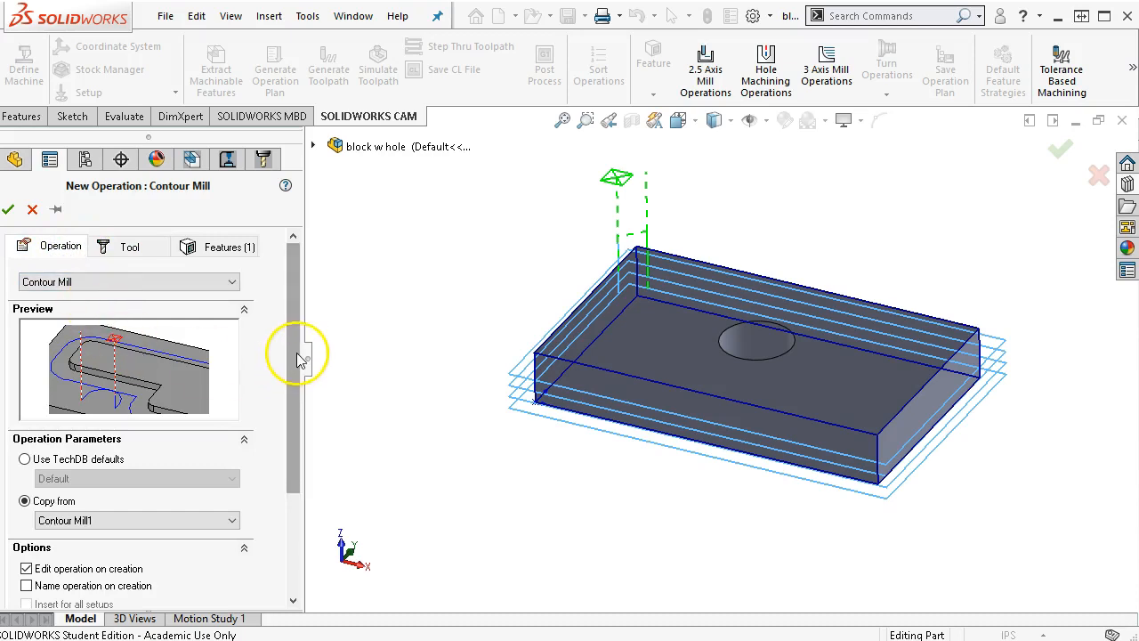
scroll("down", 3)
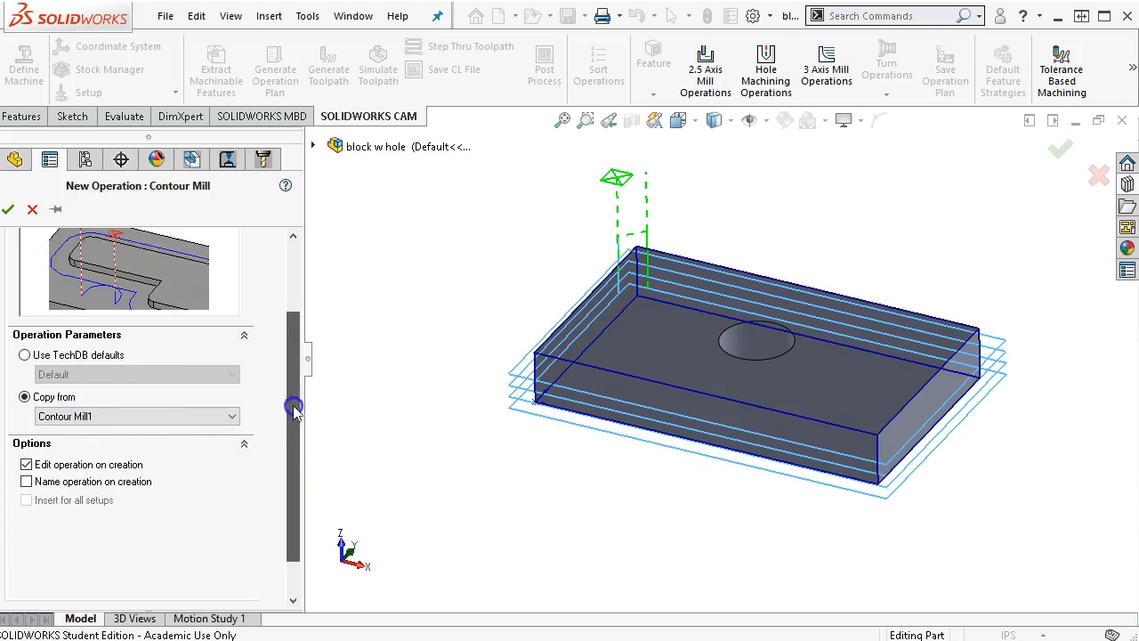
left_click(132, 245)
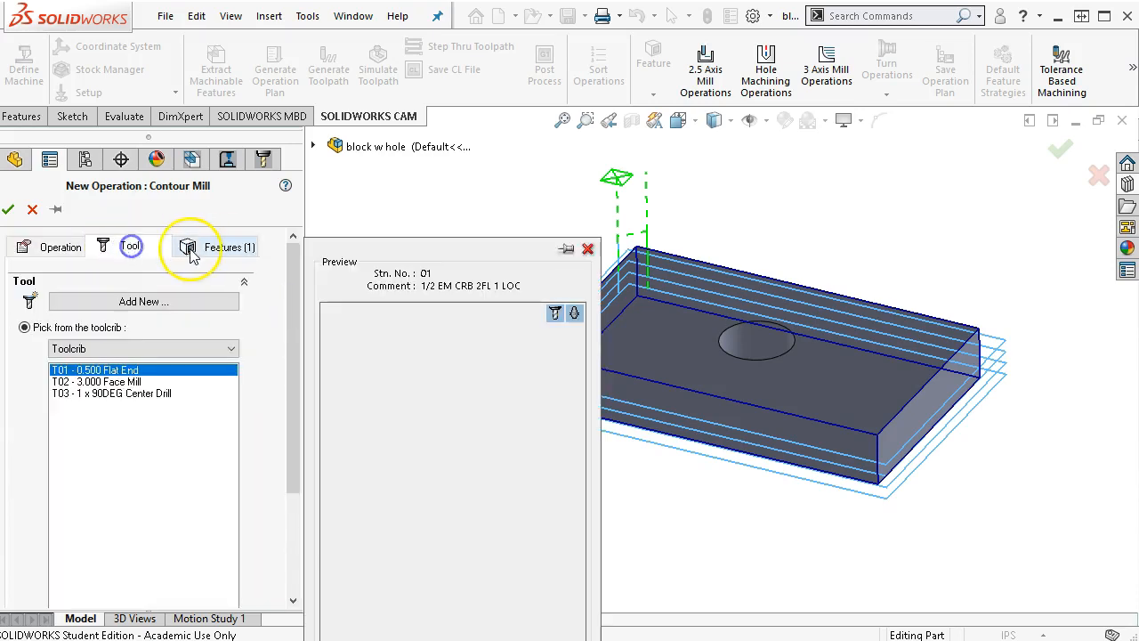
left_click(189, 246)
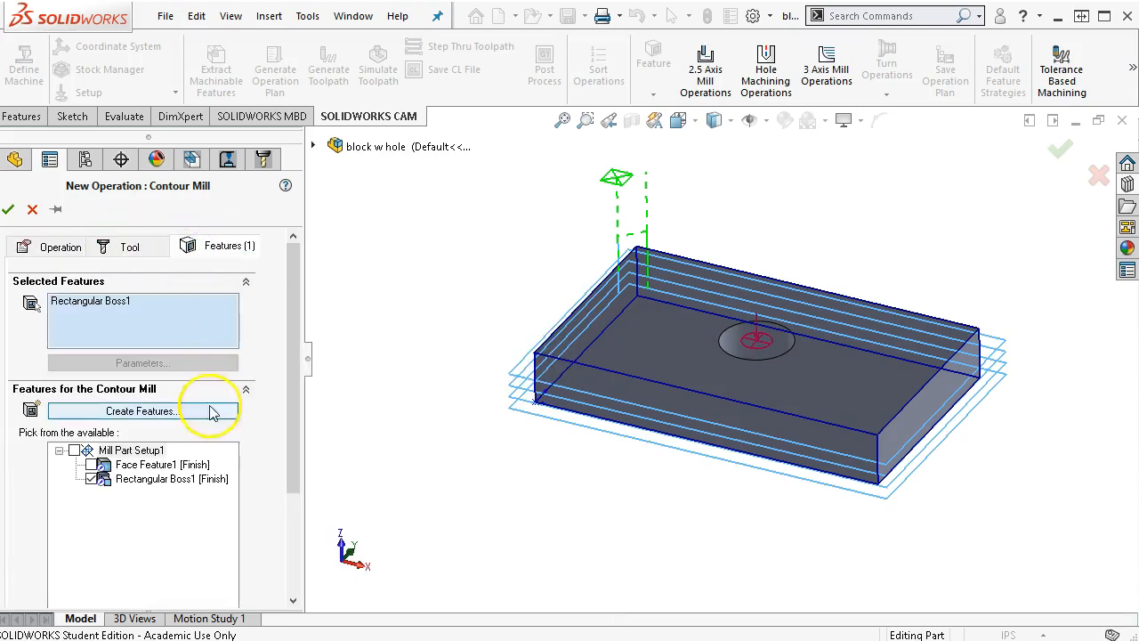
mouse_move(301, 388)
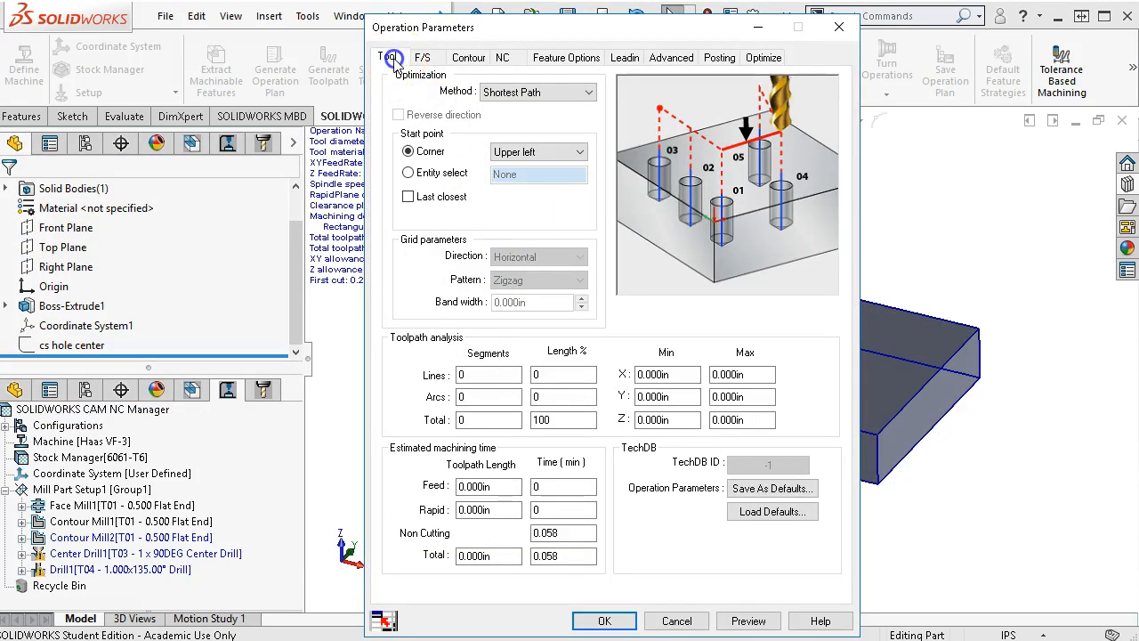
Set Contour Mill2's spindle speed to 6400 rpm
left_click(424, 57)
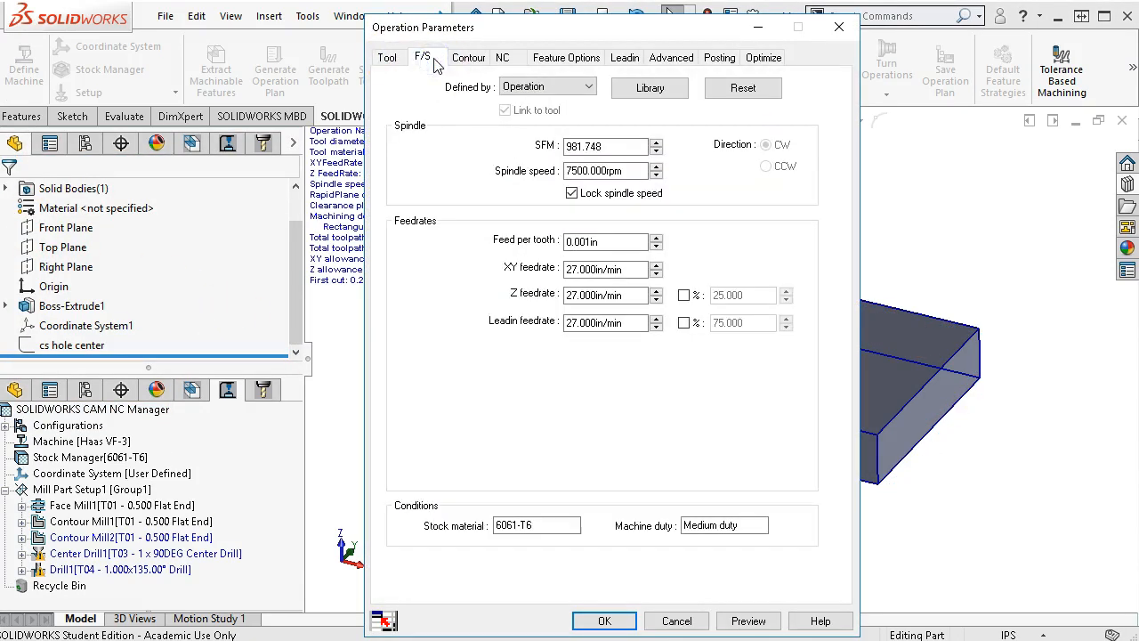
mouse_move(651, 68)
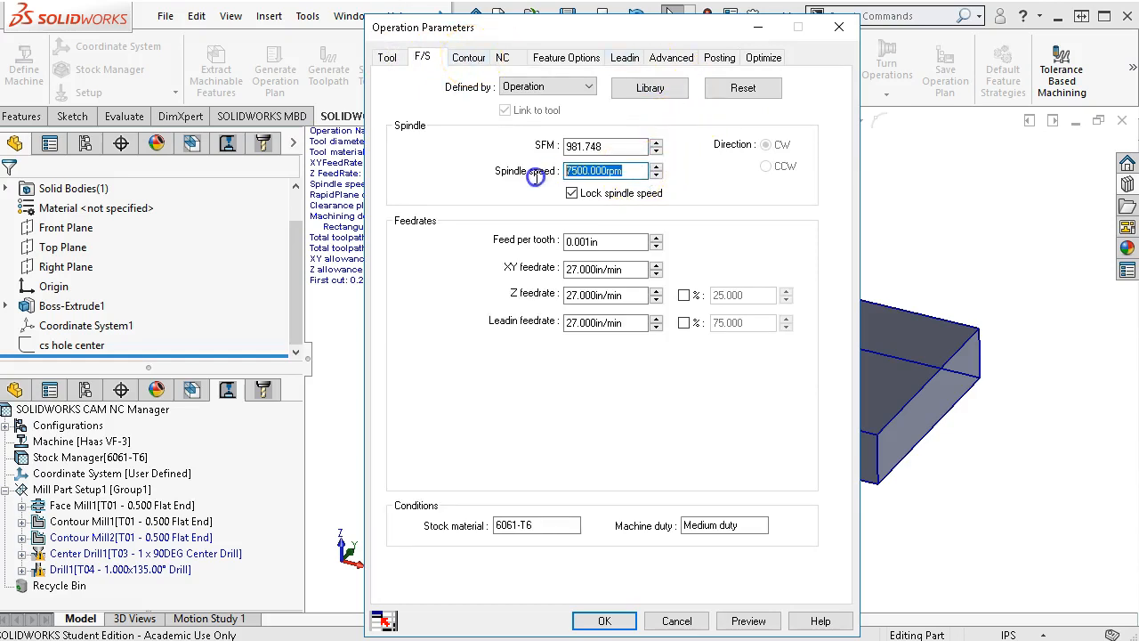
type("644")
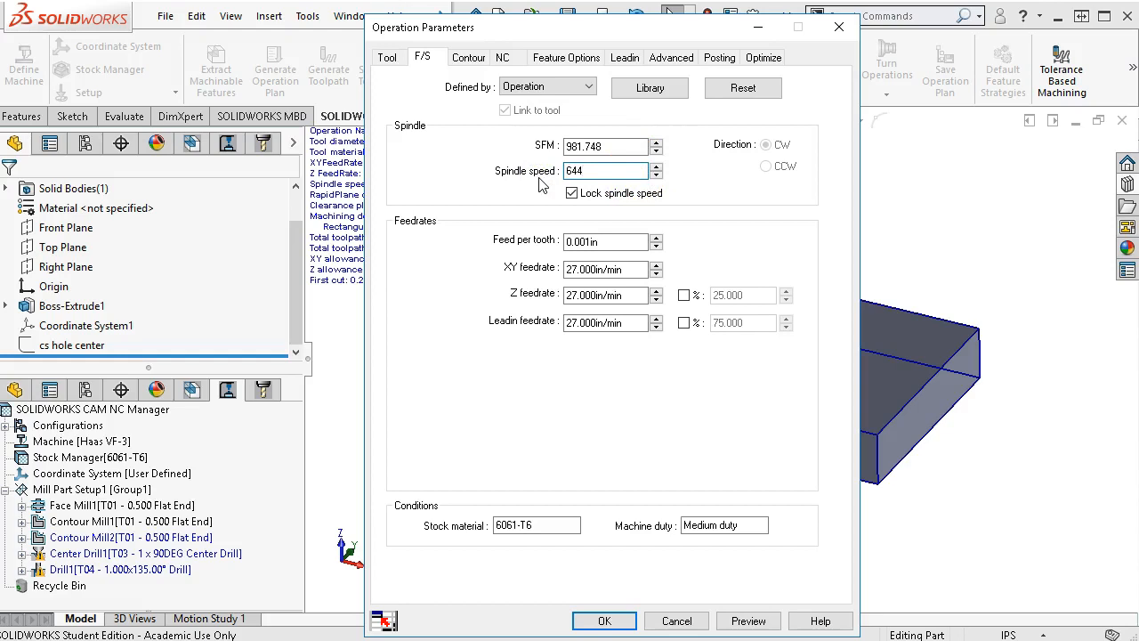
type("6400.000rpm")
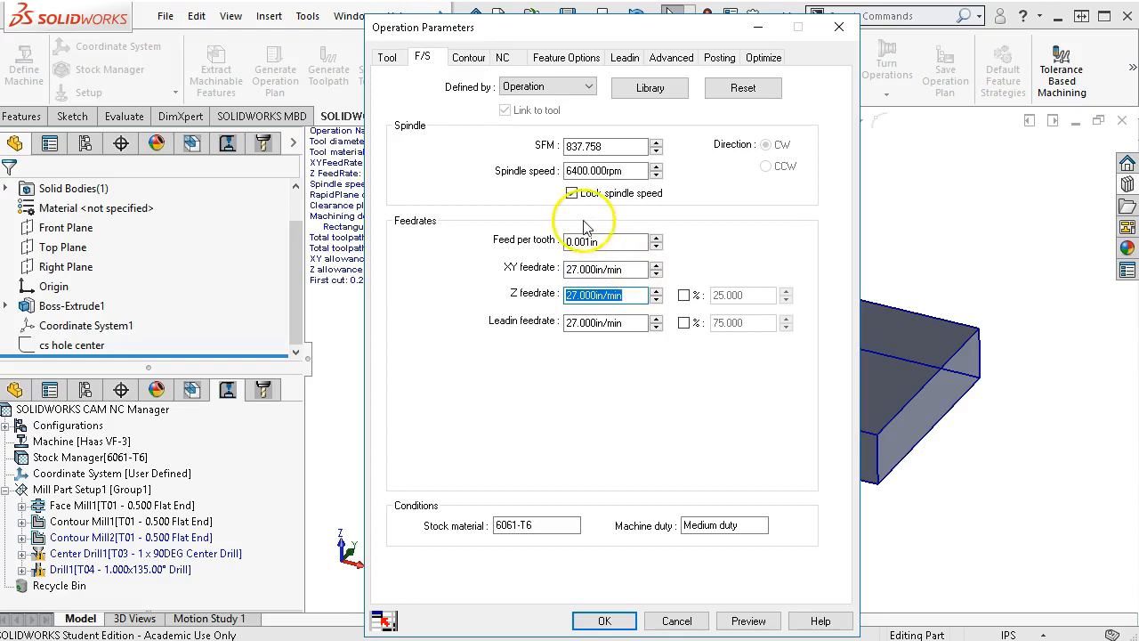
left_click(571, 192)
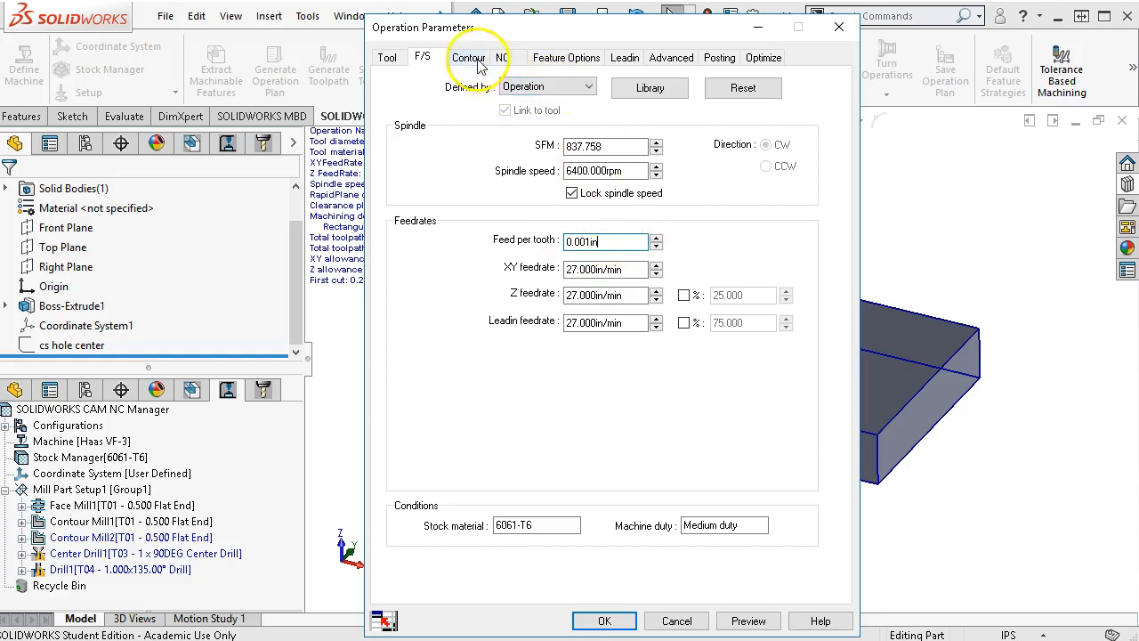
Set the first and max cut to 1 in and turn CNC cutter compensation on
left_click(470, 57)
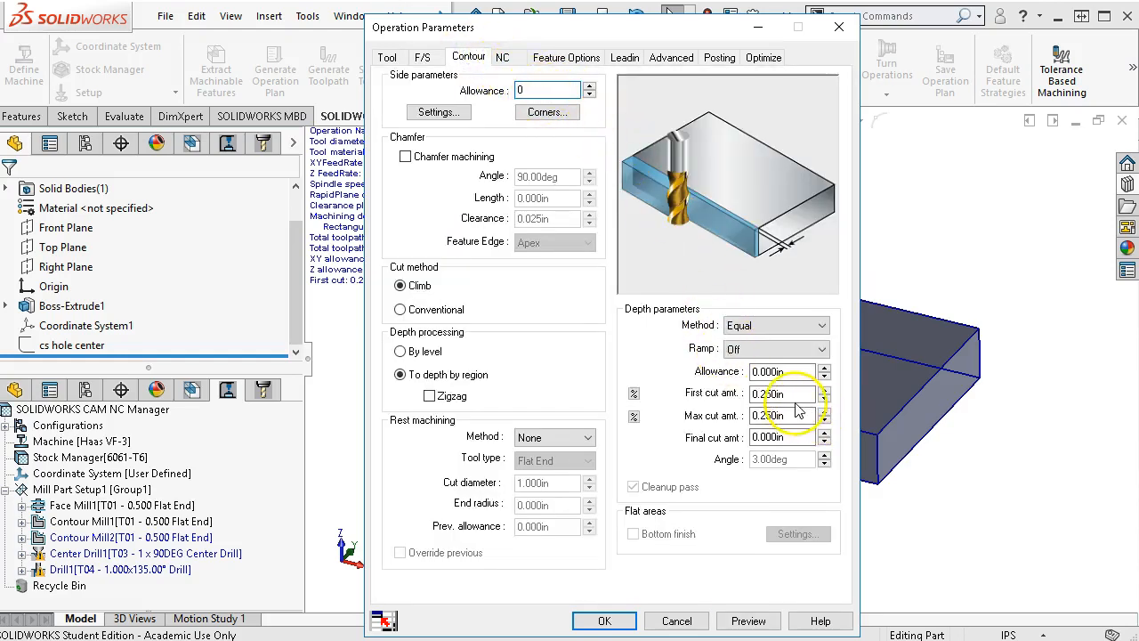
left_click(781, 393)
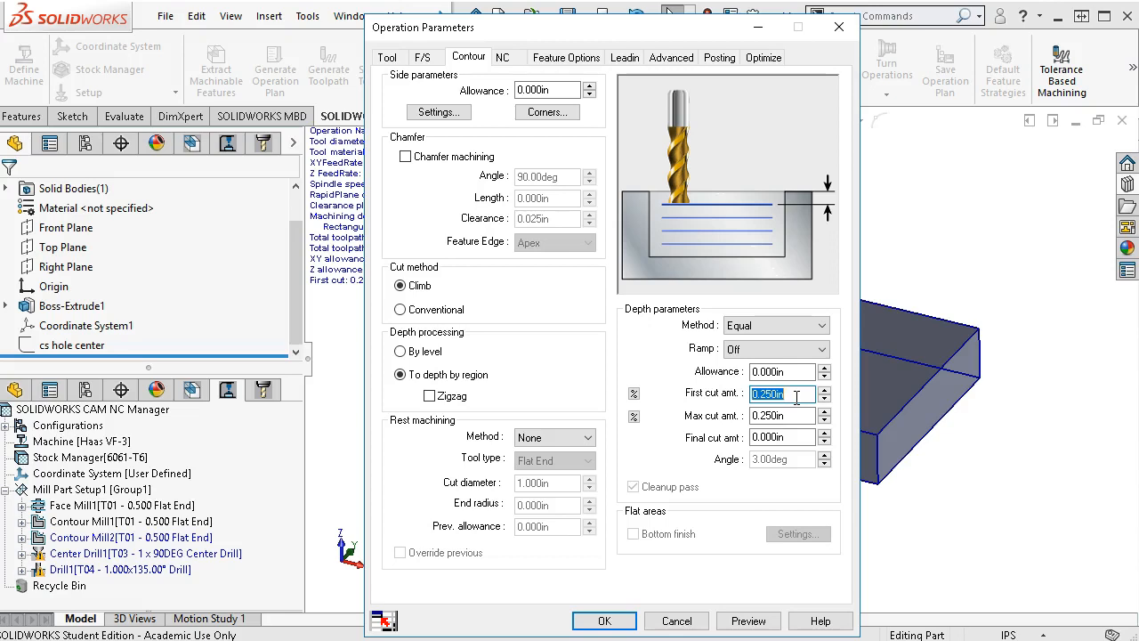
type("1.00")
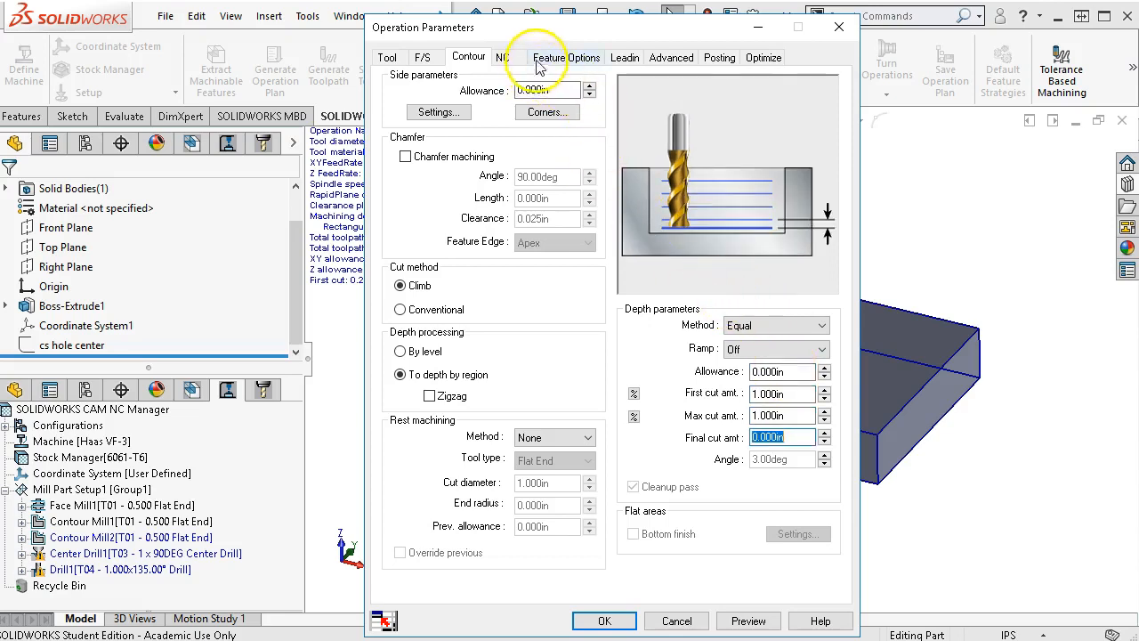
left_click(566, 57)
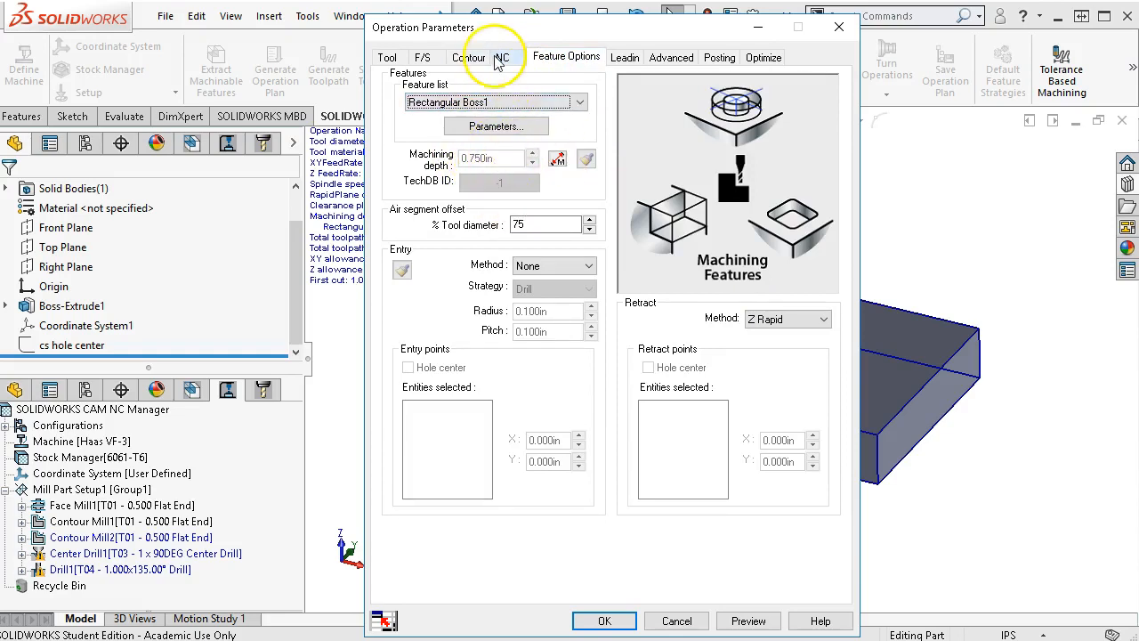
left_click(505, 57)
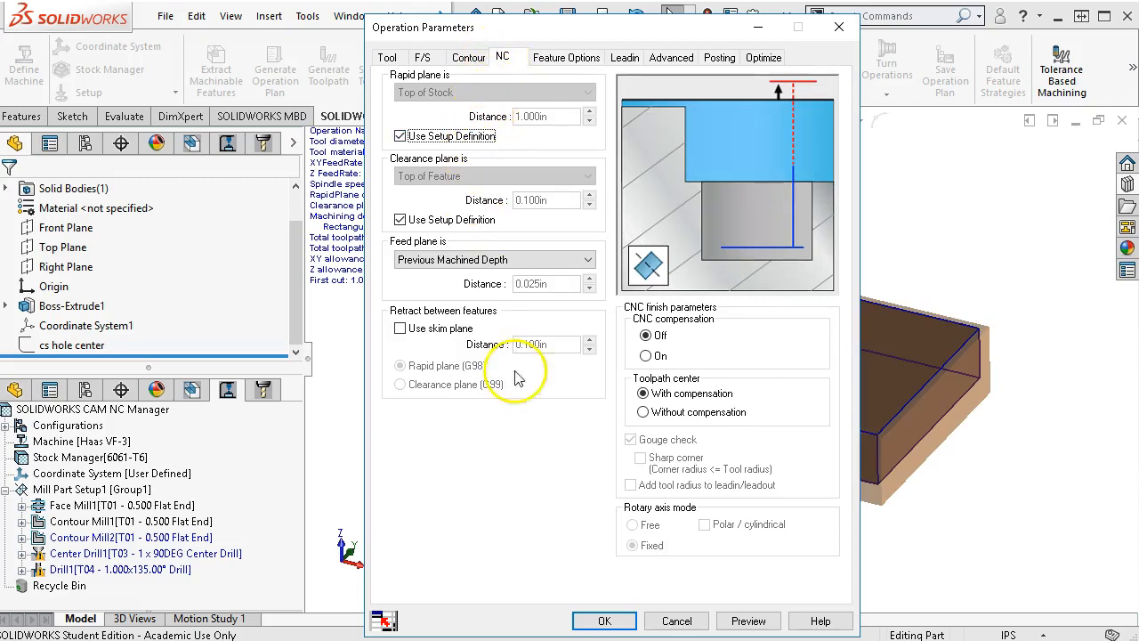
left_click(640, 356)
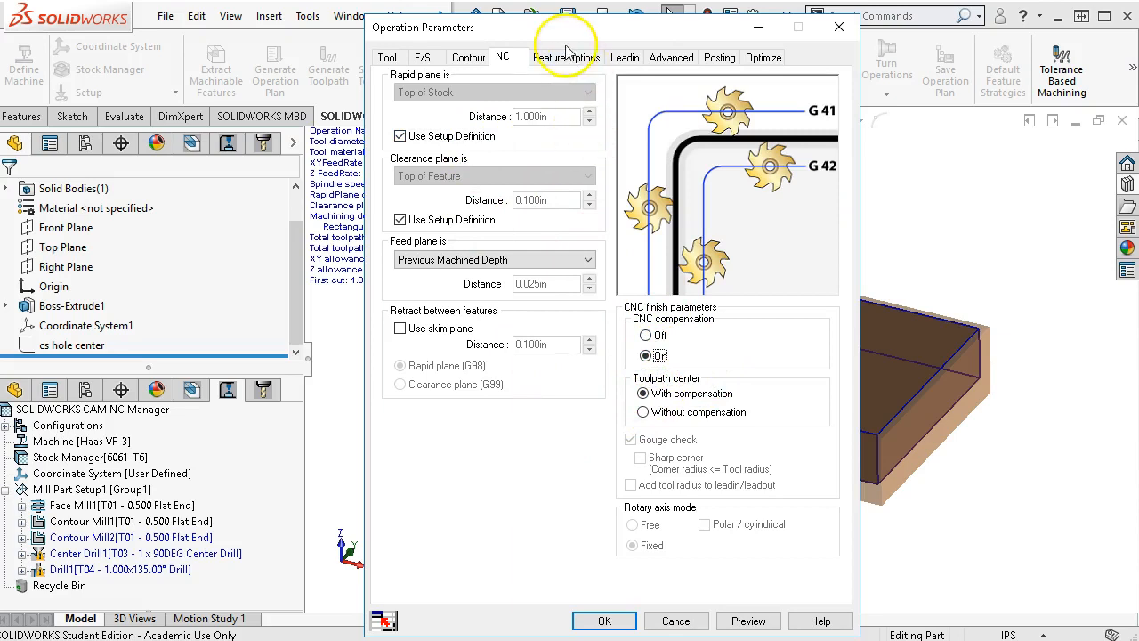
Review the feature options, lead-in, Z limit, posting and optimization settings before accepting
left_click(566, 57)
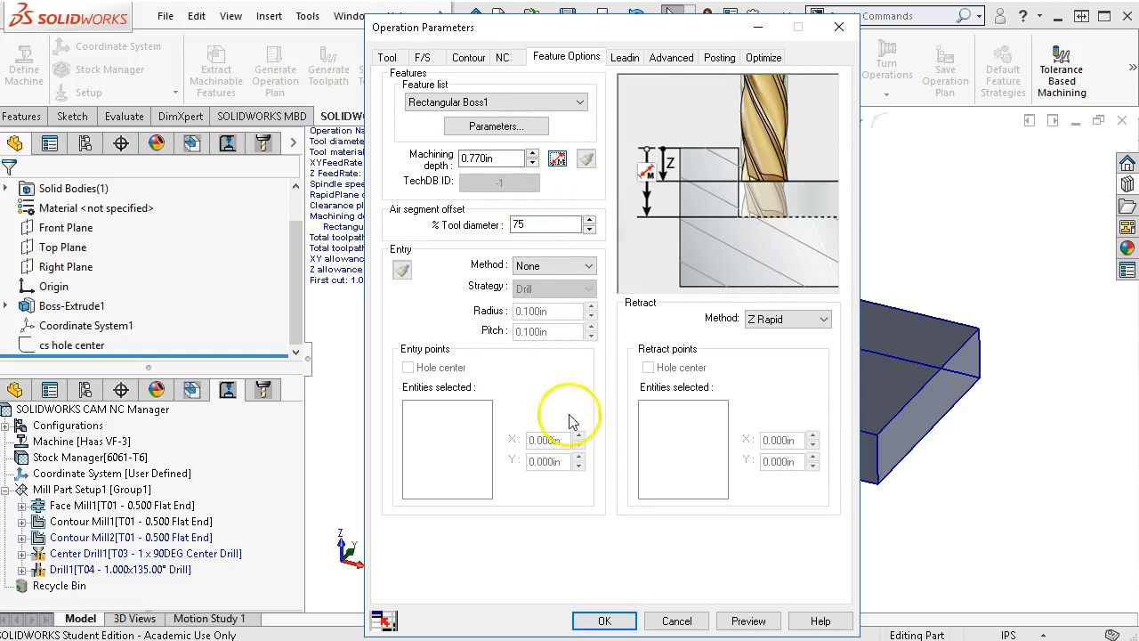
left_click(625, 57)
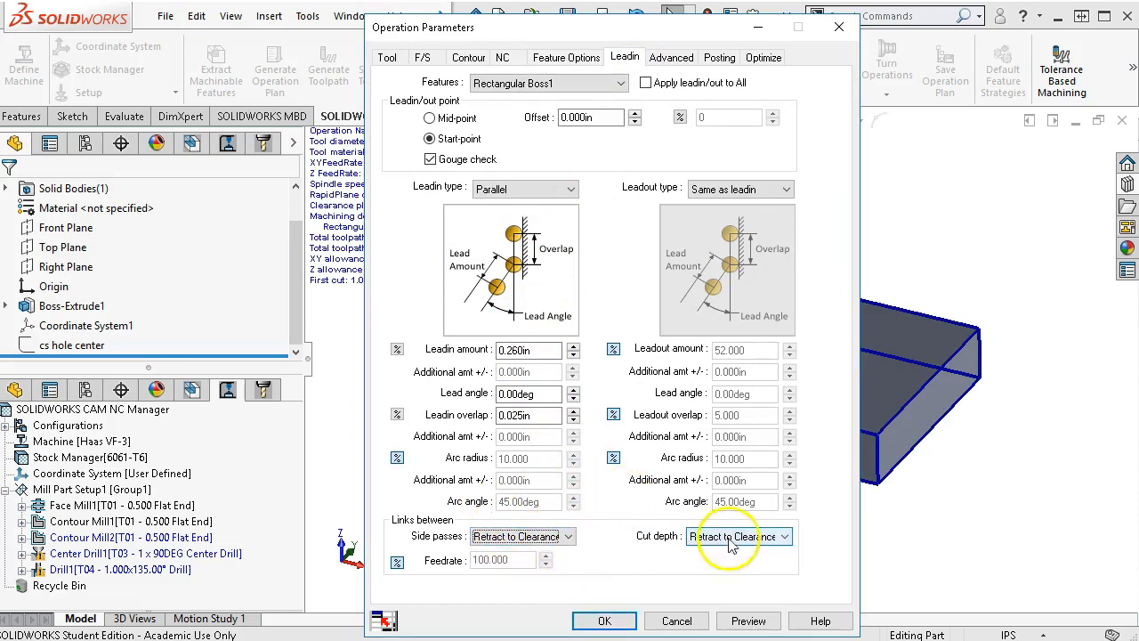
left_click(673, 57)
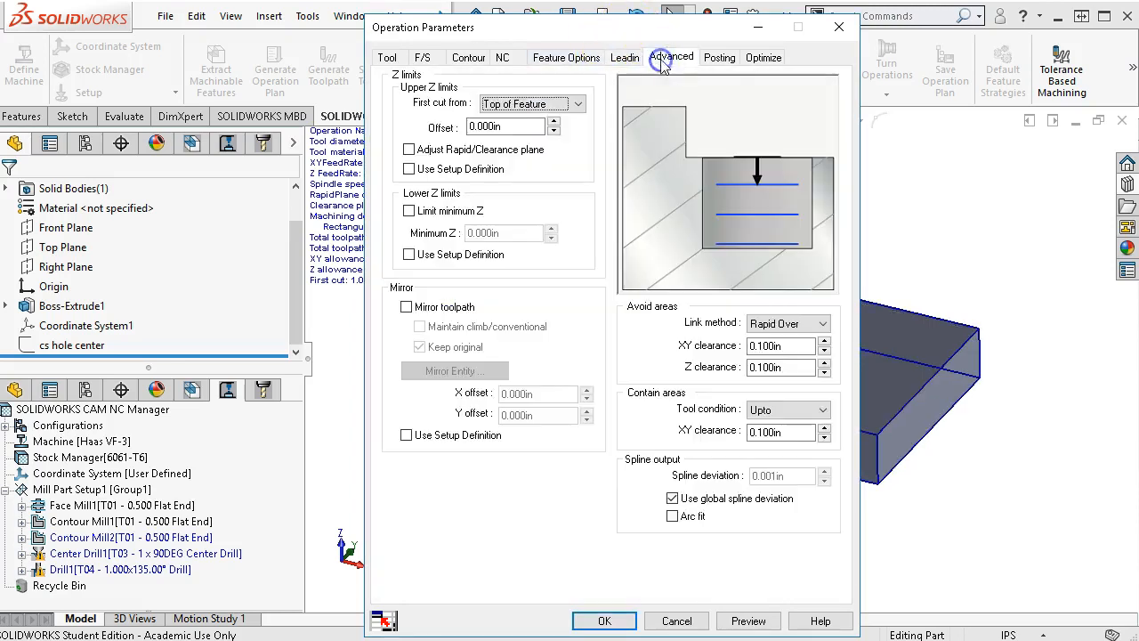
left_click(719, 57)
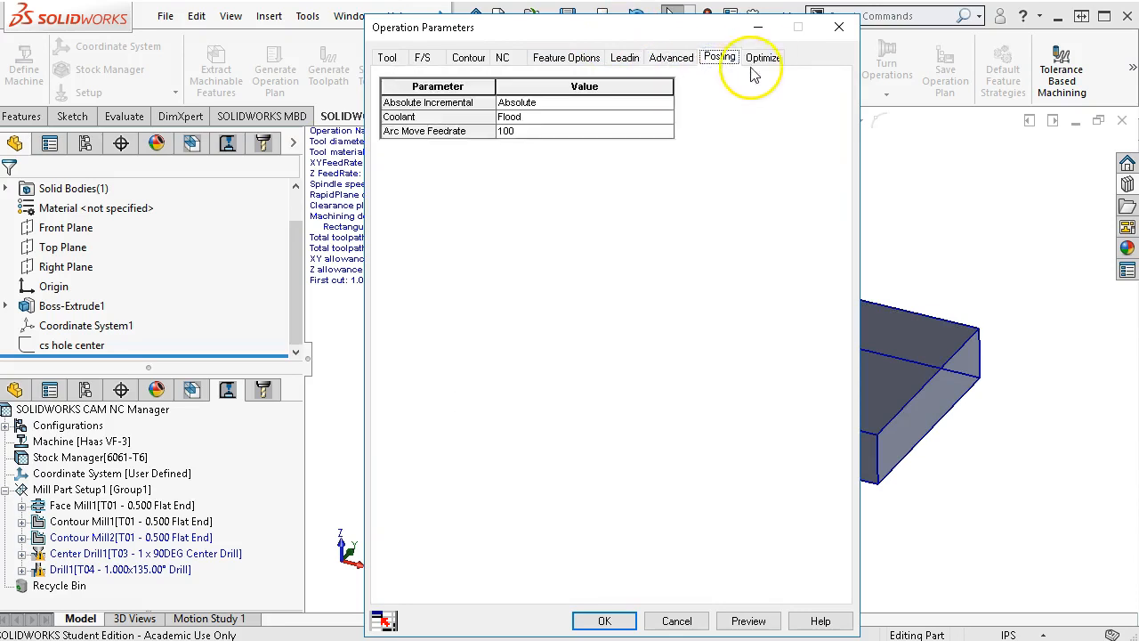
left_click(762, 57)
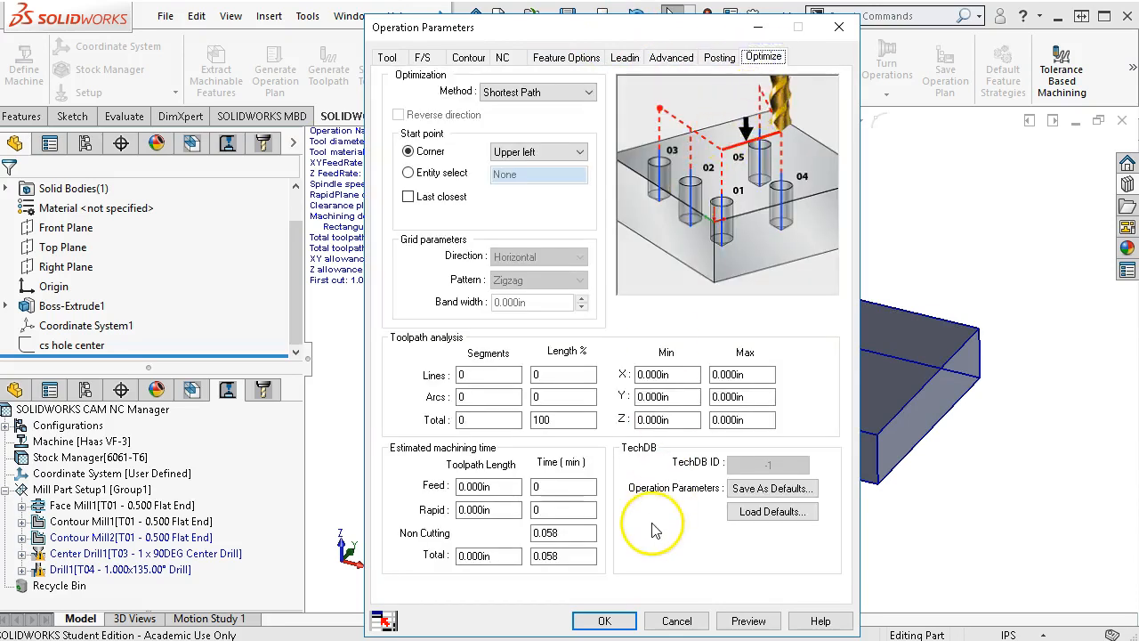
mouse_move(747, 619)
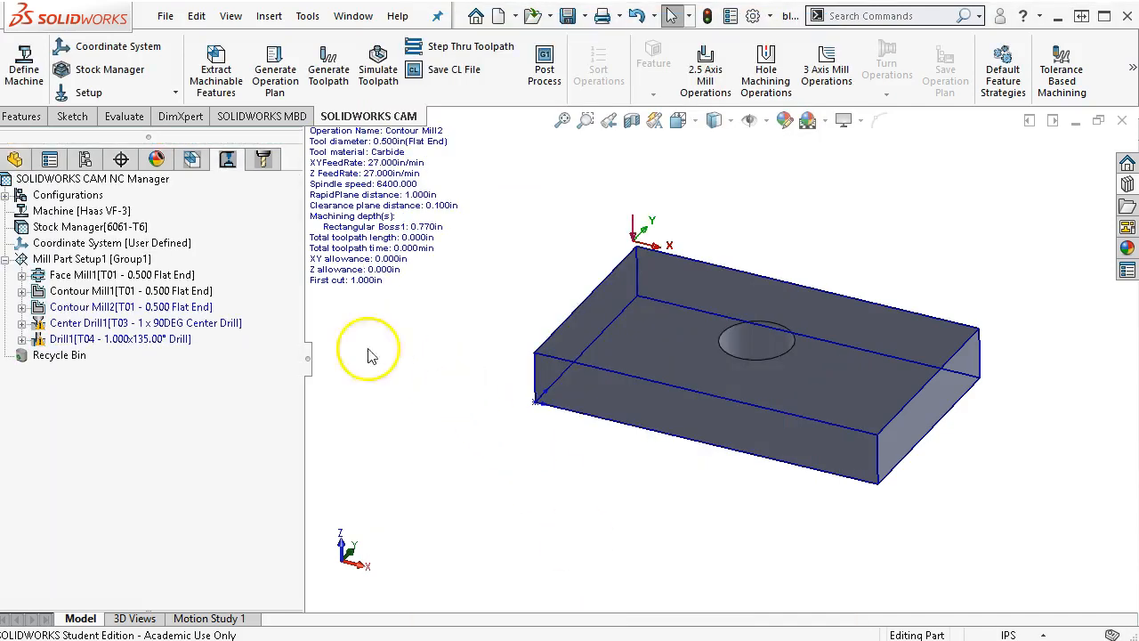
mouse_move(125, 306)
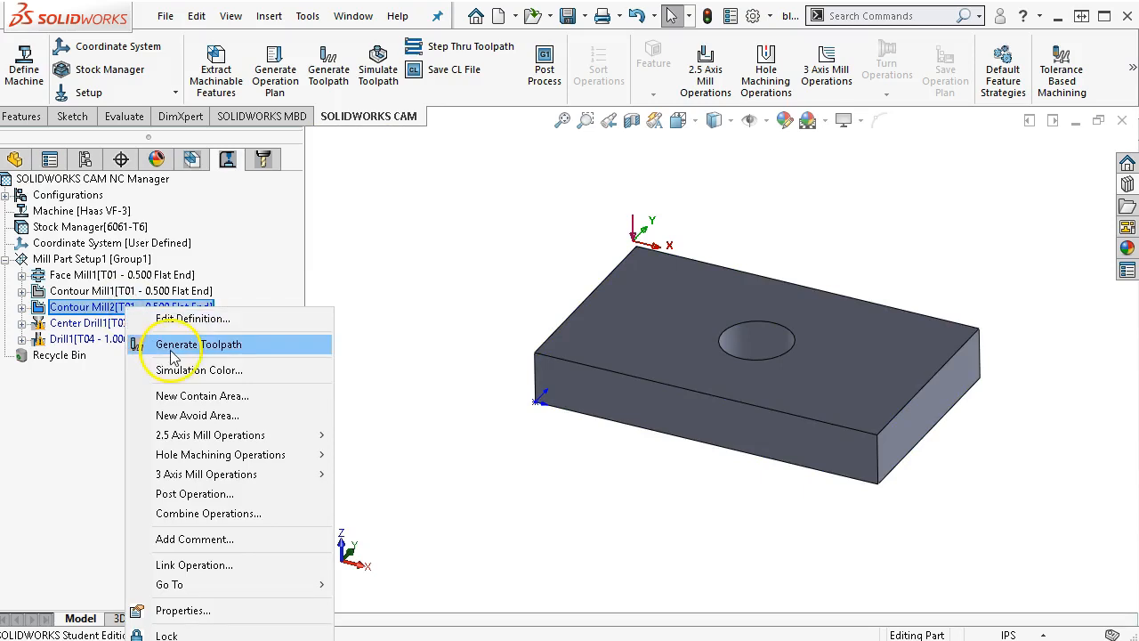
Generate Contour Mill2's 22.110 in outer-edge toolpath, then select Contour Mill1
left_click(197, 345)
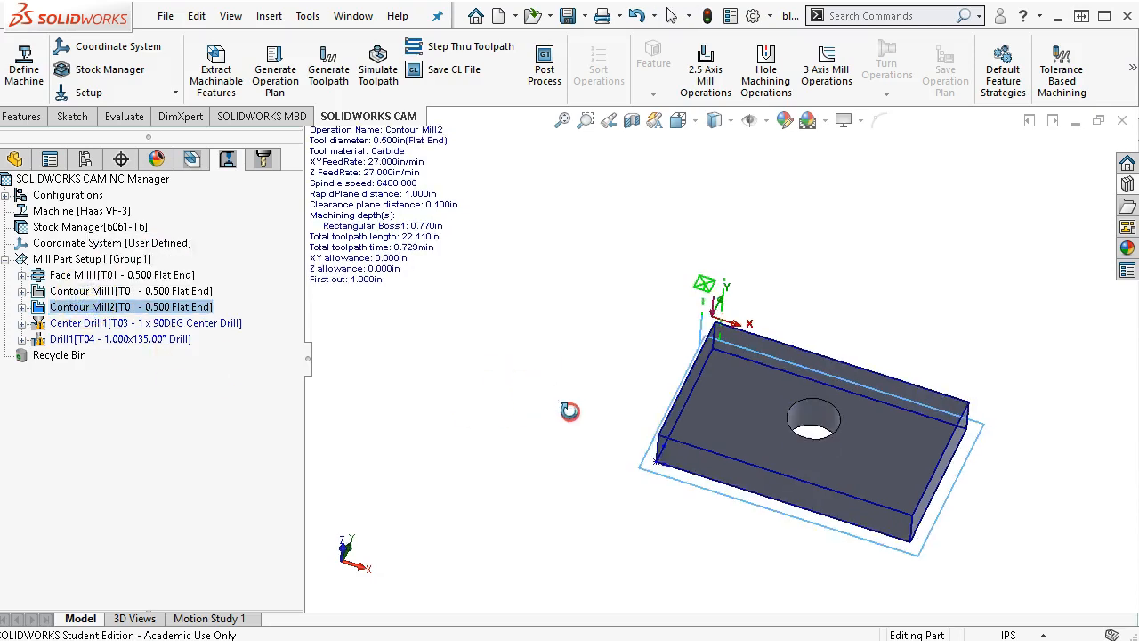
right_click(134, 290)
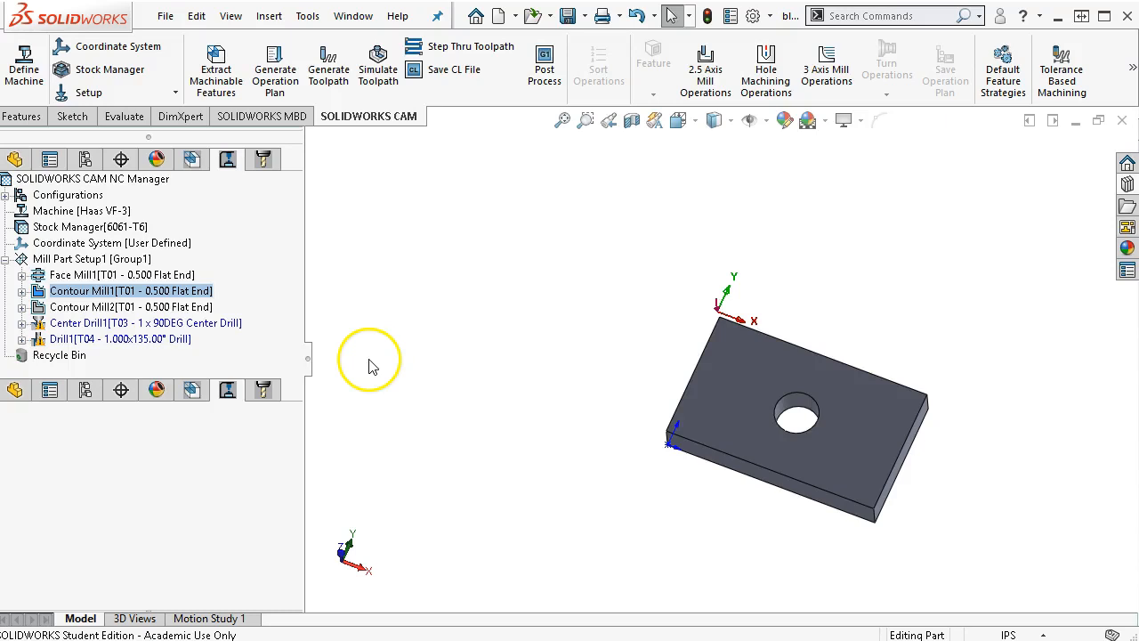
Set Contour Mill1's lead-in overlap to 0.000 in and apply it
double_click(130, 290)
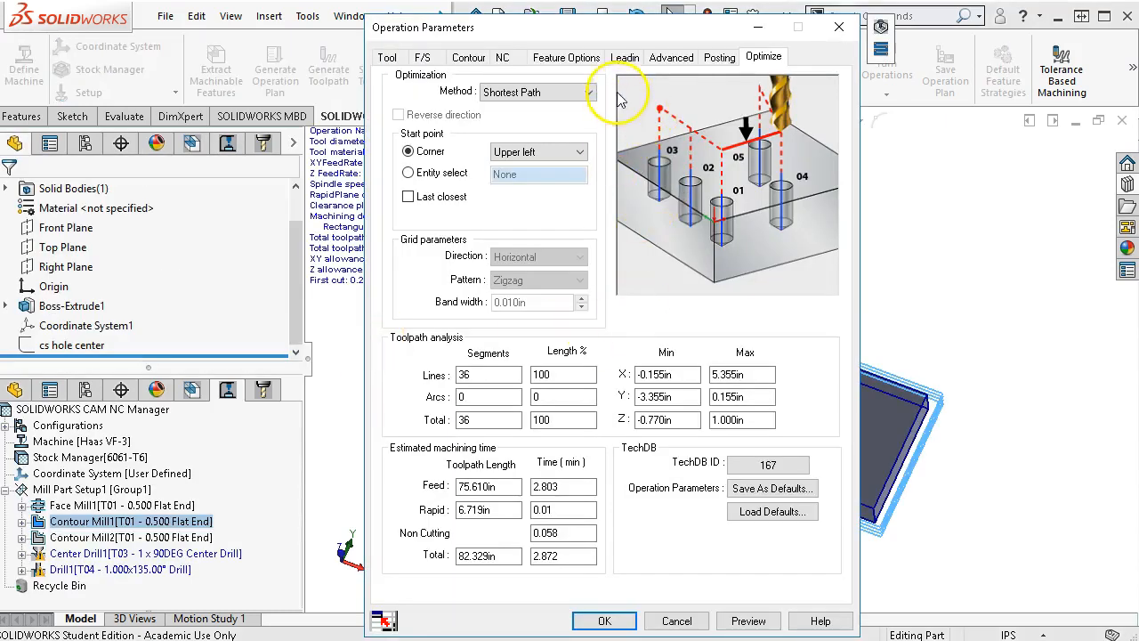
left_click(623, 57)
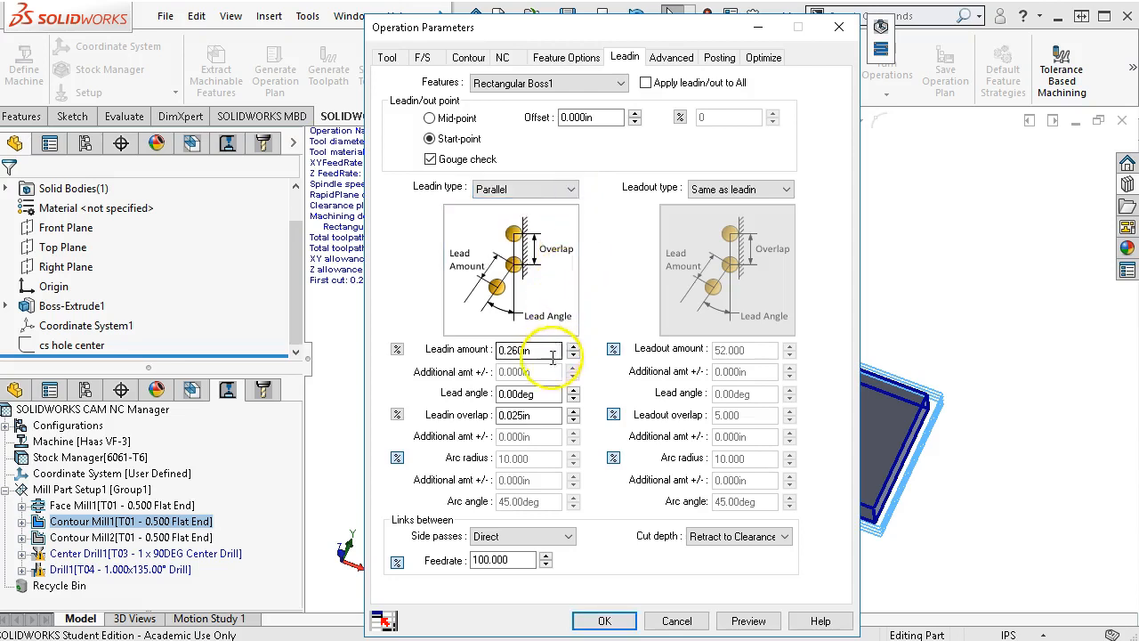
left_click(531, 417)
type("0.000")
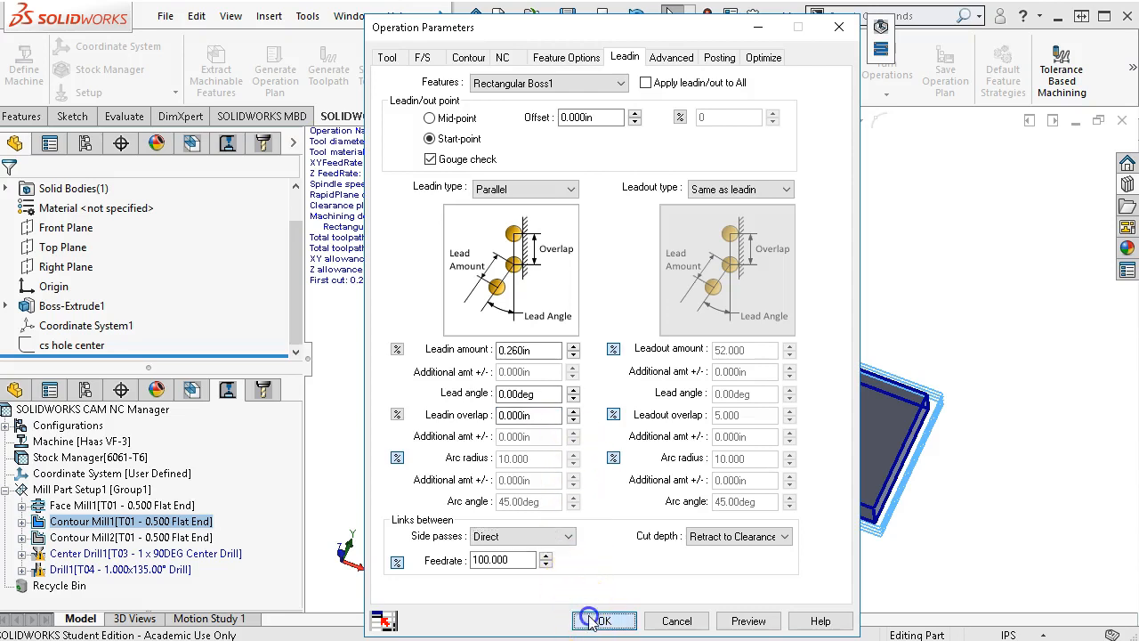
left_click(604, 619)
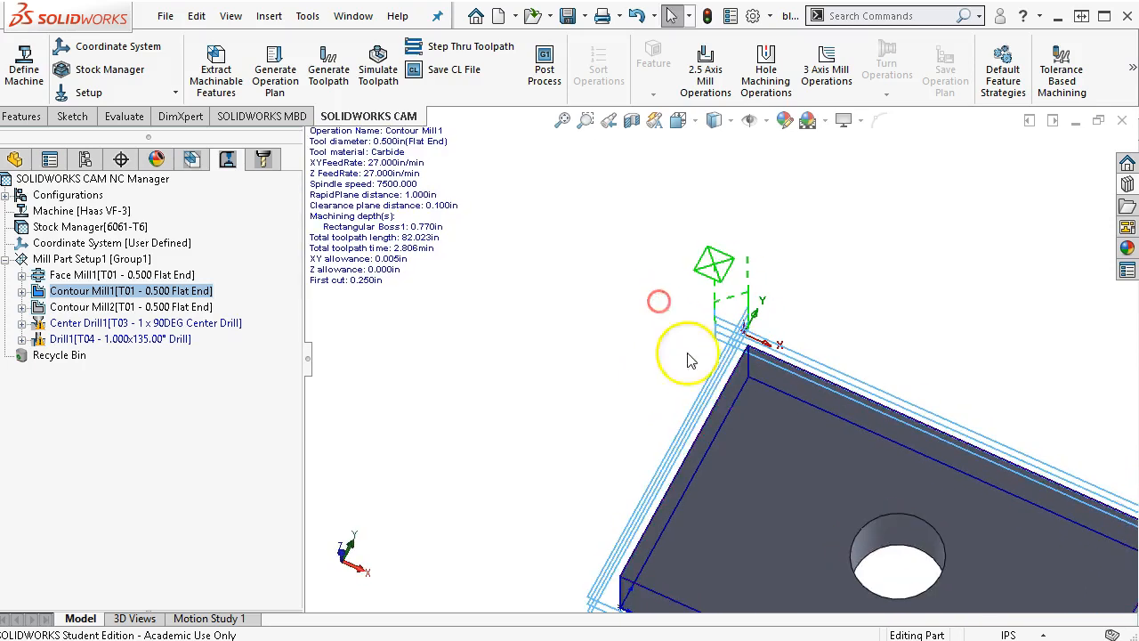
Check that Contour Mill2's lead-in overlap is also zero and accept it
right_click(132, 306)
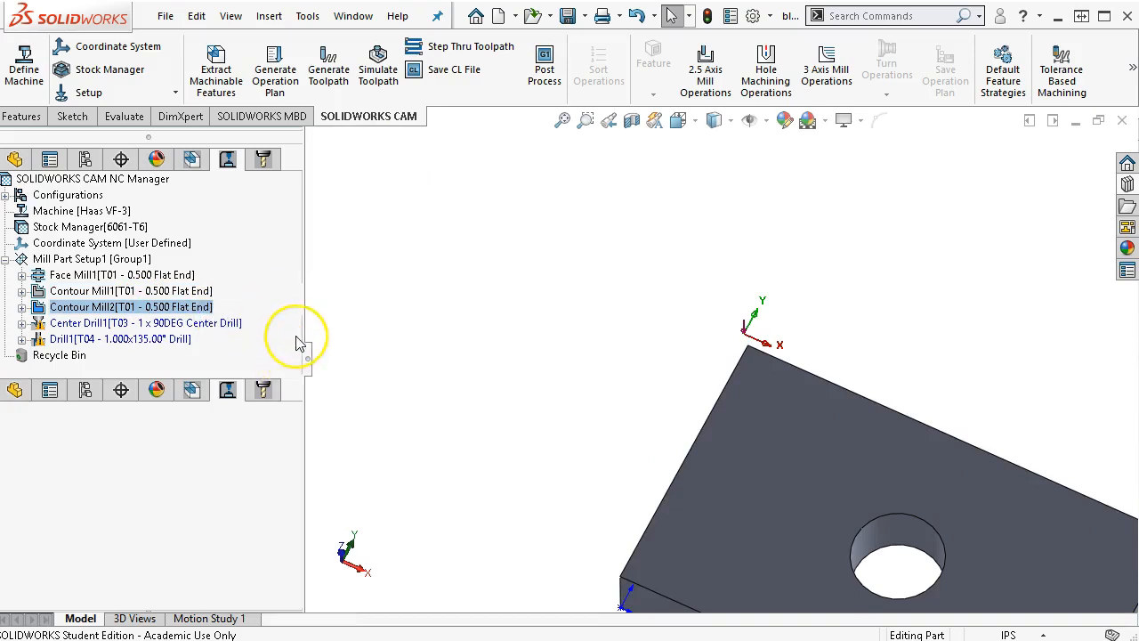
double_click(131, 306)
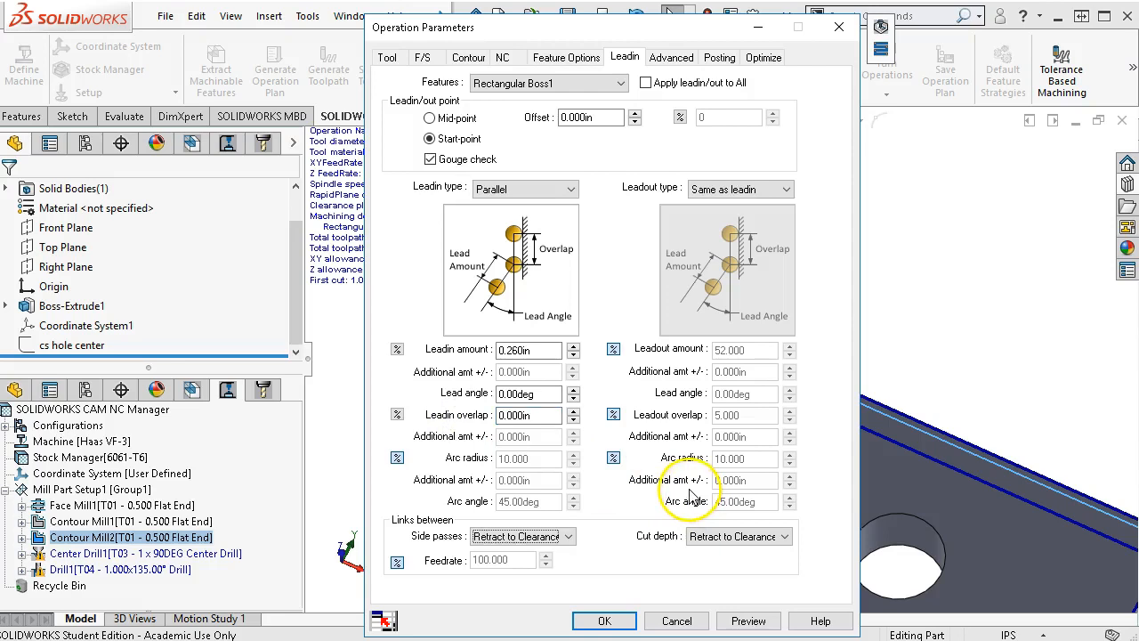
left_click(603, 619)
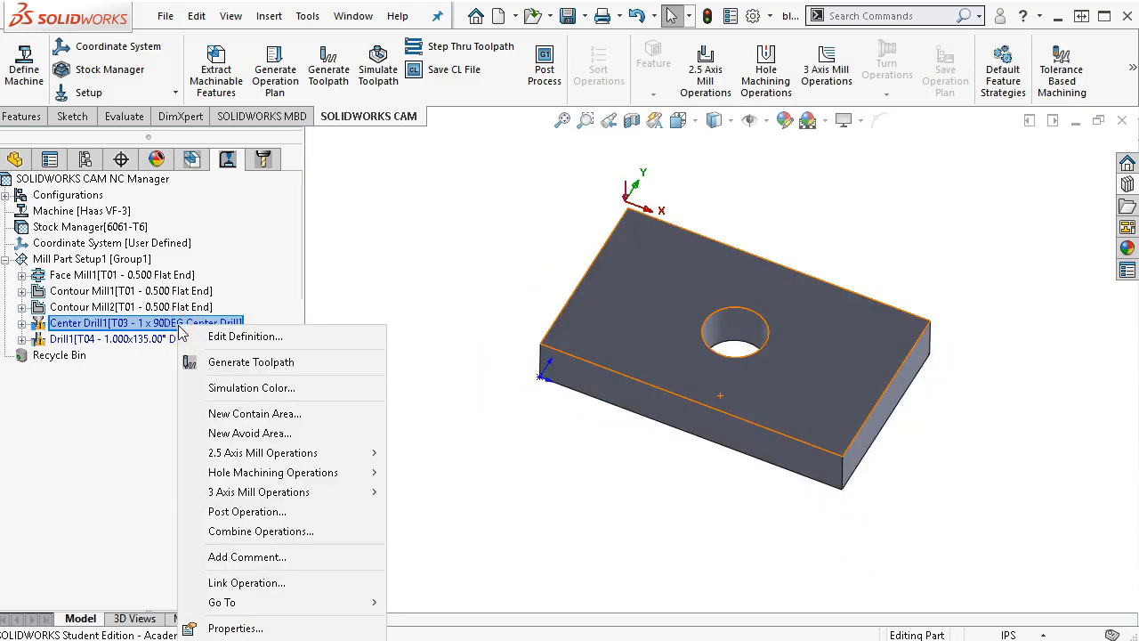
mouse_move(190, 332)
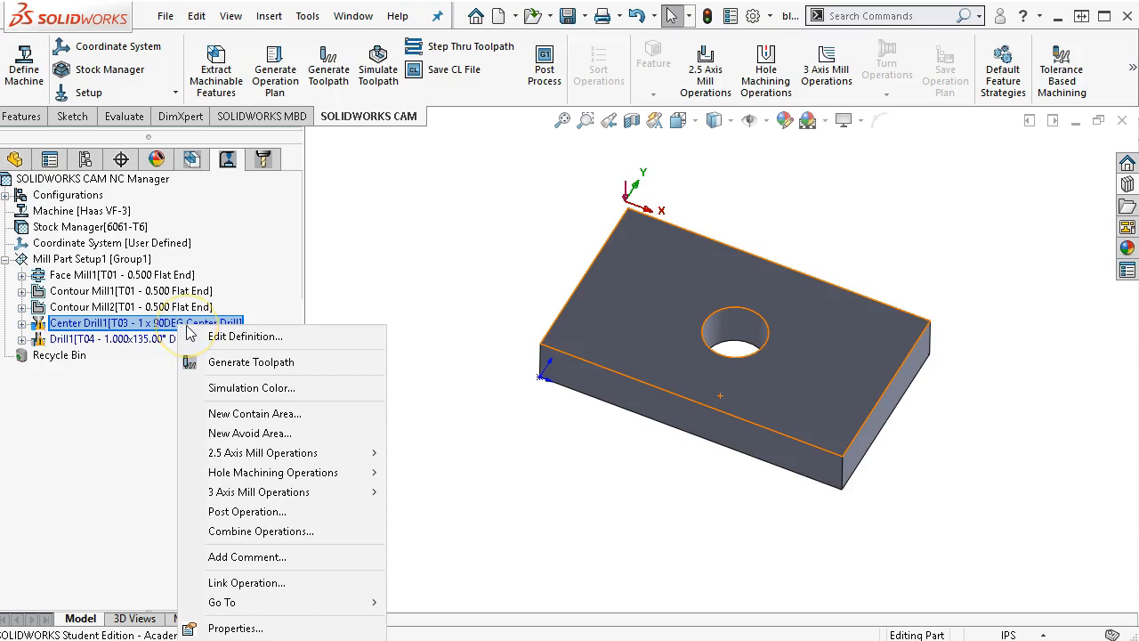
mouse_move(248, 510)
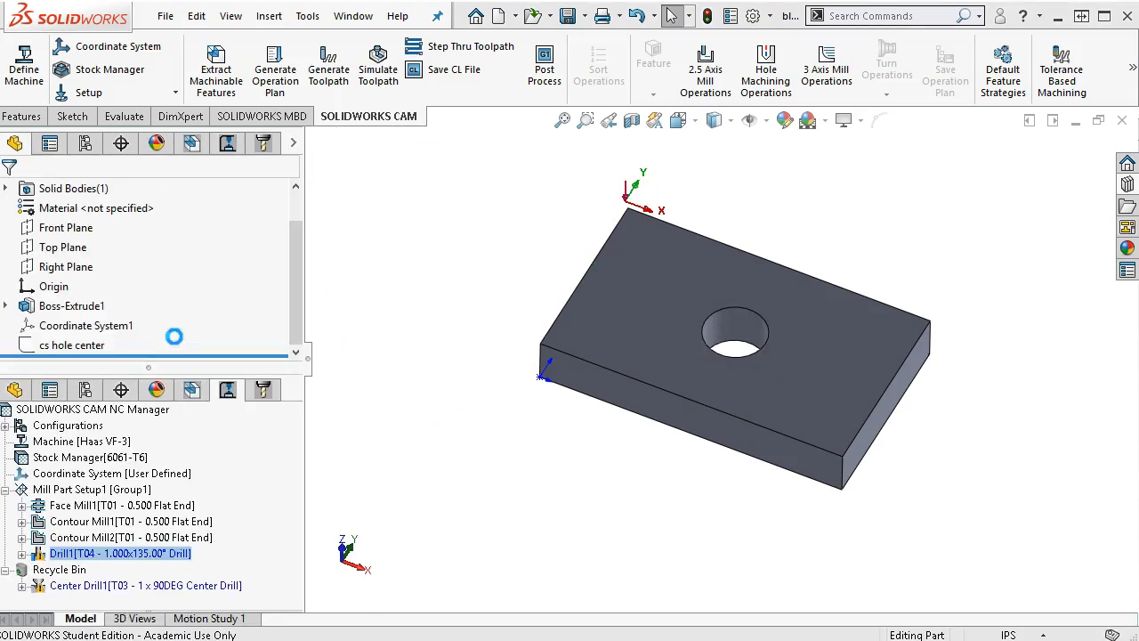
Remove the face mill and center drill from Drill1's tool crib
double_click(114, 553)
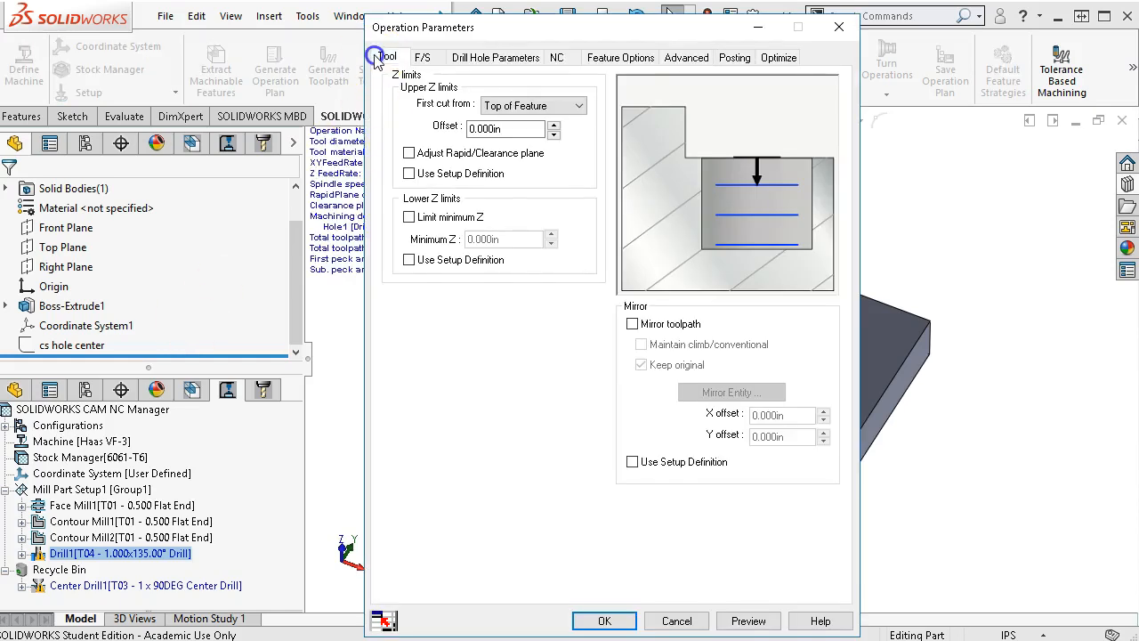
left_click(390, 57)
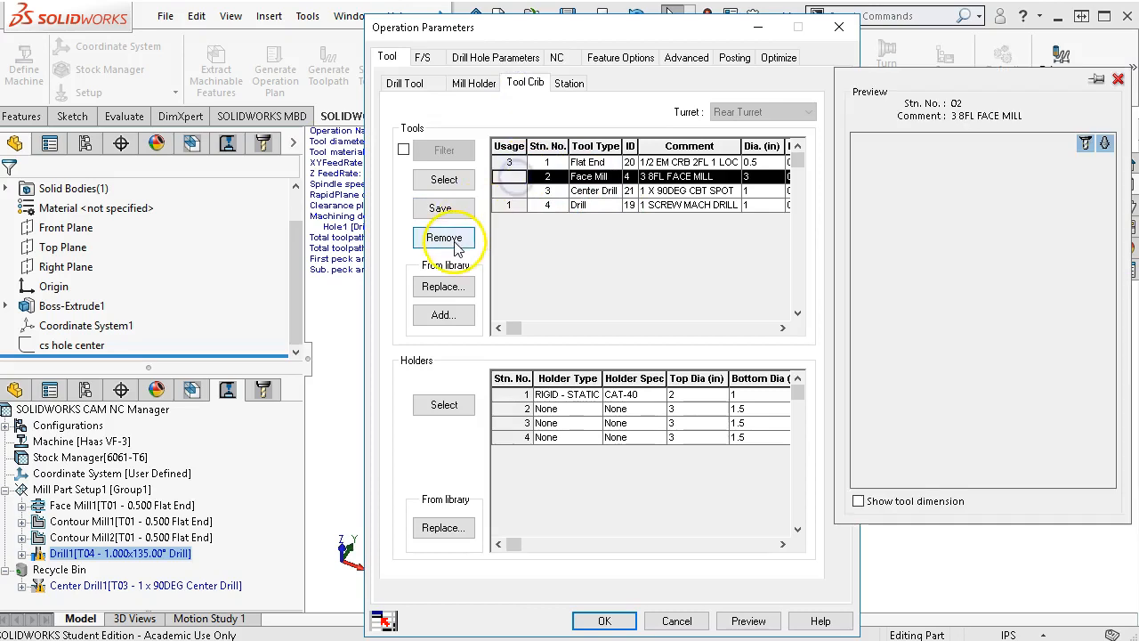
left_click(443, 238)
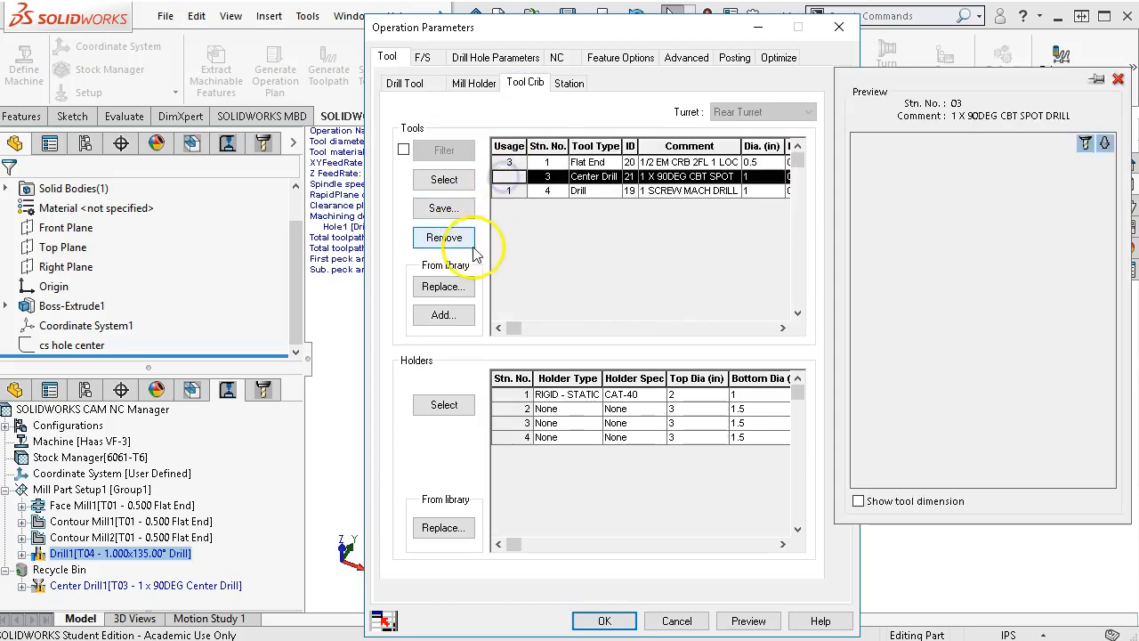
left_click(443, 238)
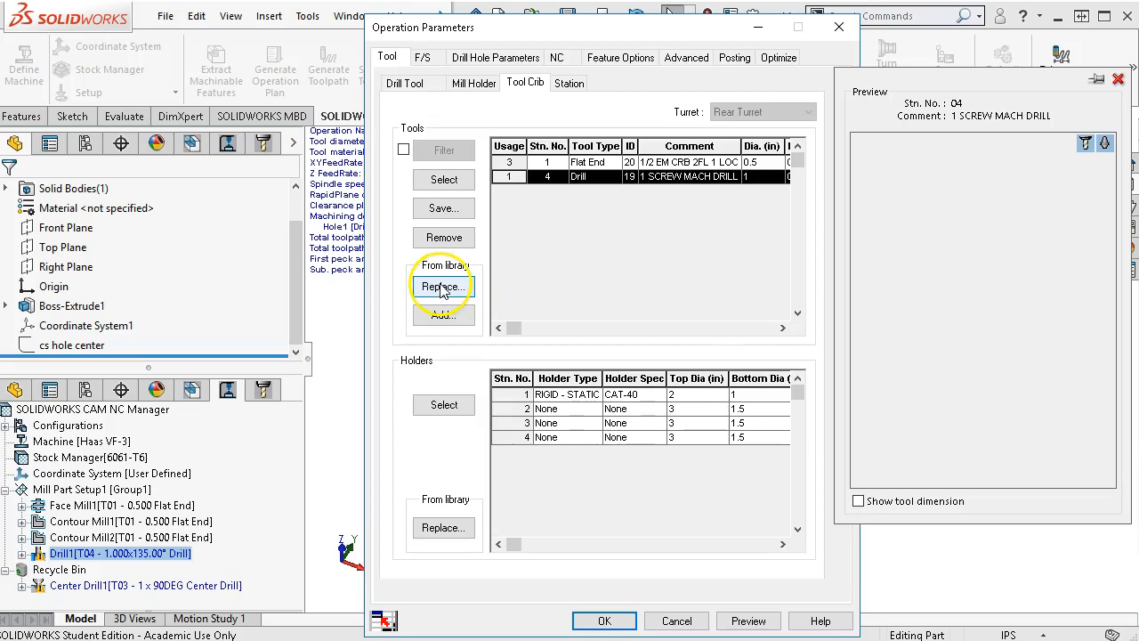
Replace the drill with a 1/2 CNC drill, filtering the library to 0–0.5 in diameter
left_click(443, 287)
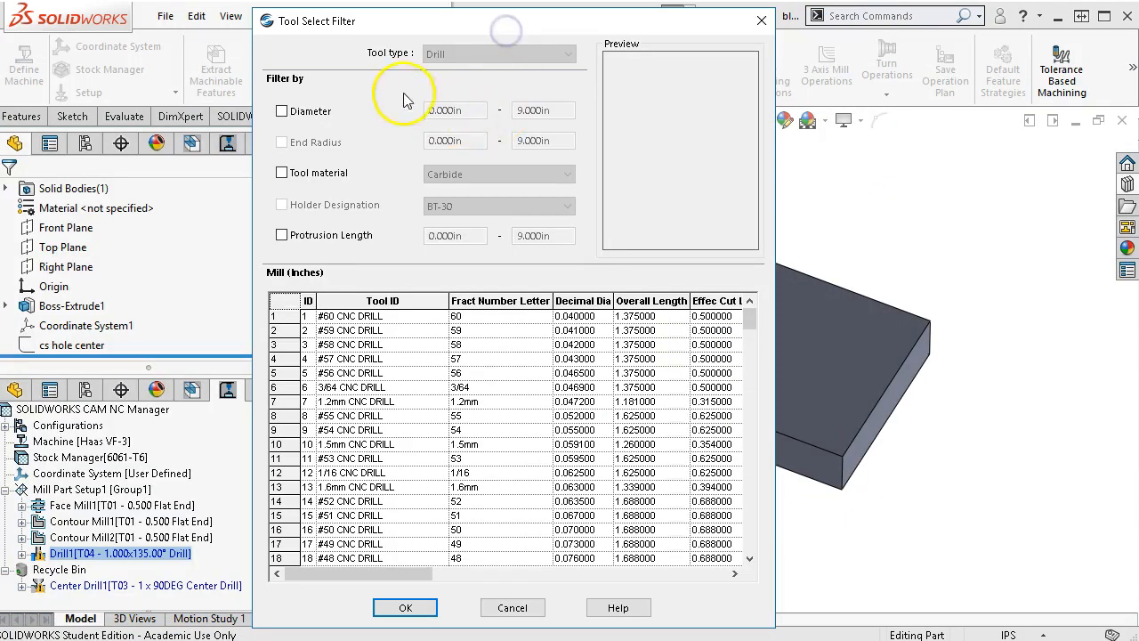
left_click(282, 111)
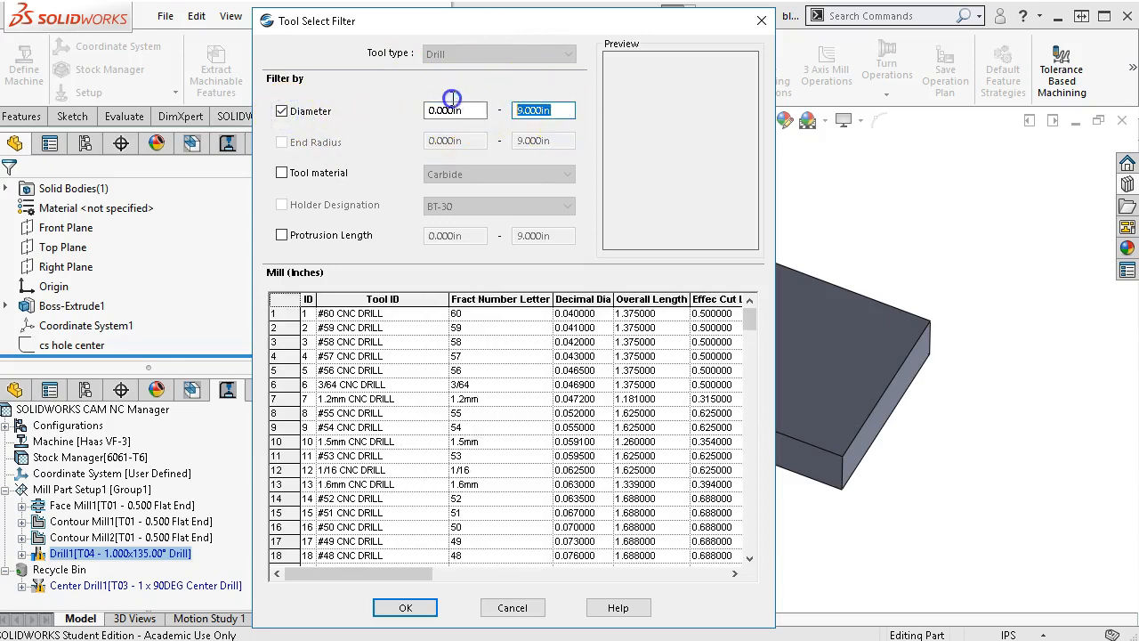
type(".5")
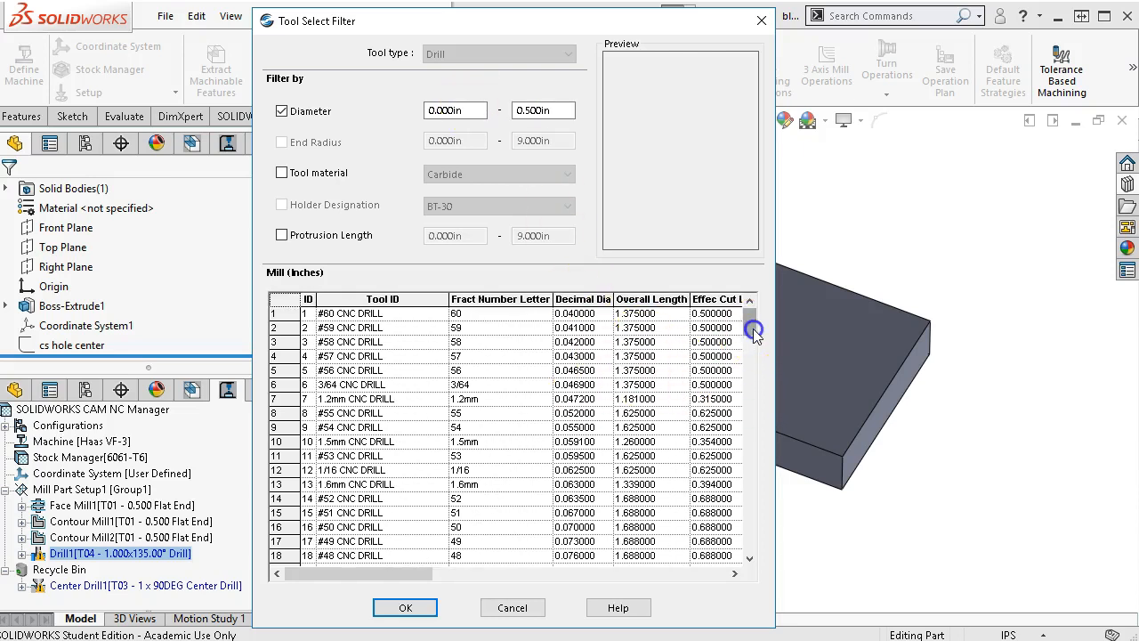
scroll("down", 3)
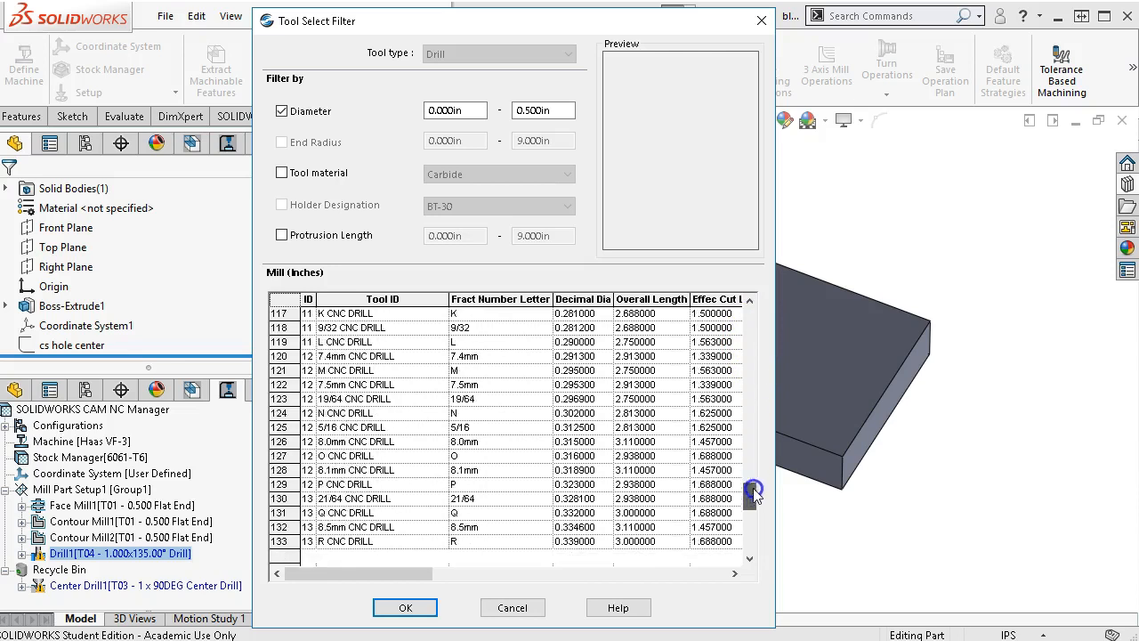
scroll("down", 3)
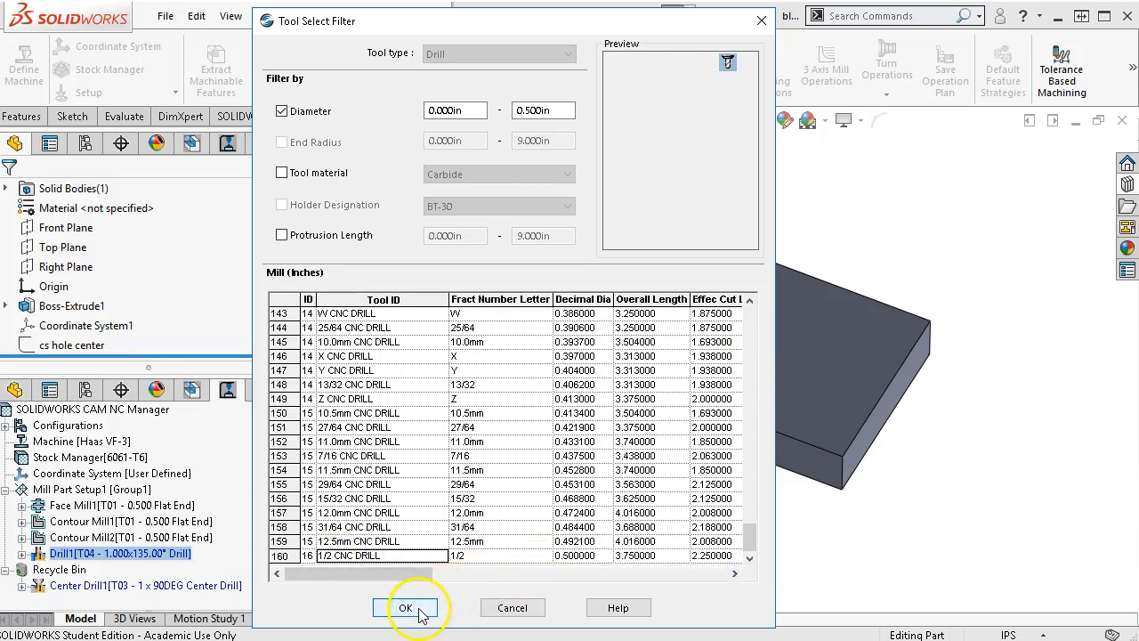
left_click(406, 607)
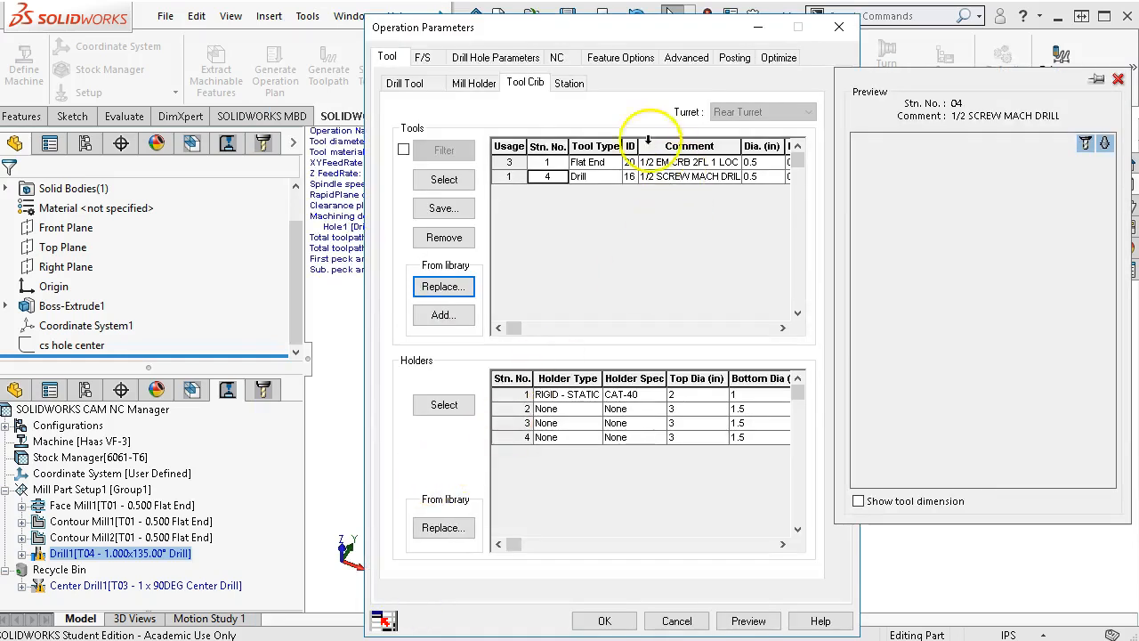
Enter station tool number 1, decline reusing it so the 1/2 drill becomes tool 2, and view its dimensions
left_click(567, 82)
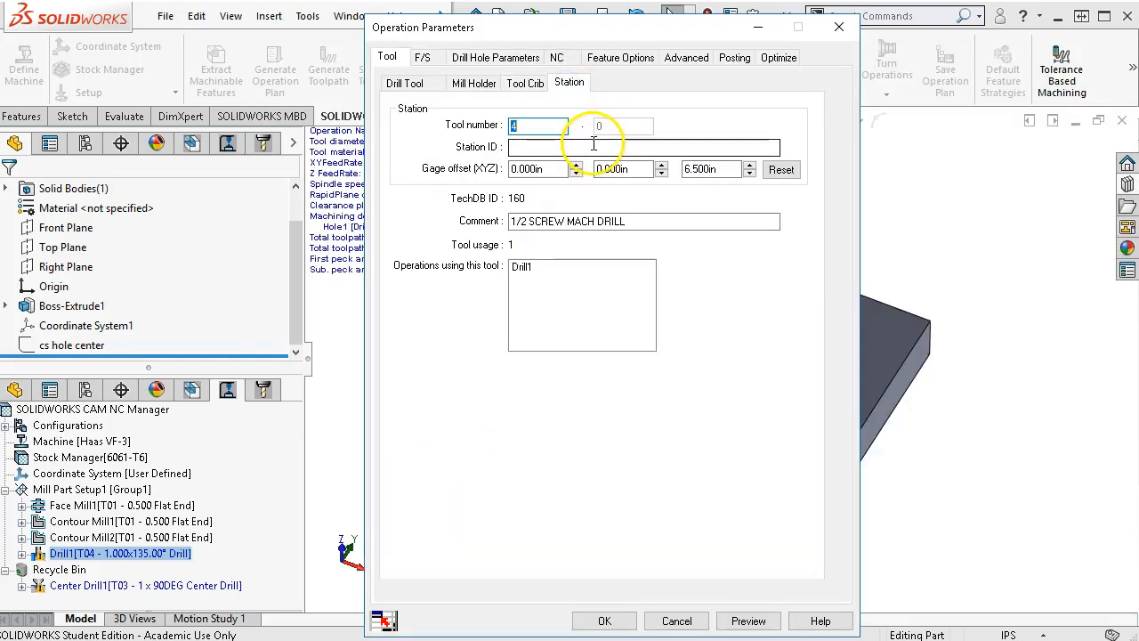
type("1")
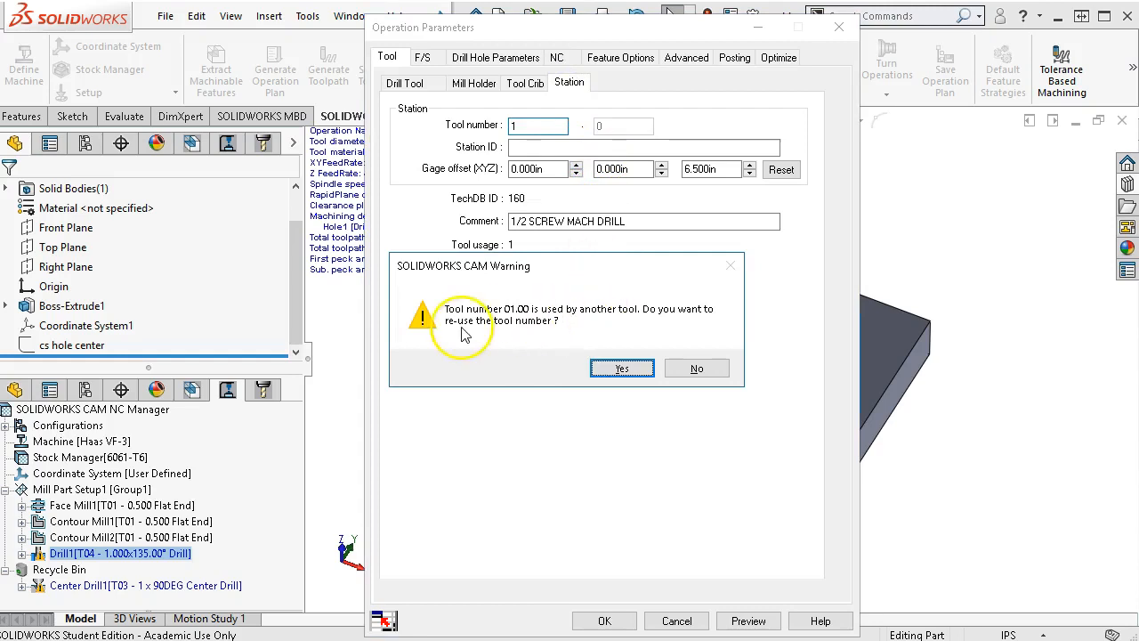
left_click(696, 367)
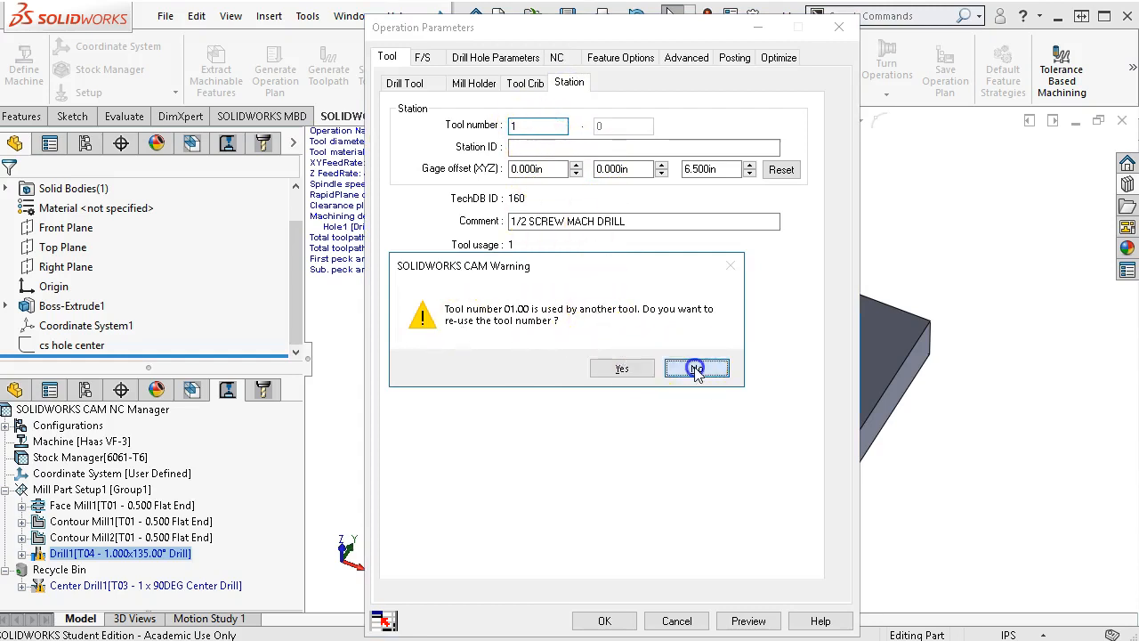
left_click(696, 366)
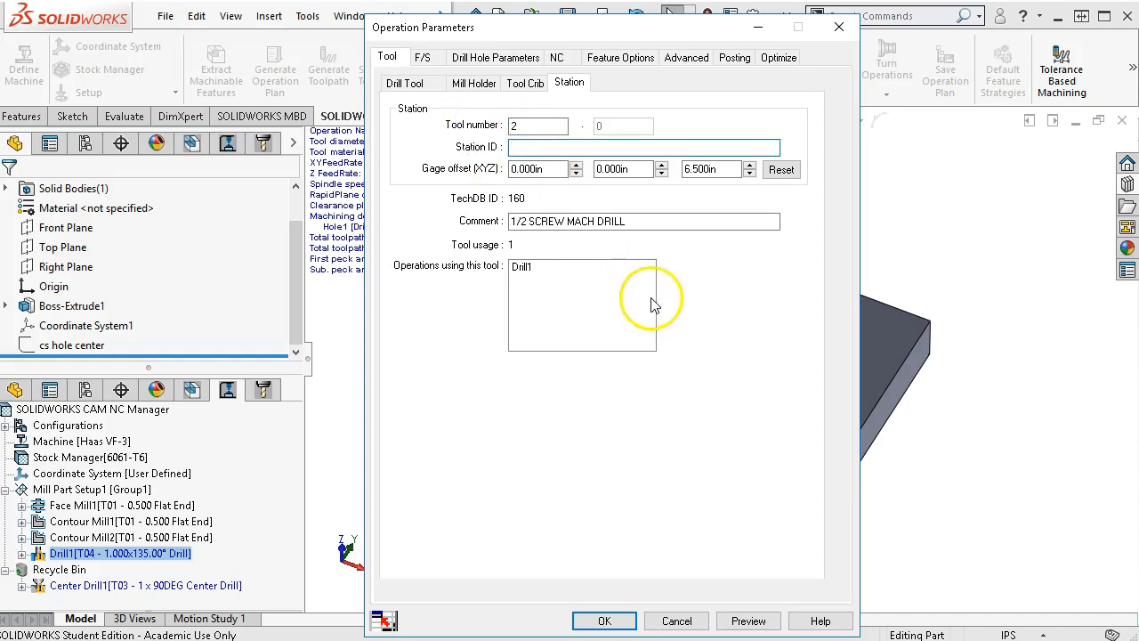
left_click(404, 82)
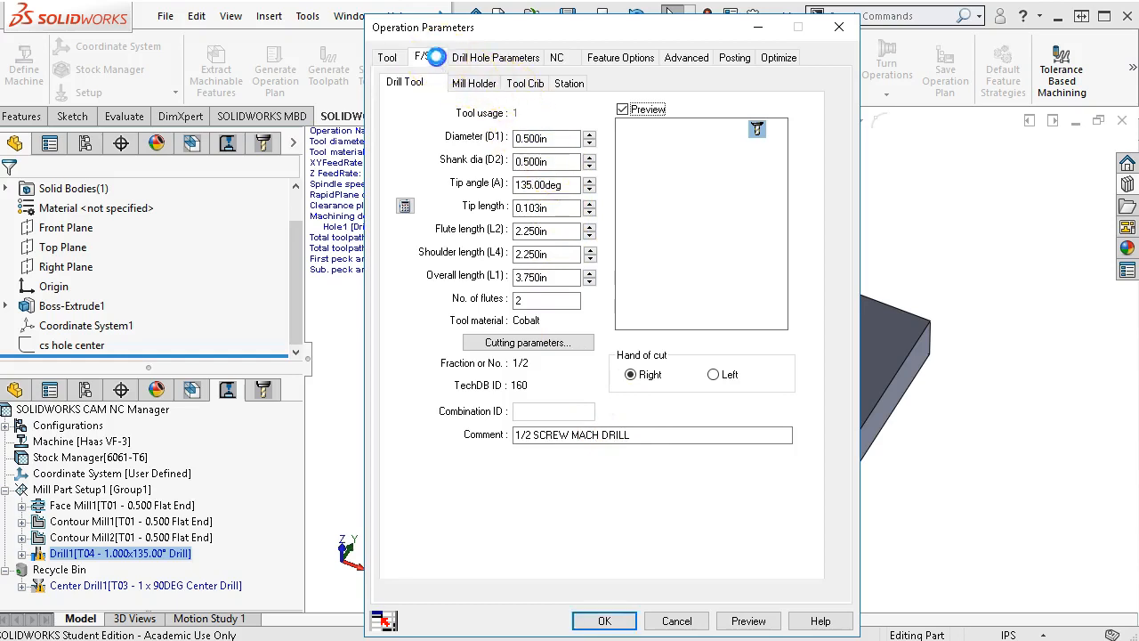
Lock the drill's spindle speed at 1530 rpm
left_click(427, 57)
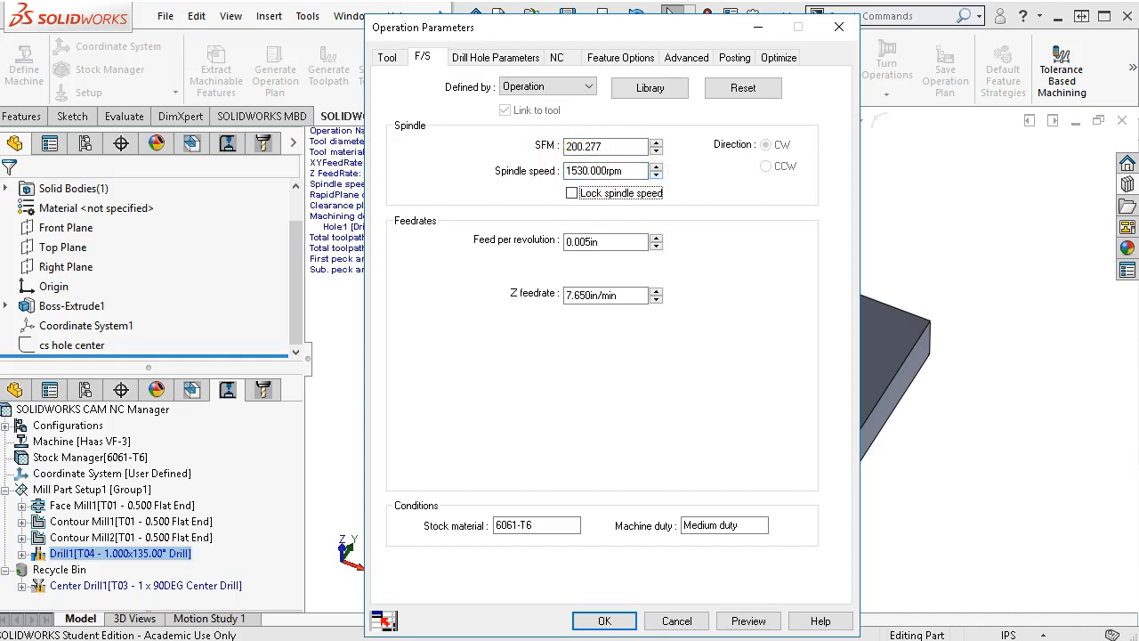
left_click(571, 193)
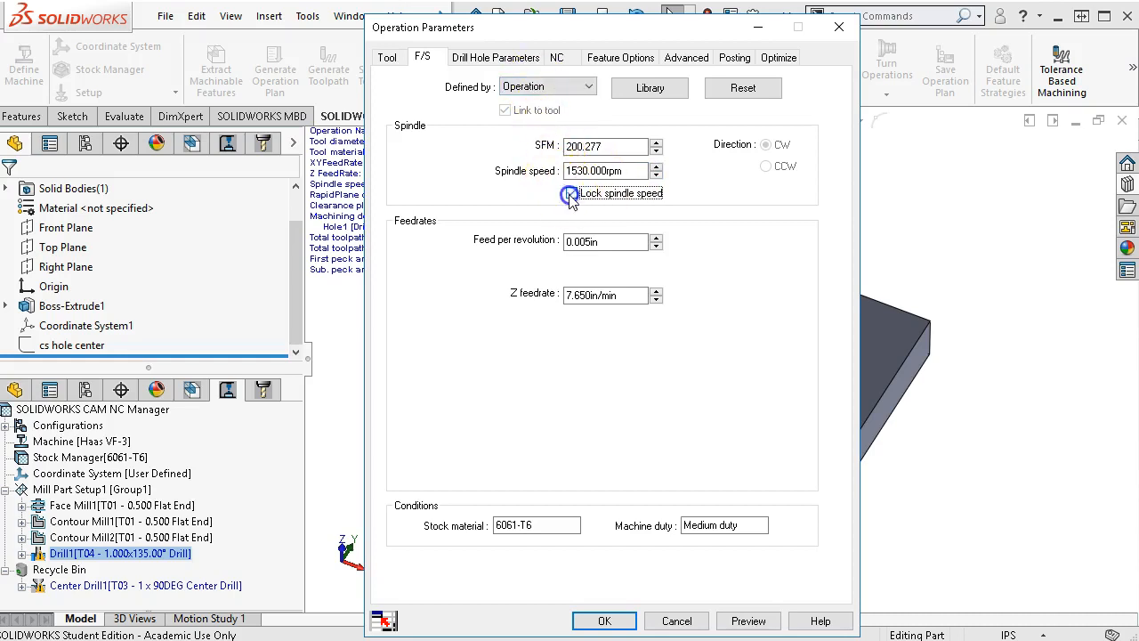
left_click(572, 193)
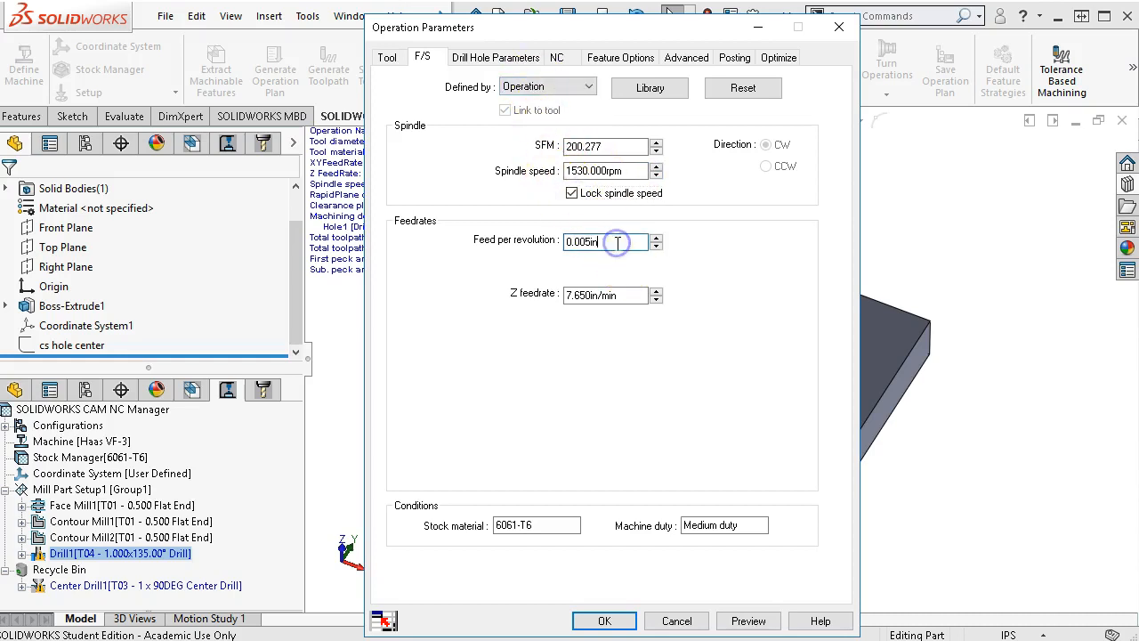
left_click(494, 57)
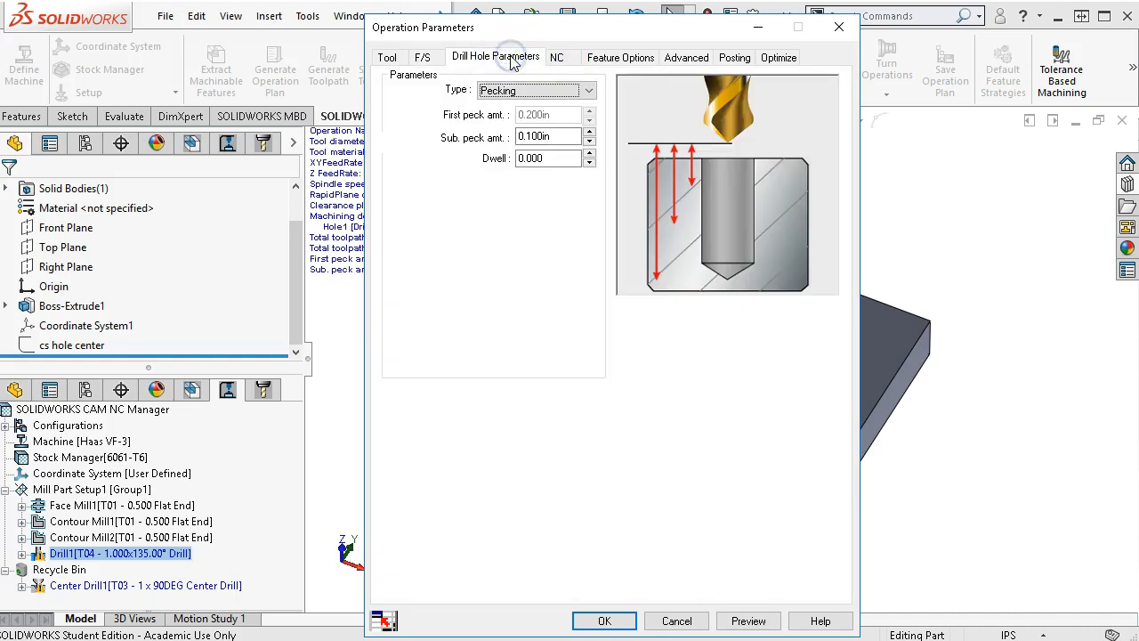
left_click(427, 57)
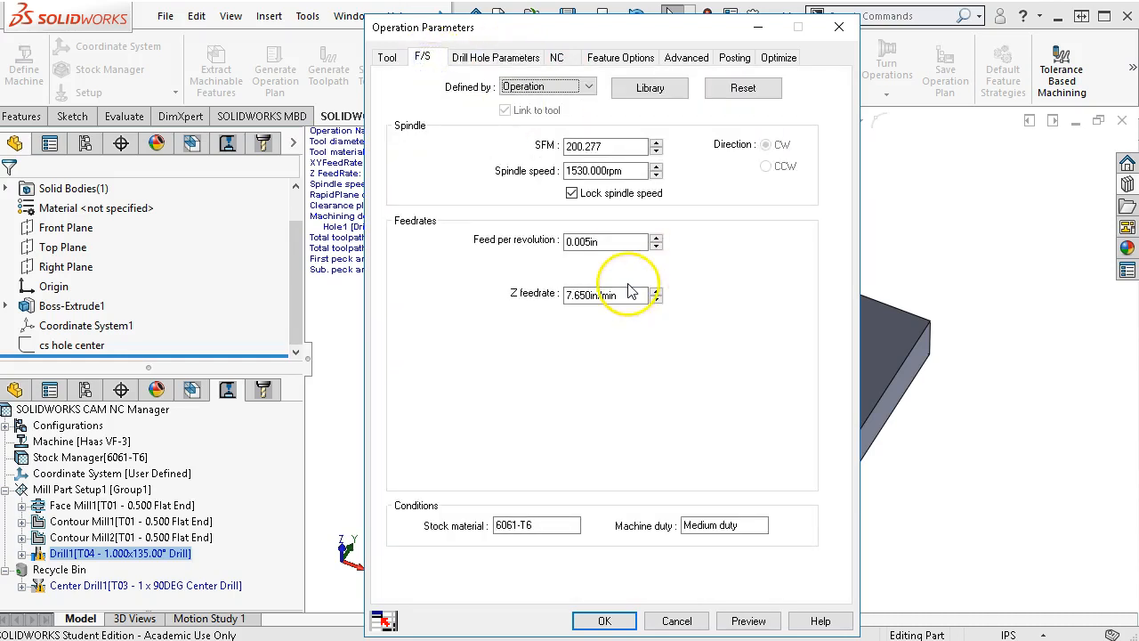
left_click(494, 57)
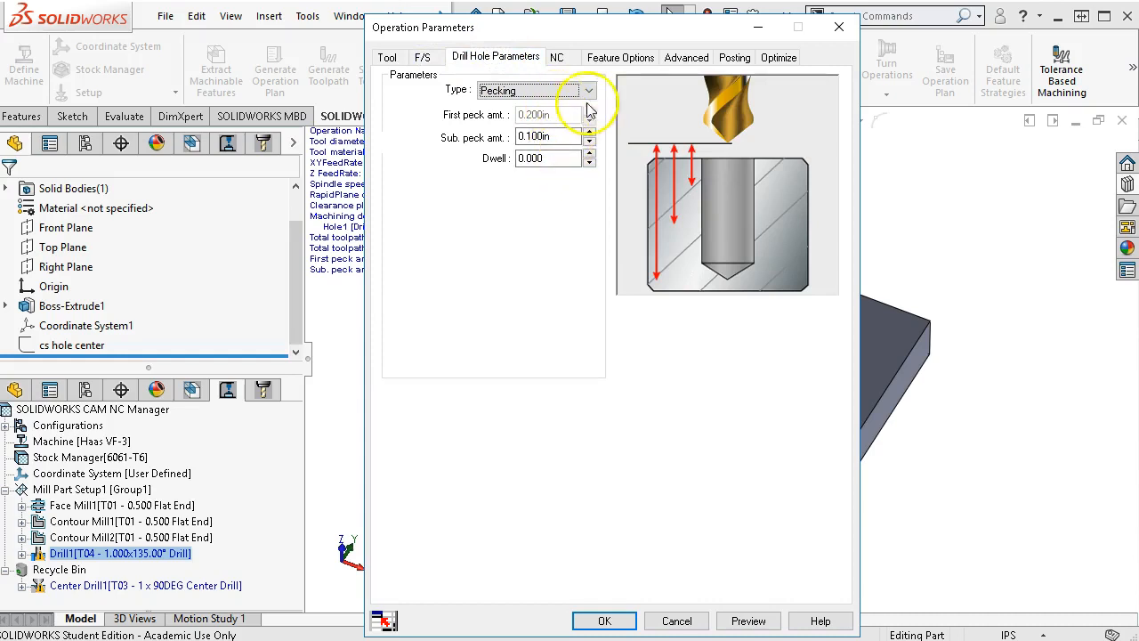
Change the drilling cycle type to Variable Pecking
left_click(587, 89)
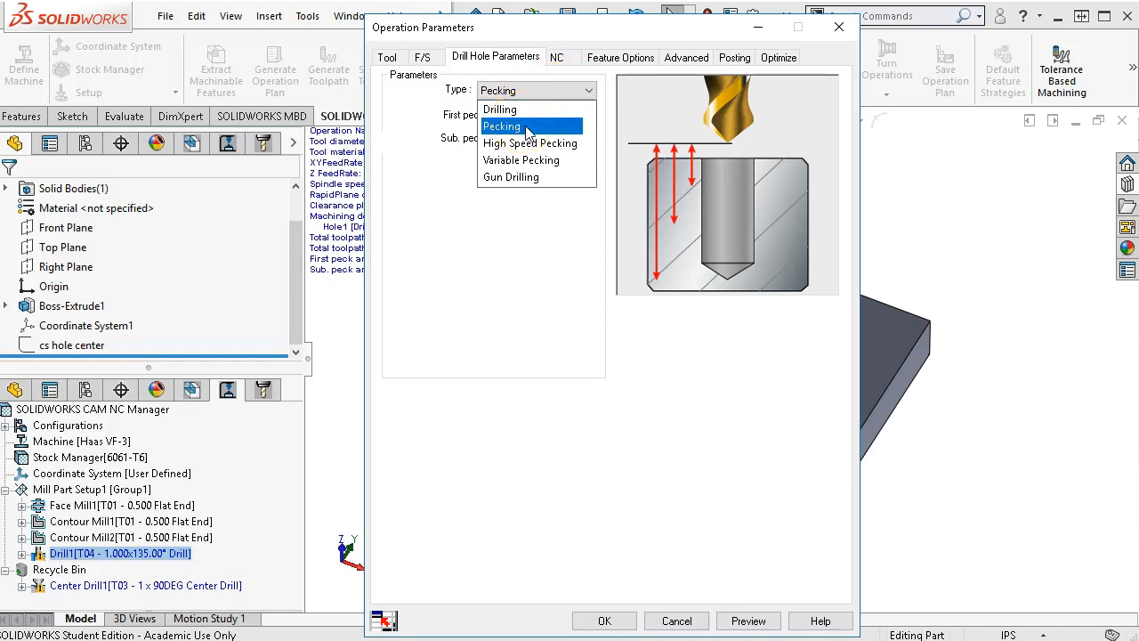
mouse_move(502, 109)
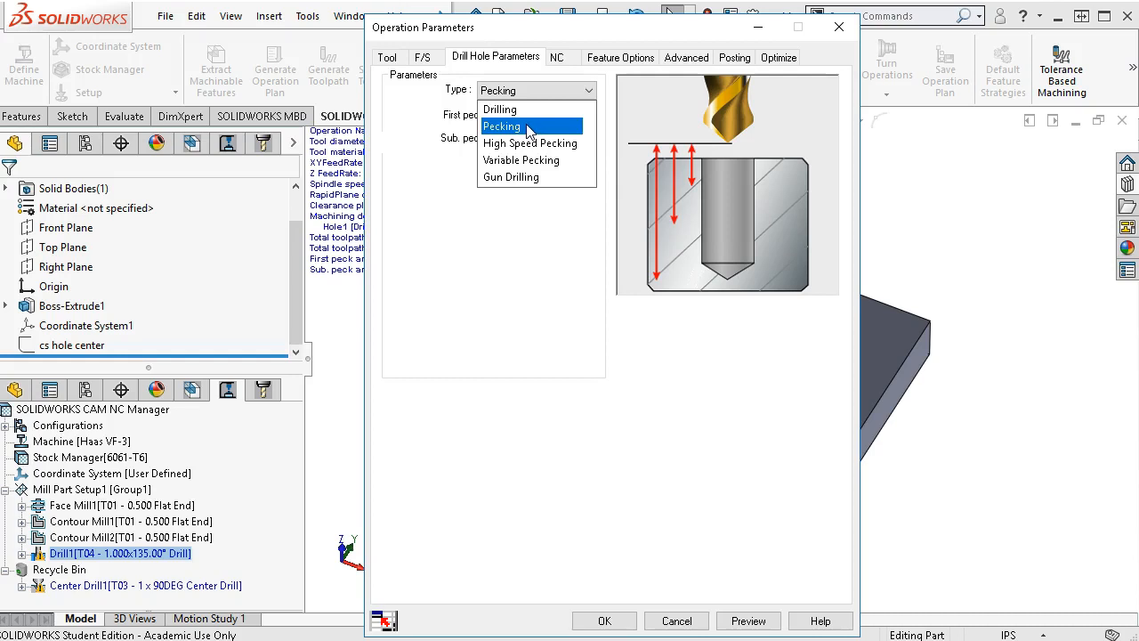
mouse_move(516, 109)
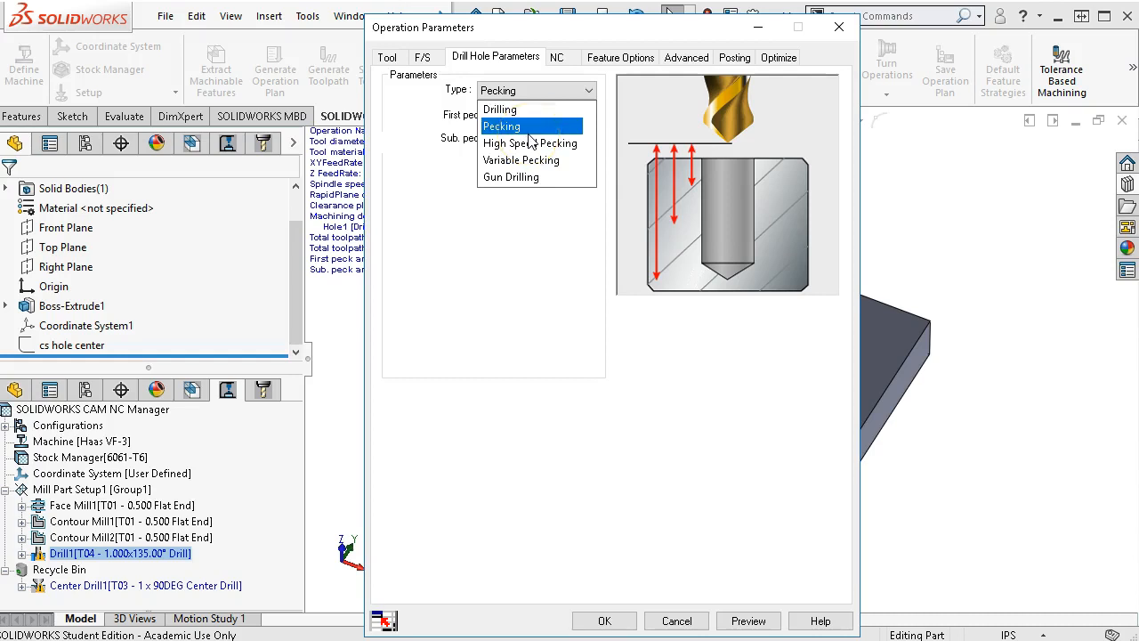
mouse_move(530, 142)
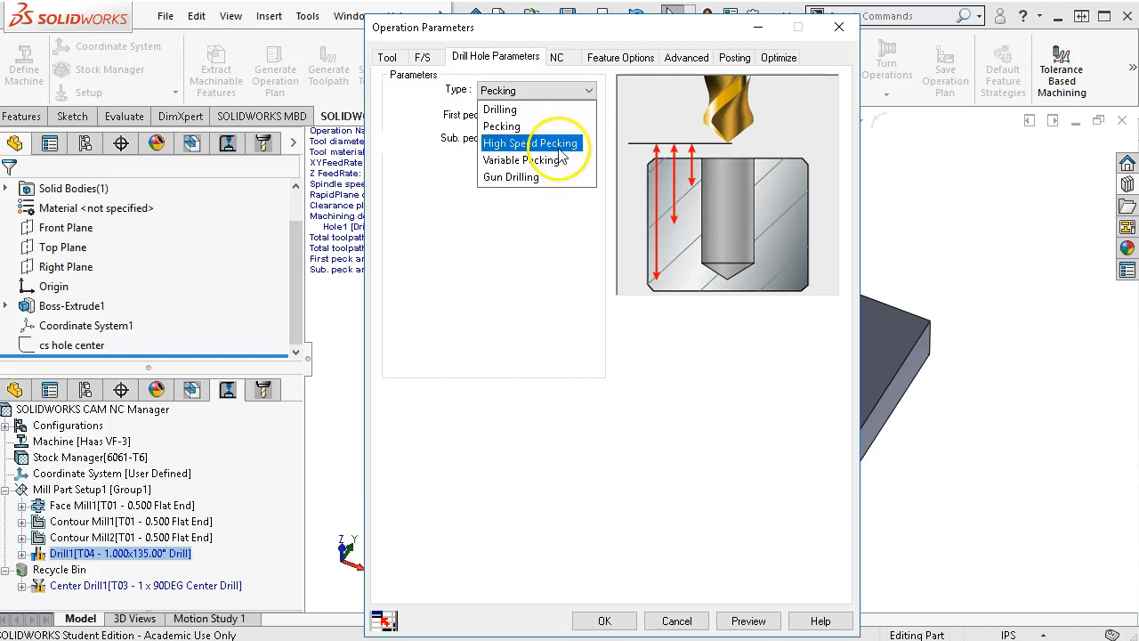
left_click(521, 160)
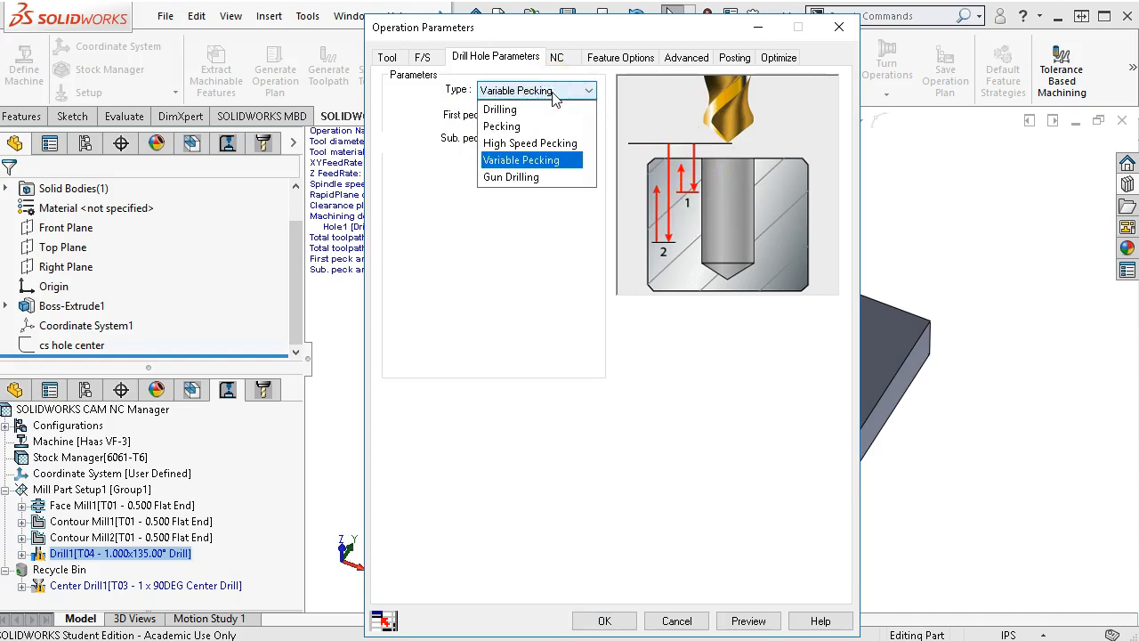
left_click(523, 160)
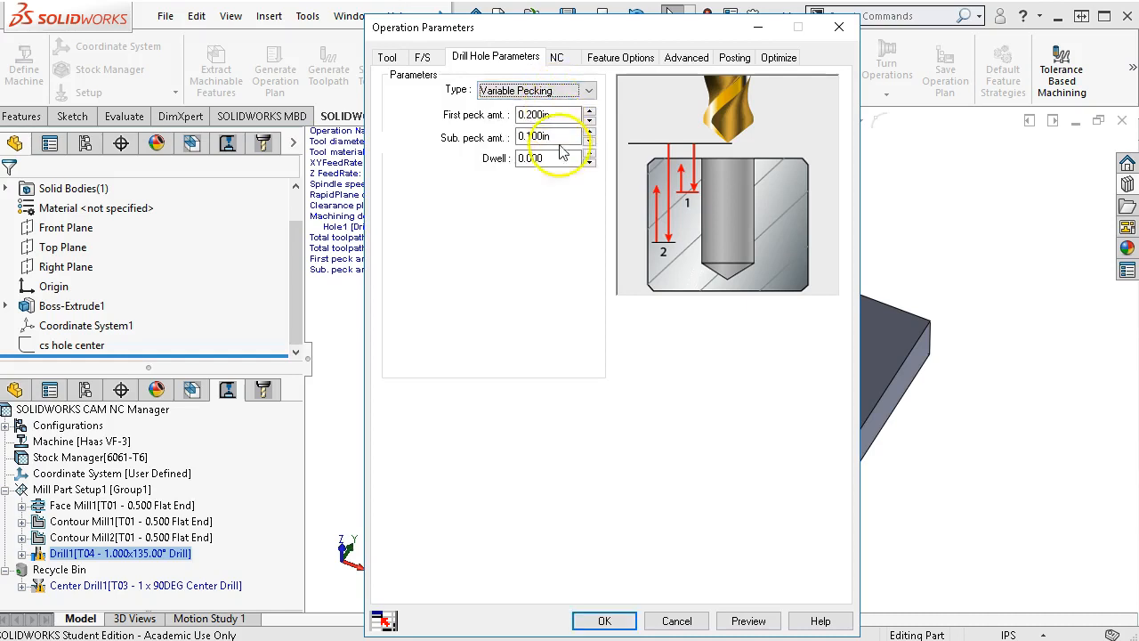
Take Drill1's rapid and clearance planes from the setup, review the remaining tabs, and accept
left_click(559, 57)
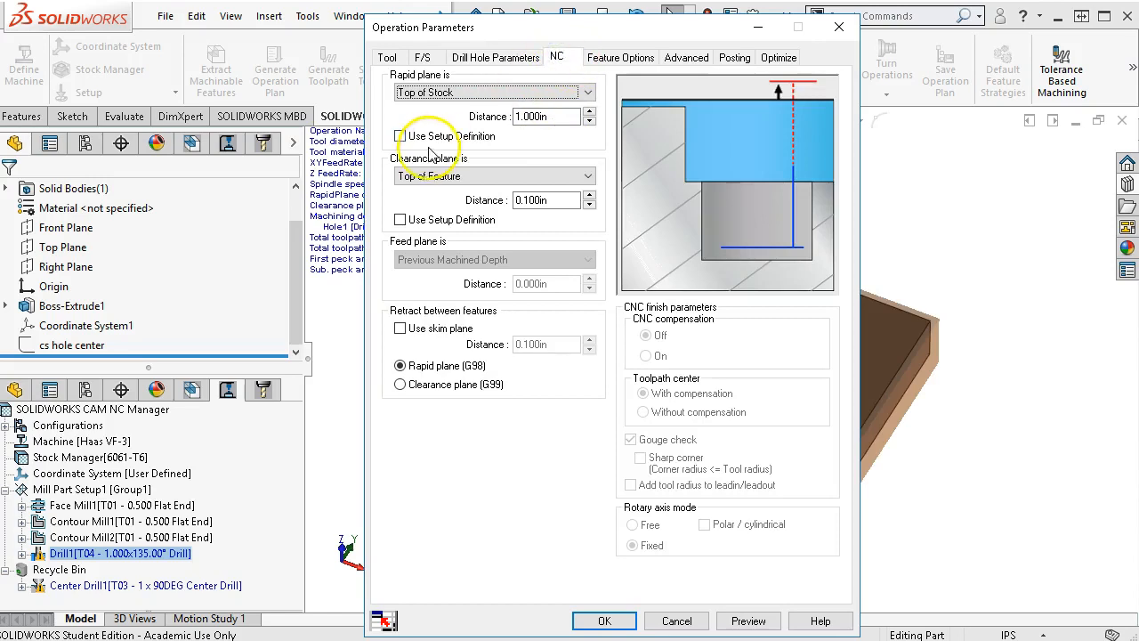
left_click(399, 135)
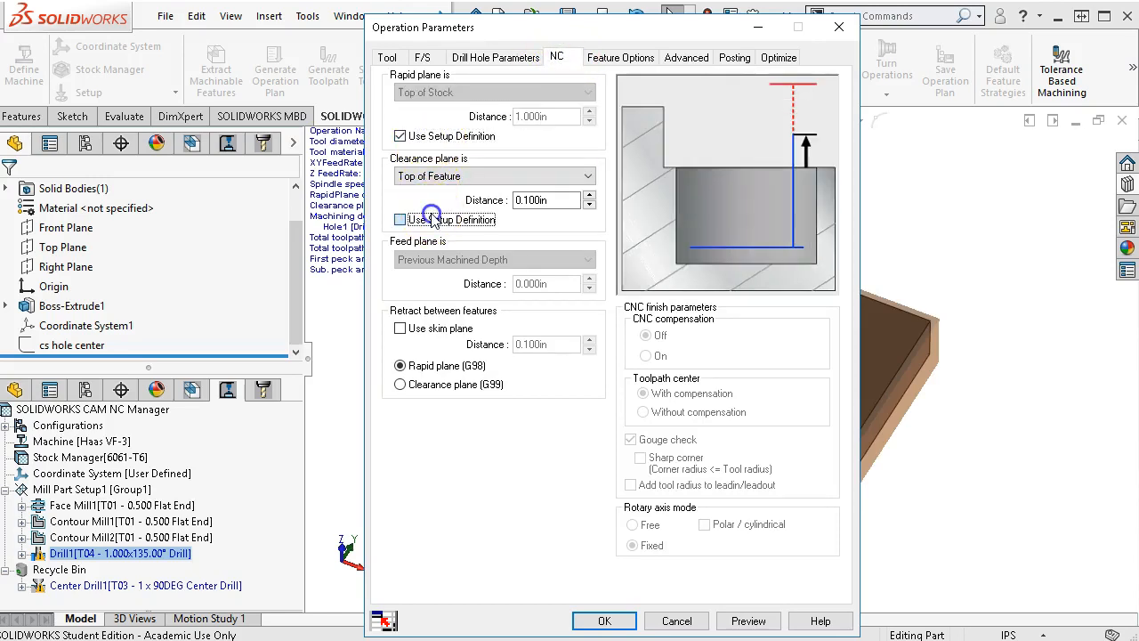
left_click(399, 220)
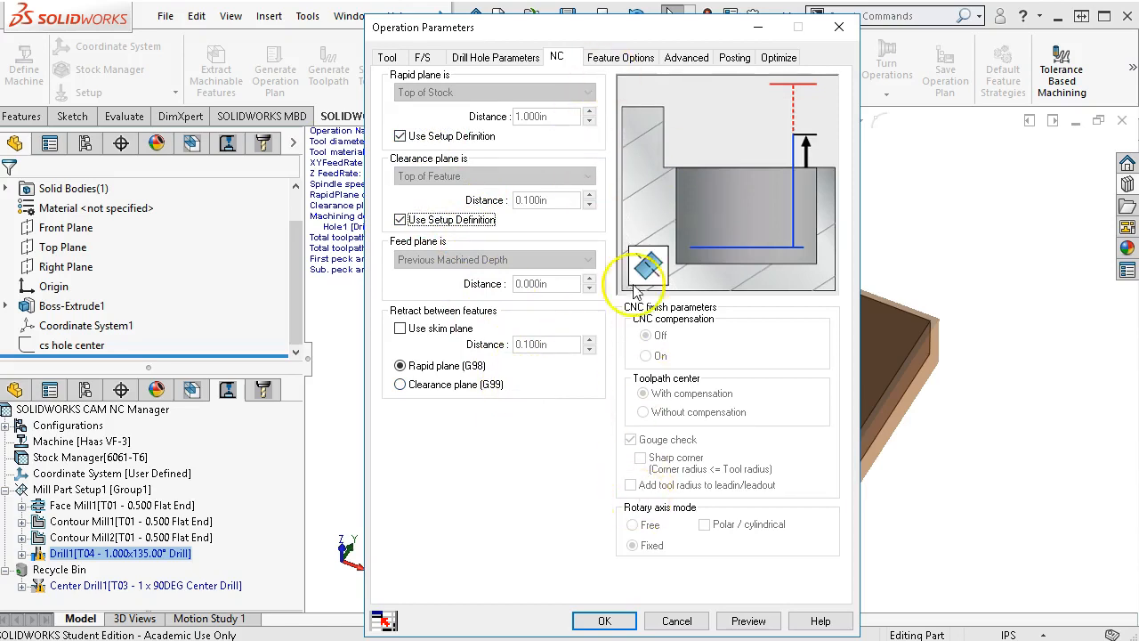
left_click(619, 57)
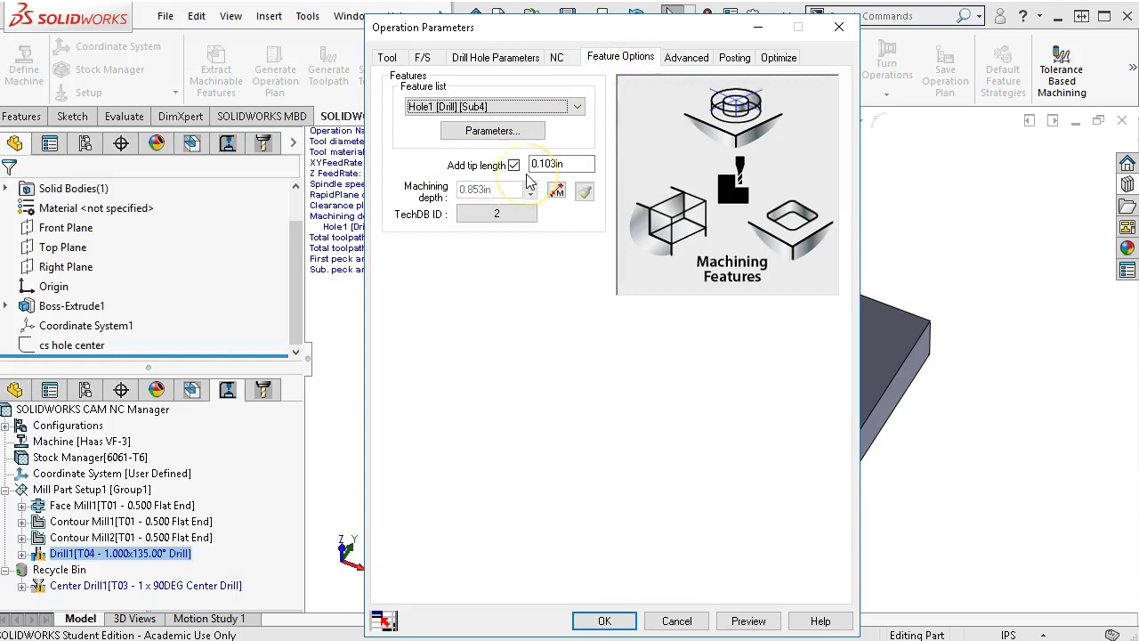
mouse_move(599, 128)
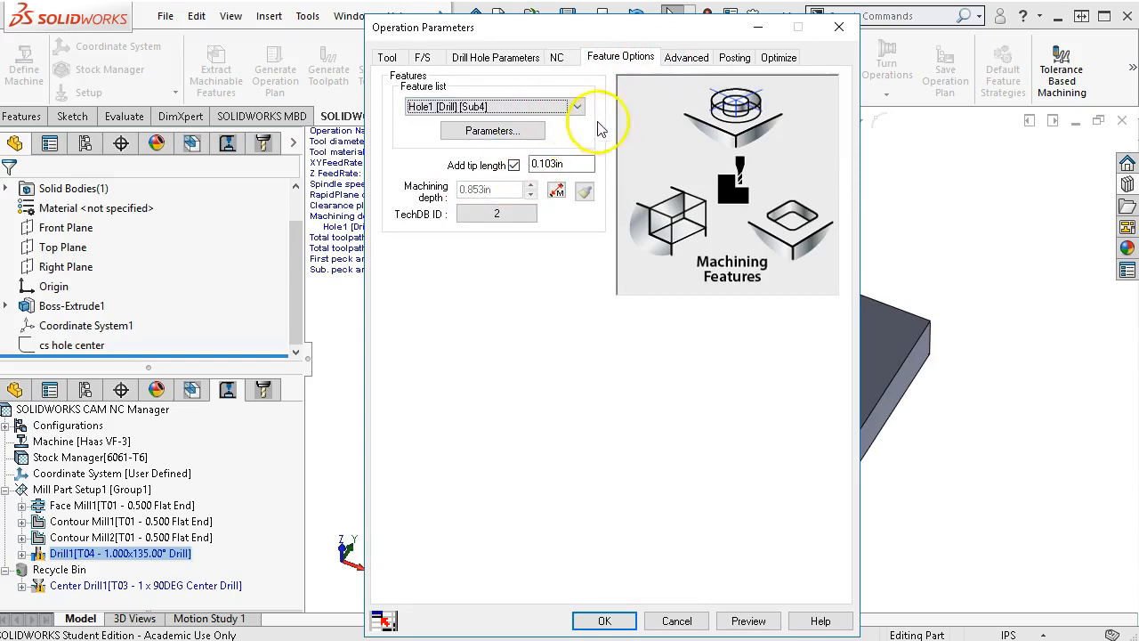
mouse_move(686, 57)
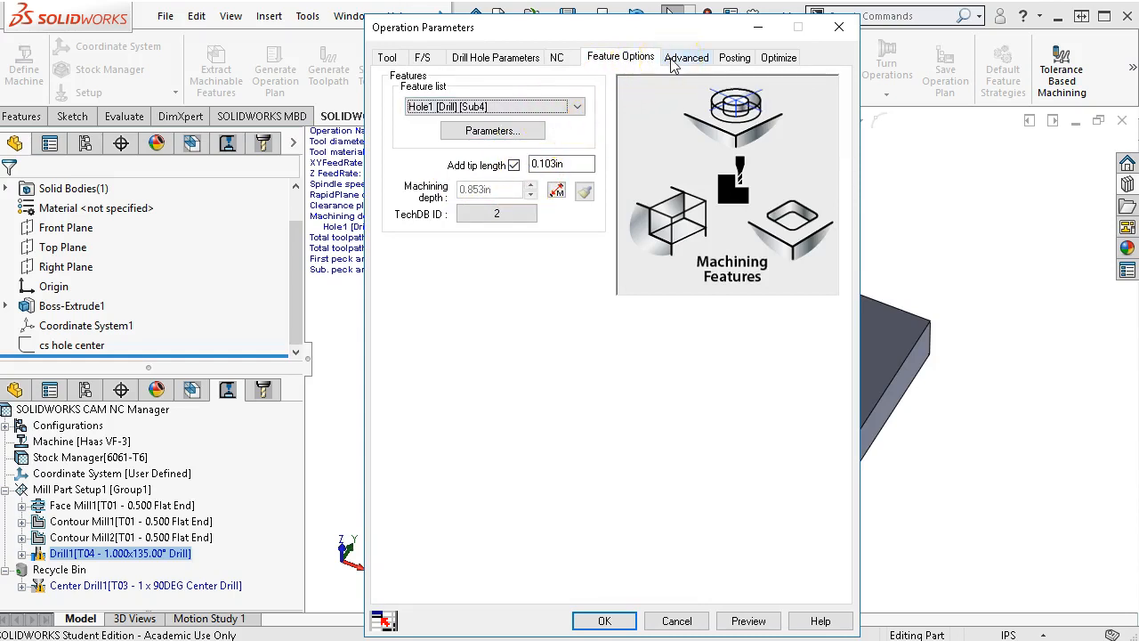
left_click(687, 57)
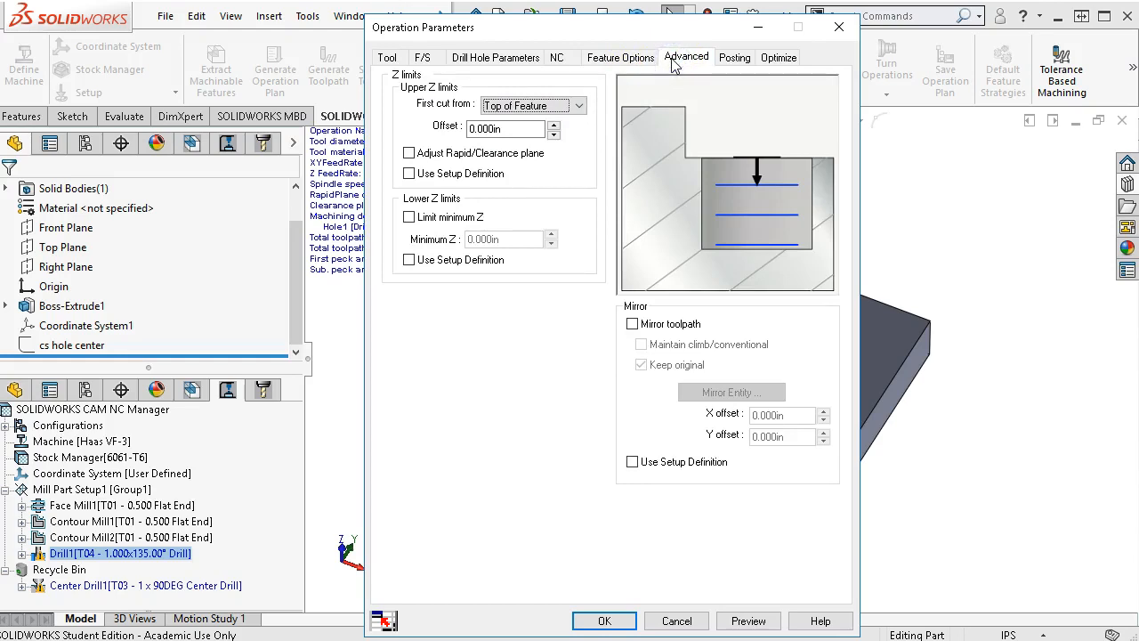
mouse_move(649, 355)
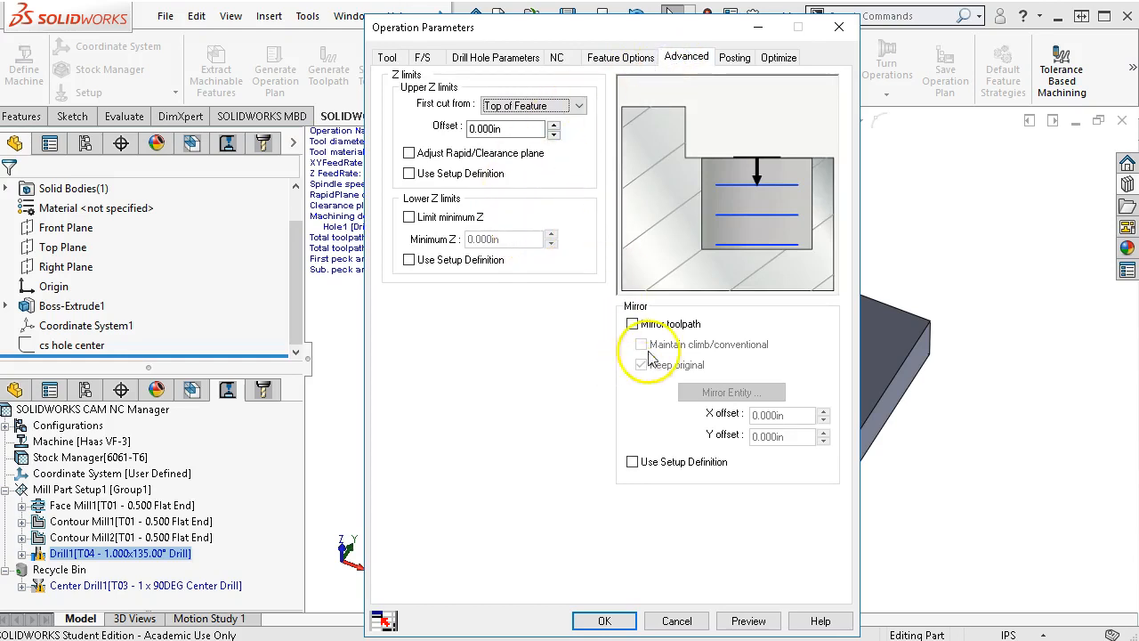
left_click(778, 57)
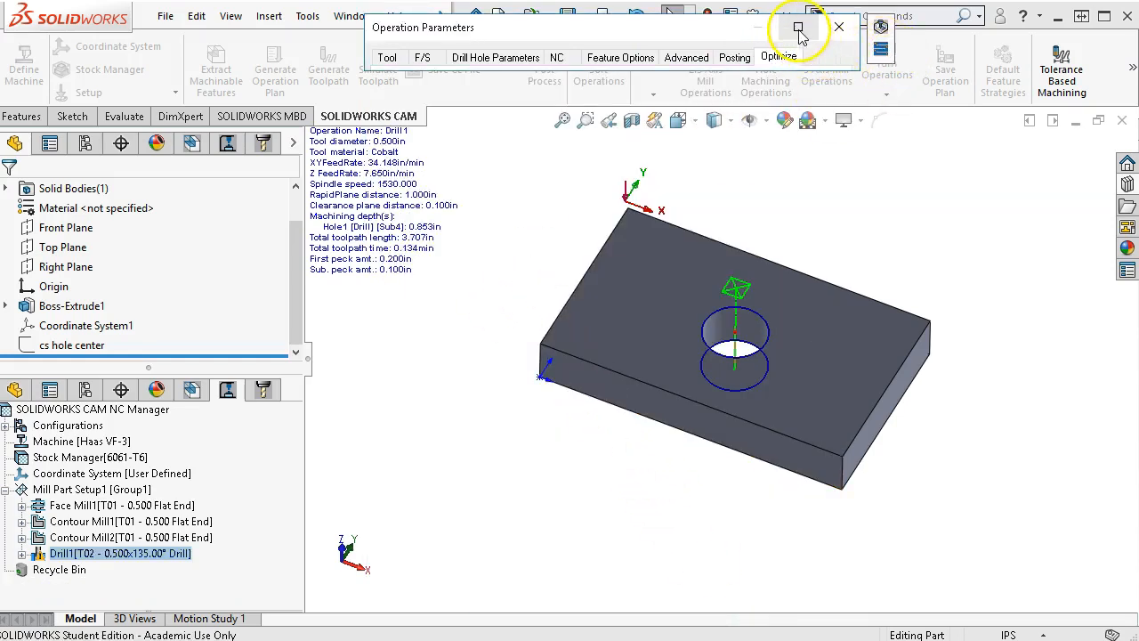
left_click(815, 28)
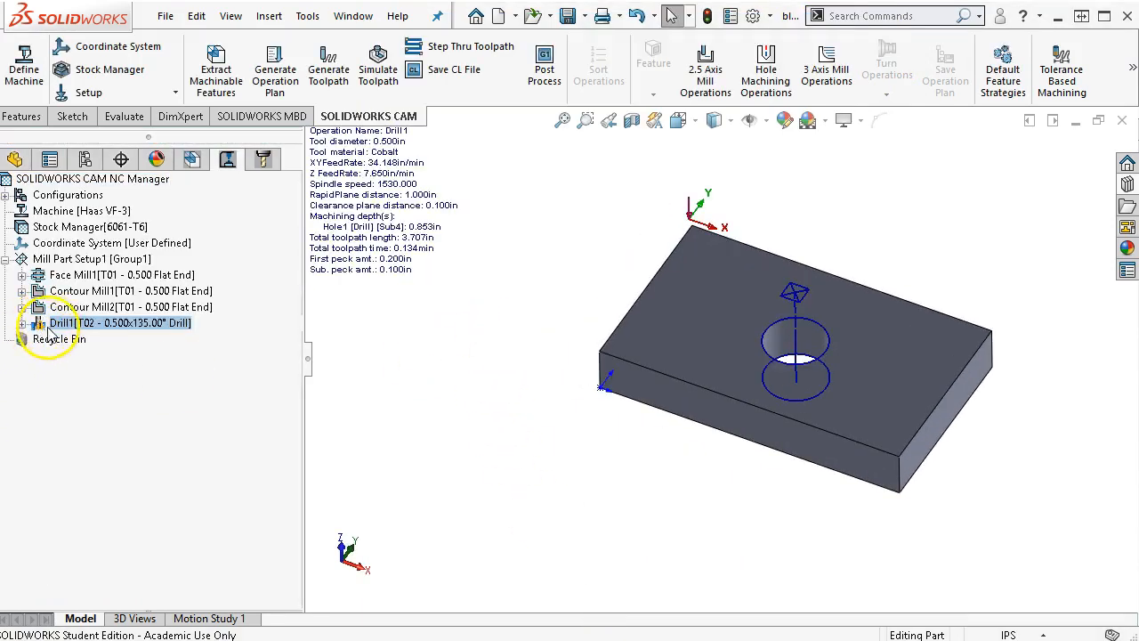
left_click(21, 322)
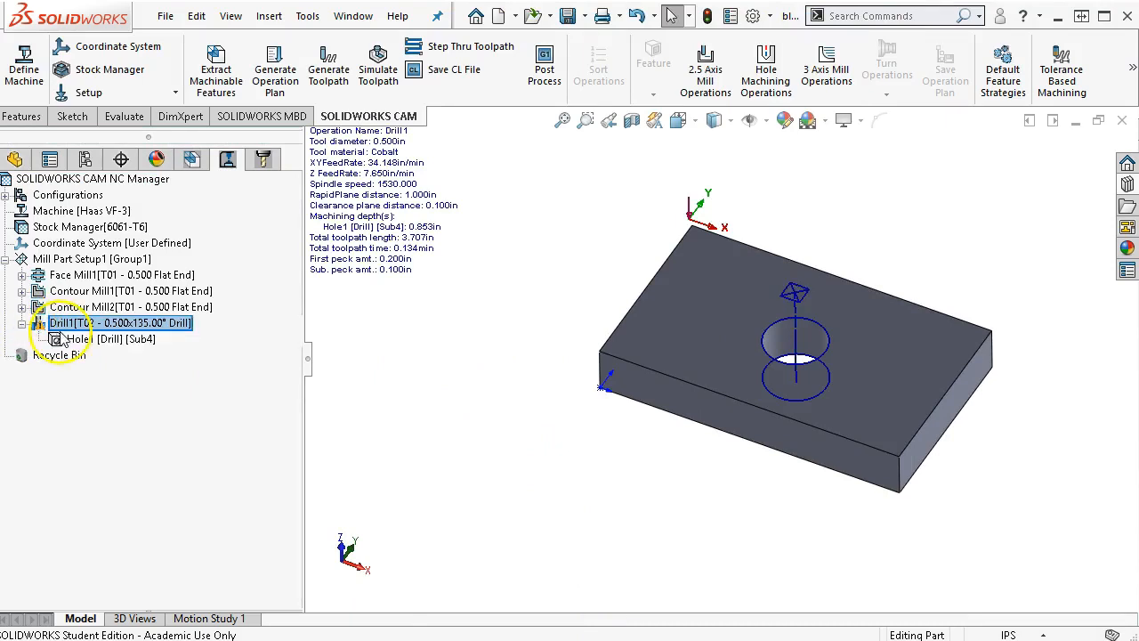
right_click(98, 324)
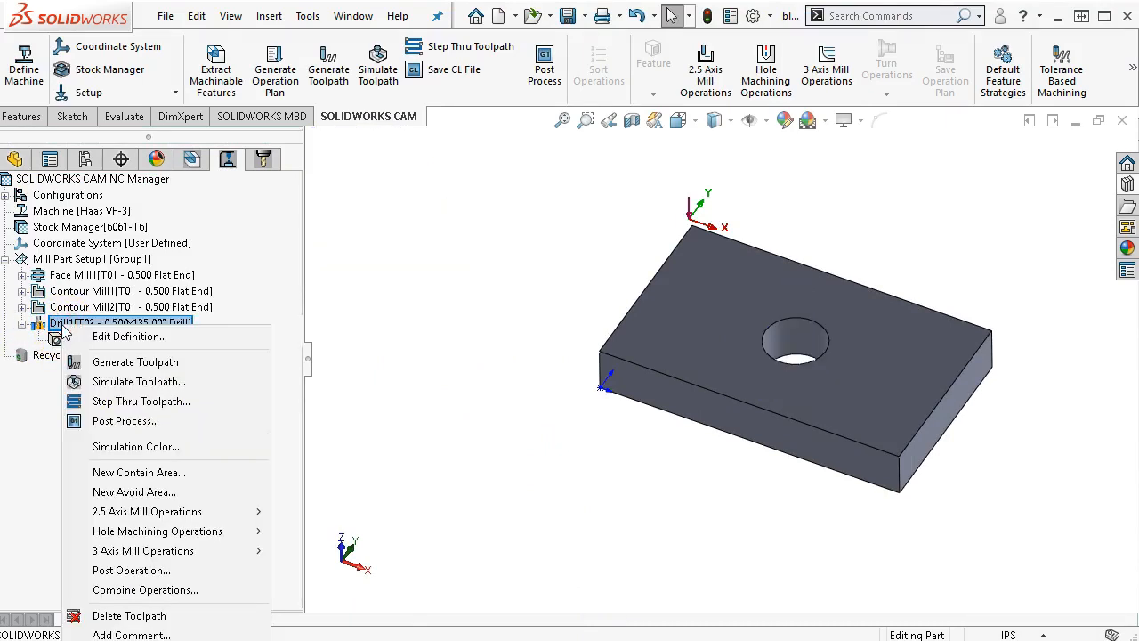
mouse_move(139, 381)
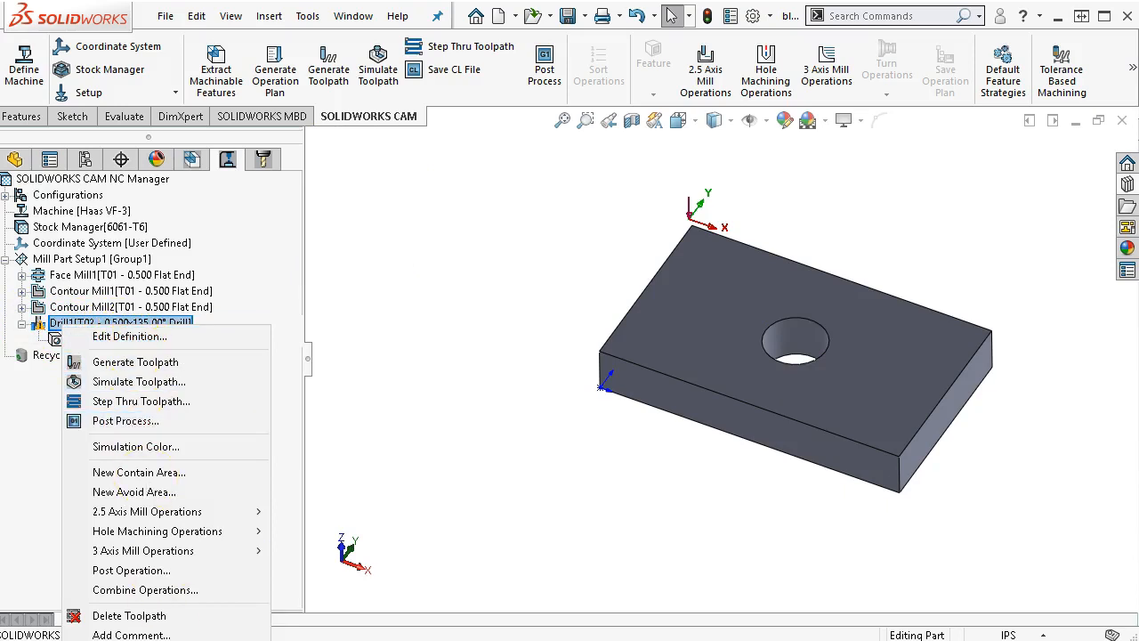
left_click(135, 362)
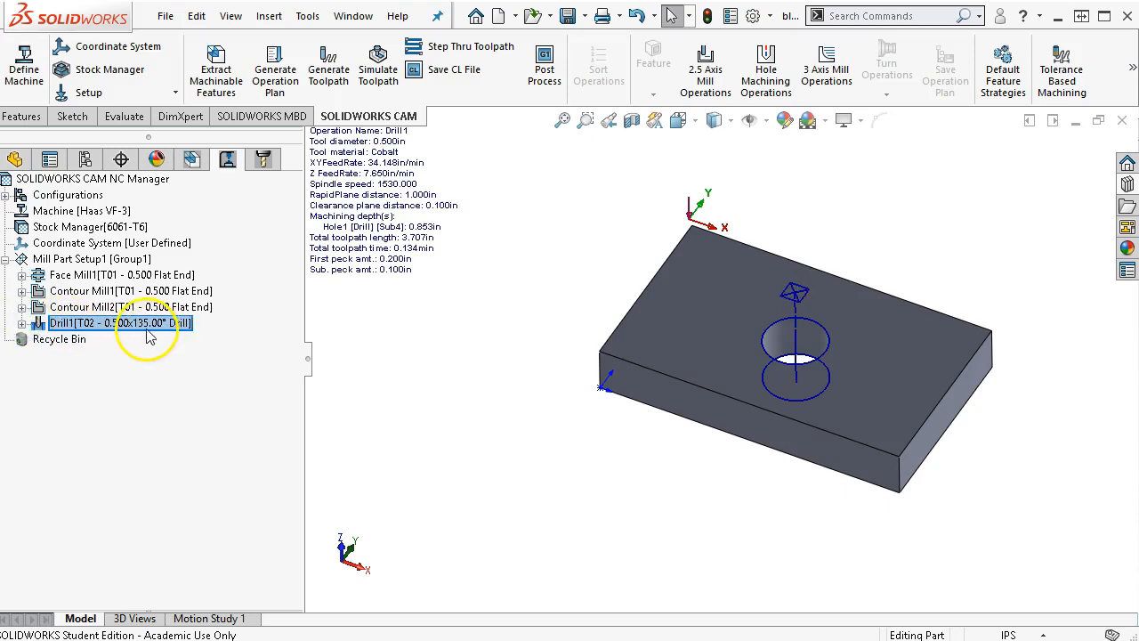
Insert a 2.5 Axis Contour Mill after Drill1 using TechDB defaults, targeting Hole1
right_click(107, 322)
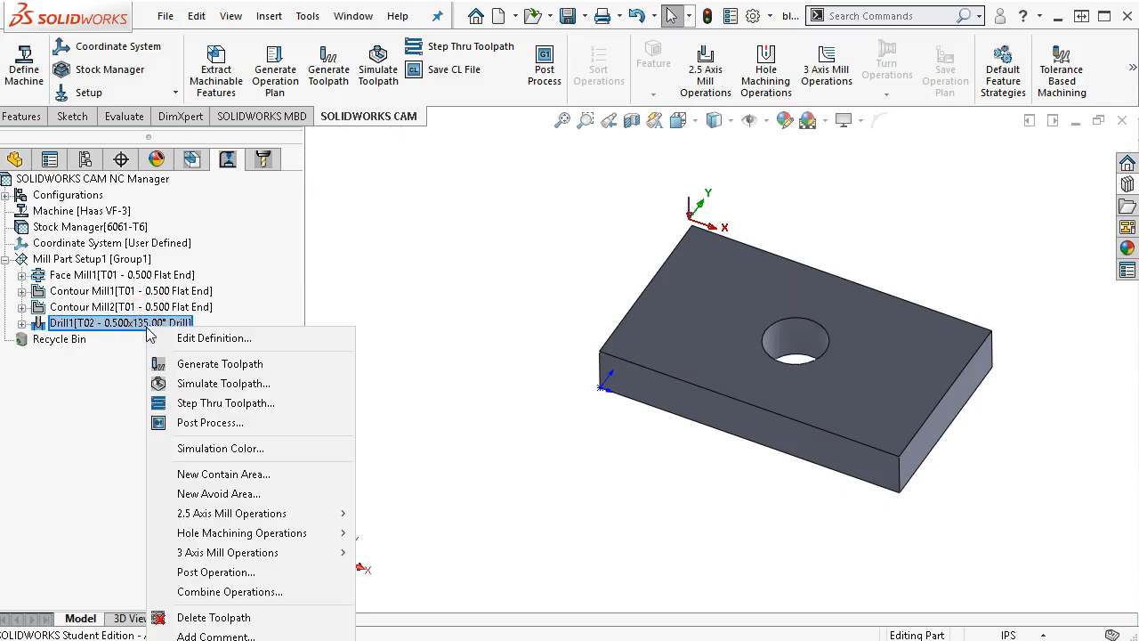
mouse_move(166, 331)
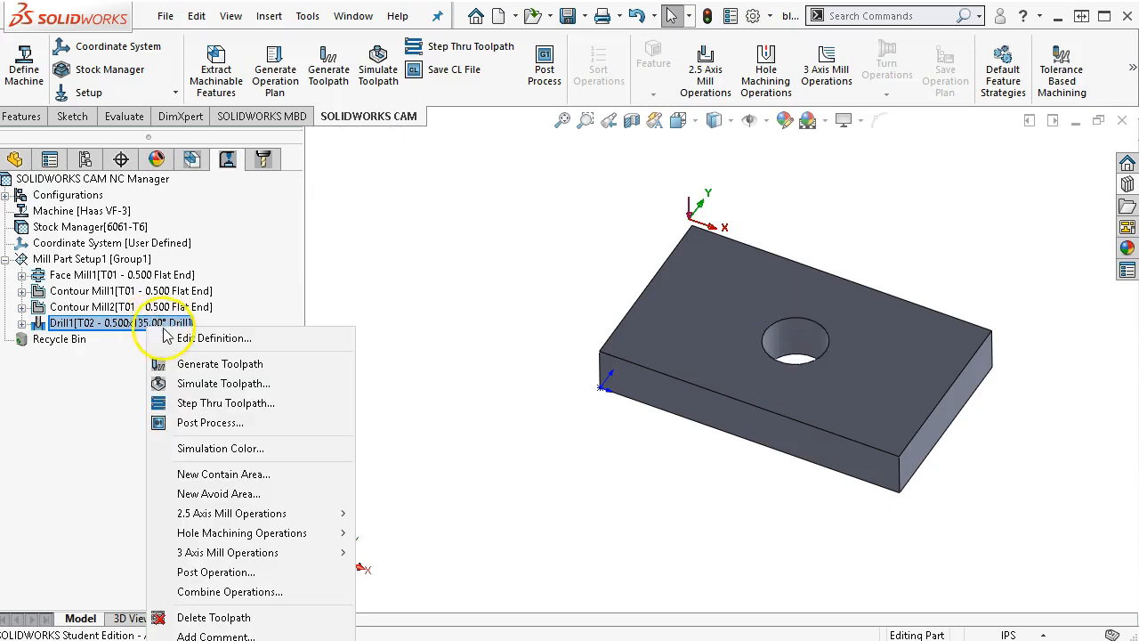
mouse_move(222, 473)
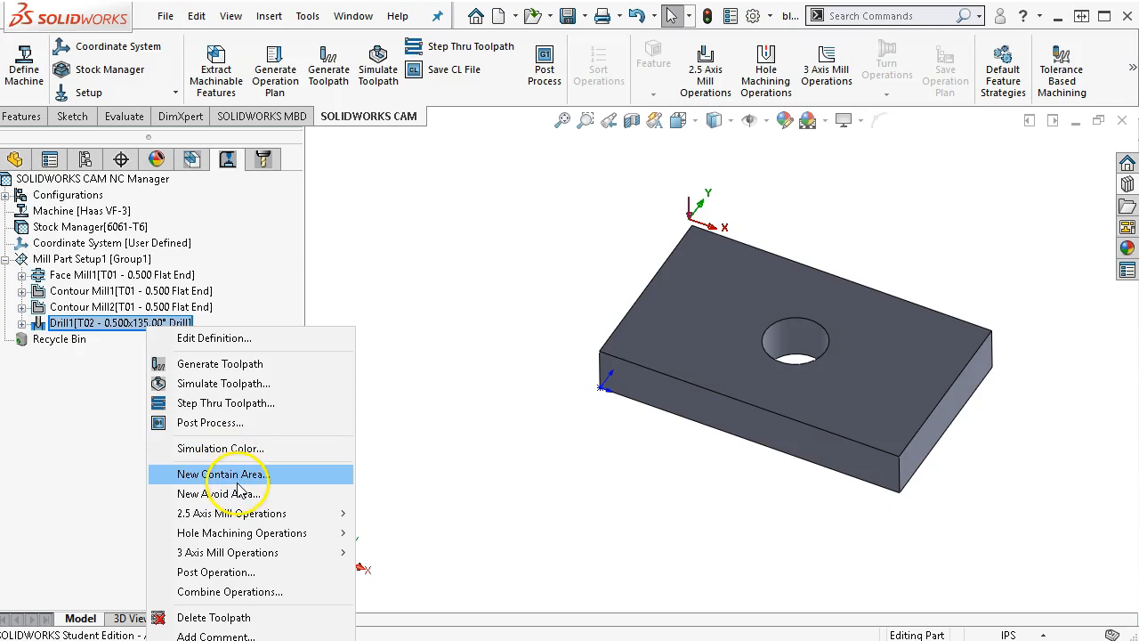
mouse_move(258, 552)
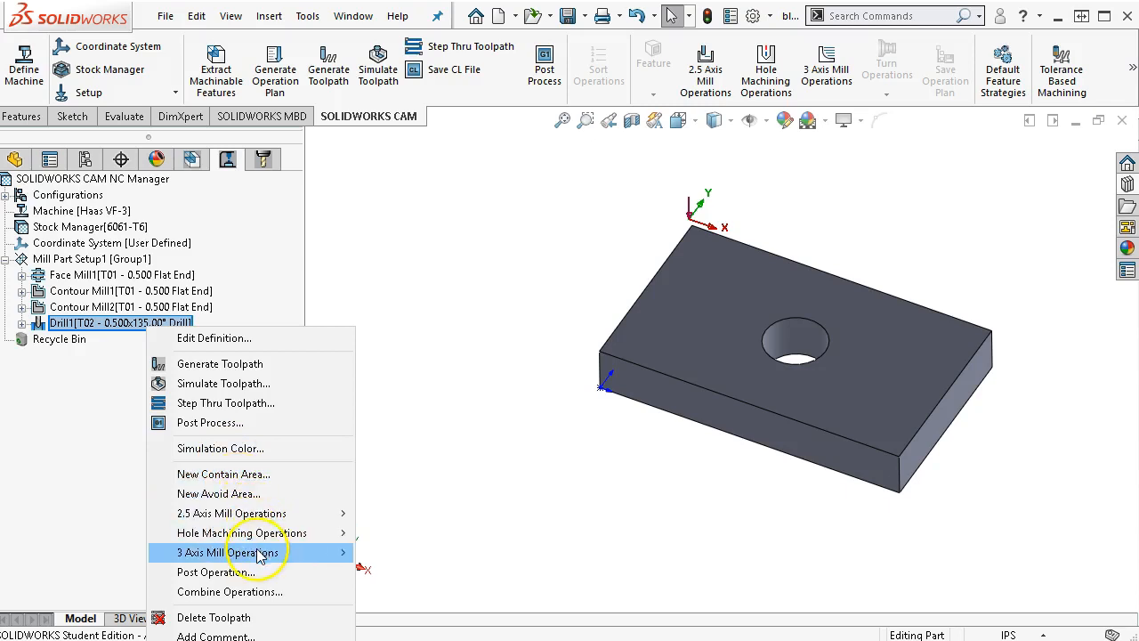
mouse_move(242, 532)
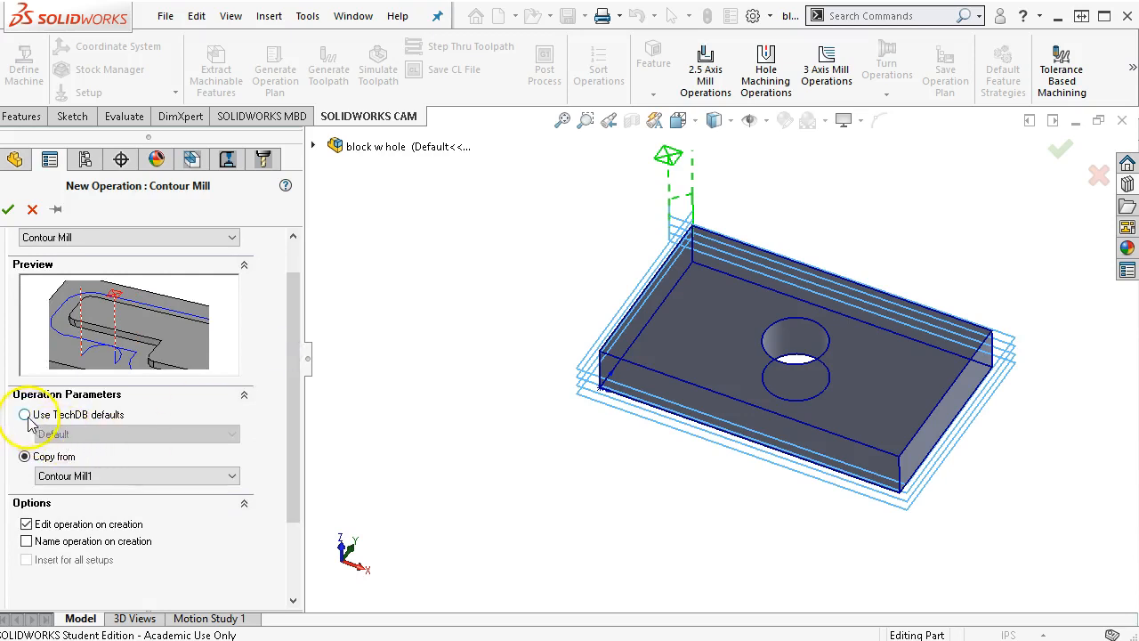
left_click(25, 415)
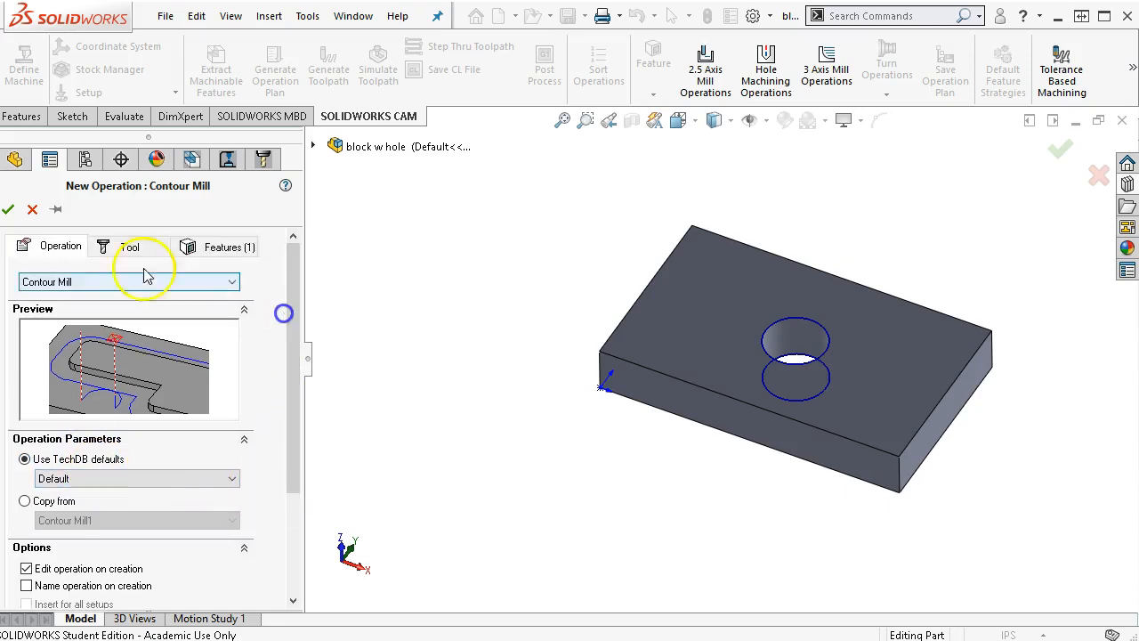
left_click(129, 246)
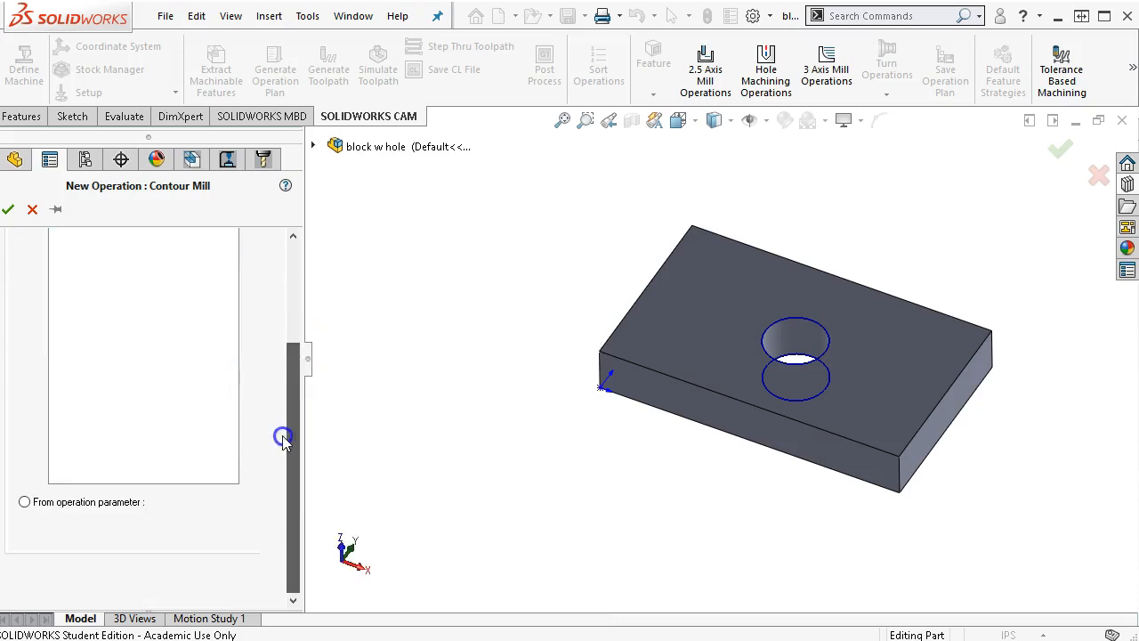
left_click(188, 246)
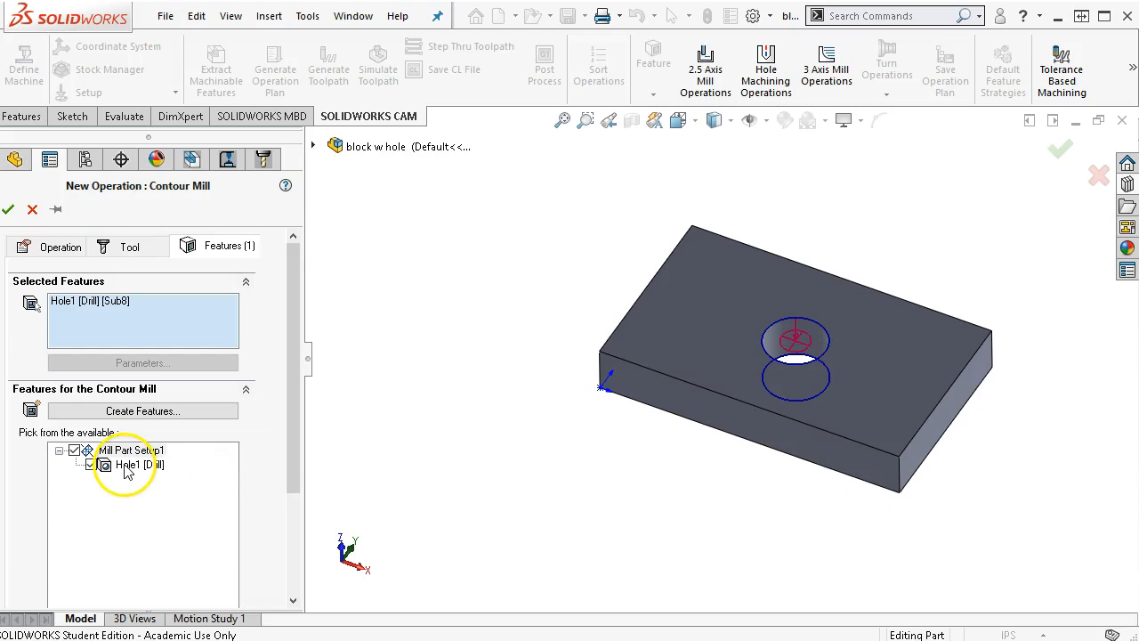
scroll("down", 3)
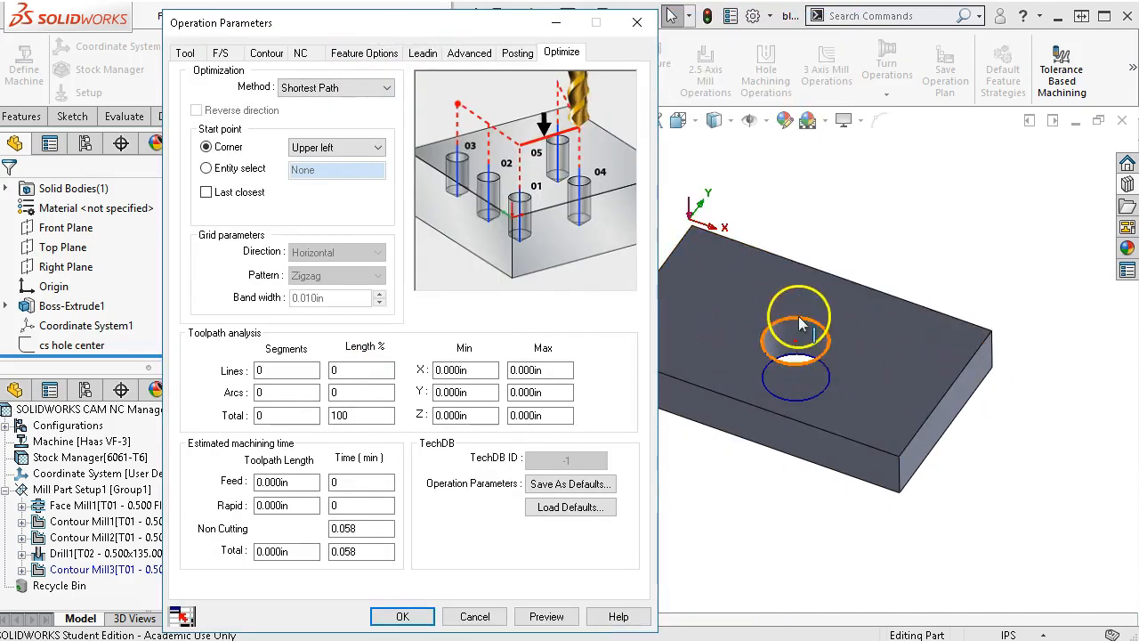
Review the tool and holder, then lock spindle speed at 7500 rpm with 27 in/min feedrates
left_click(185, 54)
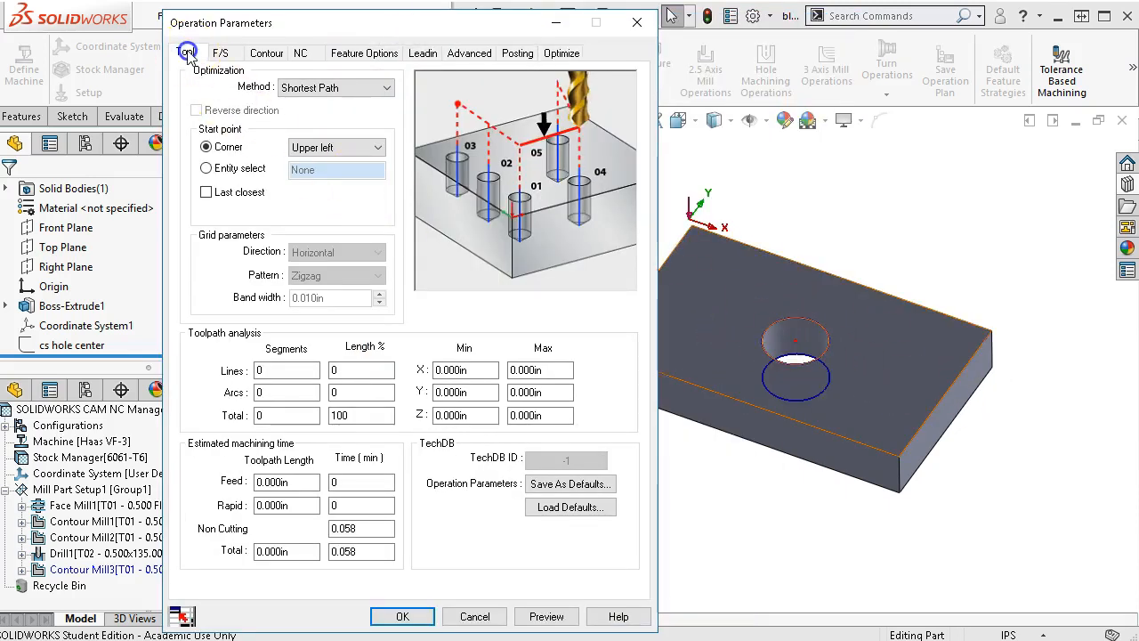
left_click(188, 52)
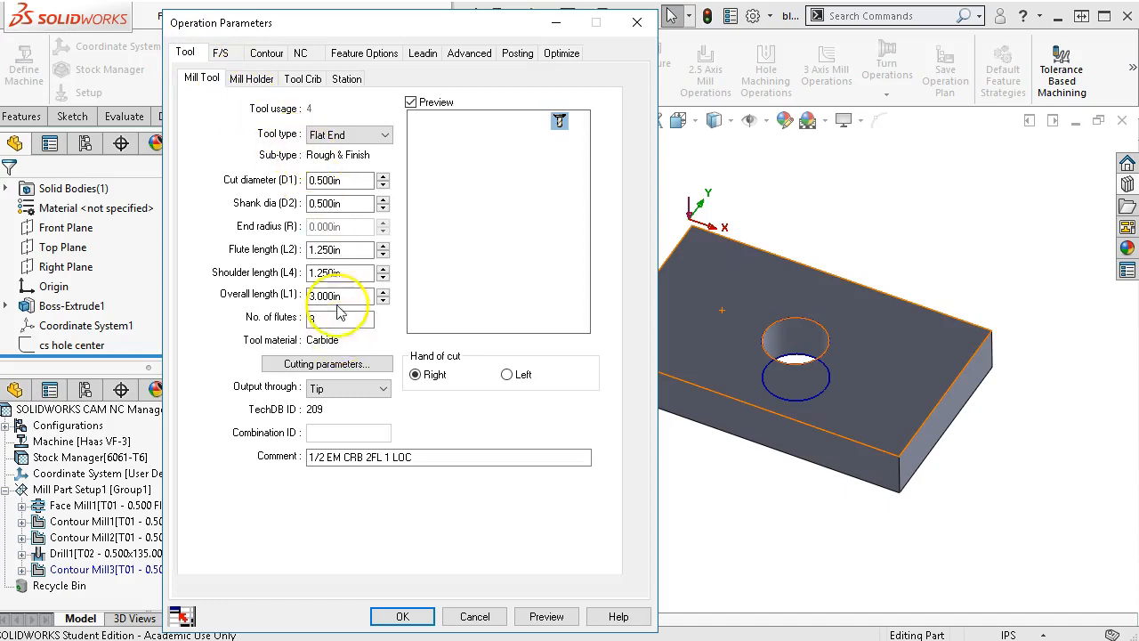
left_click(251, 79)
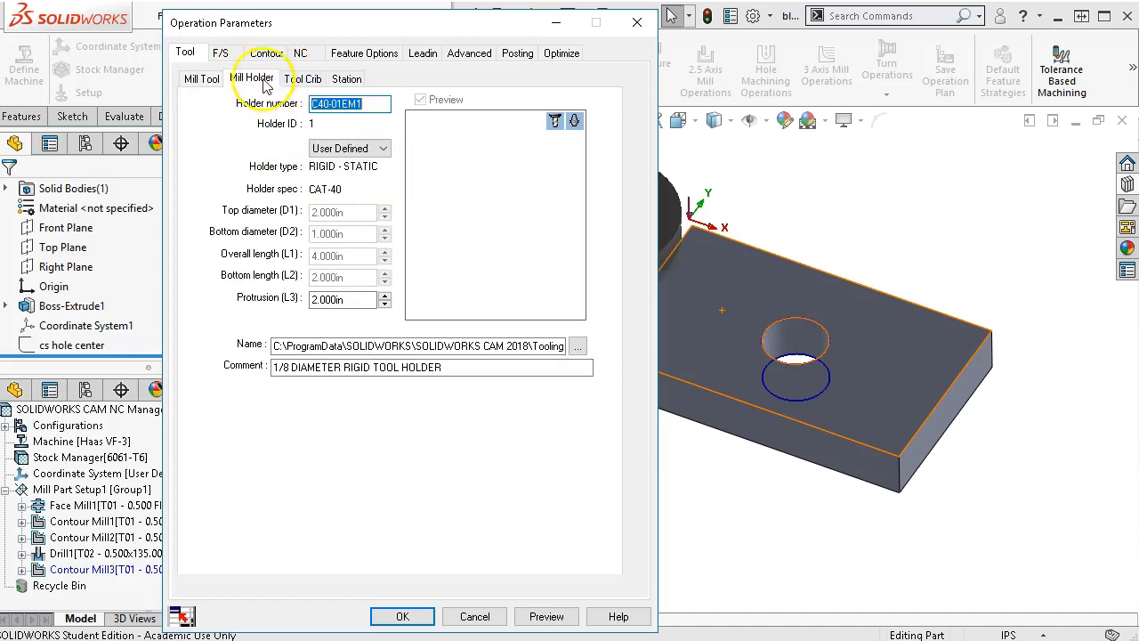
left_click(221, 53)
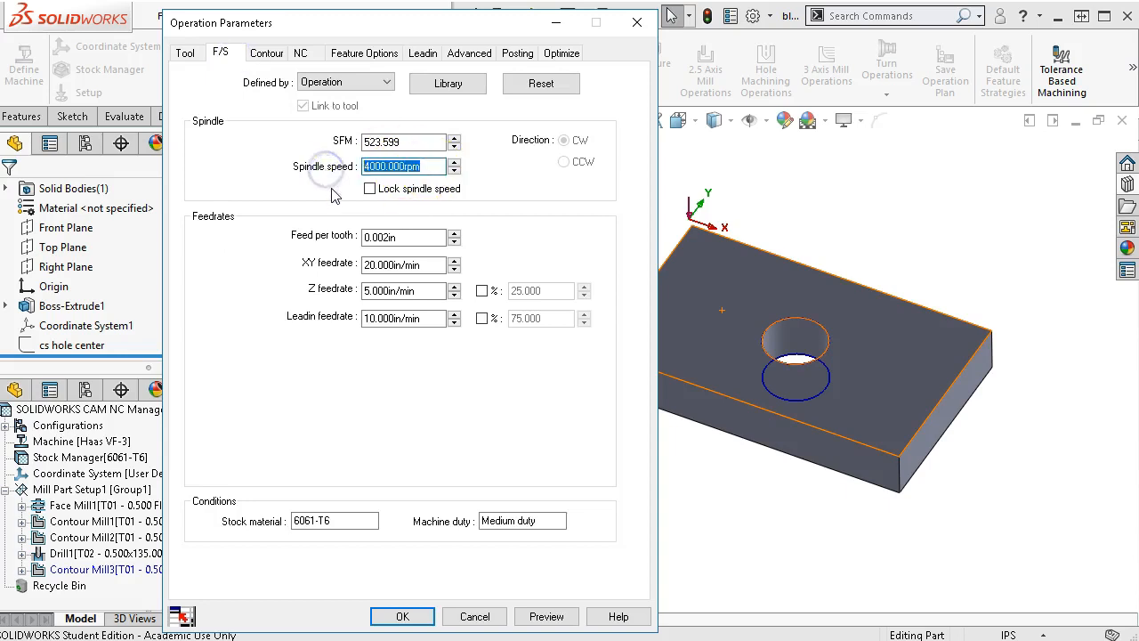
type("7500")
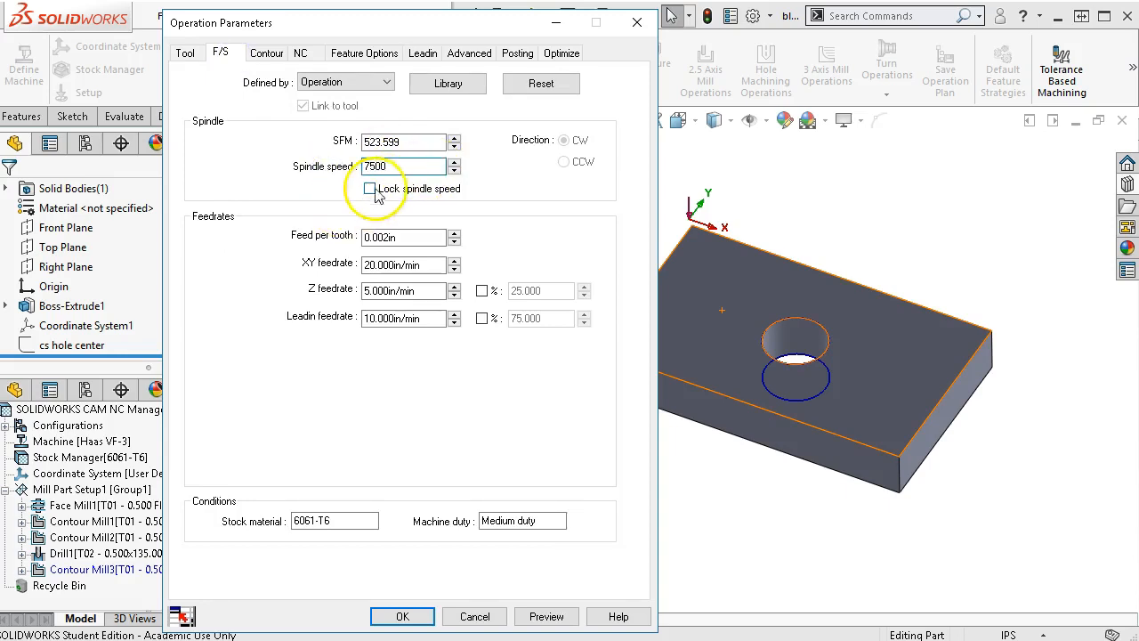
left_click(370, 189)
type("27")
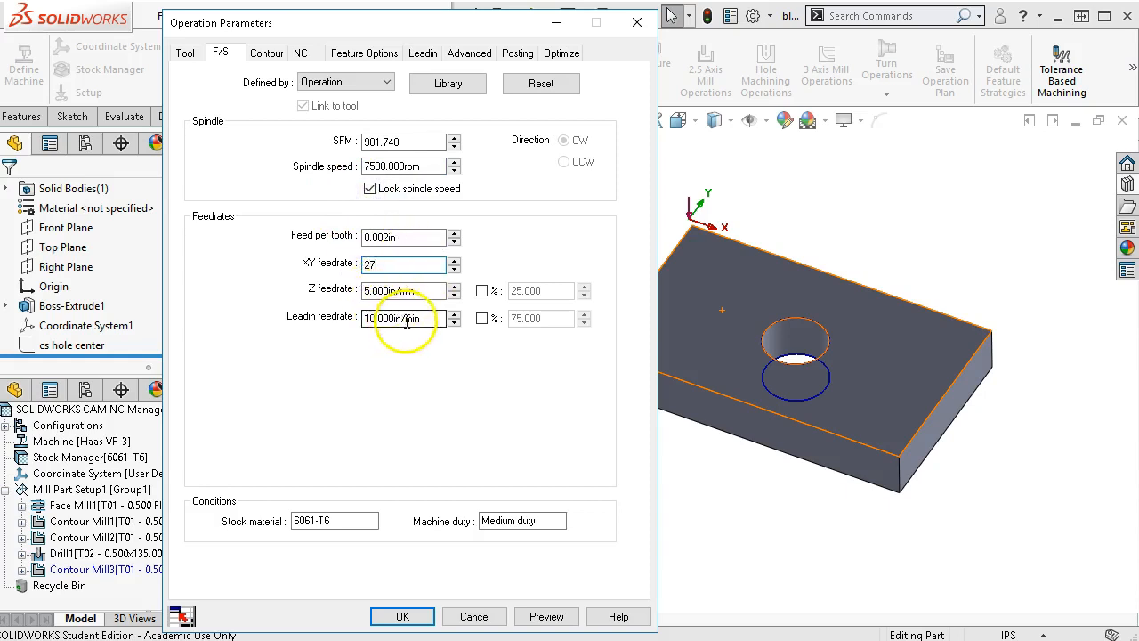
left_click(402, 316)
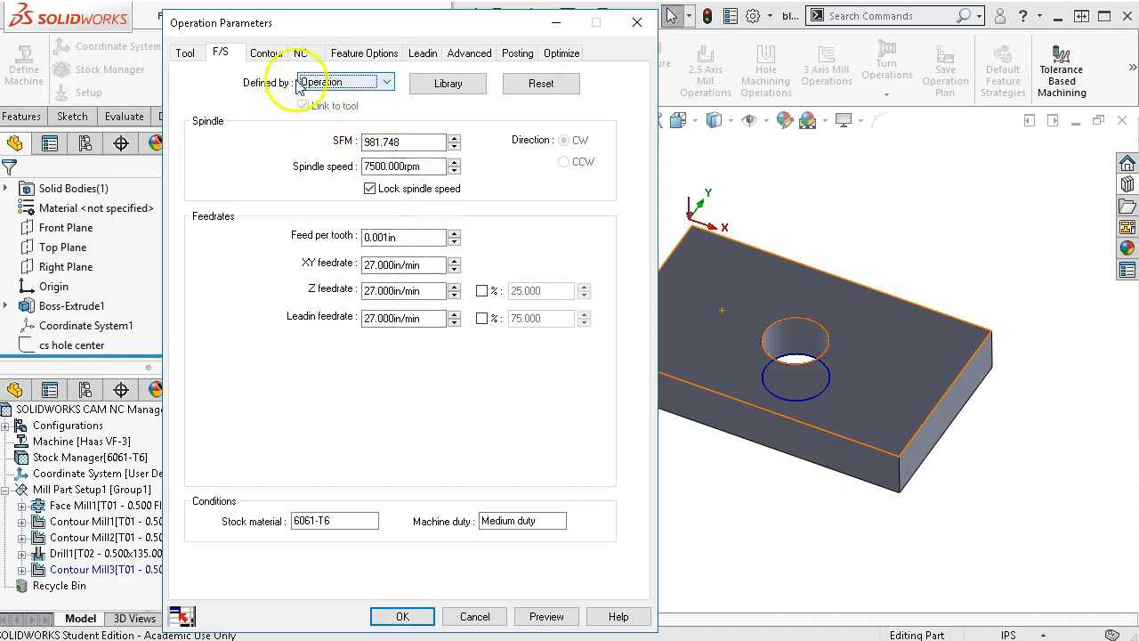
Set a 10° angled ramp with 1.000 in first and max cut depths
left_click(267, 53)
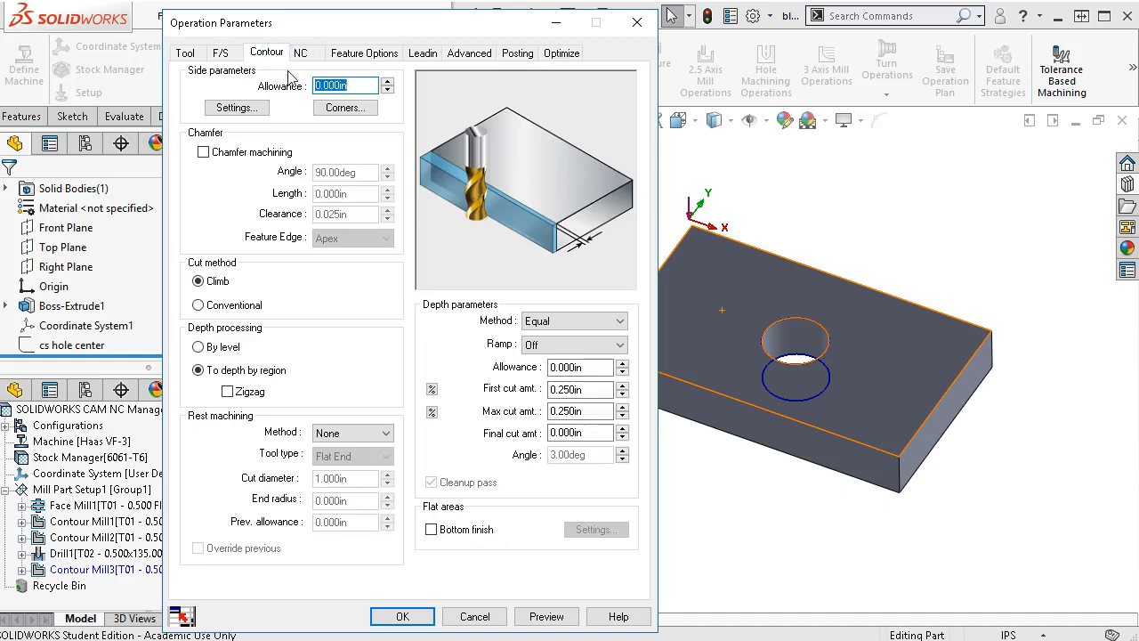
mouse_move(571, 310)
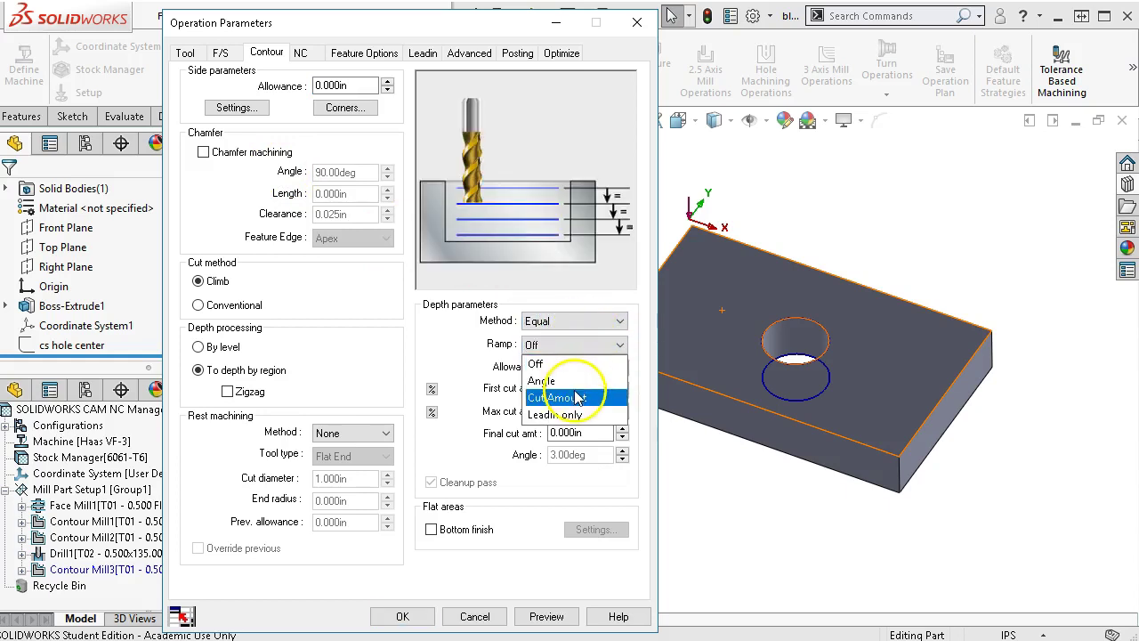
left_click(541, 381)
type("10")
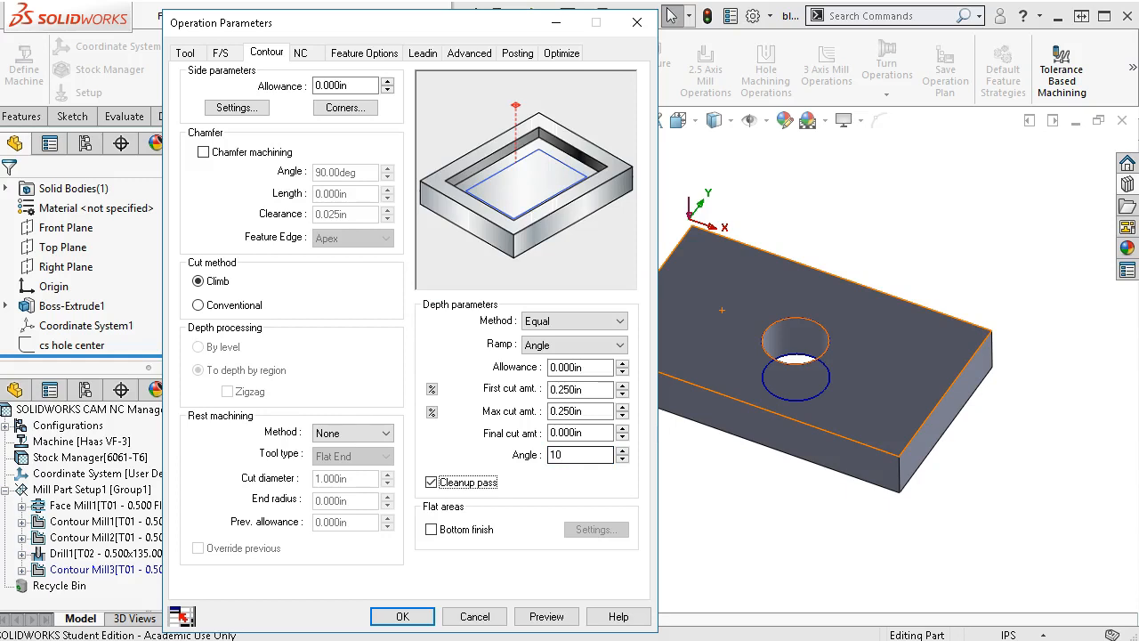
left_click(578, 388)
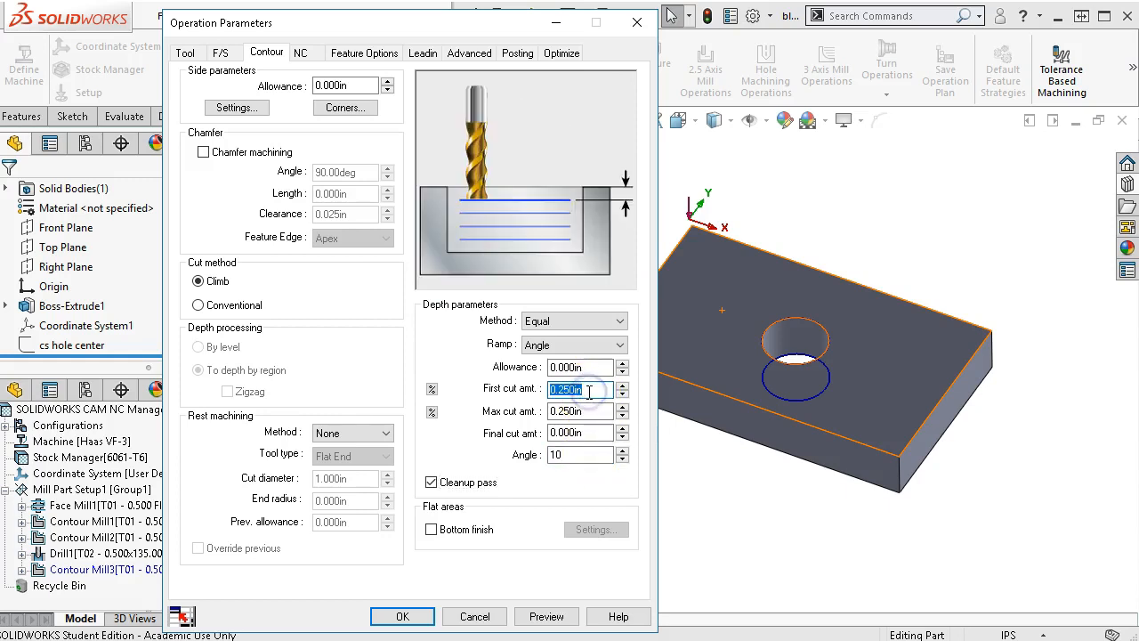
type("1.00")
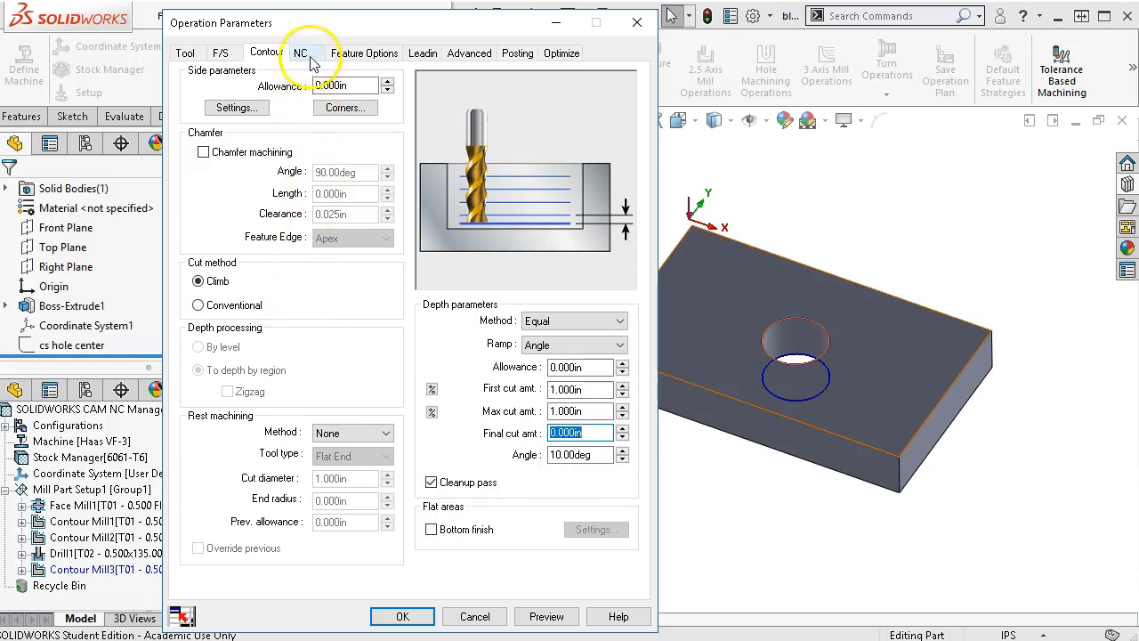
left_click(302, 53)
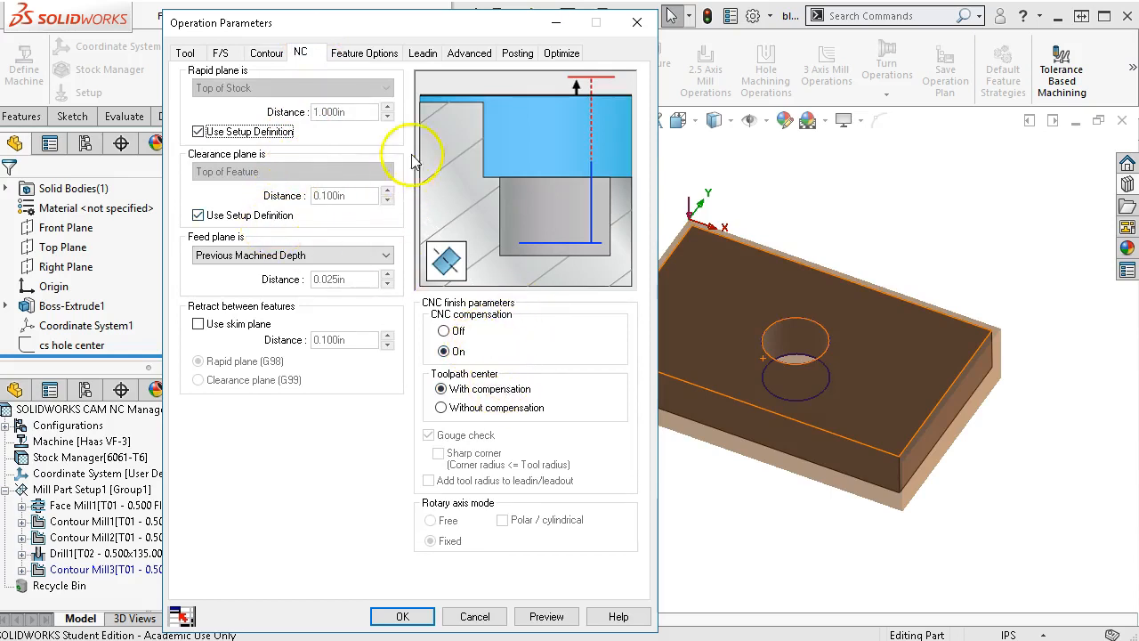
Set the bore contour's entry point to Hole center and move on to its lead-in settings
left_click(363, 53)
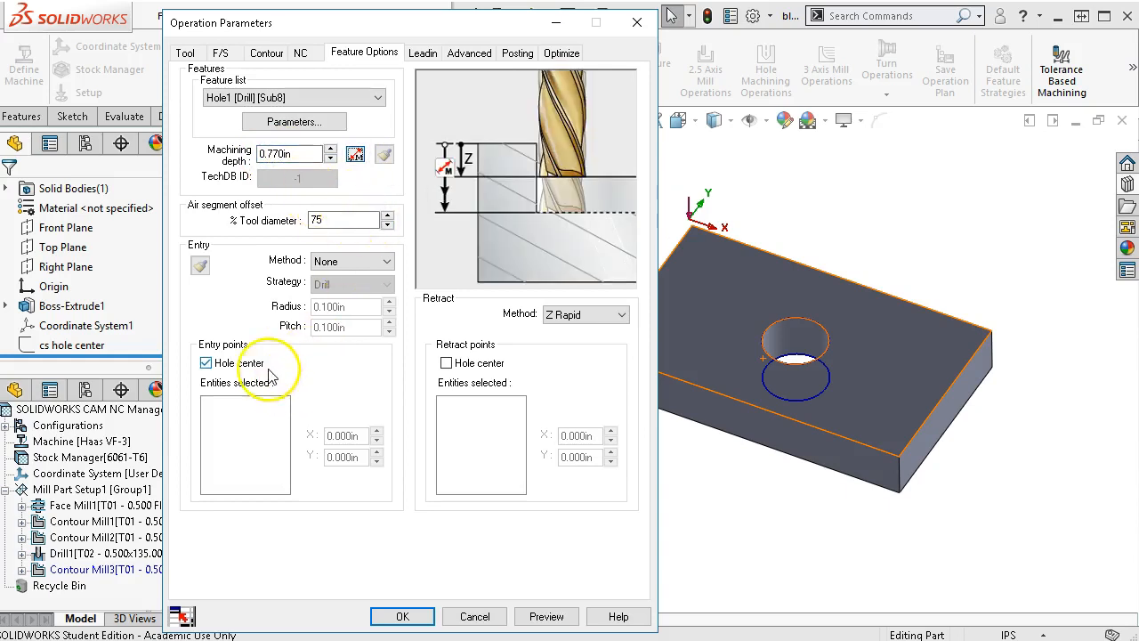
mouse_move(472, 374)
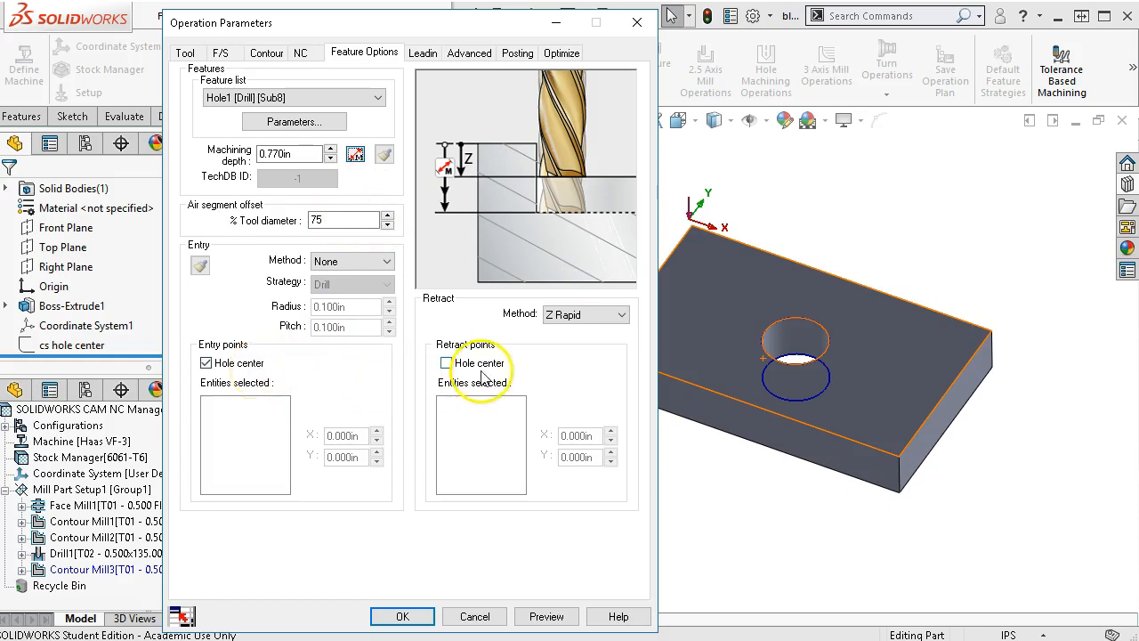
left_click(424, 54)
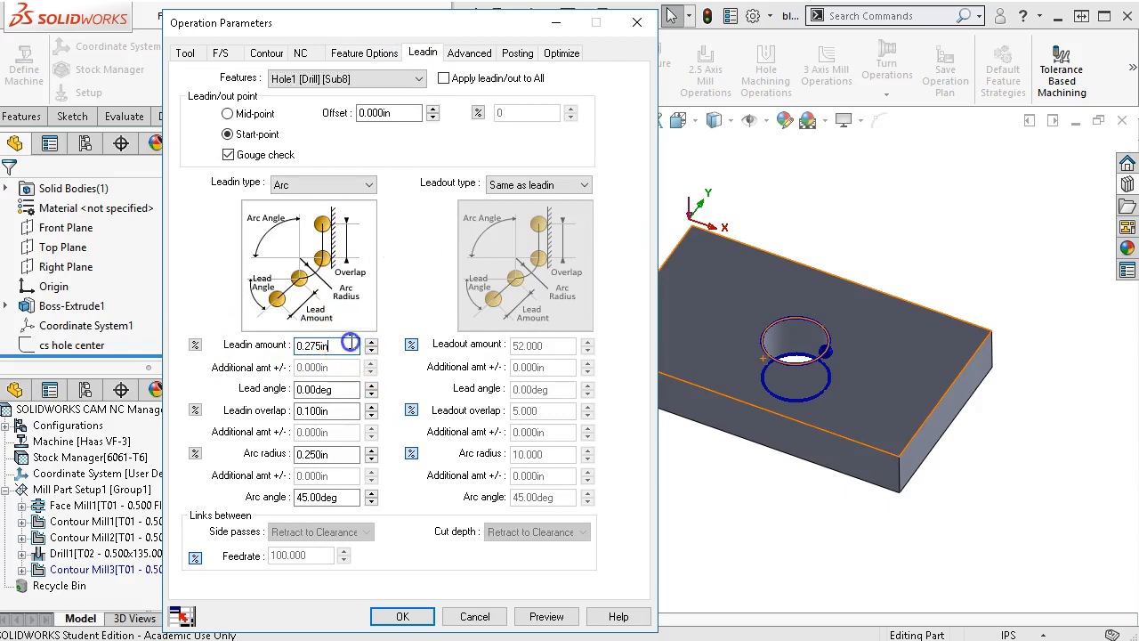
Give the contour a 0.030in arc lead-in, 0 overlap, 0.060in radius, 120deg angle, and preview the 16.277in toolpath
type("0")
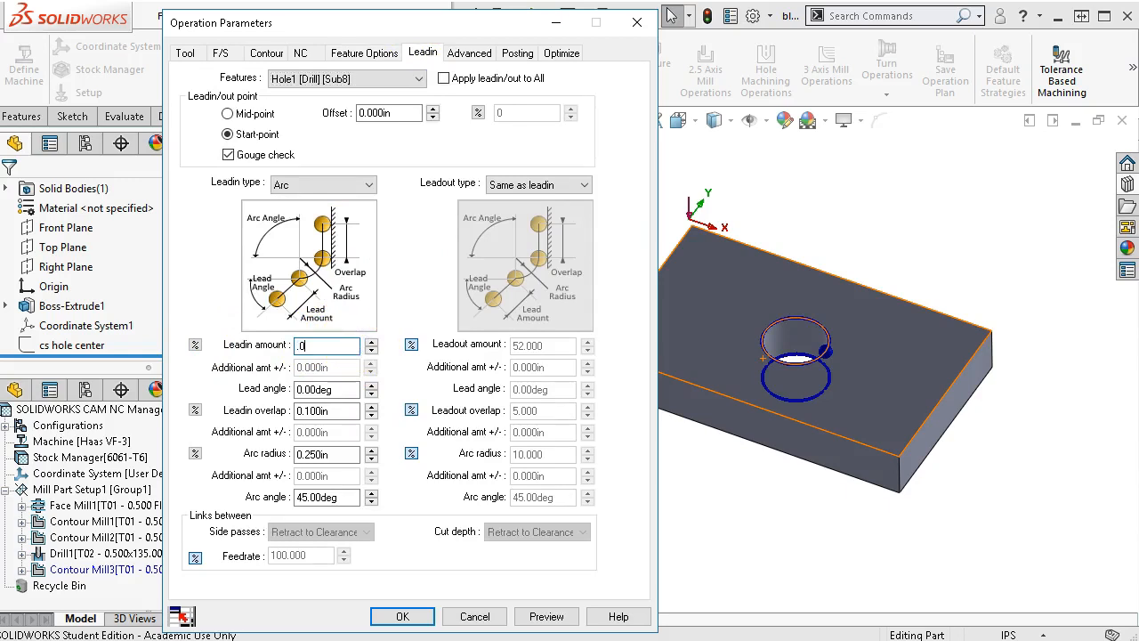
type("0.030in")
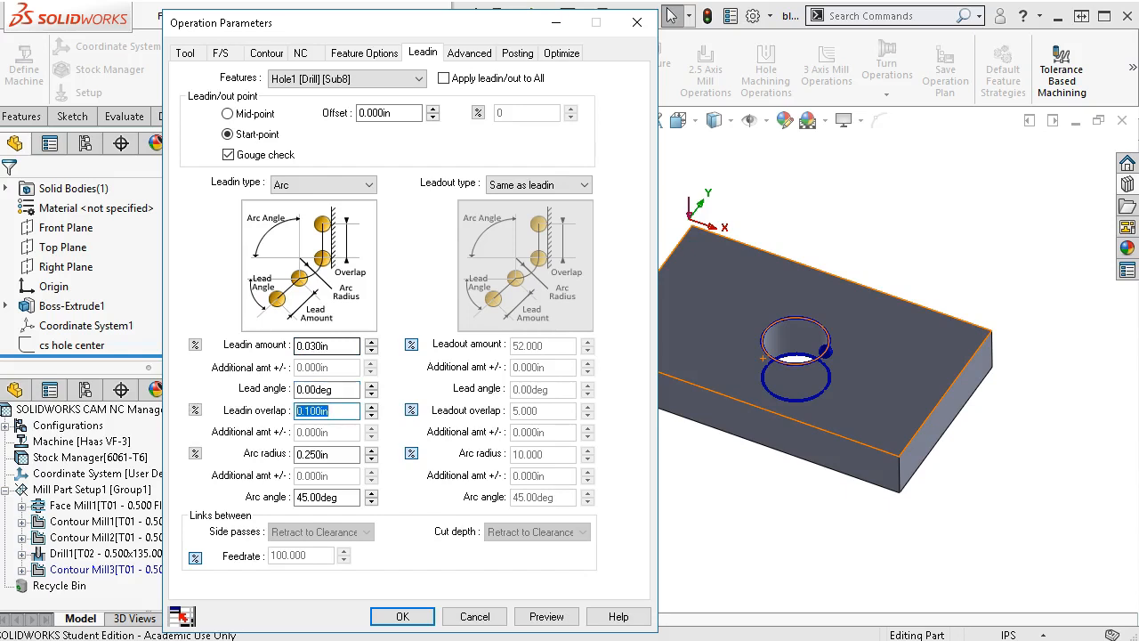
left_click(324, 454)
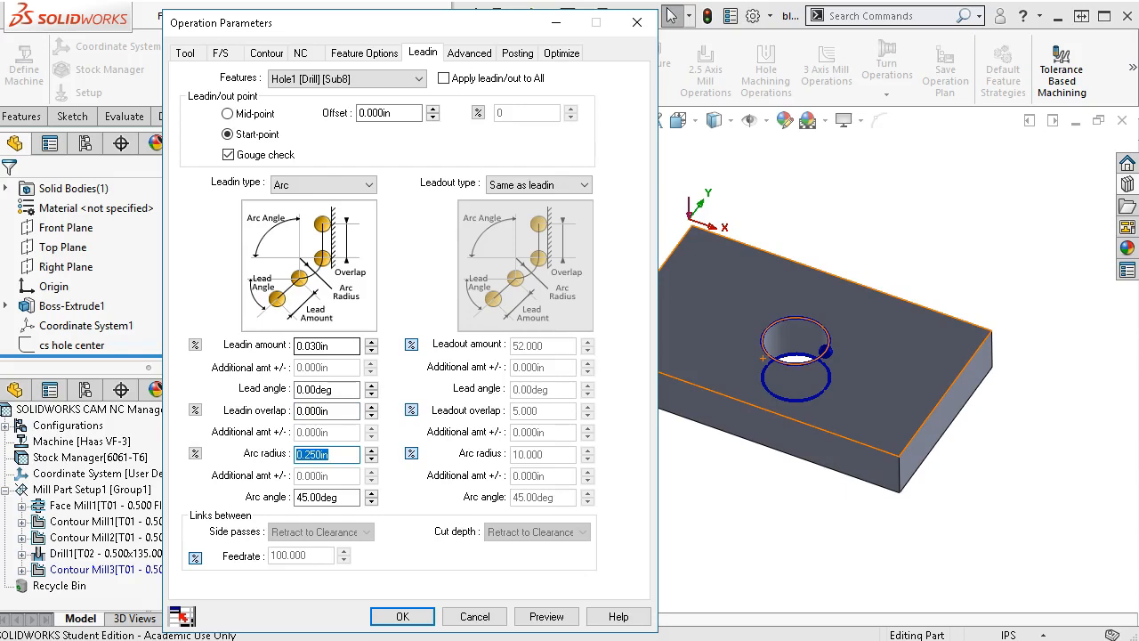
mouse_move(352, 346)
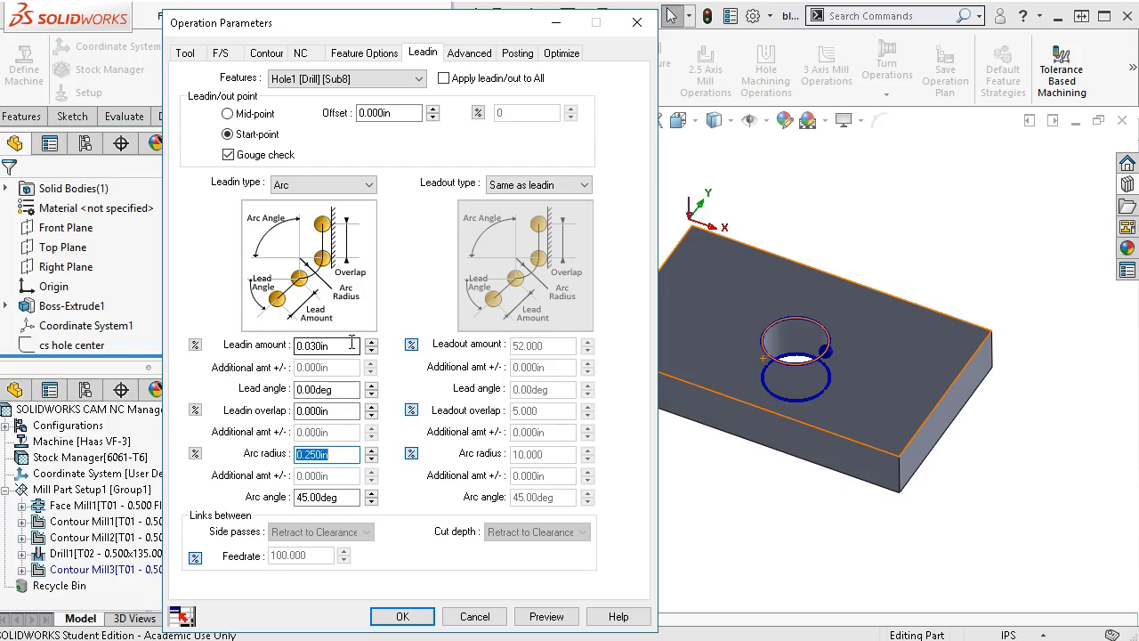
type("0.06")
left_click(325, 497)
type("120")
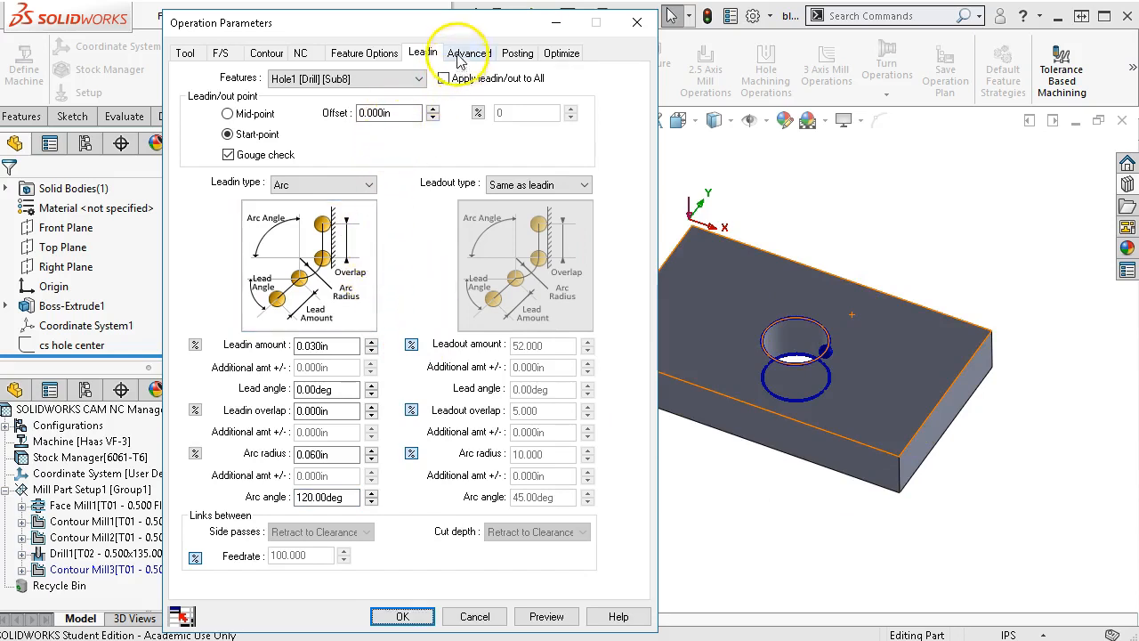
left_click(516, 53)
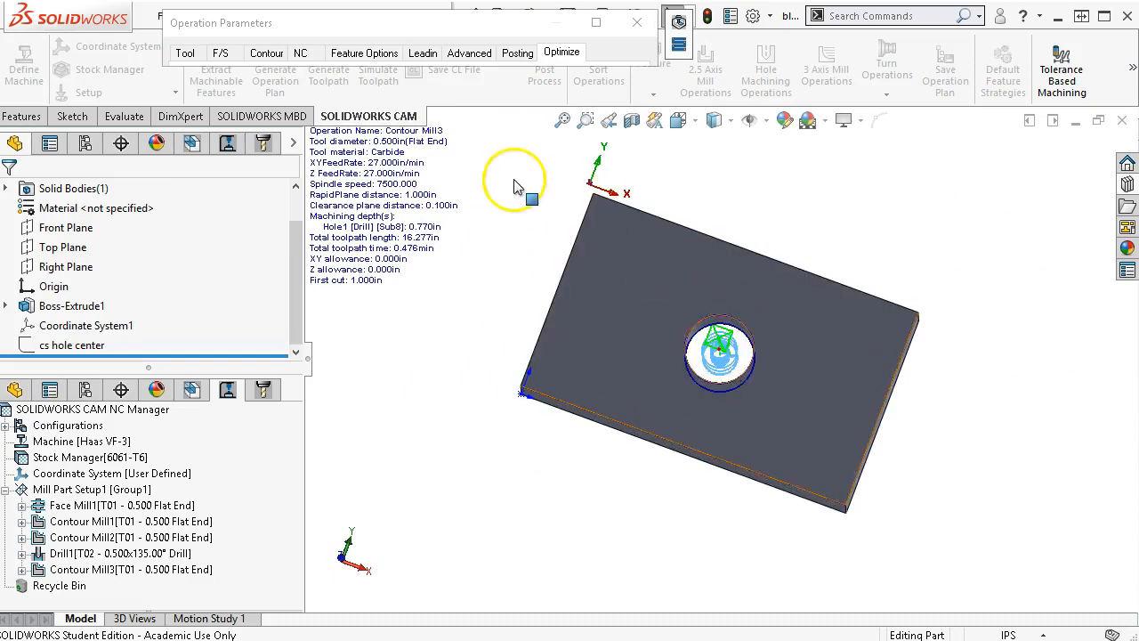
Set Contour Mill3's rough pass cut amount to 0.400in in the side parameters, giving a helical ramp into the hole
left_click(302, 53)
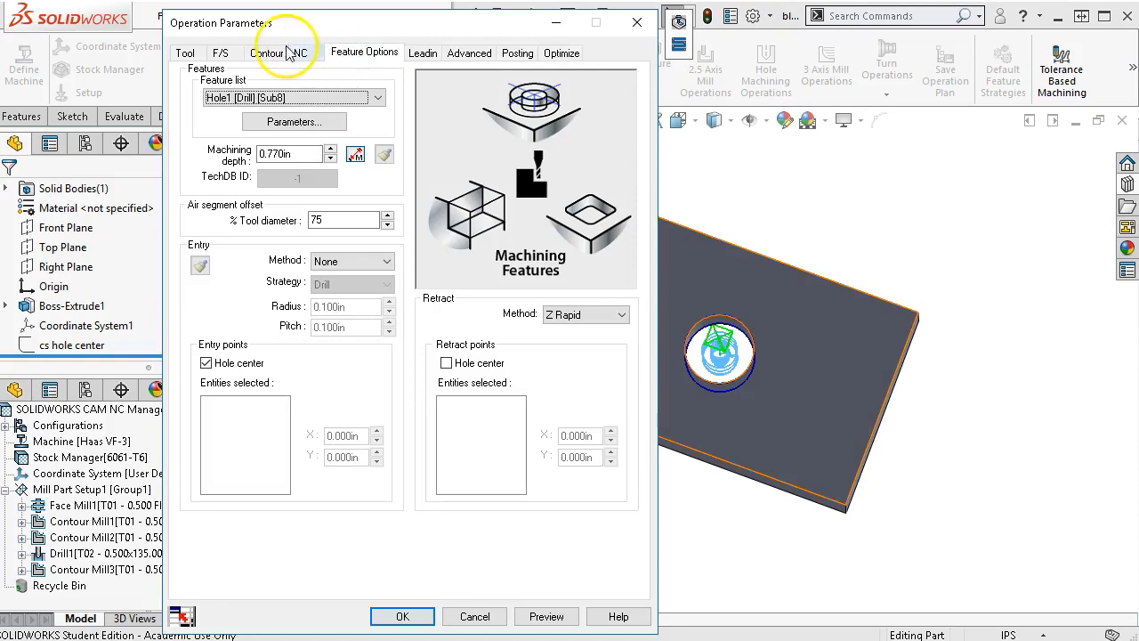
left_click(266, 54)
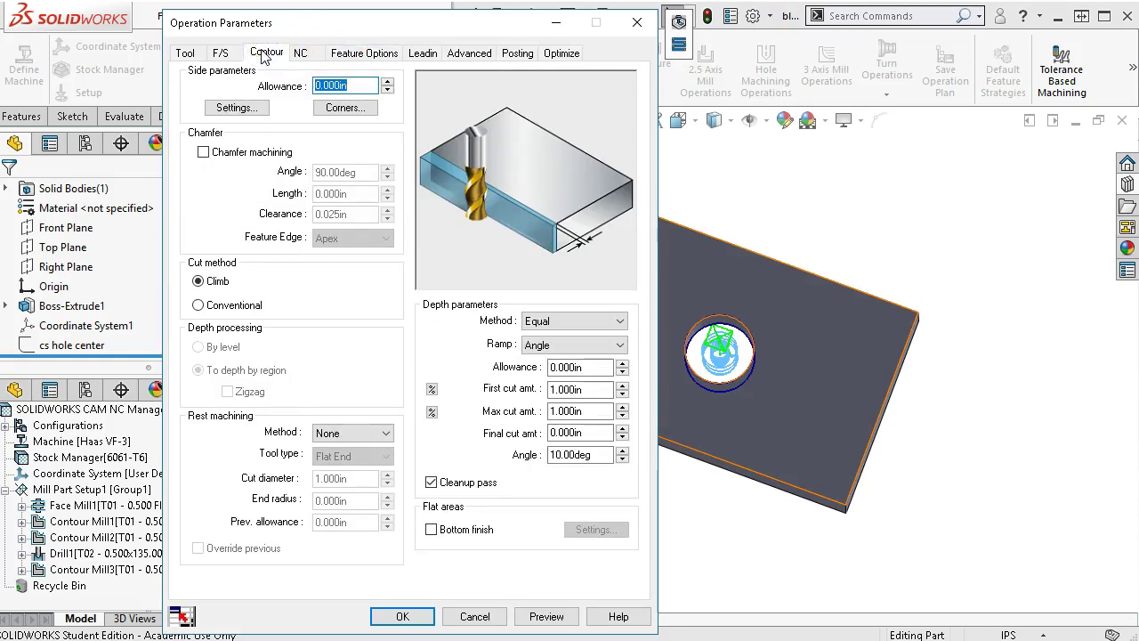
left_click(235, 107)
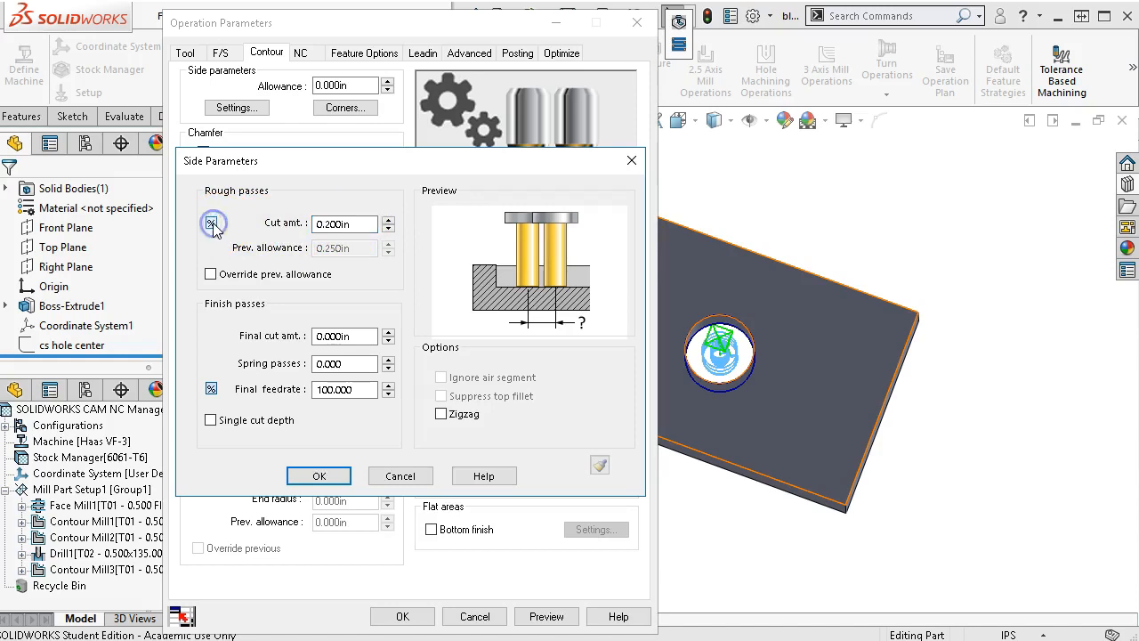
left_click(345, 224)
type("0.400")
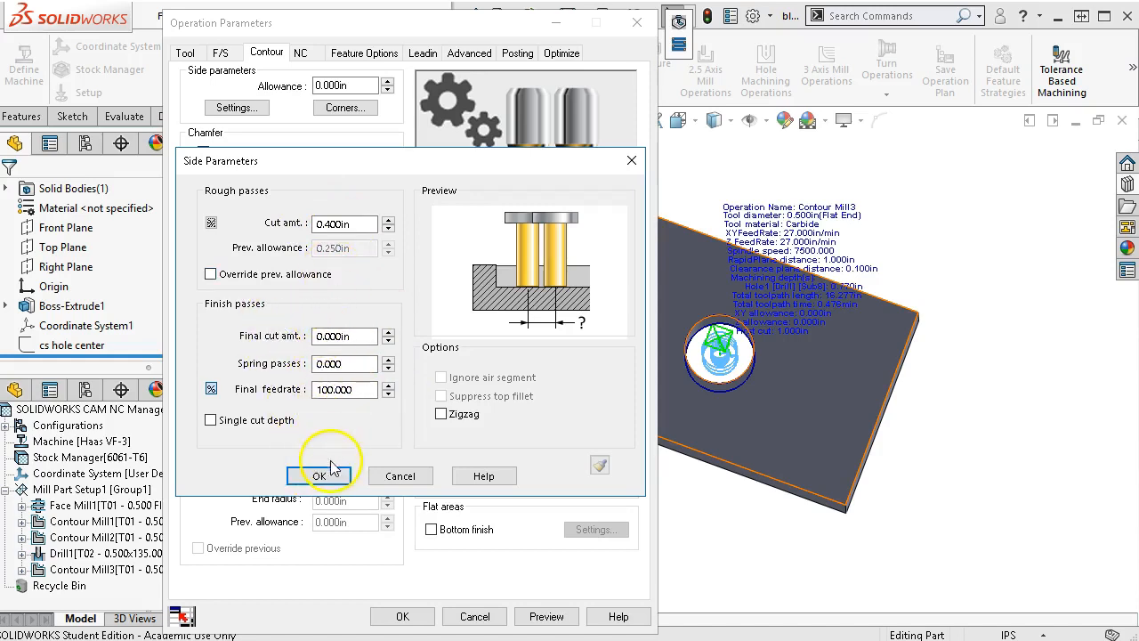
left_click(318, 475)
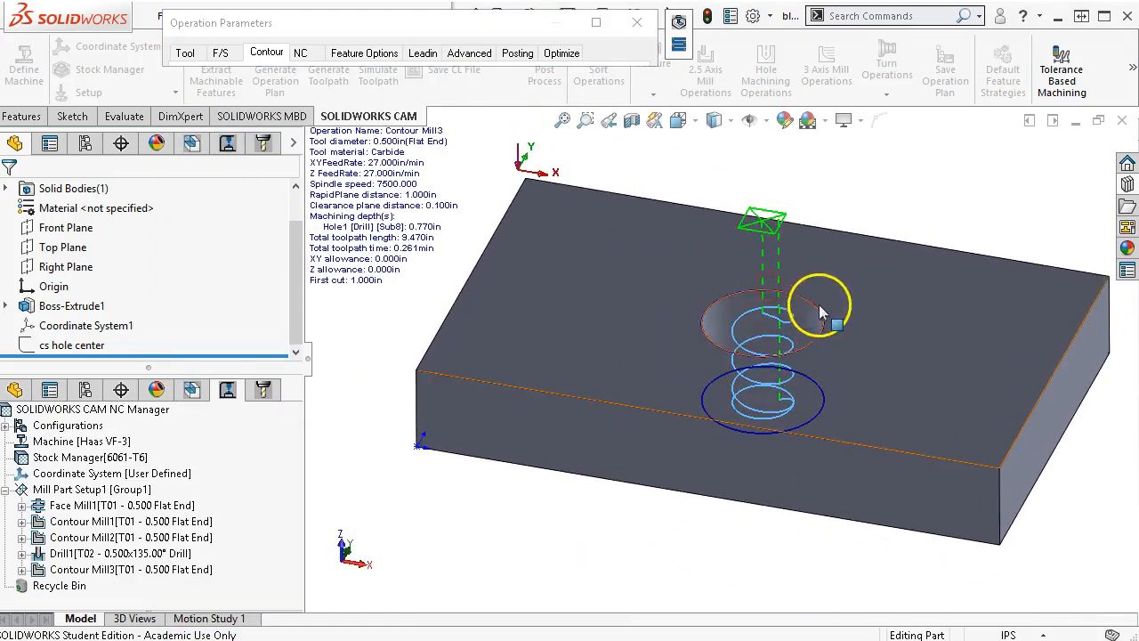
mouse_move(808, 391)
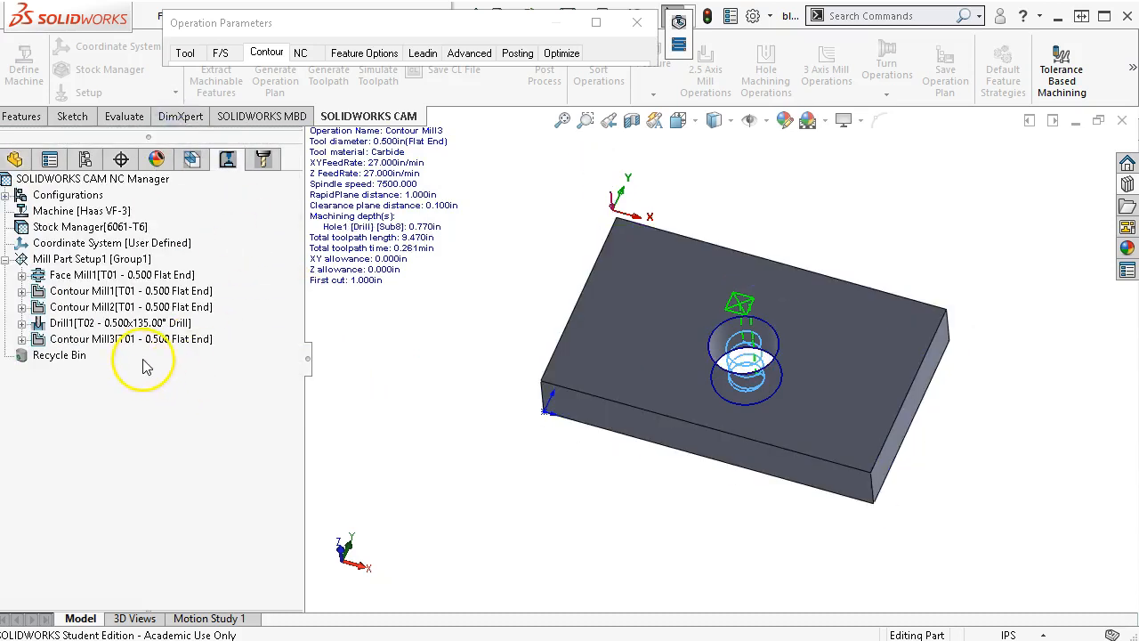
Insert a Post Operation with an Operation Stop after Contour Mill3 in the setup tree
right_click(125, 338)
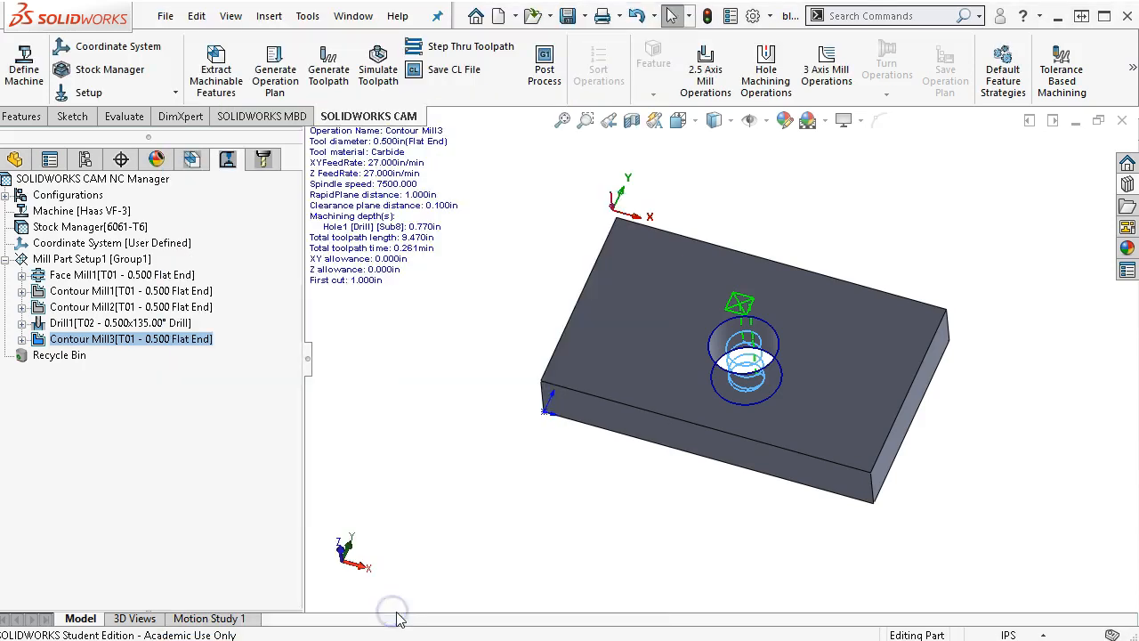
right_click(107, 338)
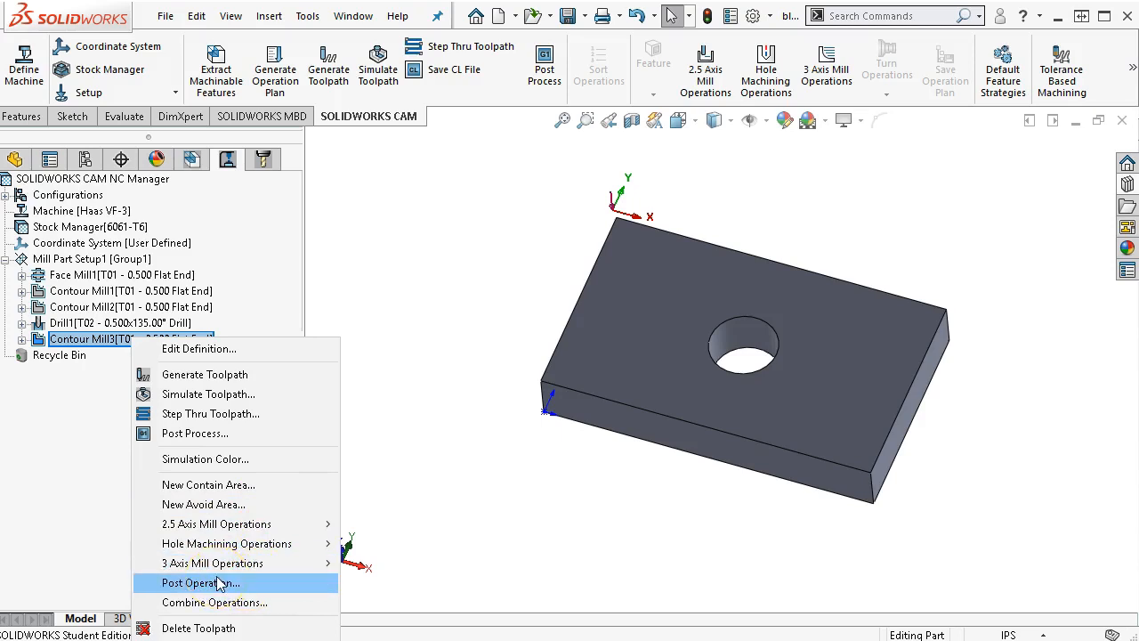
left_click(199, 584)
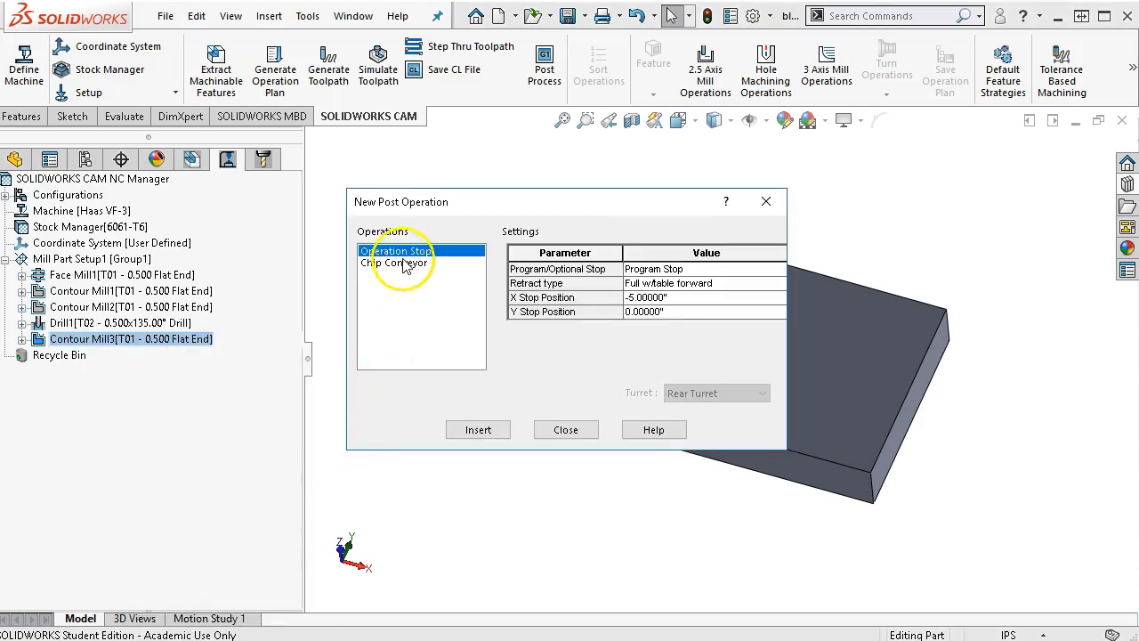
mouse_move(434, 267)
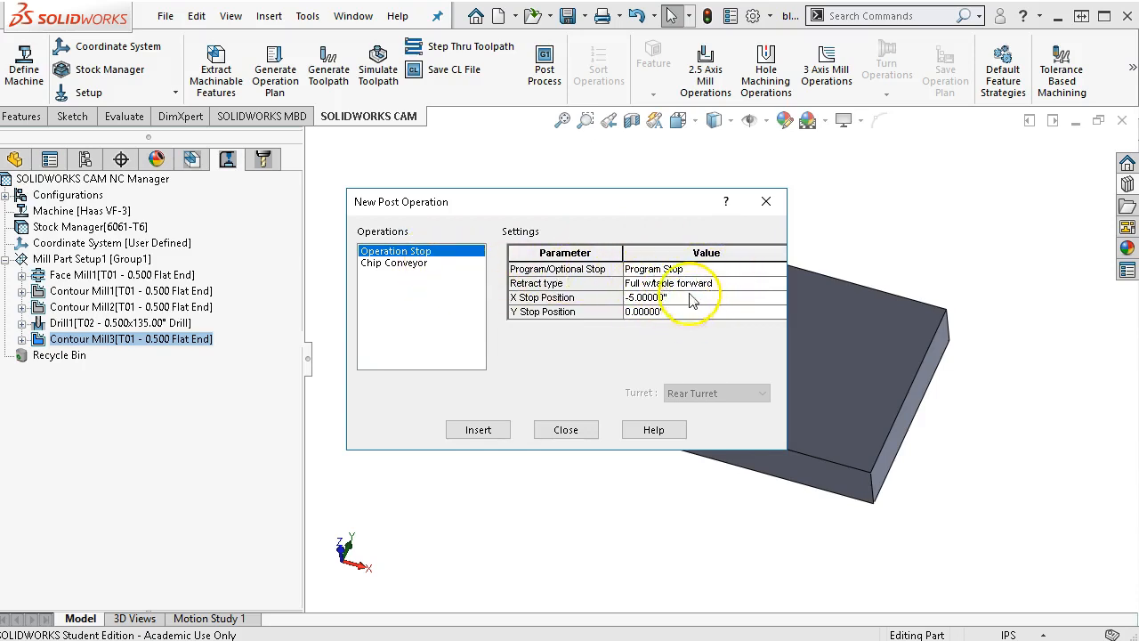
left_click(477, 429)
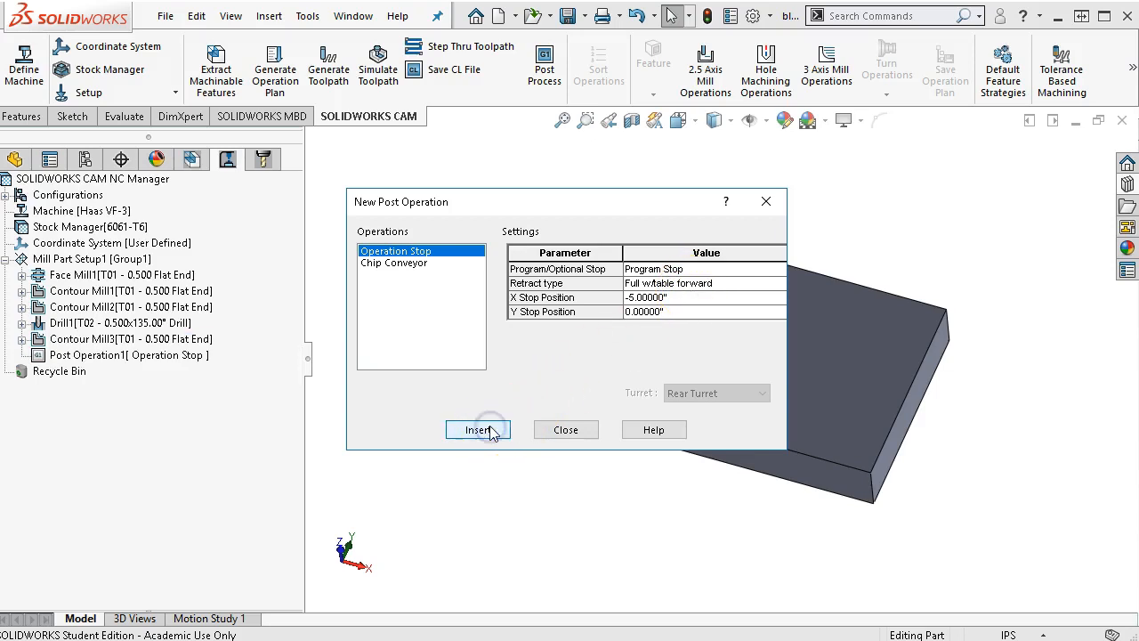
left_click(477, 428)
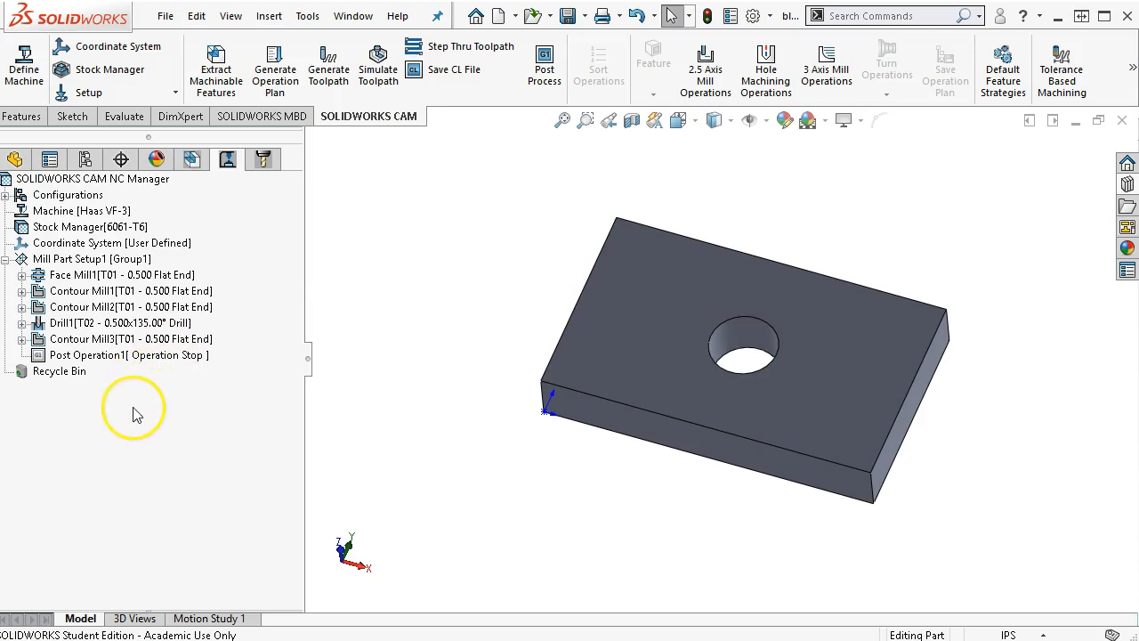
mouse_move(157, 365)
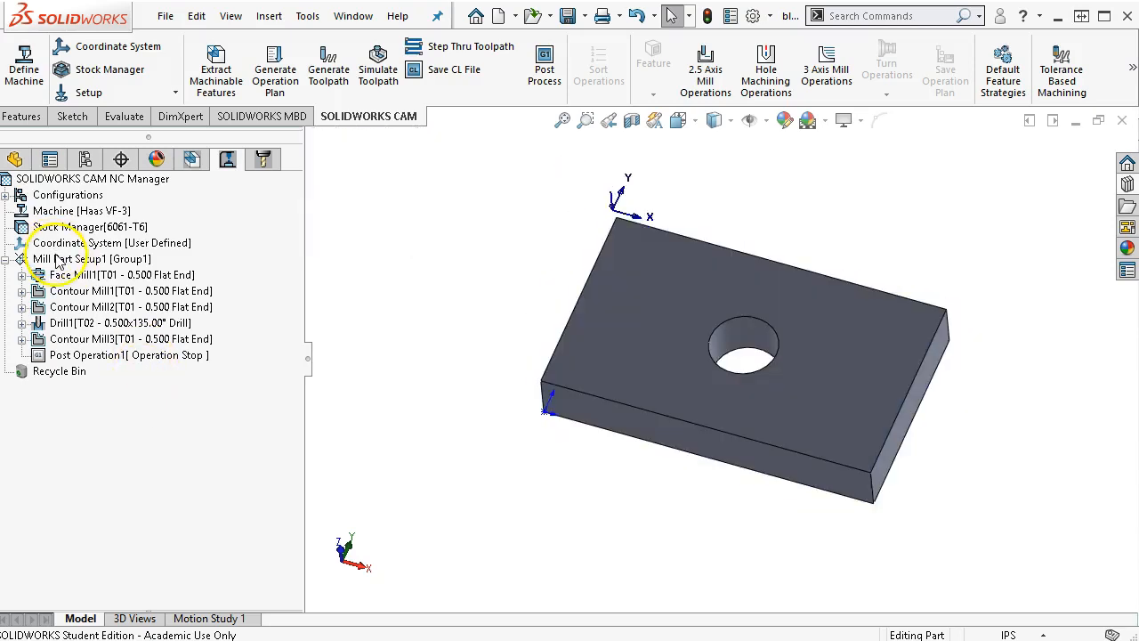
right_click(80, 258)
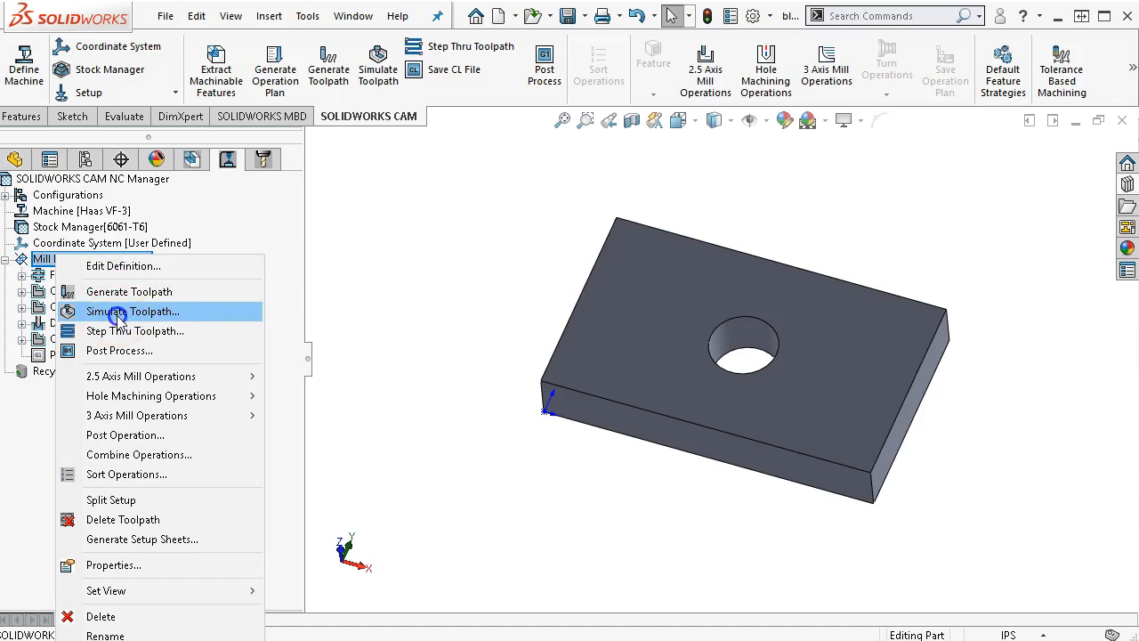
left_click(135, 309)
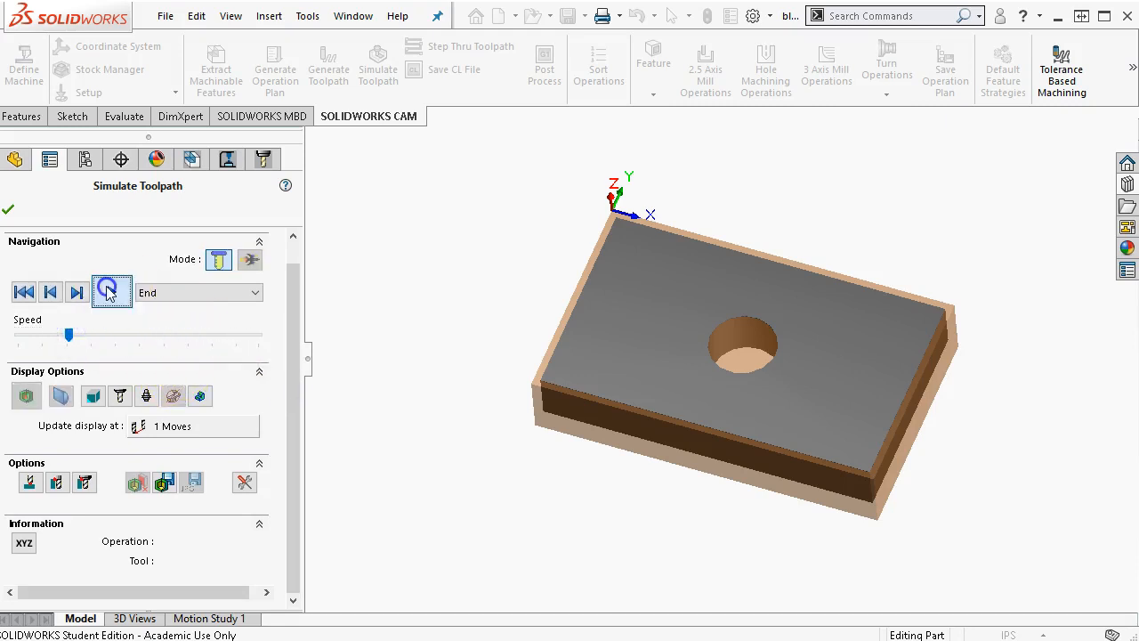
left_click(111, 292)
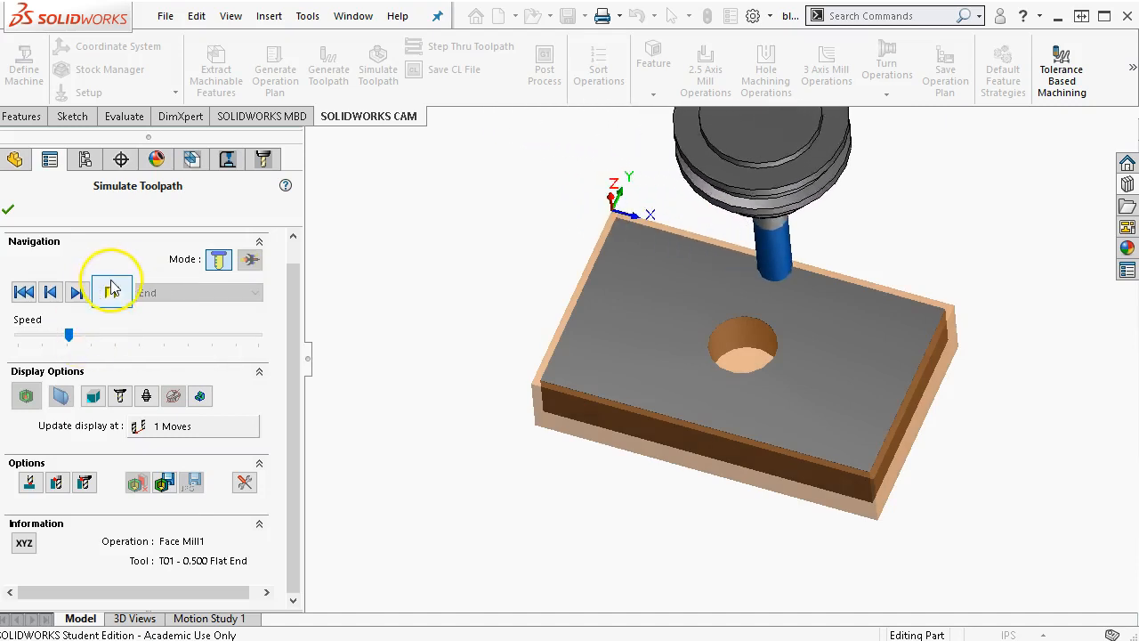
left_click(107, 292)
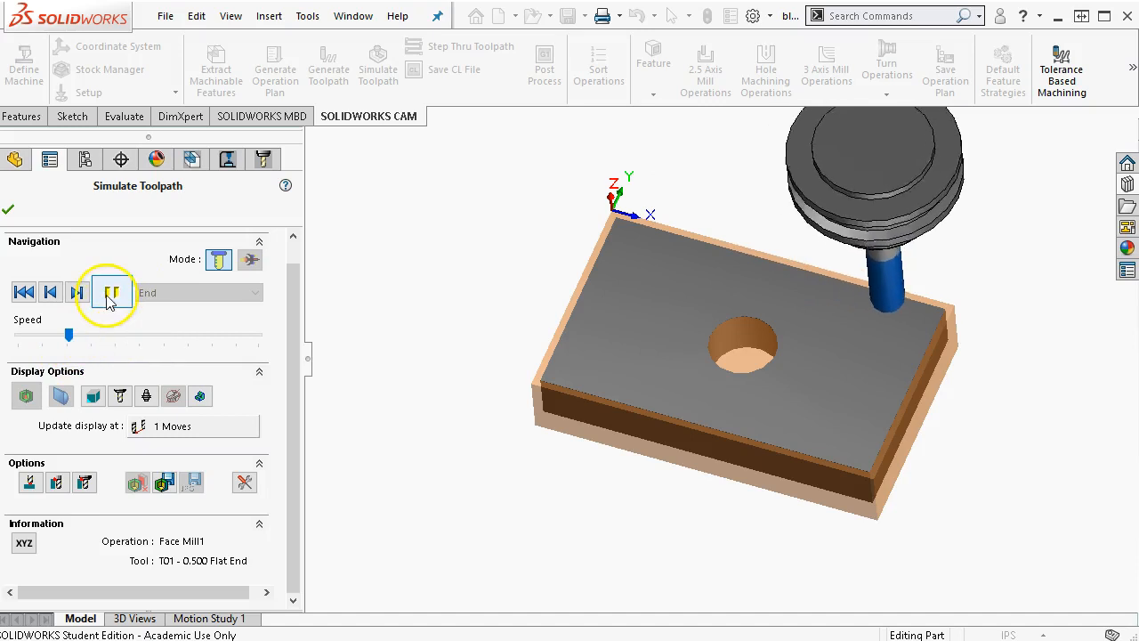
left_click(108, 292)
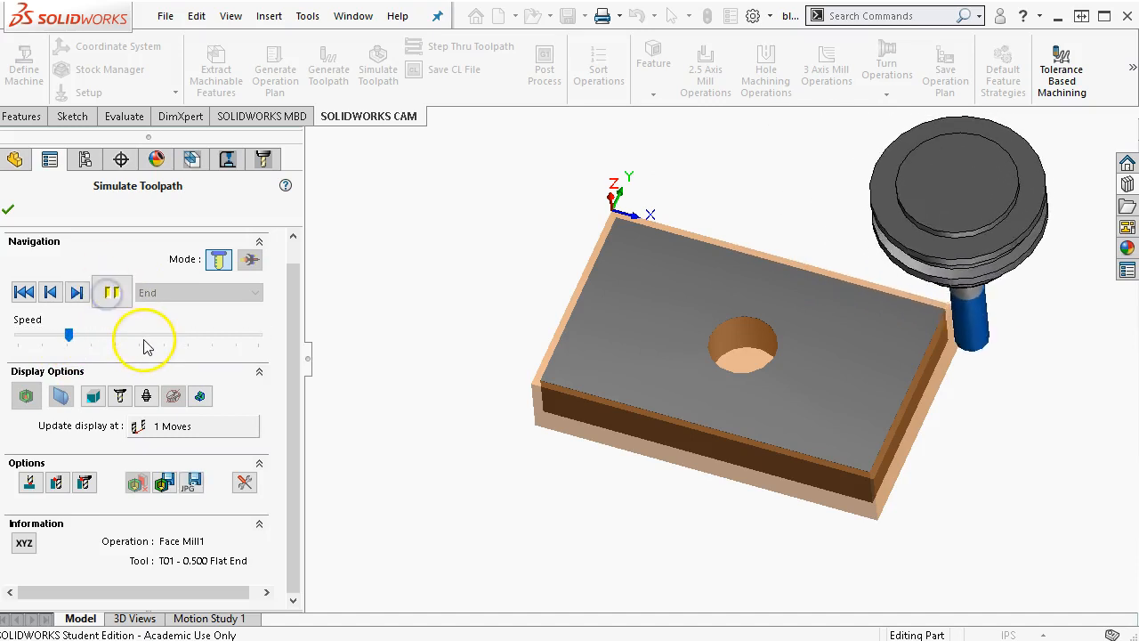
left_click(110, 292)
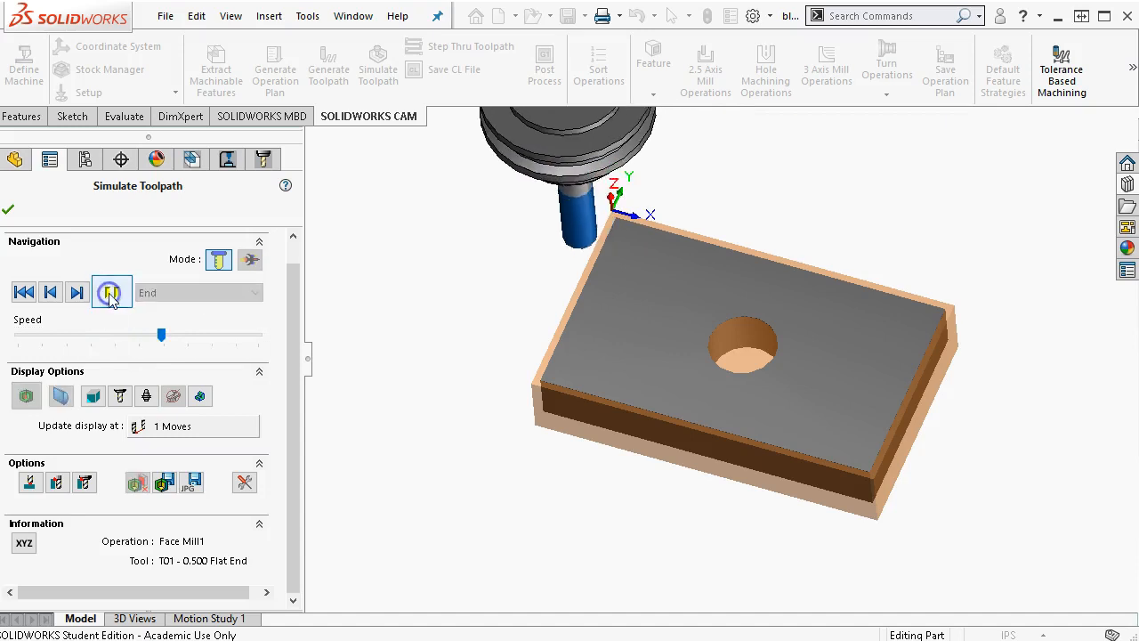
left_click(110, 291)
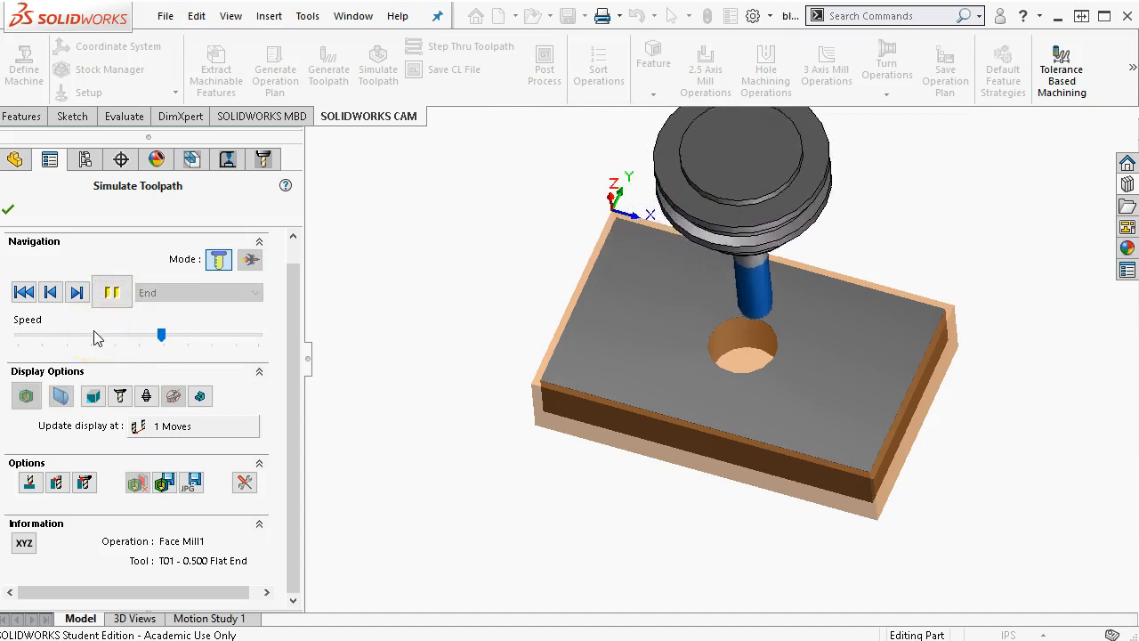
left_click(112, 292)
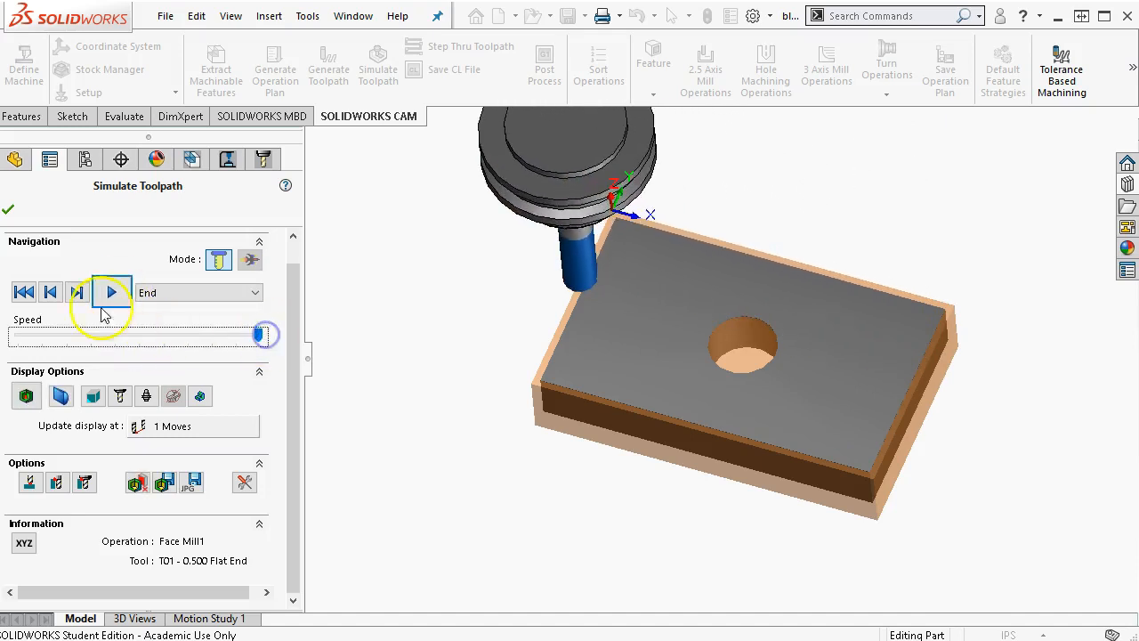
left_click(111, 292)
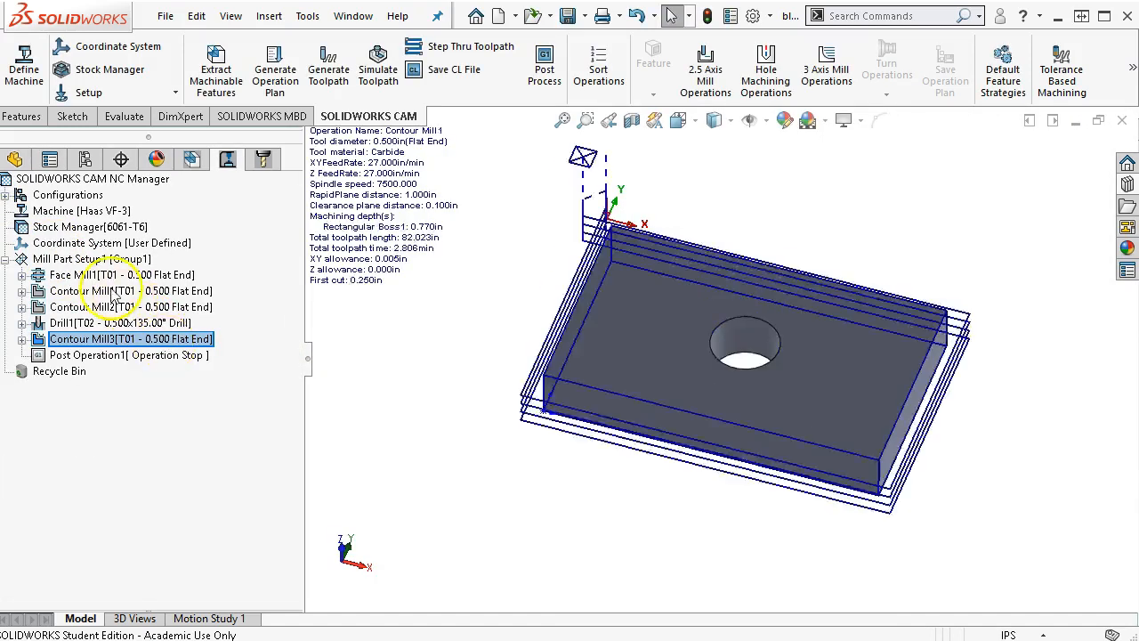
Bring up Post Process from Mill Part Setup1's commands, with the NC Code area empty at 0 bytes
left_click(85, 324)
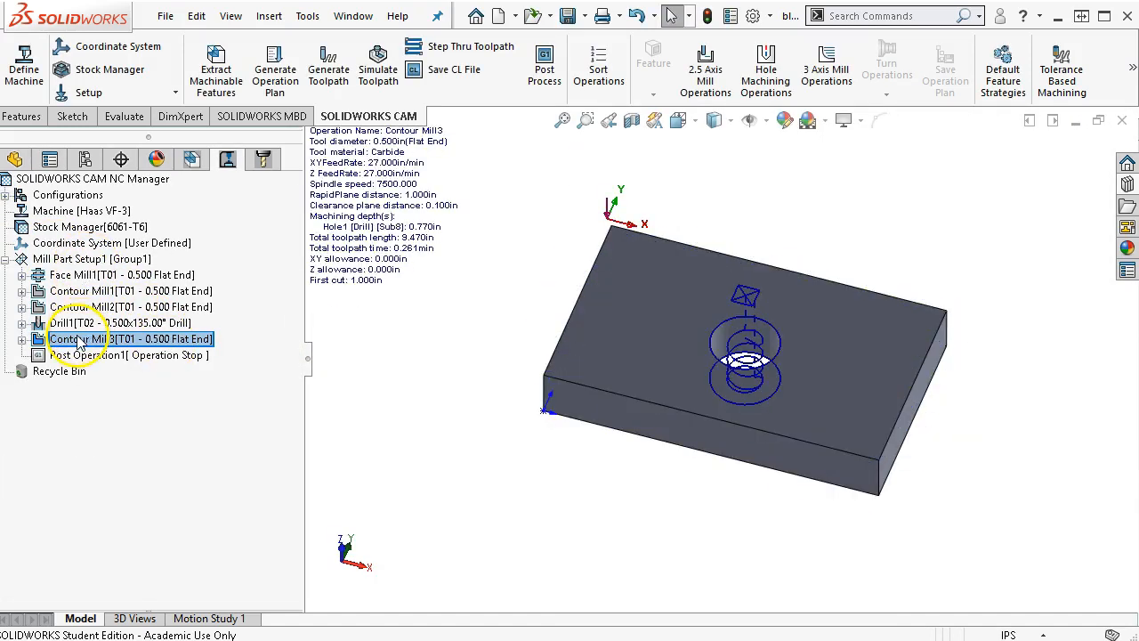
right_click(80, 339)
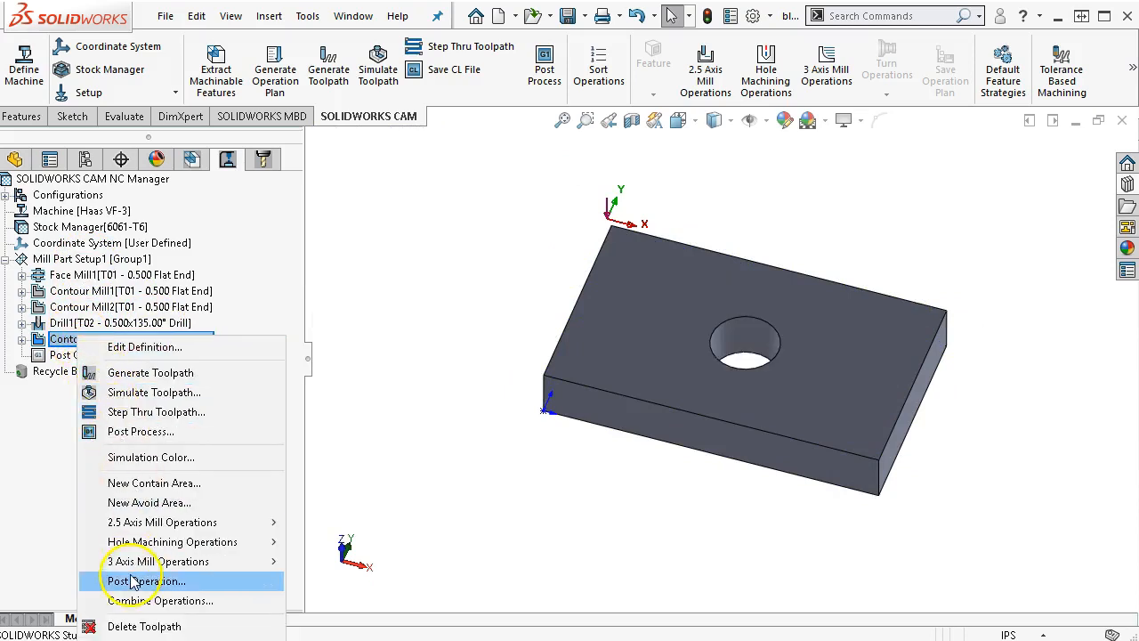
mouse_move(131, 580)
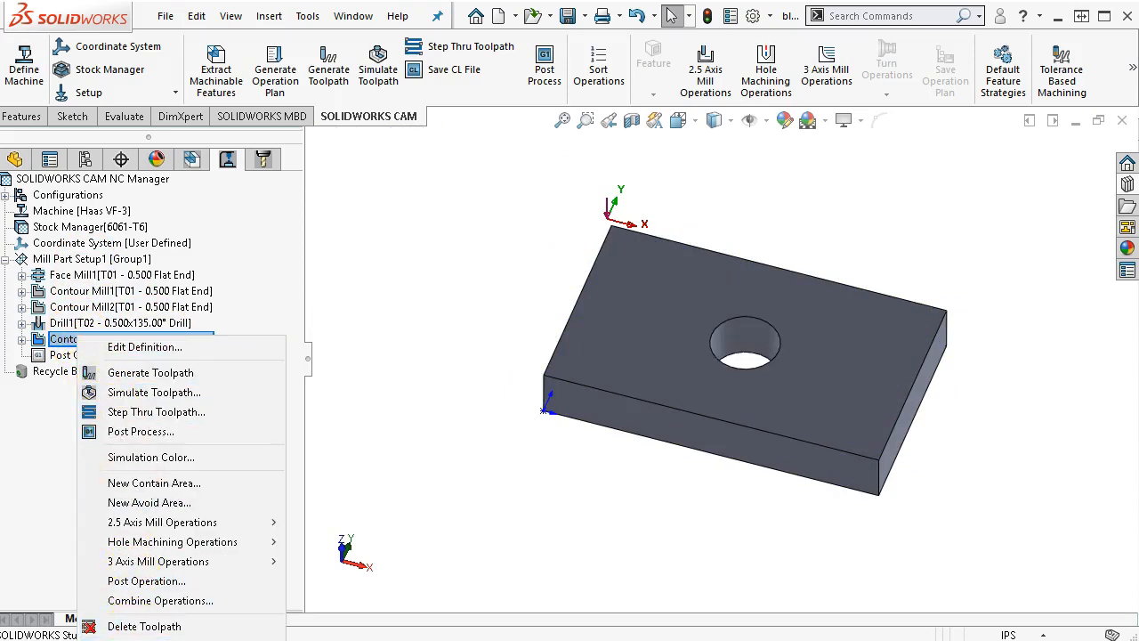
mouse_move(139, 433)
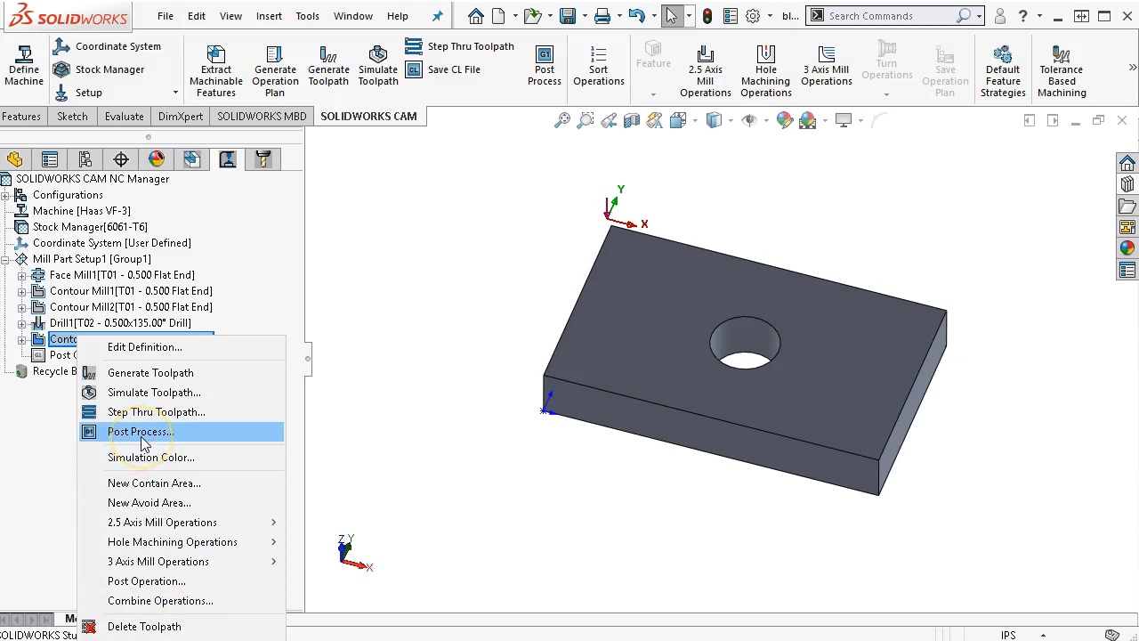
mouse_move(85, 347)
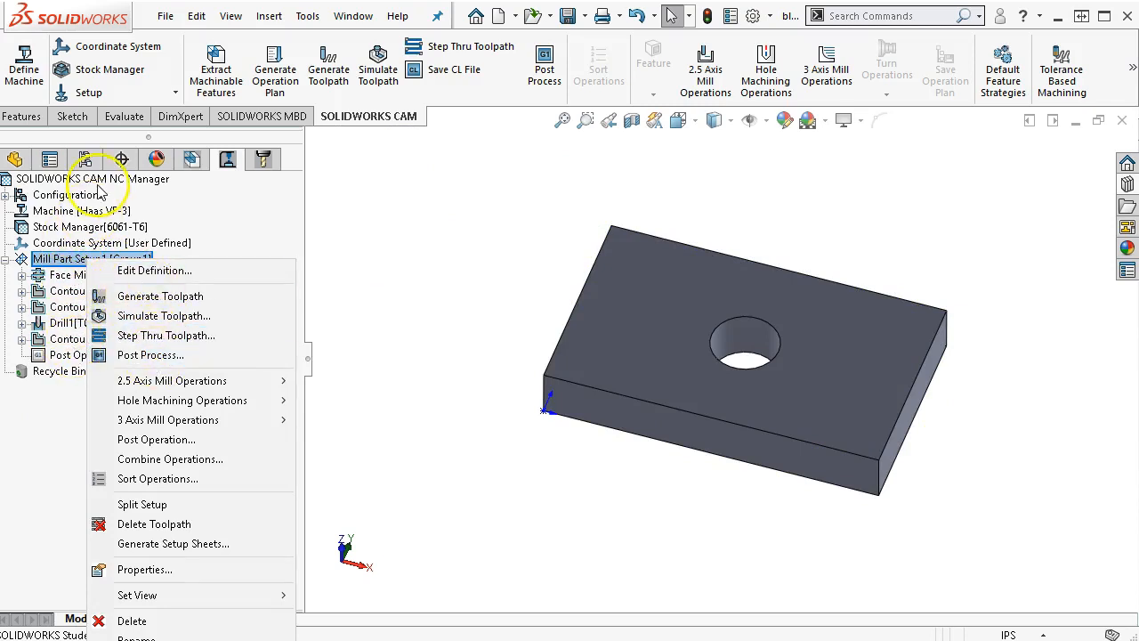
left_click(85, 178)
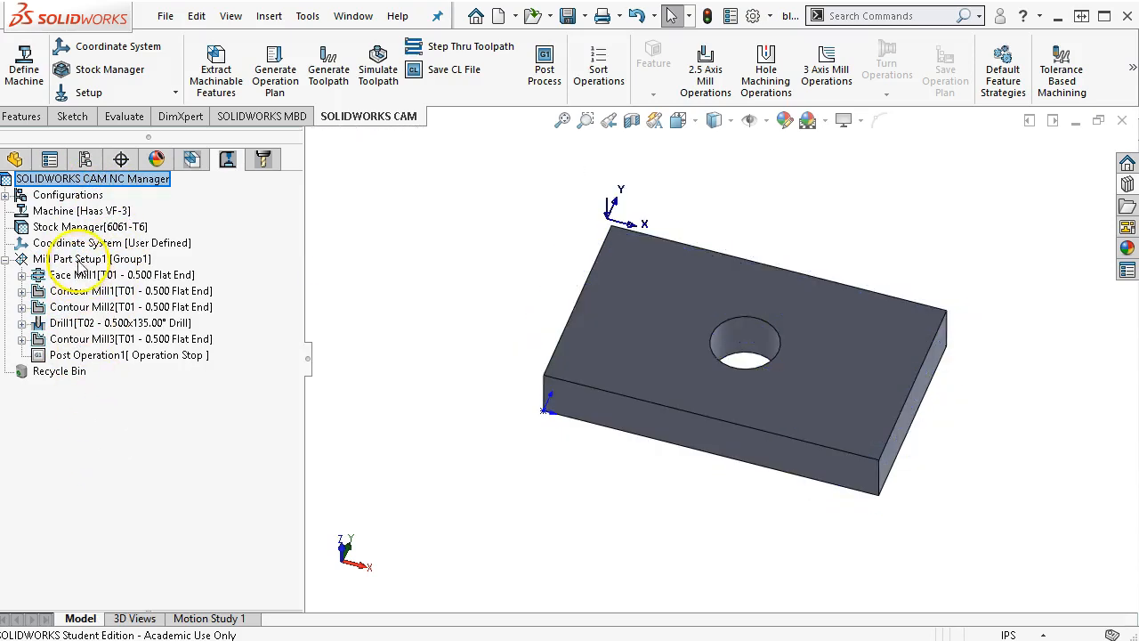
right_click(80, 259)
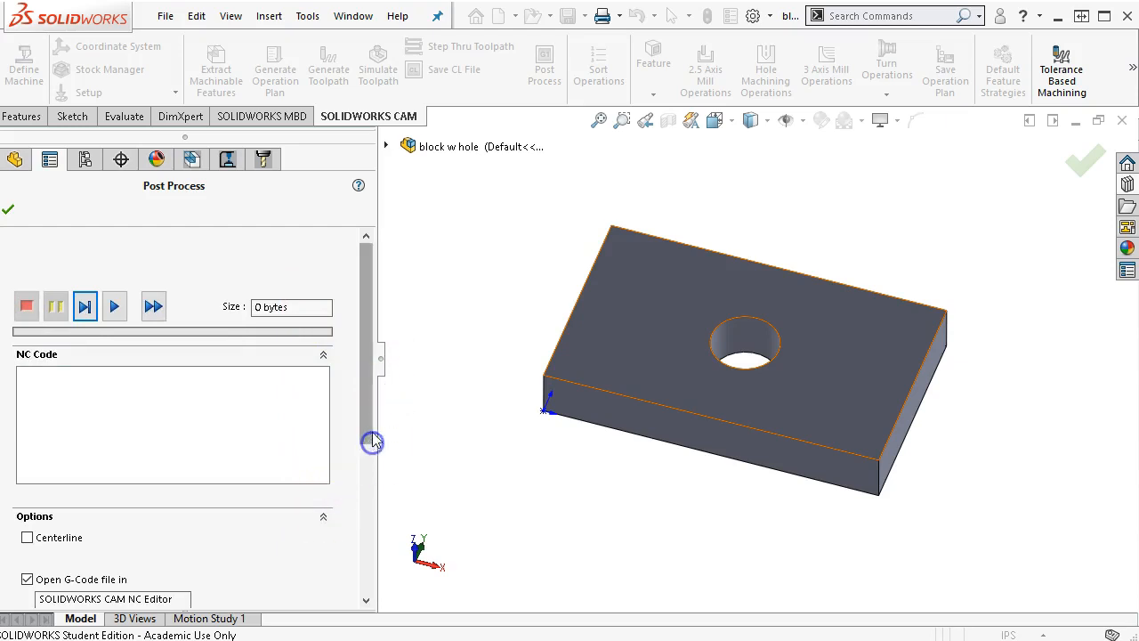
Step, play and fast-forward the post to produce the 2331-byte Haas G-code program, block w hole.txt
scroll("down", 3)
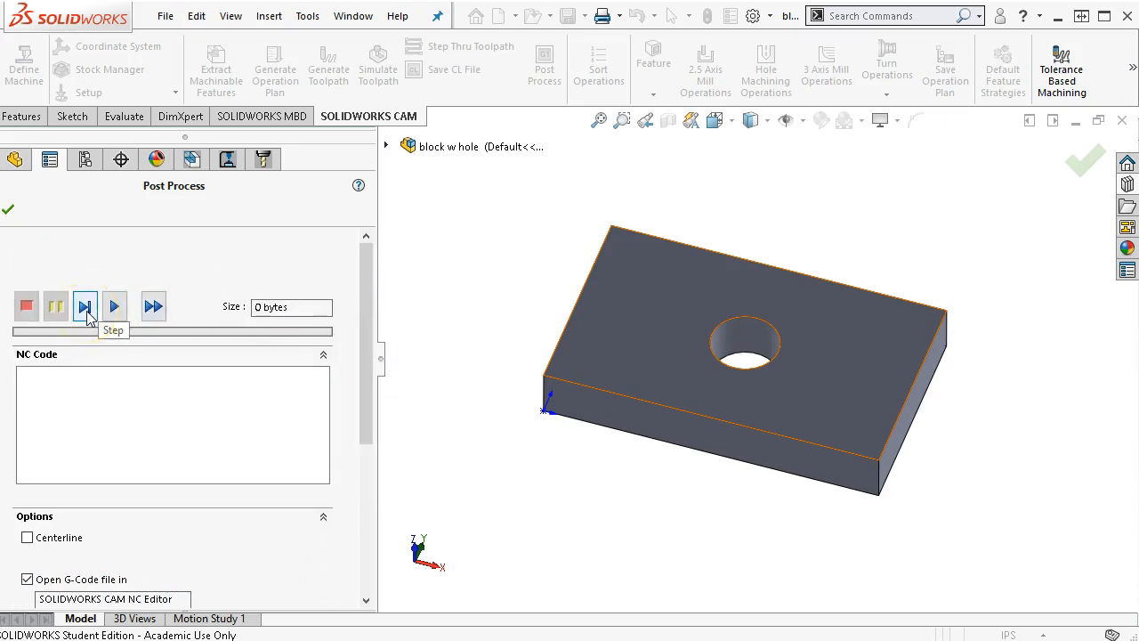
left_click(85, 306)
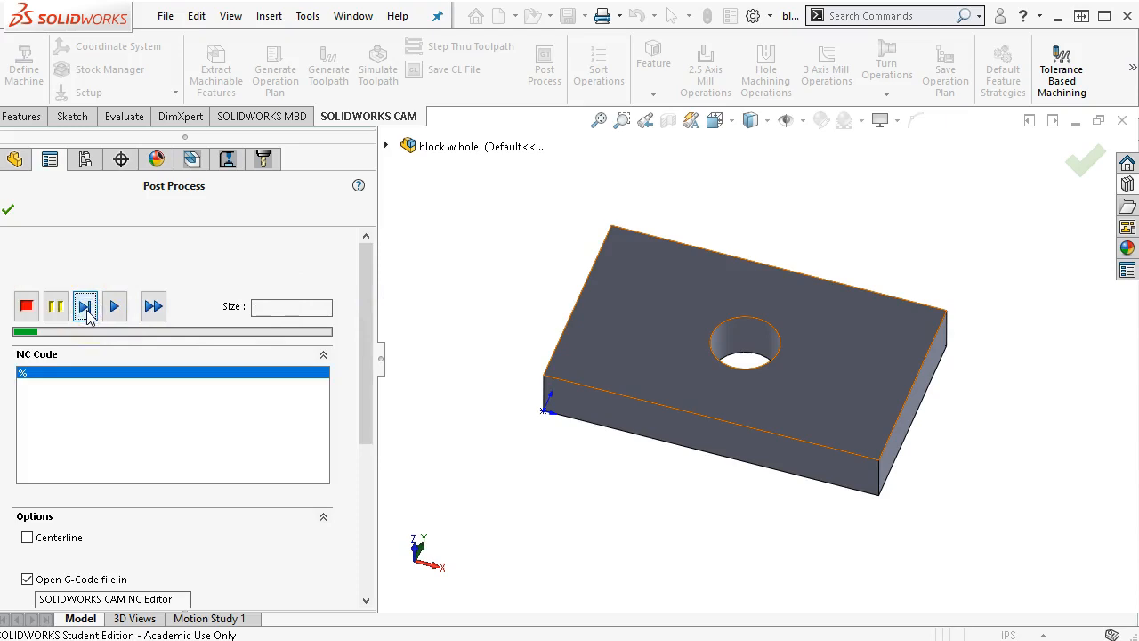
left_click(85, 306)
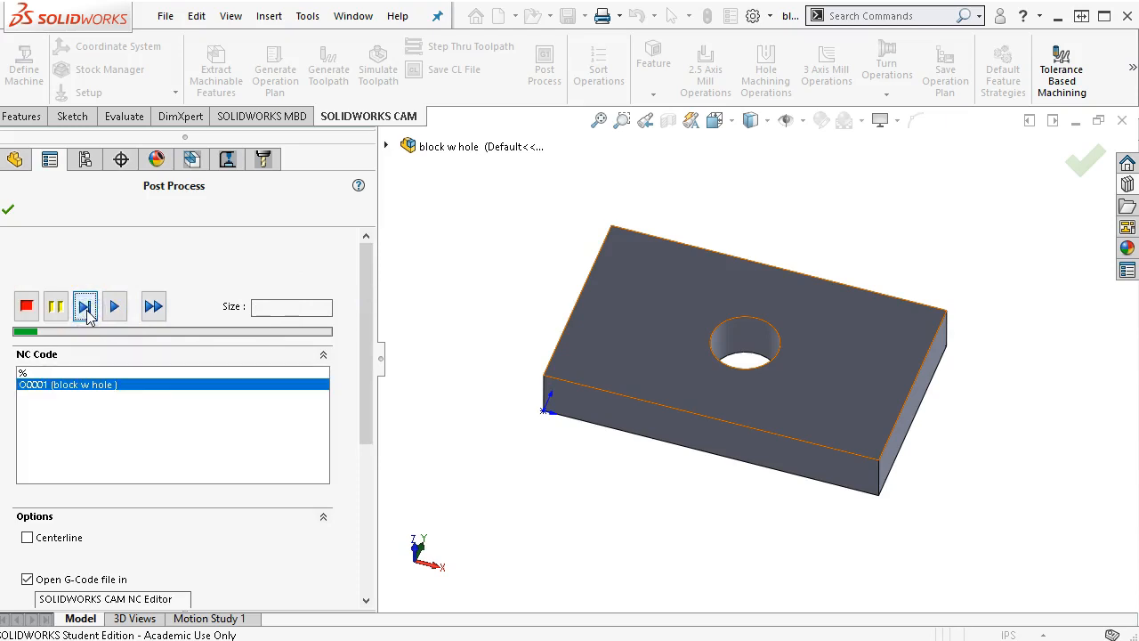
left_click(114, 306)
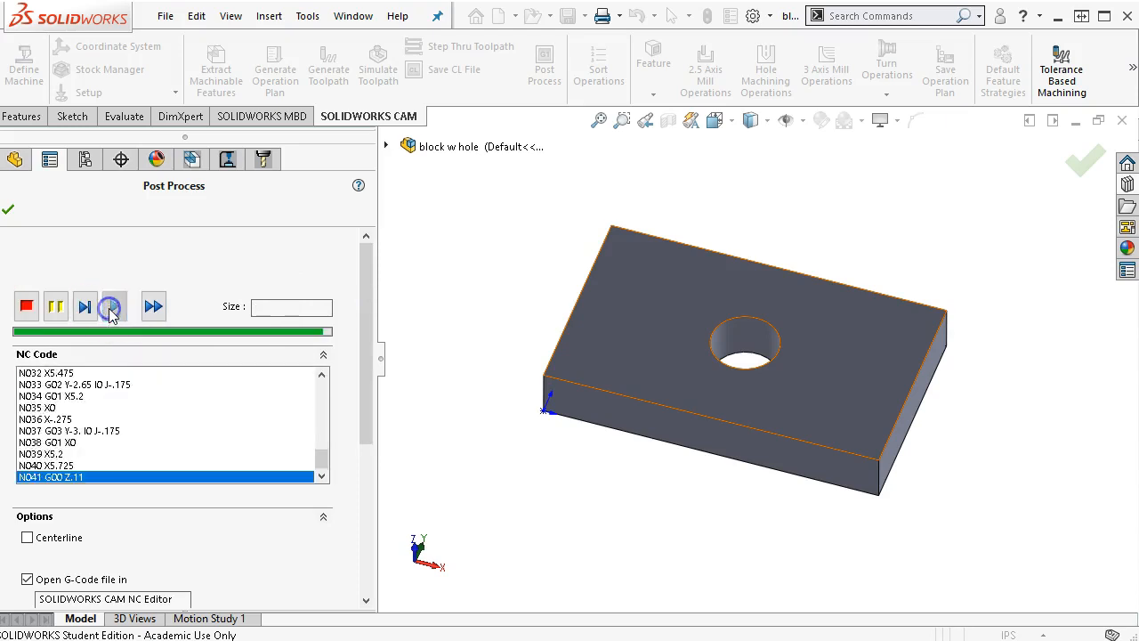
left_click(153, 306)
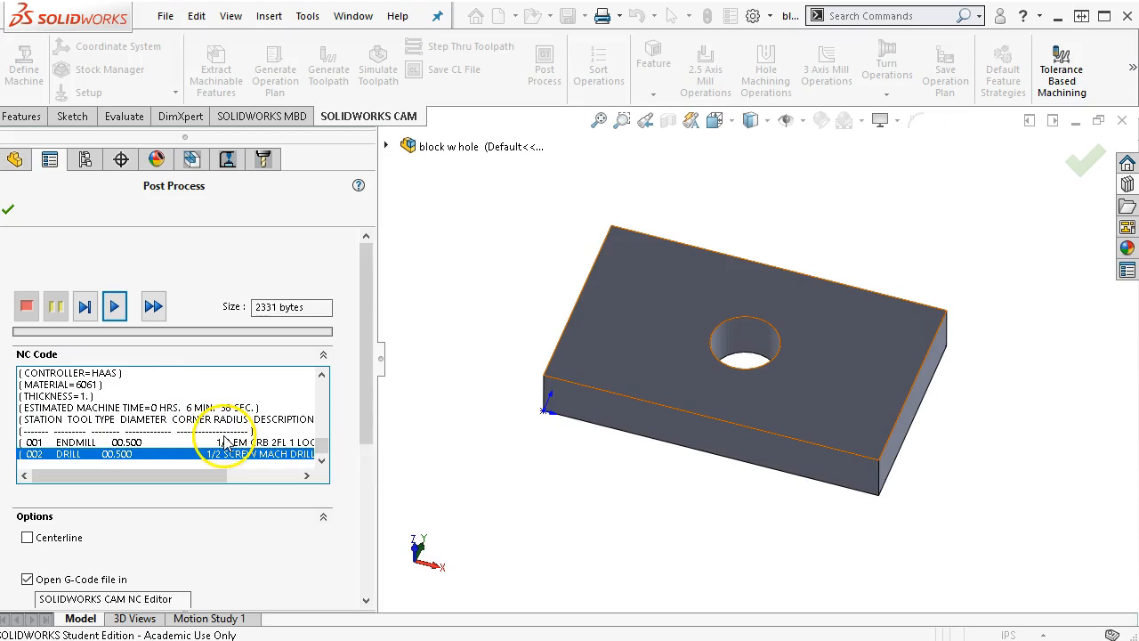
scroll("down", 3)
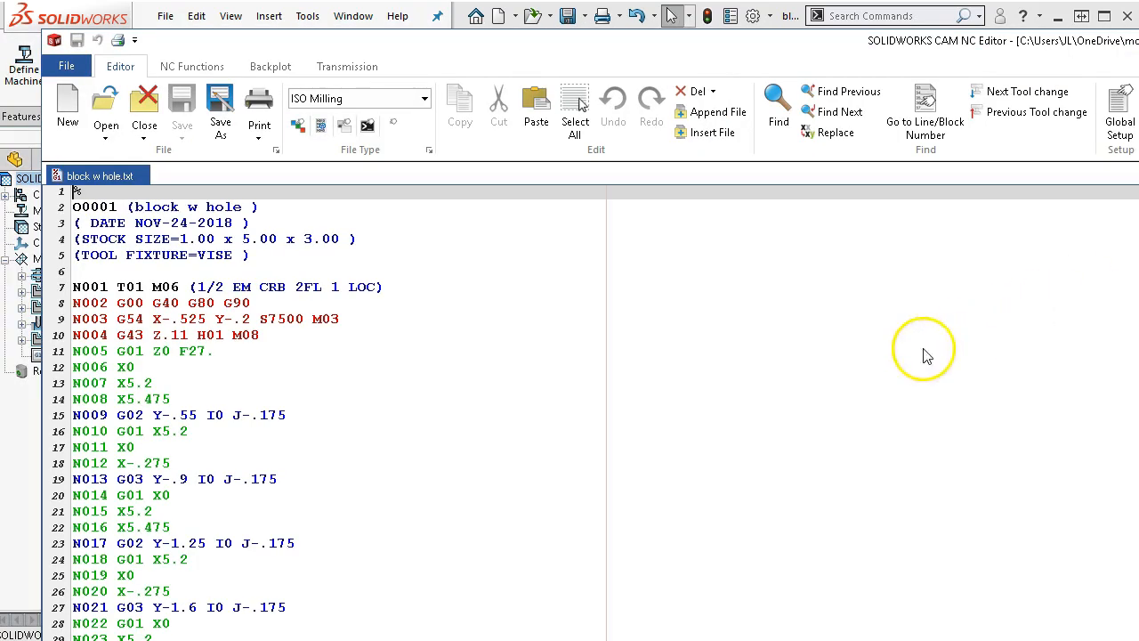
mouse_move(501, 285)
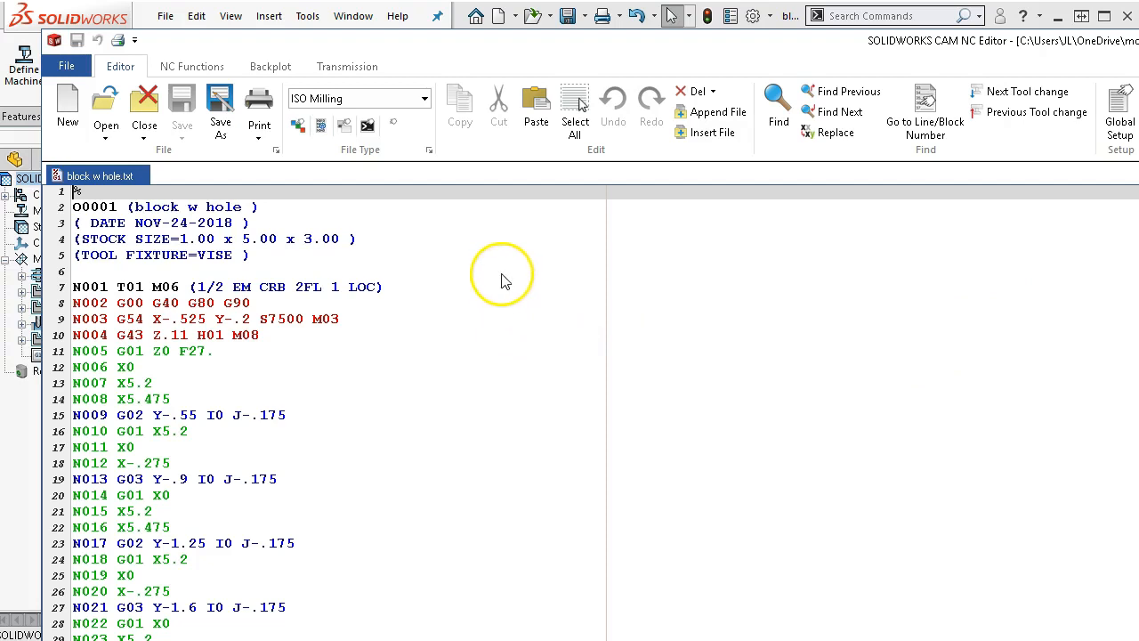
scroll("down", 3)
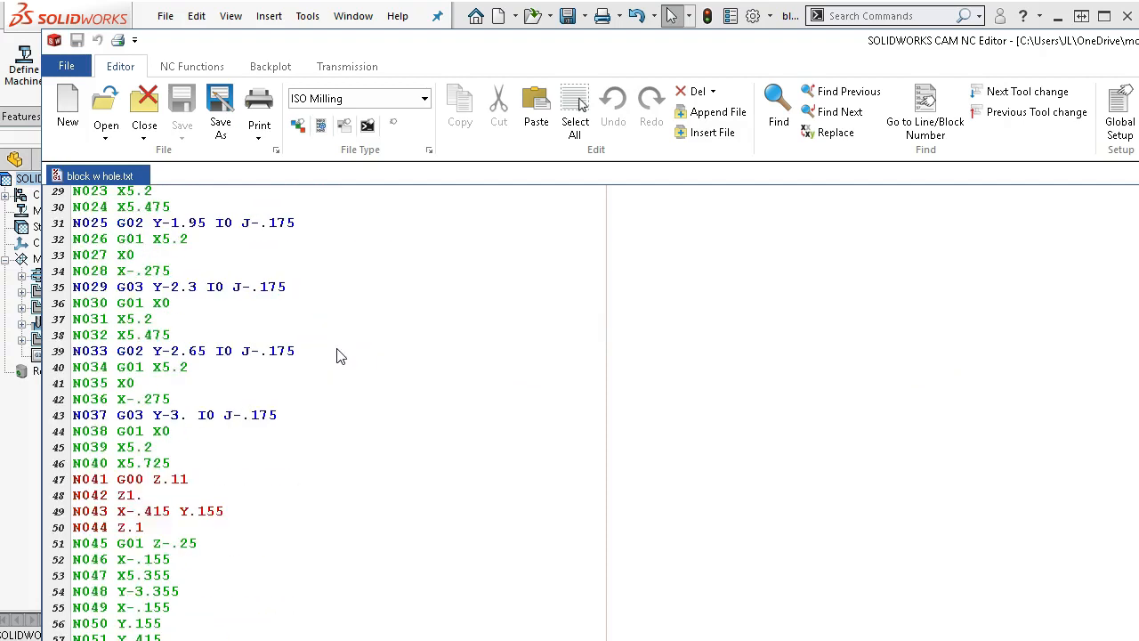
scroll("down", 3)
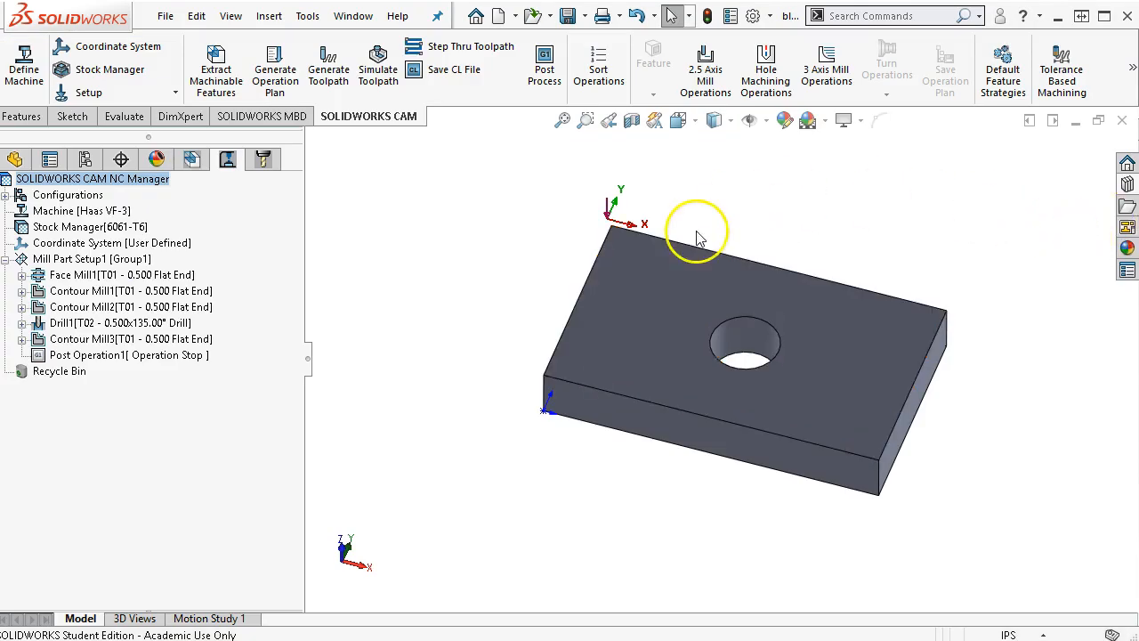
mouse_move(539, 216)
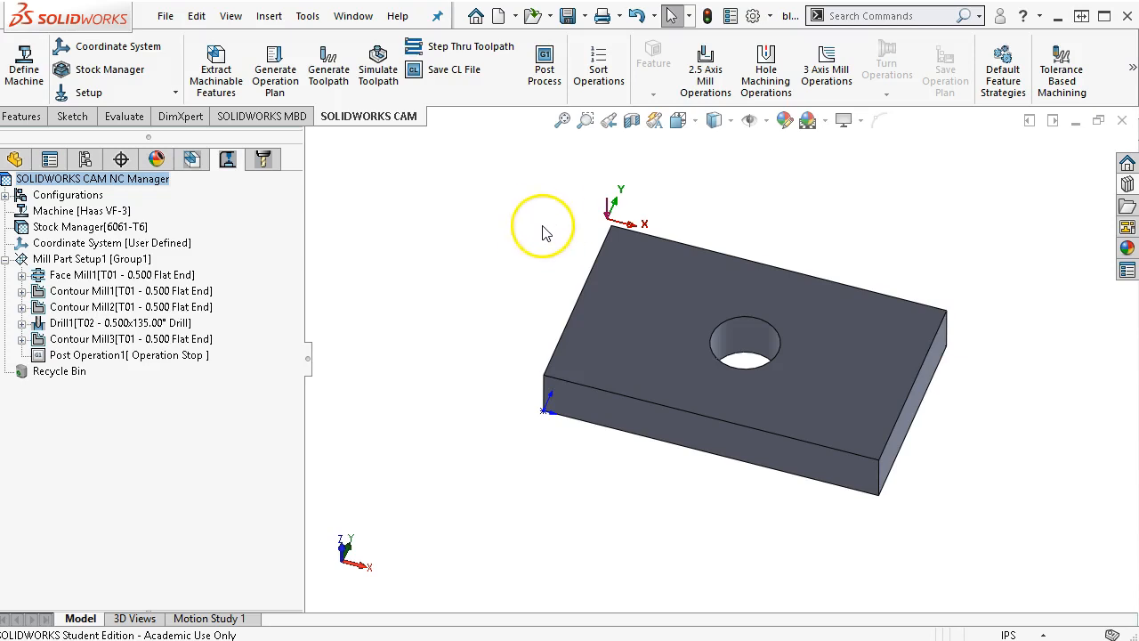
mouse_move(528, 230)
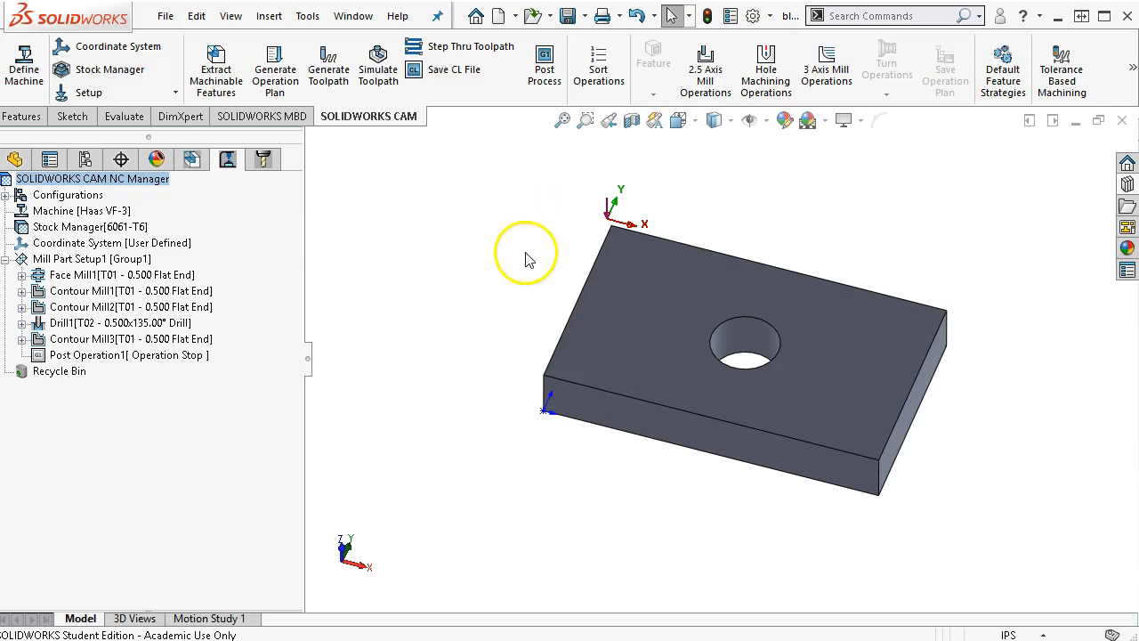
mouse_move(527, 246)
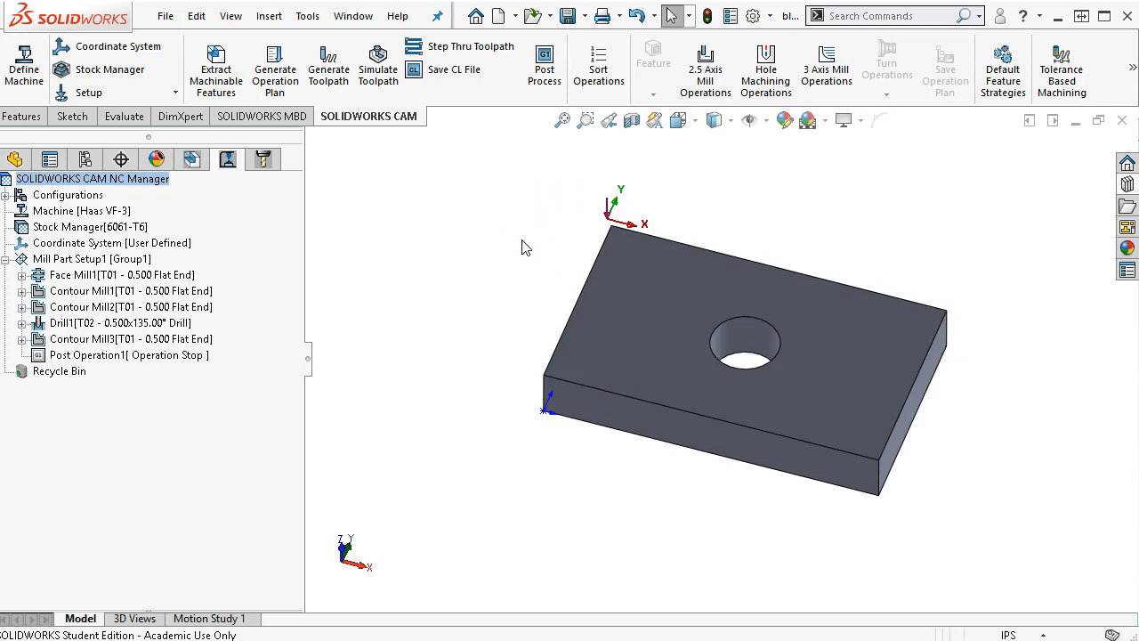